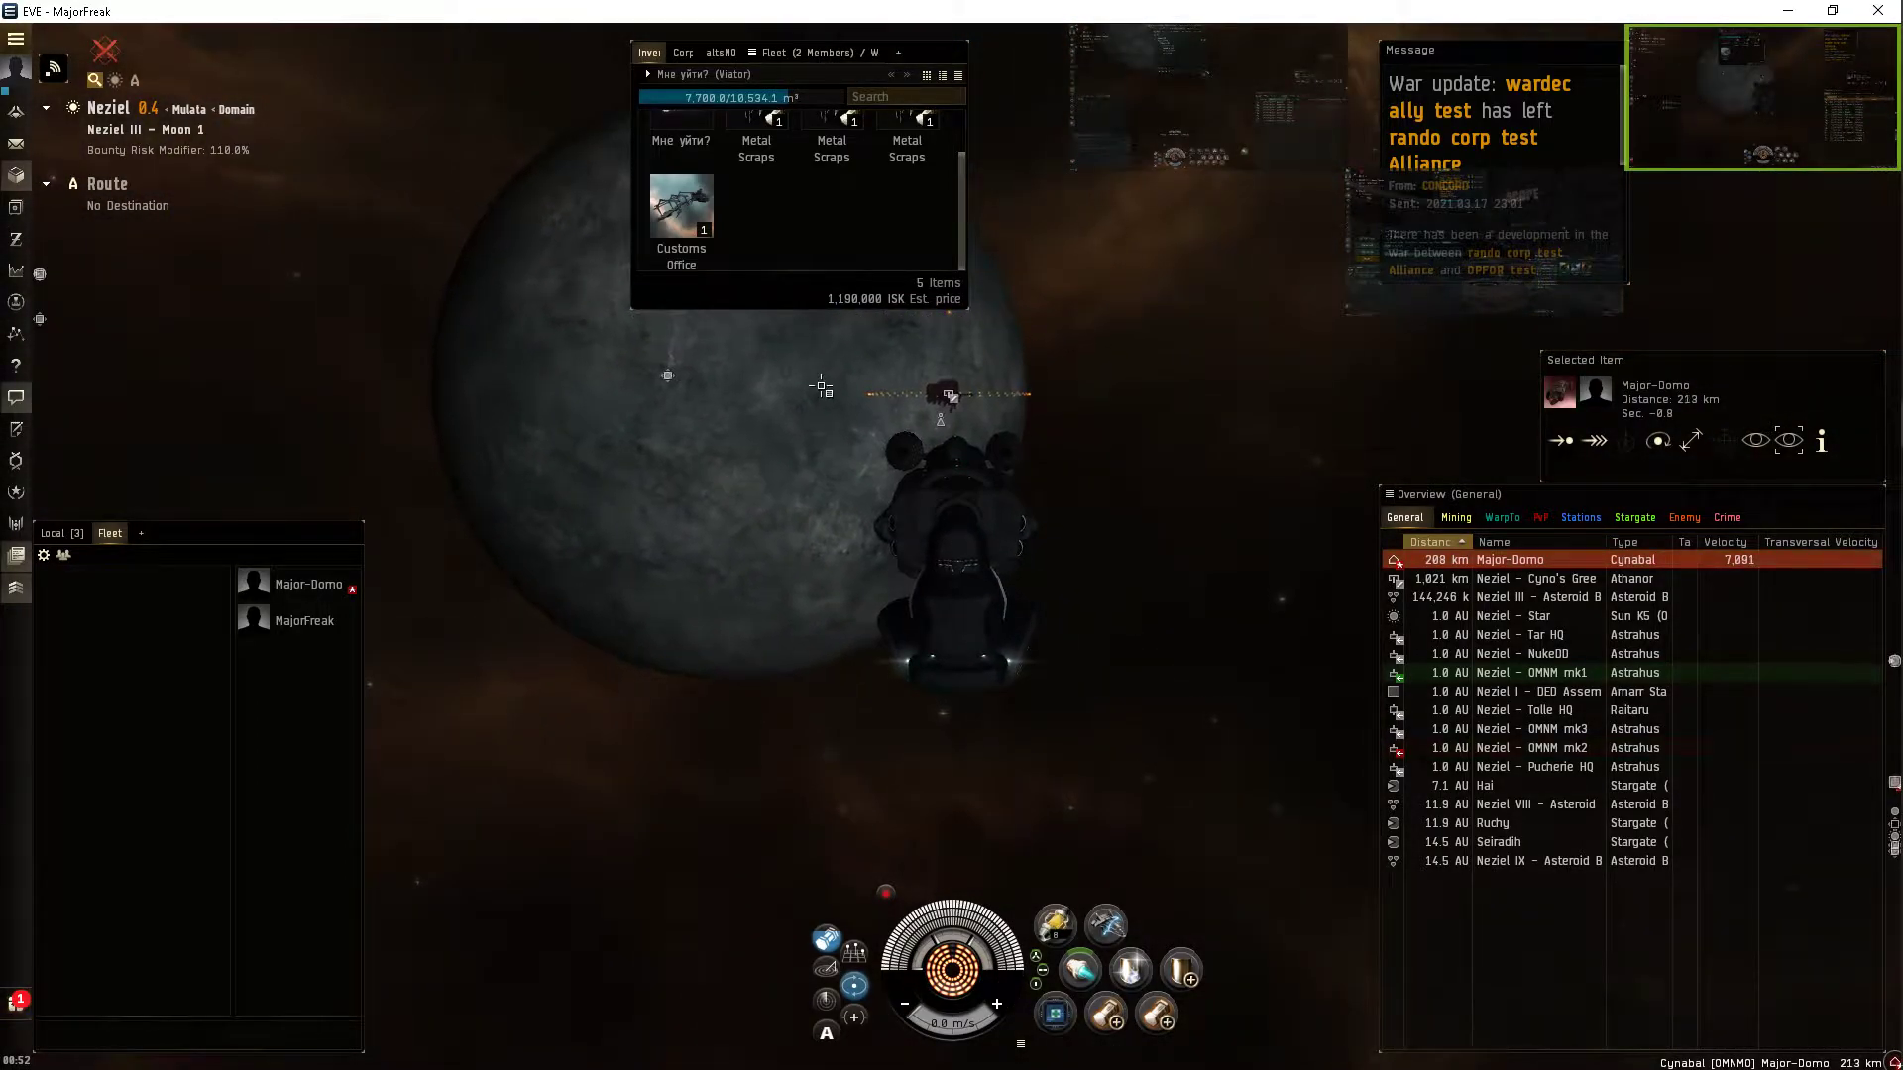
Open the Customs Office item's options and bring up the Neziel Solar System Map.
right_click(682, 206)
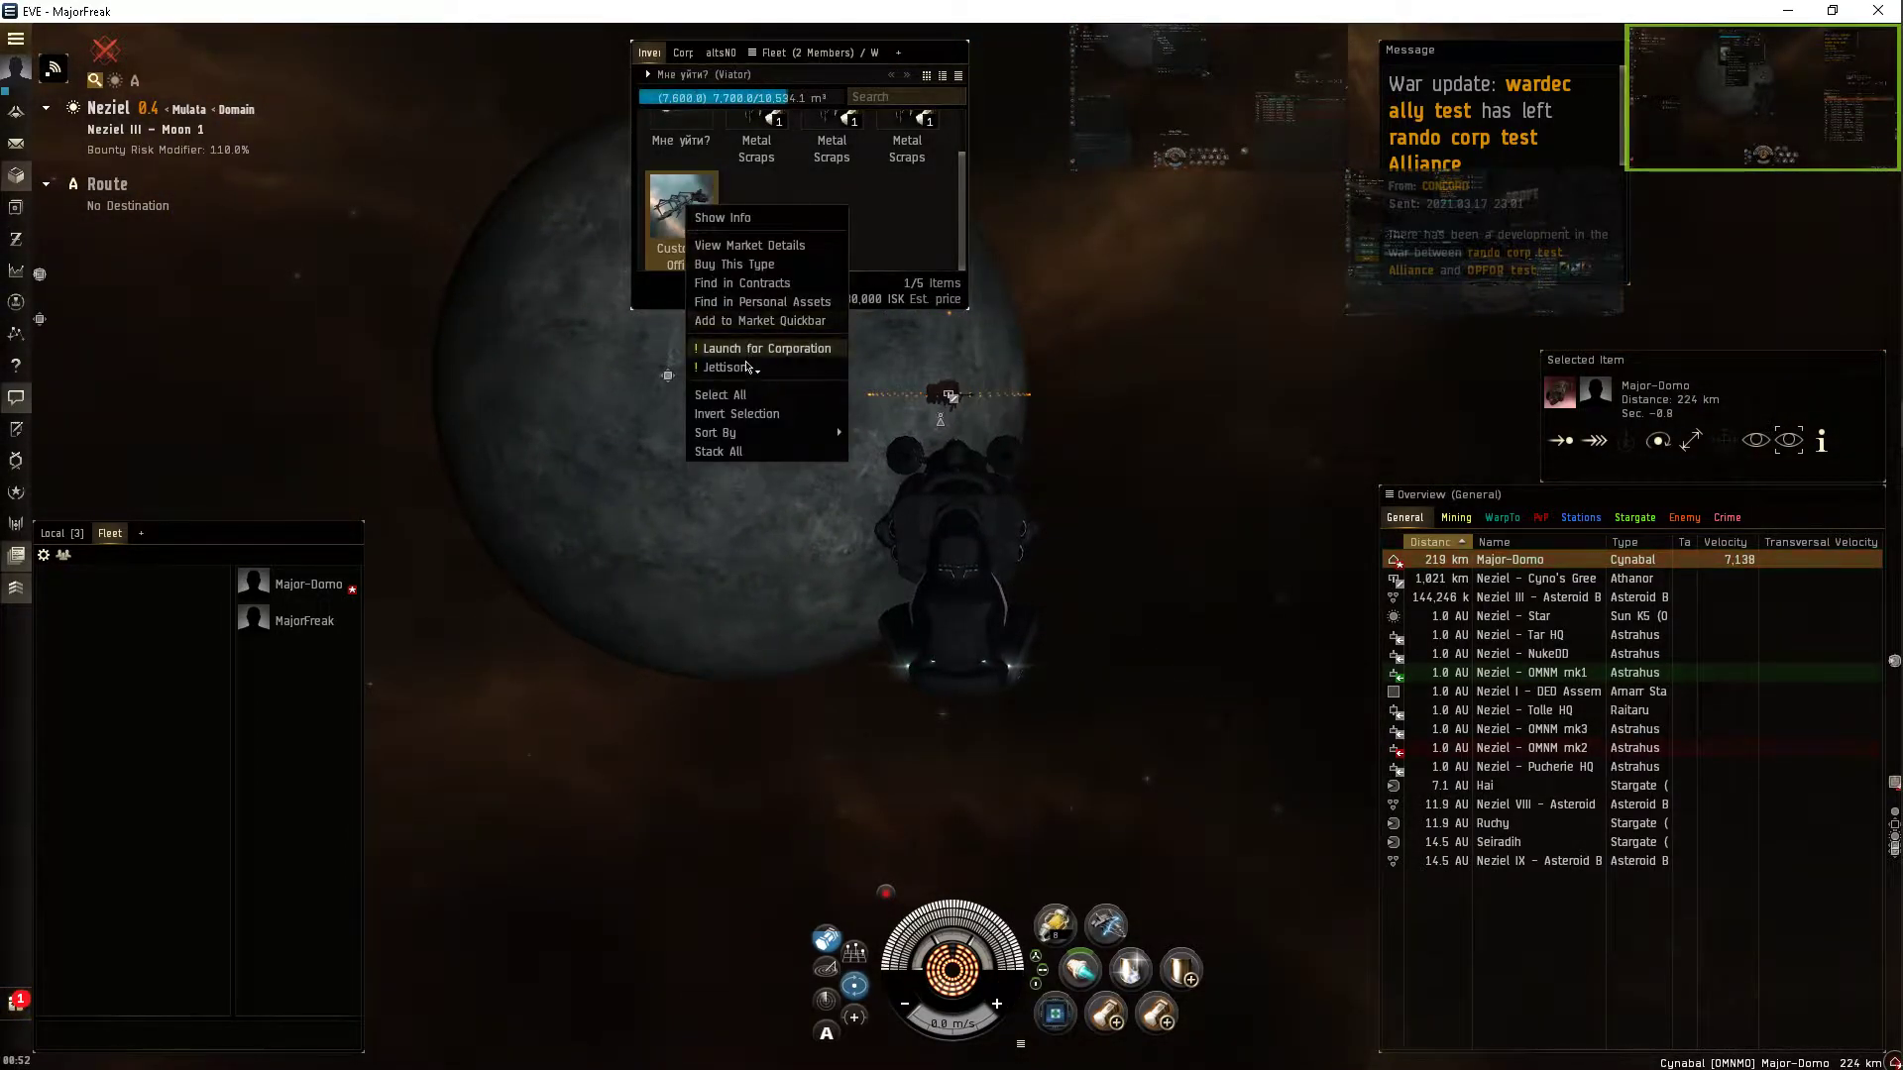
click(764, 348)
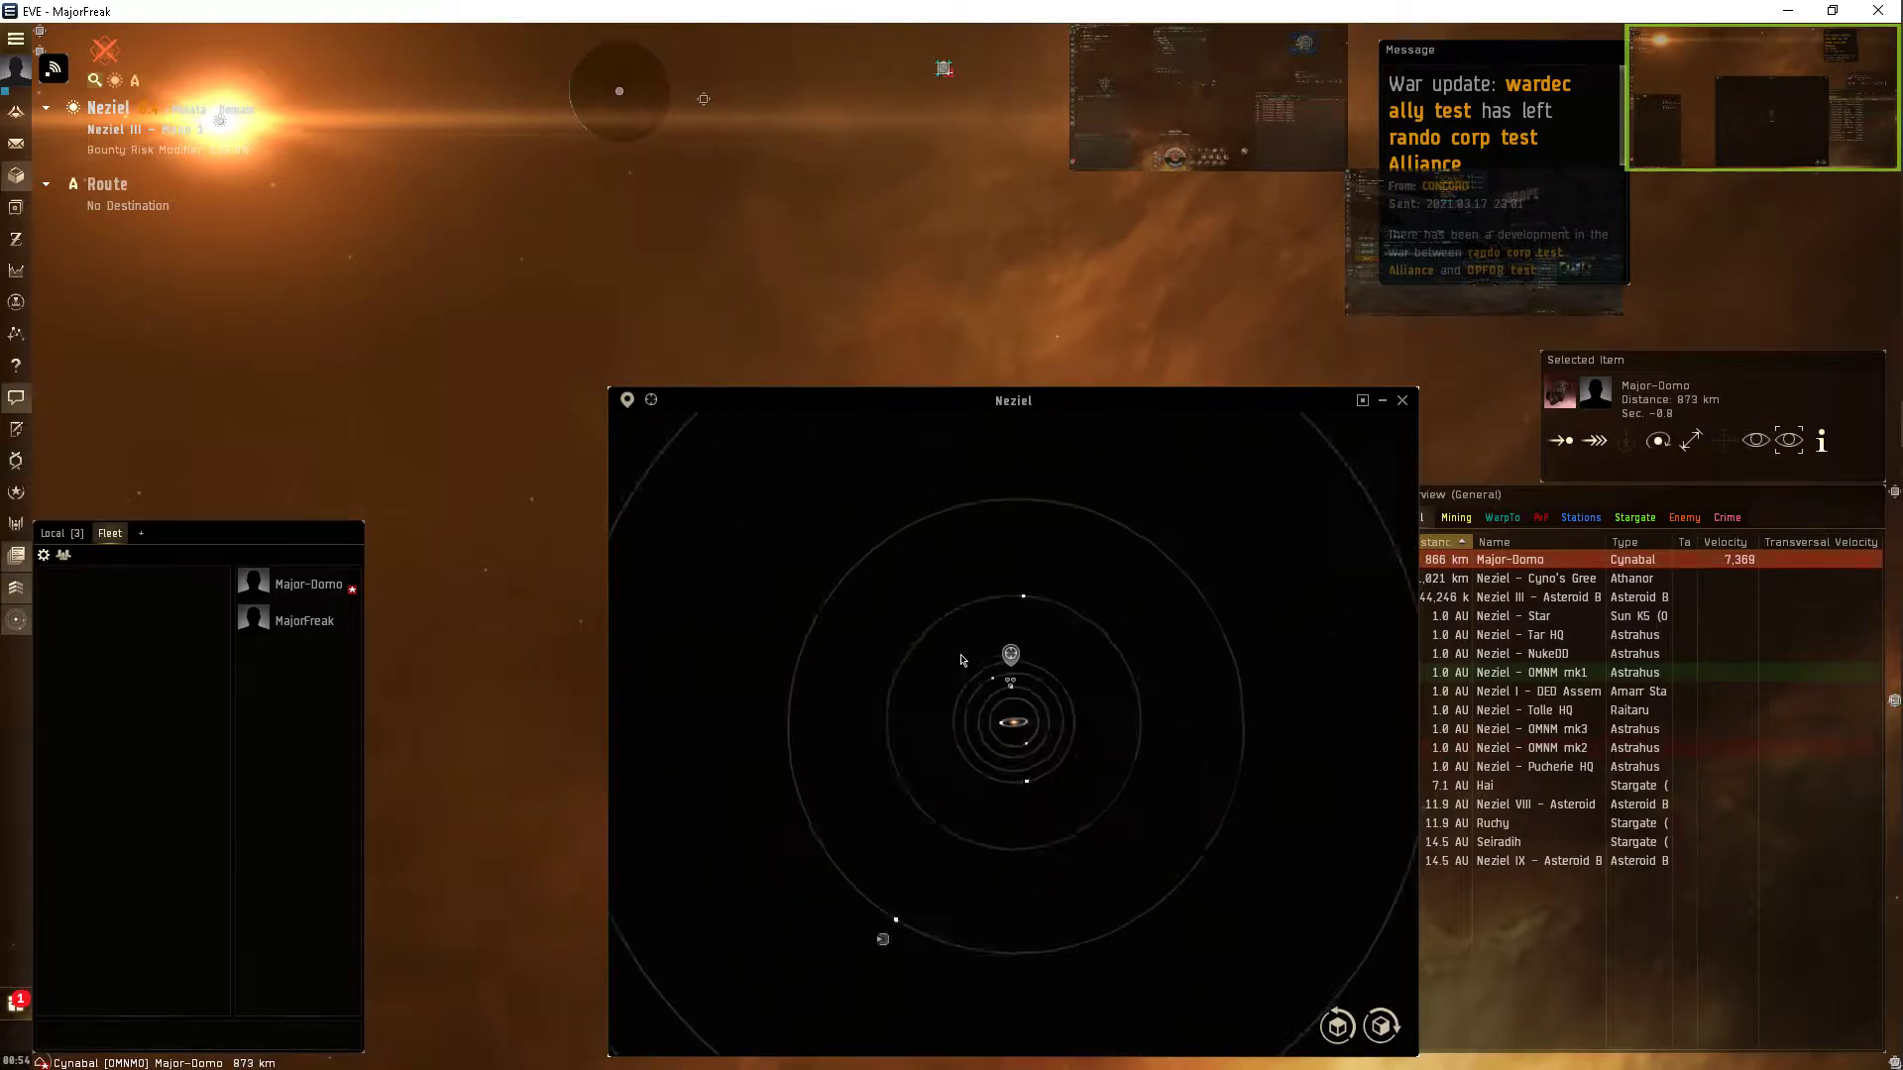
Add and submit a new location bookmark named 'spot' in Neziel.
click(650, 400)
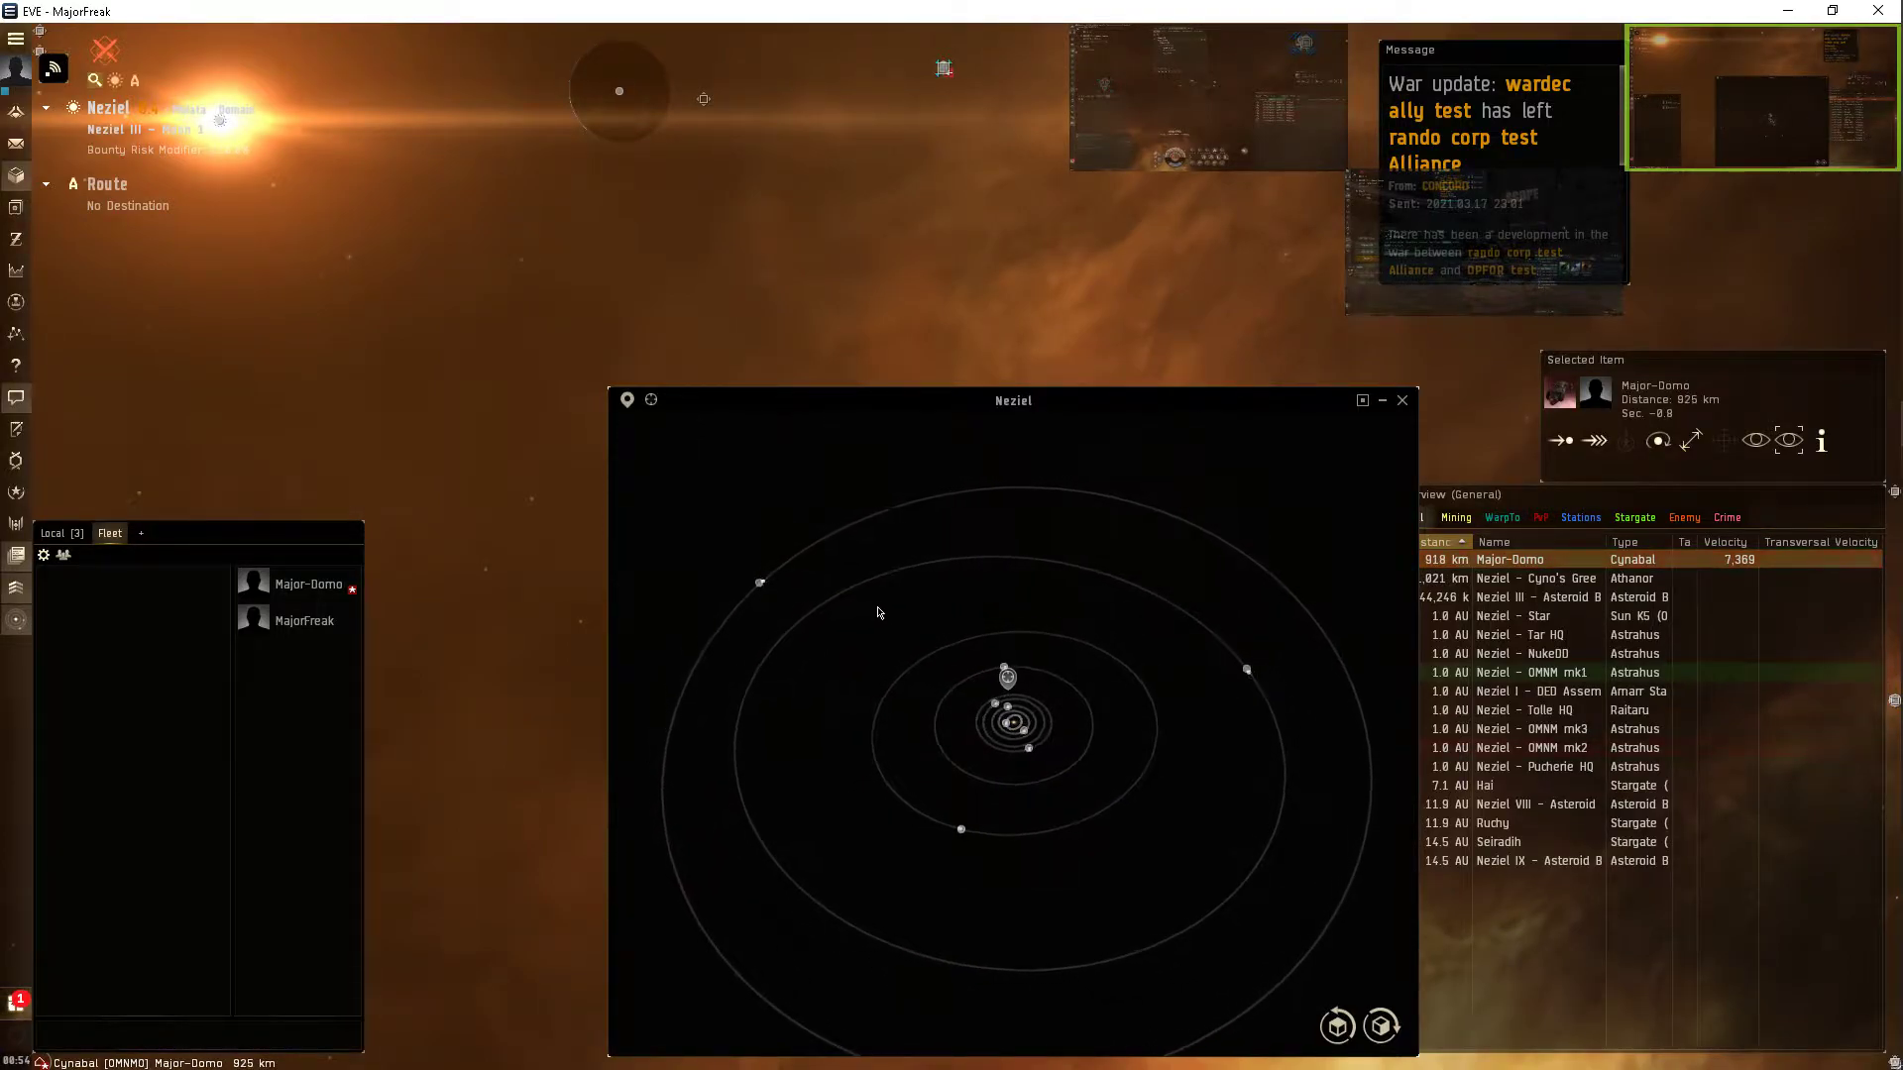
click(1520, 692)
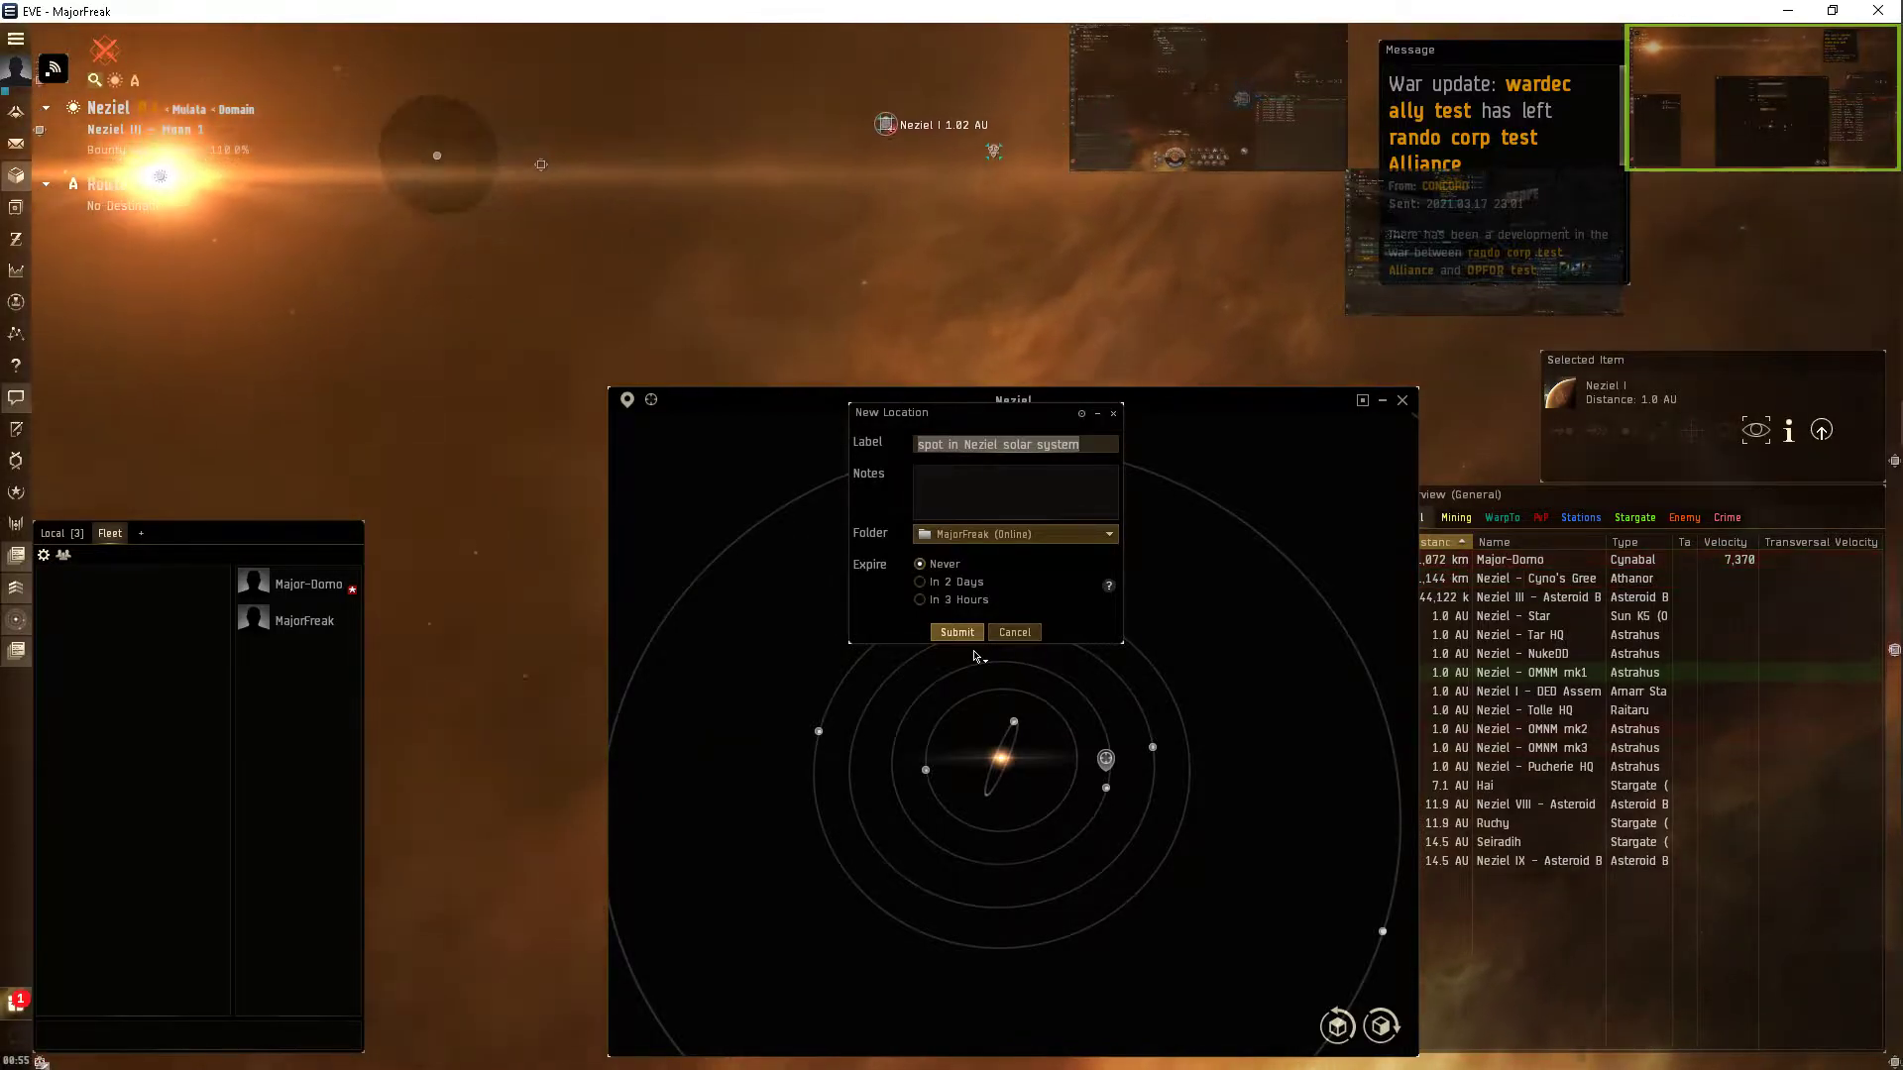
click(956, 632)
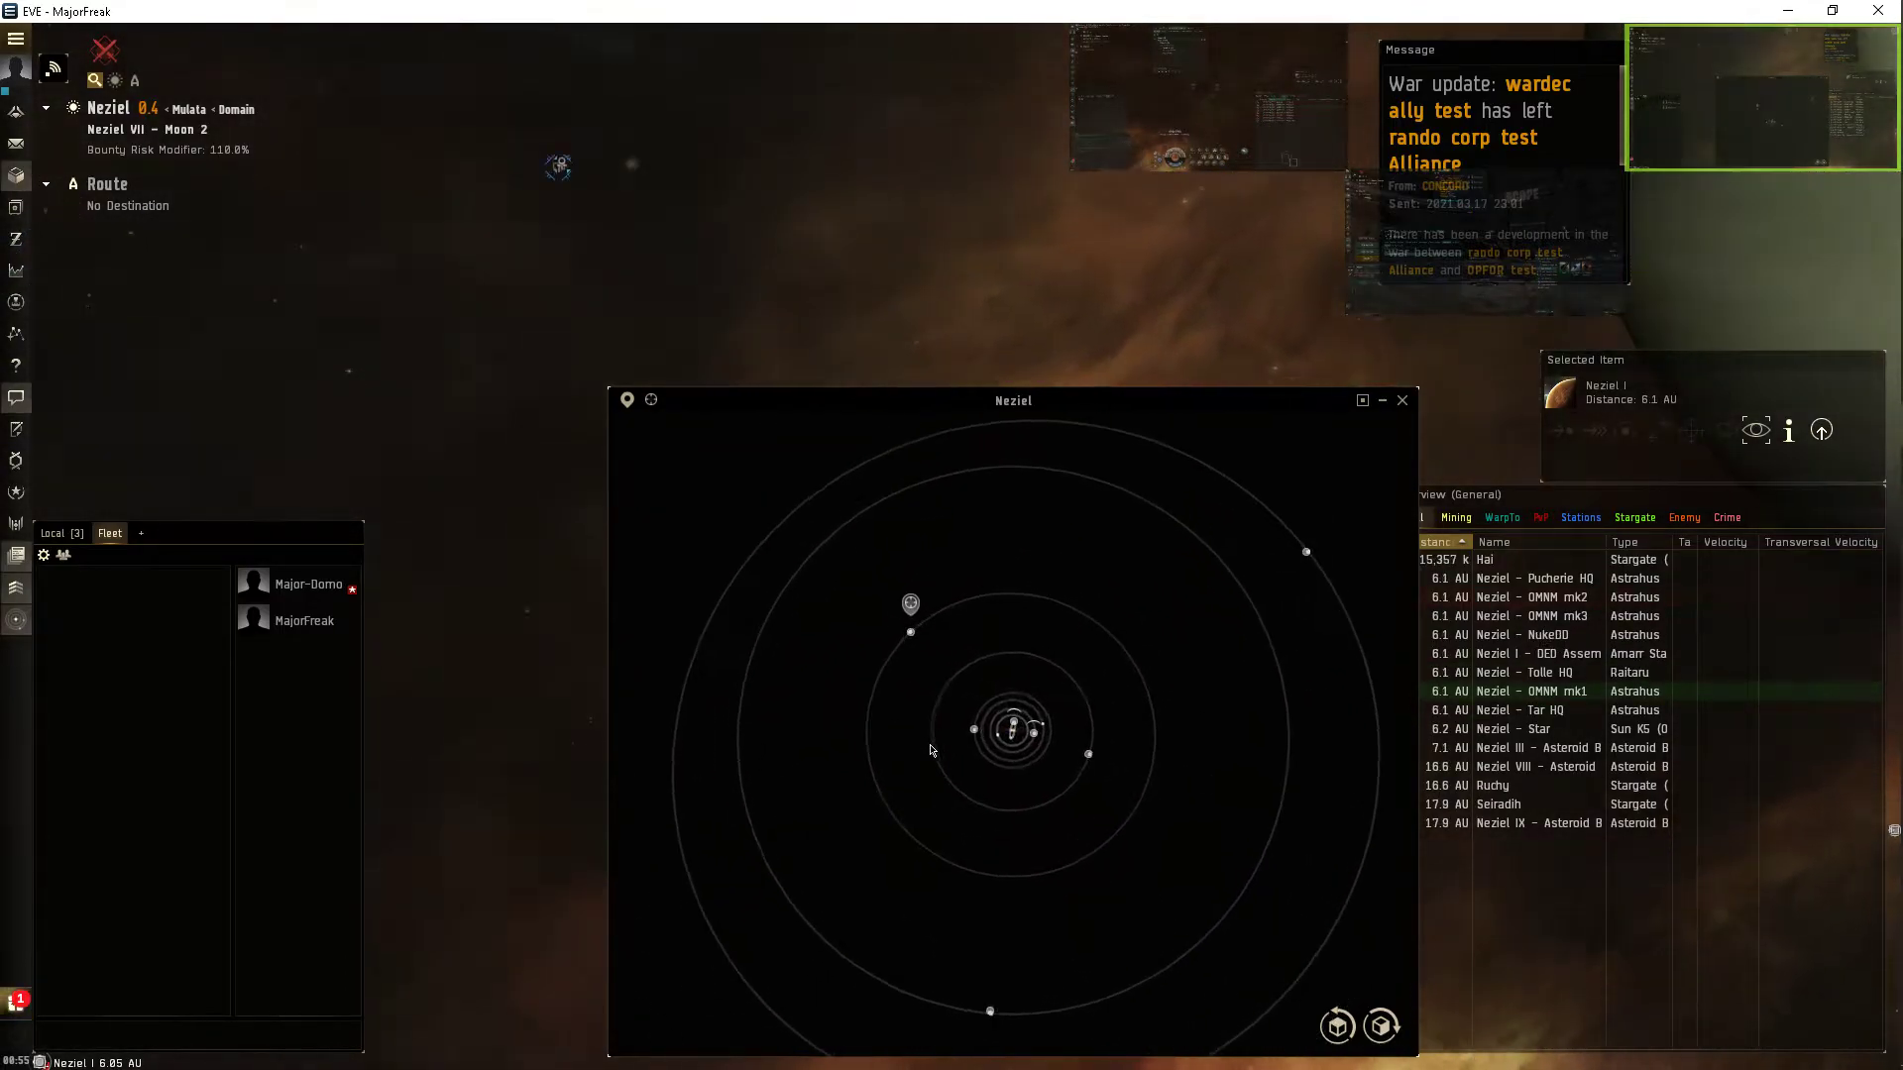
Tick the Planet and Shared Locations marker types in the map's Markers filter.
click(650, 400)
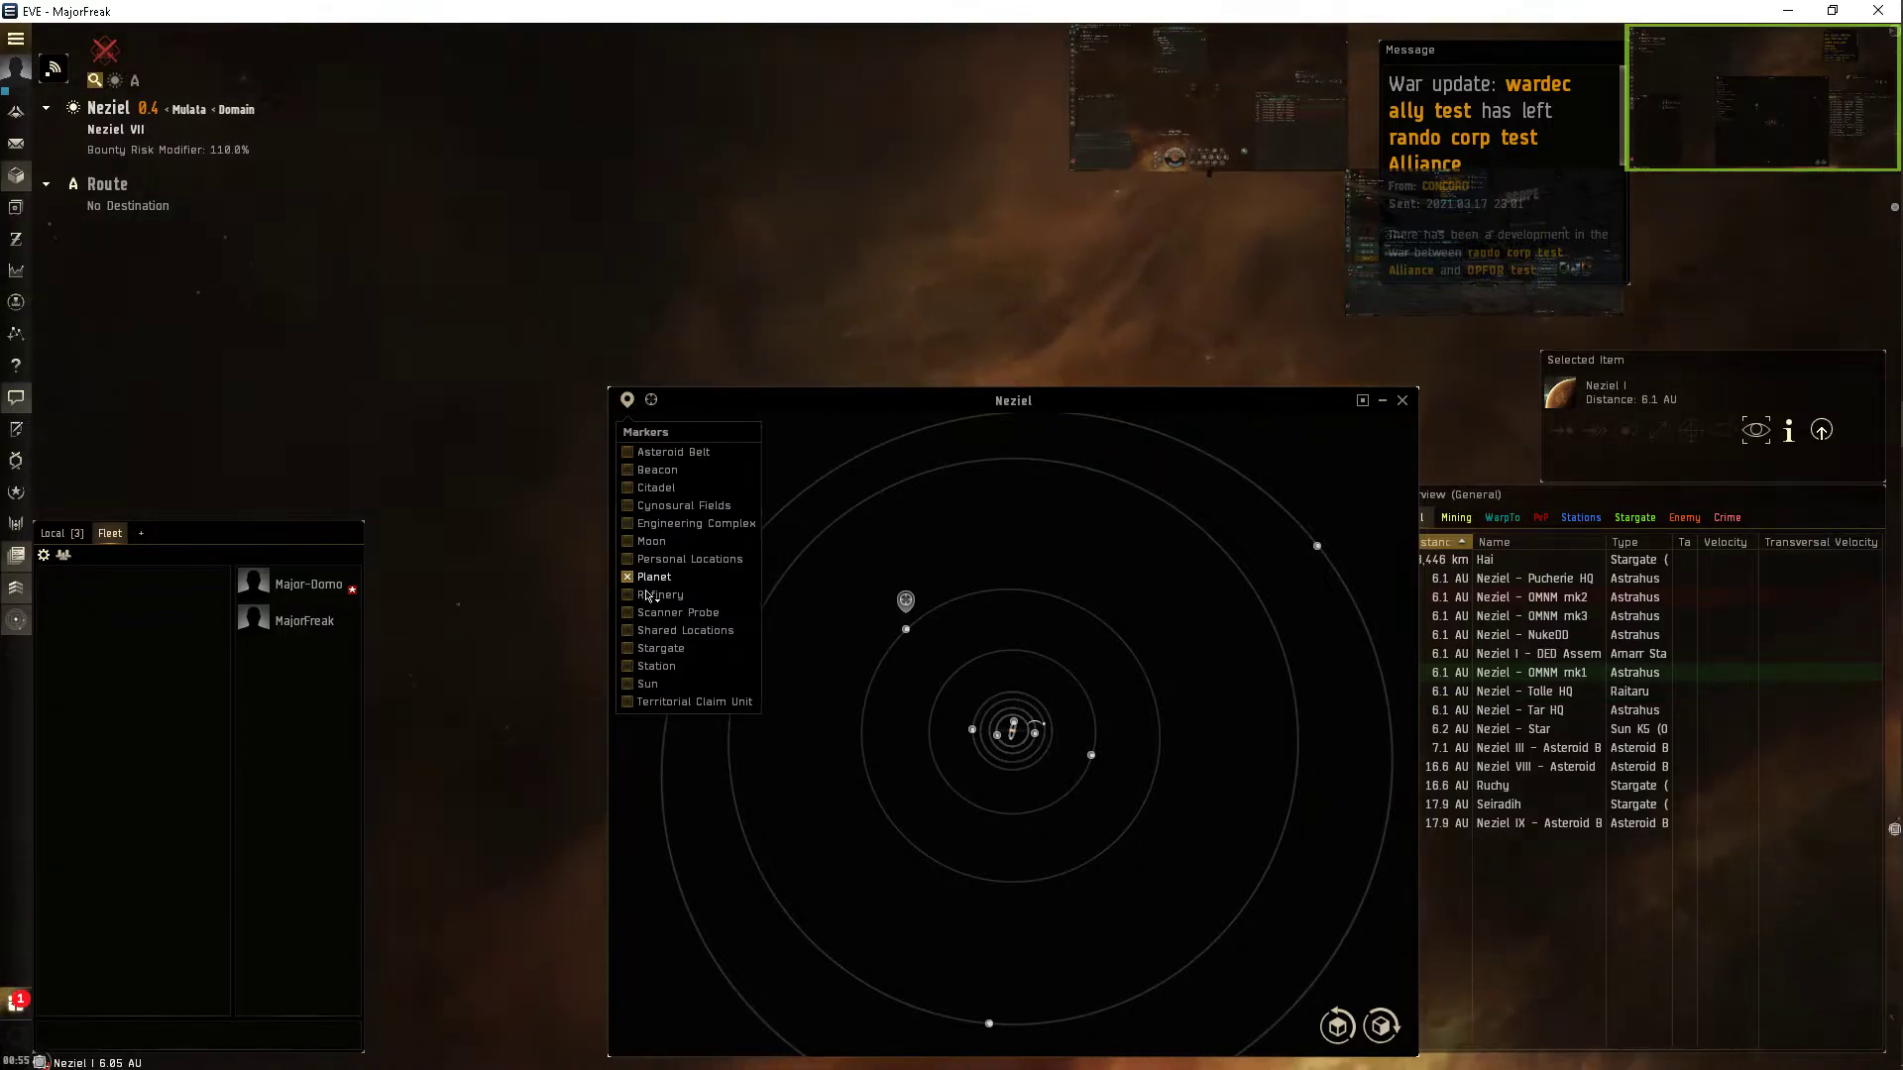
click(627, 630)
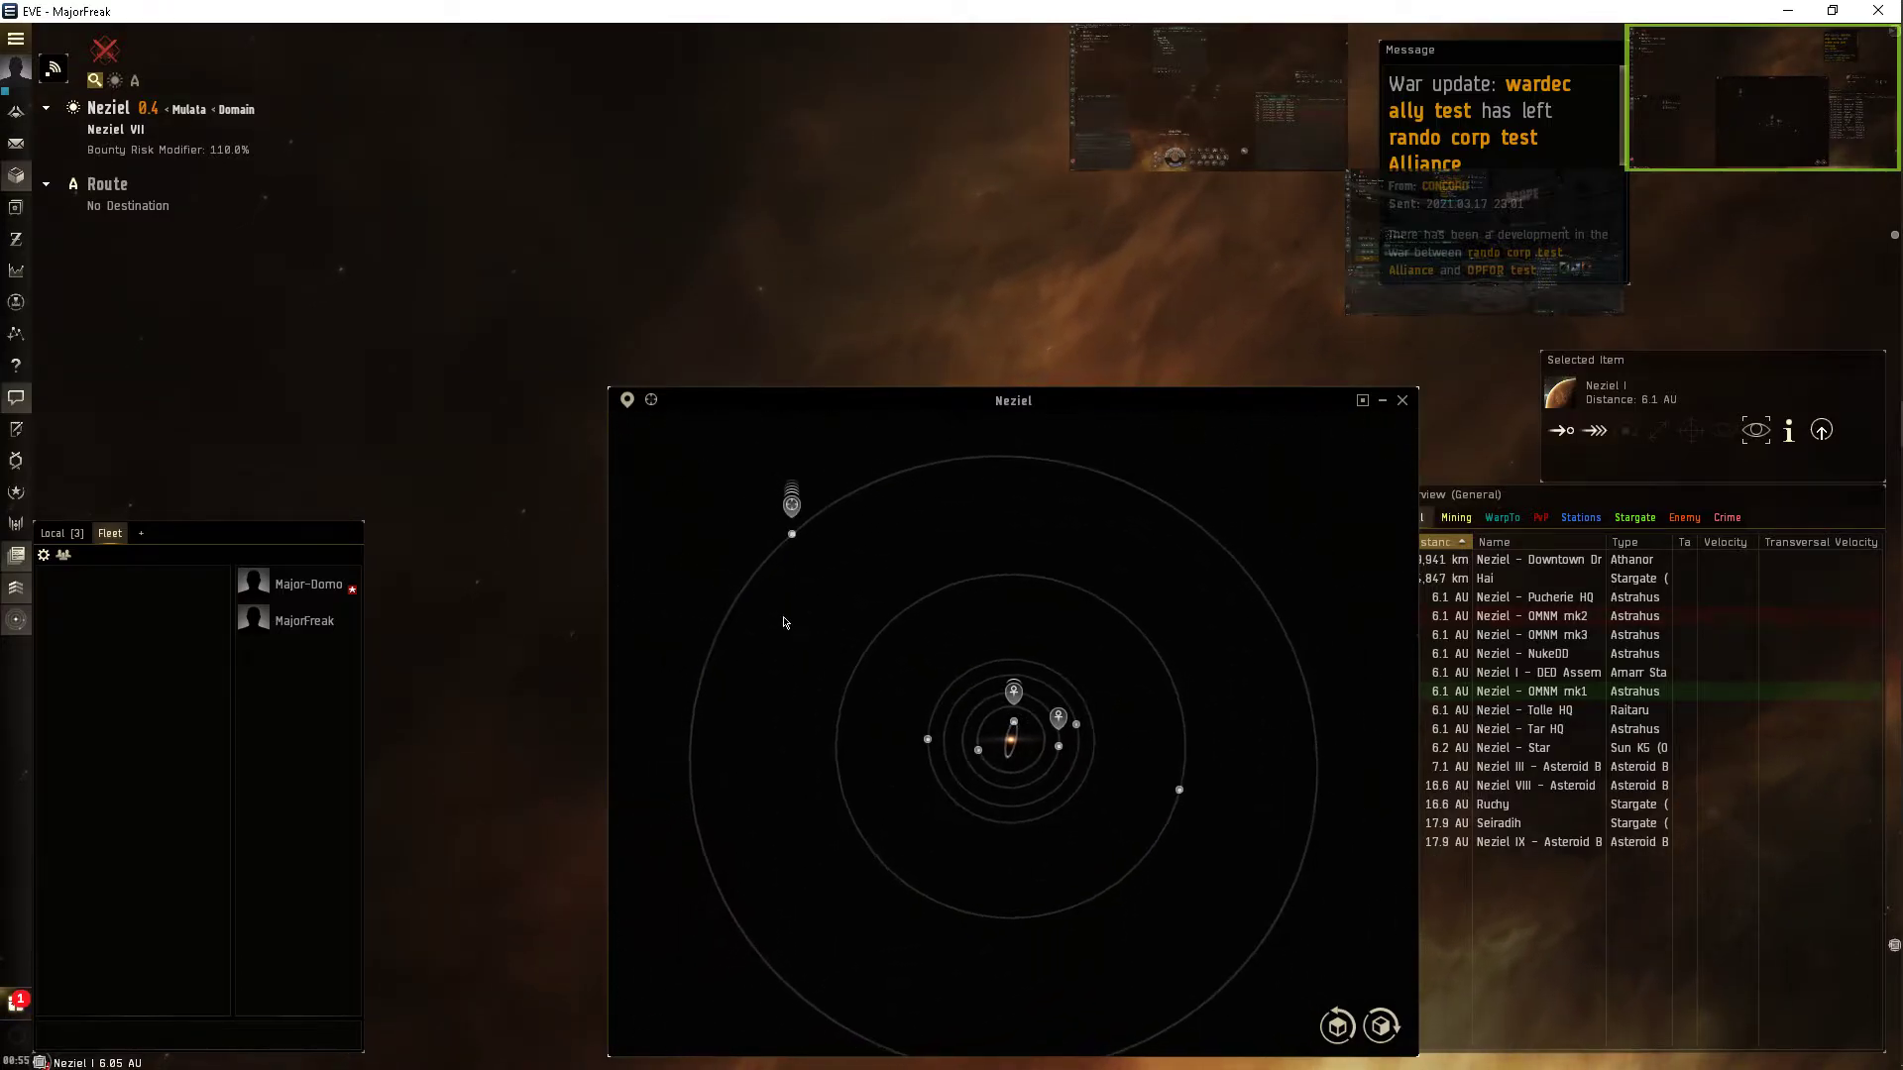
click(650, 399)
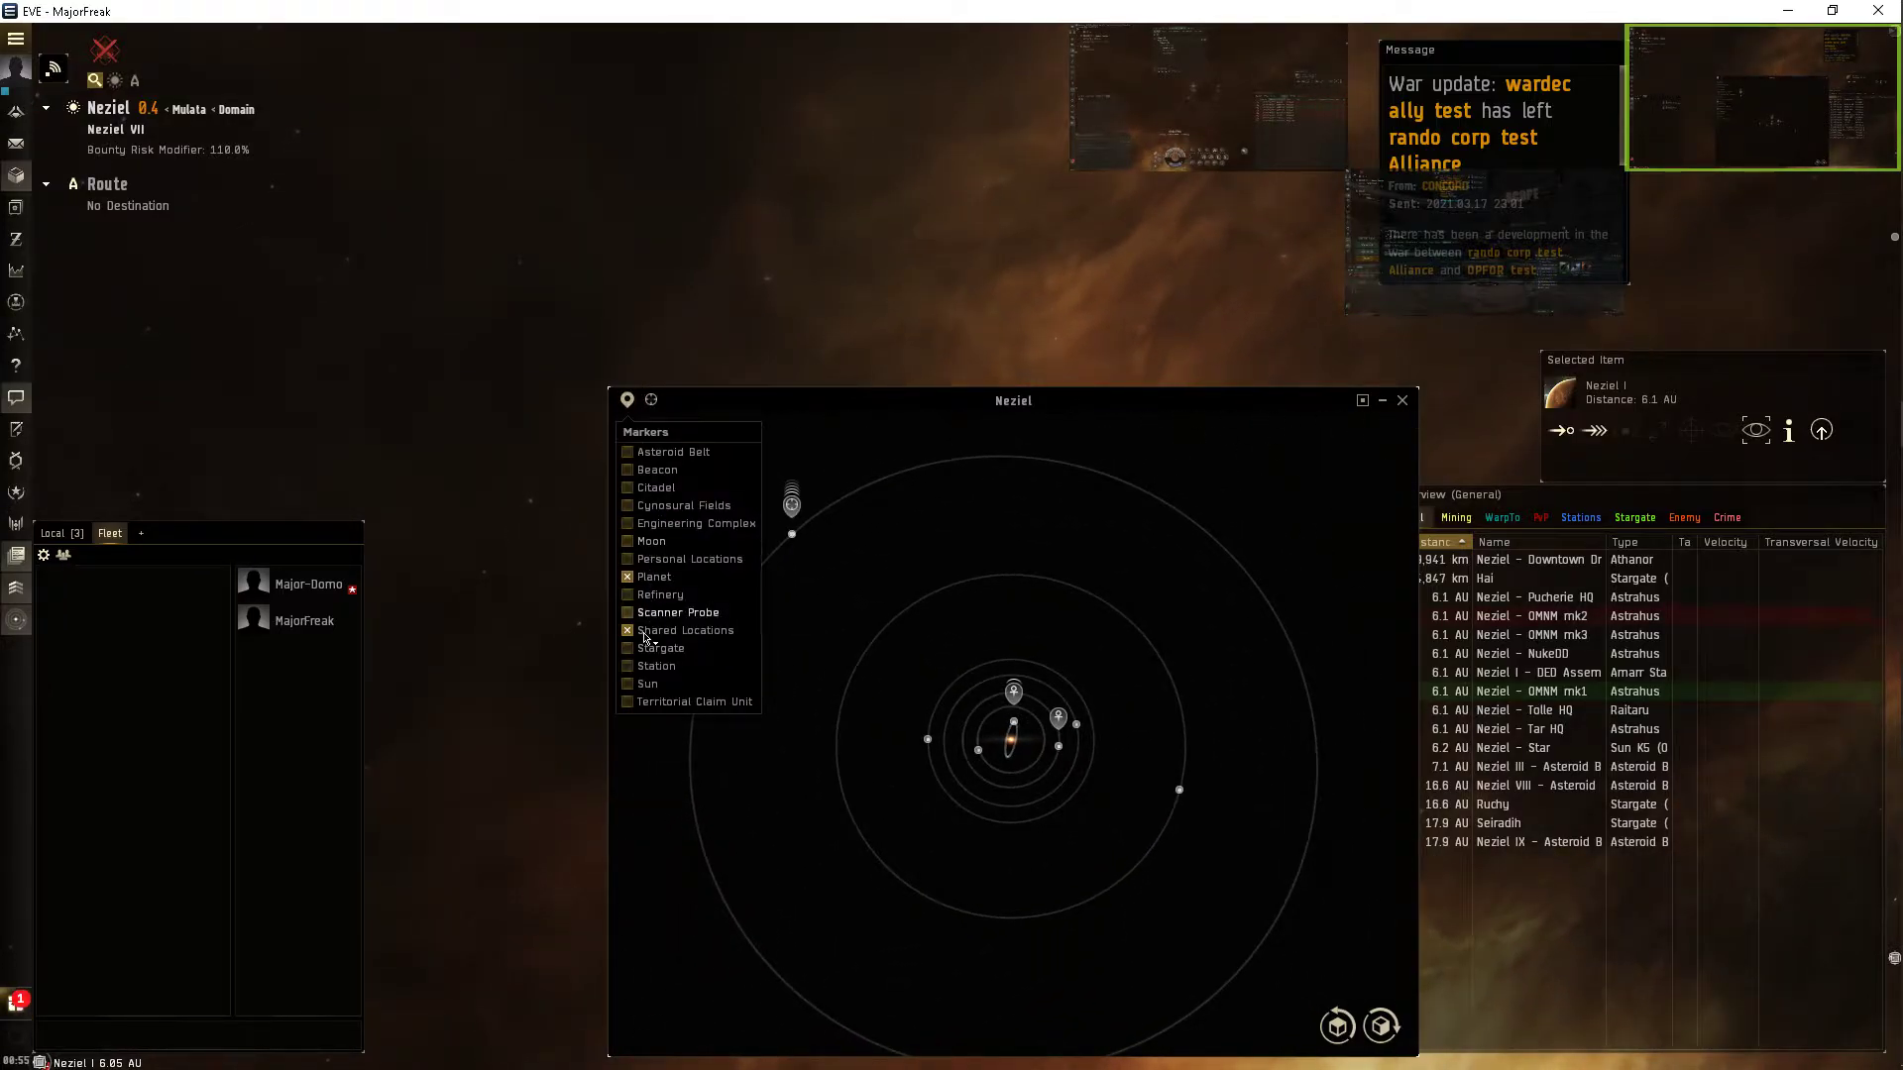
click(627, 630)
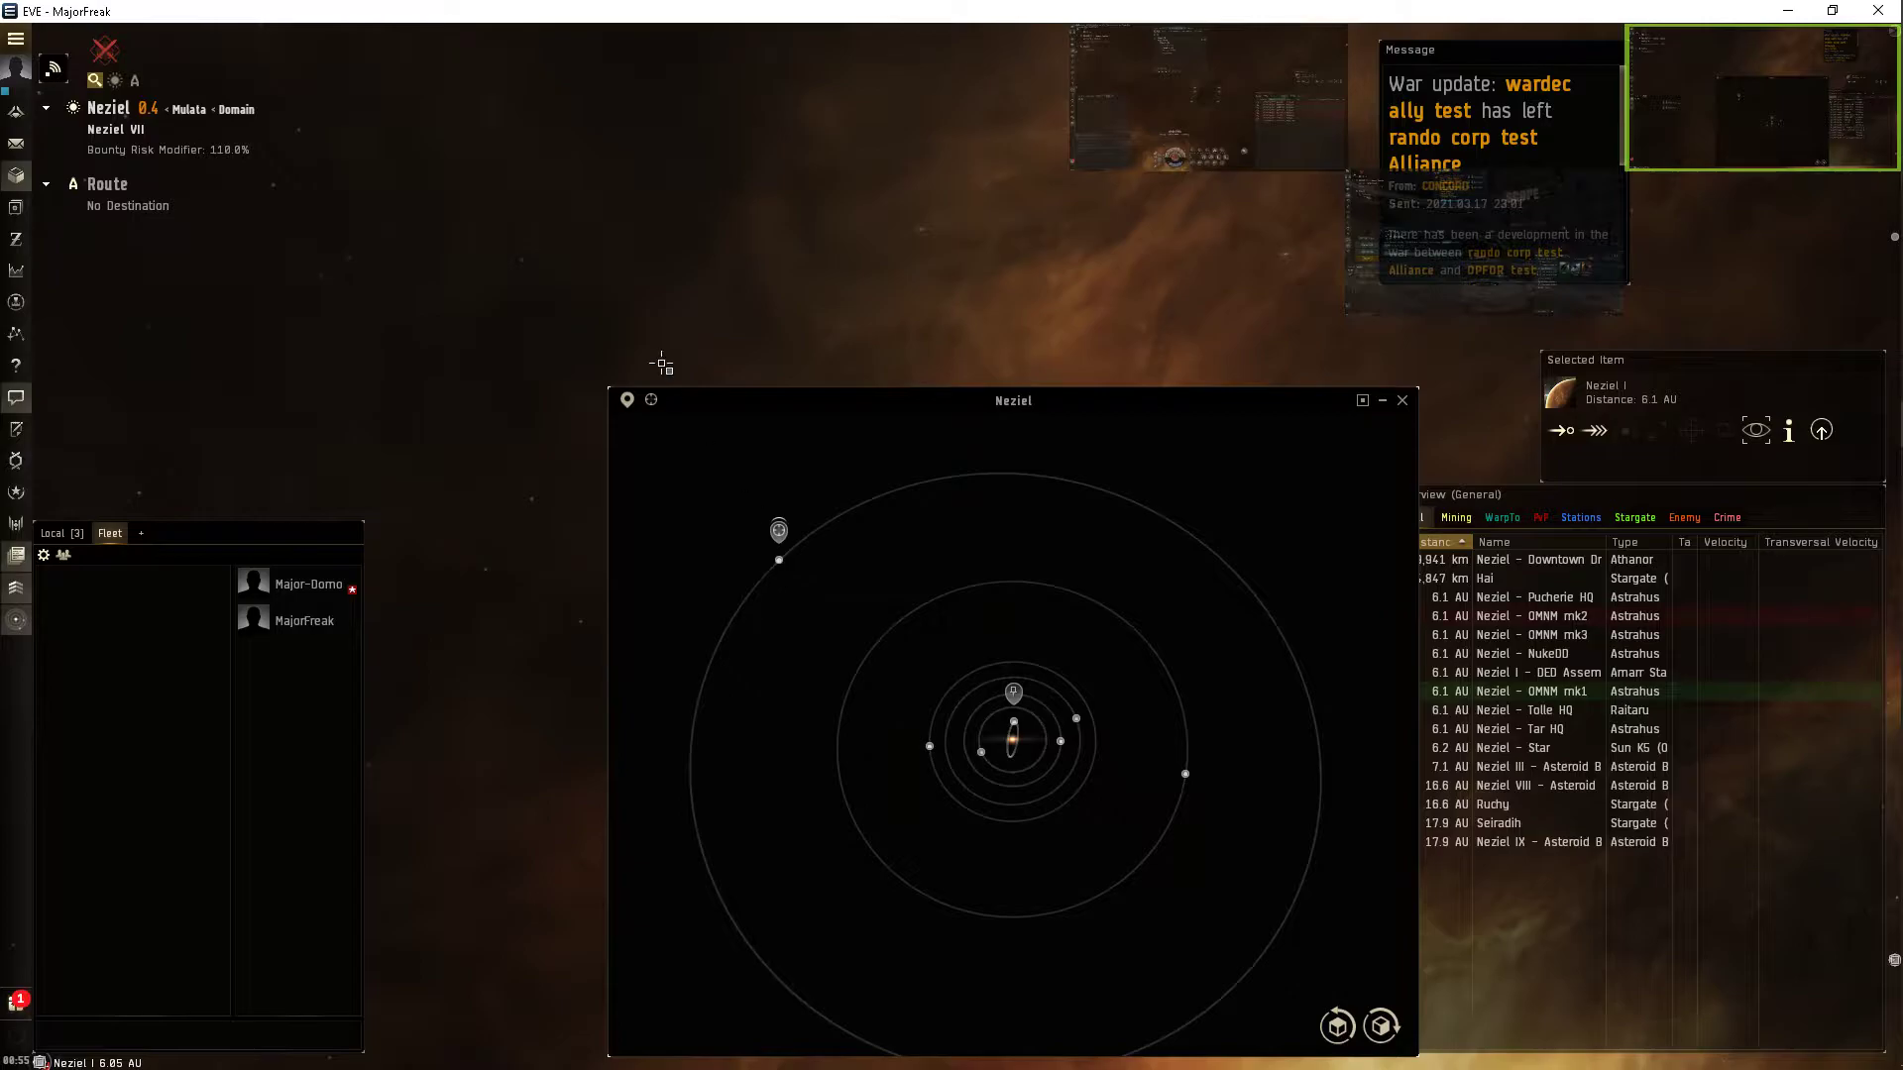
mouse_move(1357, 581)
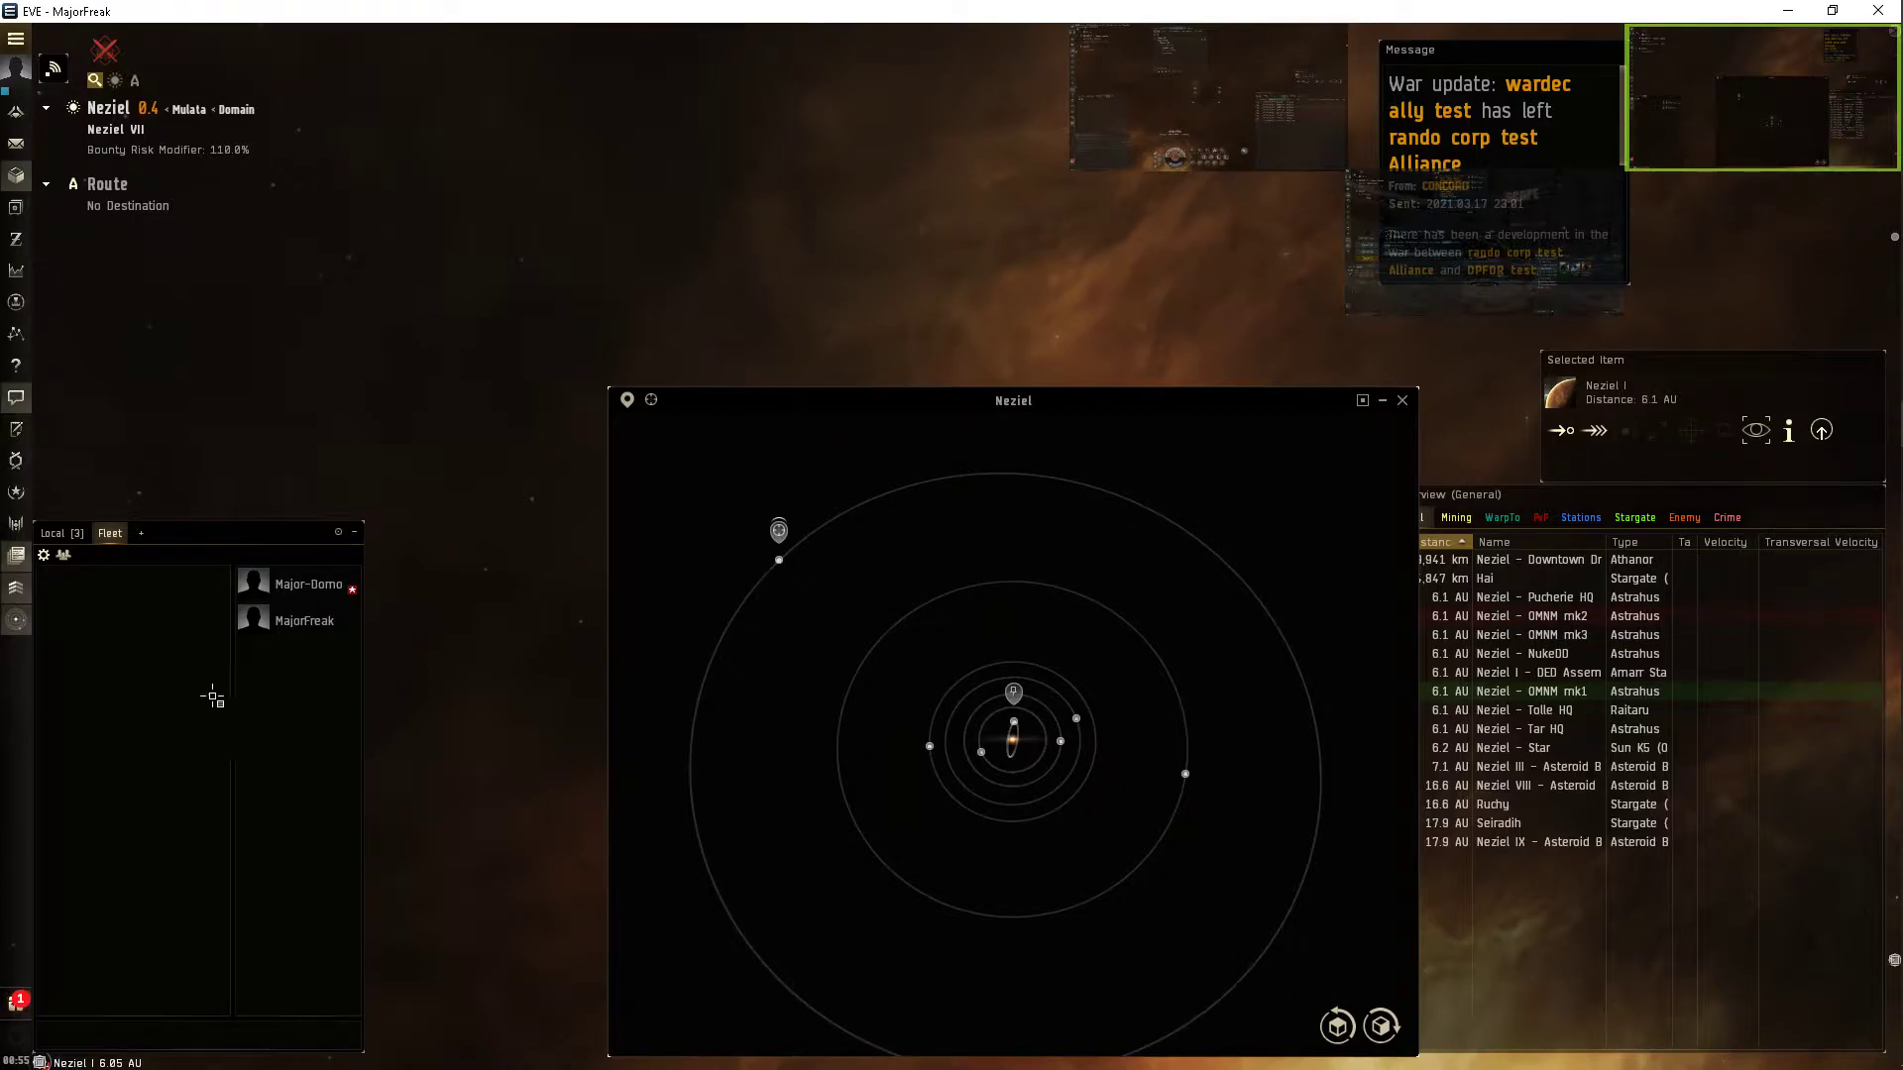
Warp to the fleet member and save that spot as a new location.
right_click(308, 584)
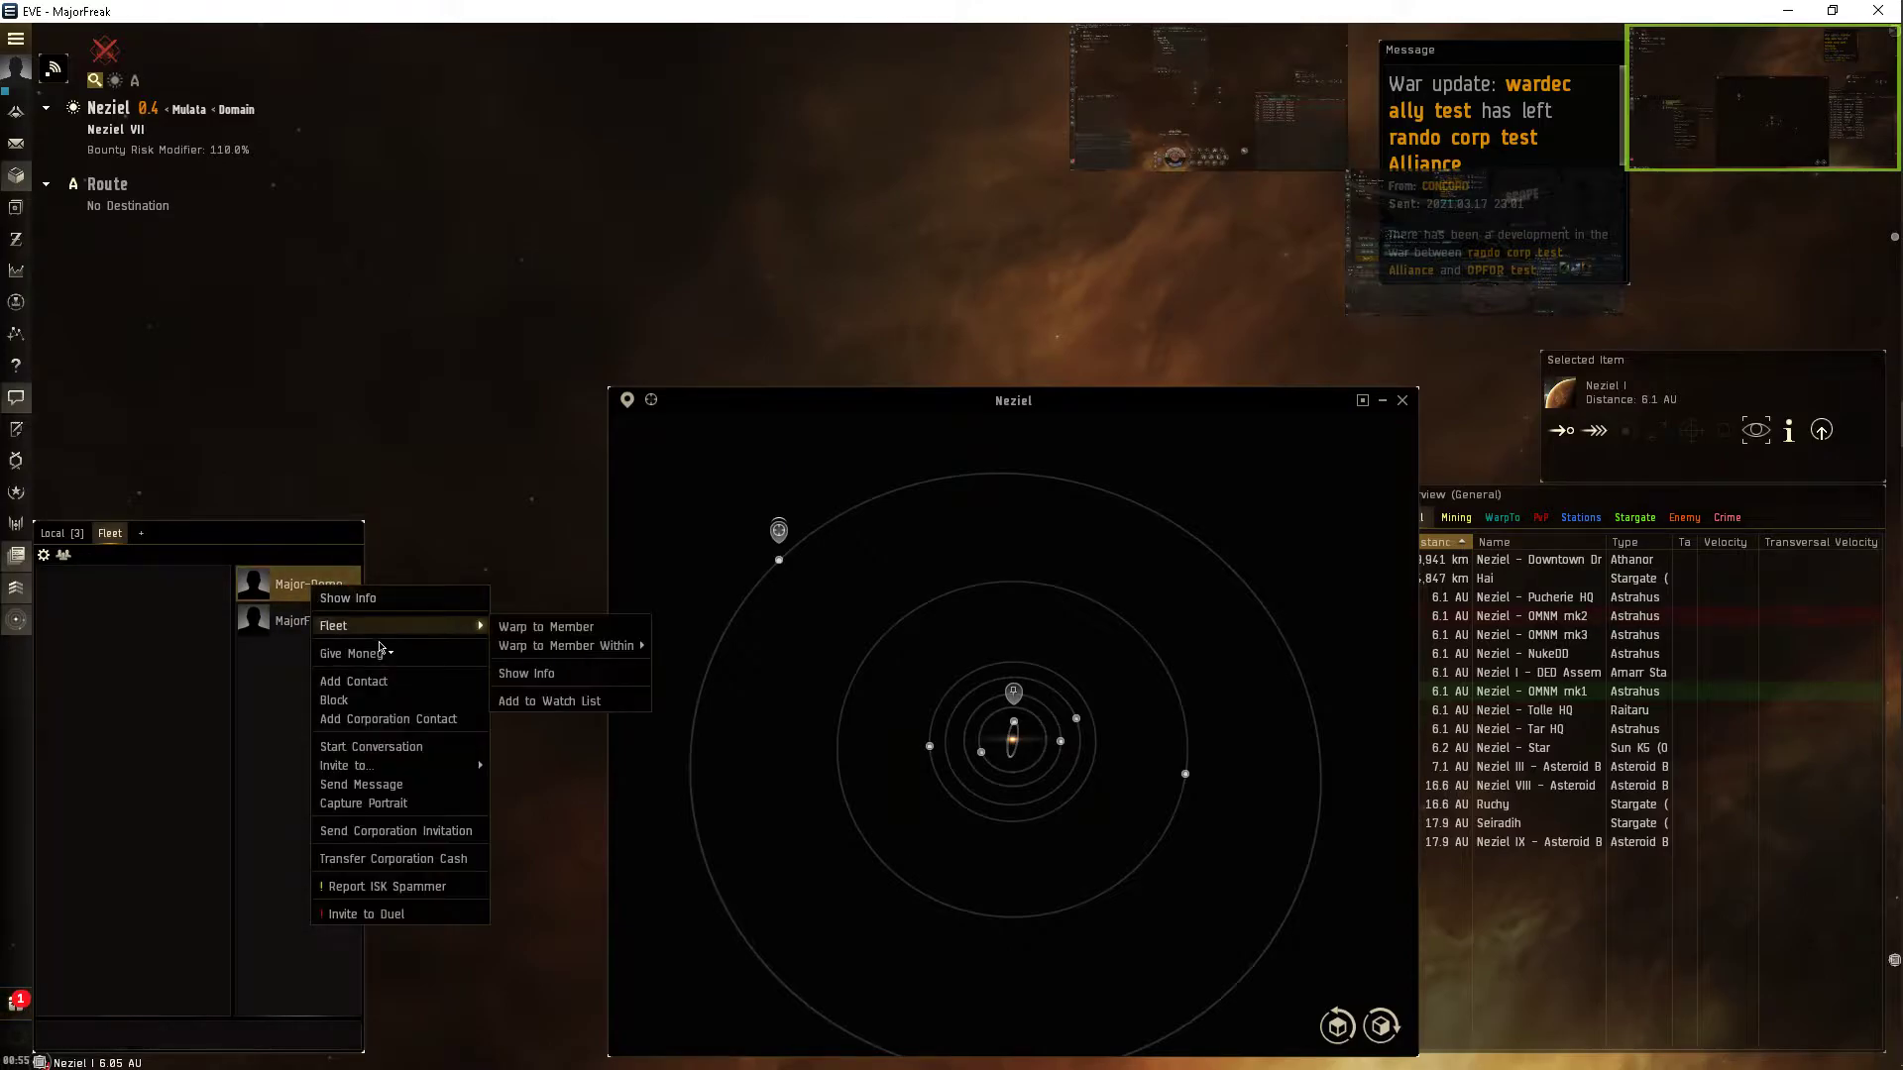
click(845, 656)
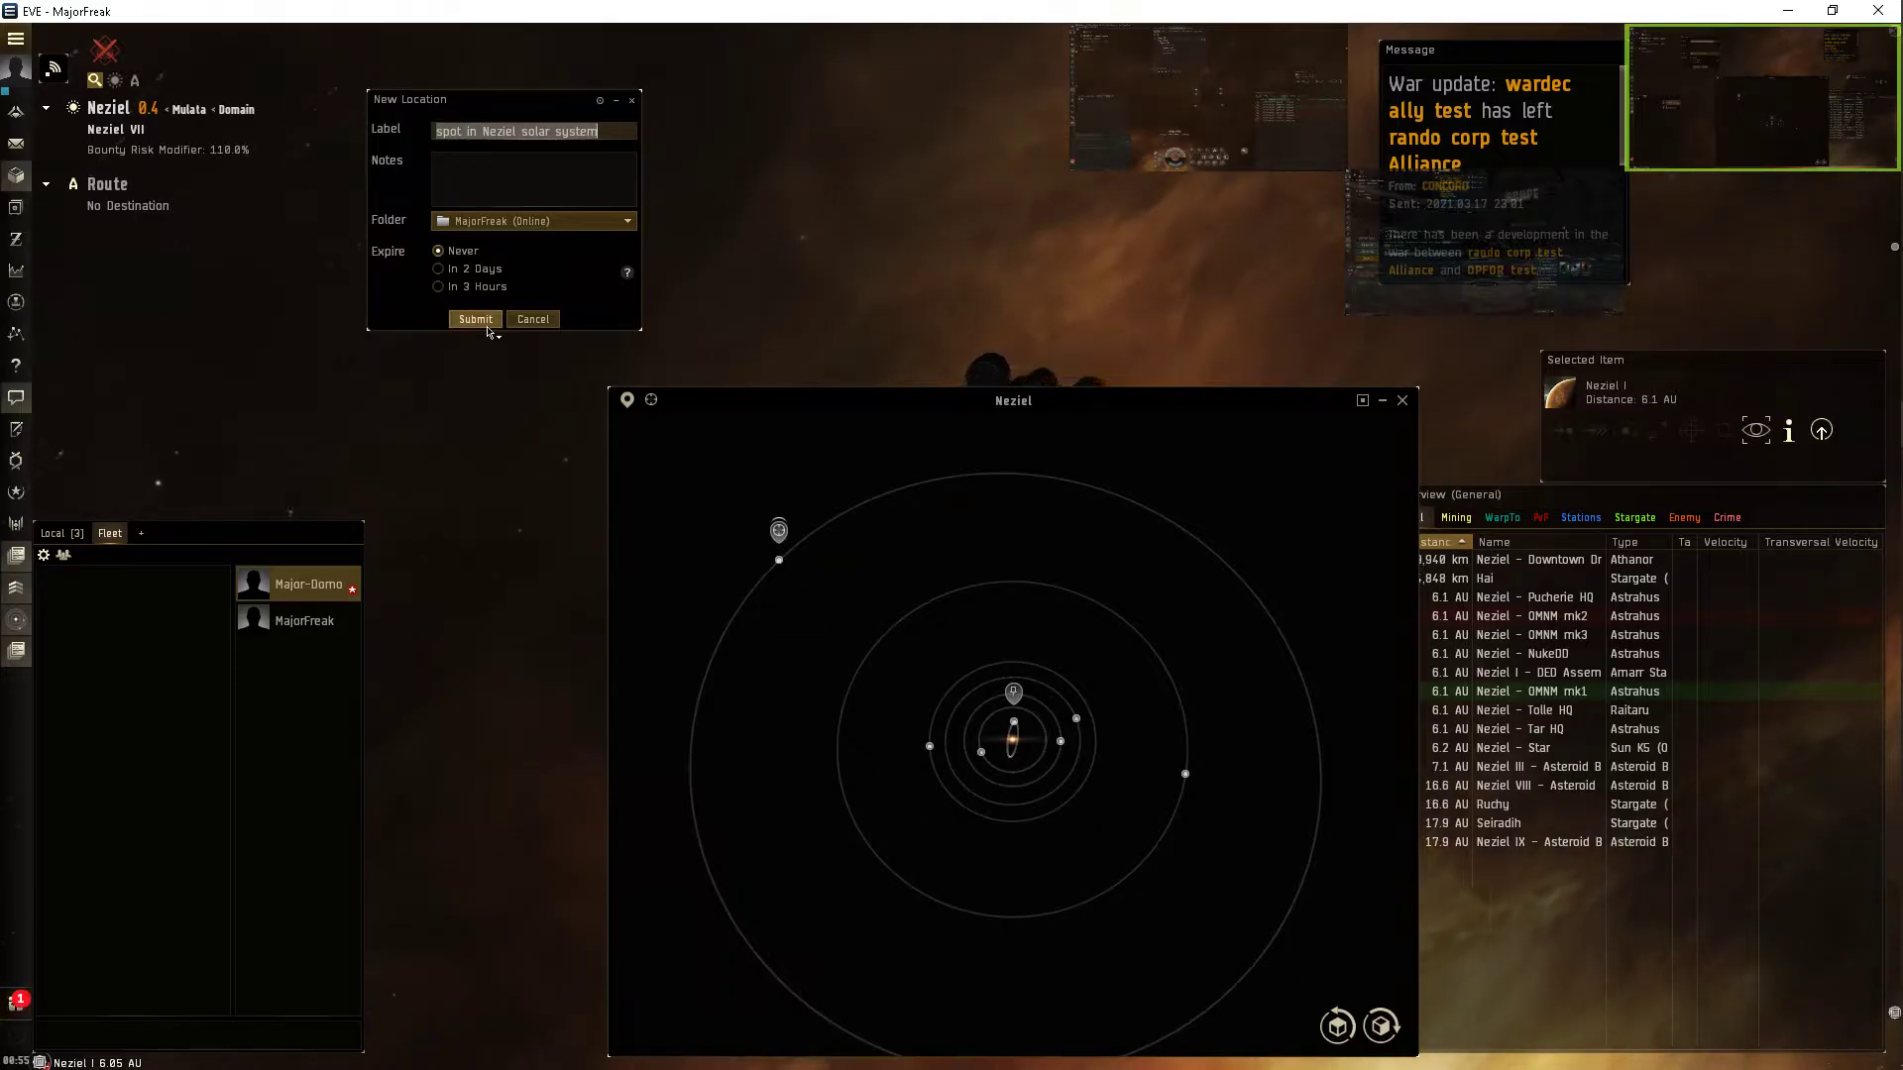
click(475, 320)
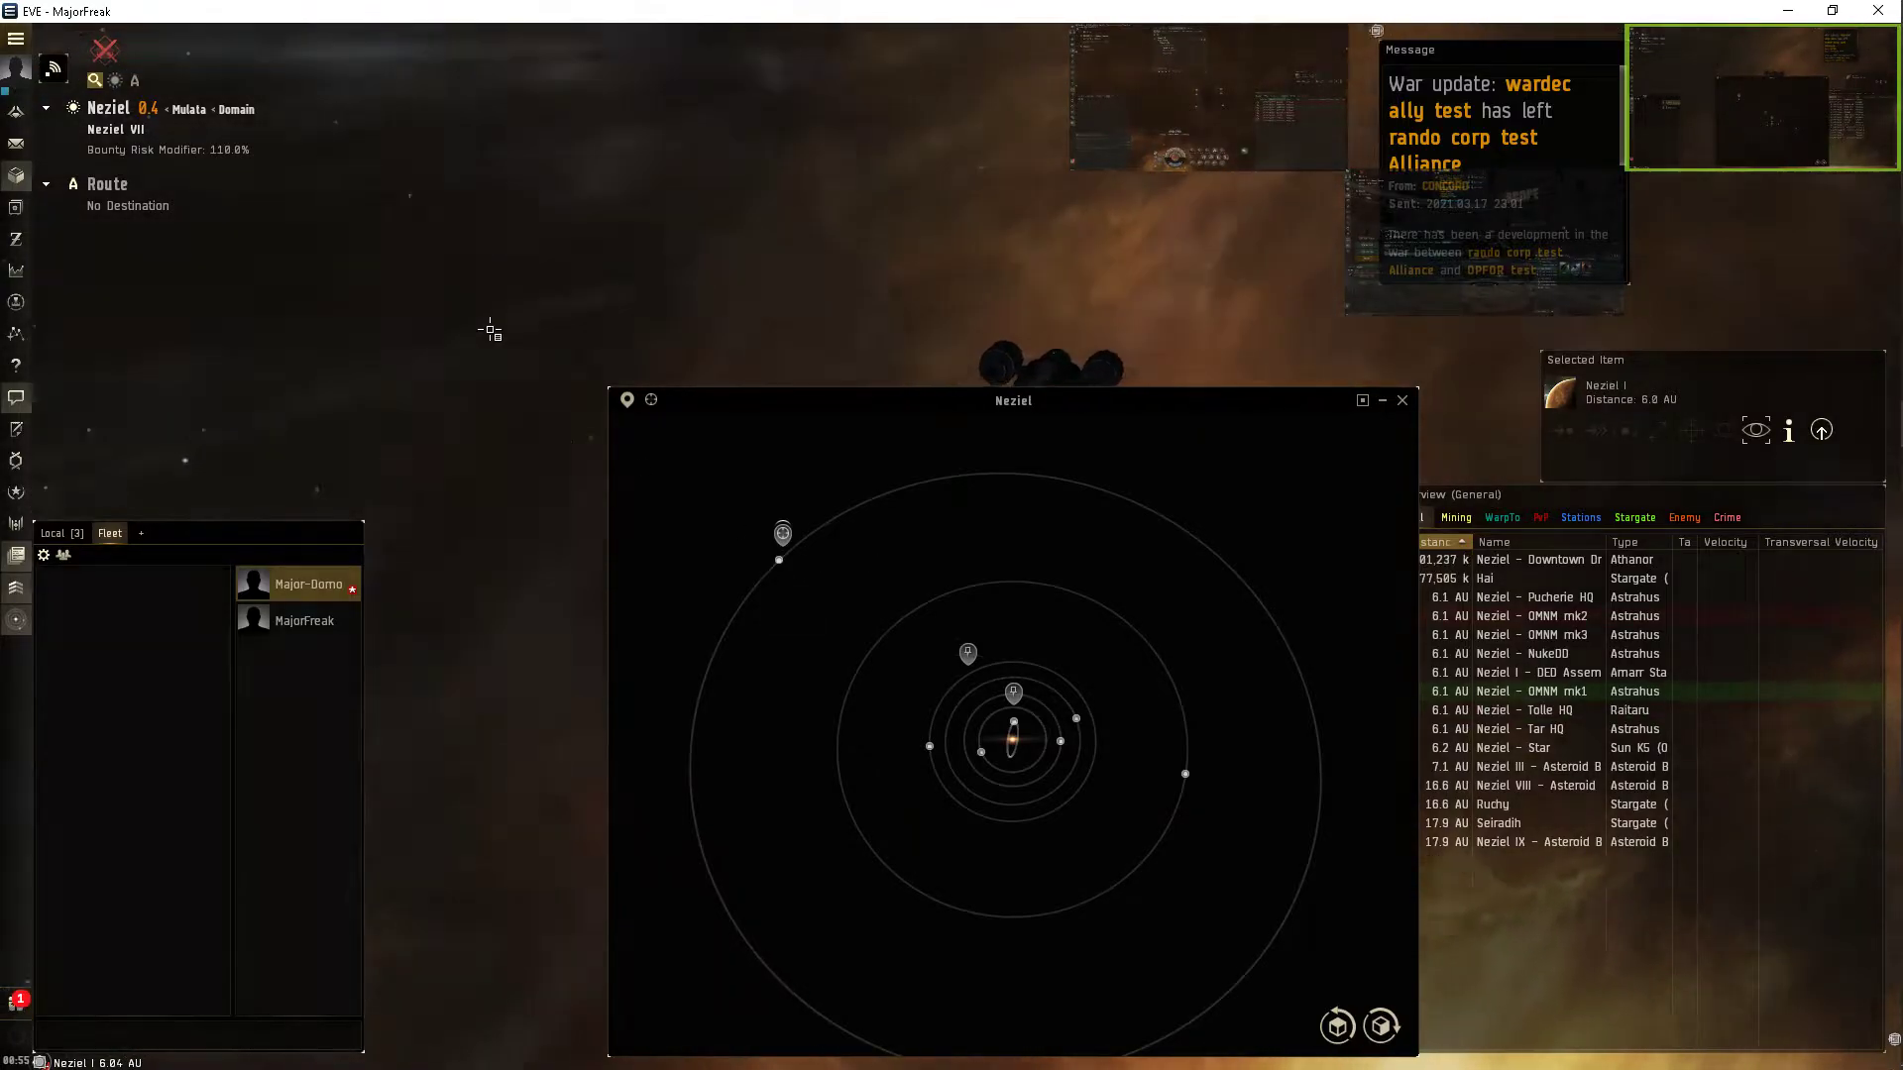
click(649, 400)
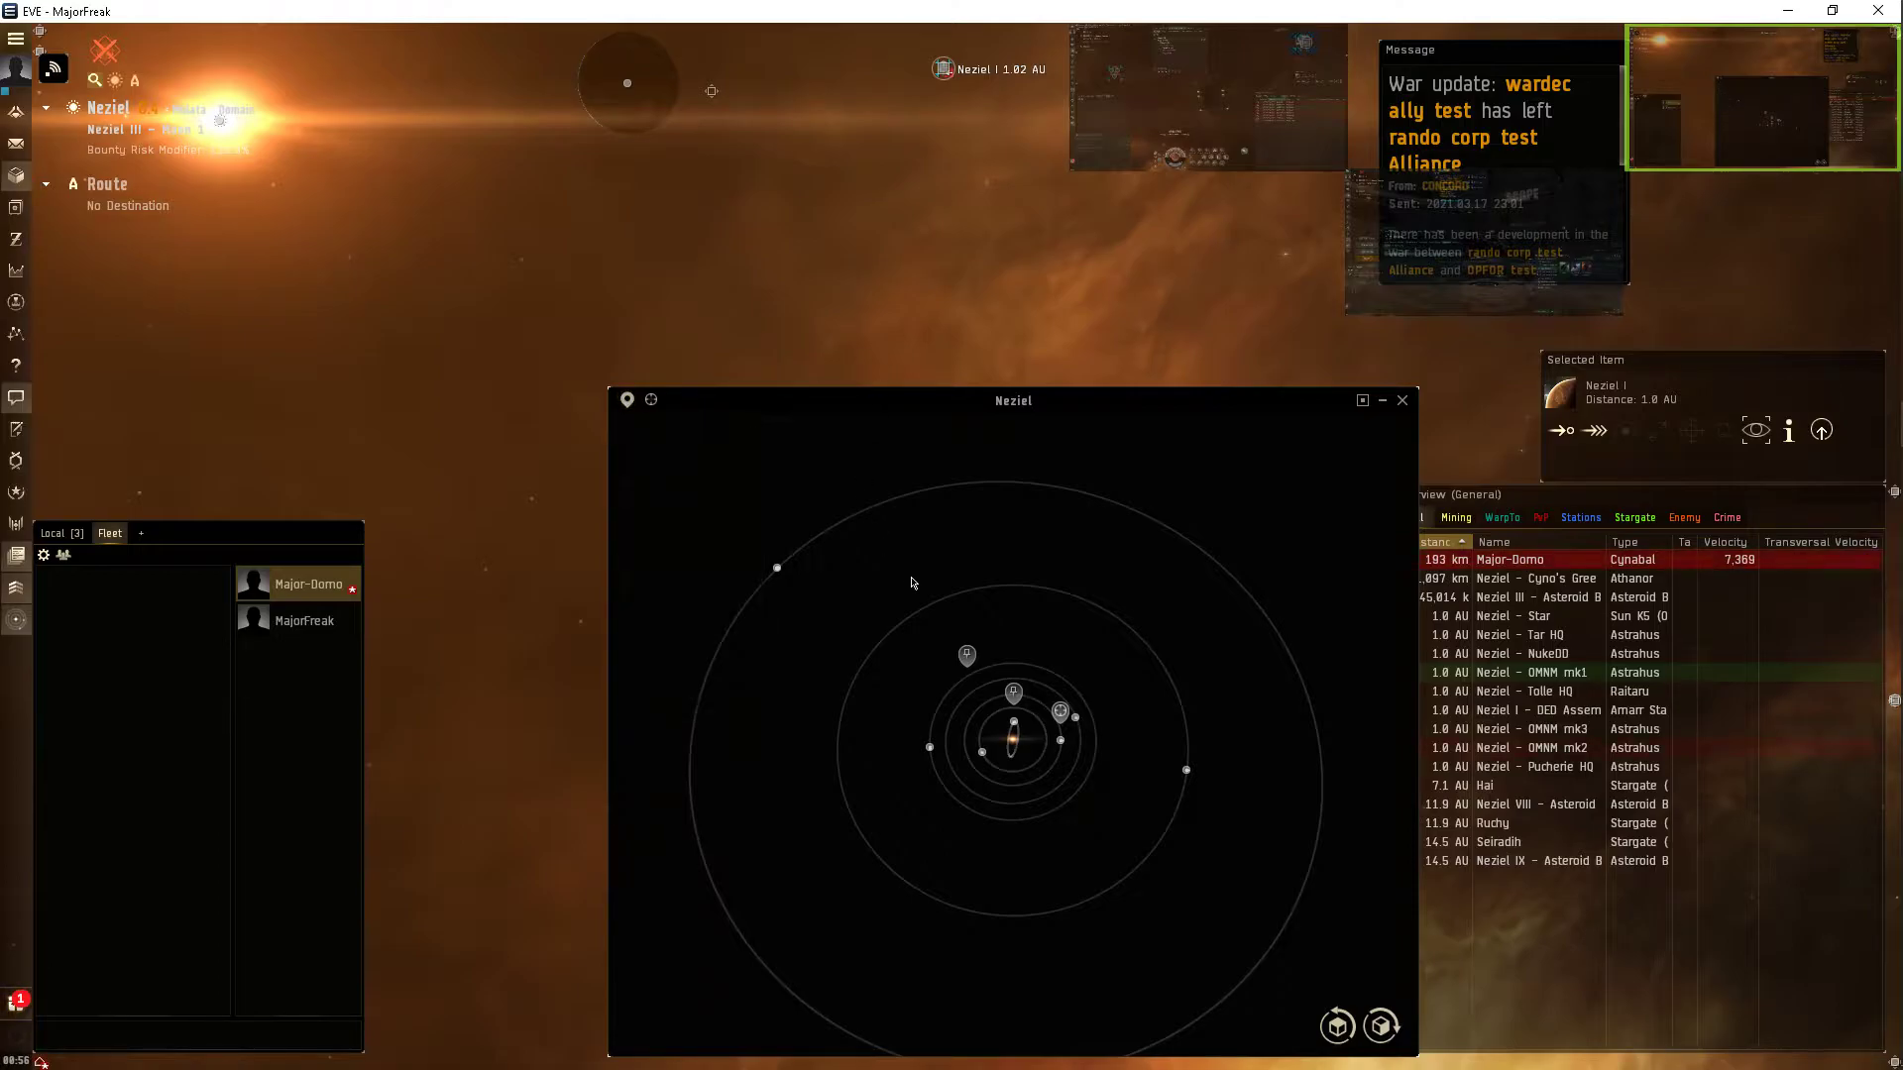
Remove one saved location pin from the system map, confirming with Yes.
right_click(1012, 692)
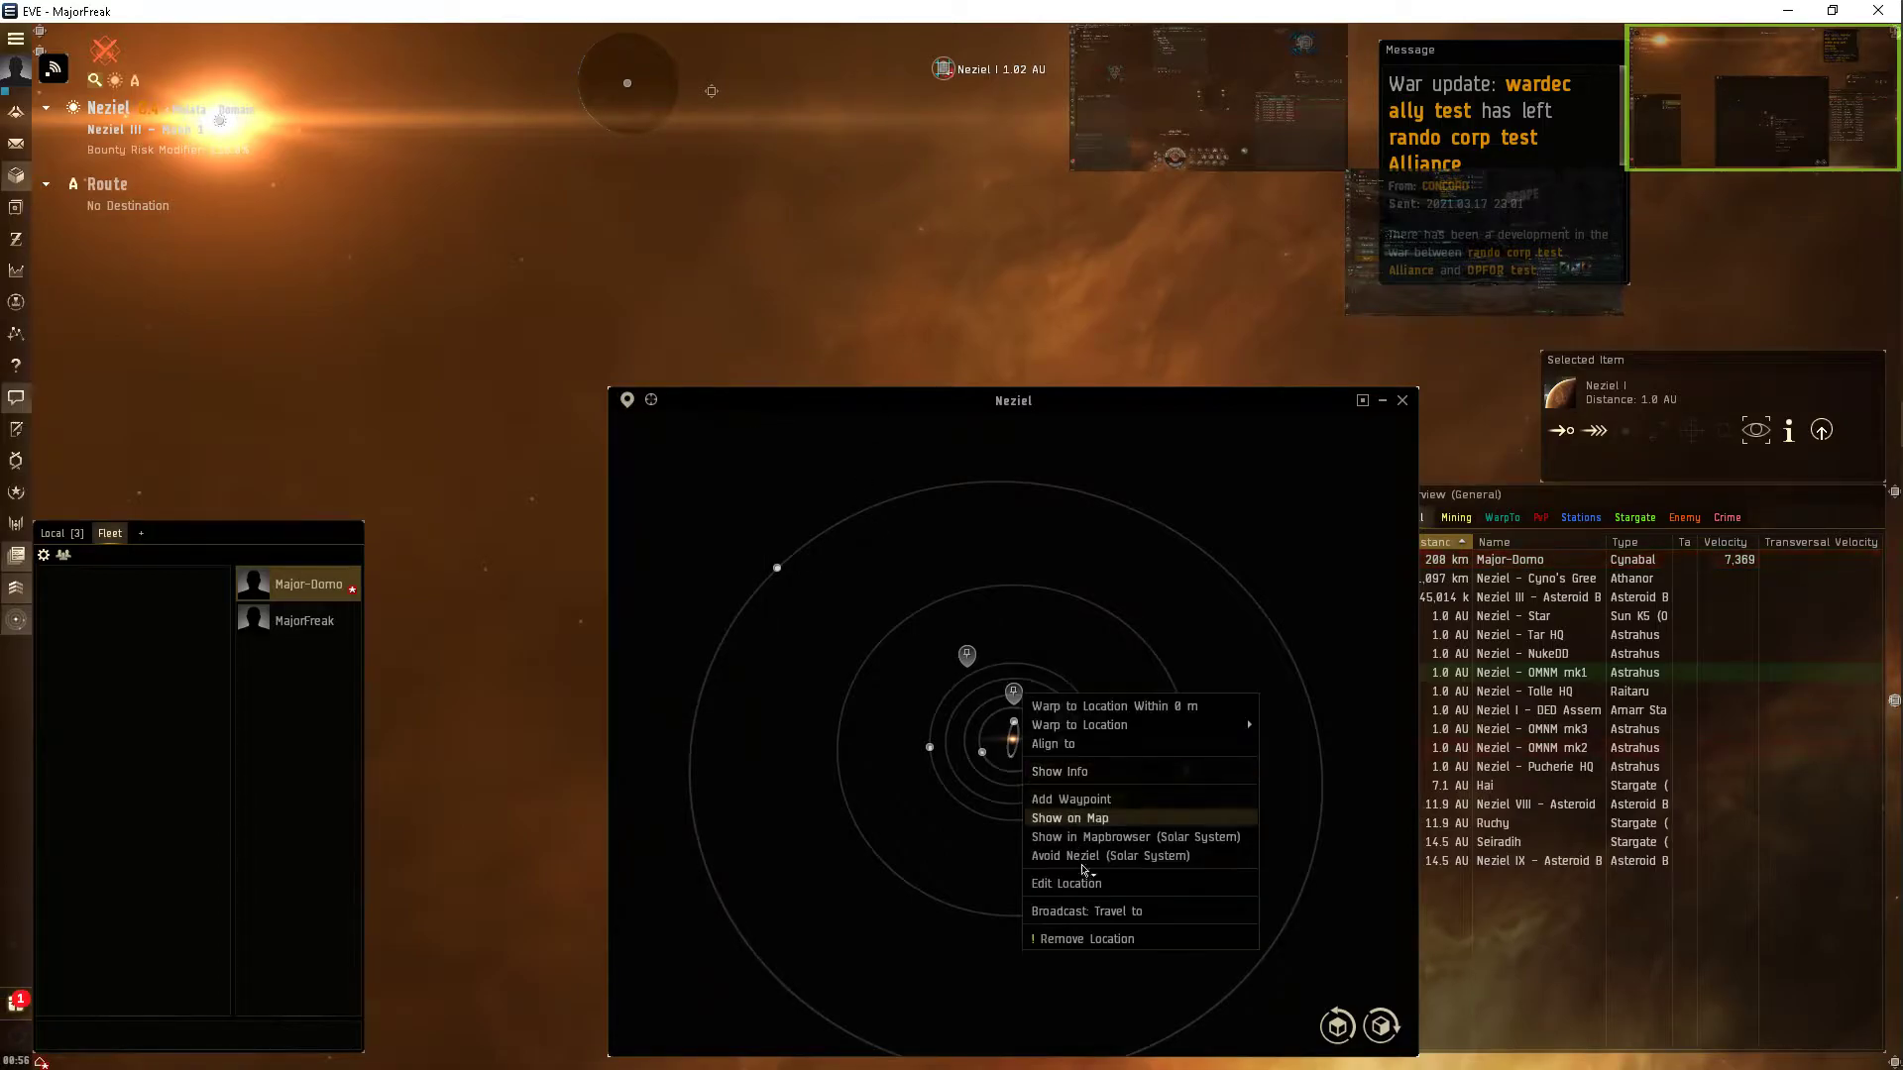
click(1088, 939)
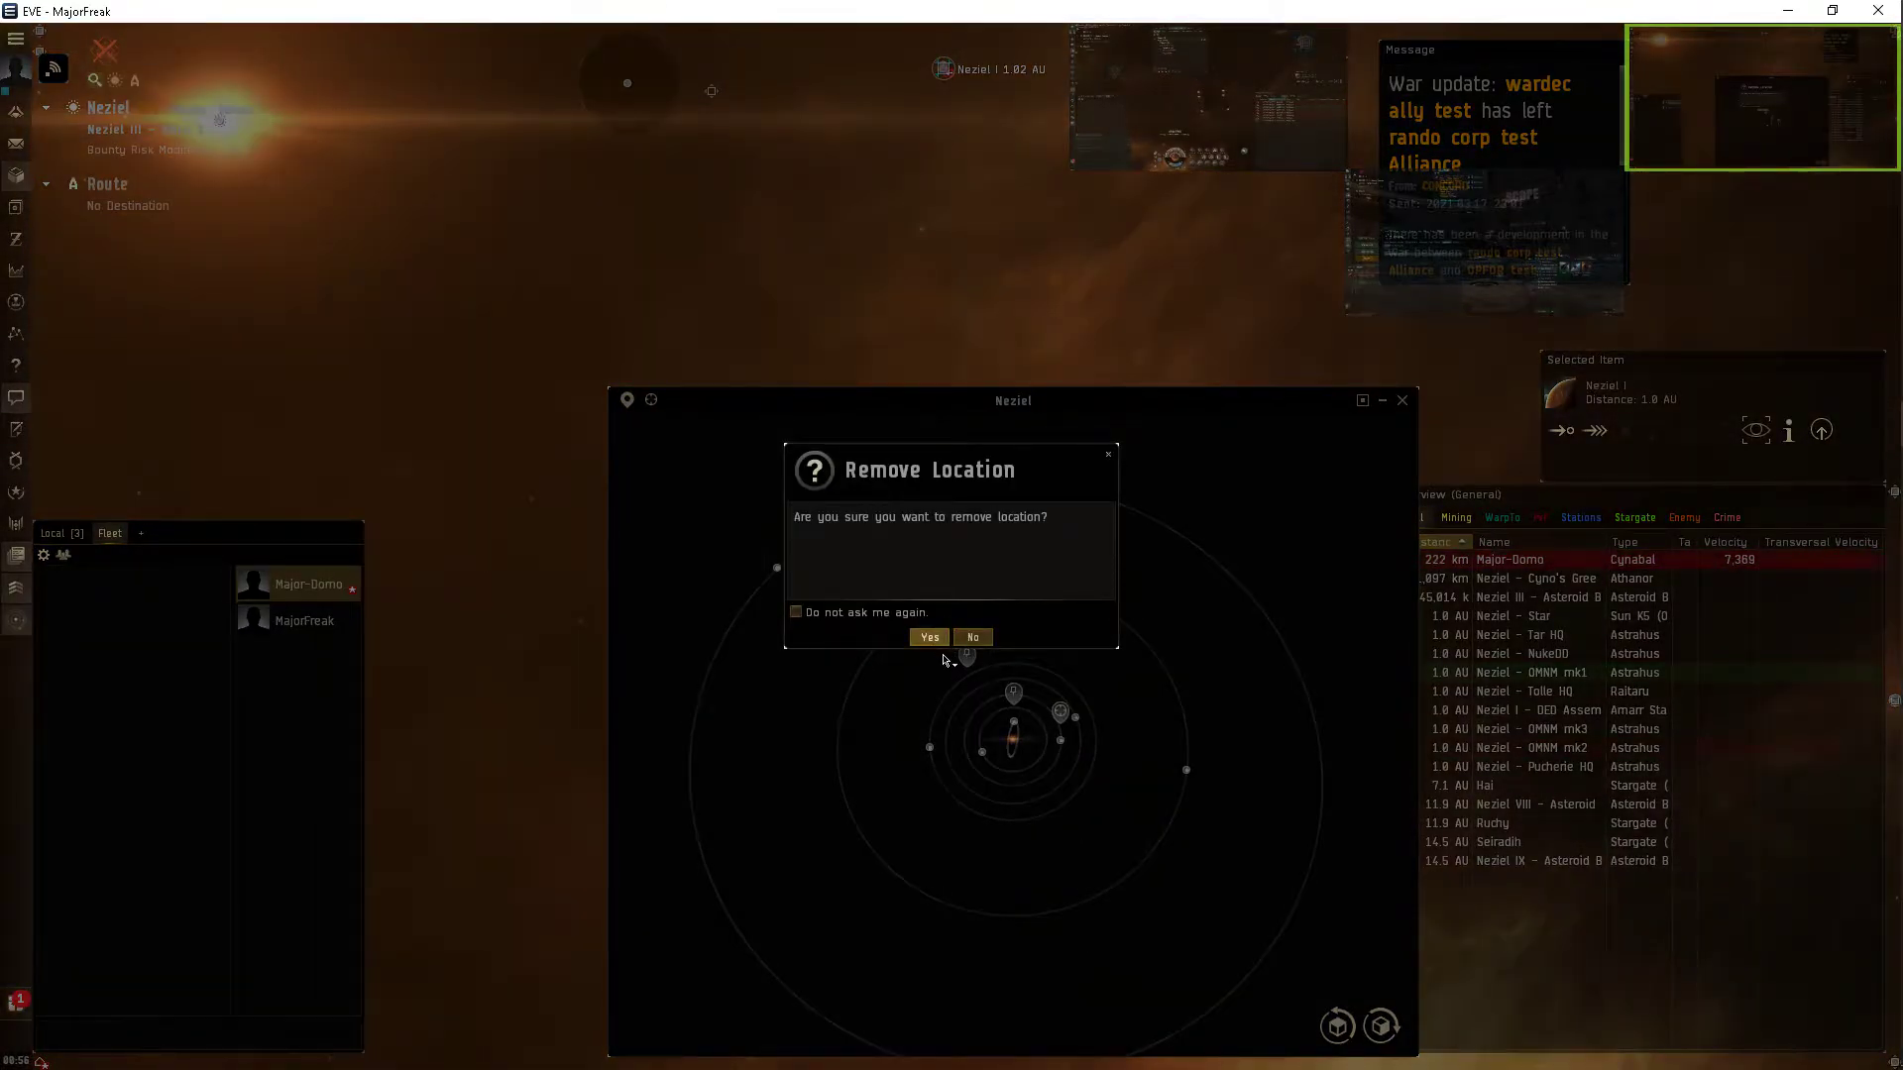
click(972, 637)
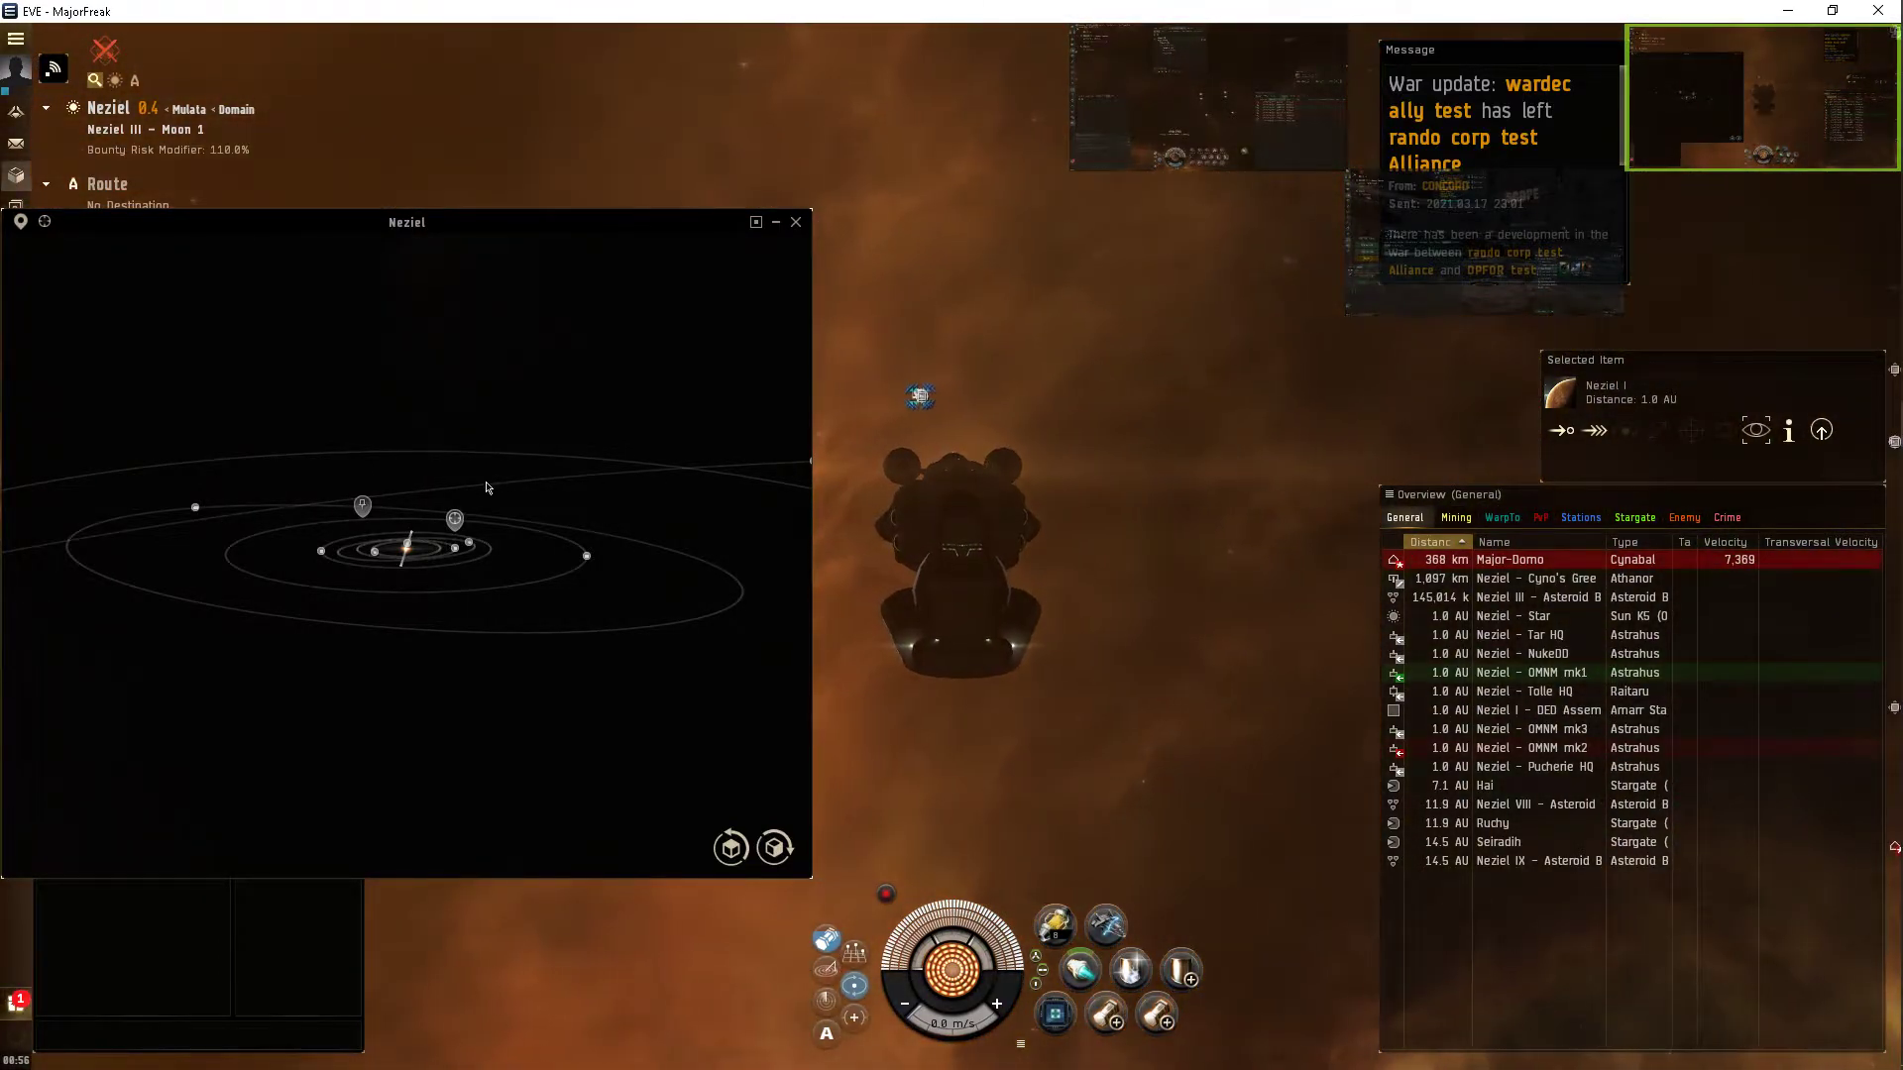
Warp to the saved spot, save it as 'poco test 1', and list planets in the overview.
right_click(362, 504)
text(poco test 1)
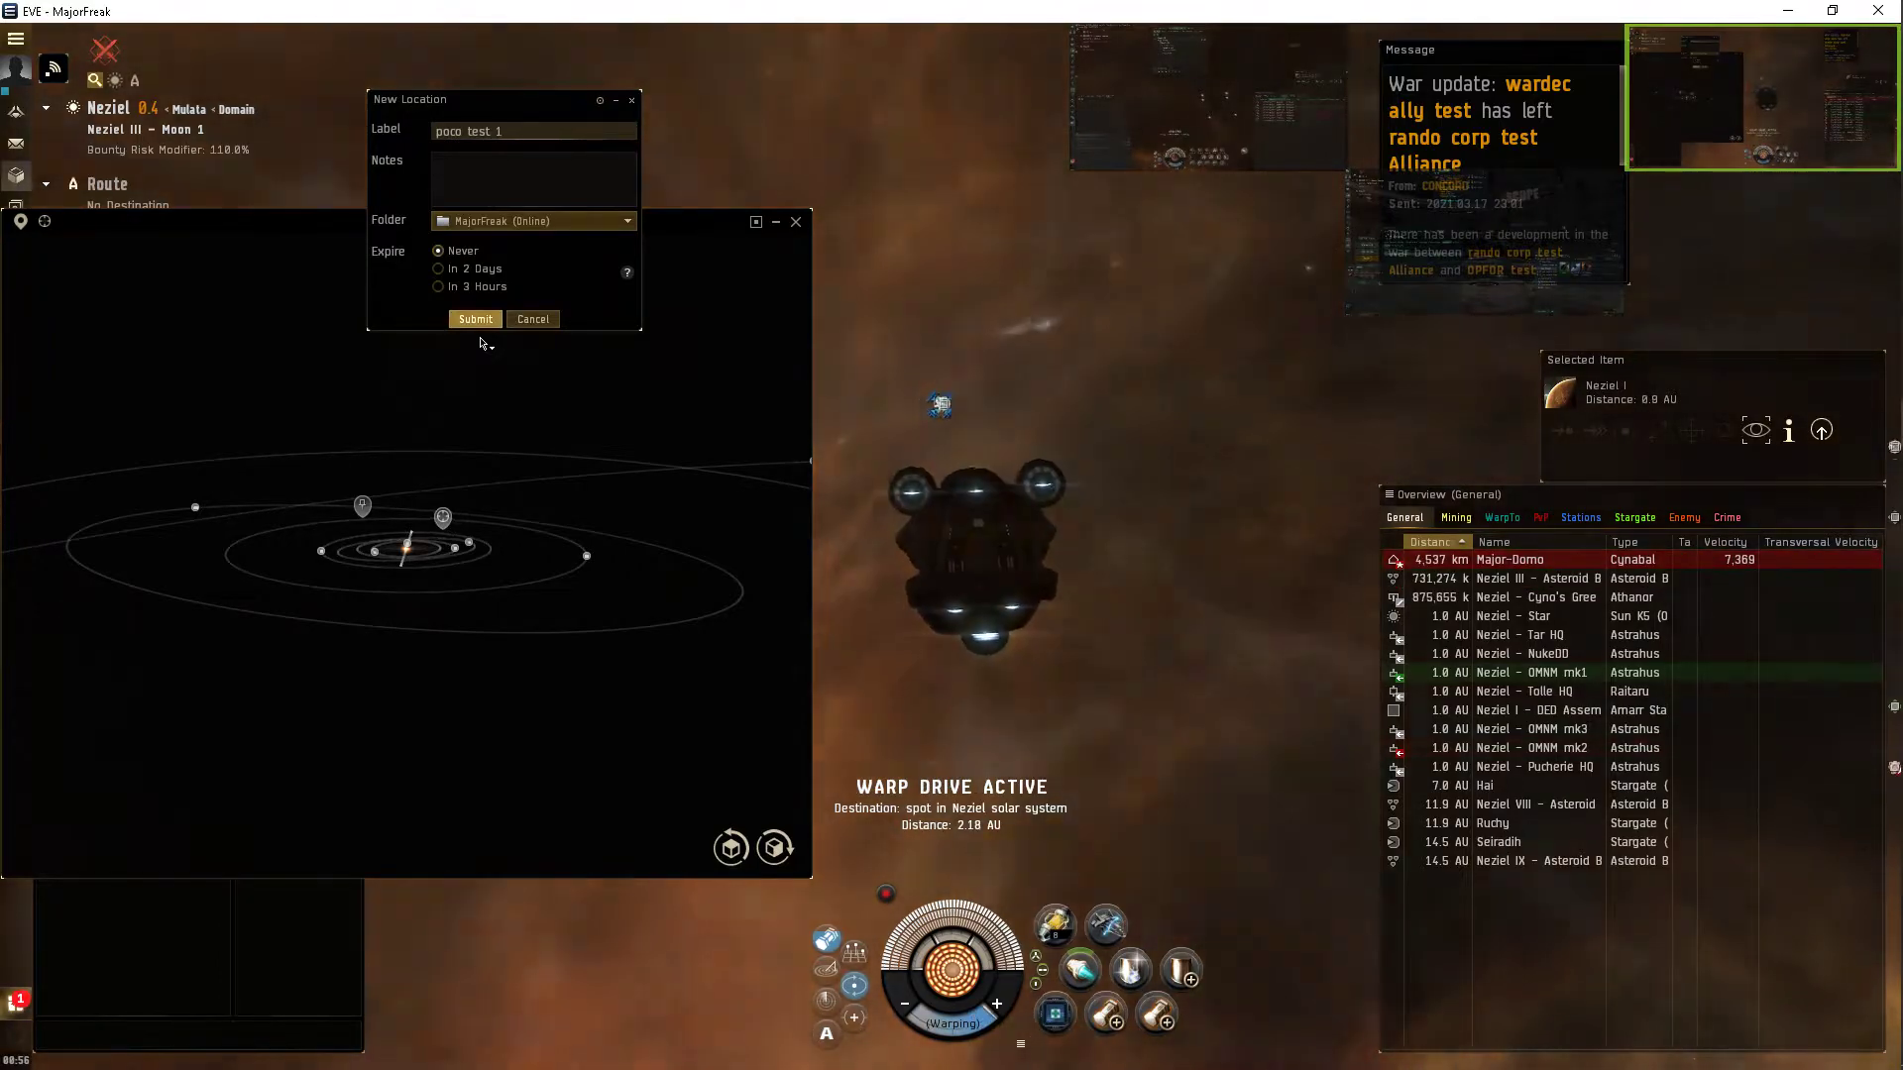
click(474, 319)
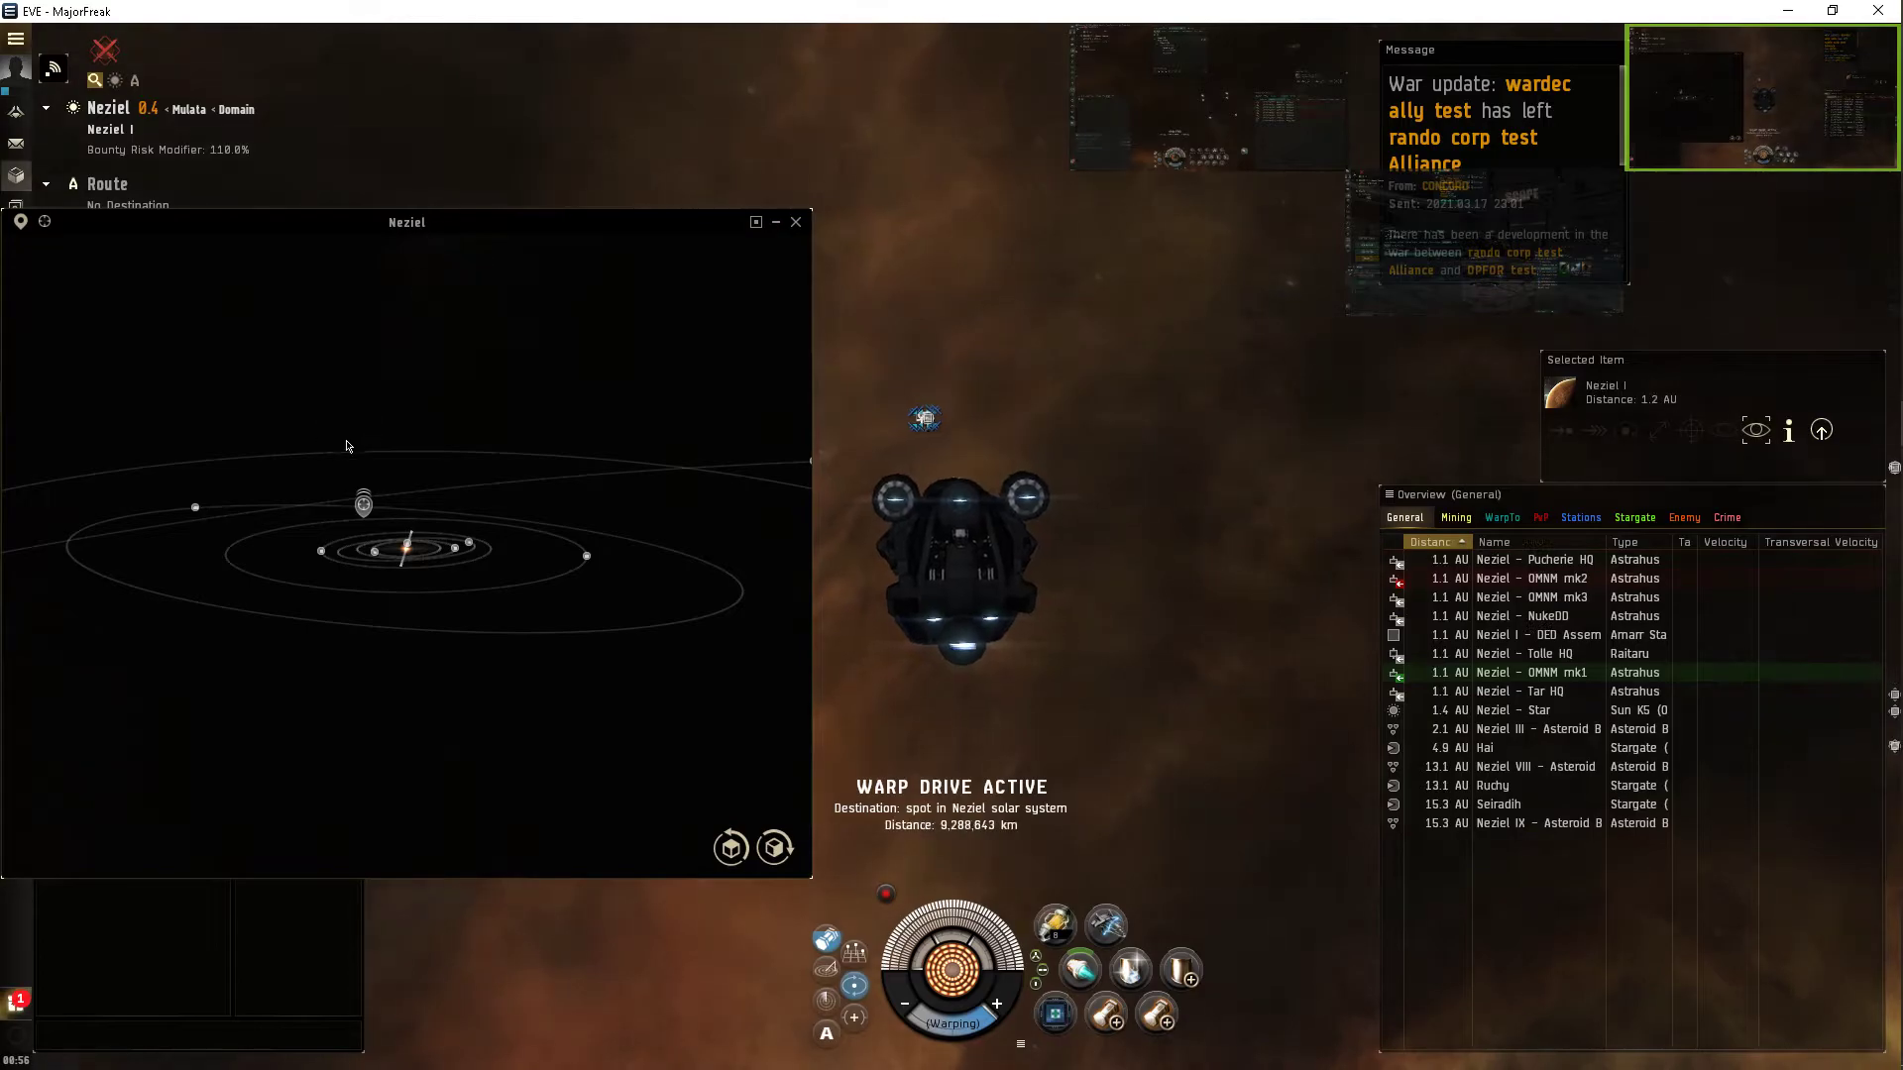
mouse_move(363, 504)
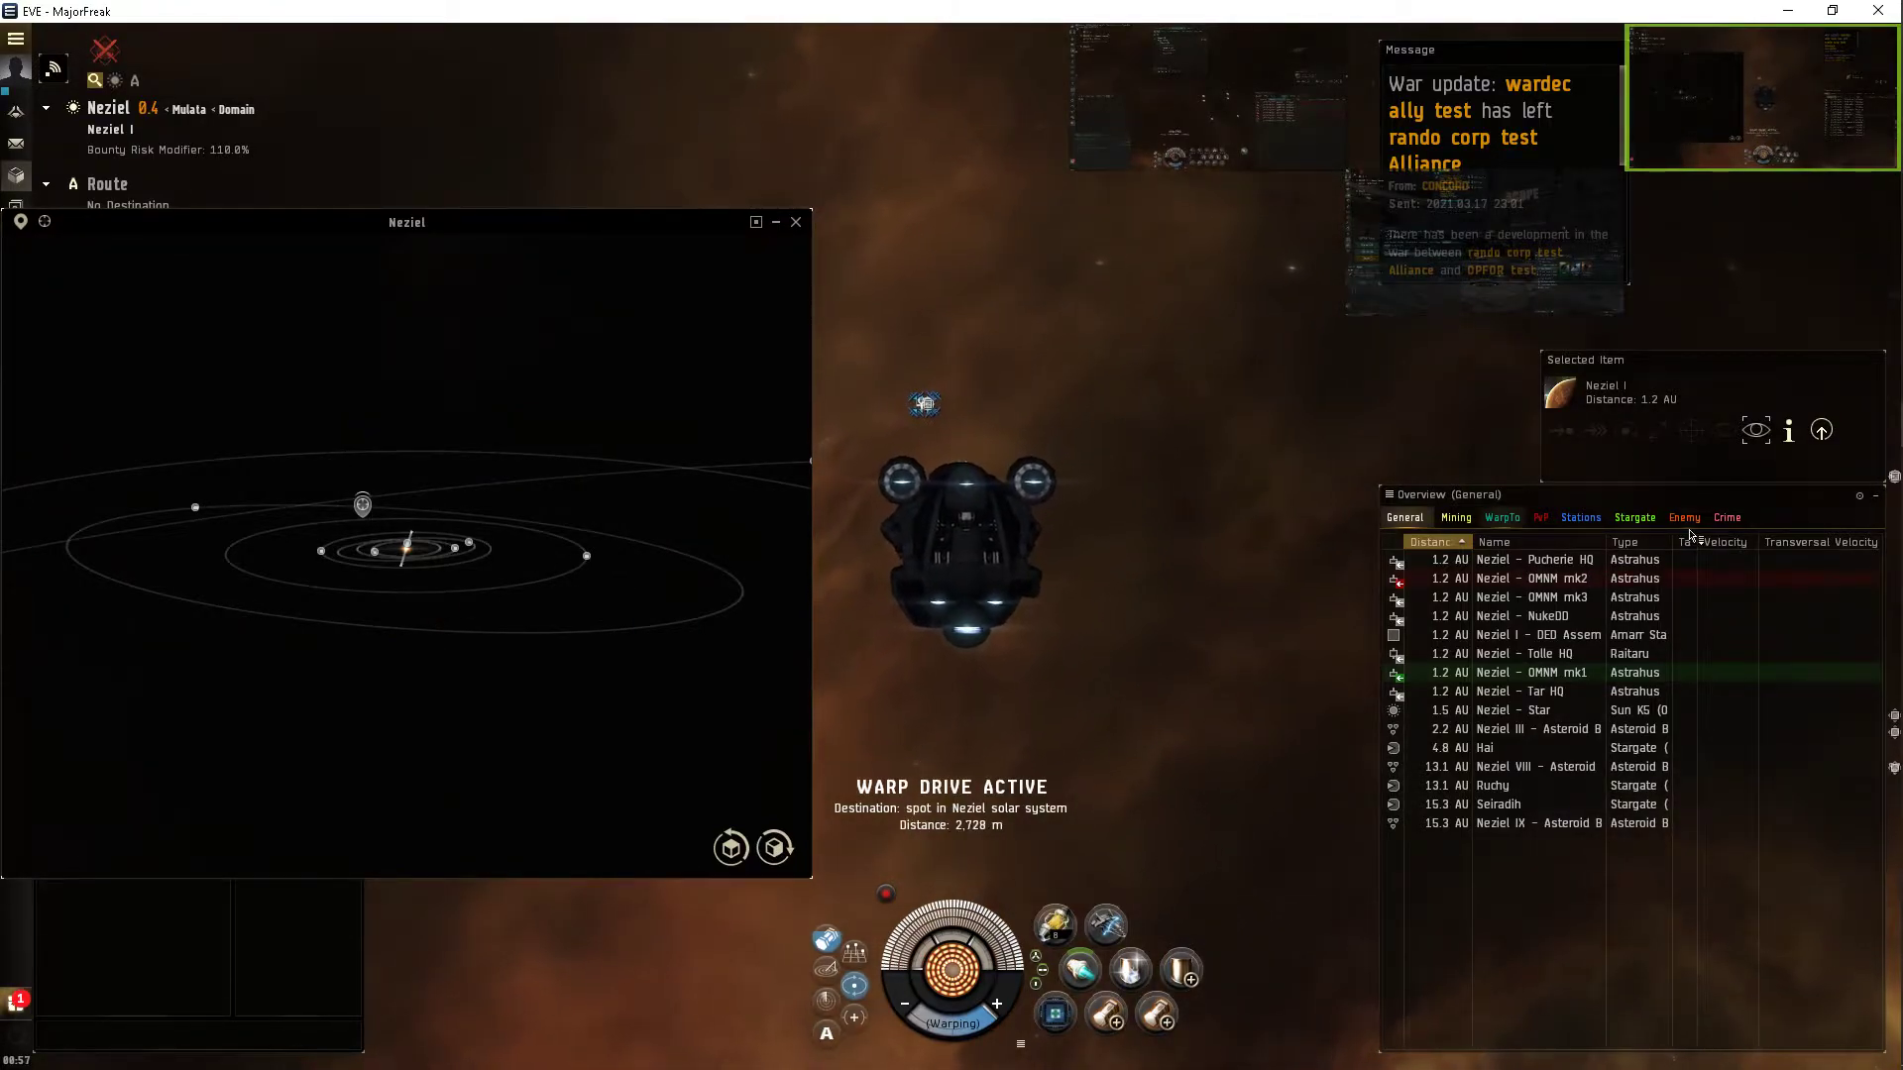
click(1503, 518)
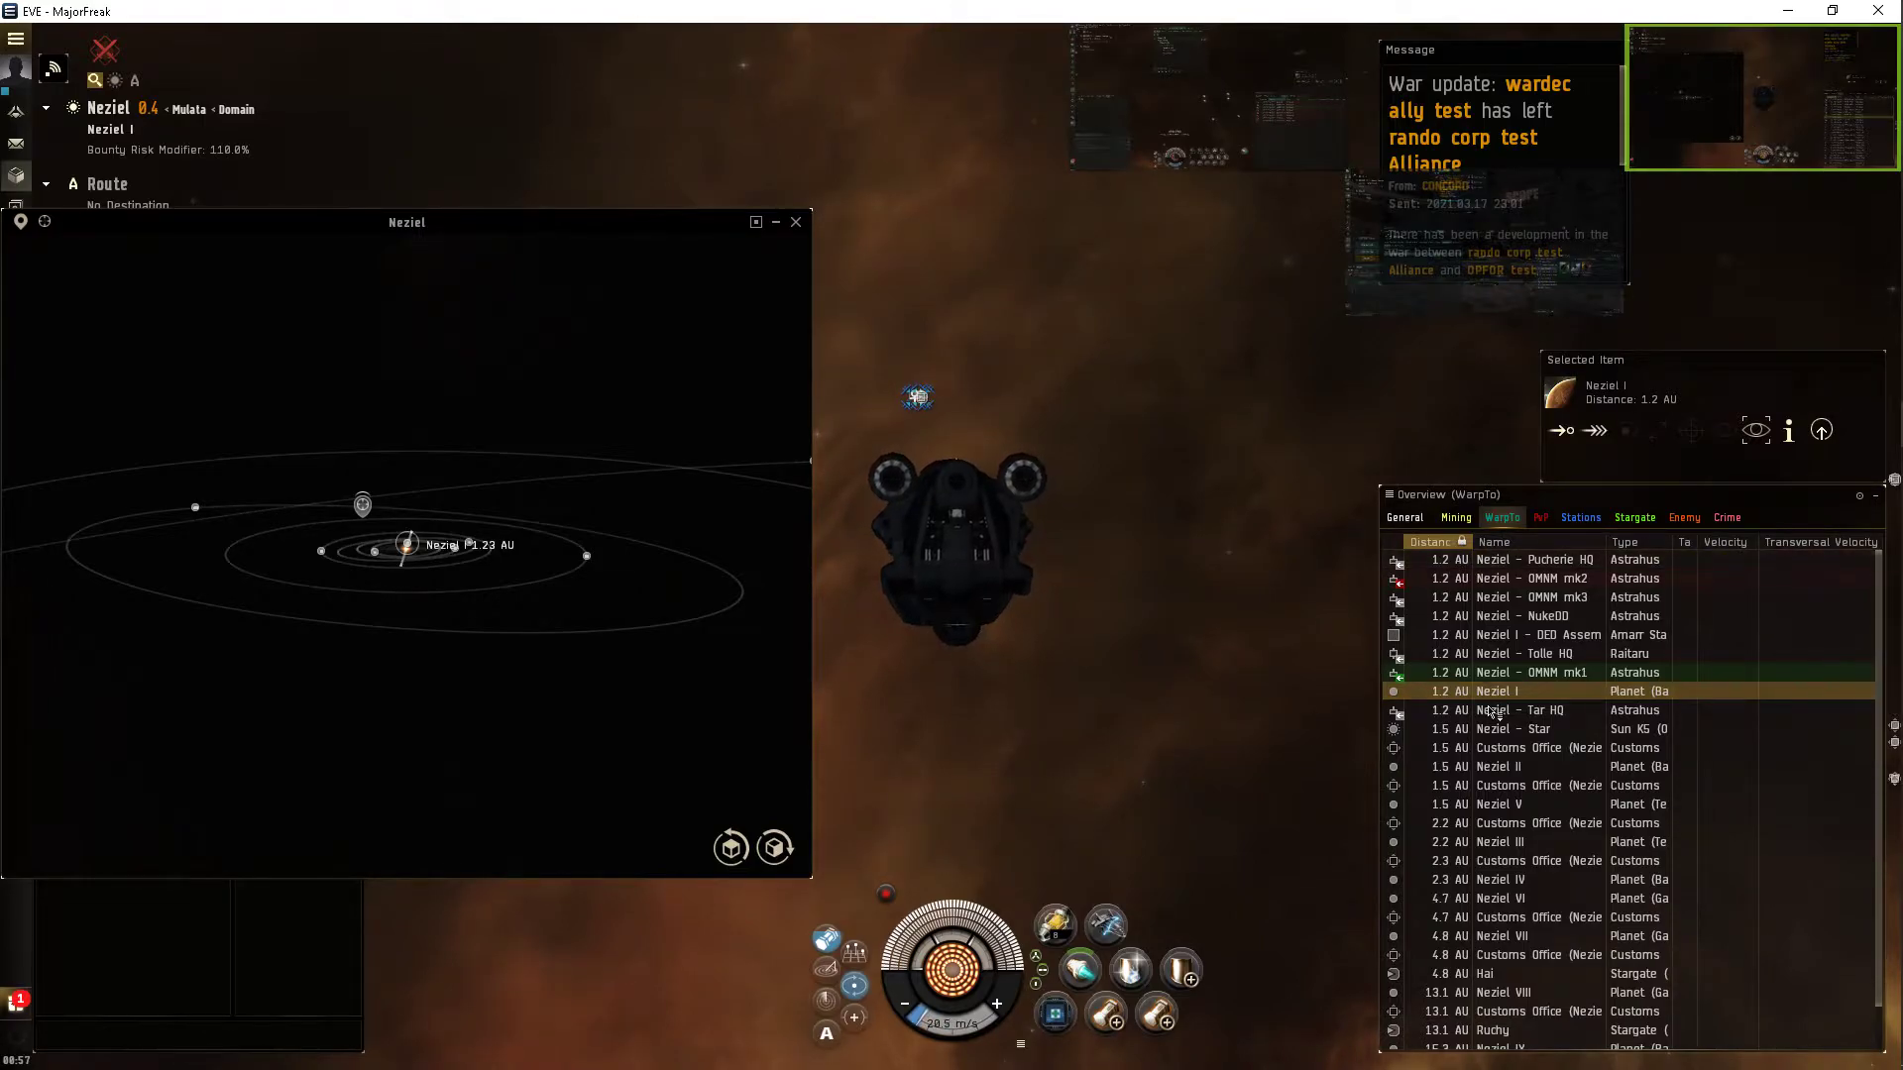
Select Neziel II and open its options, then select Neziel V and Neziel I.
click(1501, 766)
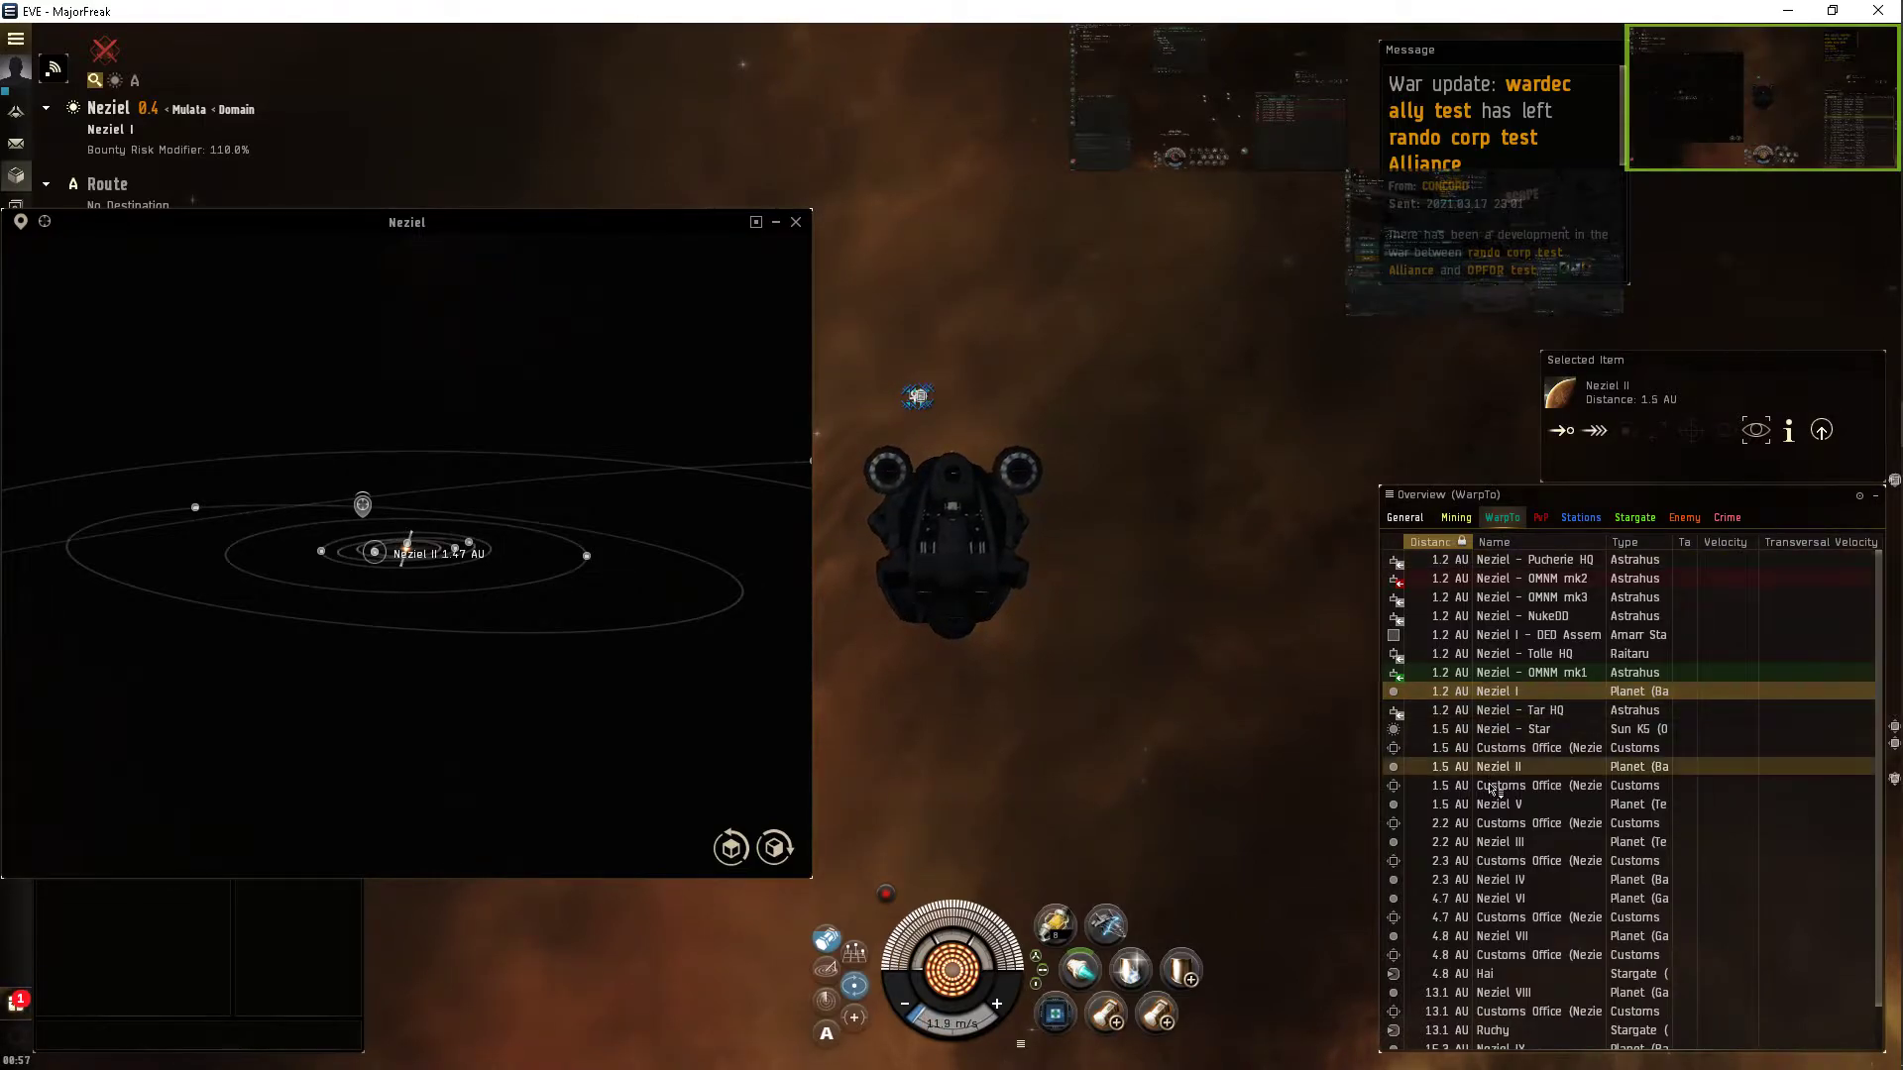
right_click(1517, 766)
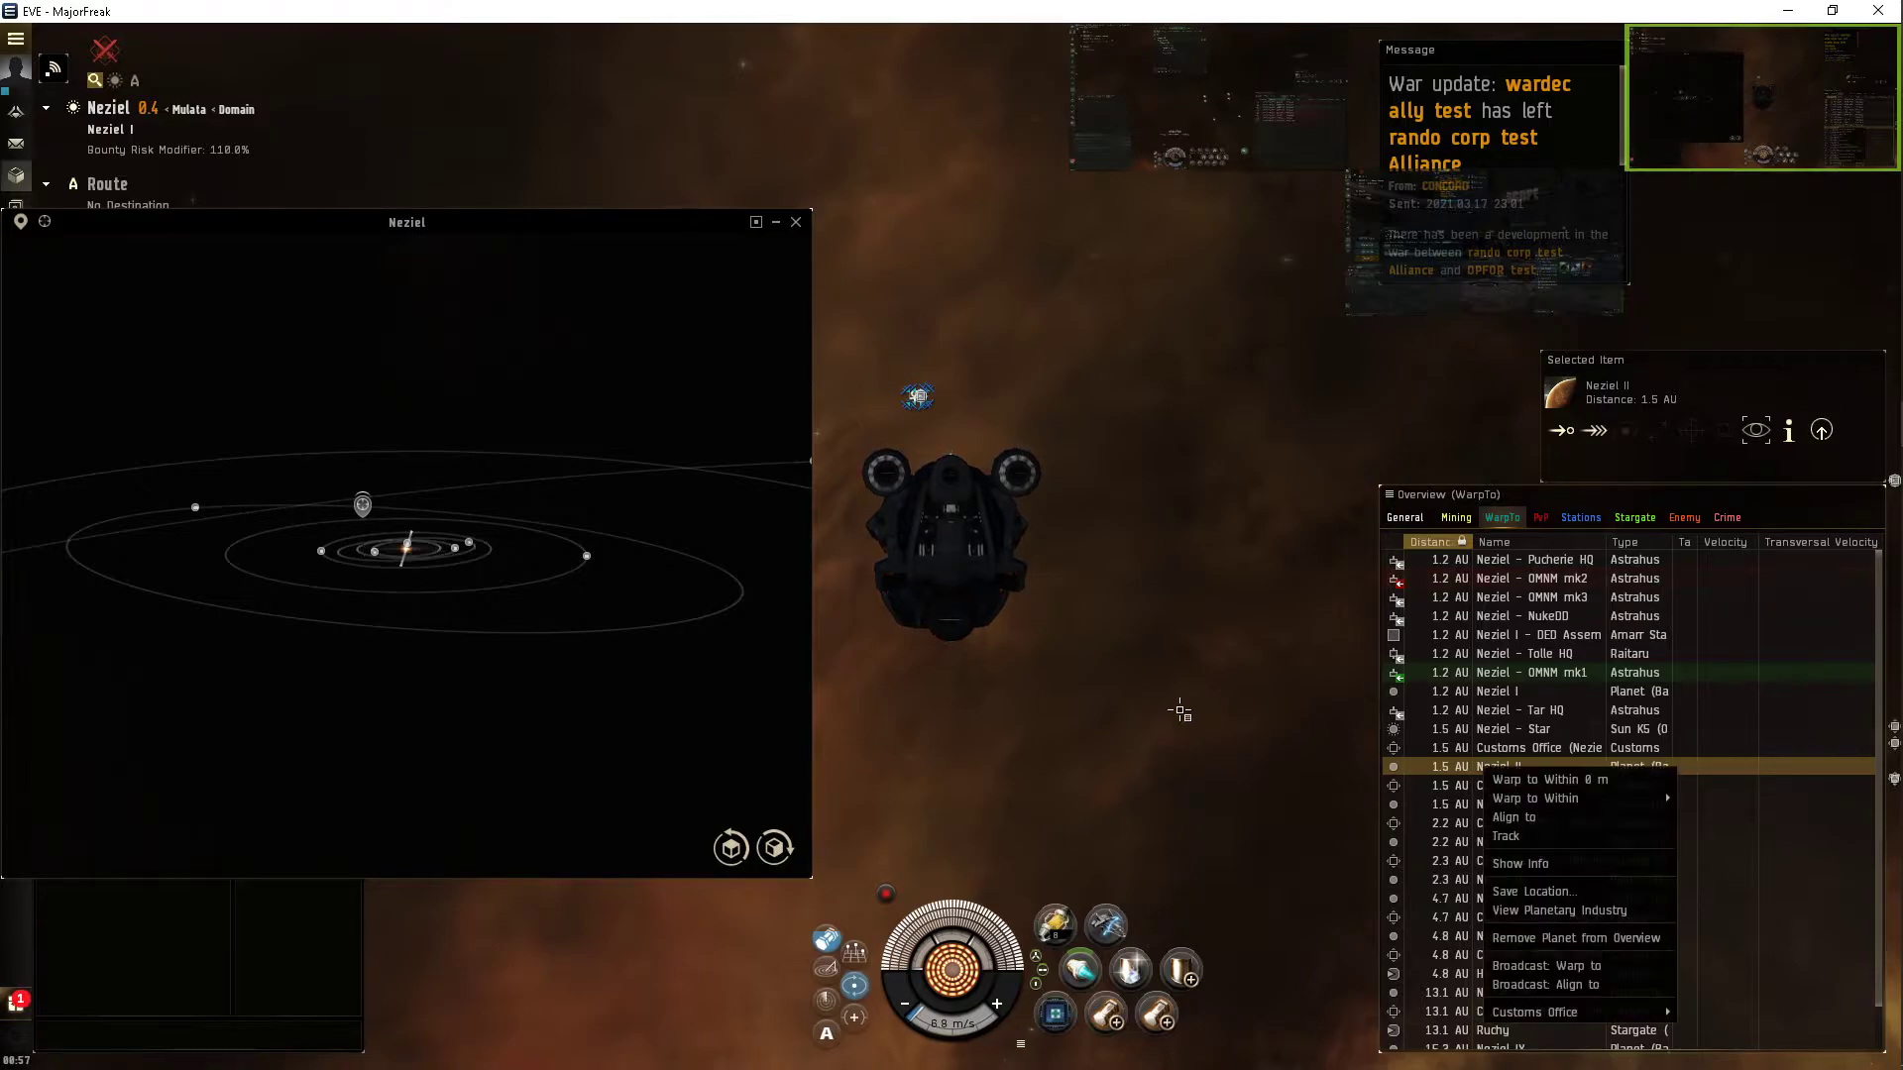
click(546, 729)
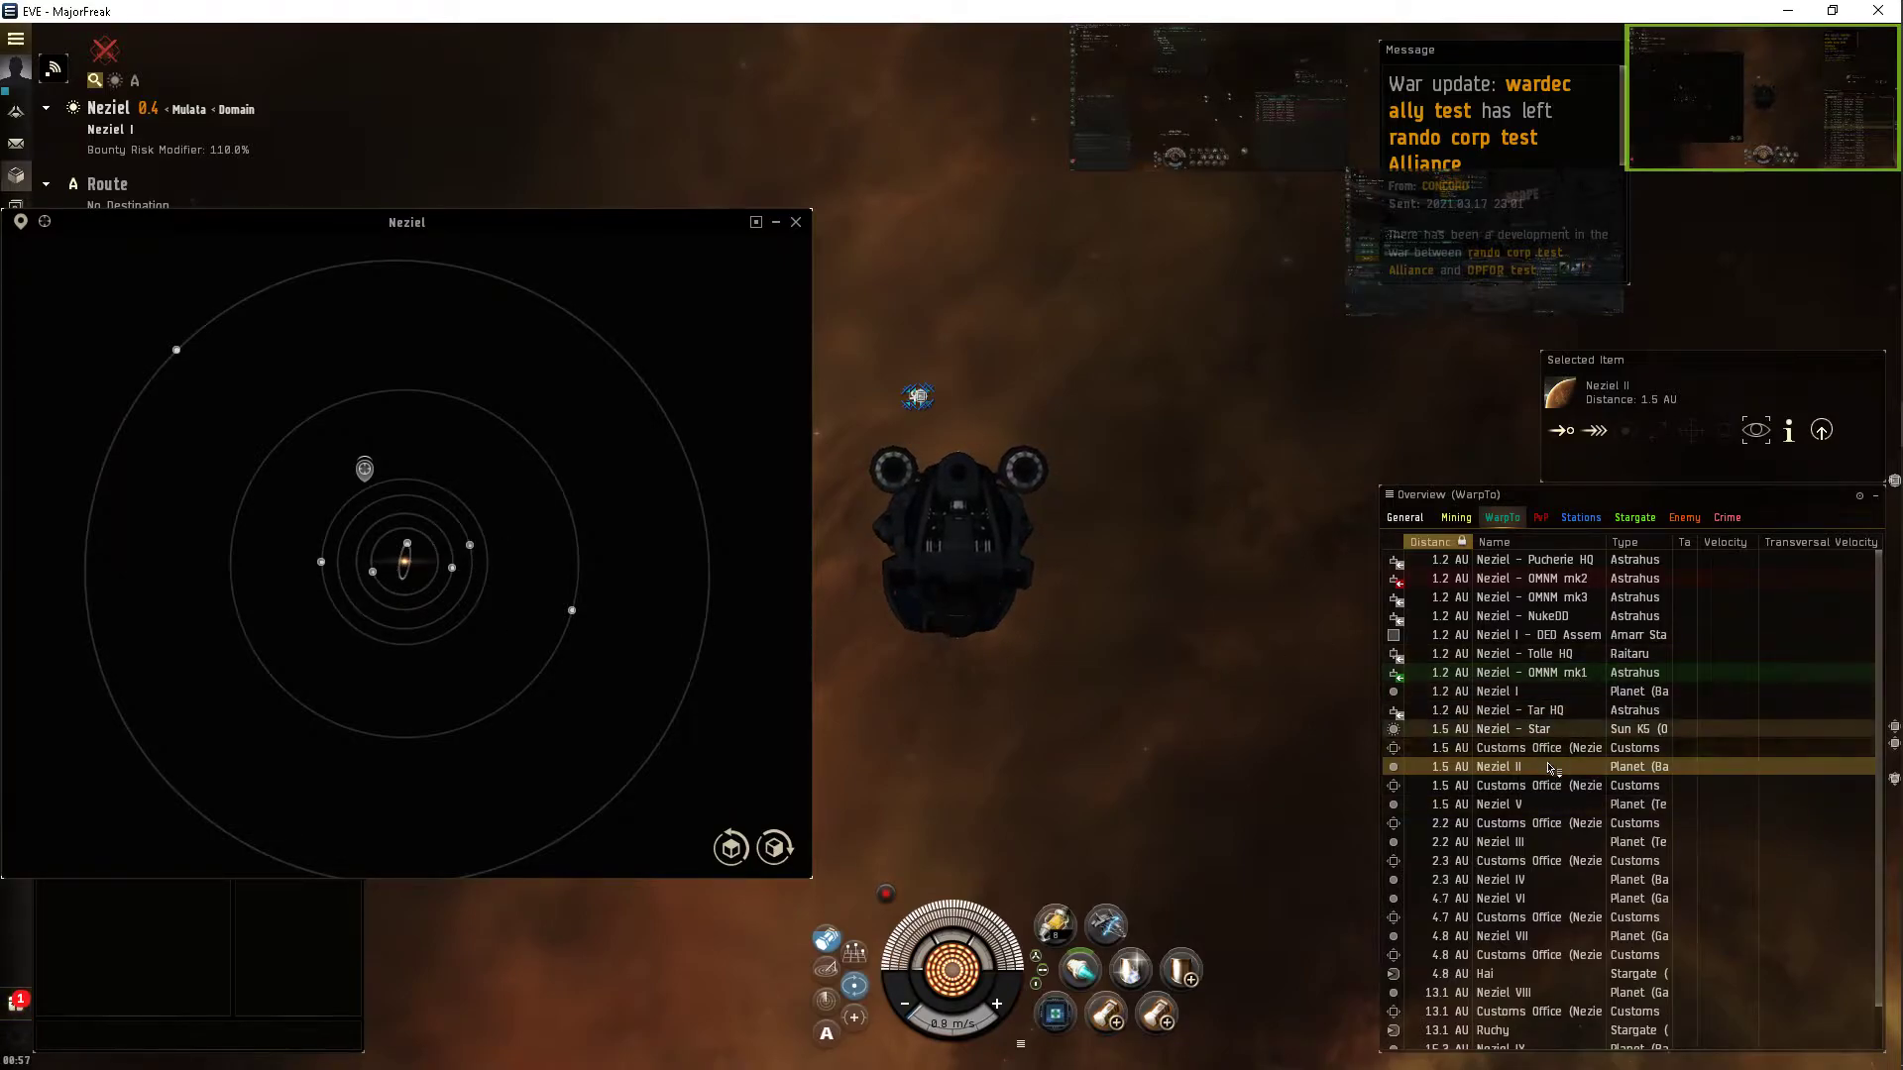
click(1499, 804)
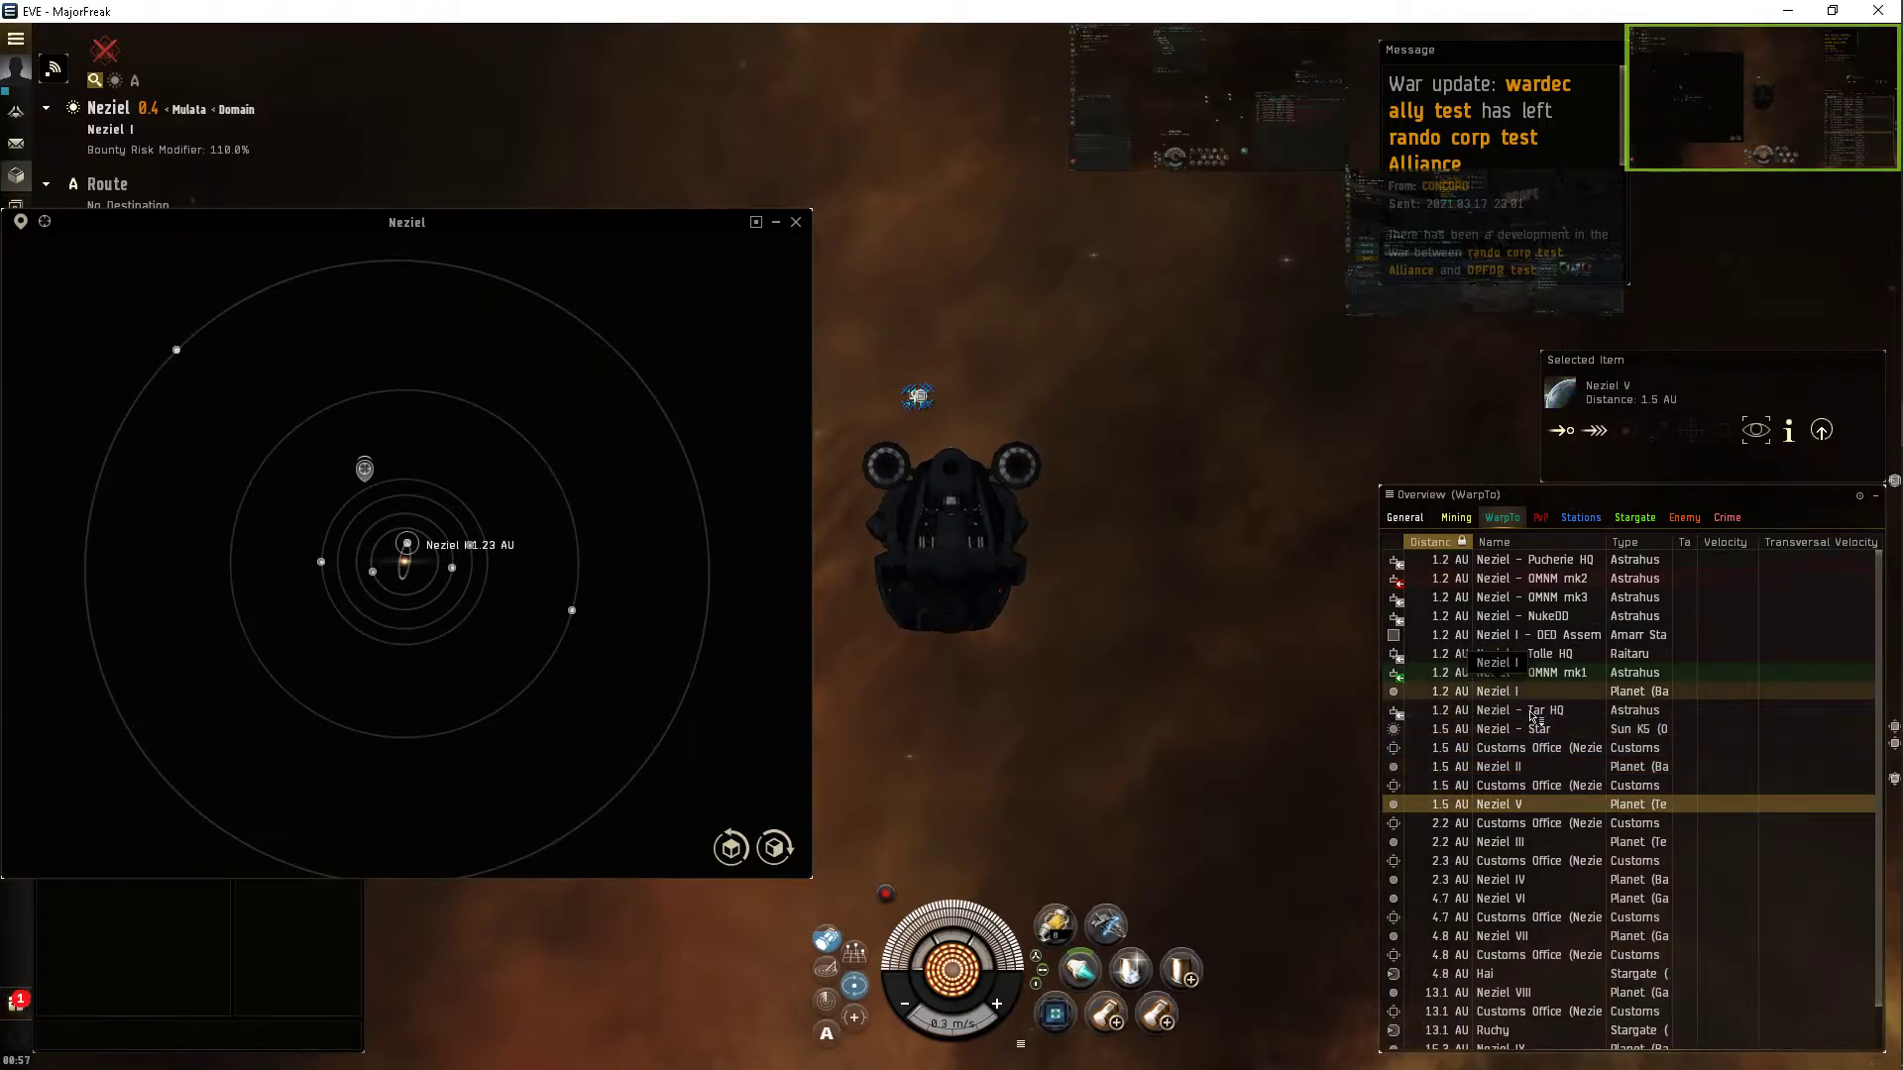
click(1510, 691)
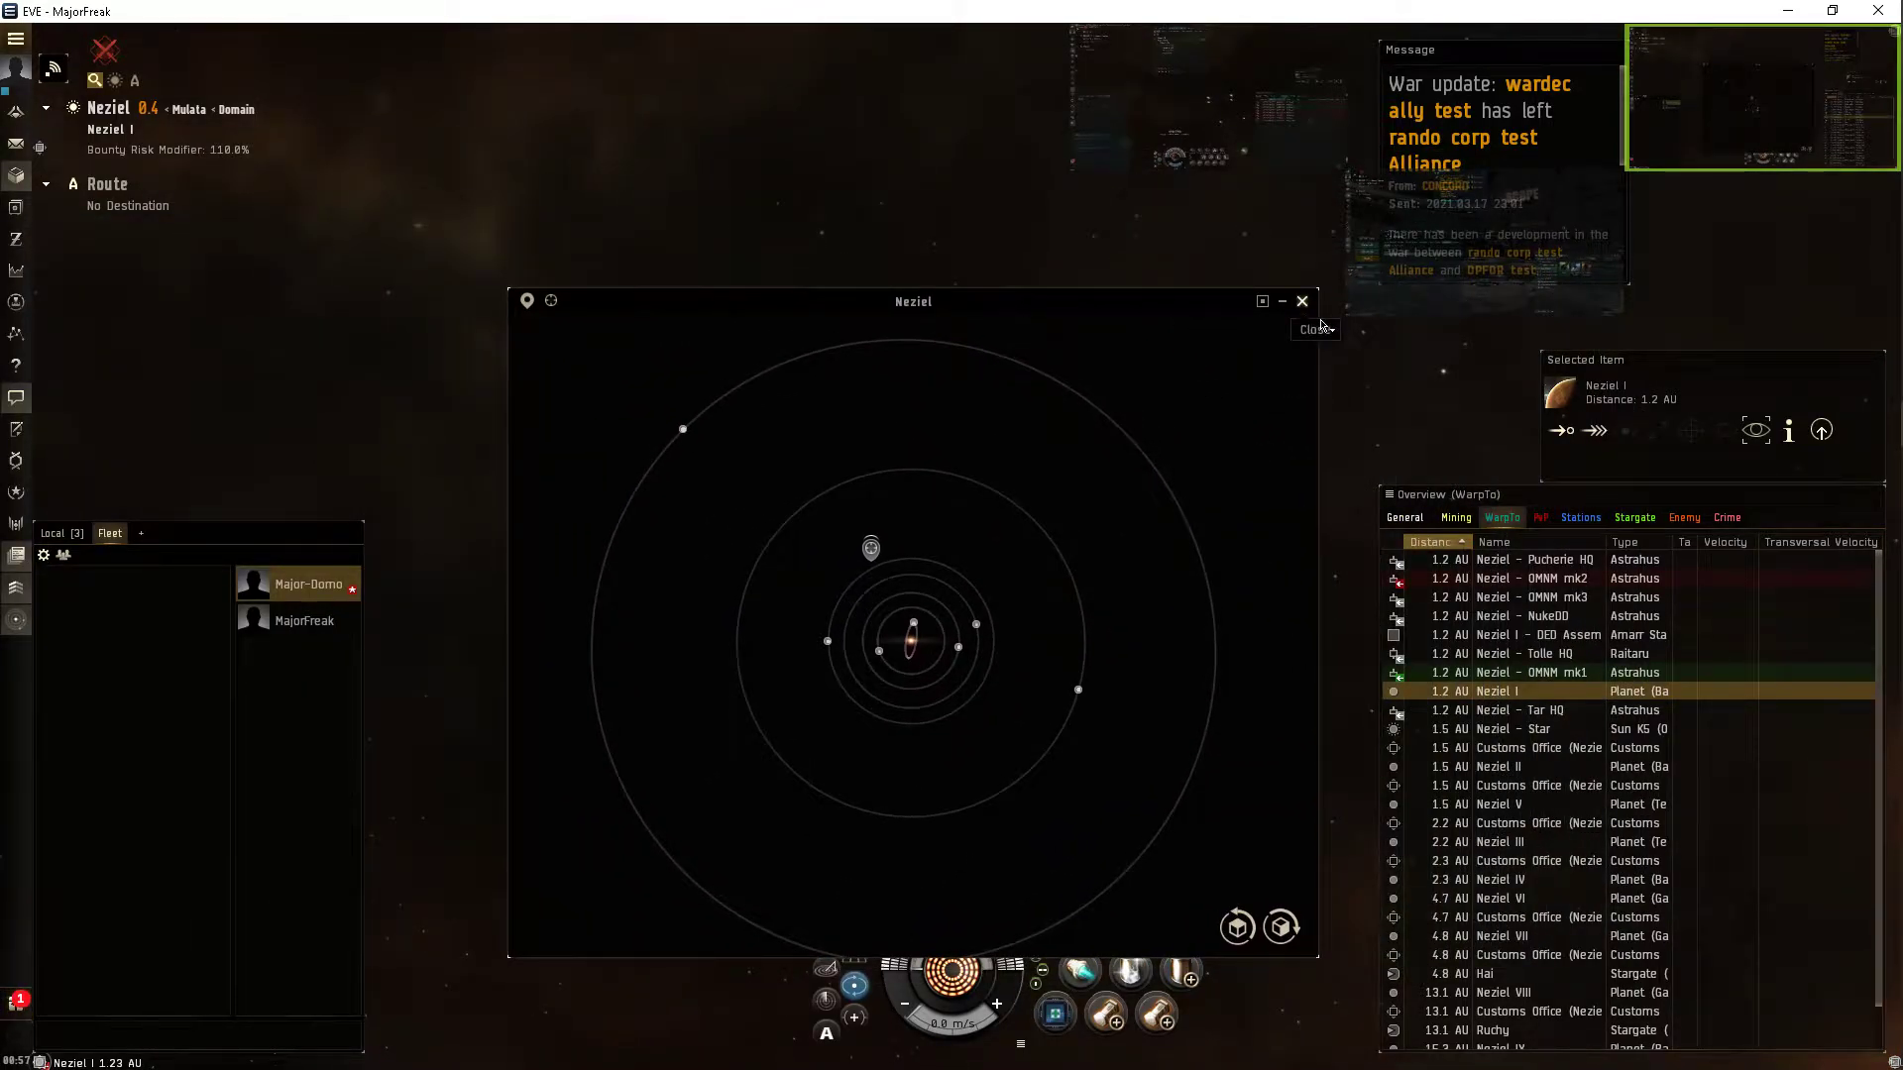
Close the Solar System Map and bring up the Customs Office item's options.
click(1302, 299)
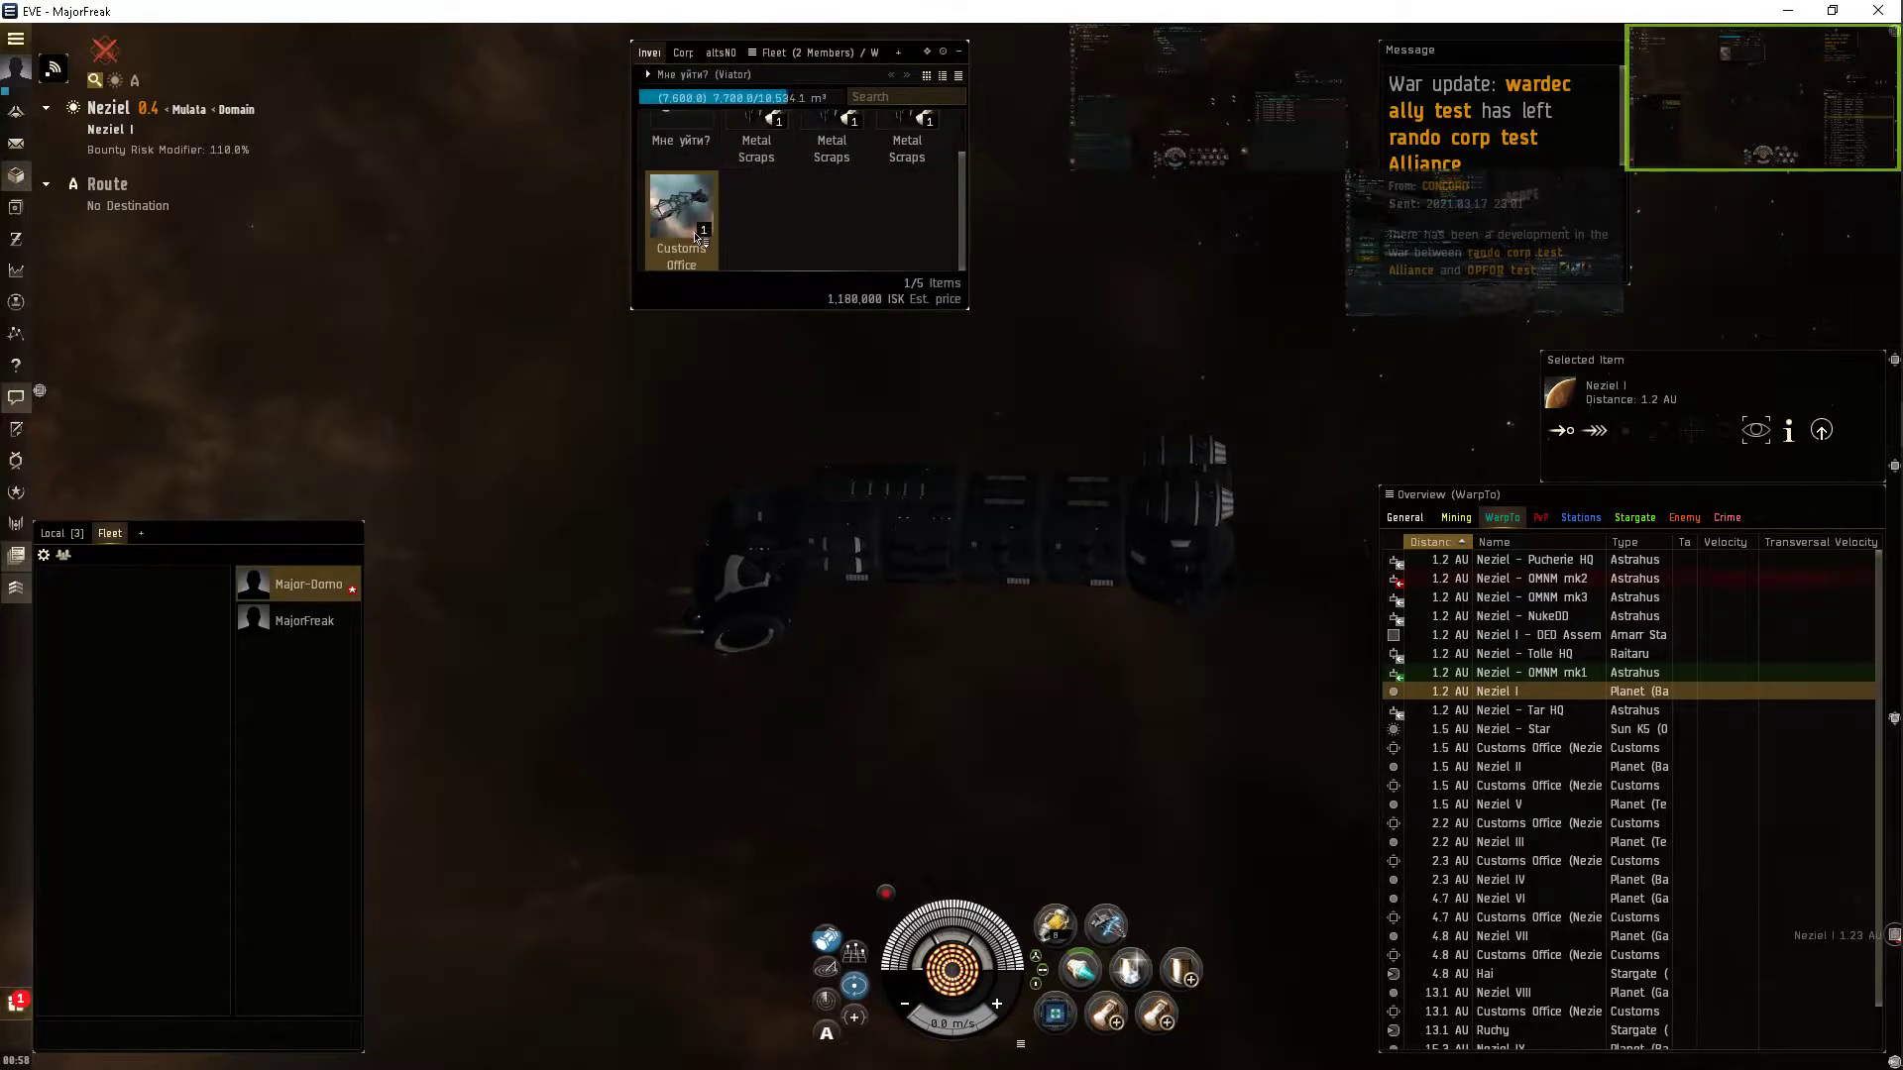
right_click(680, 218)
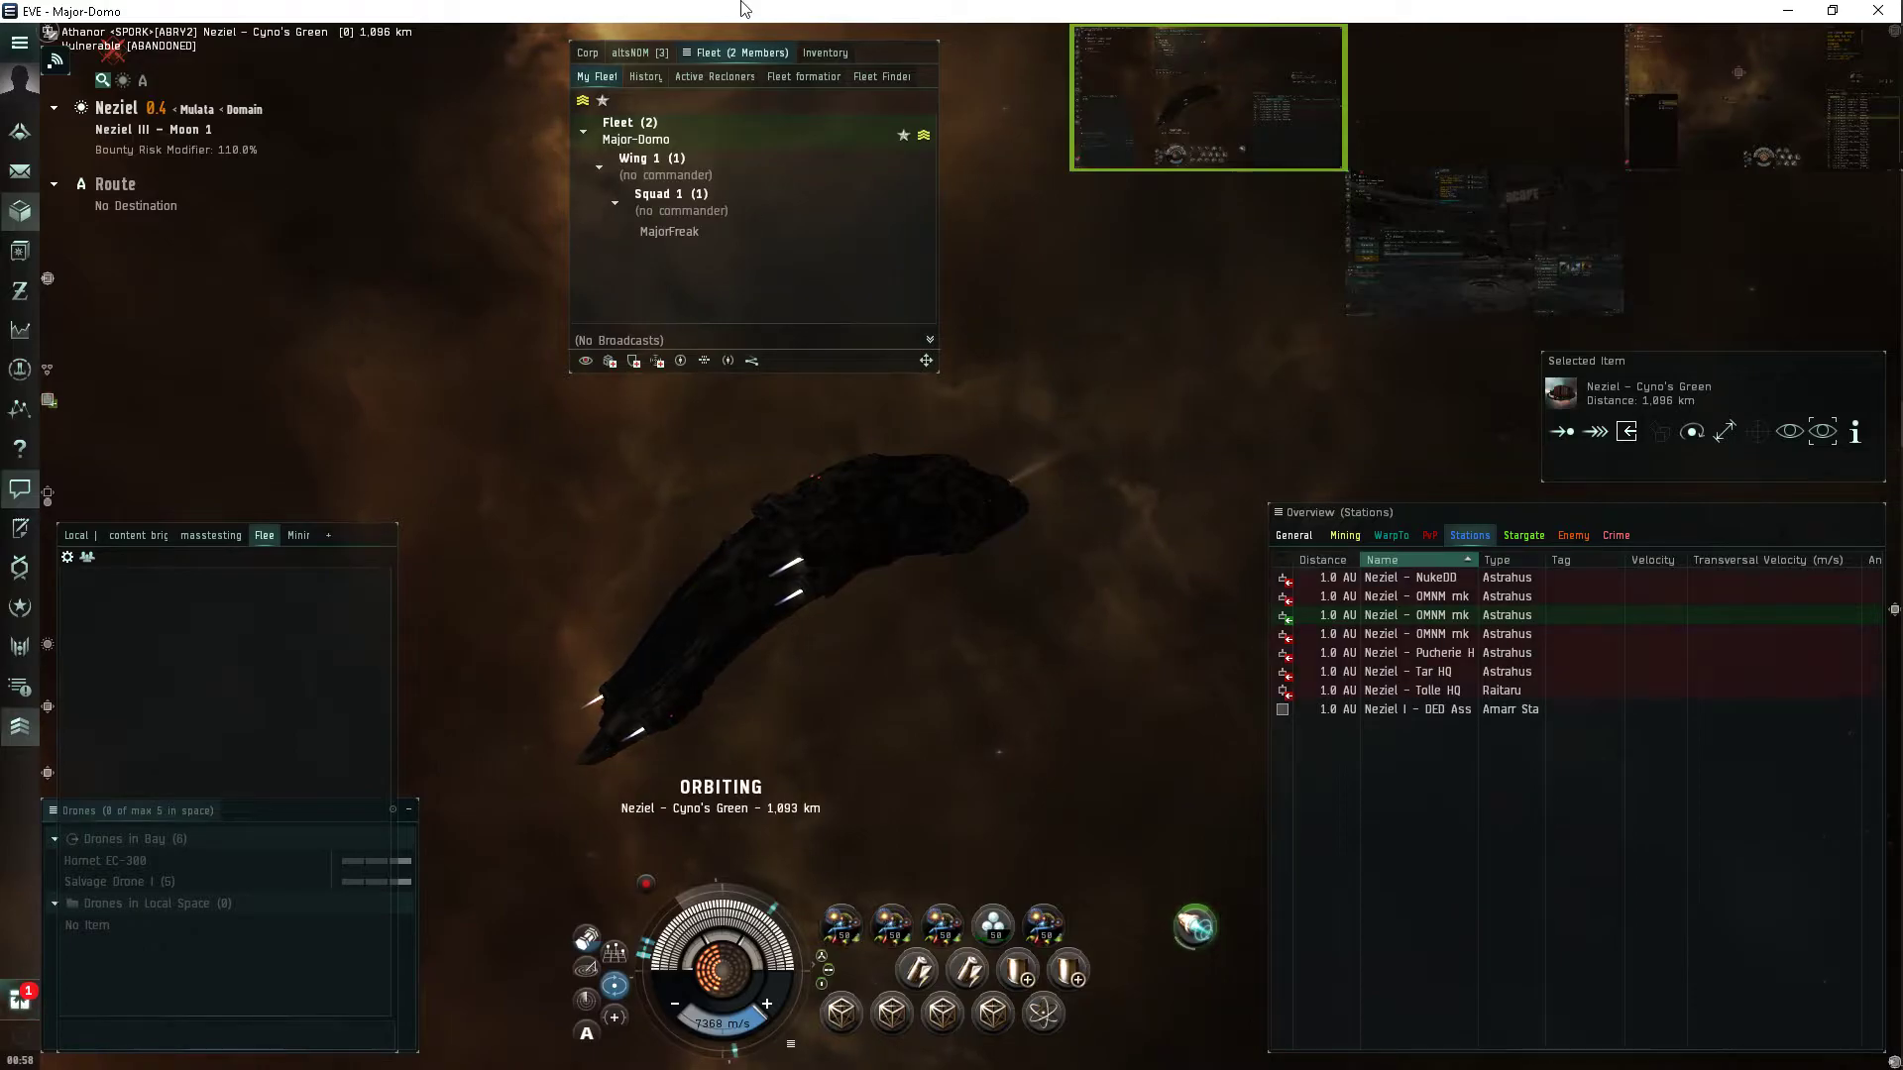
Switch to the CinnaBump cargo hold showing the Cherubic Heartburst and Yoiul Festival items.
click(823, 52)
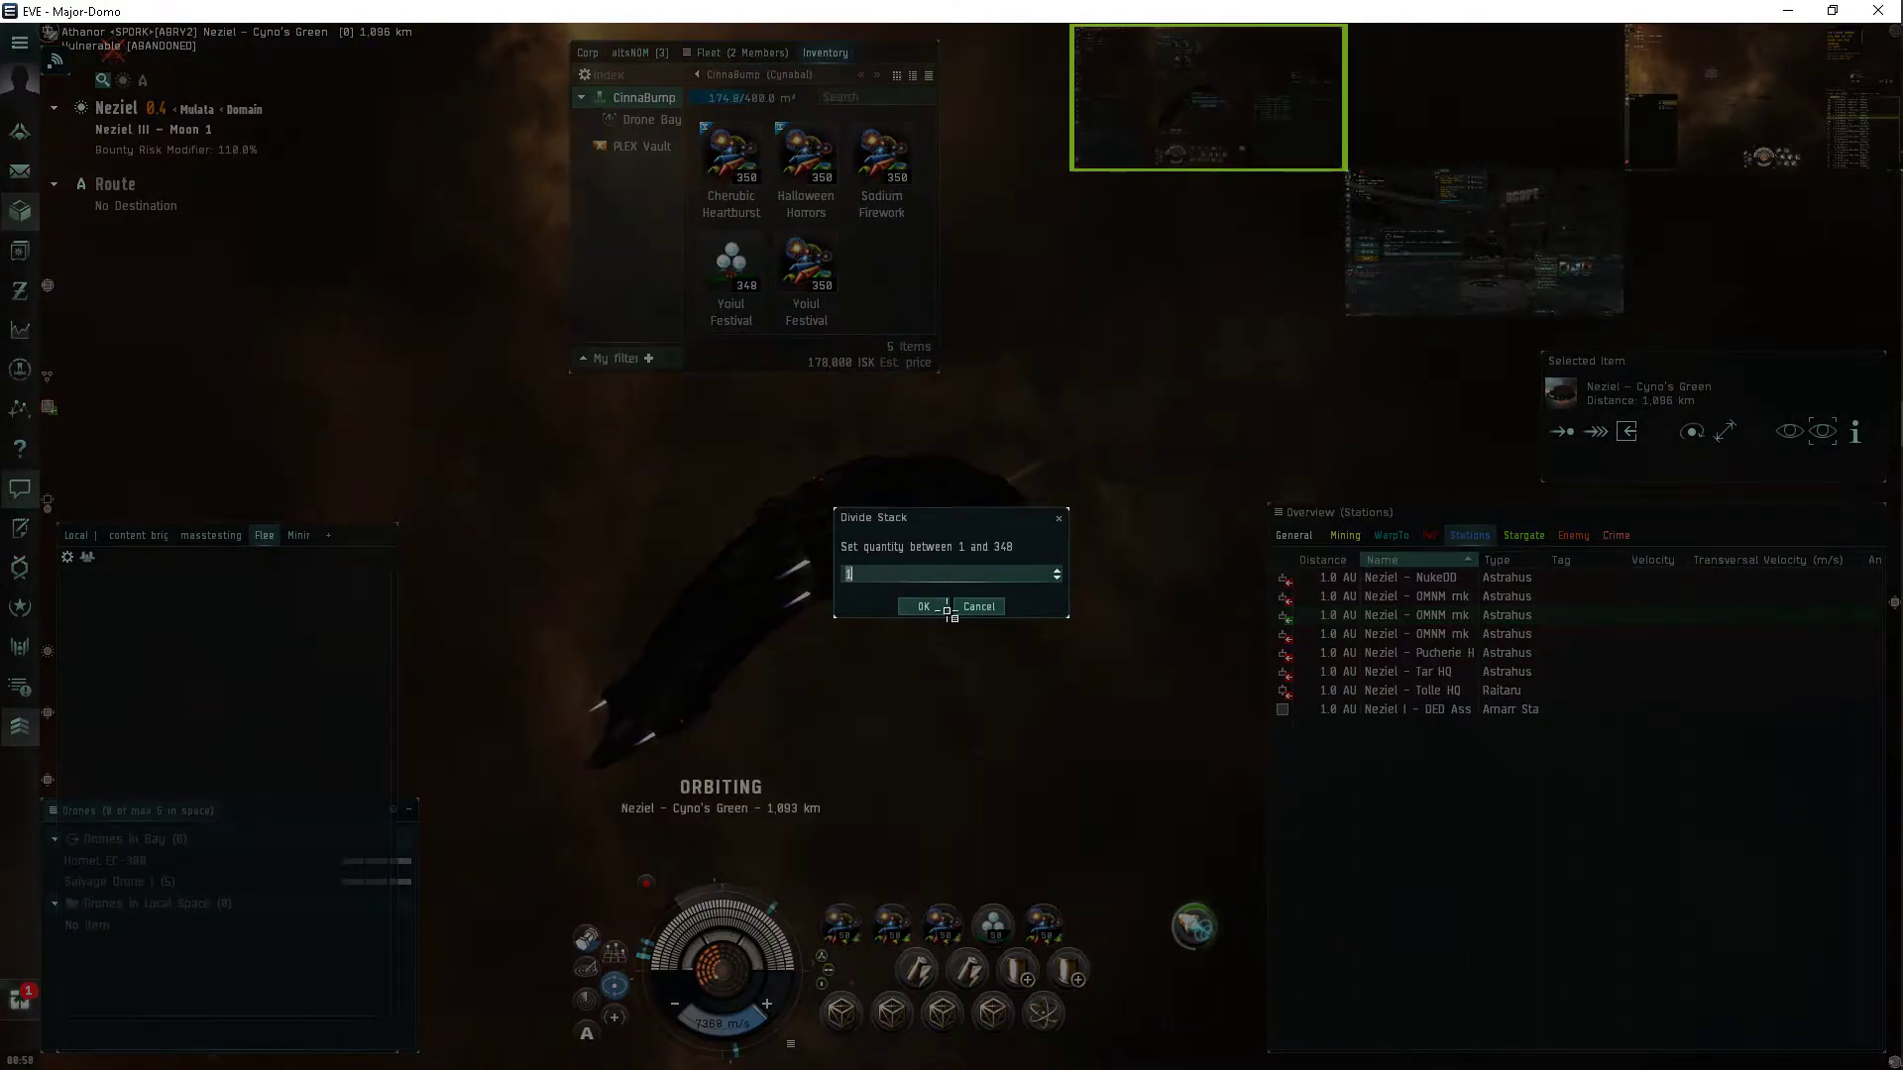
right_click(881, 273)
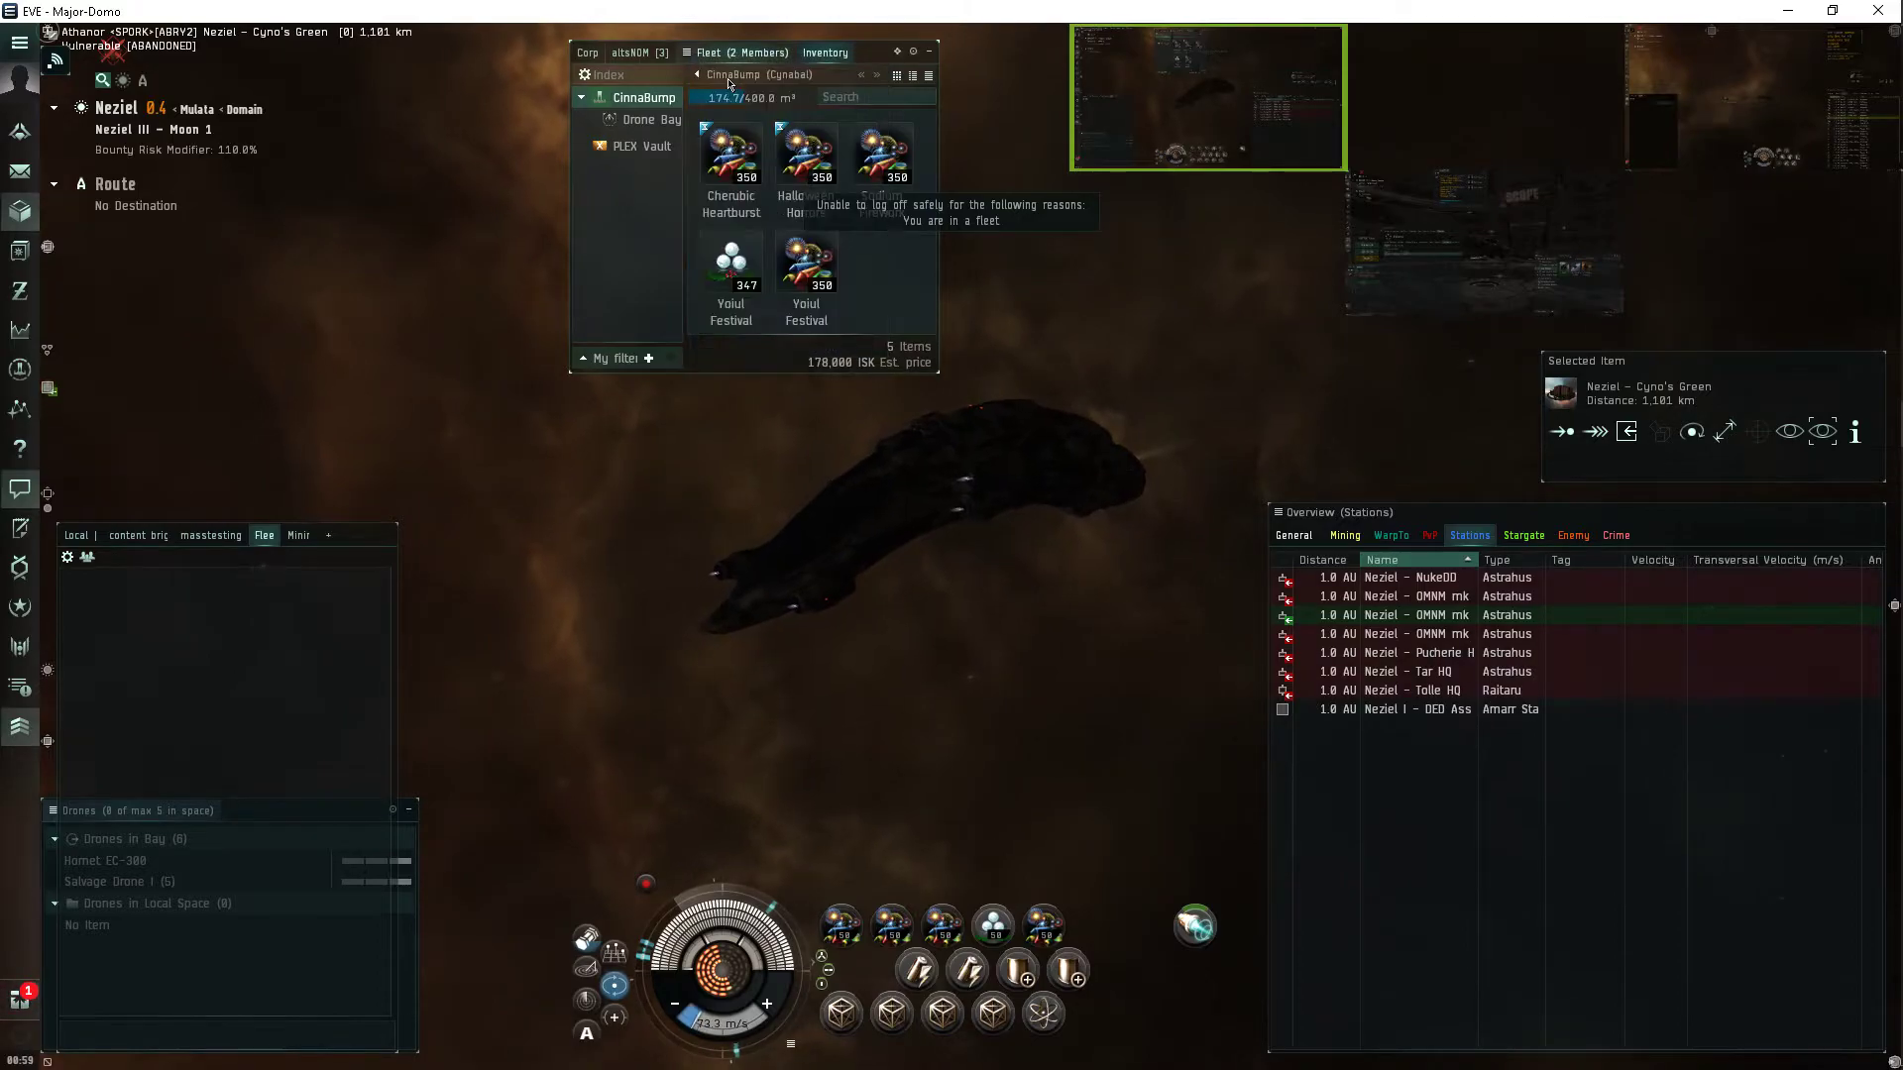
click(707, 53)
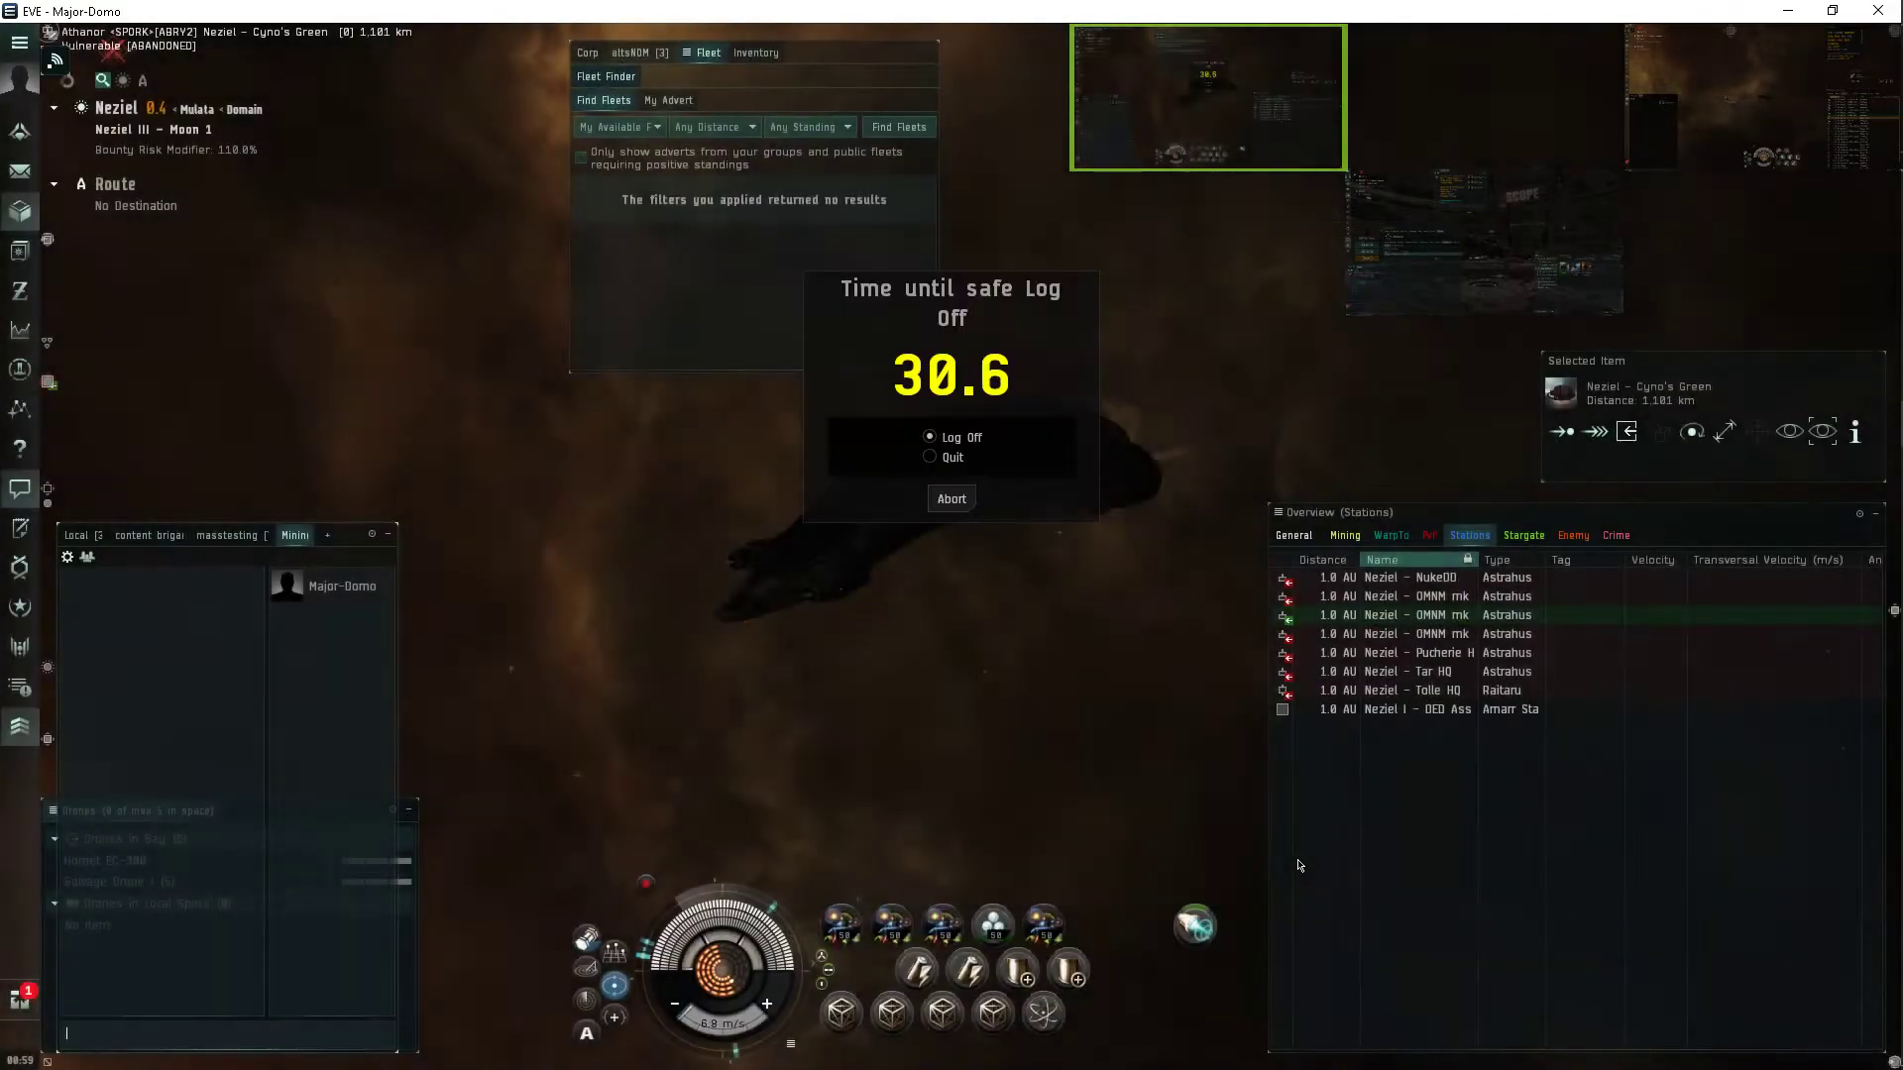
mouse_move(1096, 570)
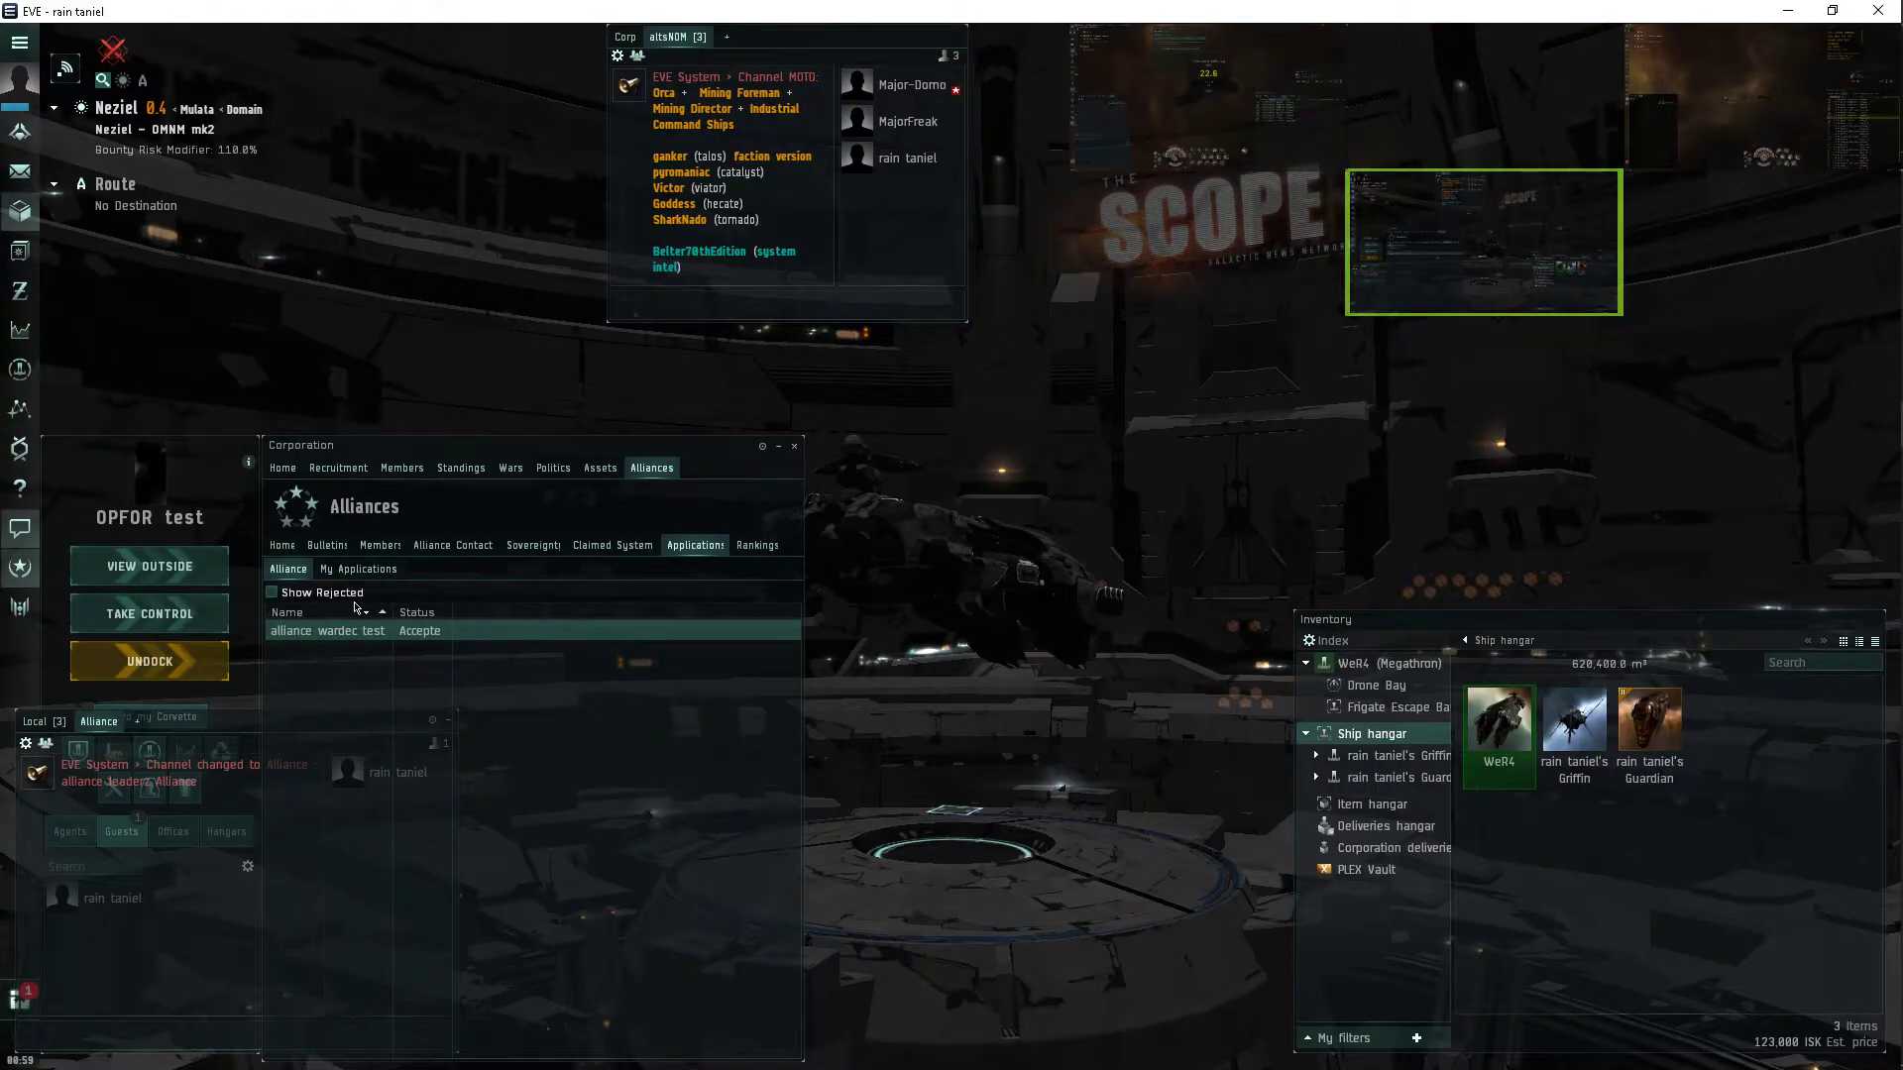
From the corporation Member List, edit newest member Cheru'bael and view the Roles tab.
click(378, 545)
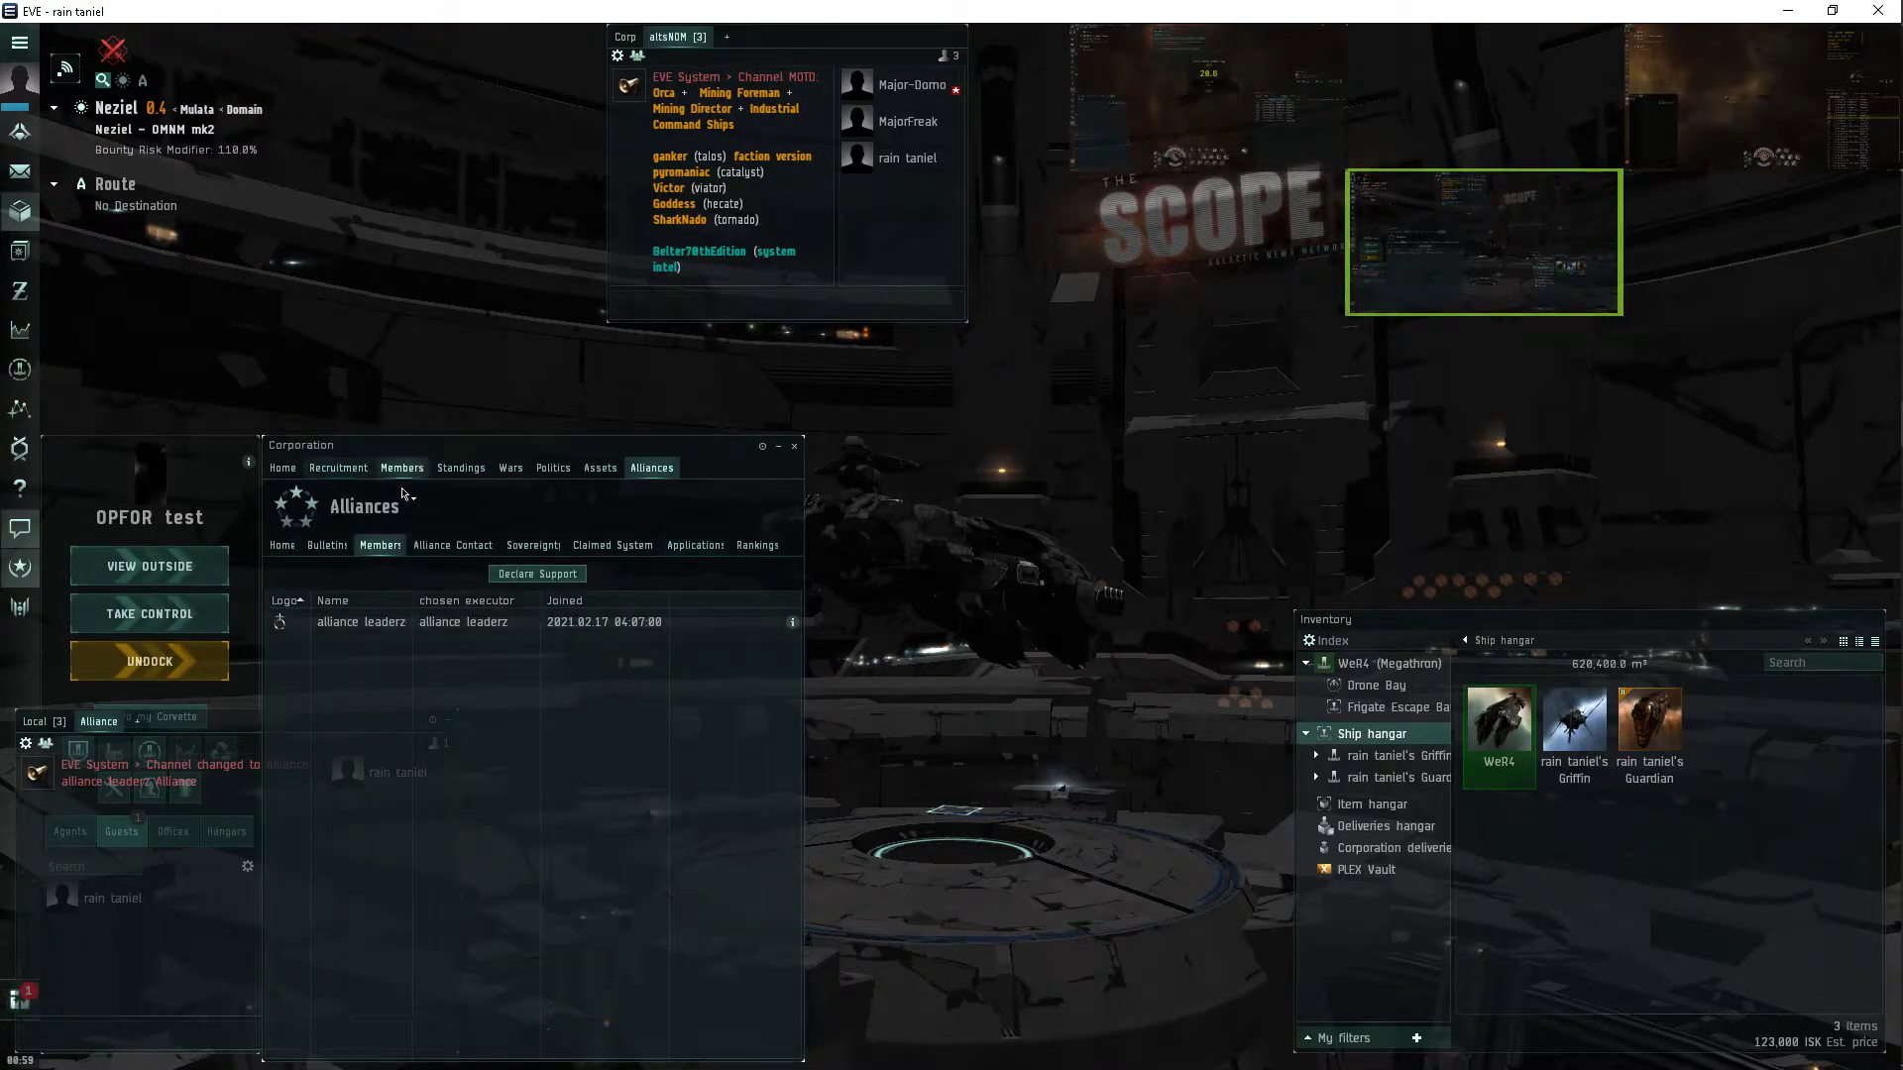
click(401, 467)
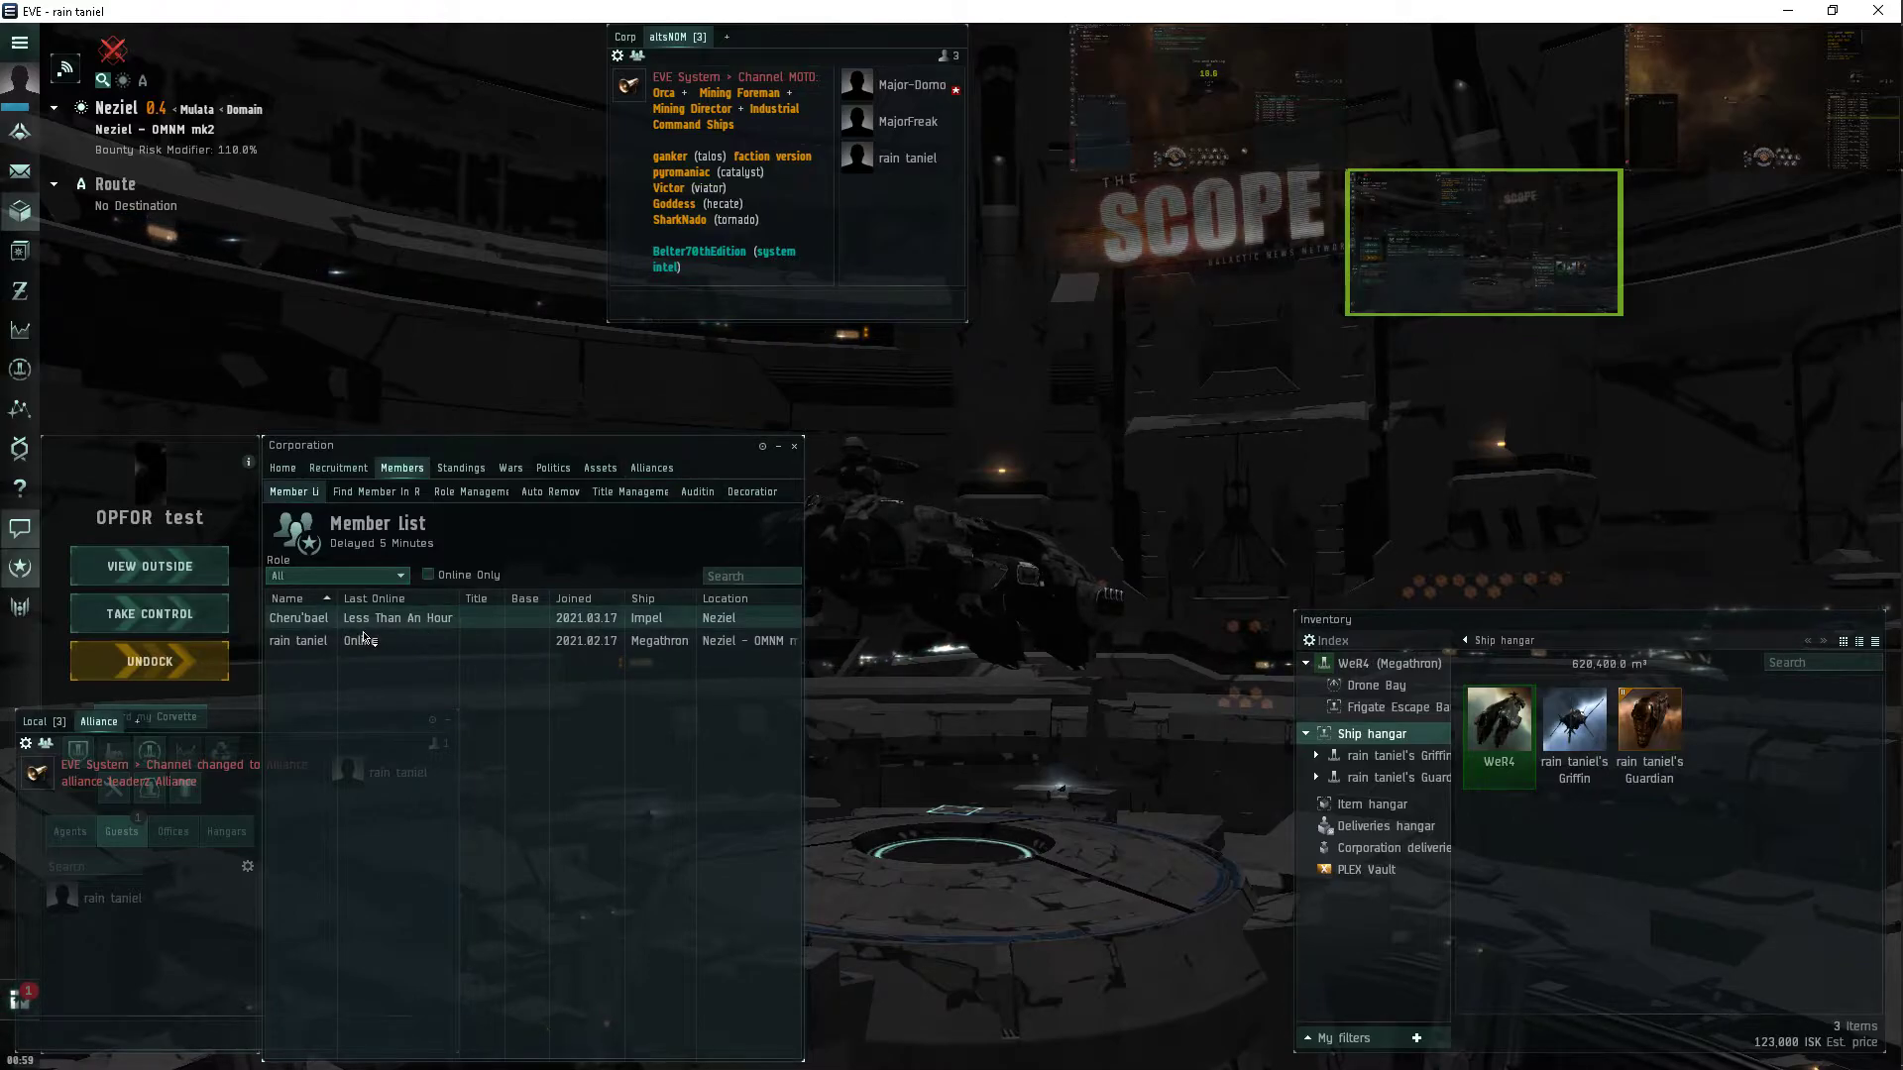
right_click(297, 617)
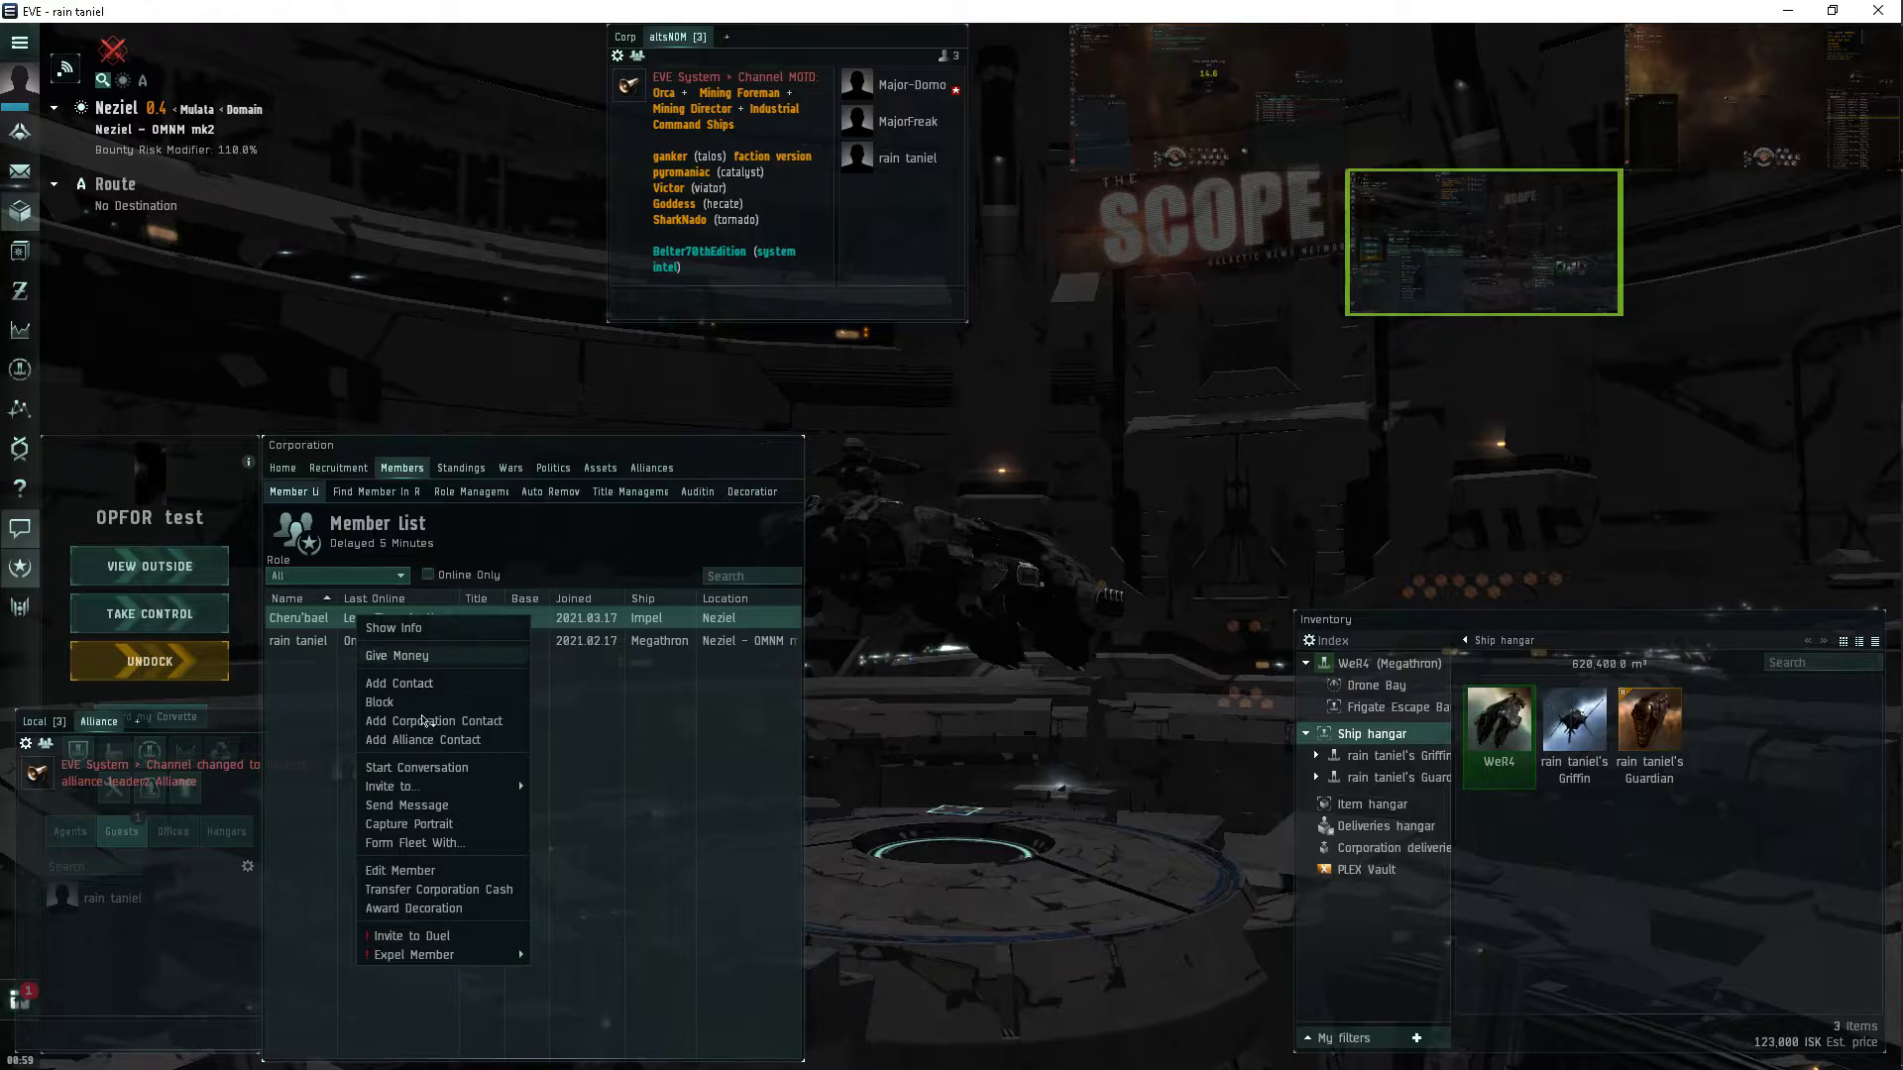
mouse_move(439, 888)
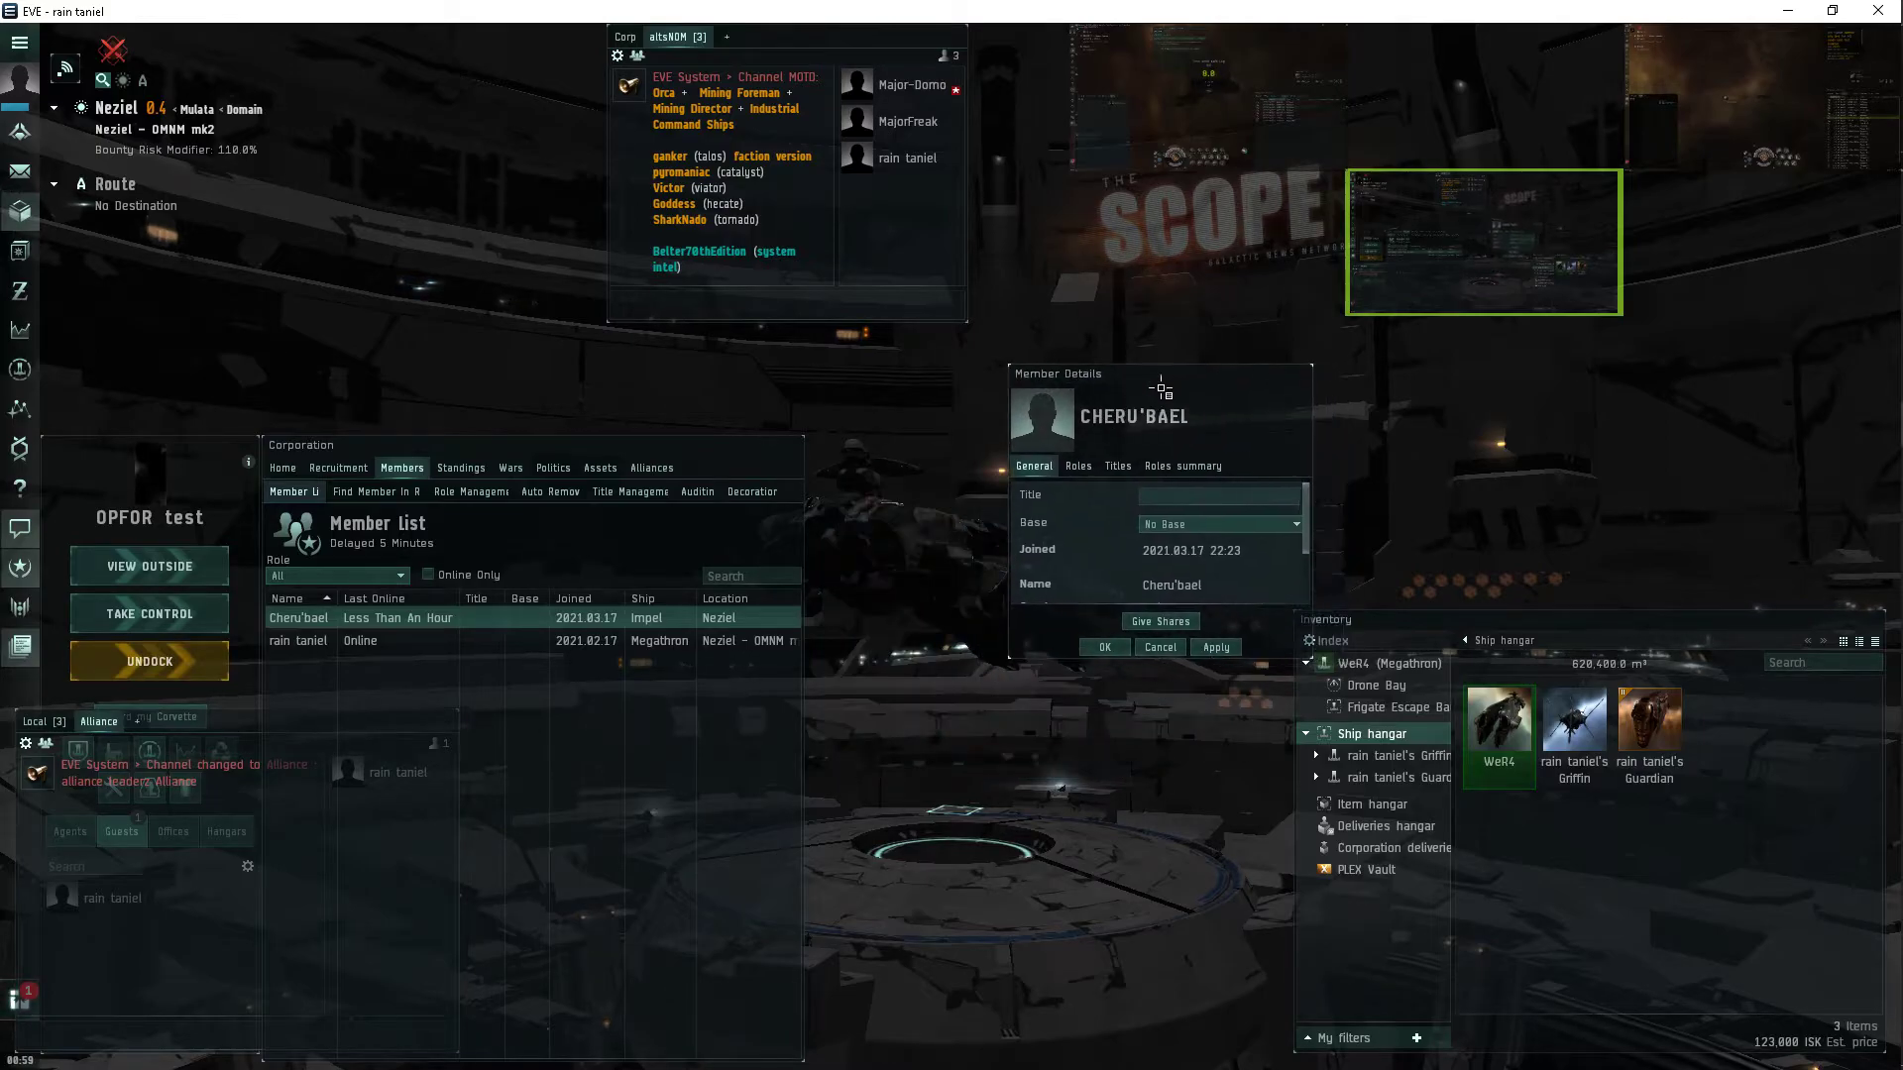
click(1077, 466)
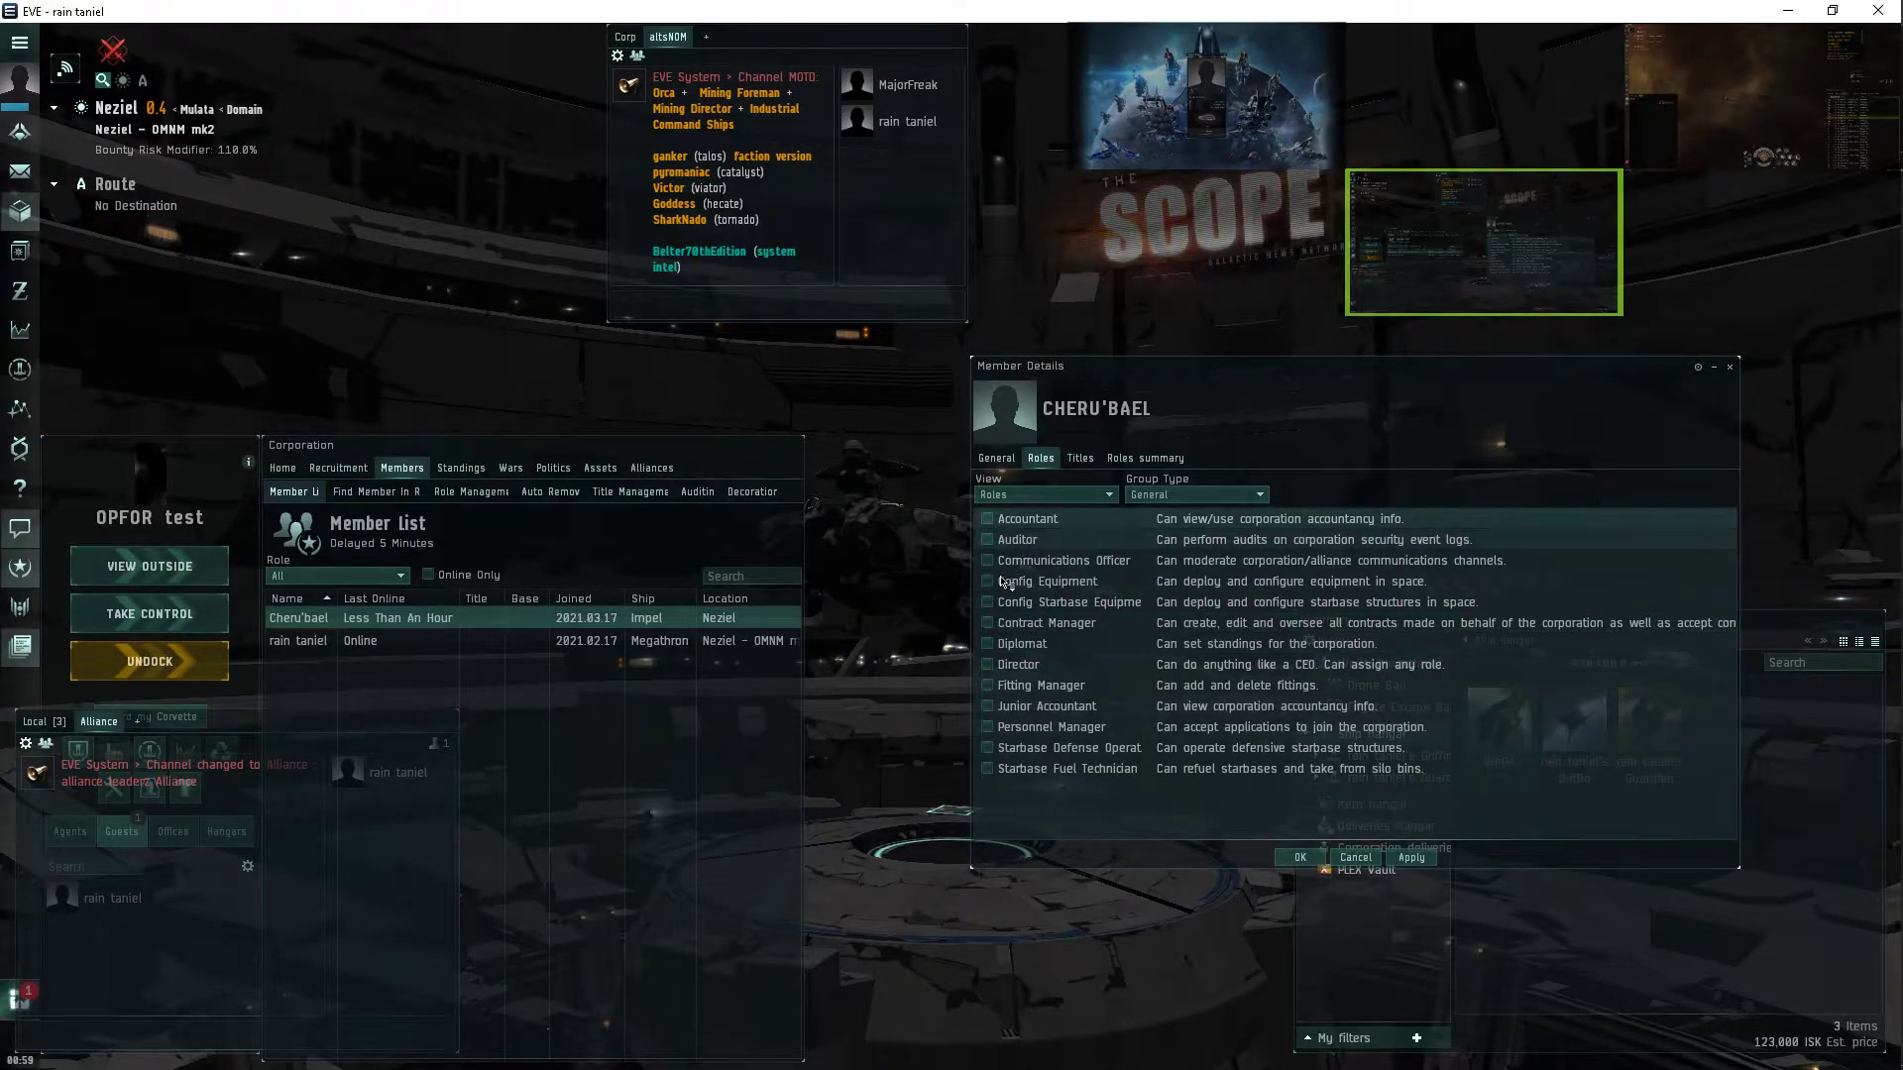
Set the role Group Type dropdown to Station Service.
click(1250, 494)
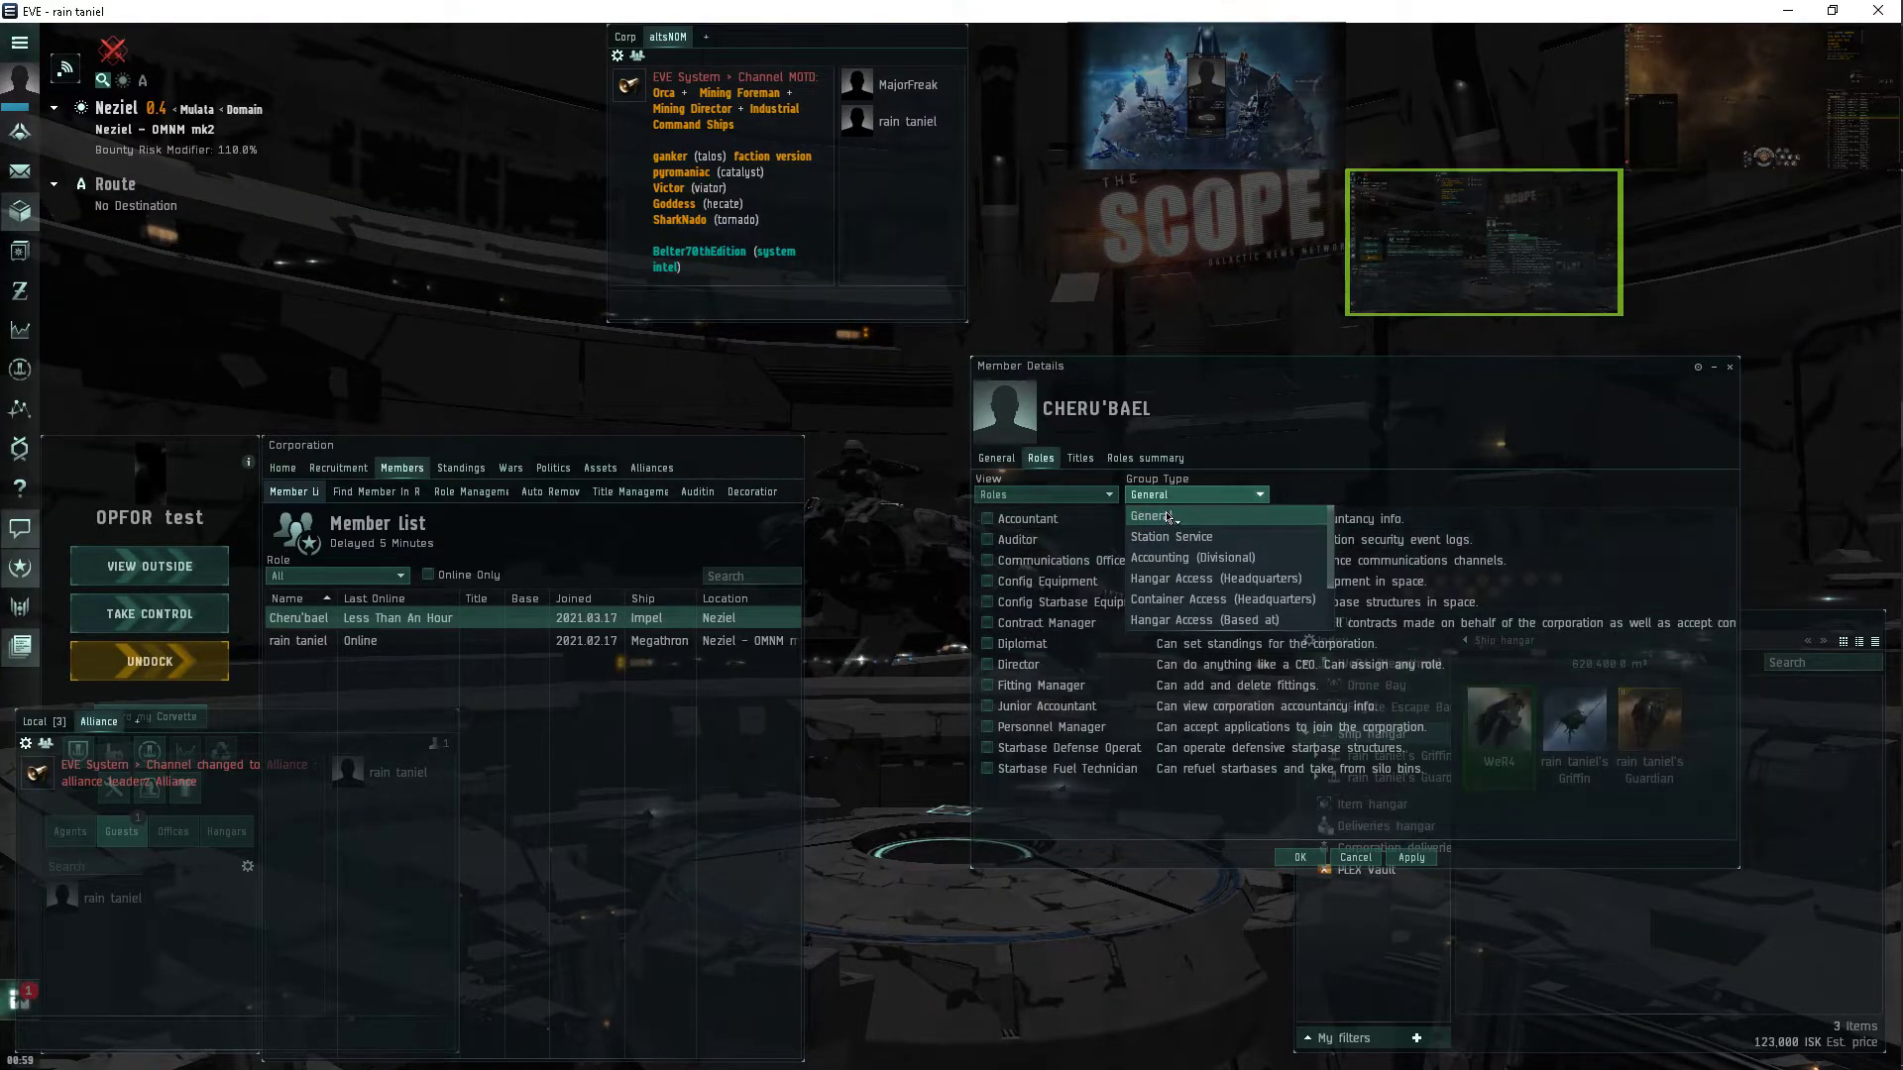
click(1168, 536)
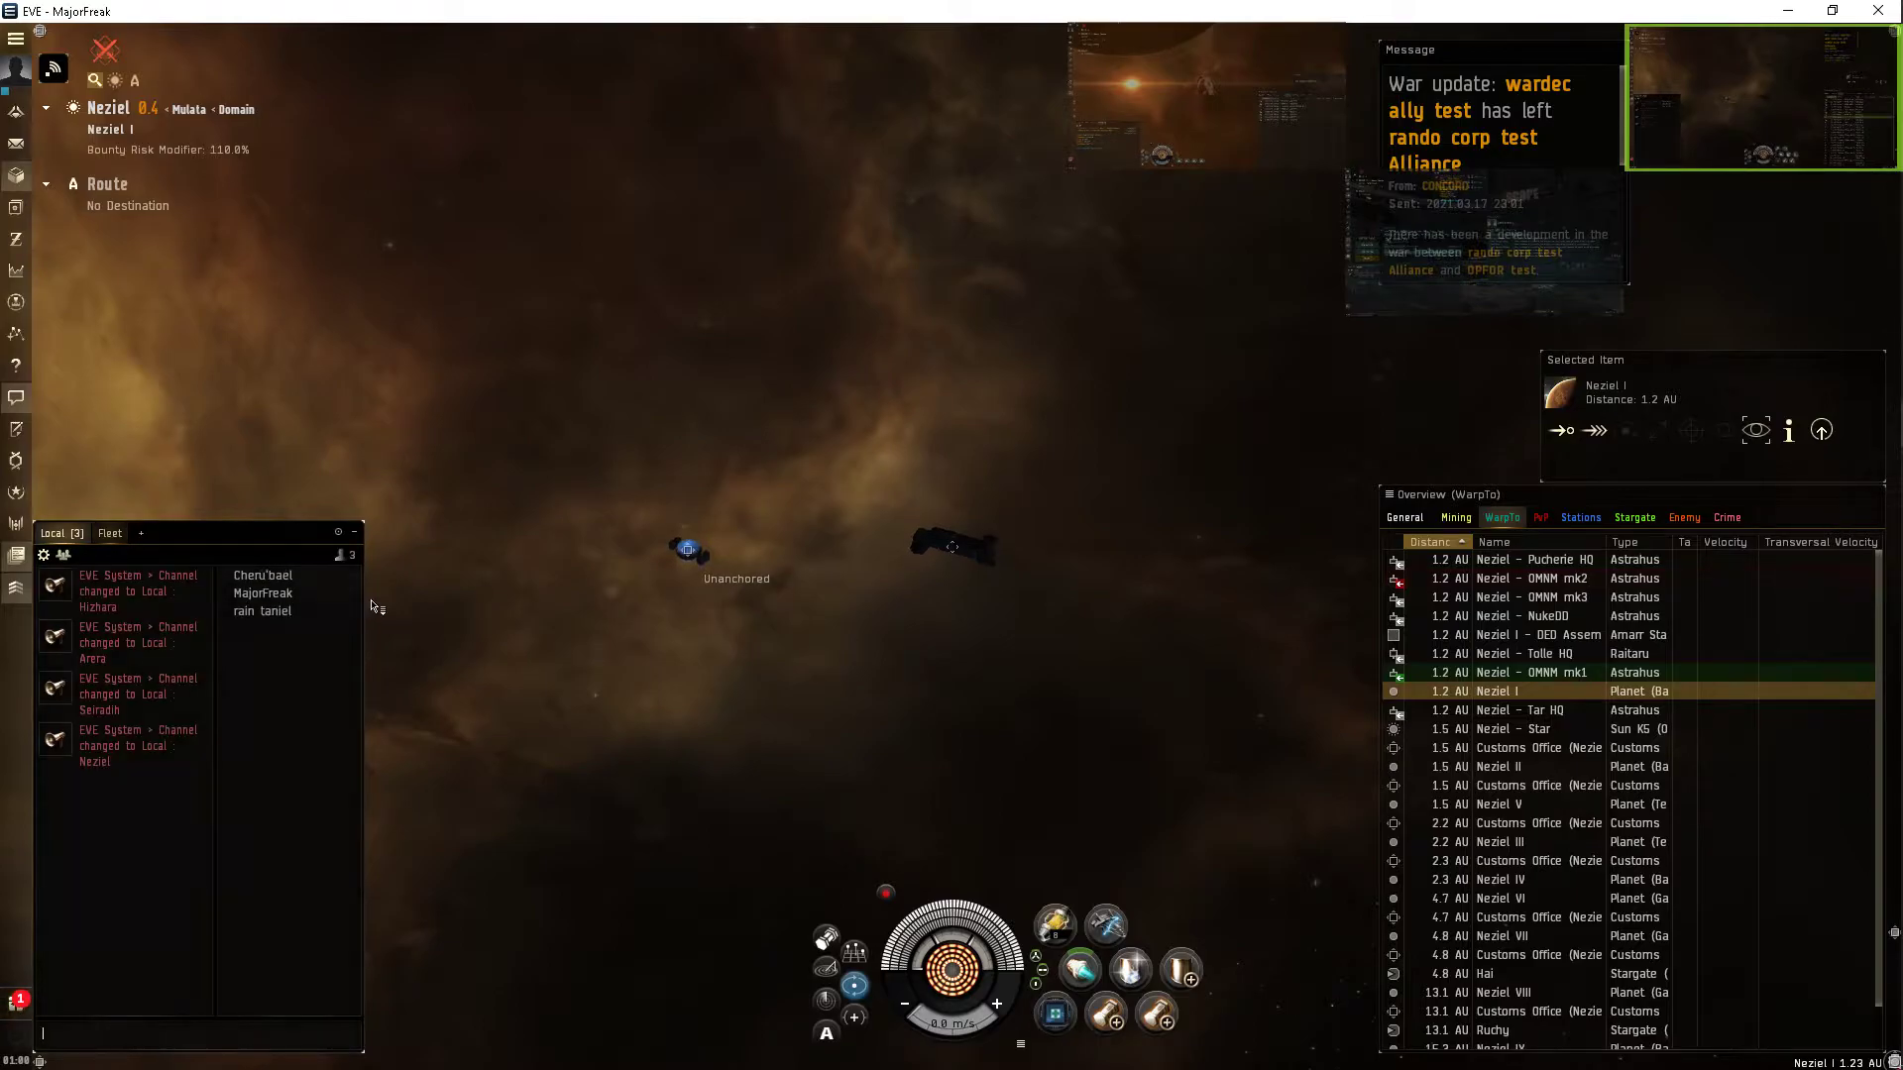
Invite the other pilot in Local to the fleet, dismiss the notice, and warp to them.
right_click(262, 574)
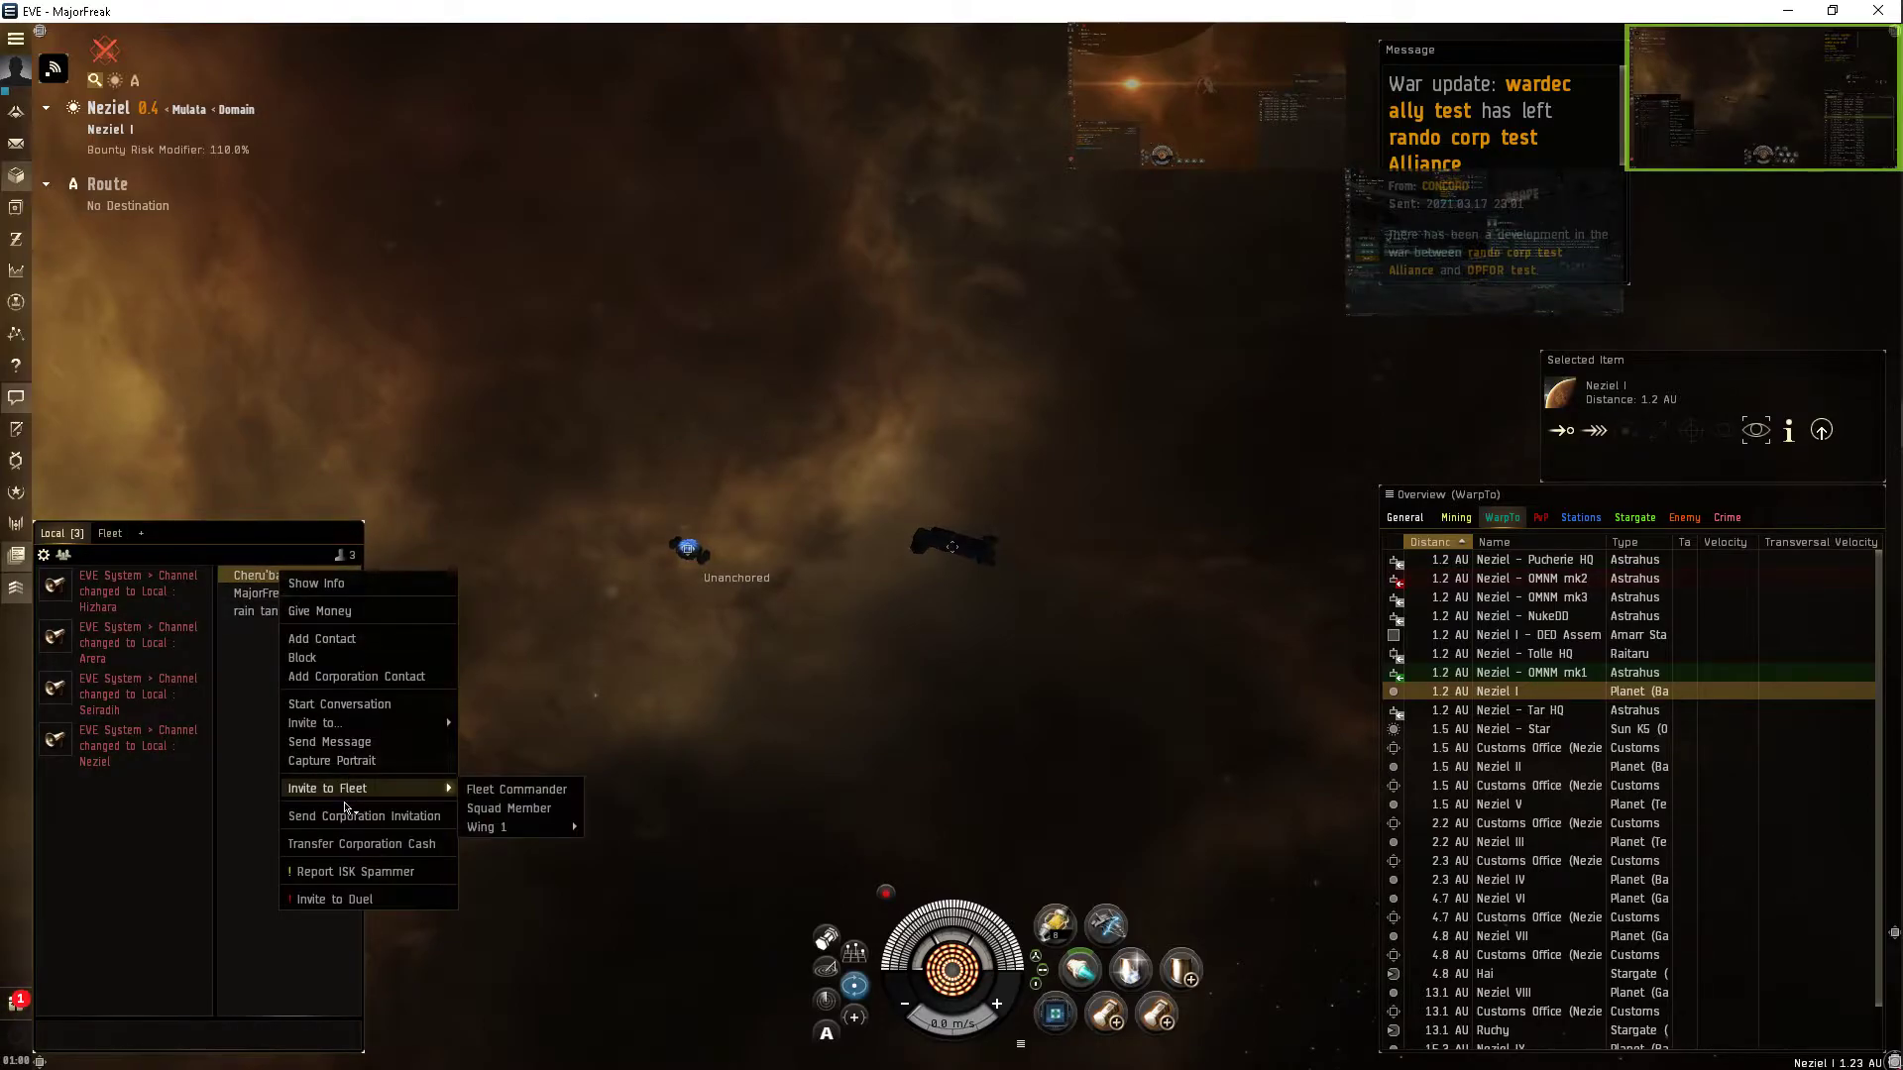
click(1053, 402)
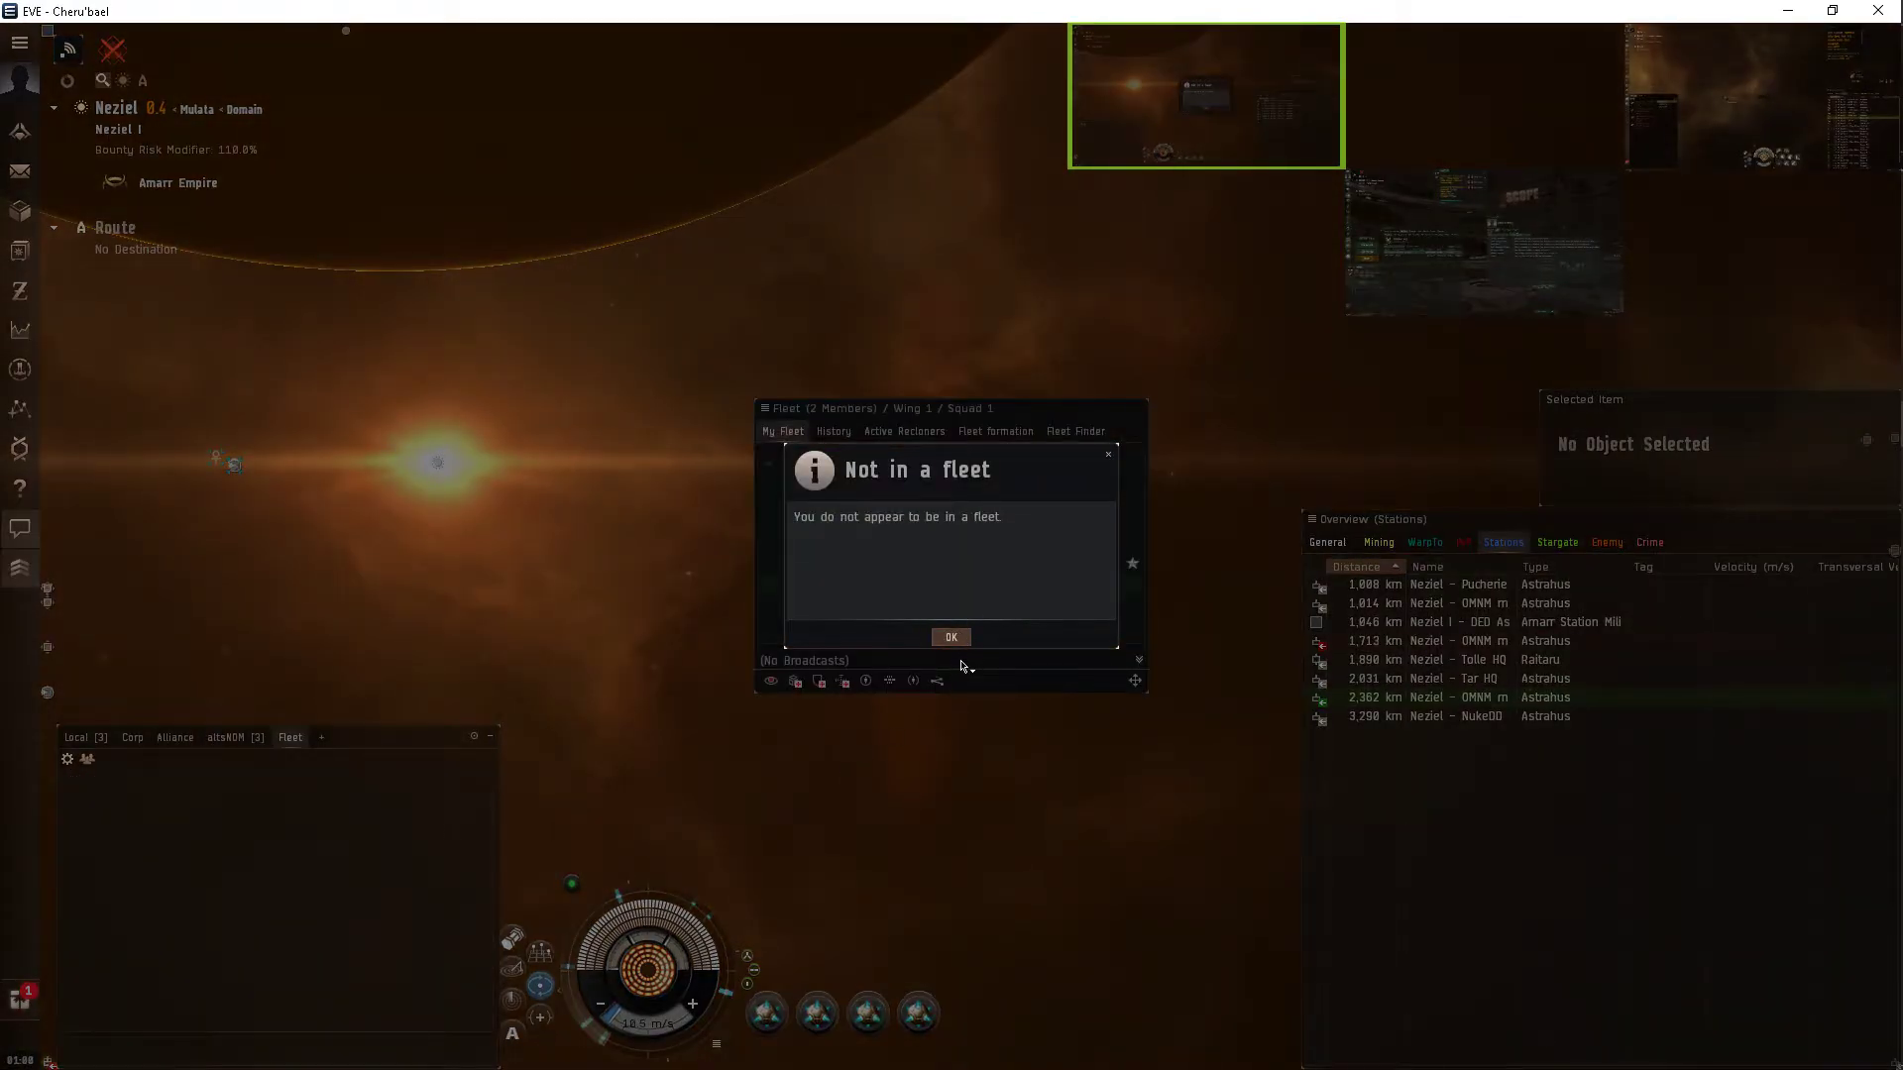
click(951, 636)
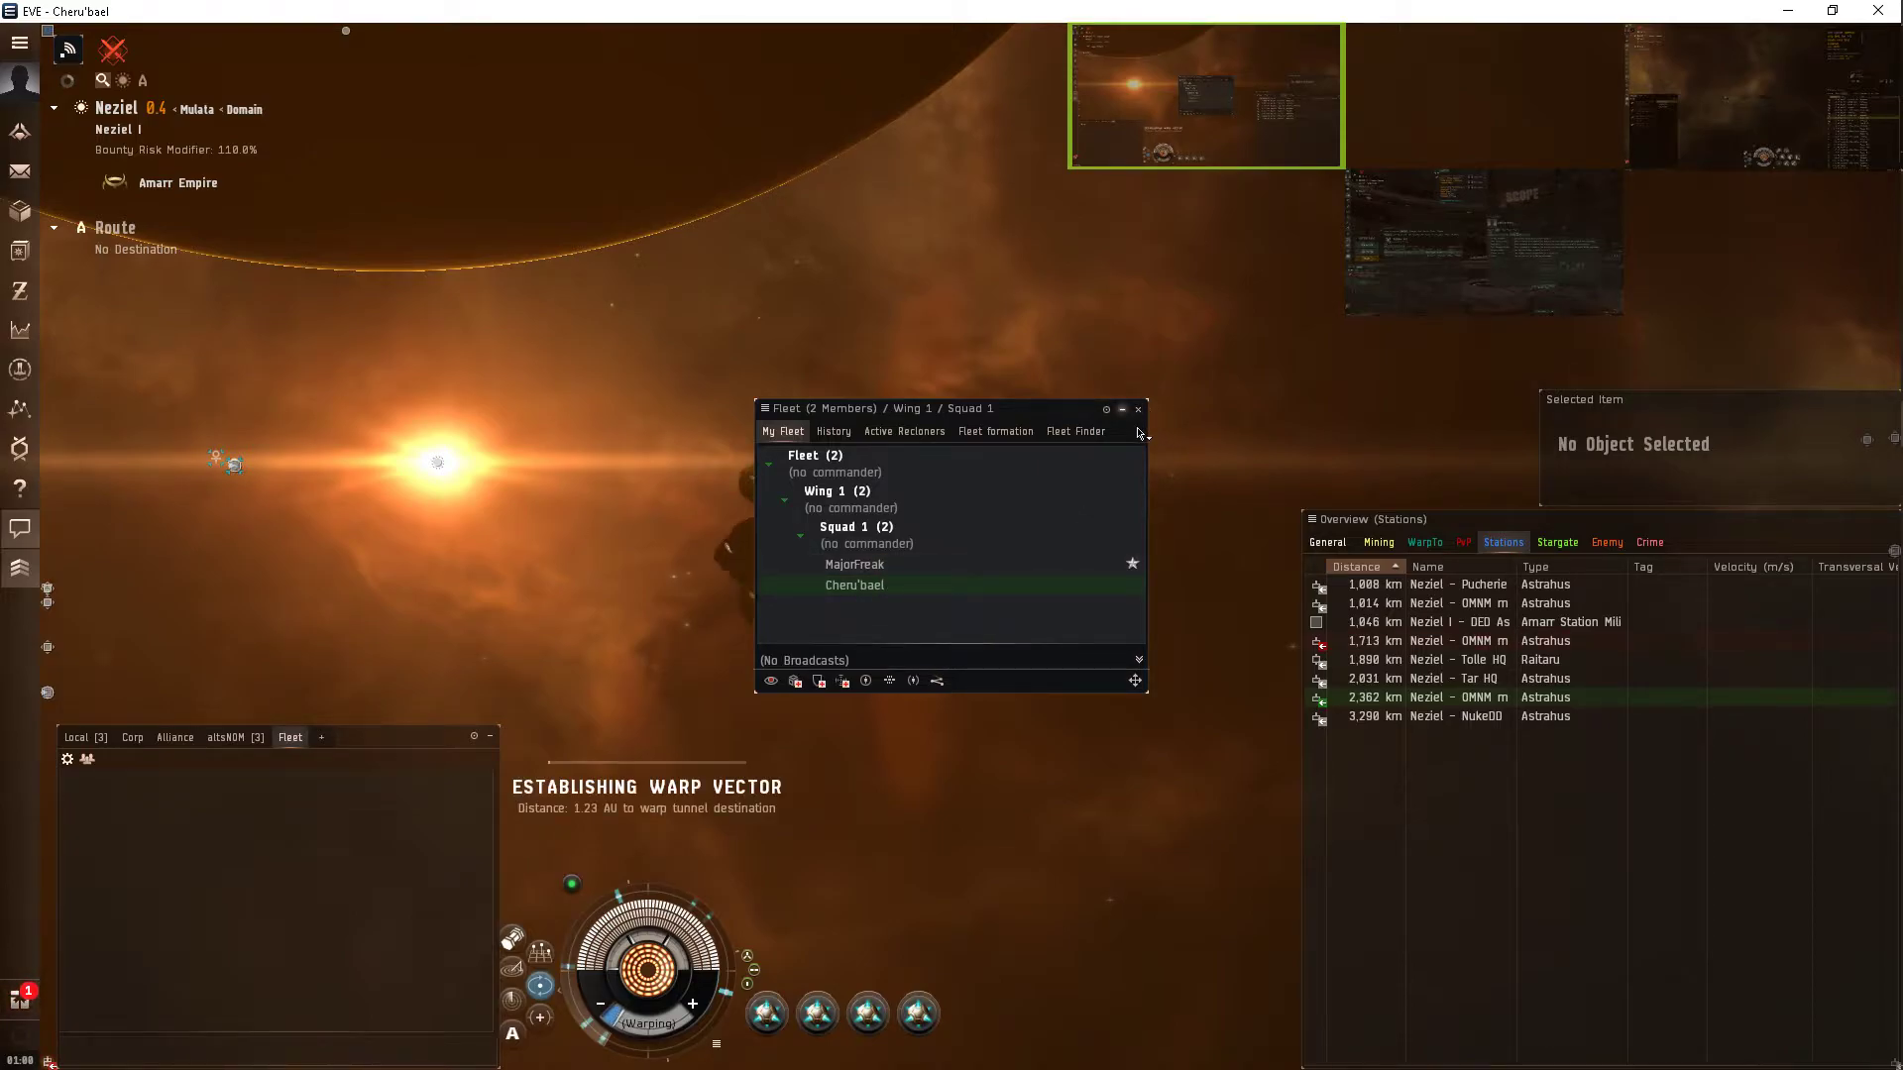
click(1135, 409)
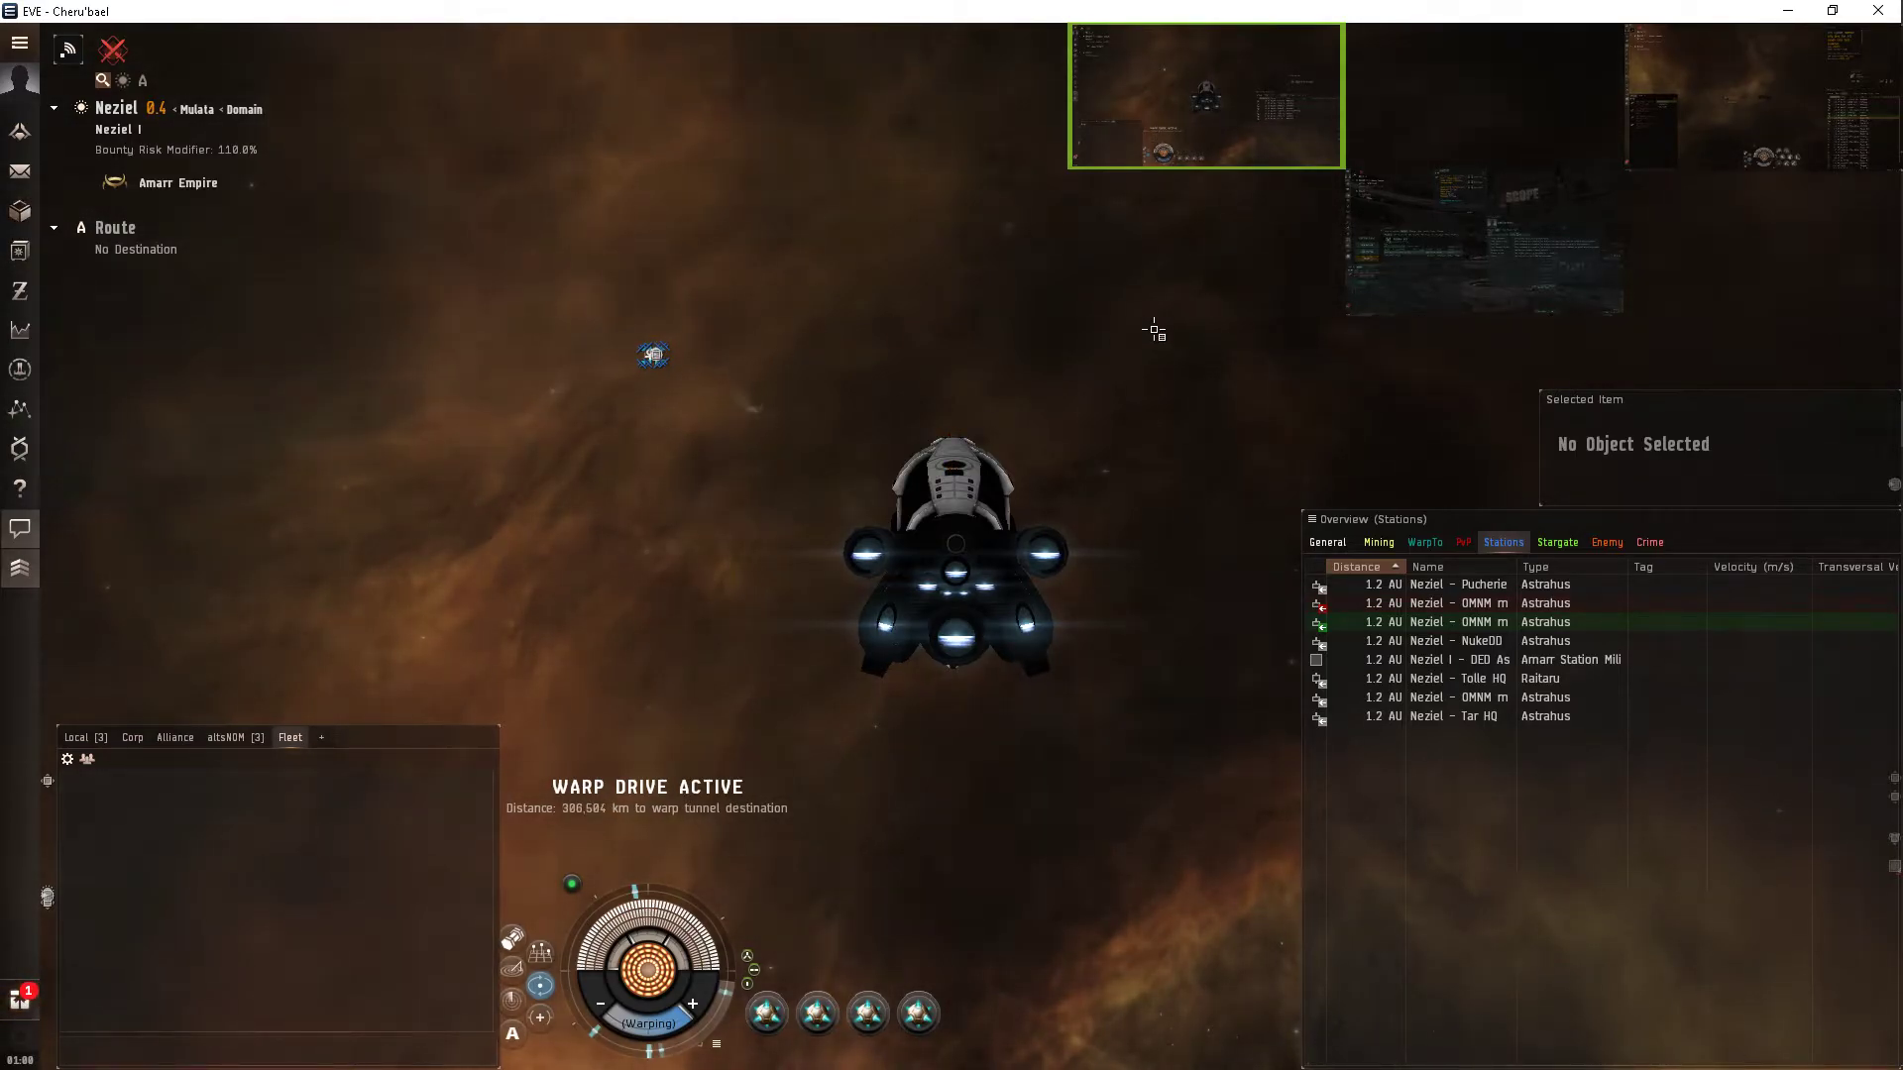
mouse_move(1109, 284)
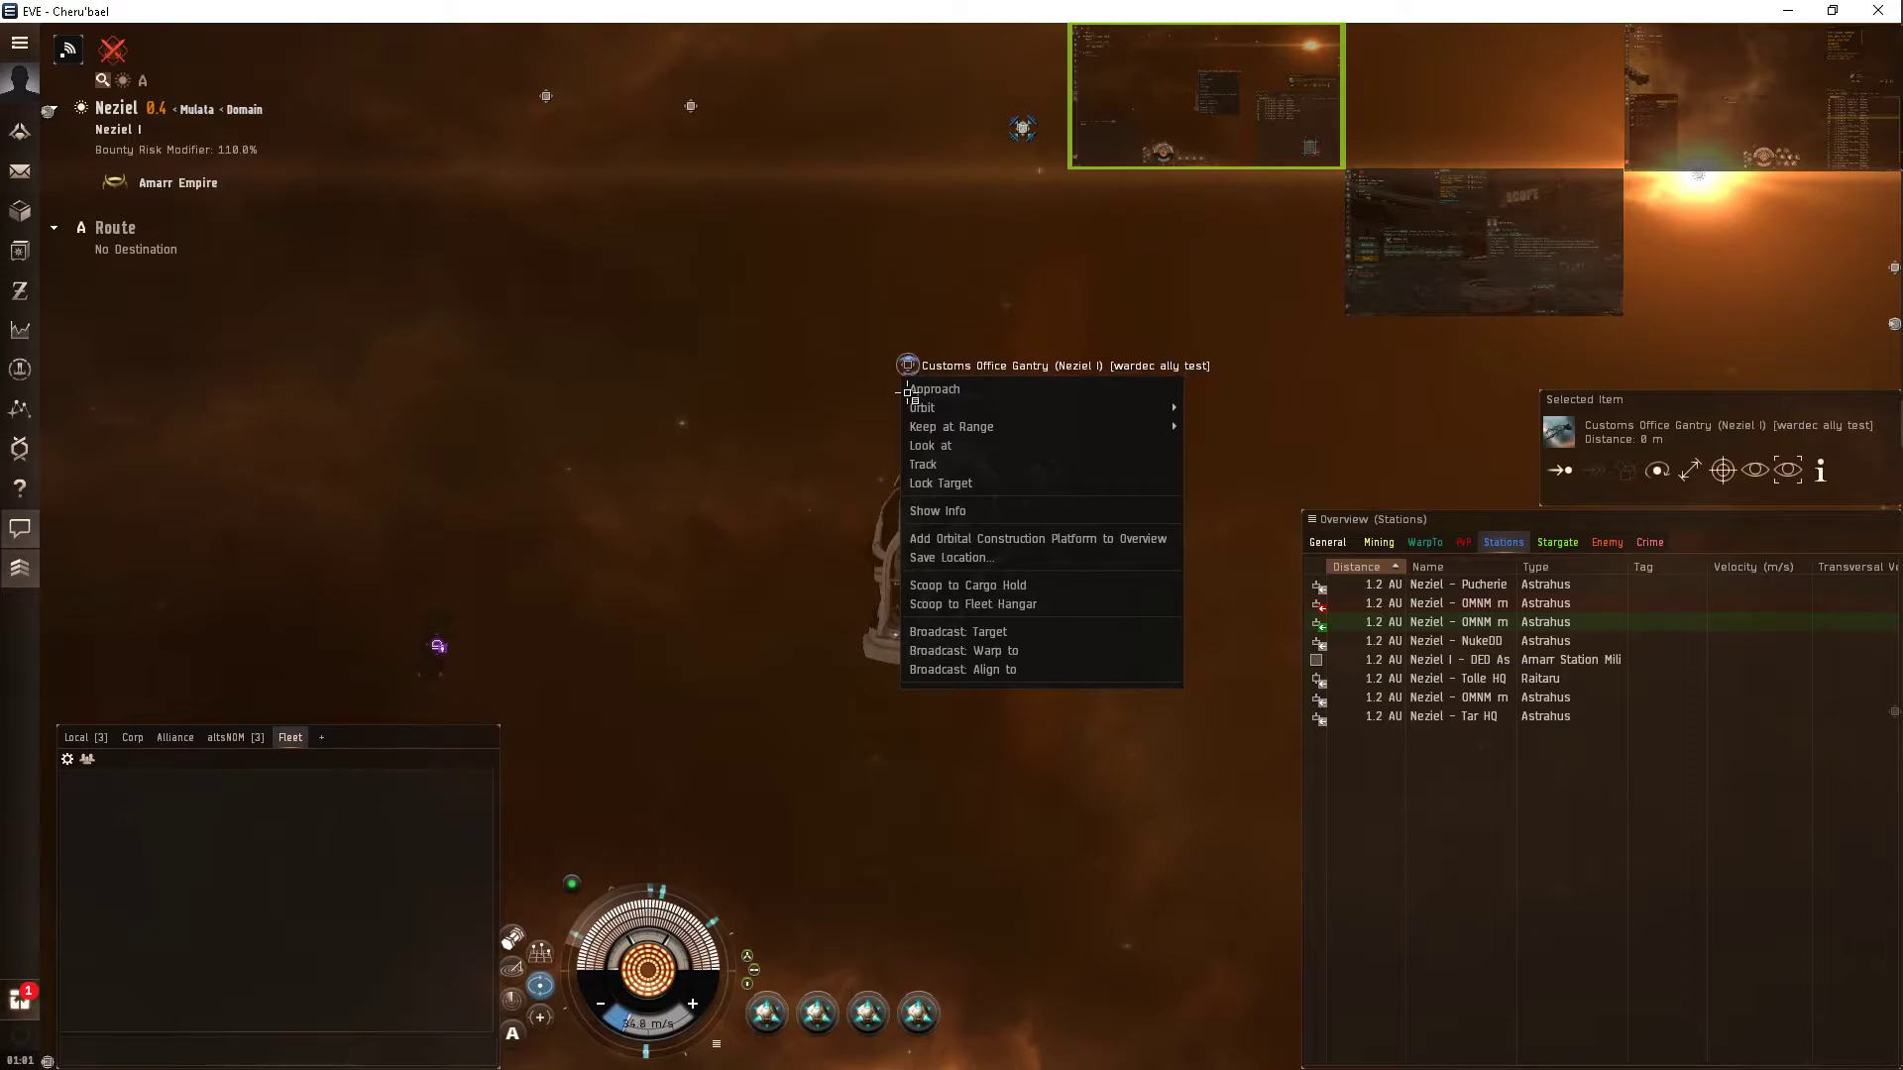
mouse_move(972, 605)
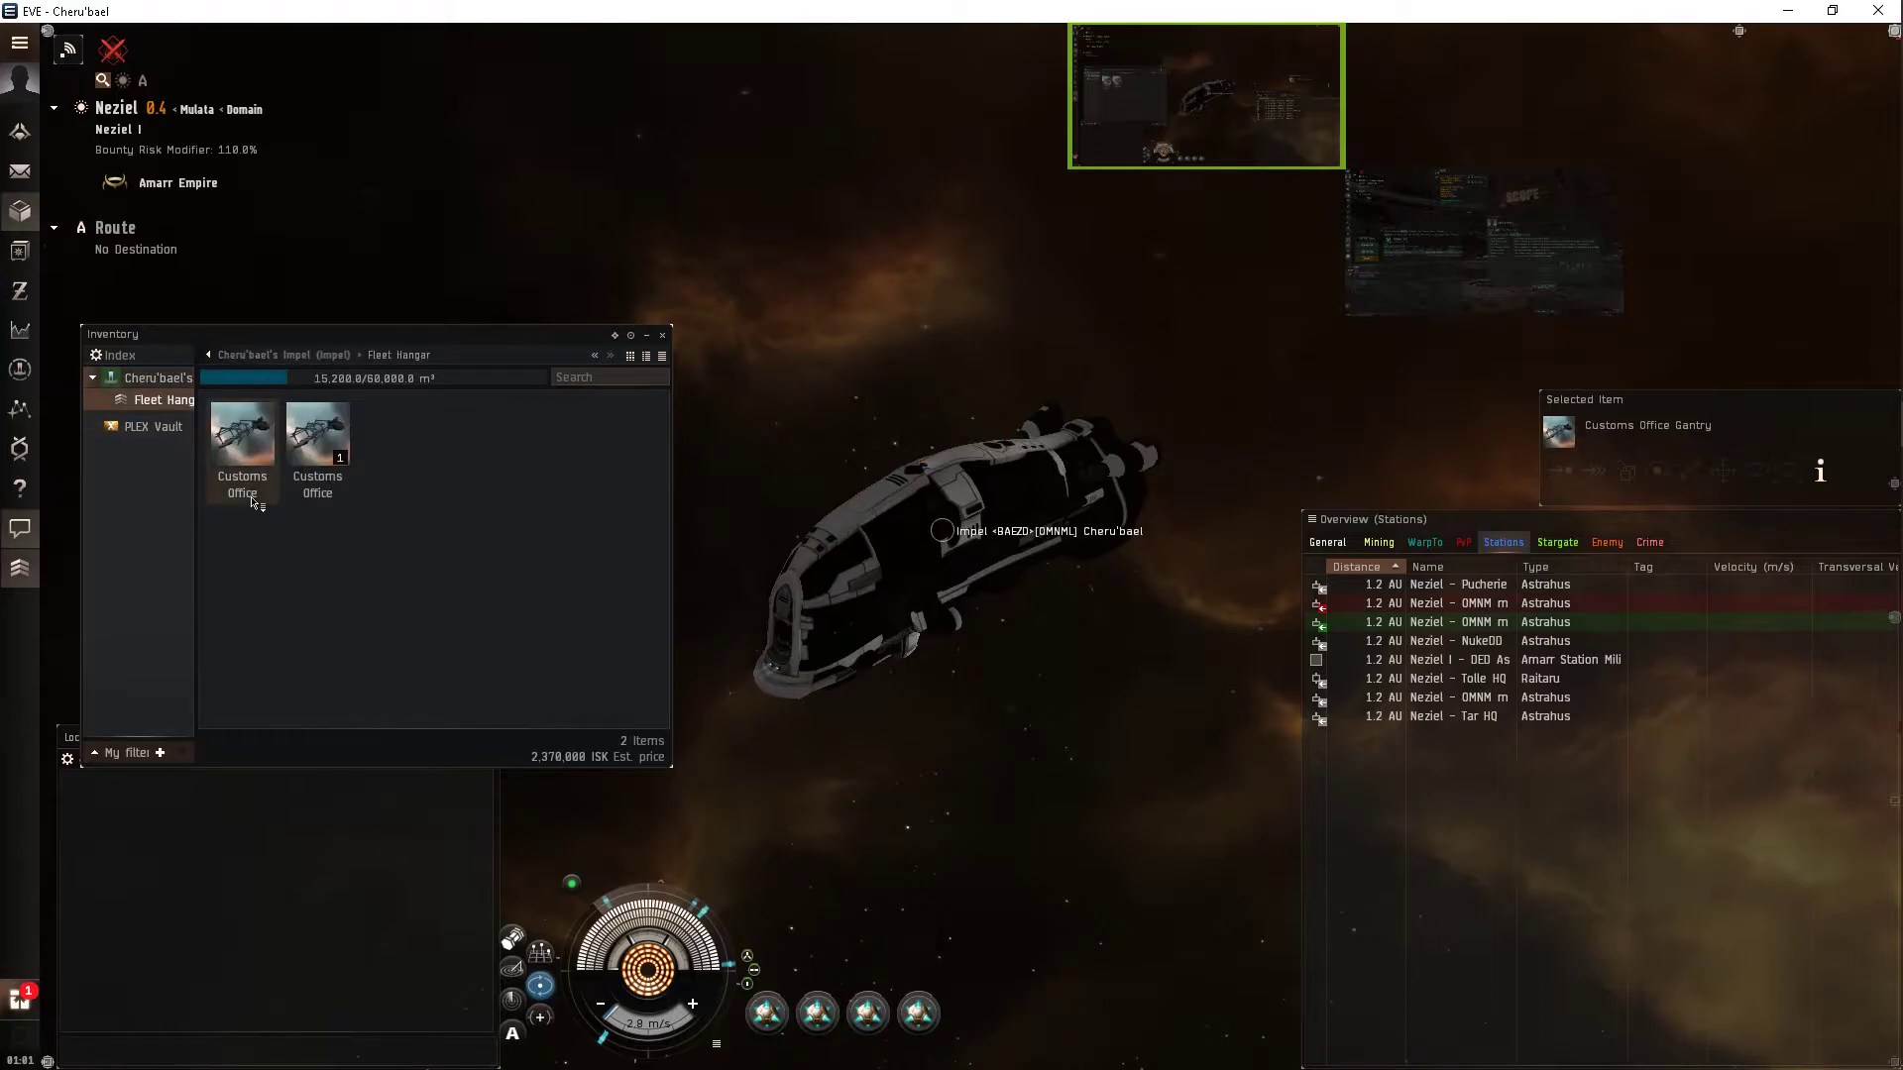
Toggle Factory Manager, then tick Config Equipment in the General role group.
click(242, 455)
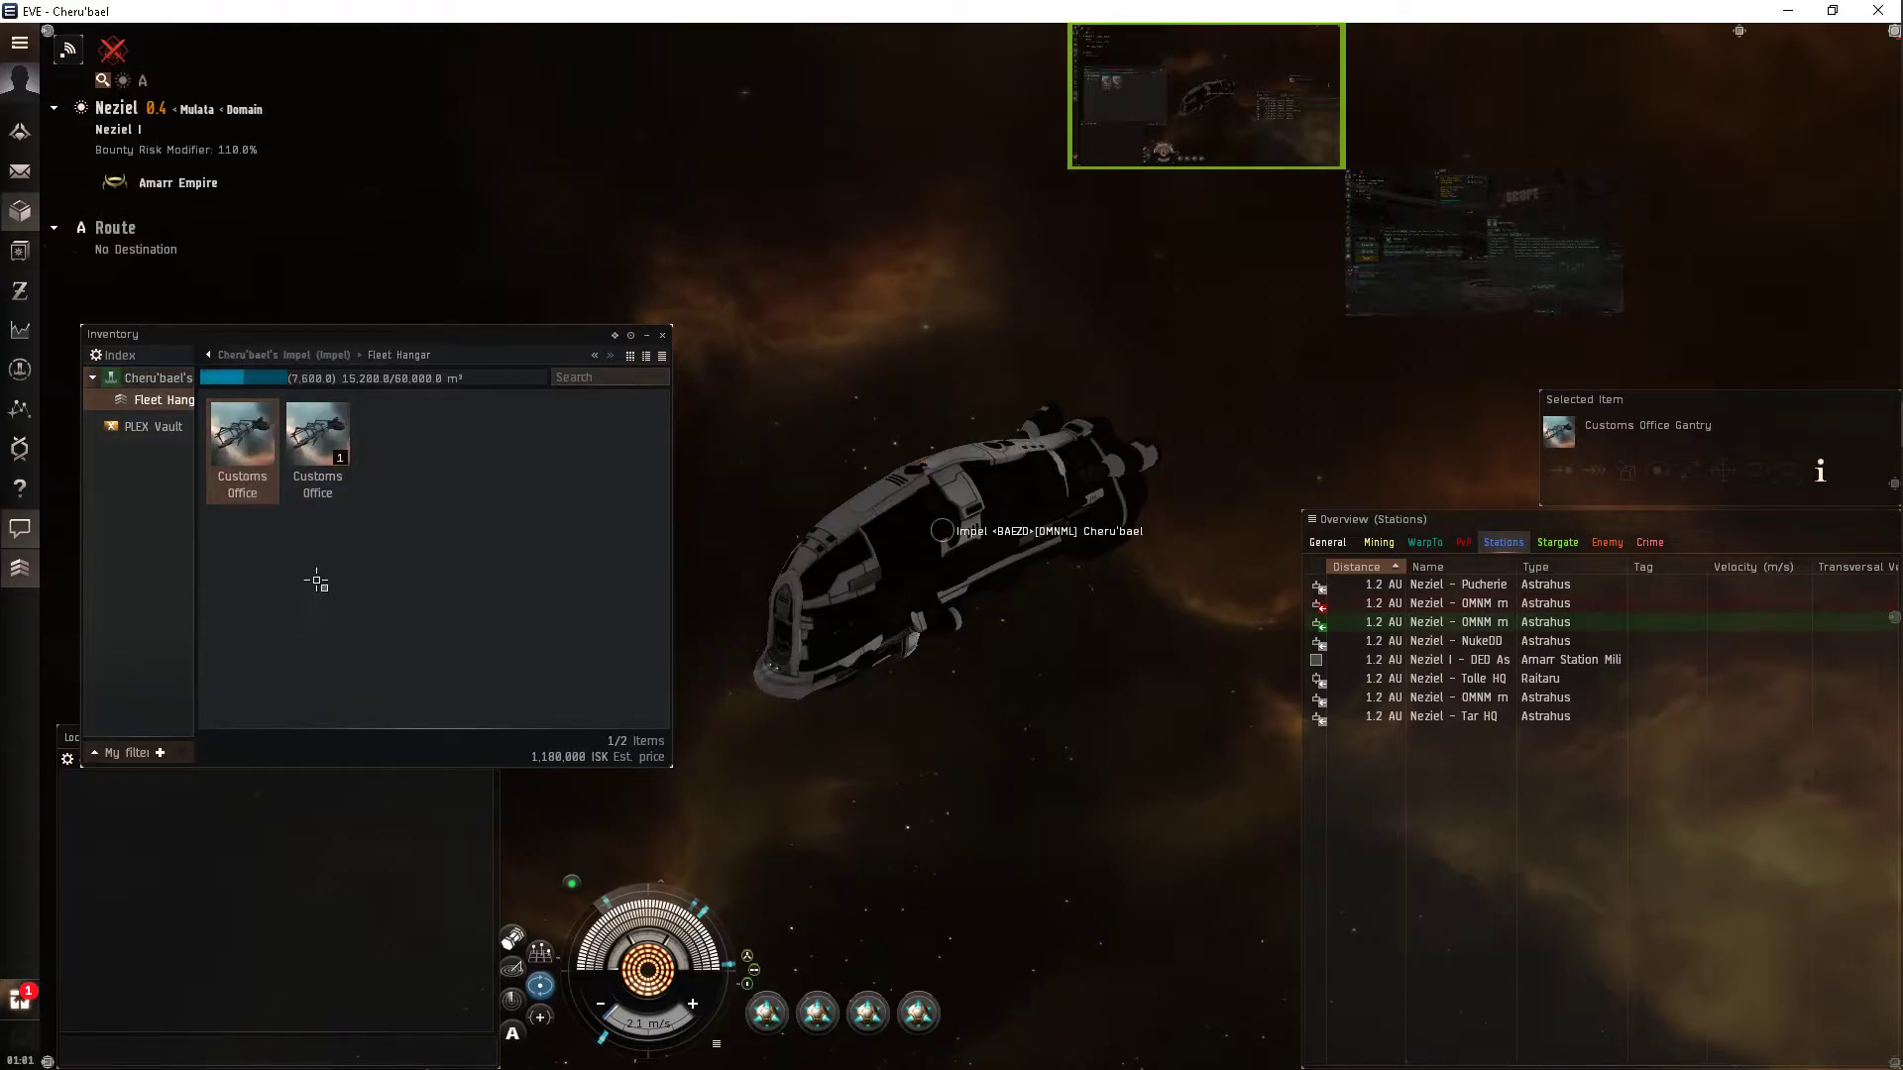
mouse_move(1356, 386)
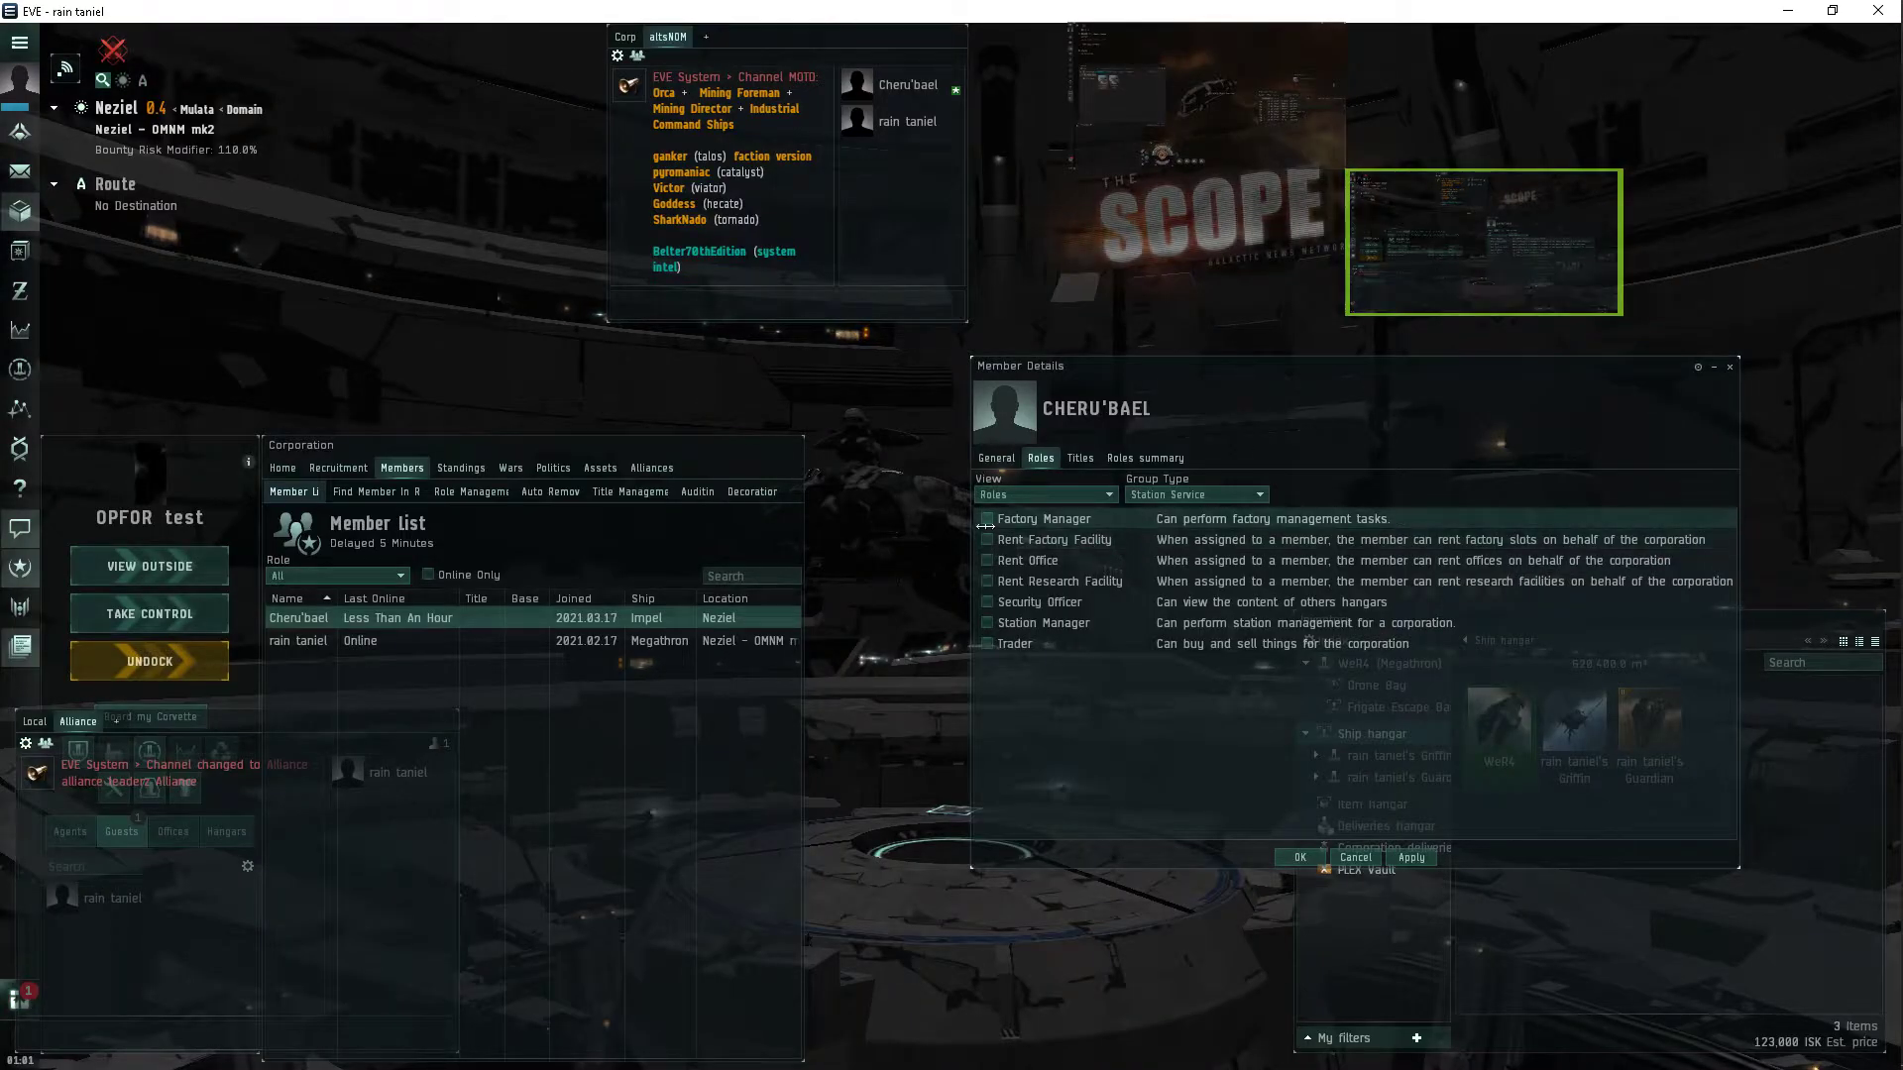
click(1410, 856)
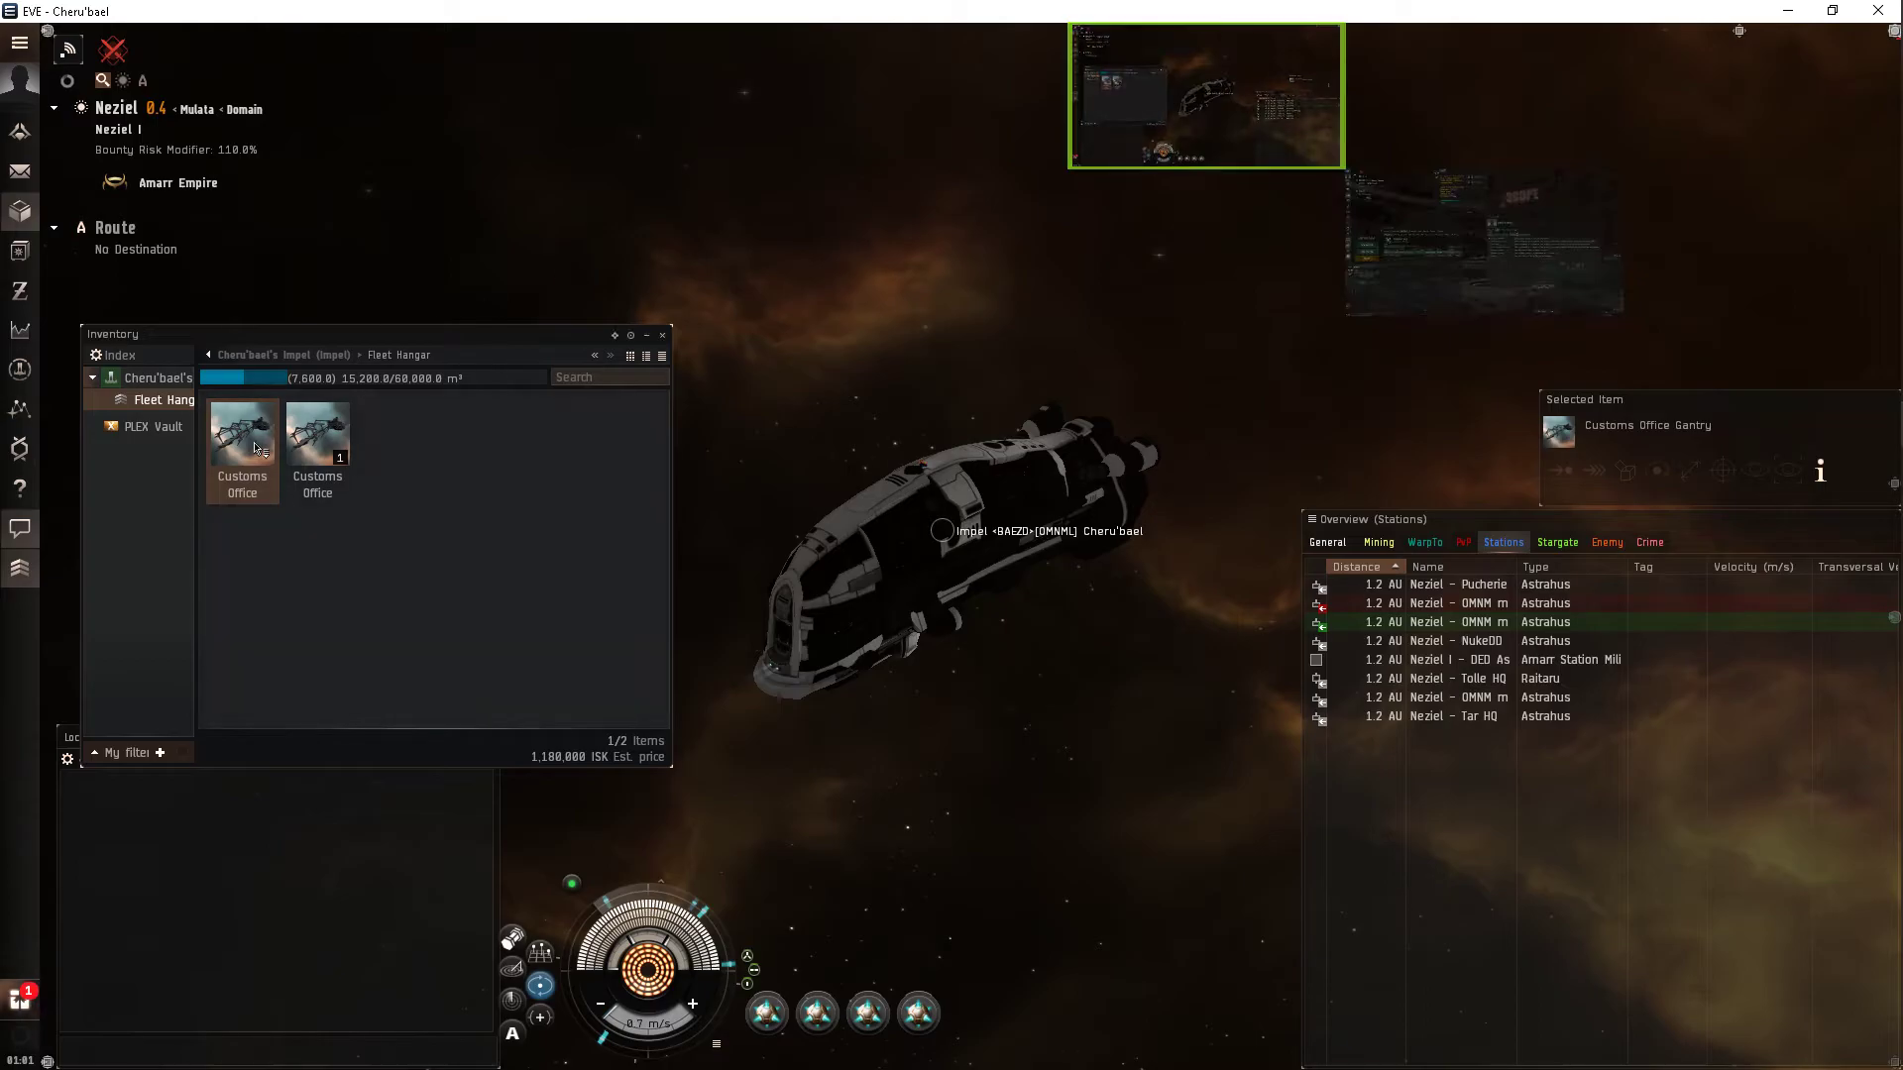
mouse_move(281, 619)
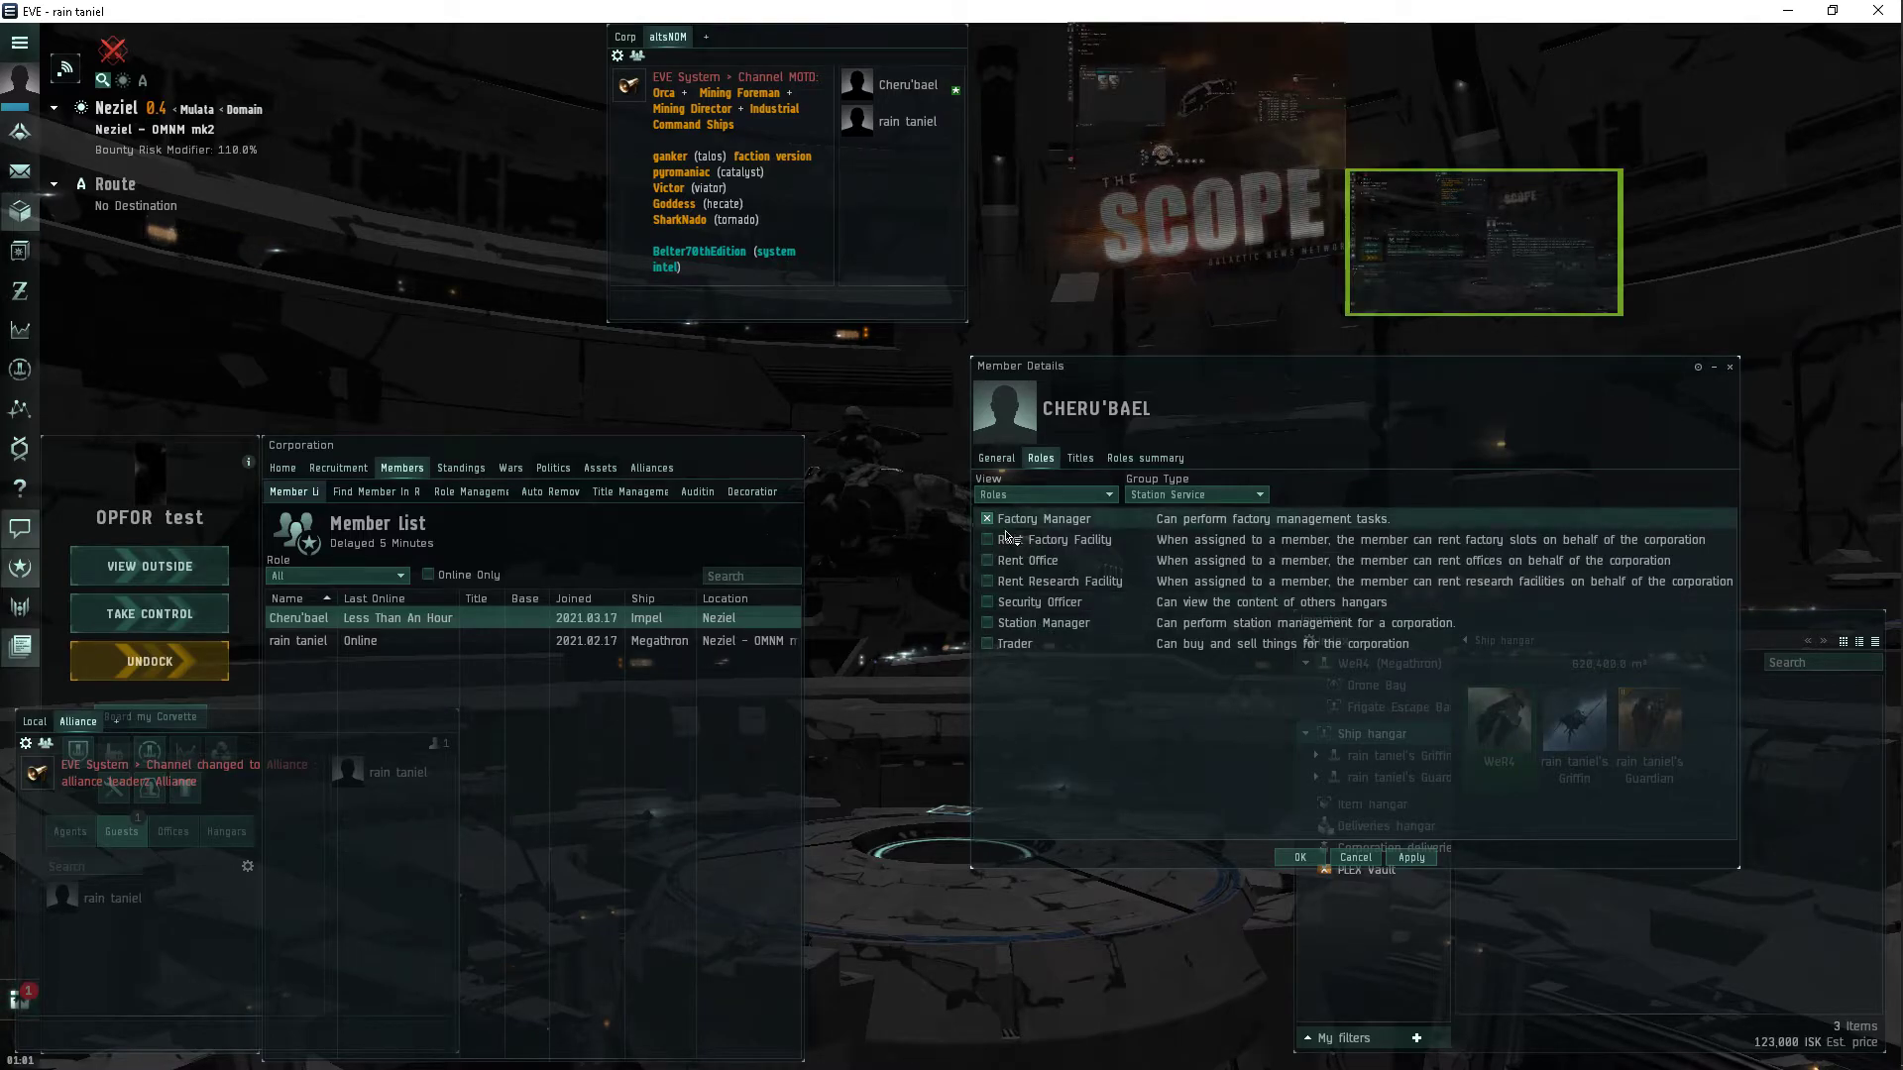
click(1191, 494)
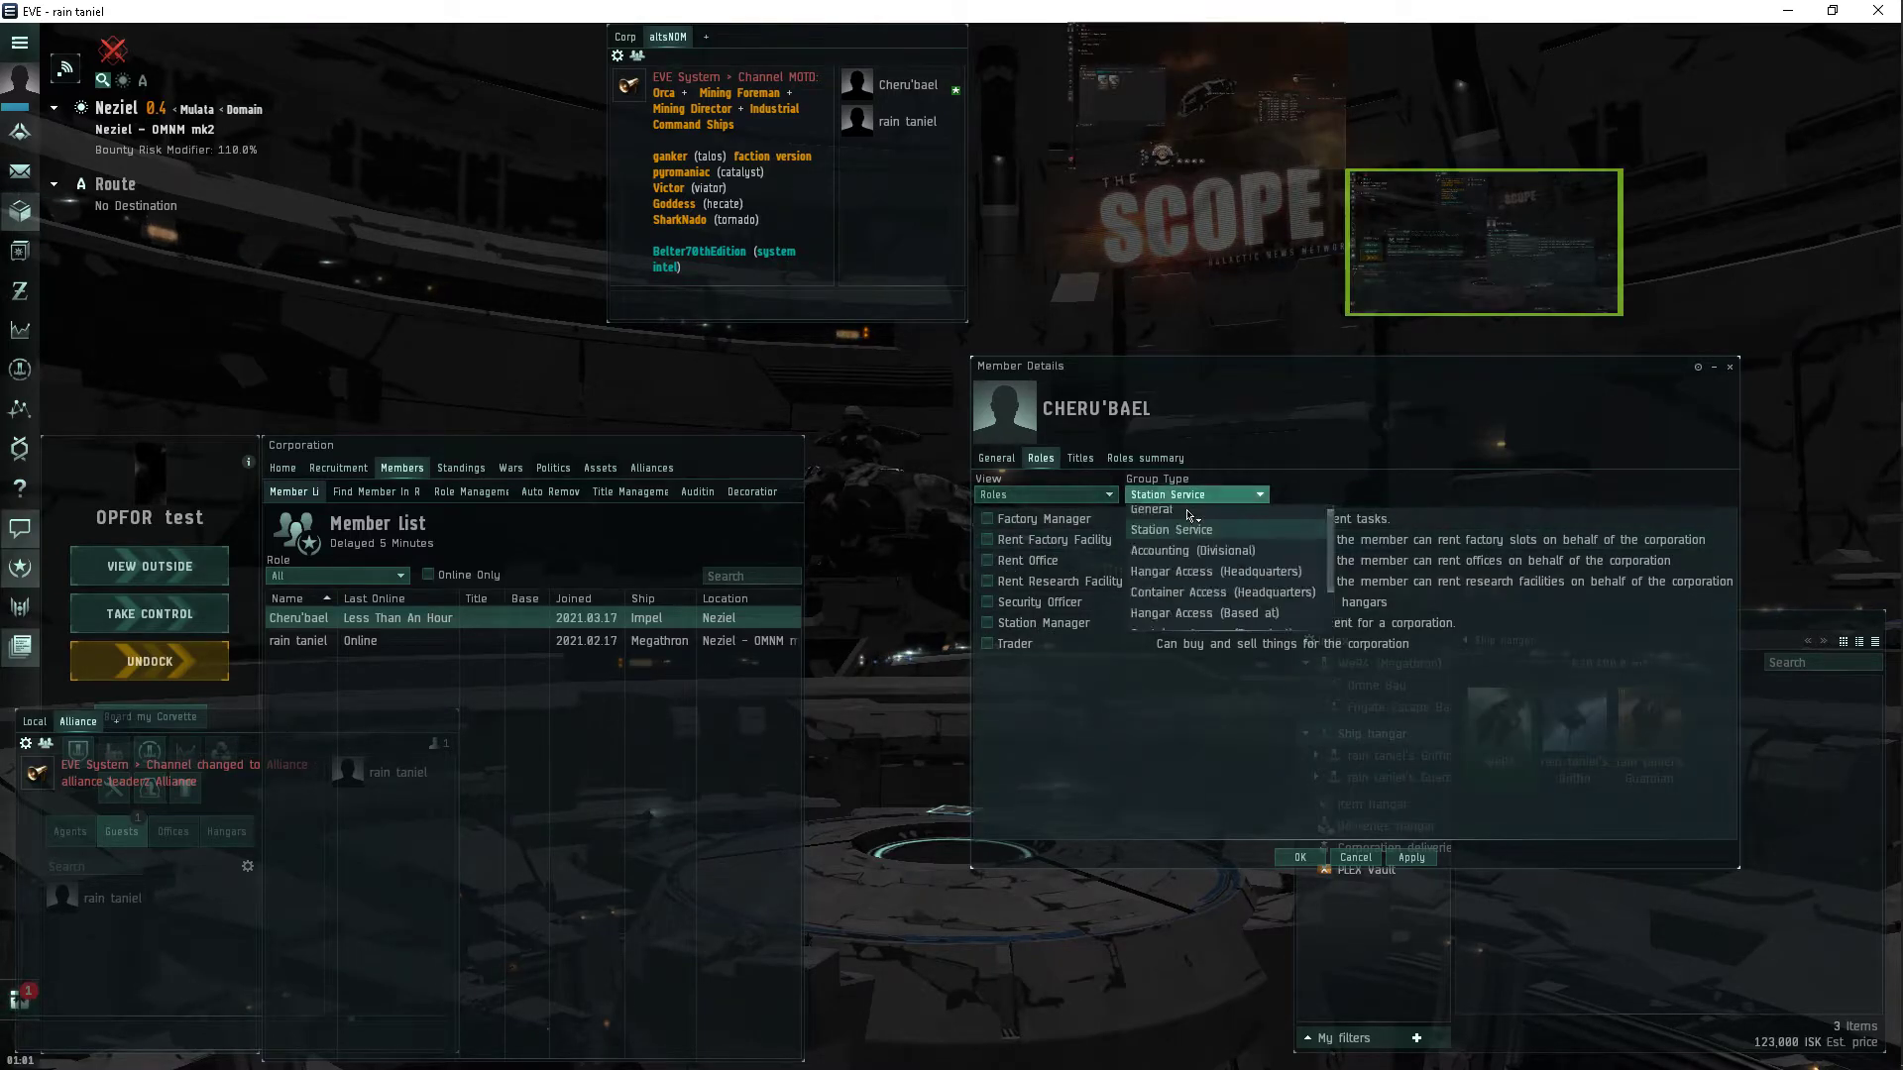
click(1147, 508)
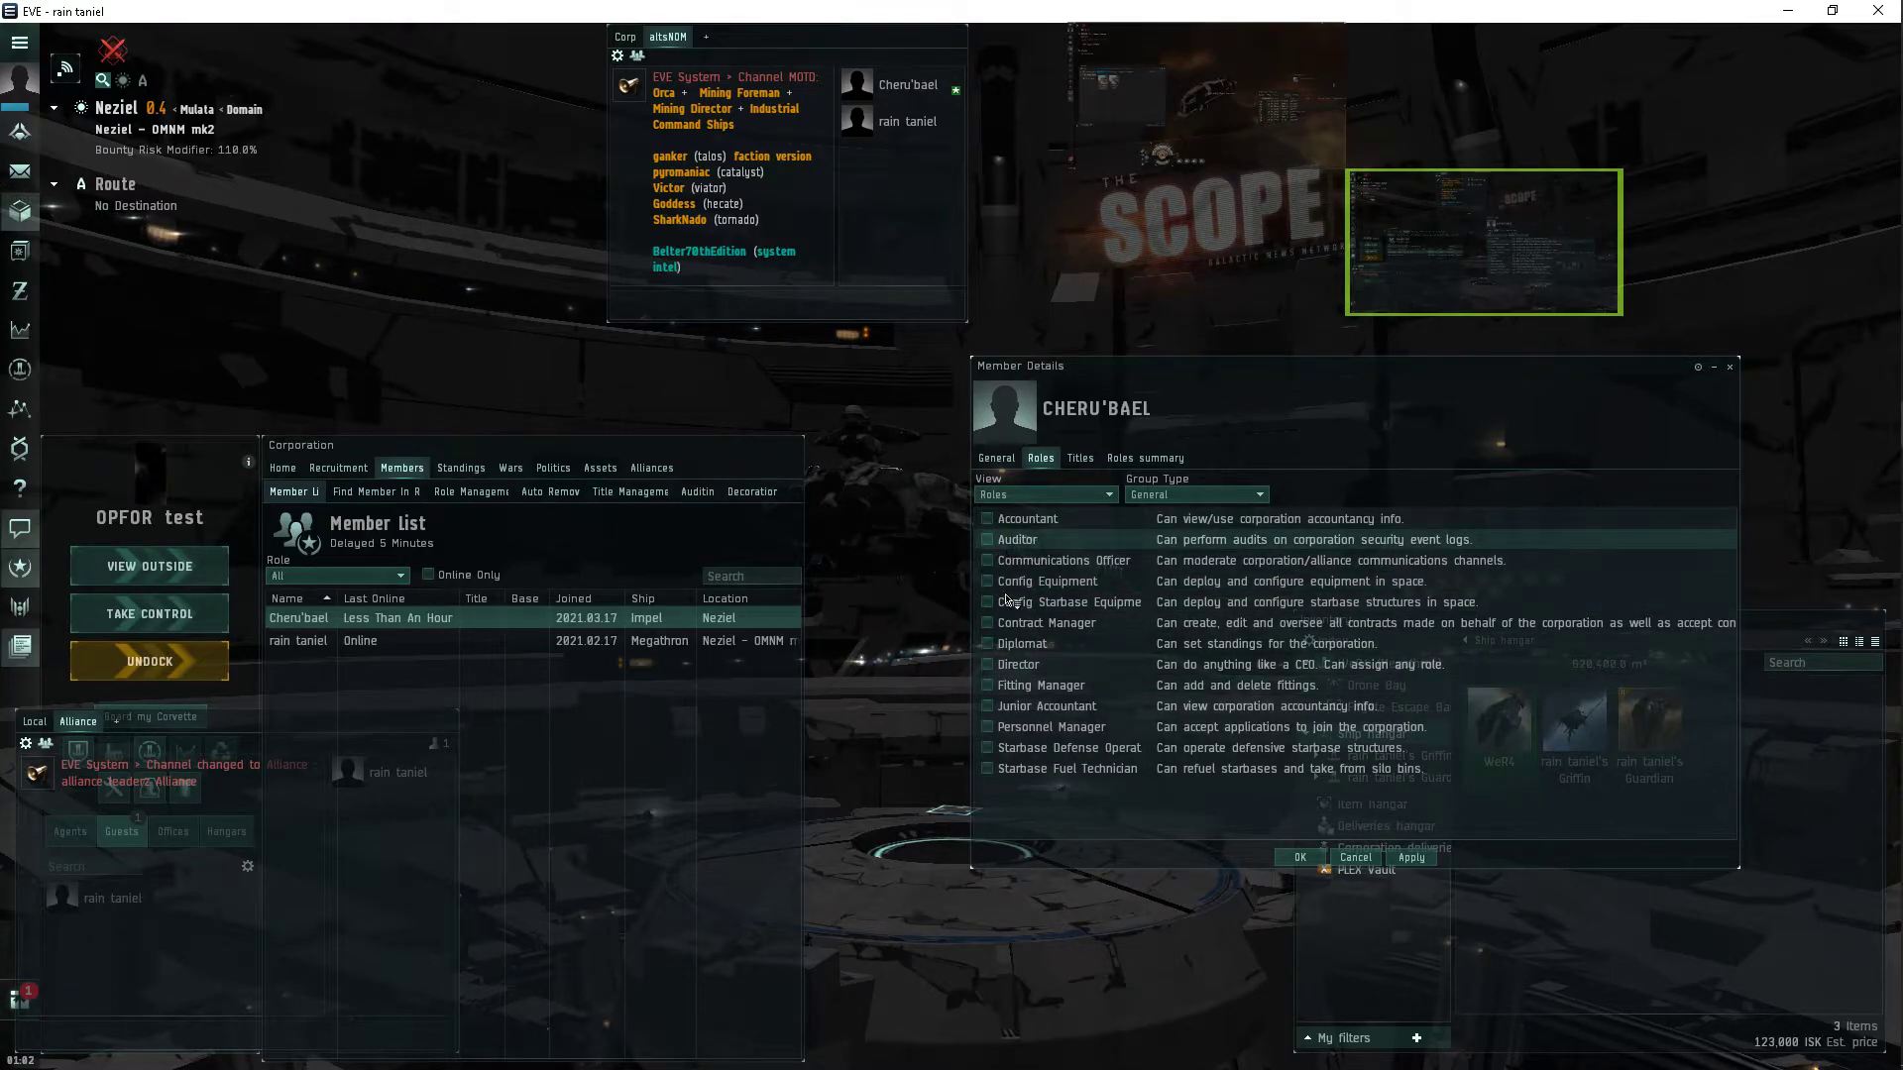
click(987, 581)
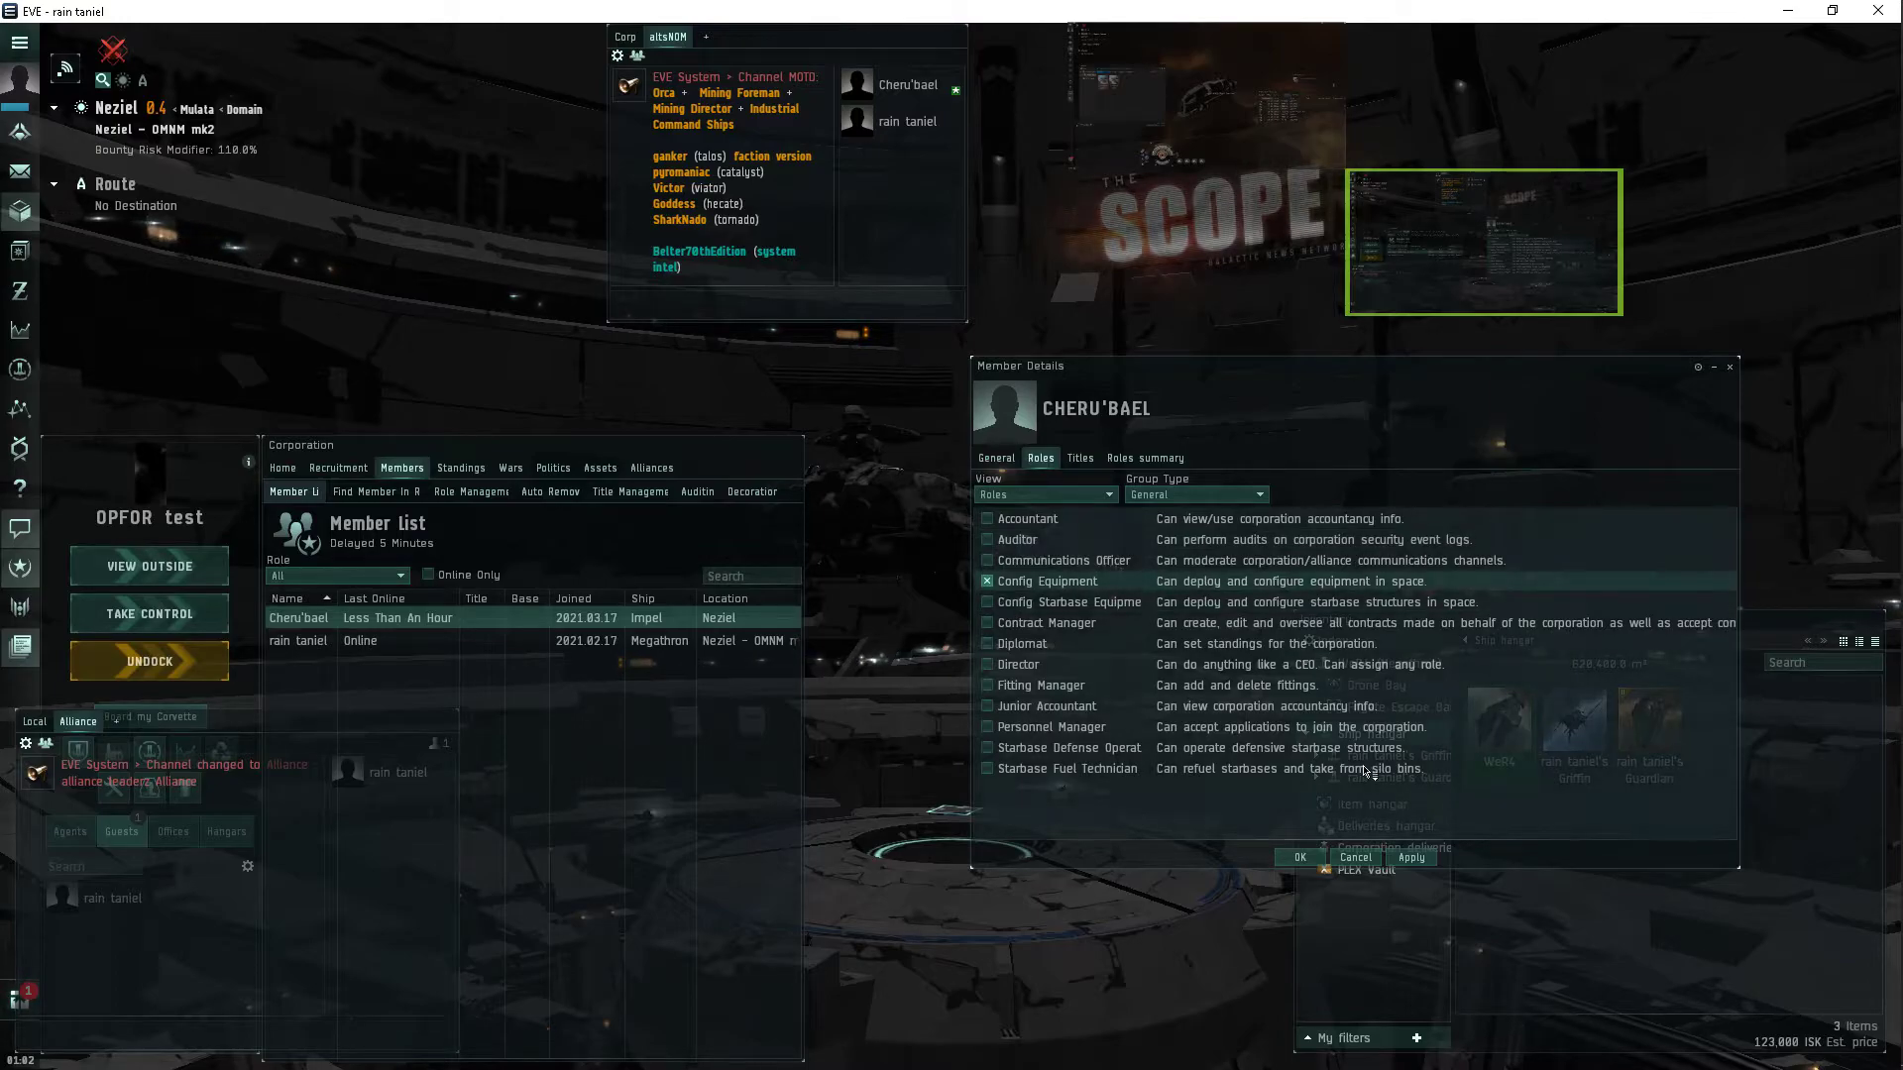
click(1410, 858)
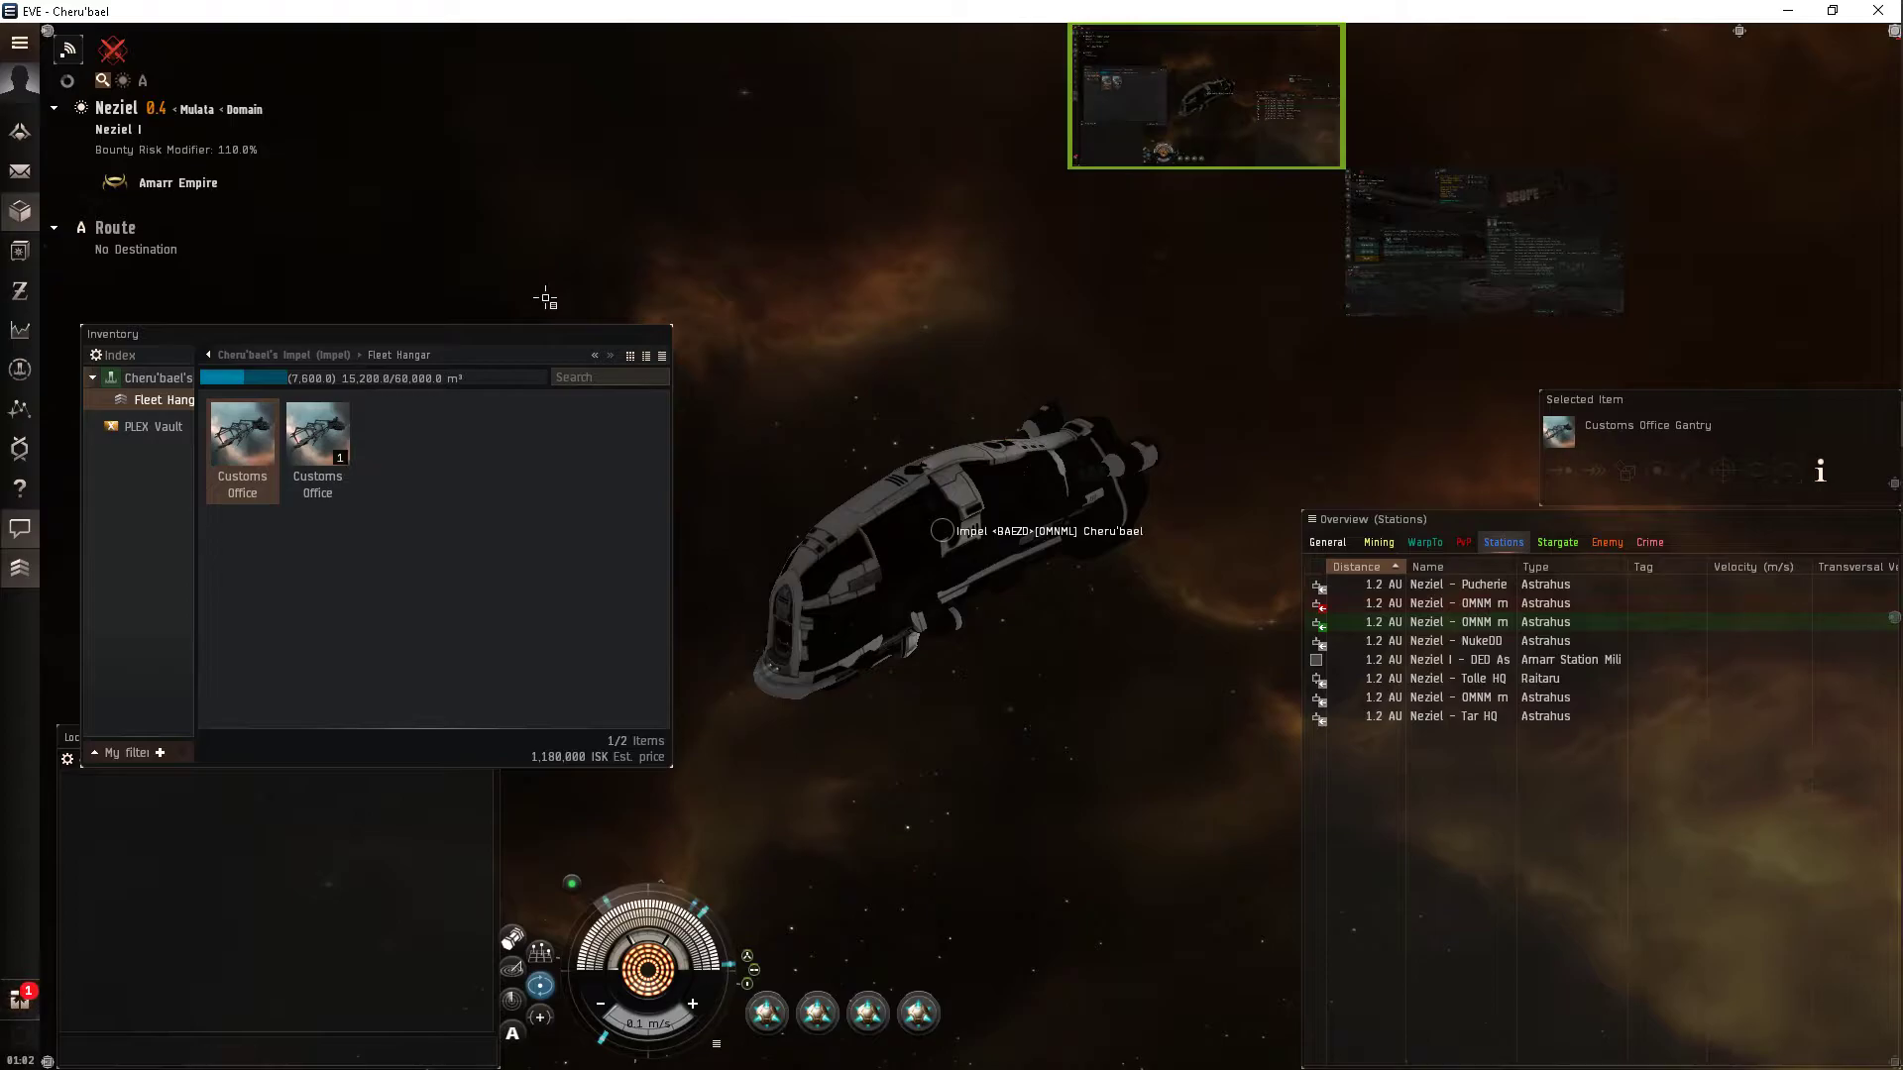
Scoop the unanchored gantry back into the hangar and relaunch the Customs Office for the corporation.
right_click(317, 431)
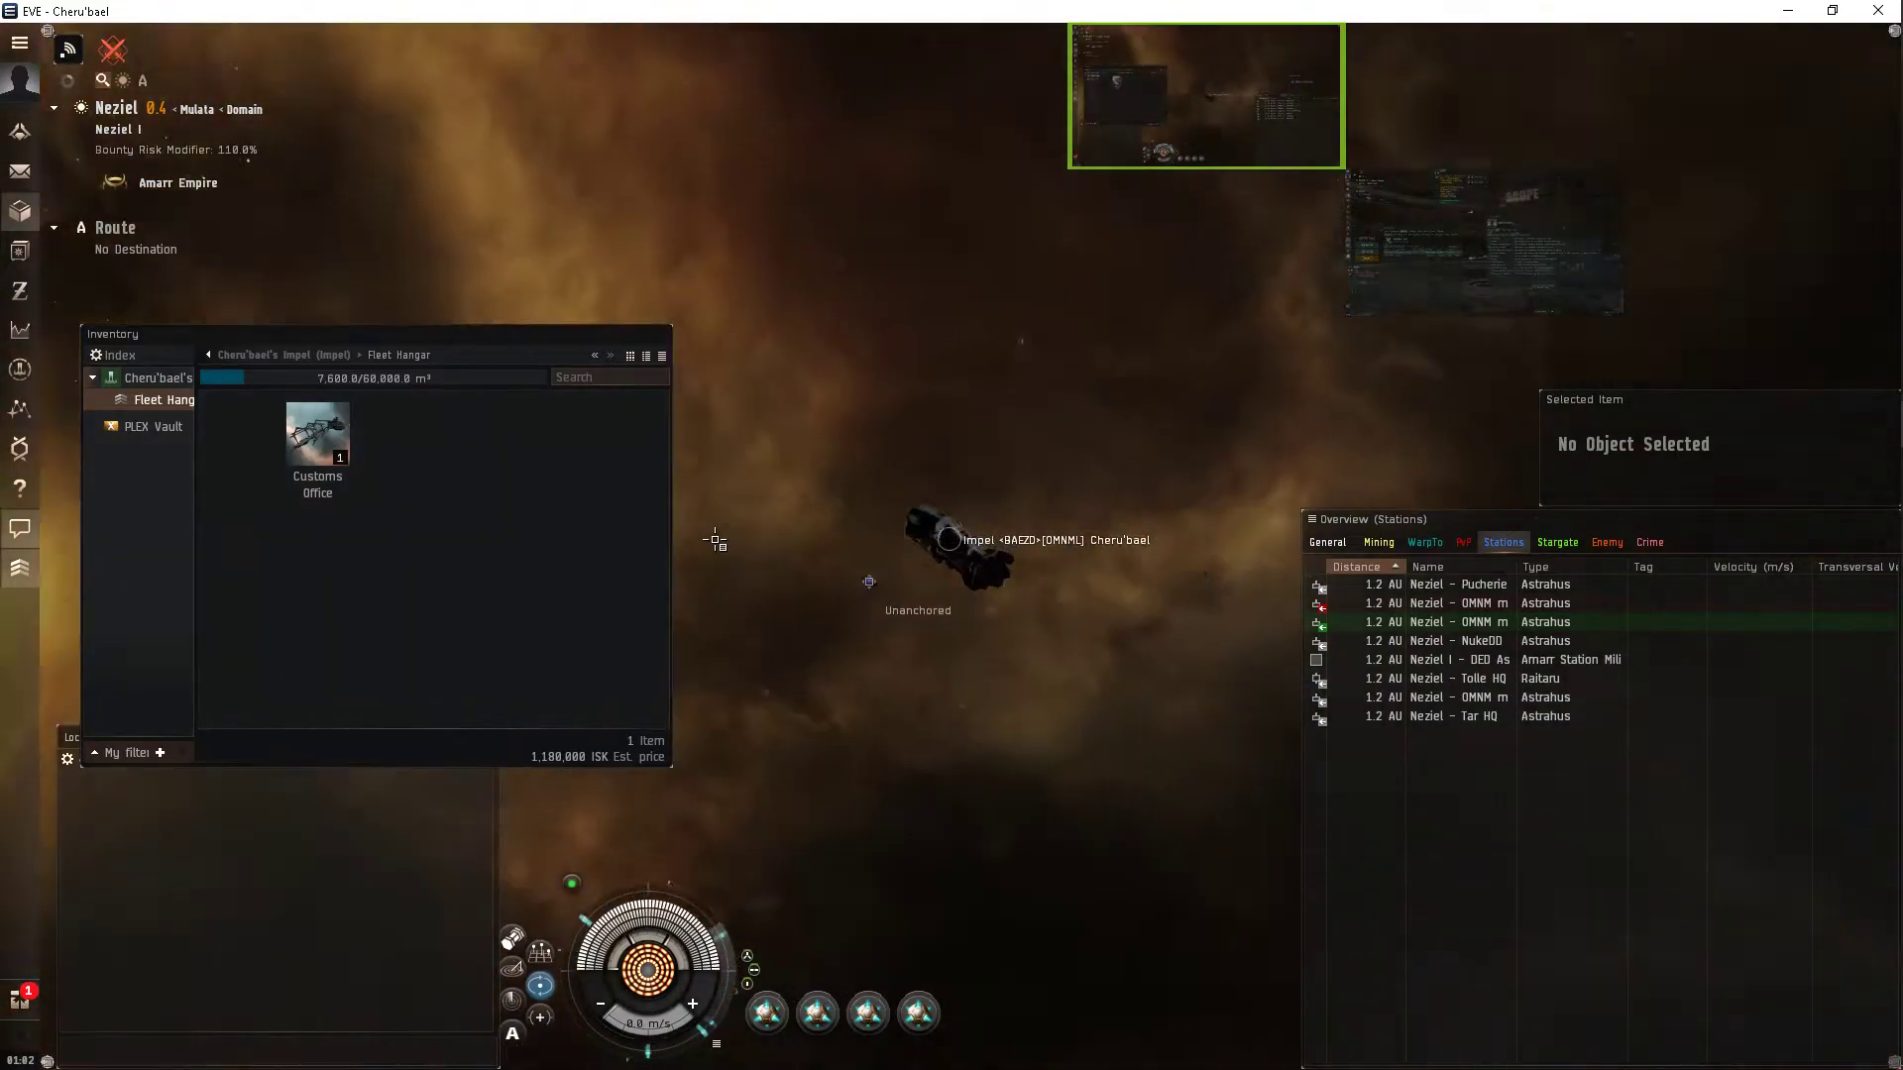
right_click(890, 470)
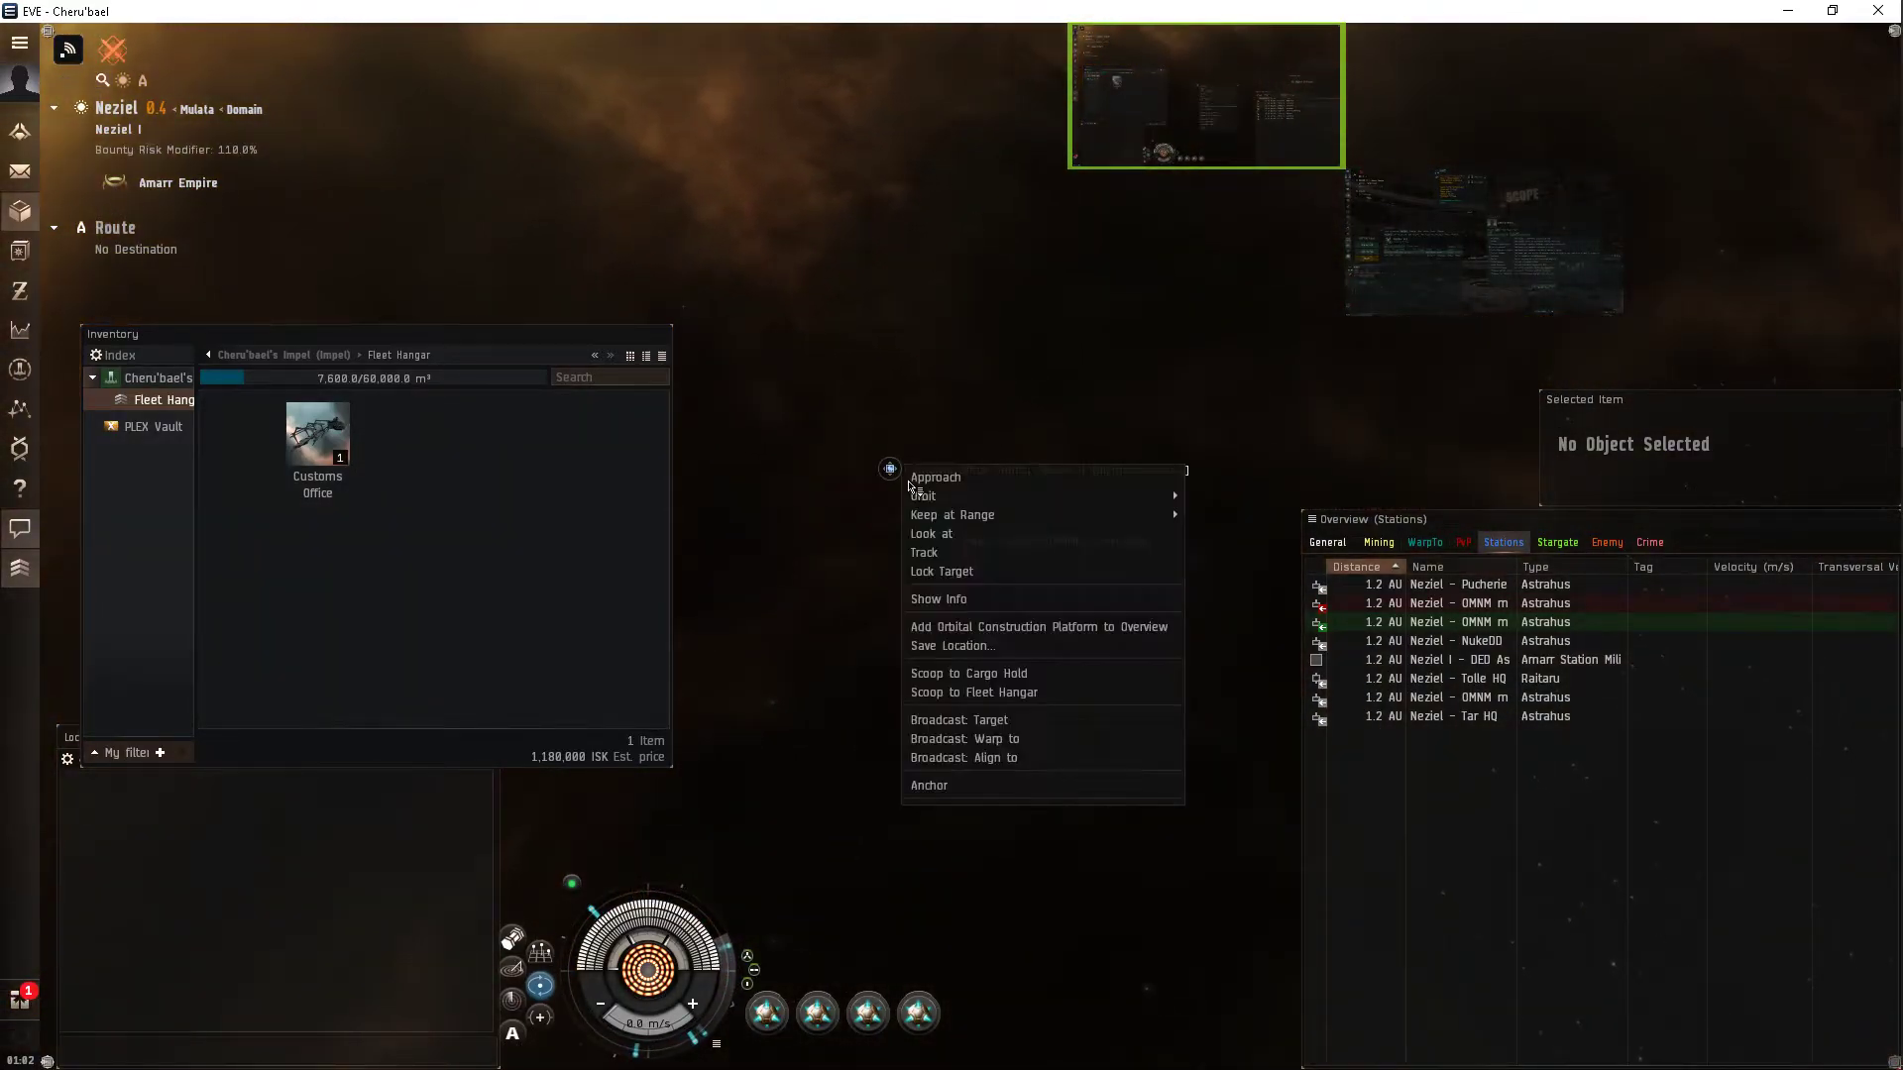
mouse_move(972, 692)
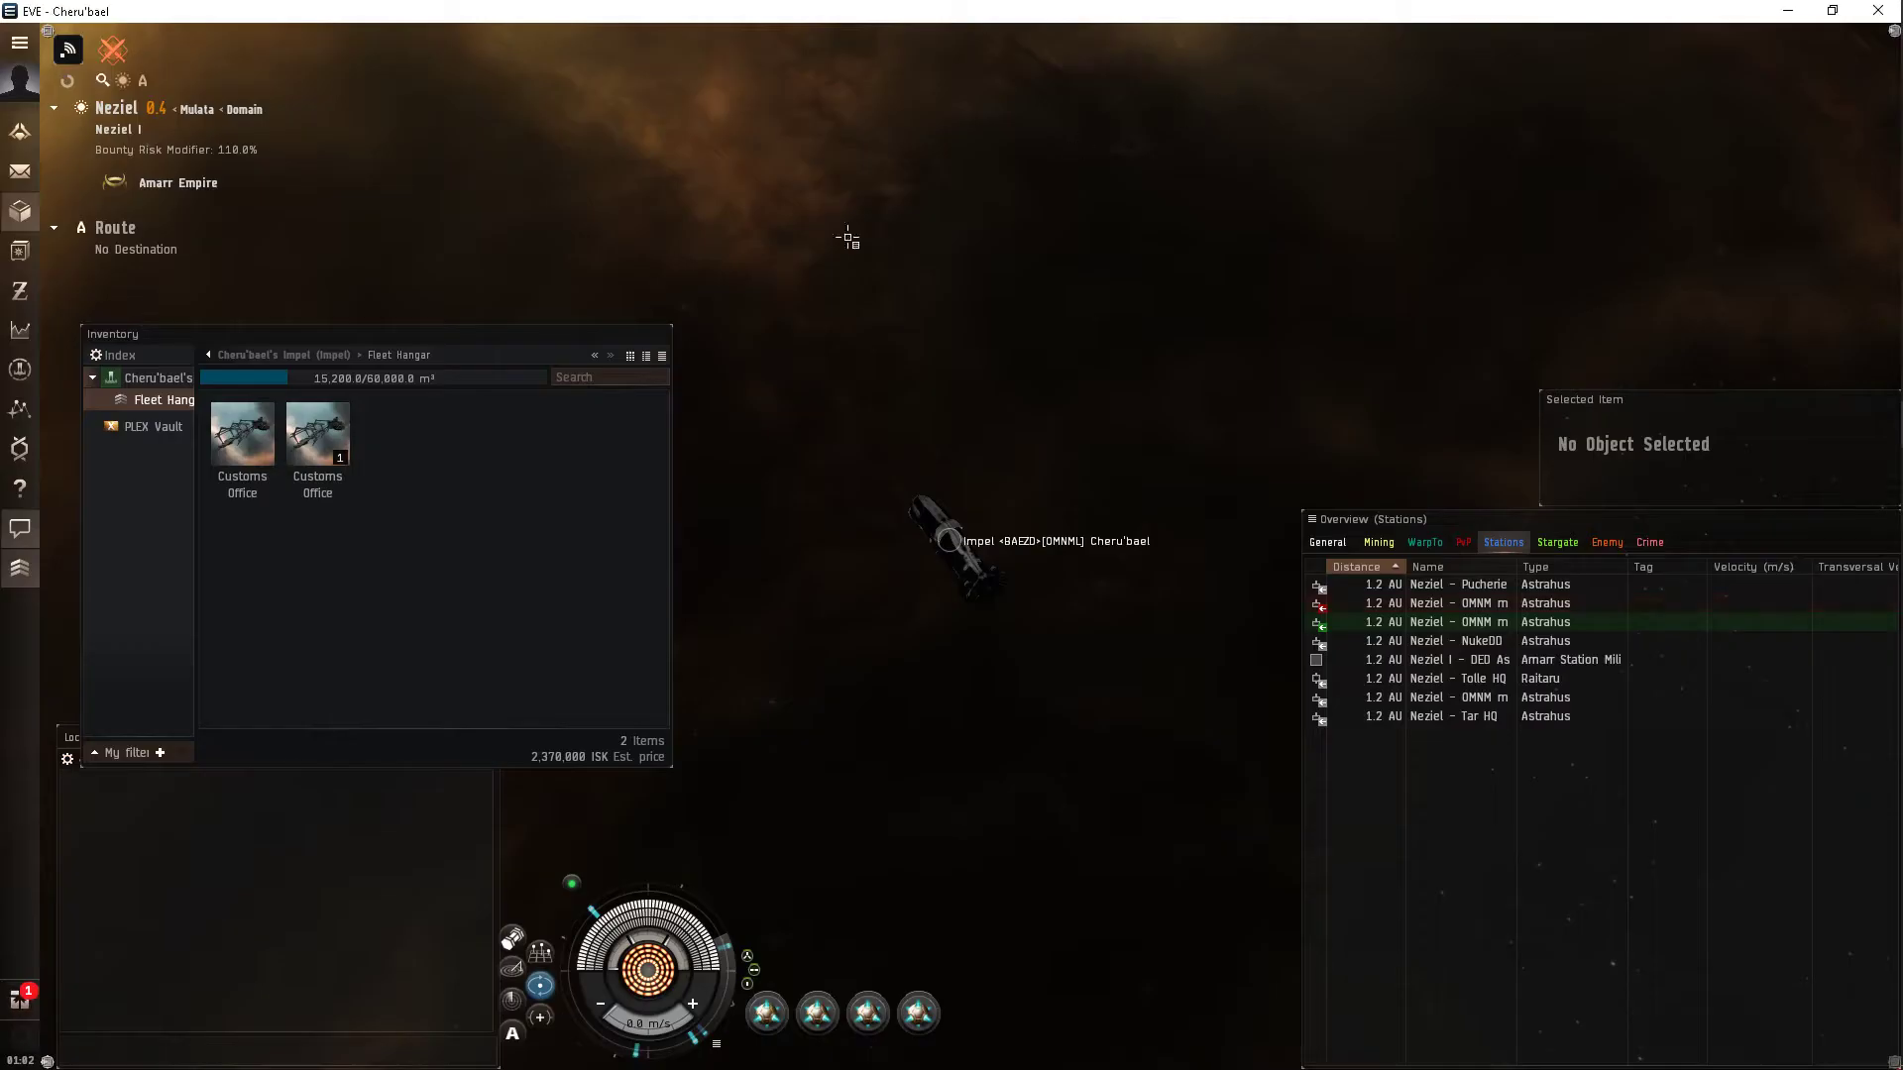
click(242, 443)
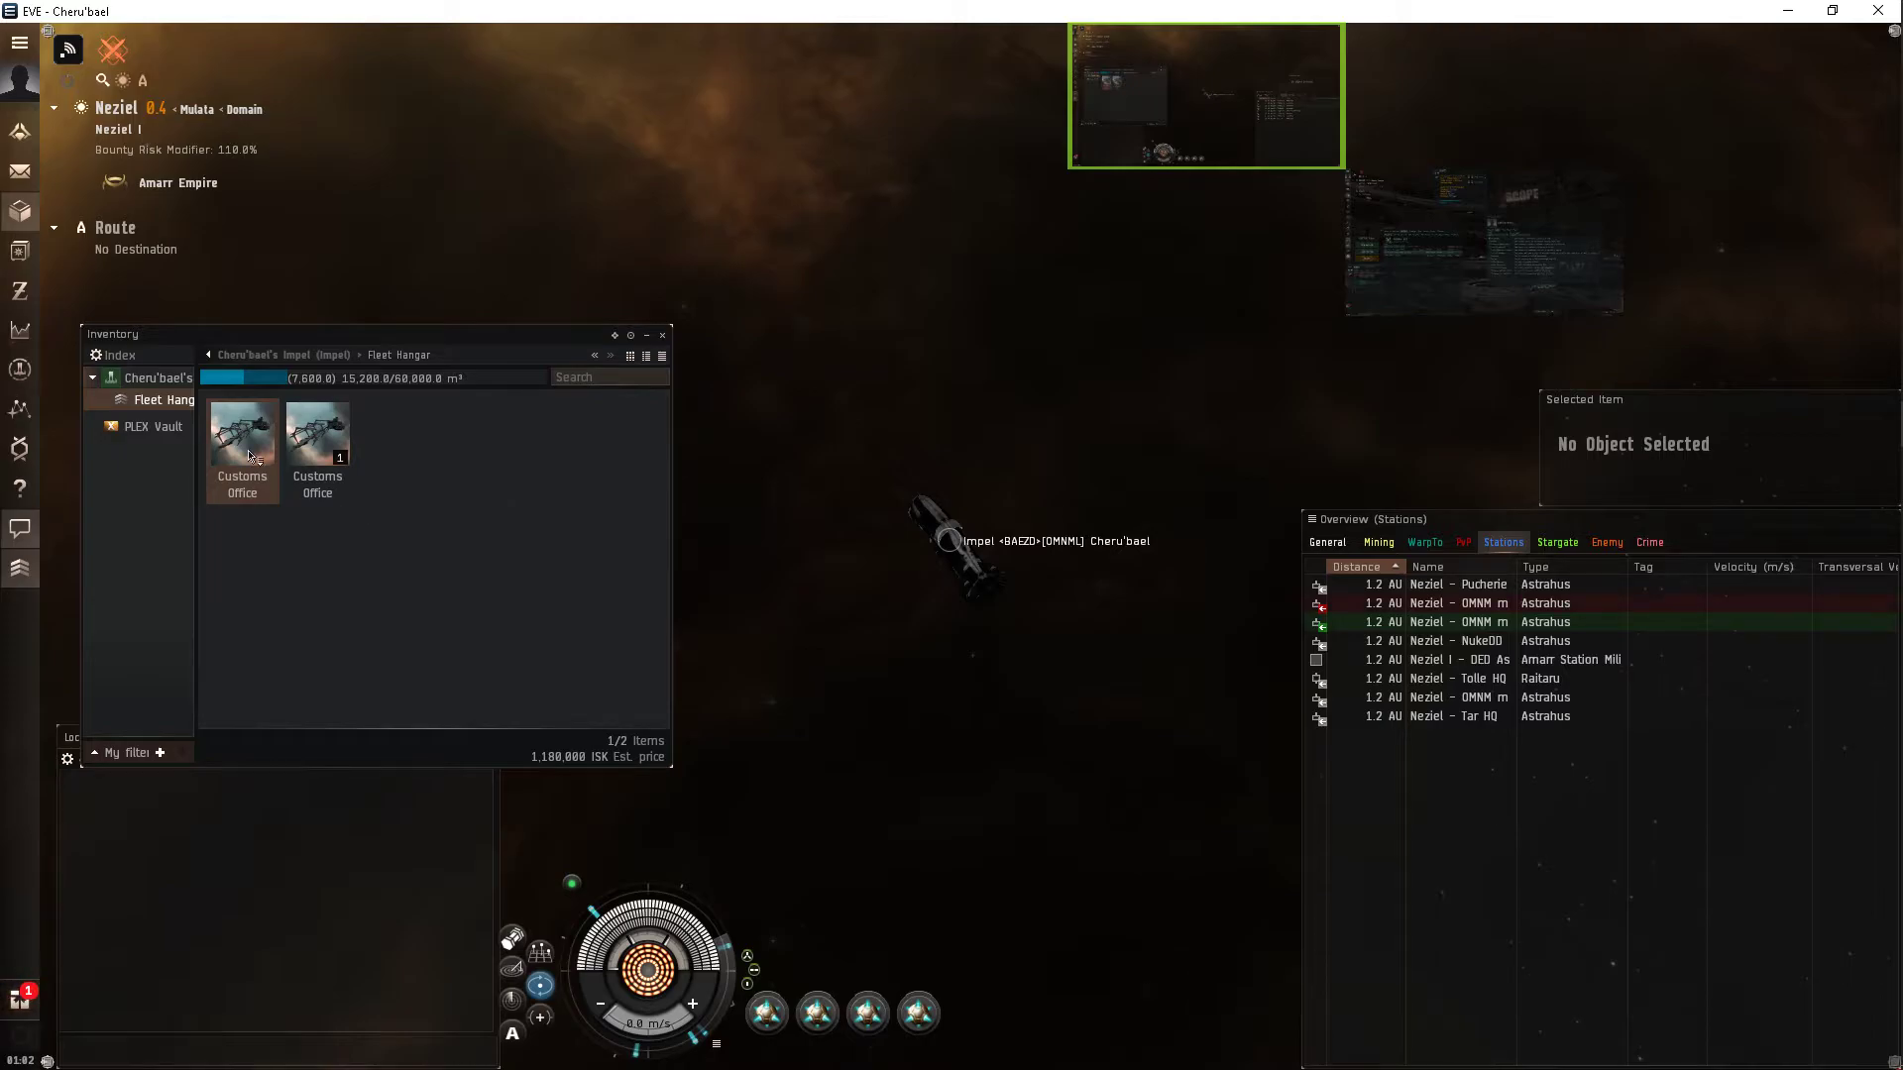
right_click(242, 449)
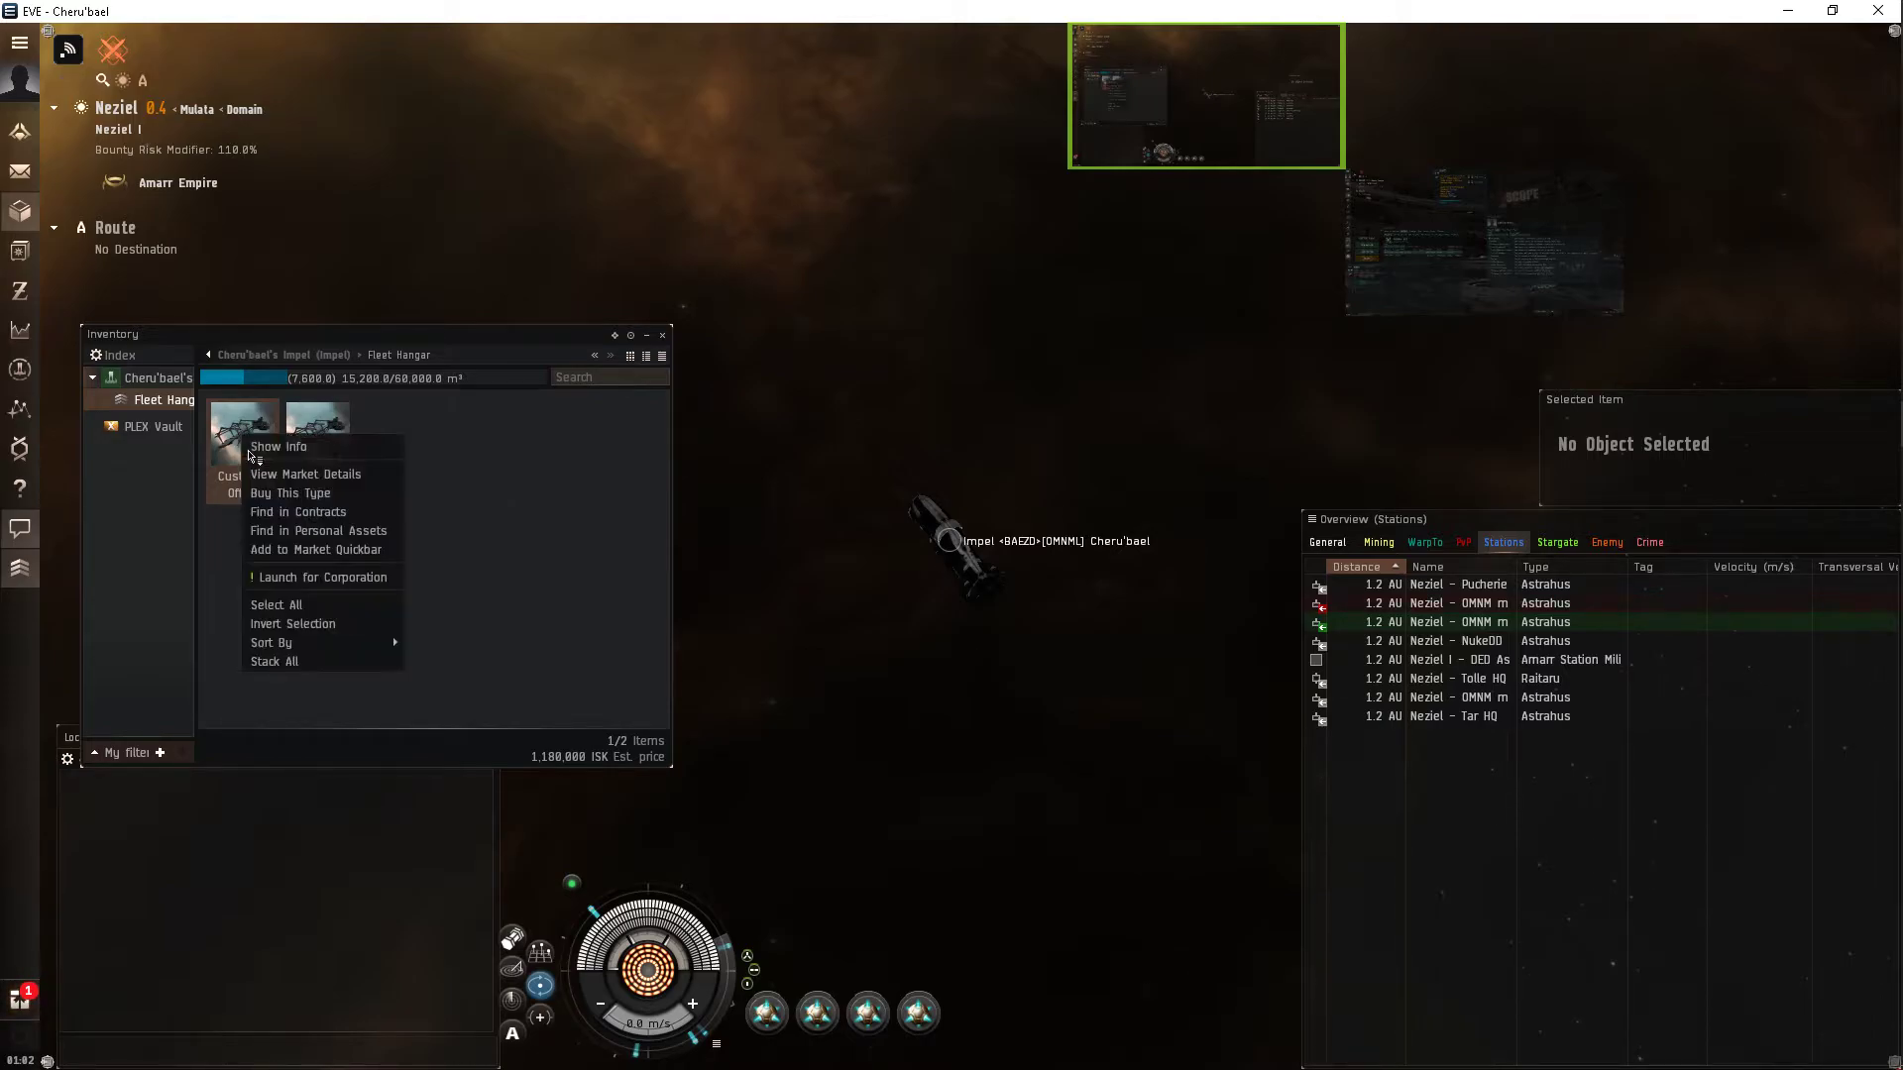
click(320, 577)
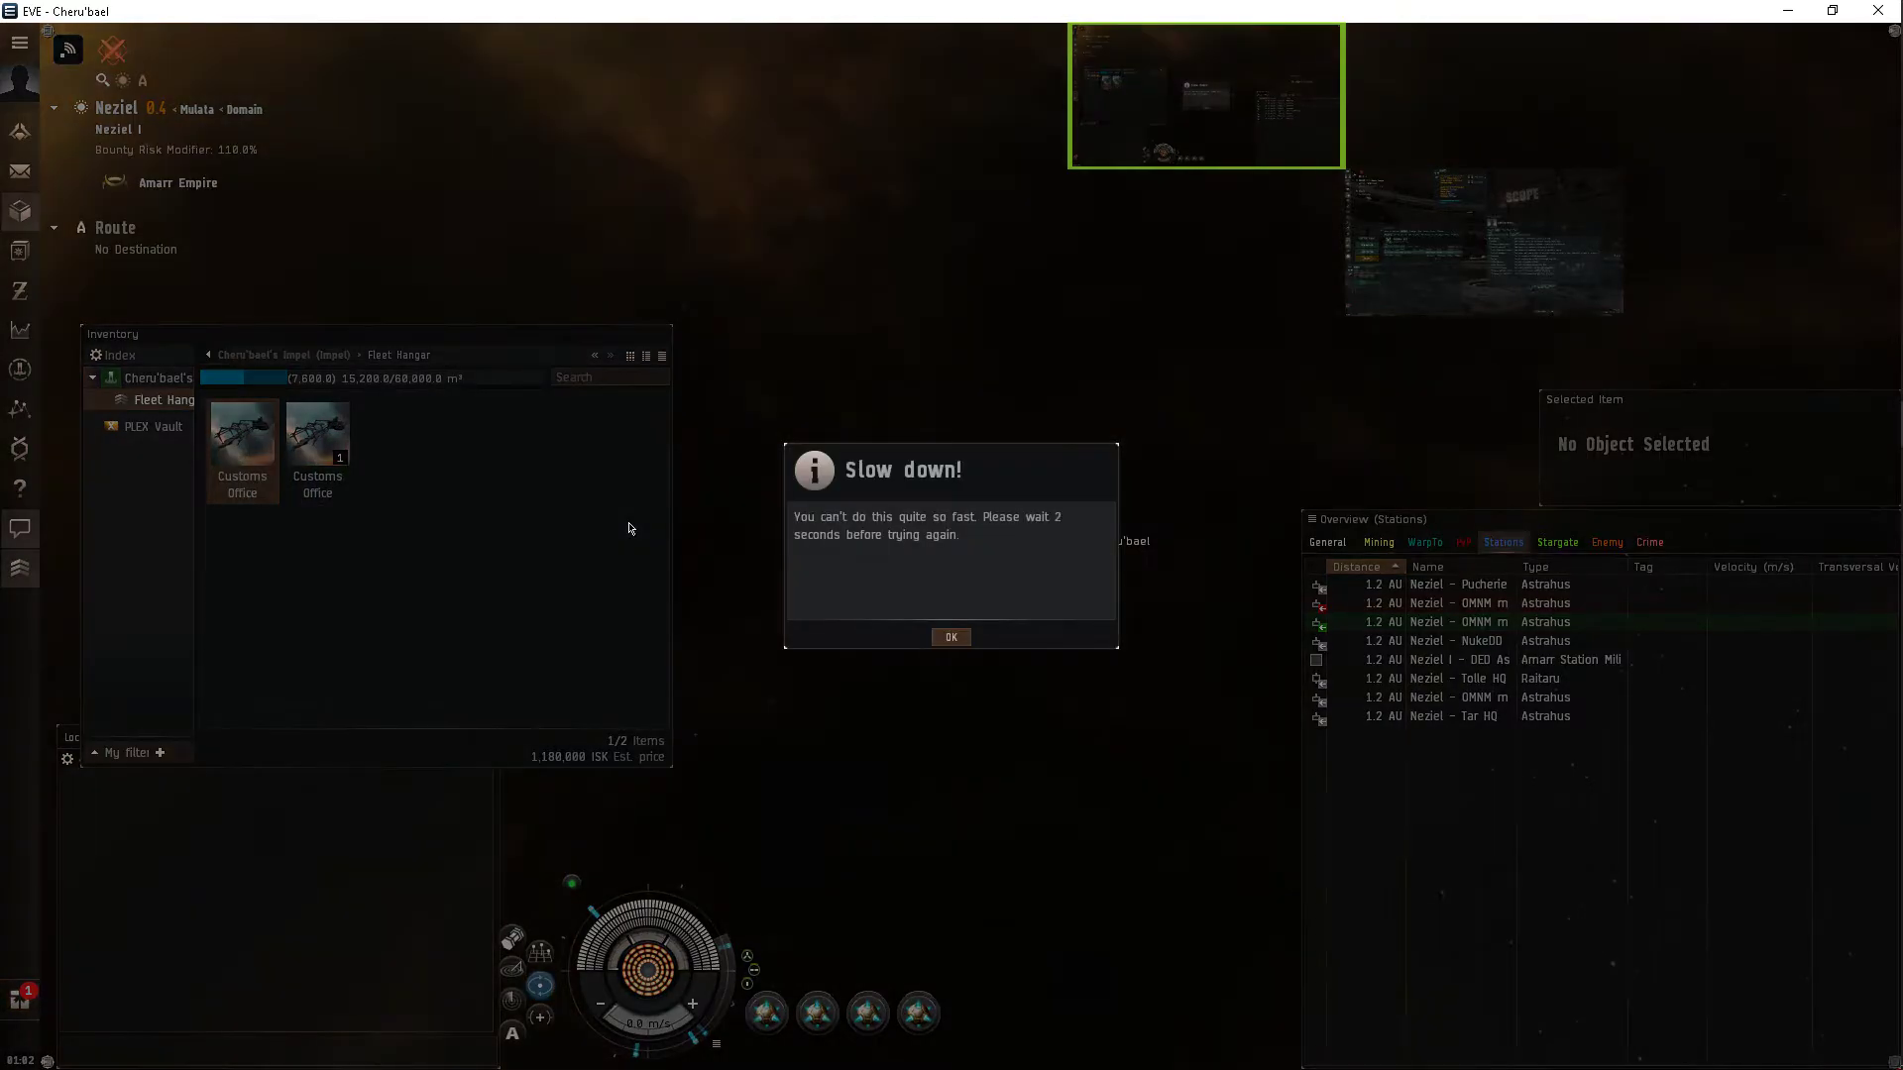
Clear Auditor and tick Accountant and other General roles; the corporation launch is then denied.
click(950, 636)
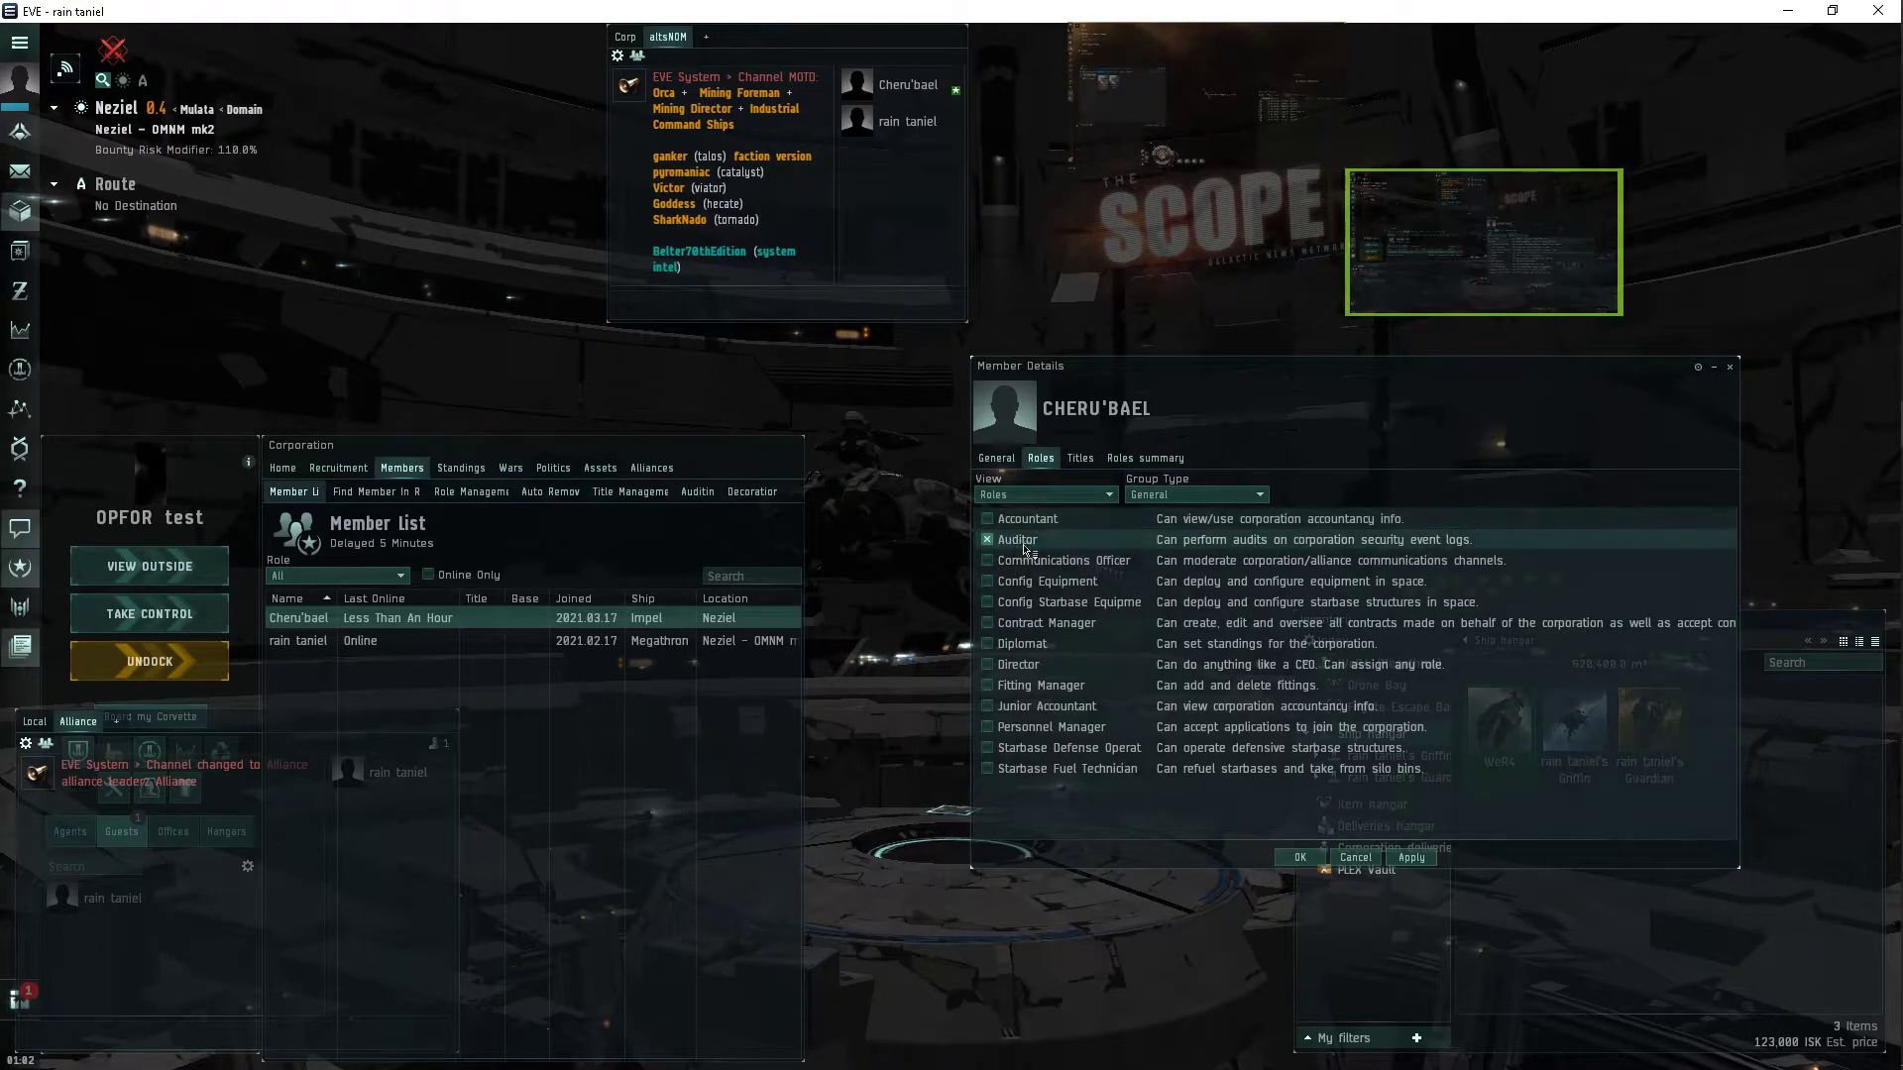
click(1409, 856)
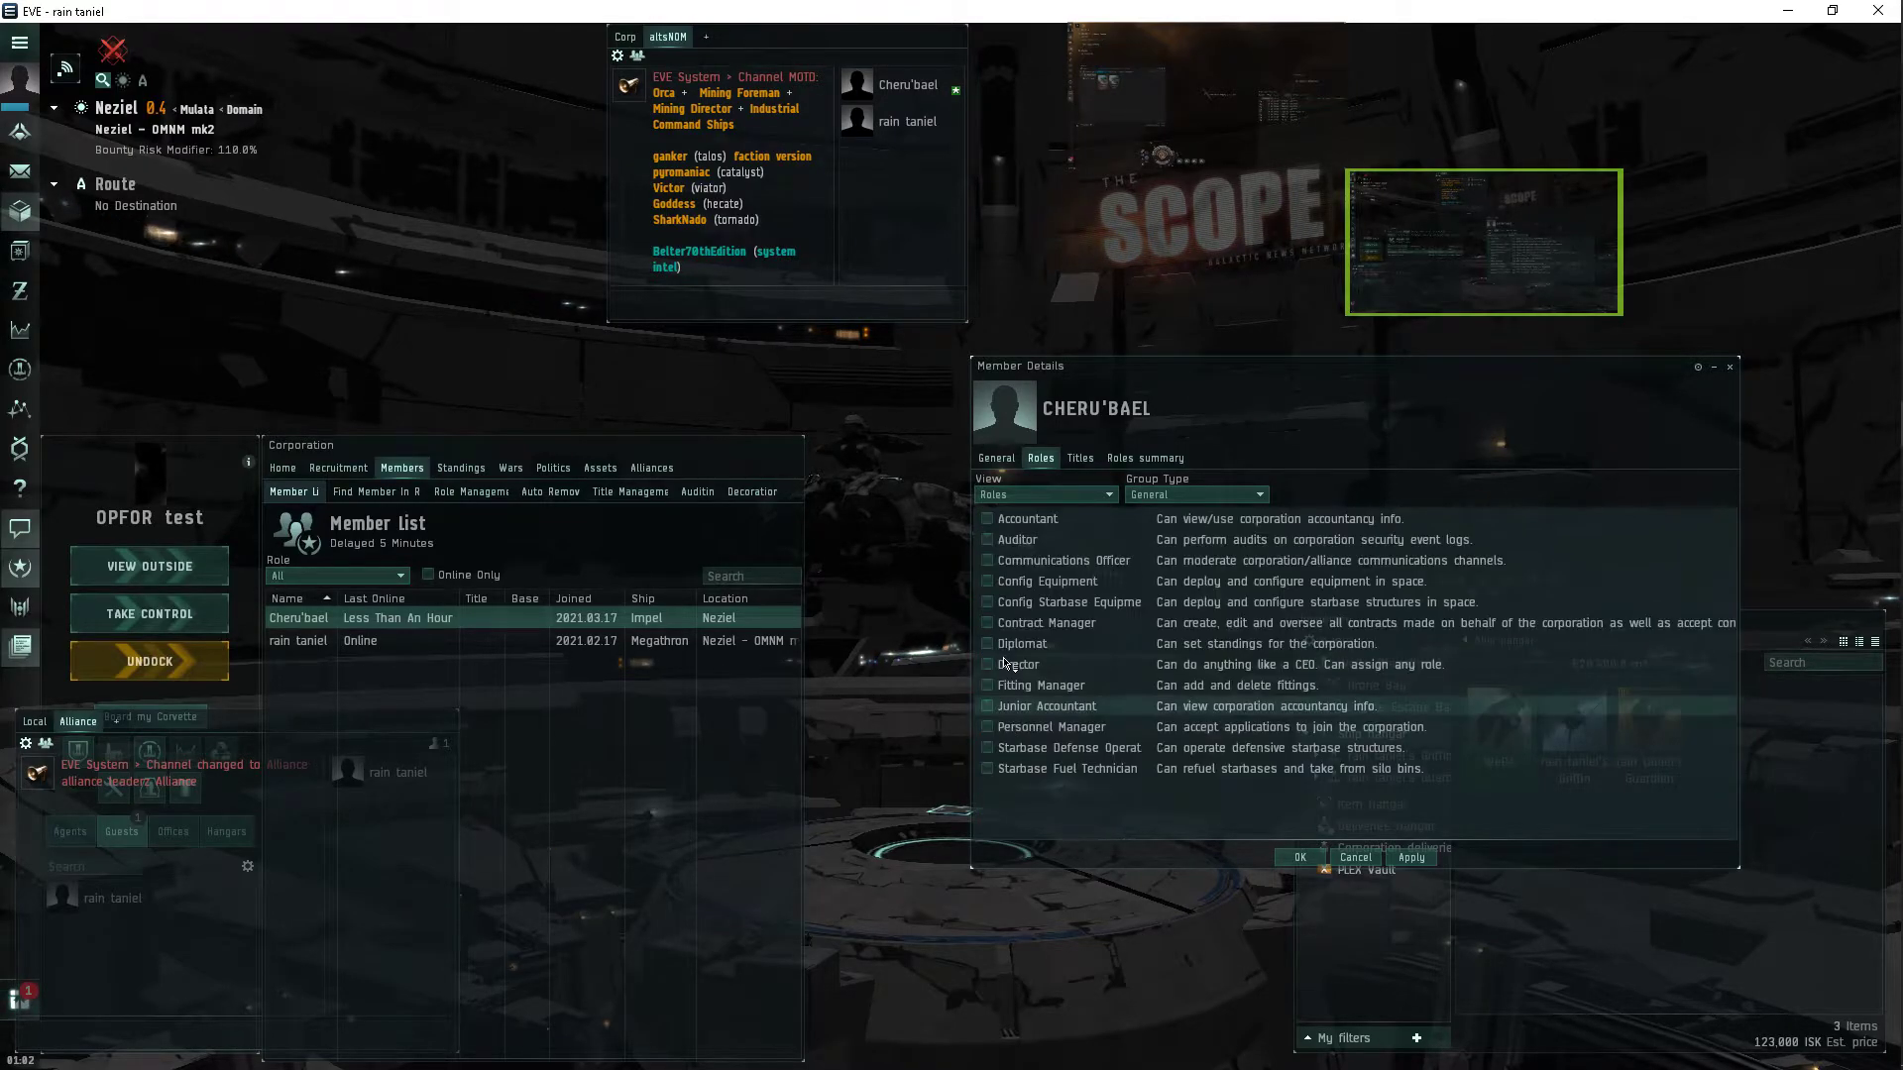
click(988, 519)
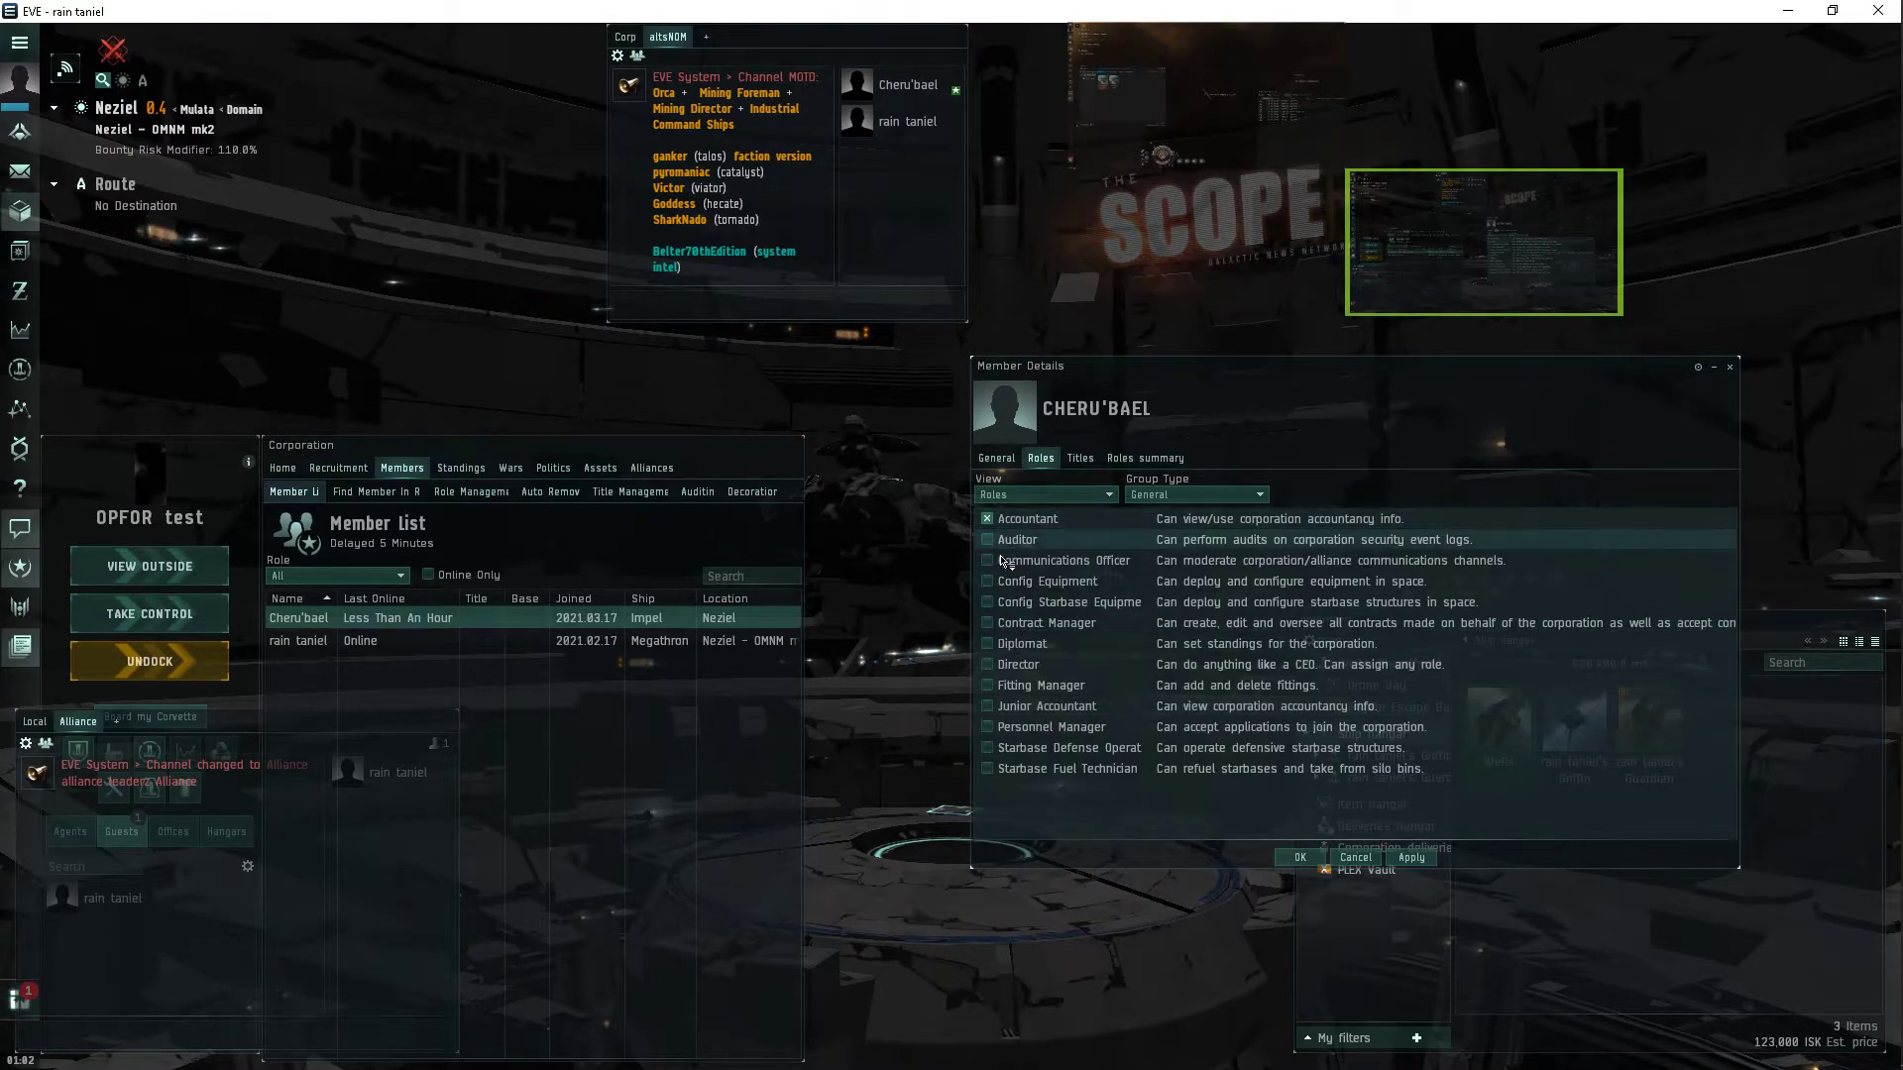
click(988, 559)
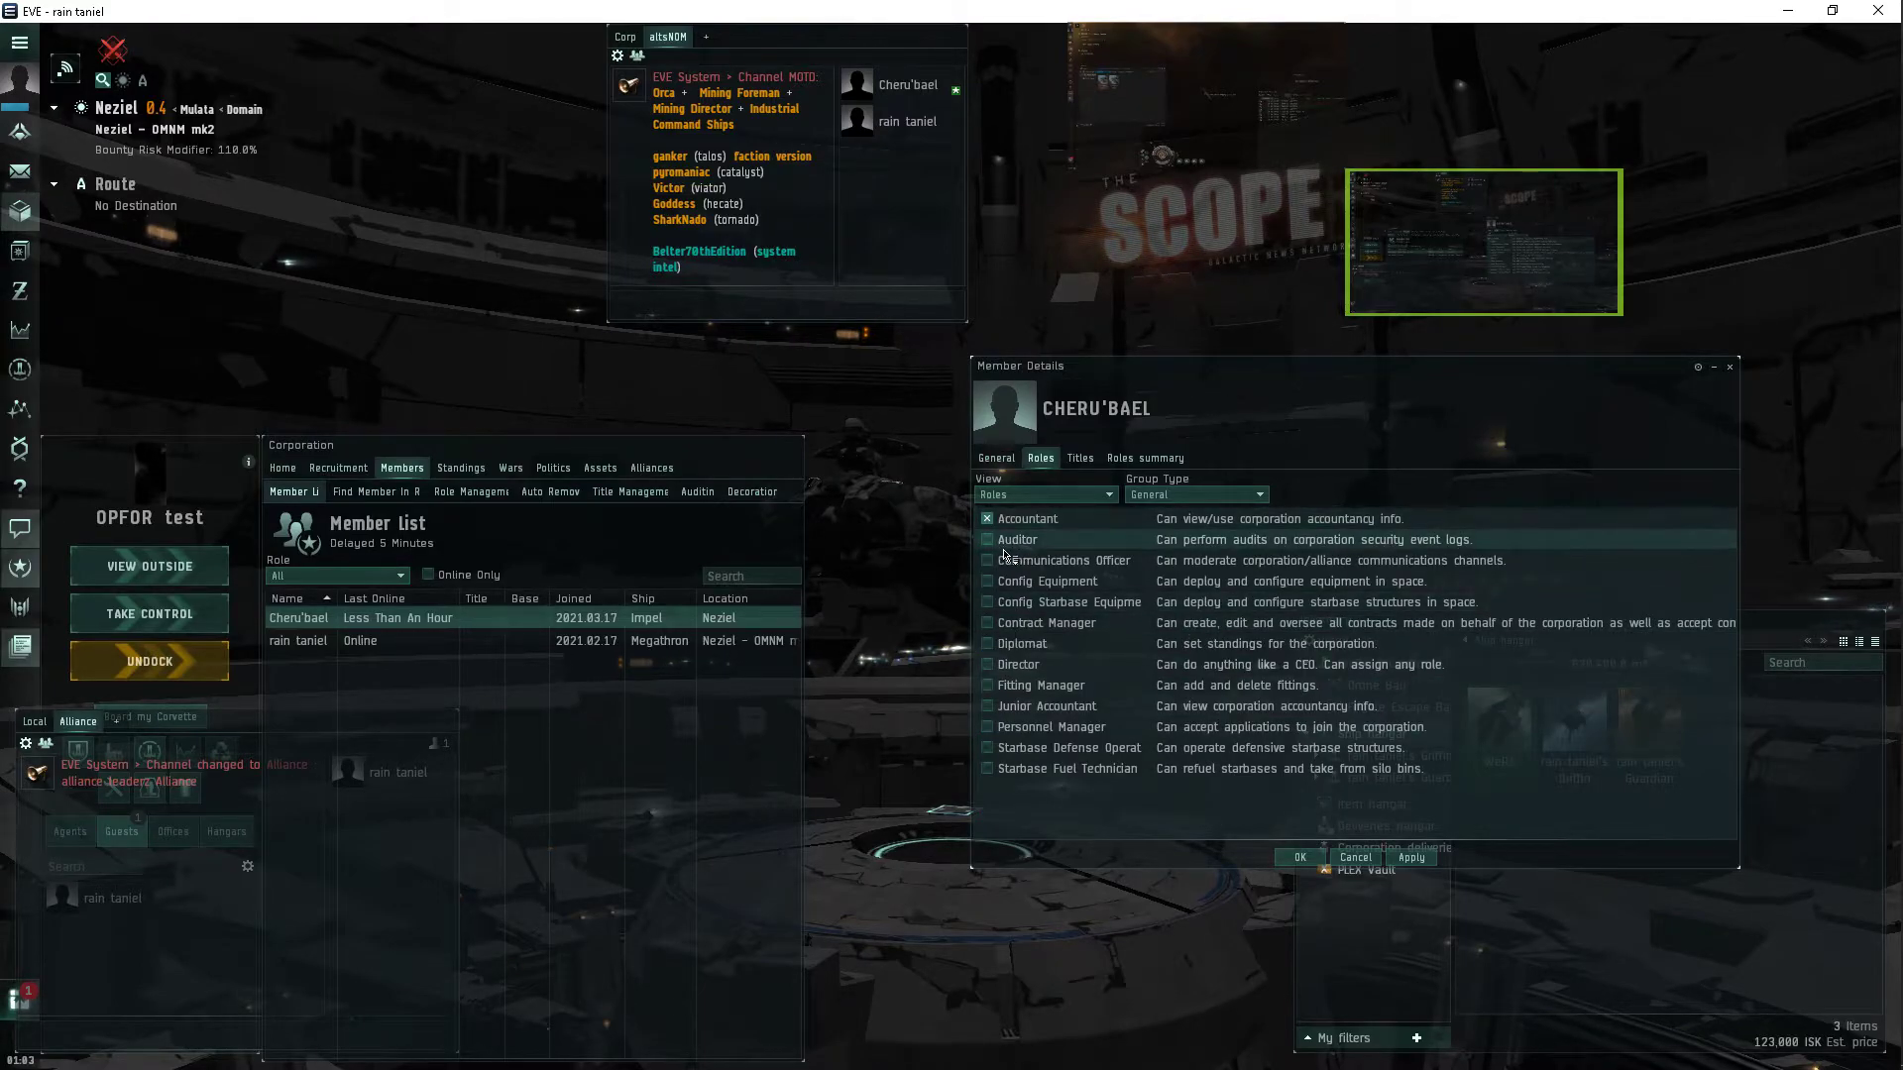
click(988, 559)
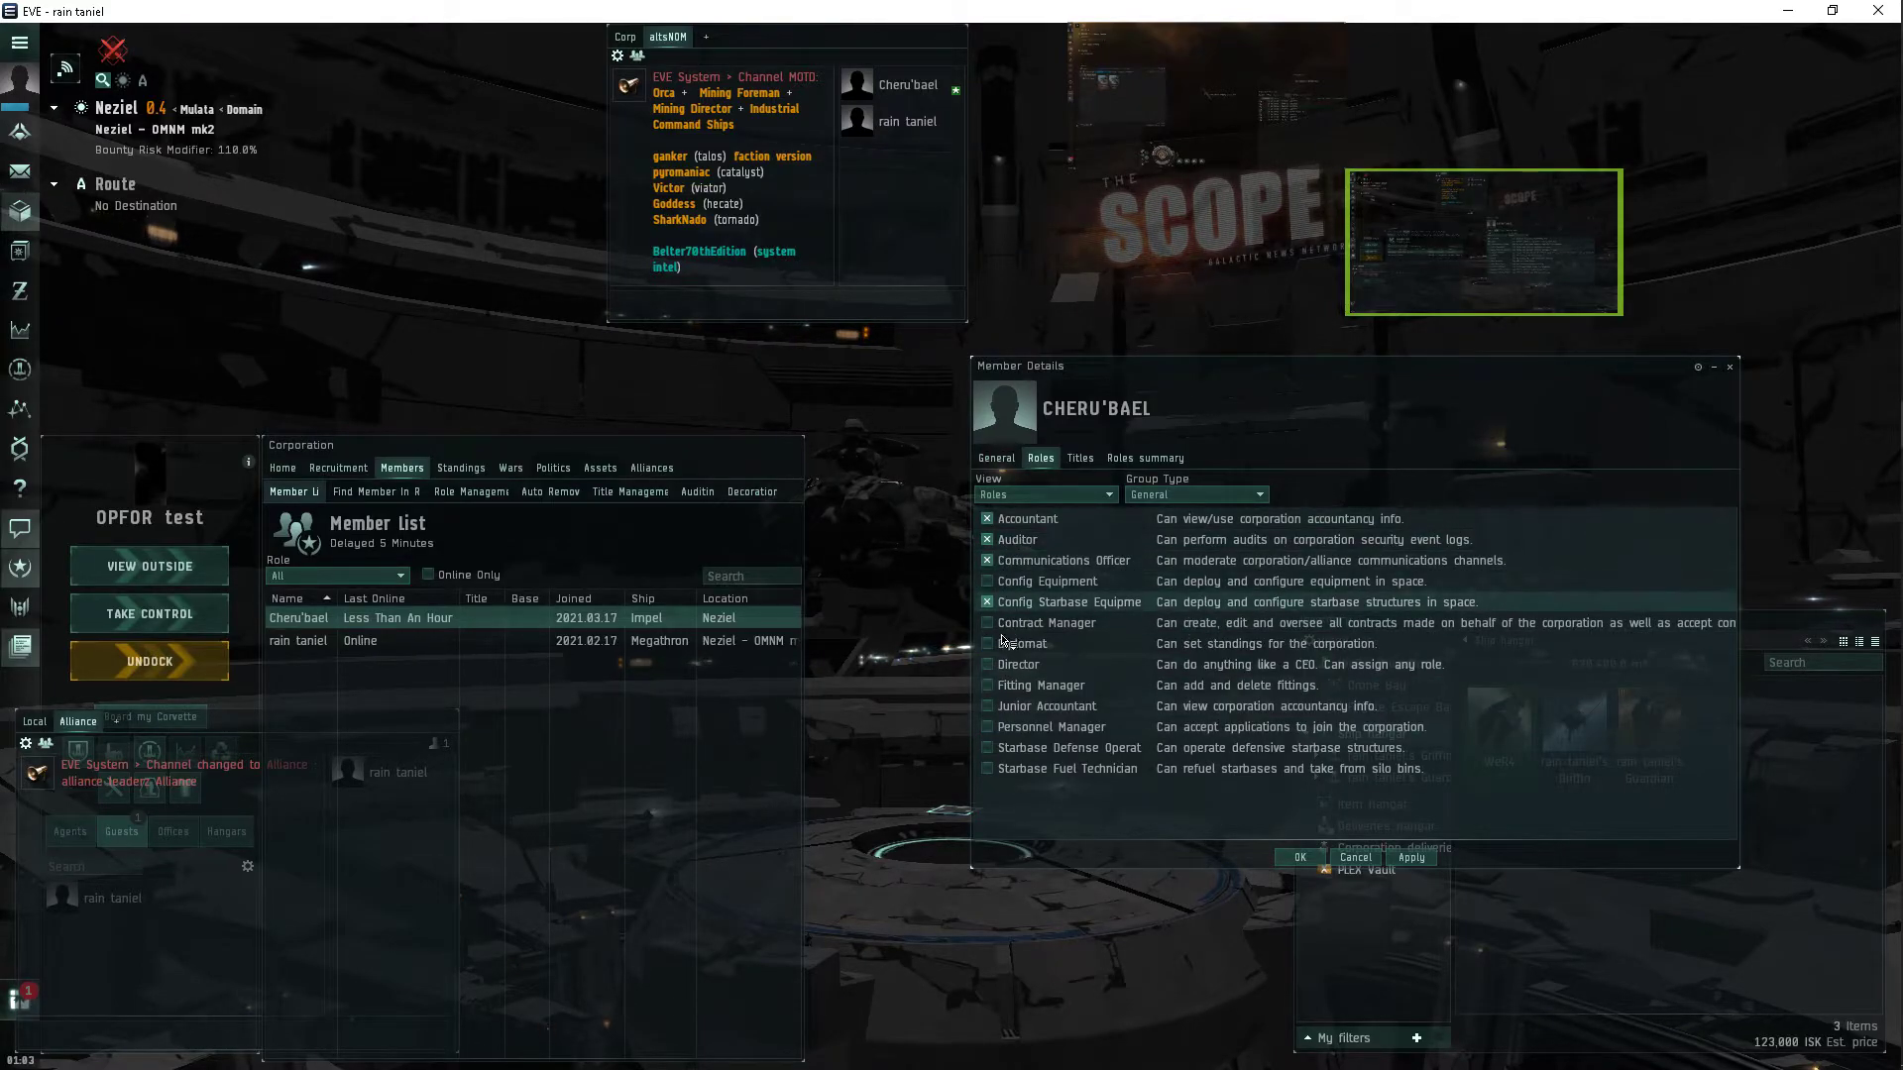
click(988, 622)
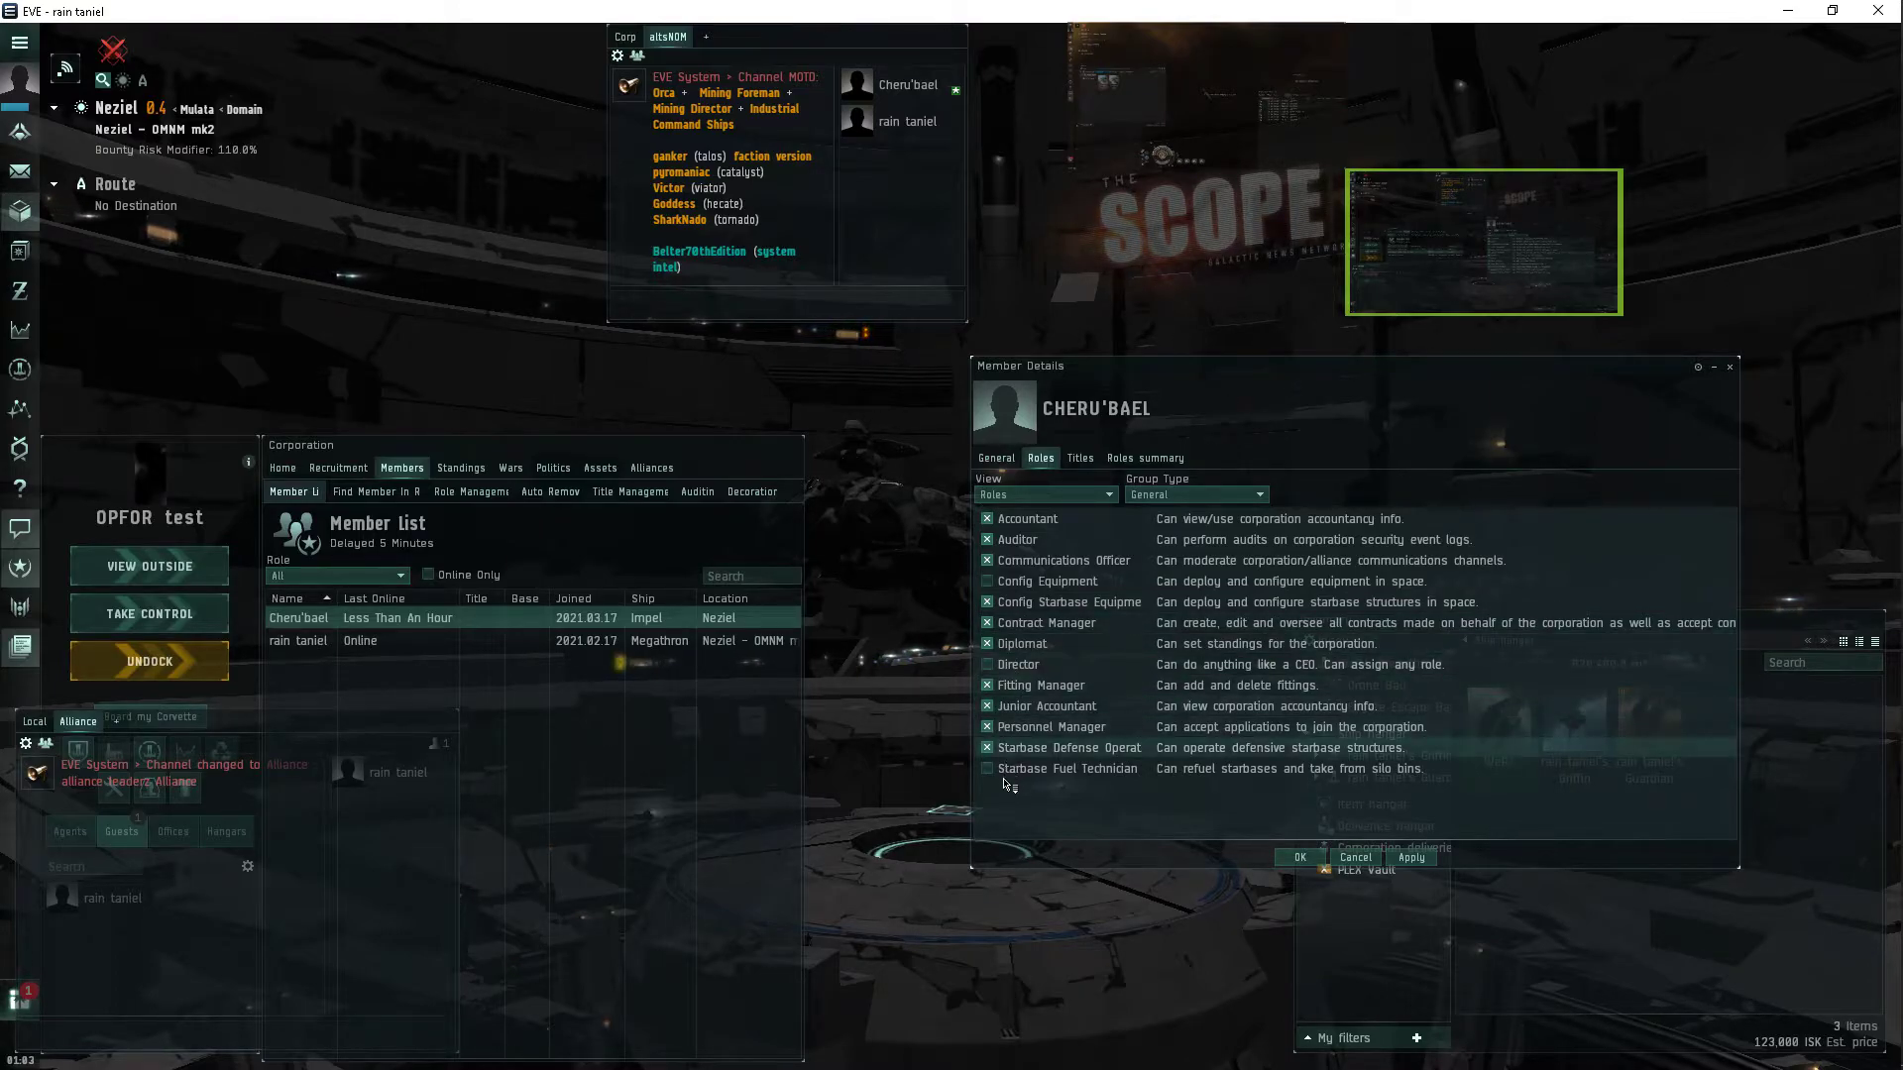
click(985, 767)
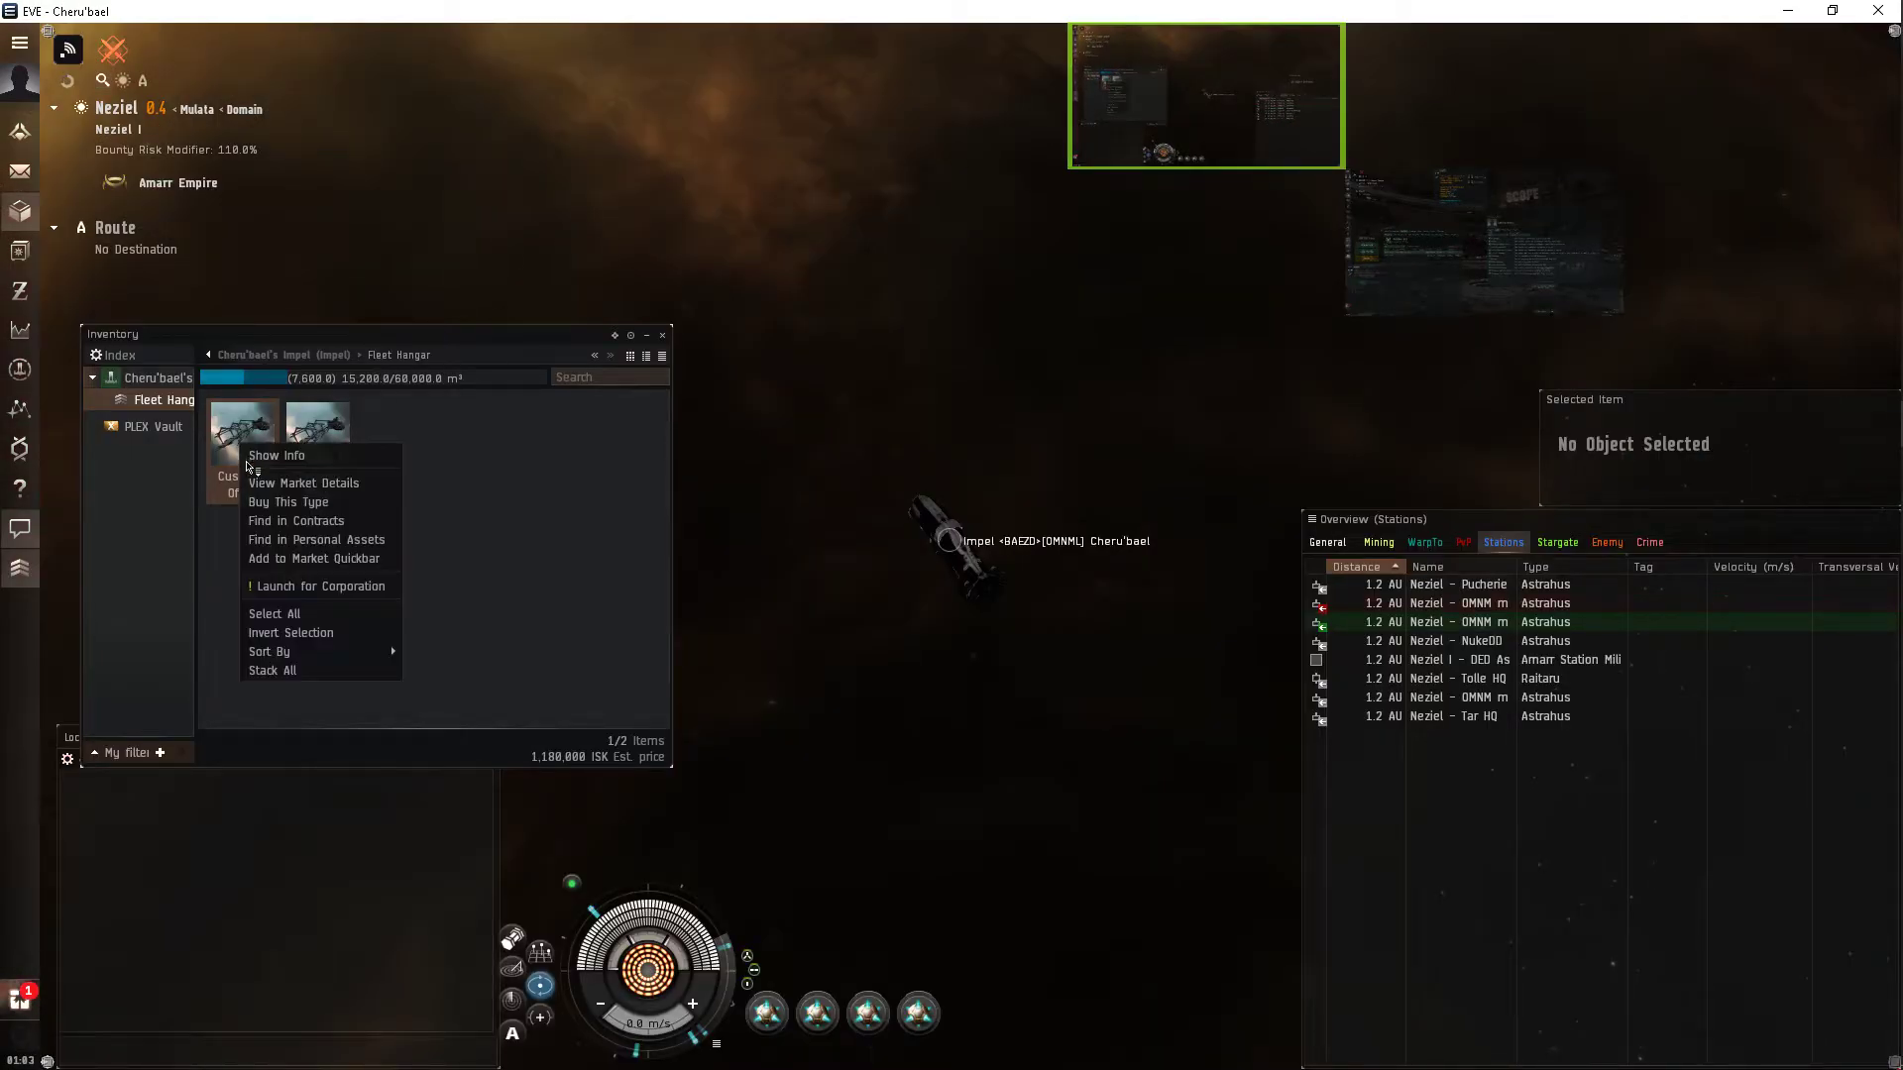
click(318, 585)
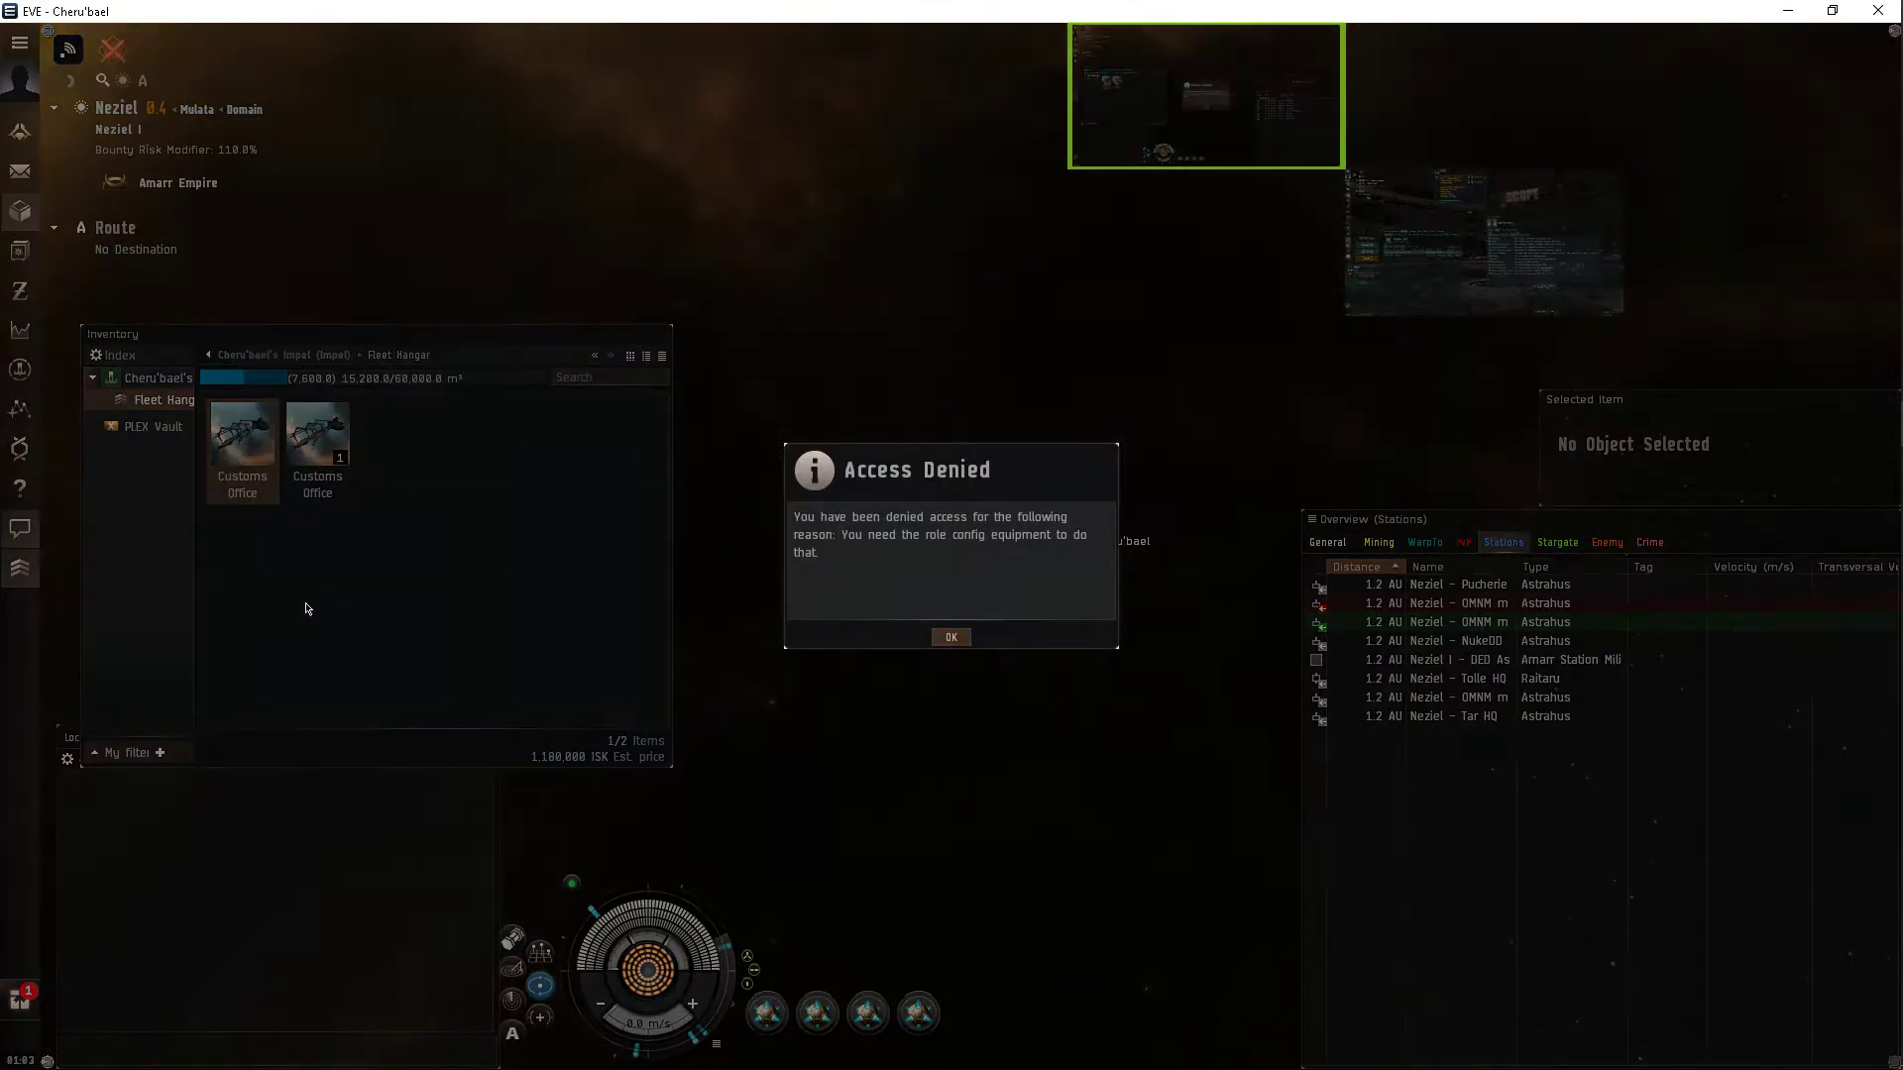
click(950, 638)
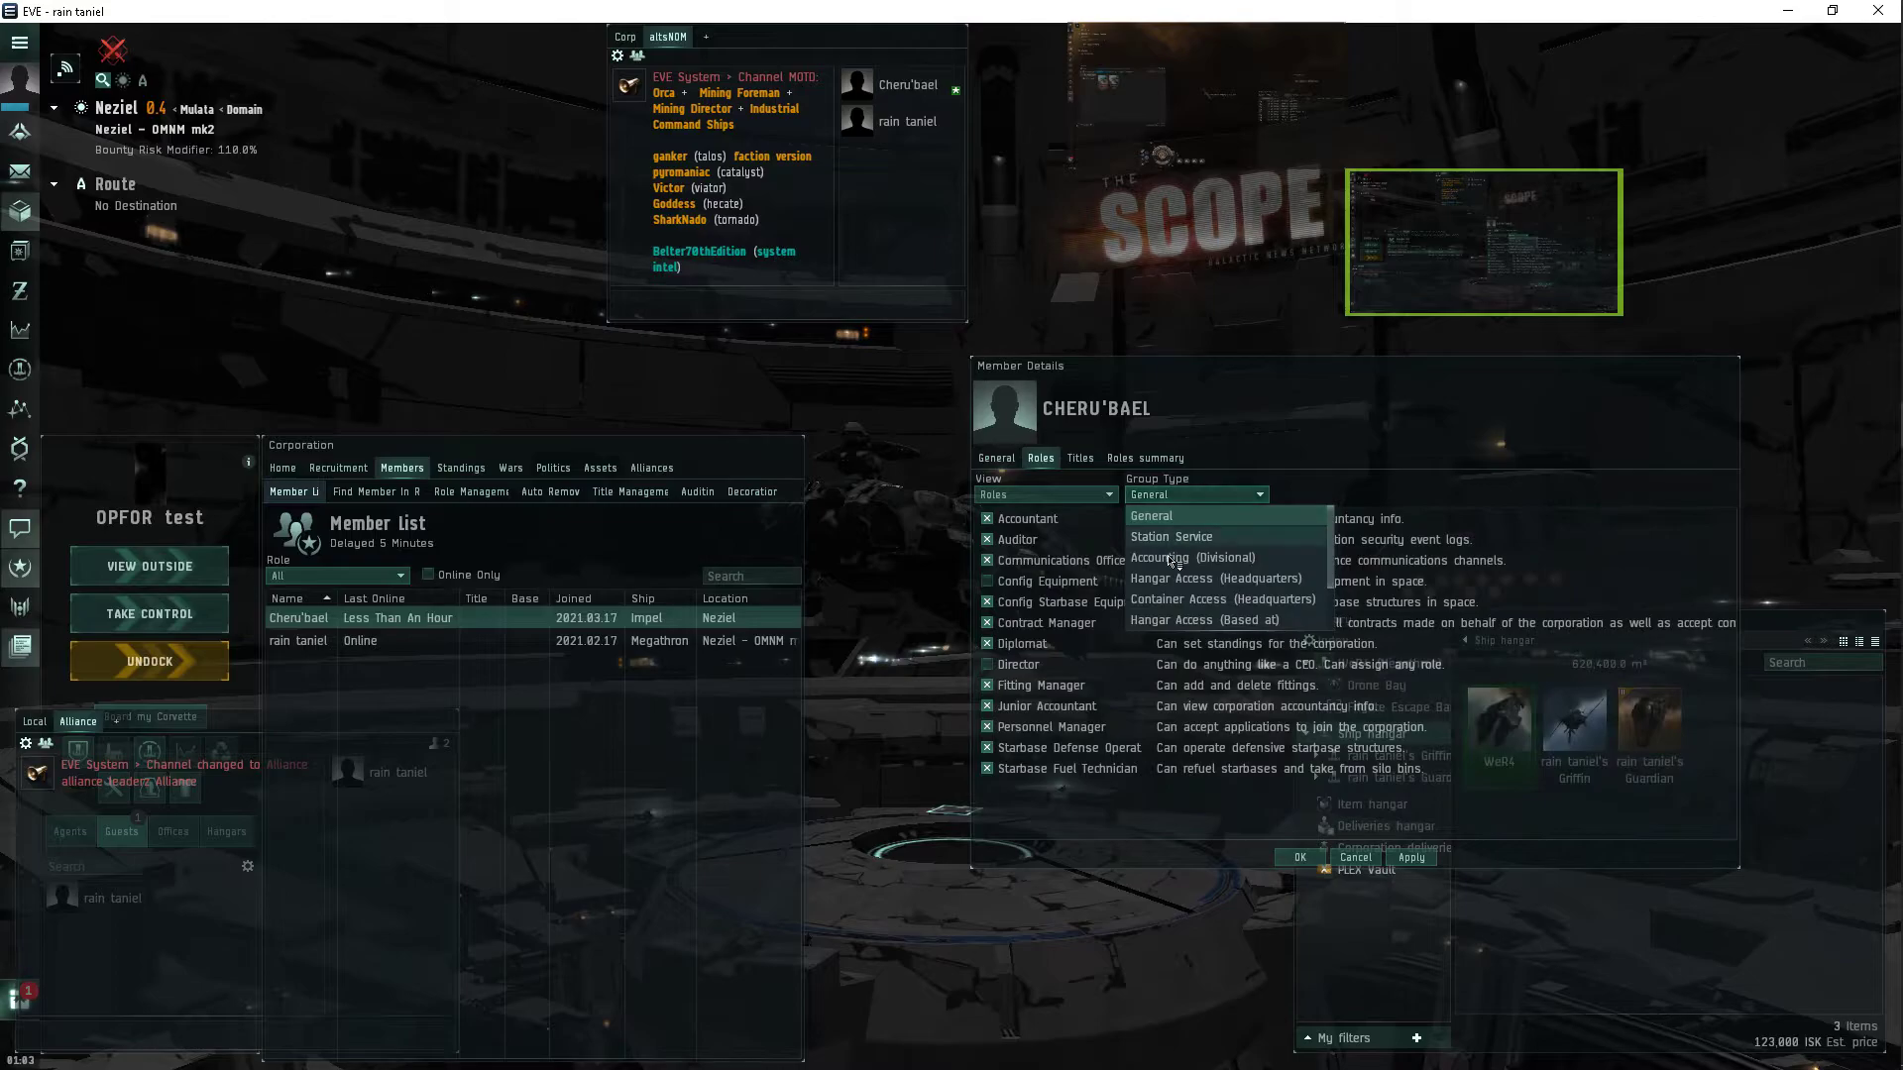
Apply the Station Service roles and dismiss the second Access Denied notice.
click(1169, 536)
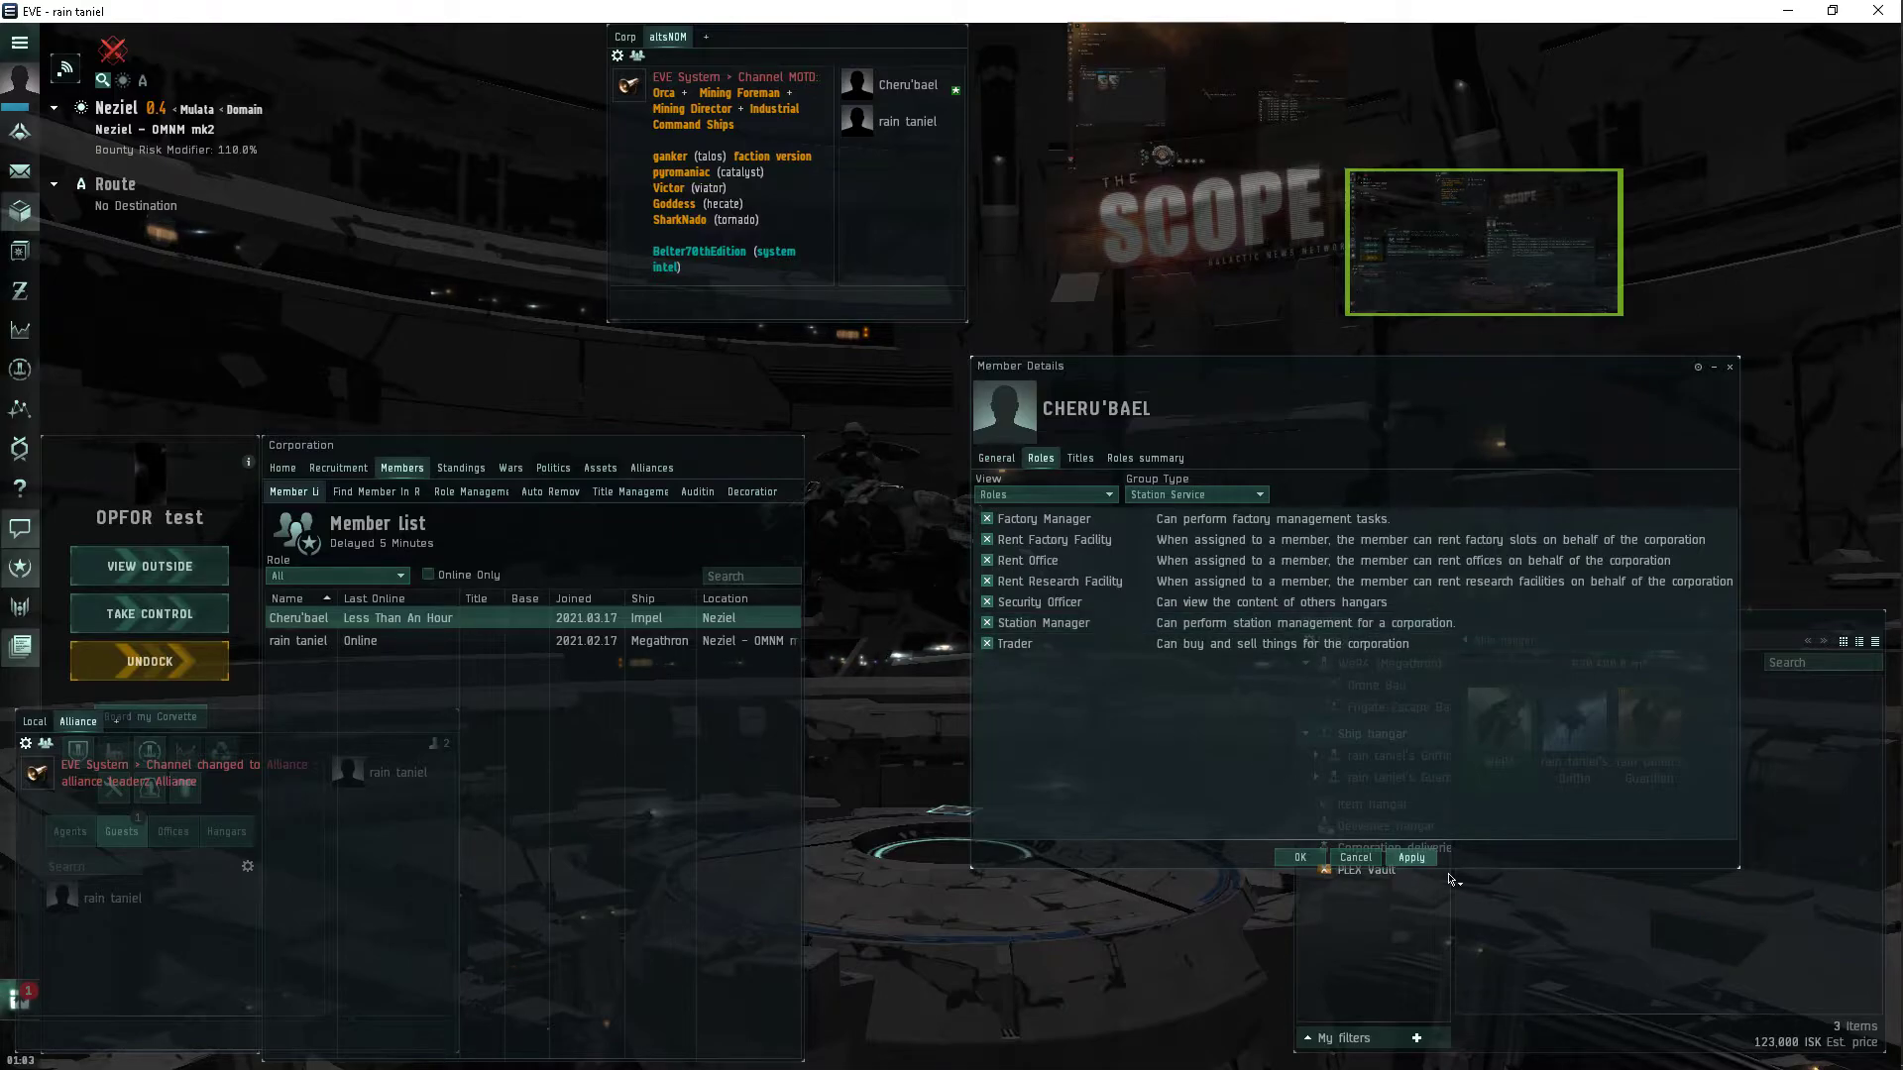
click(1410, 856)
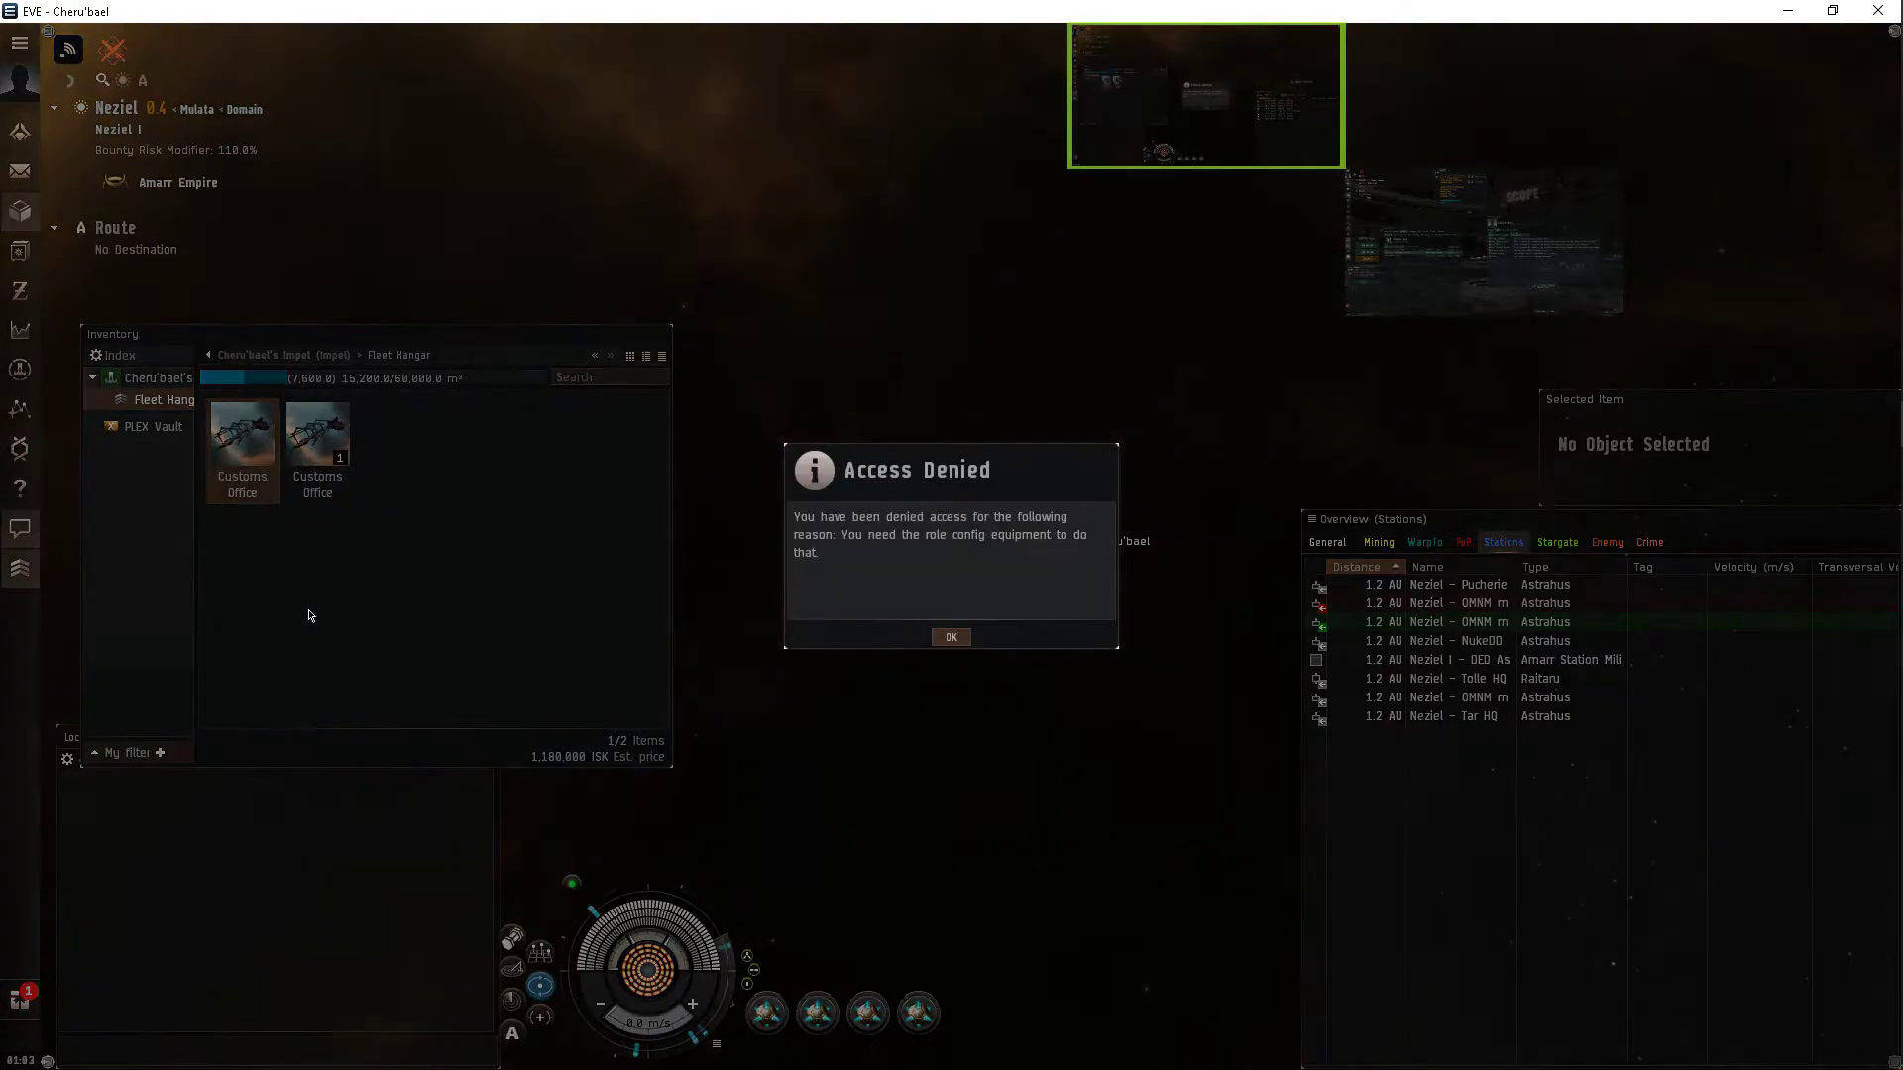
click(950, 636)
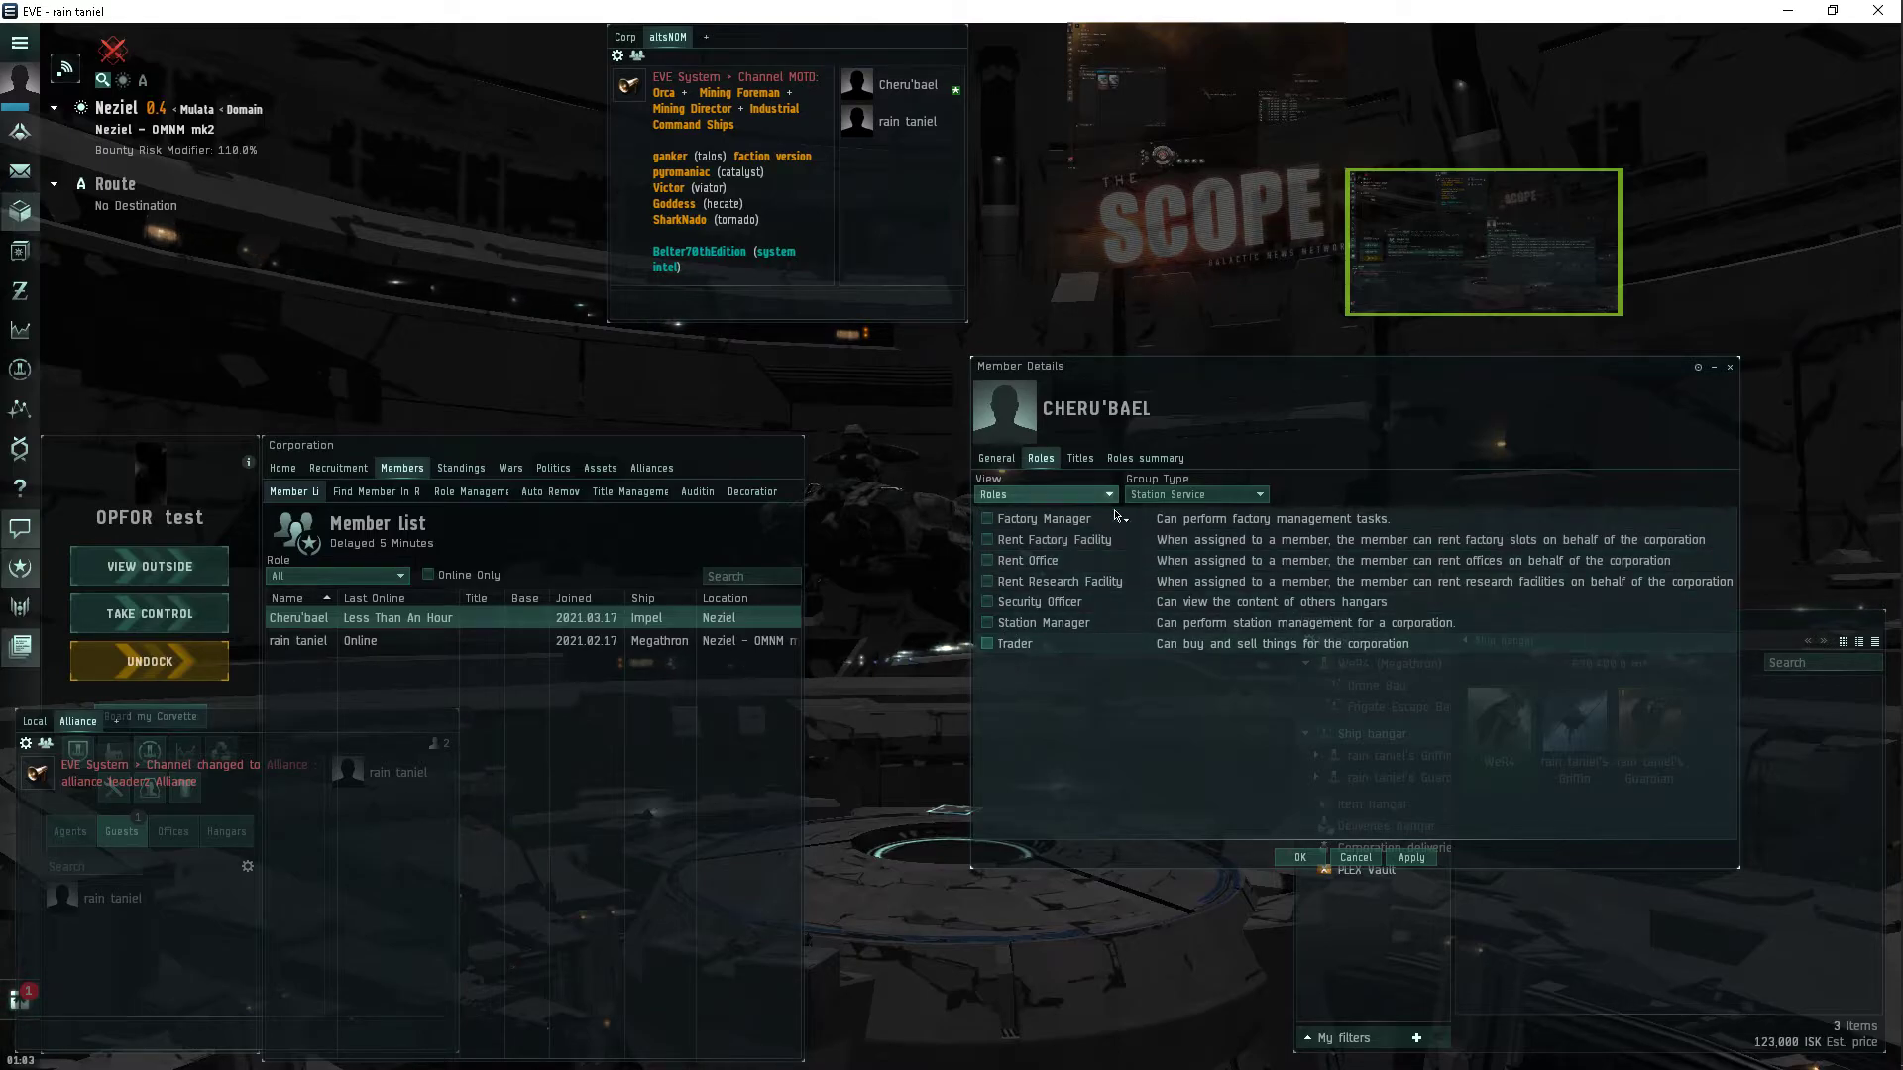
Apply only Config Equipment among General roles, removing Starbase Fuel Technician, then launch the gantry.
click(1196, 495)
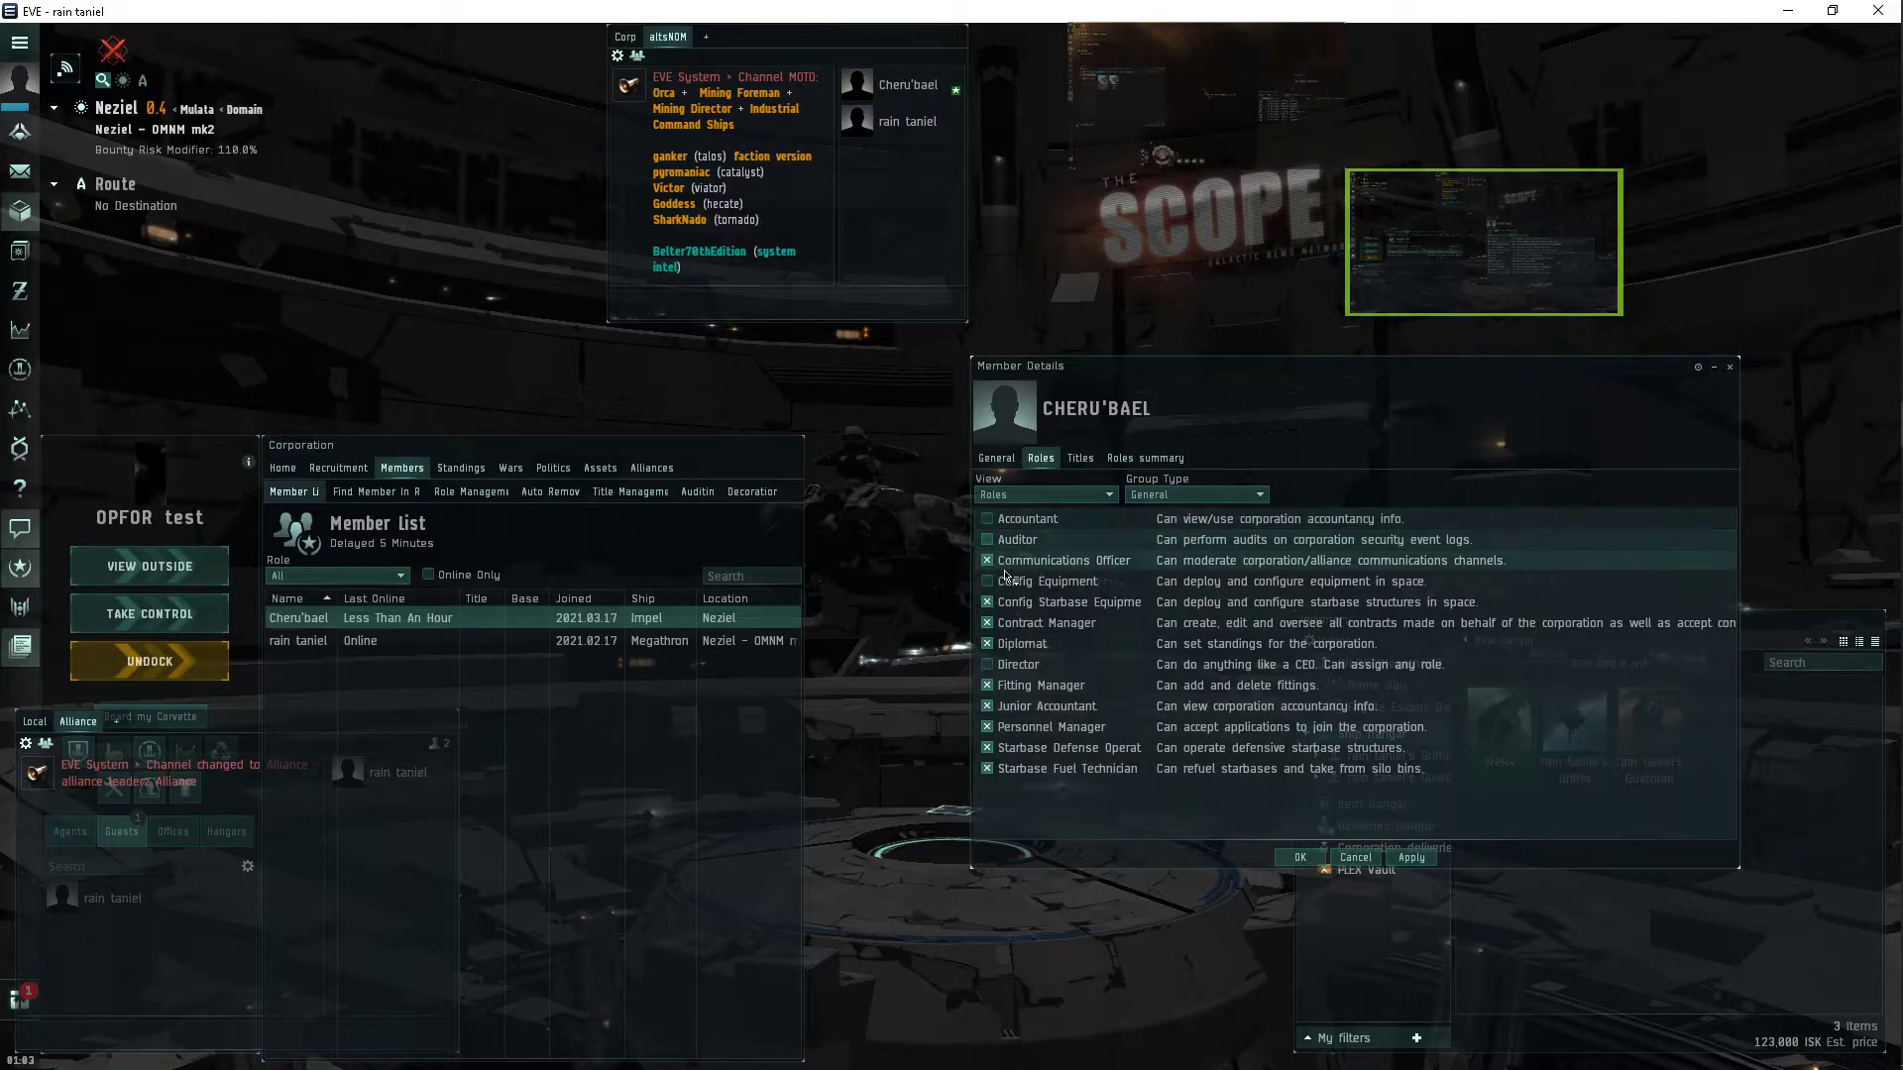
click(987, 559)
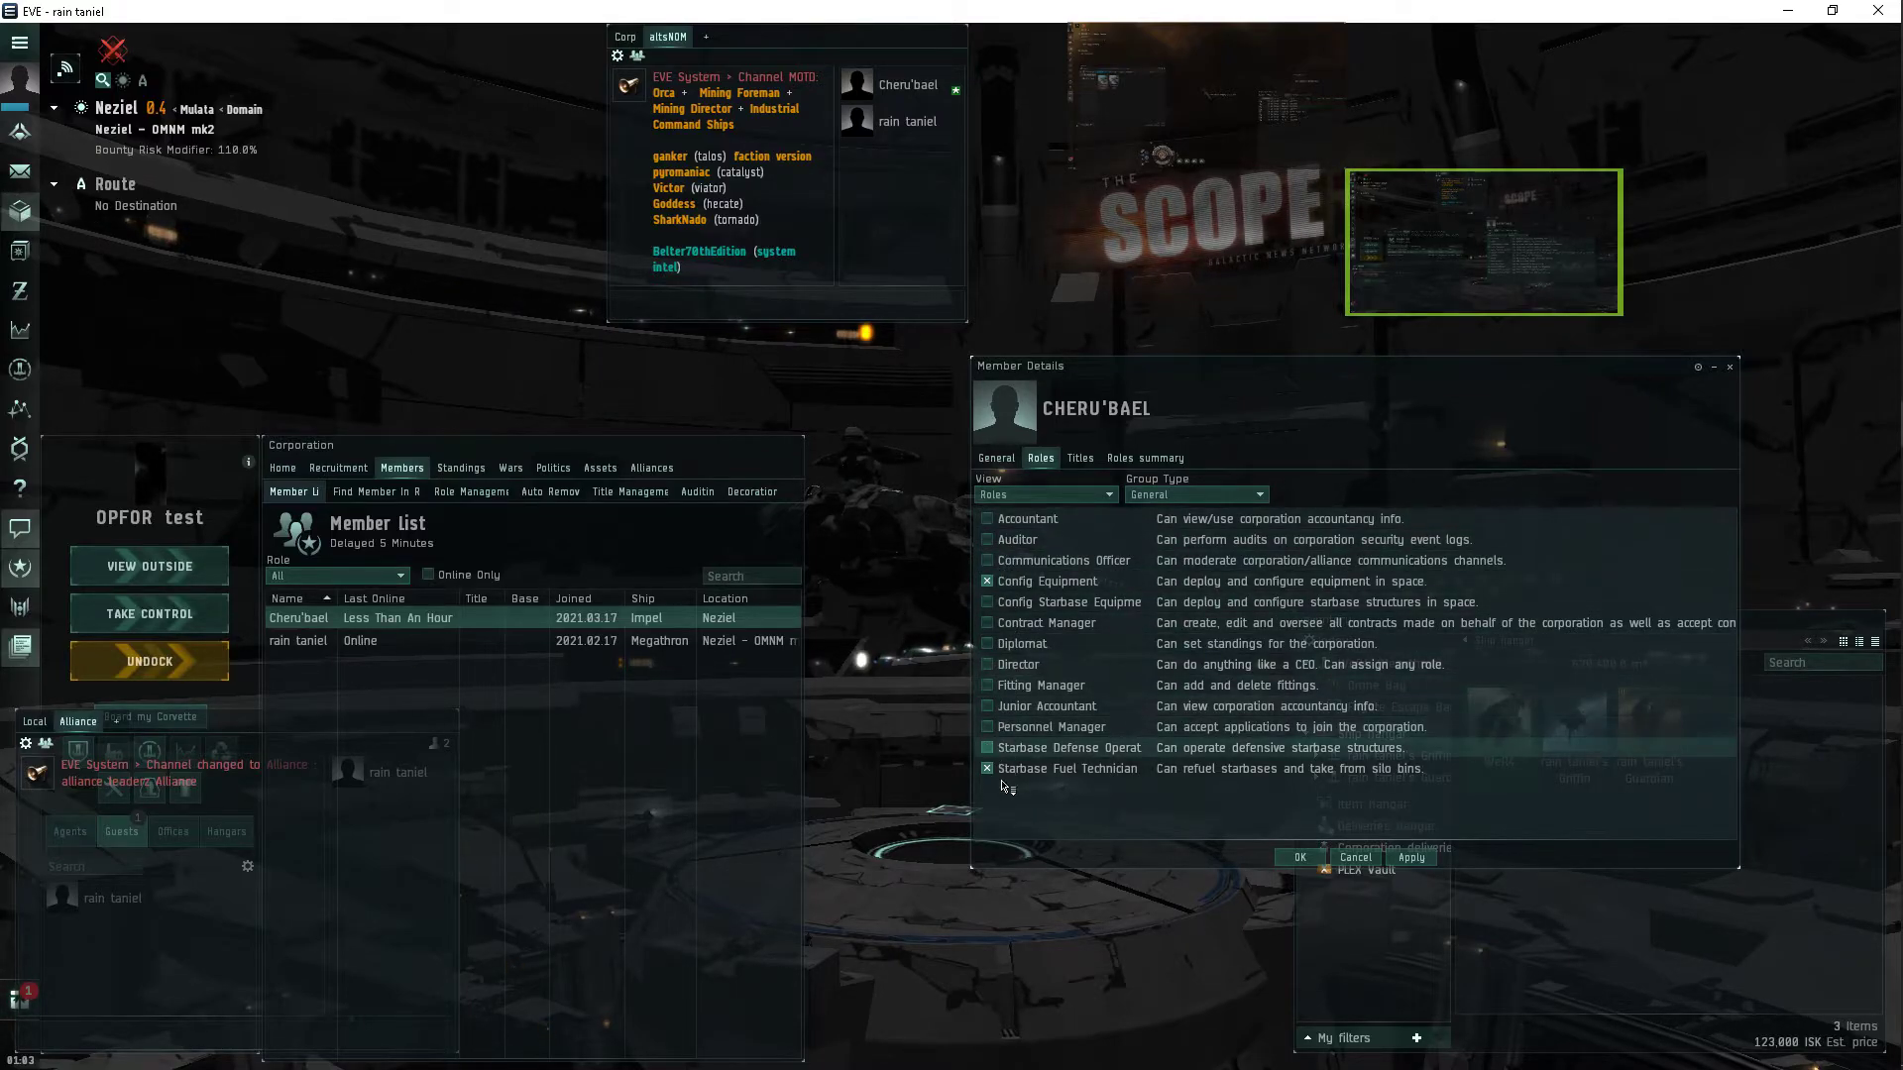
click(987, 768)
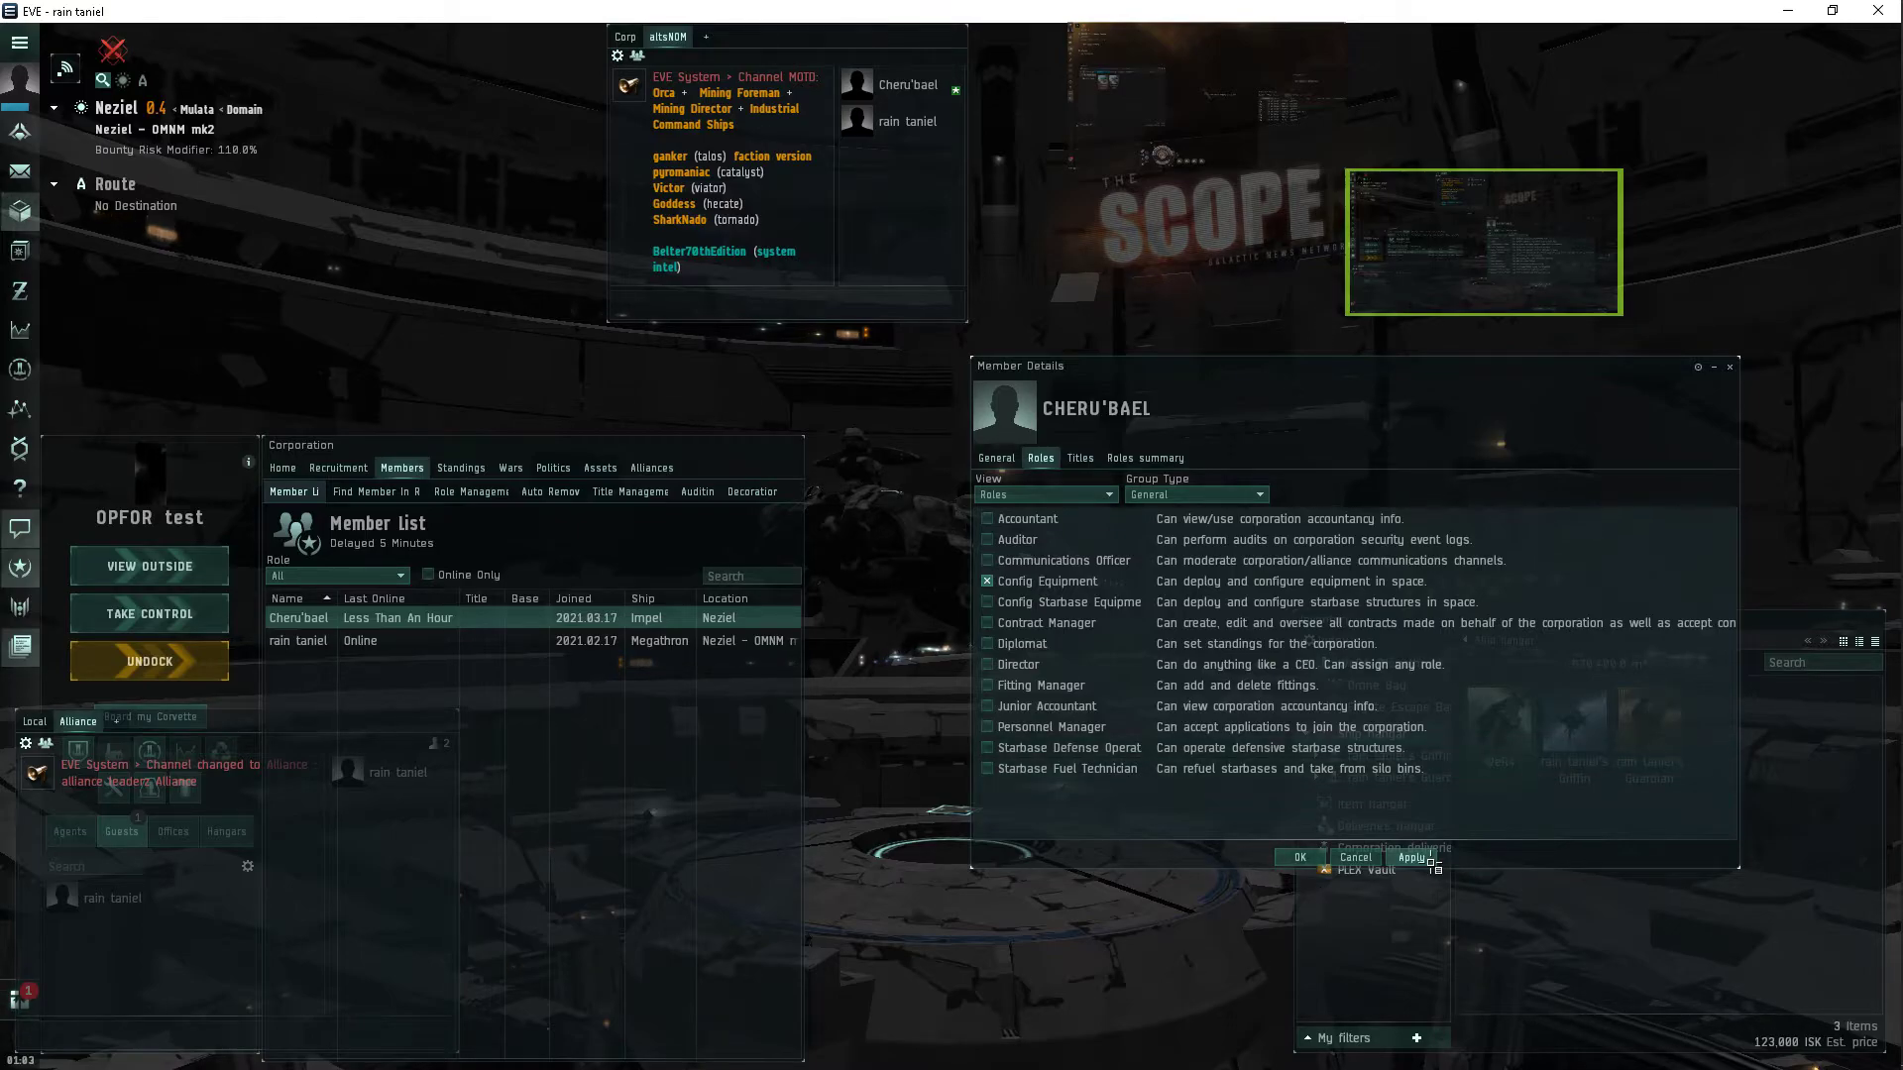
click(1409, 858)
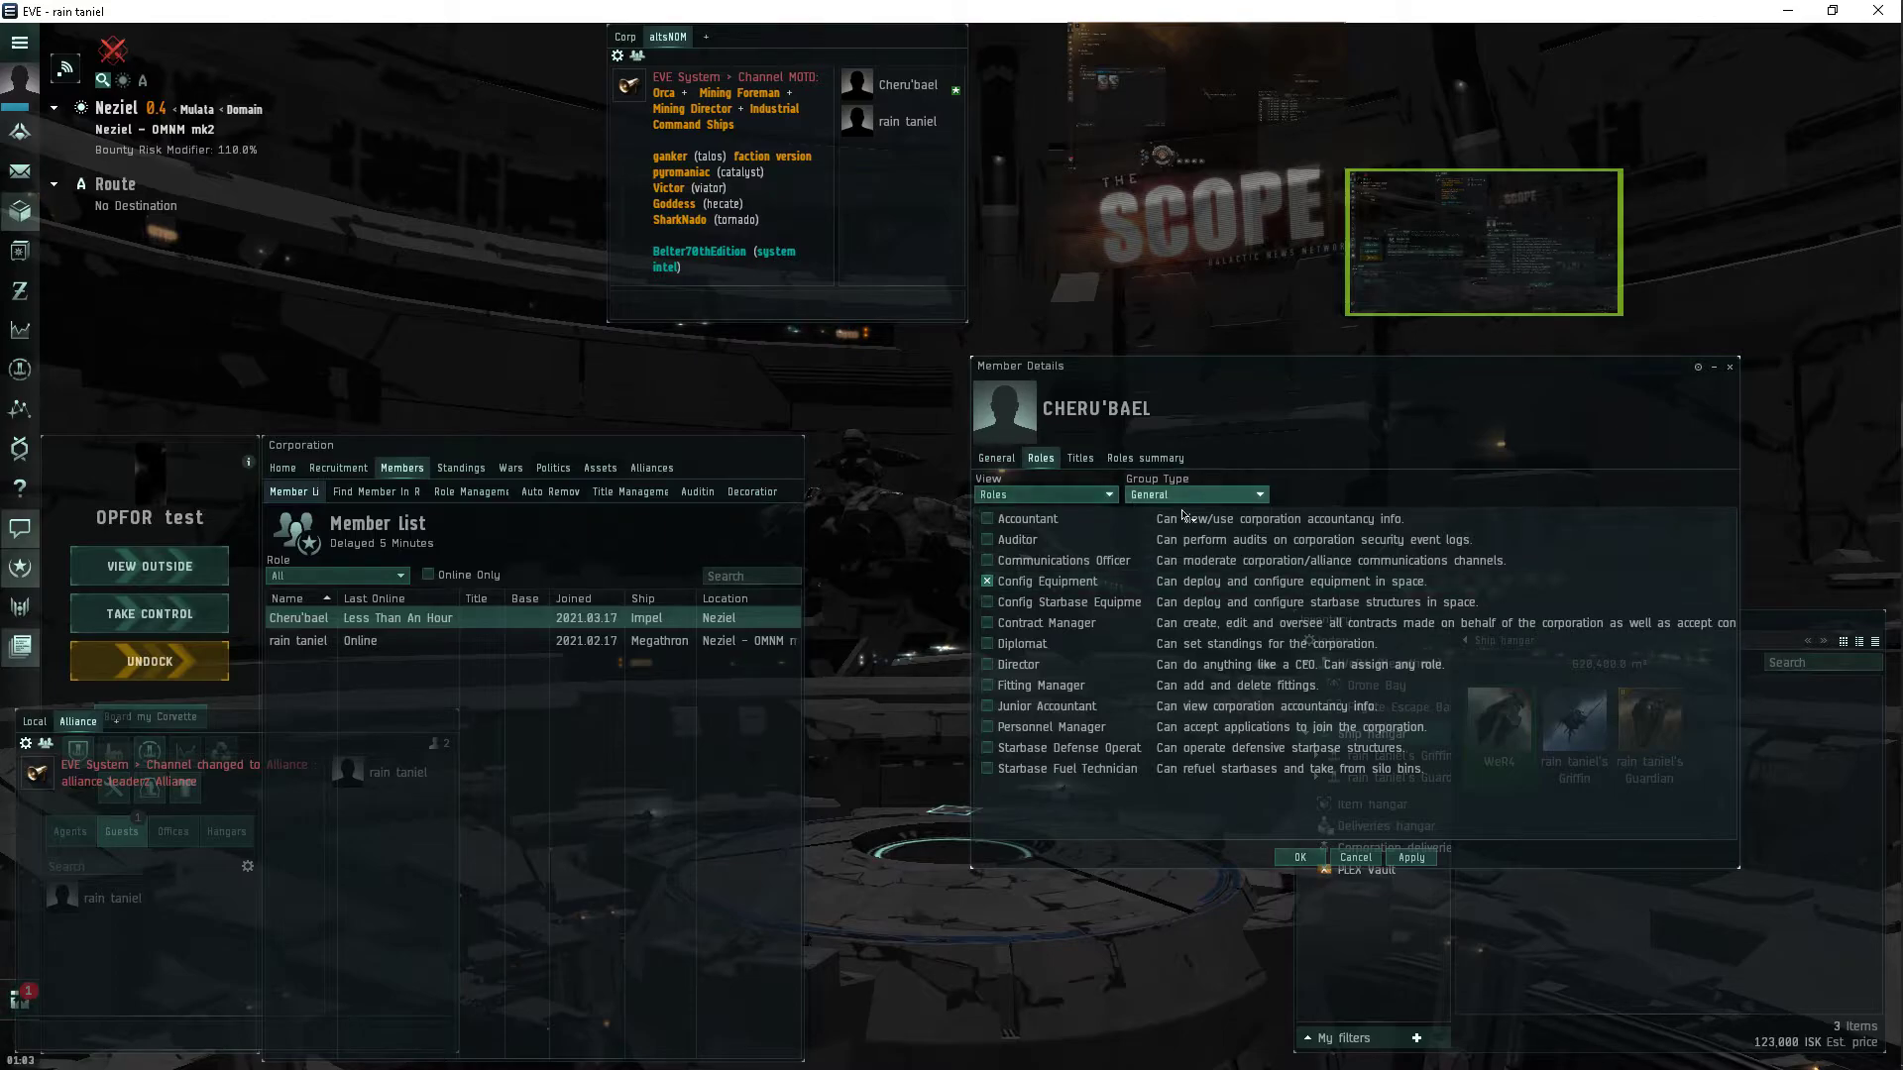
click(1195, 494)
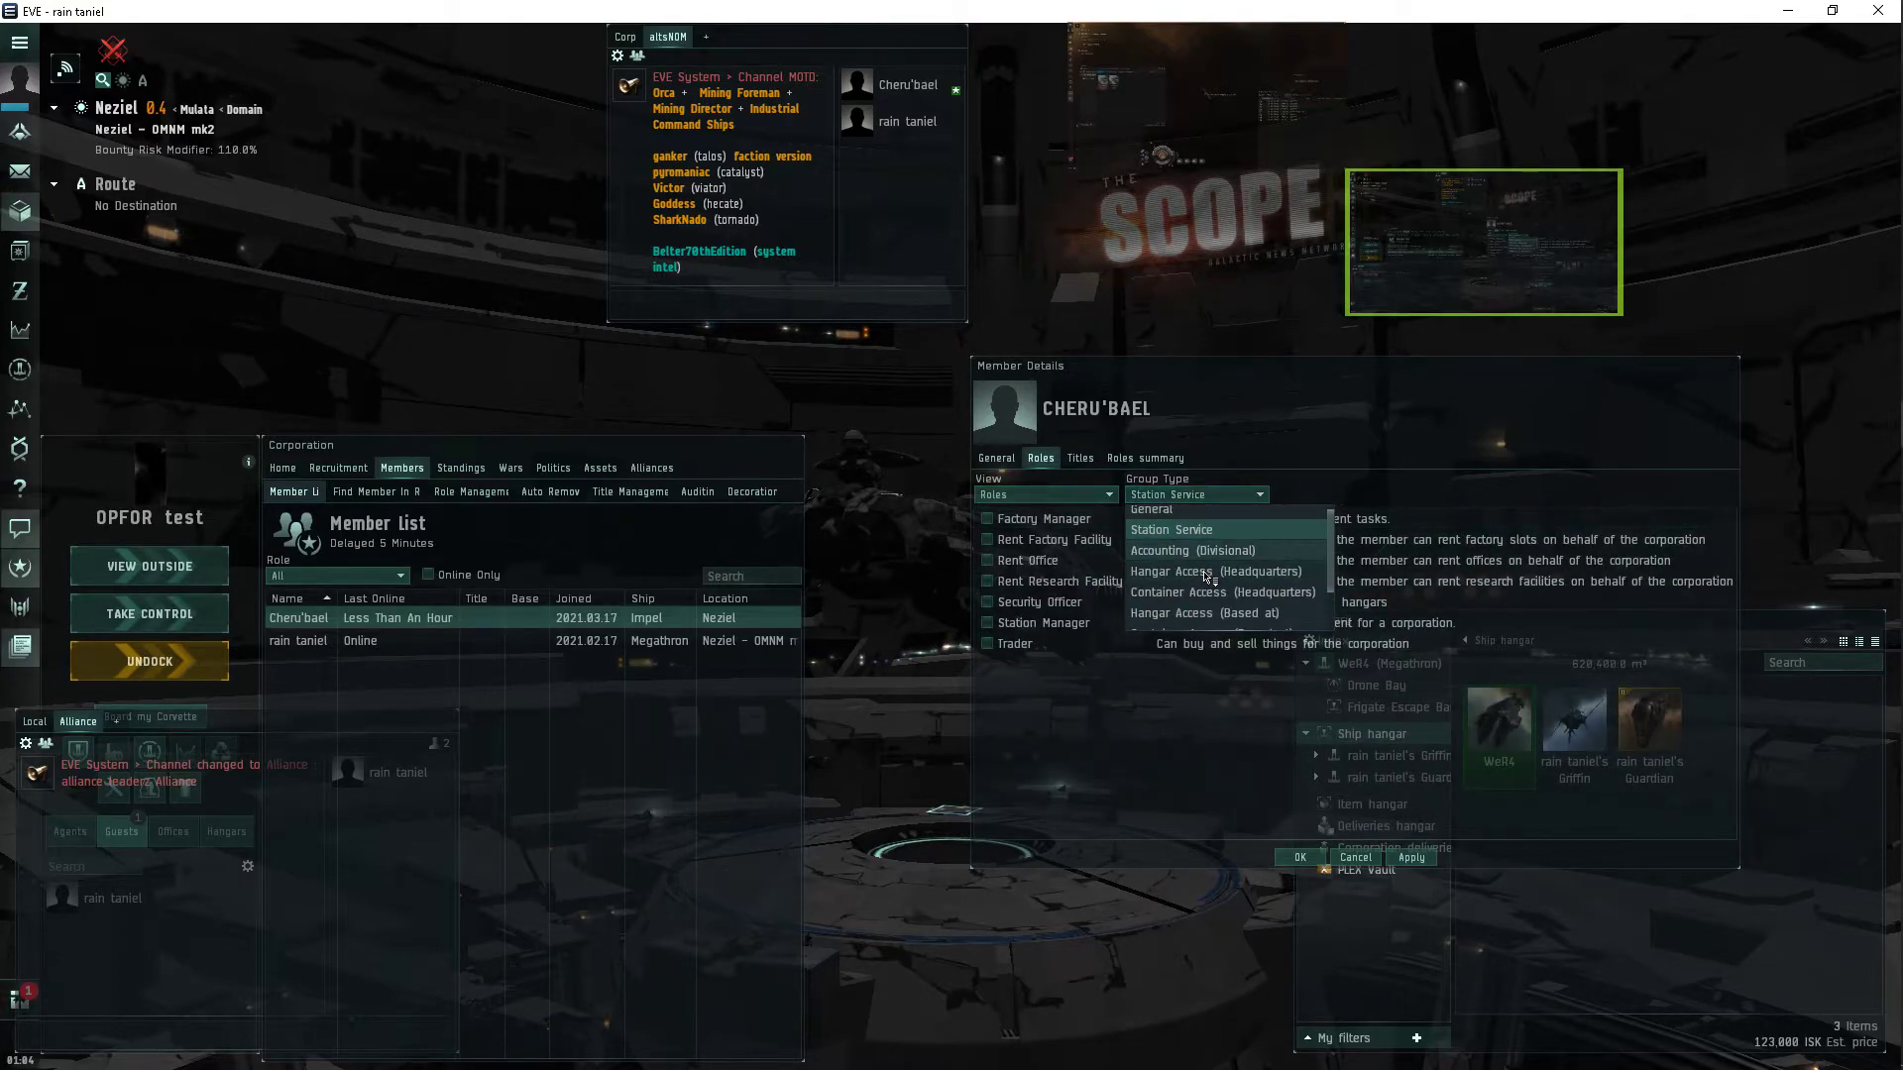
click(1191, 550)
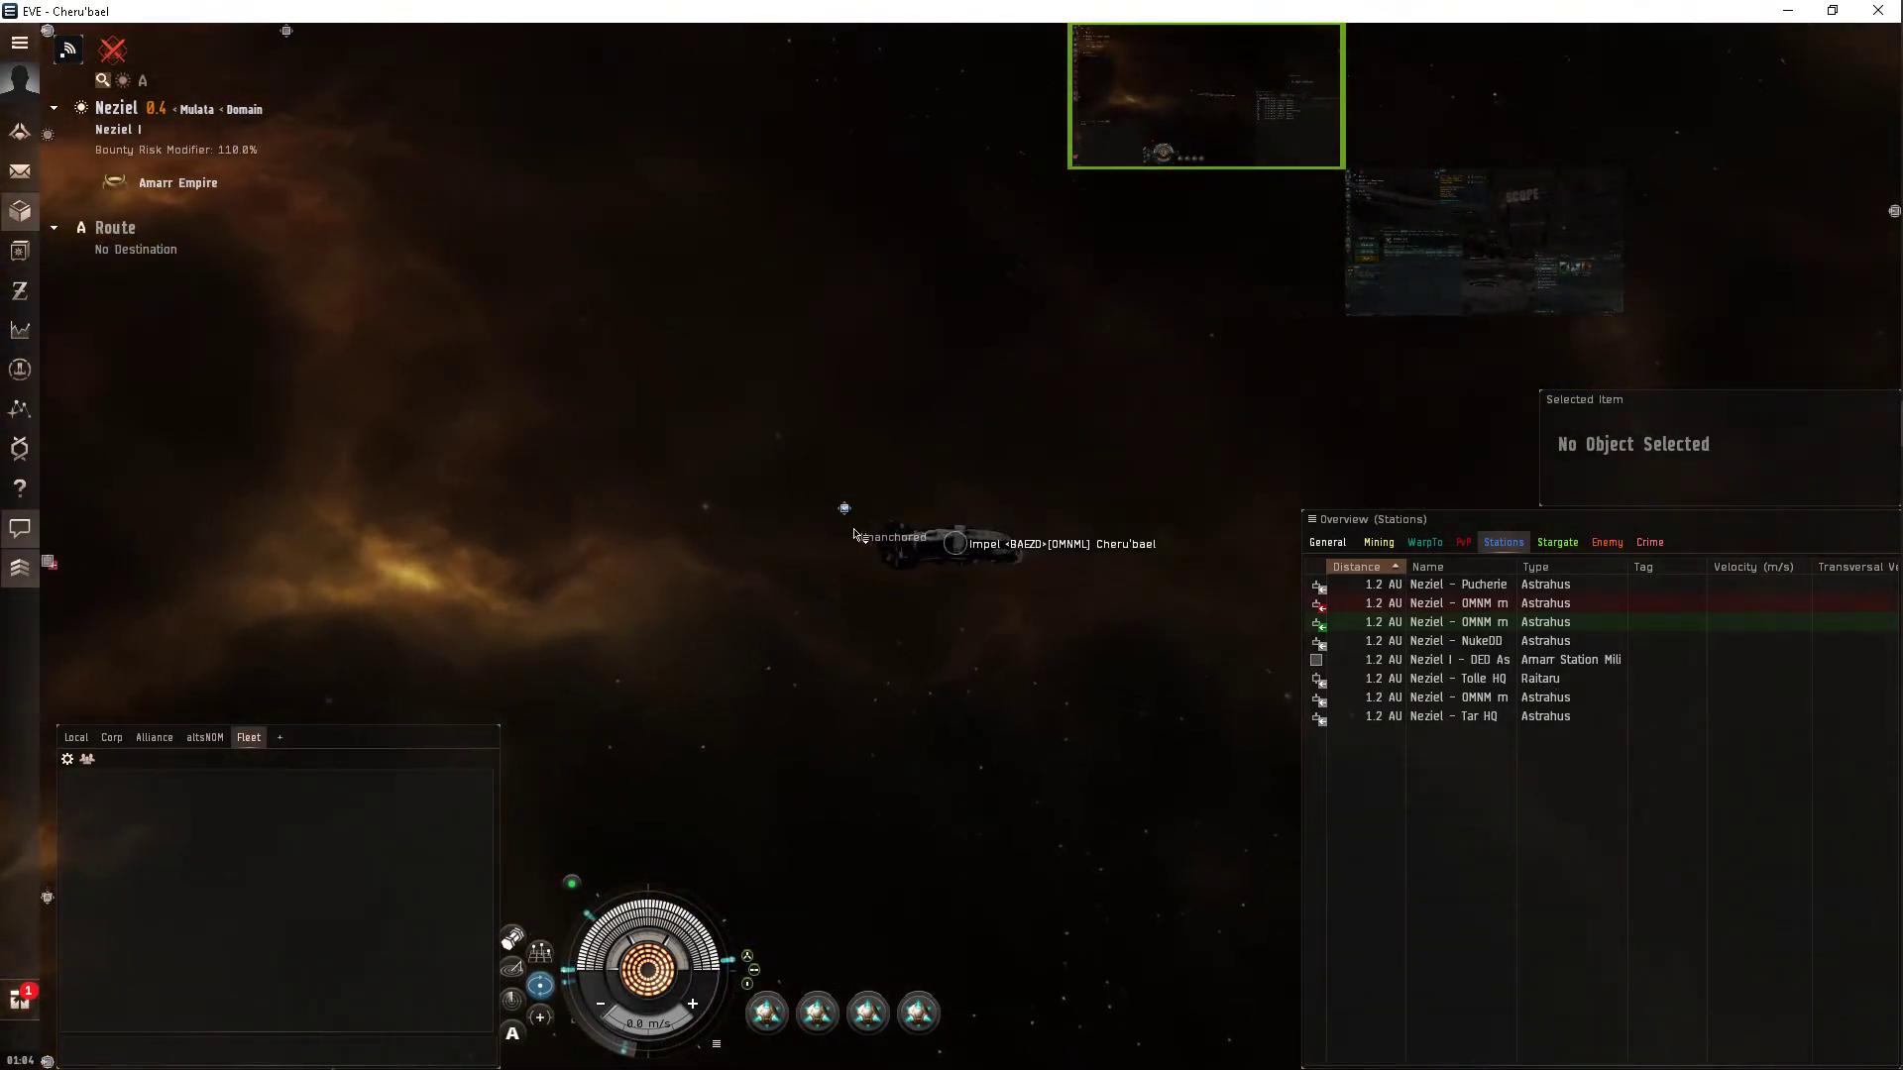
Attempt to anchor the Customs Office Gantry, refused as too far from the planet.
right_click(843, 508)
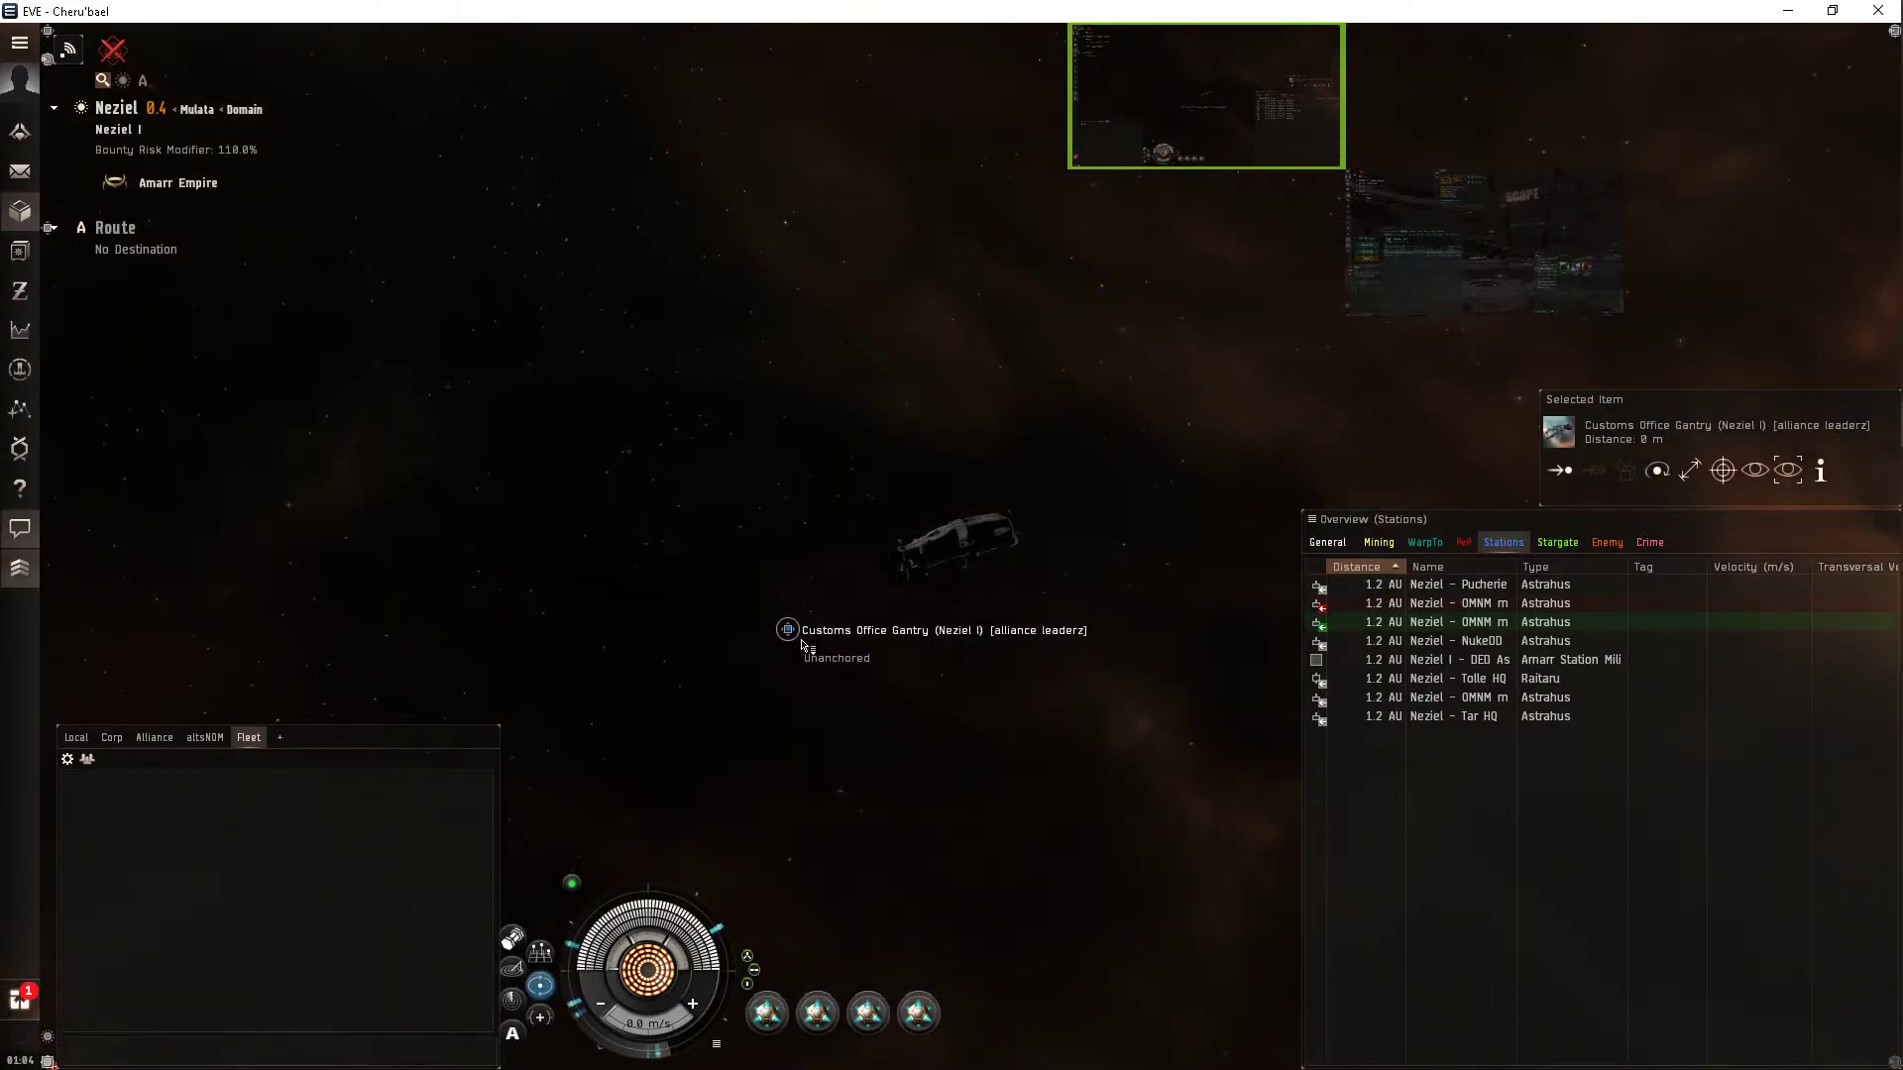
right_click(785, 630)
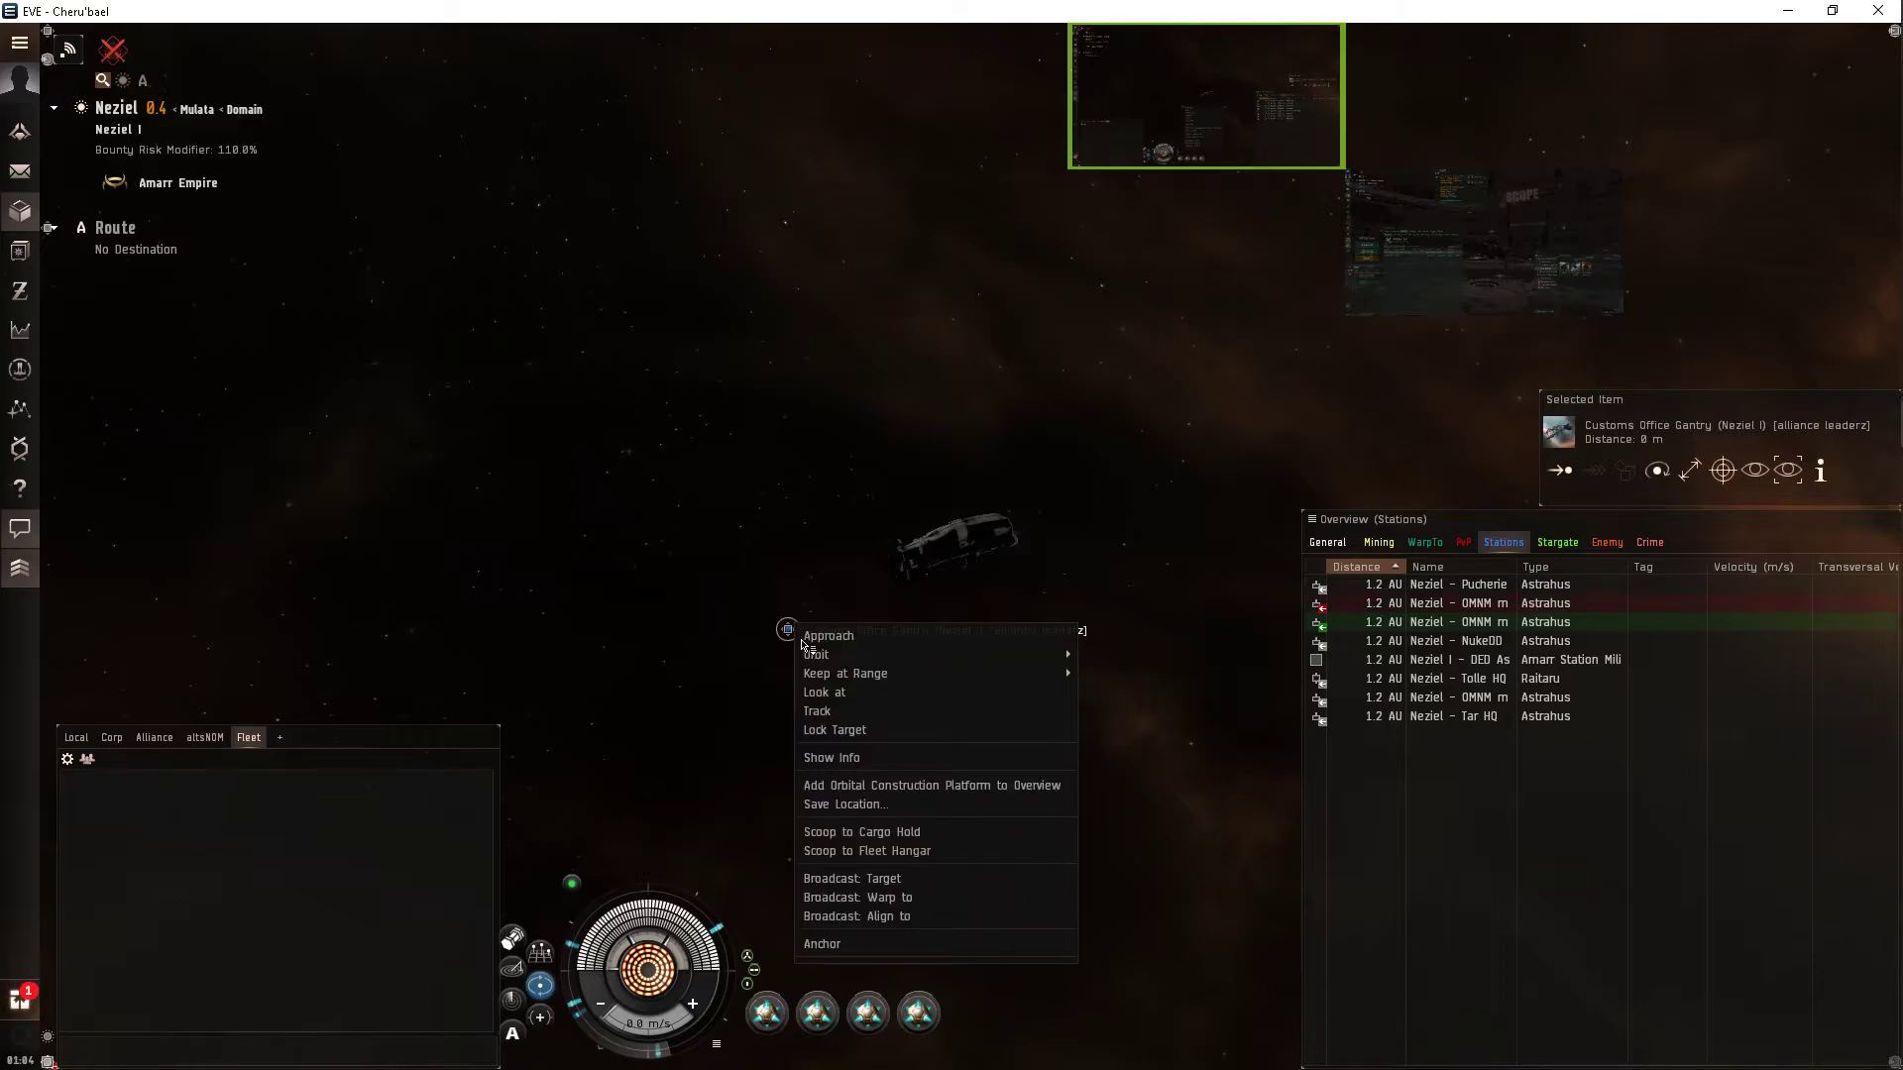
mouse_move(816, 654)
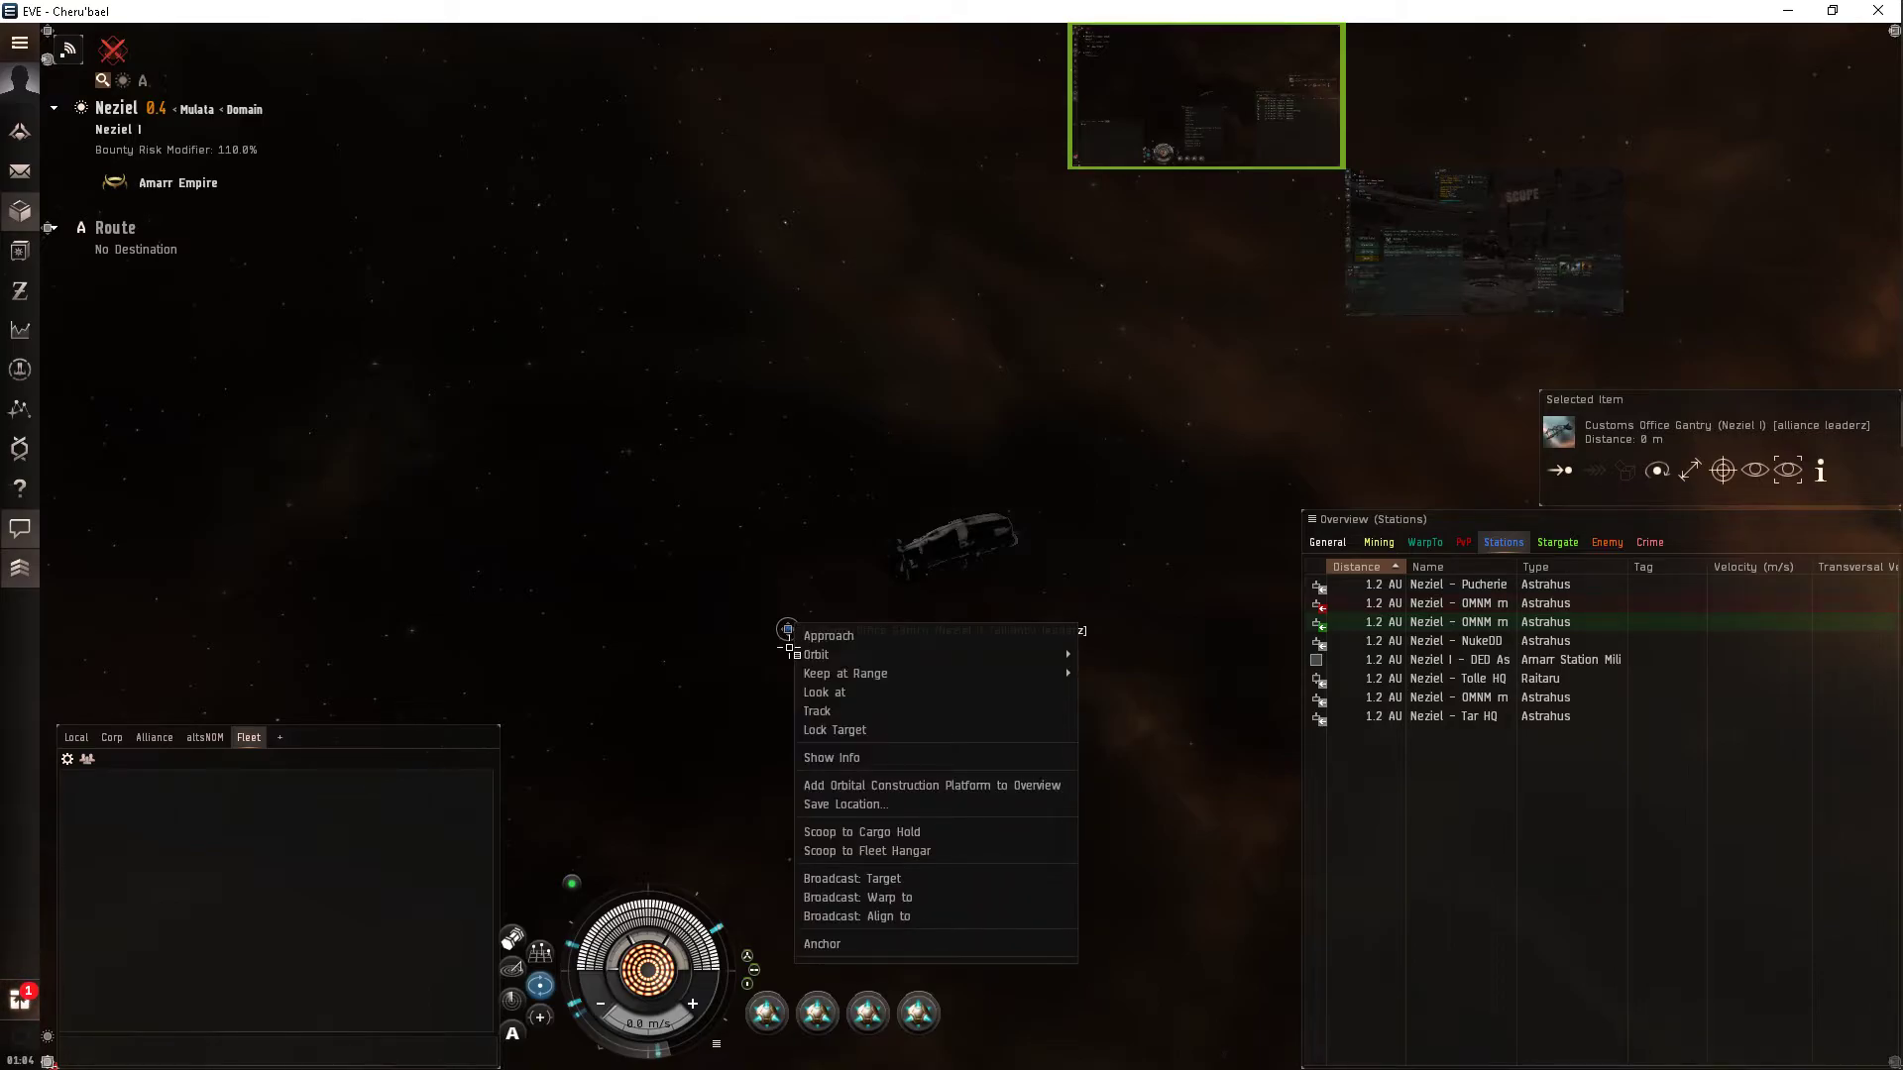
mouse_move(823, 944)
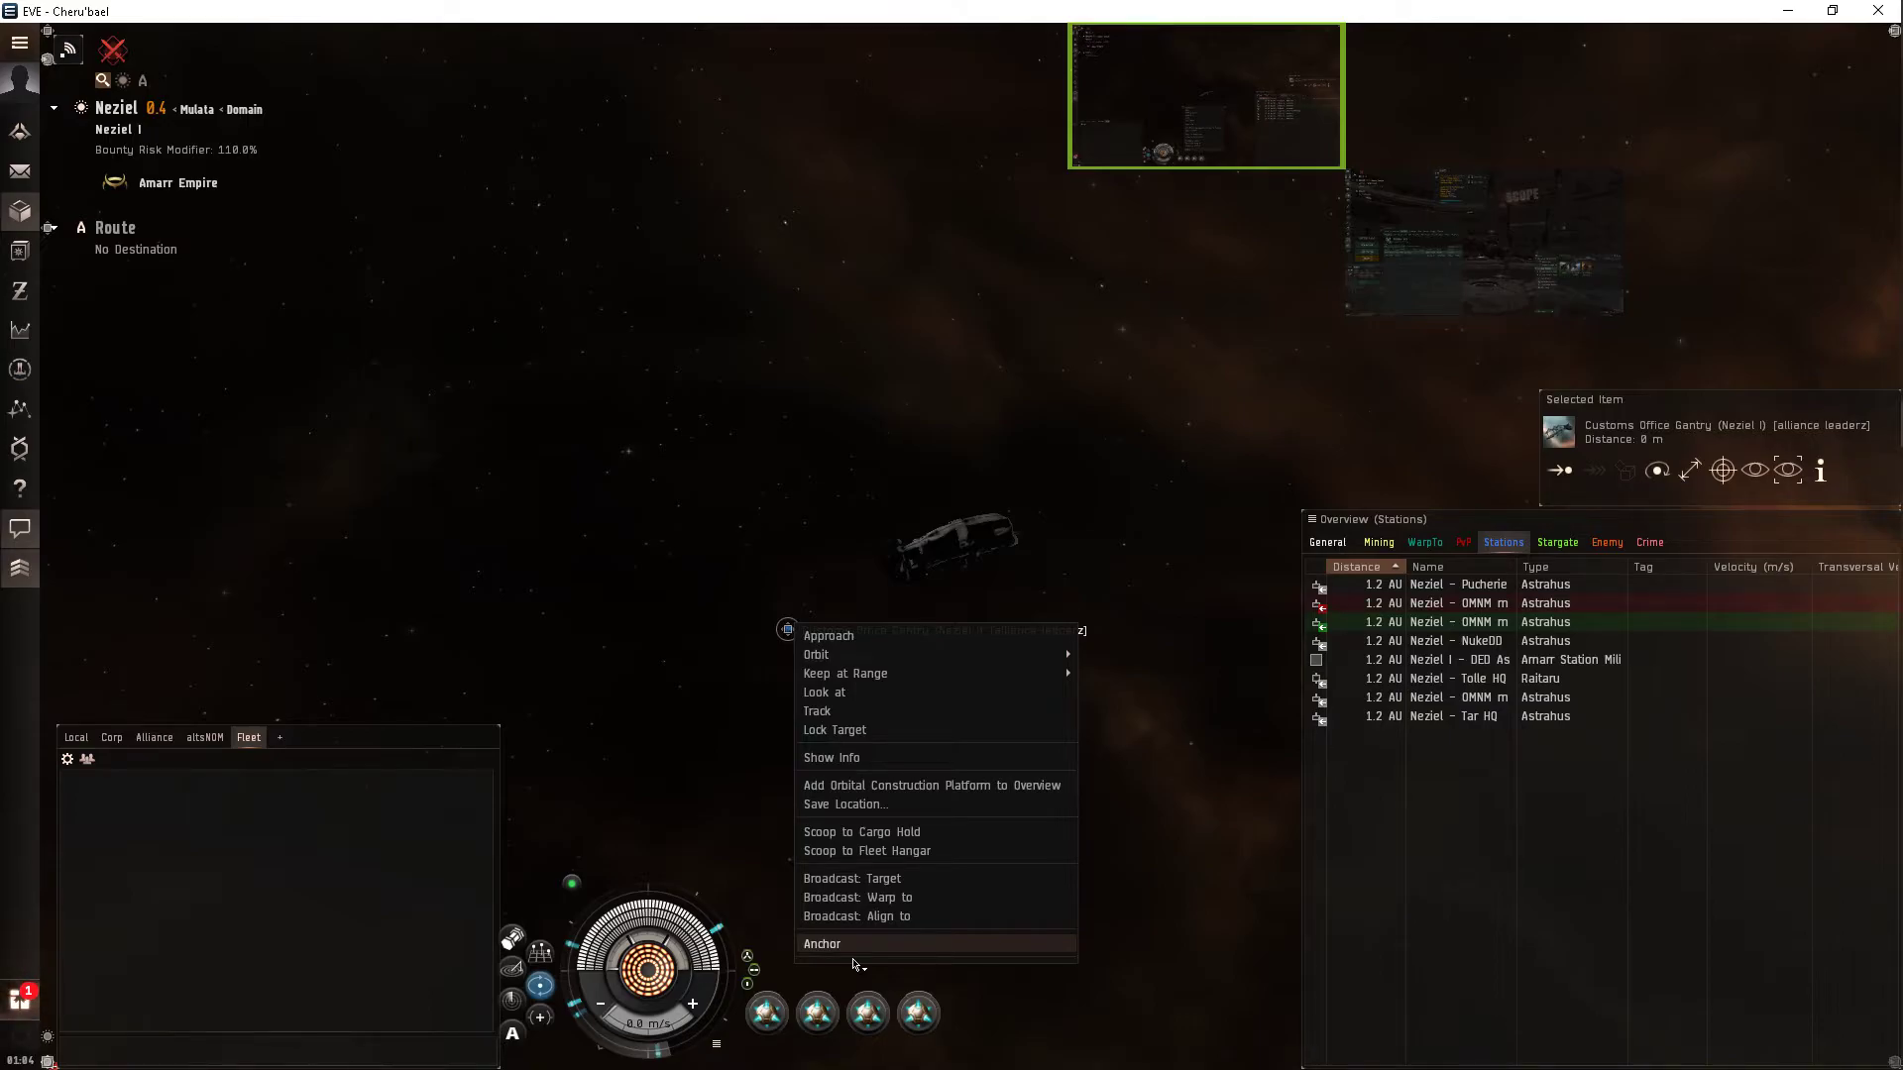
click(822, 944)
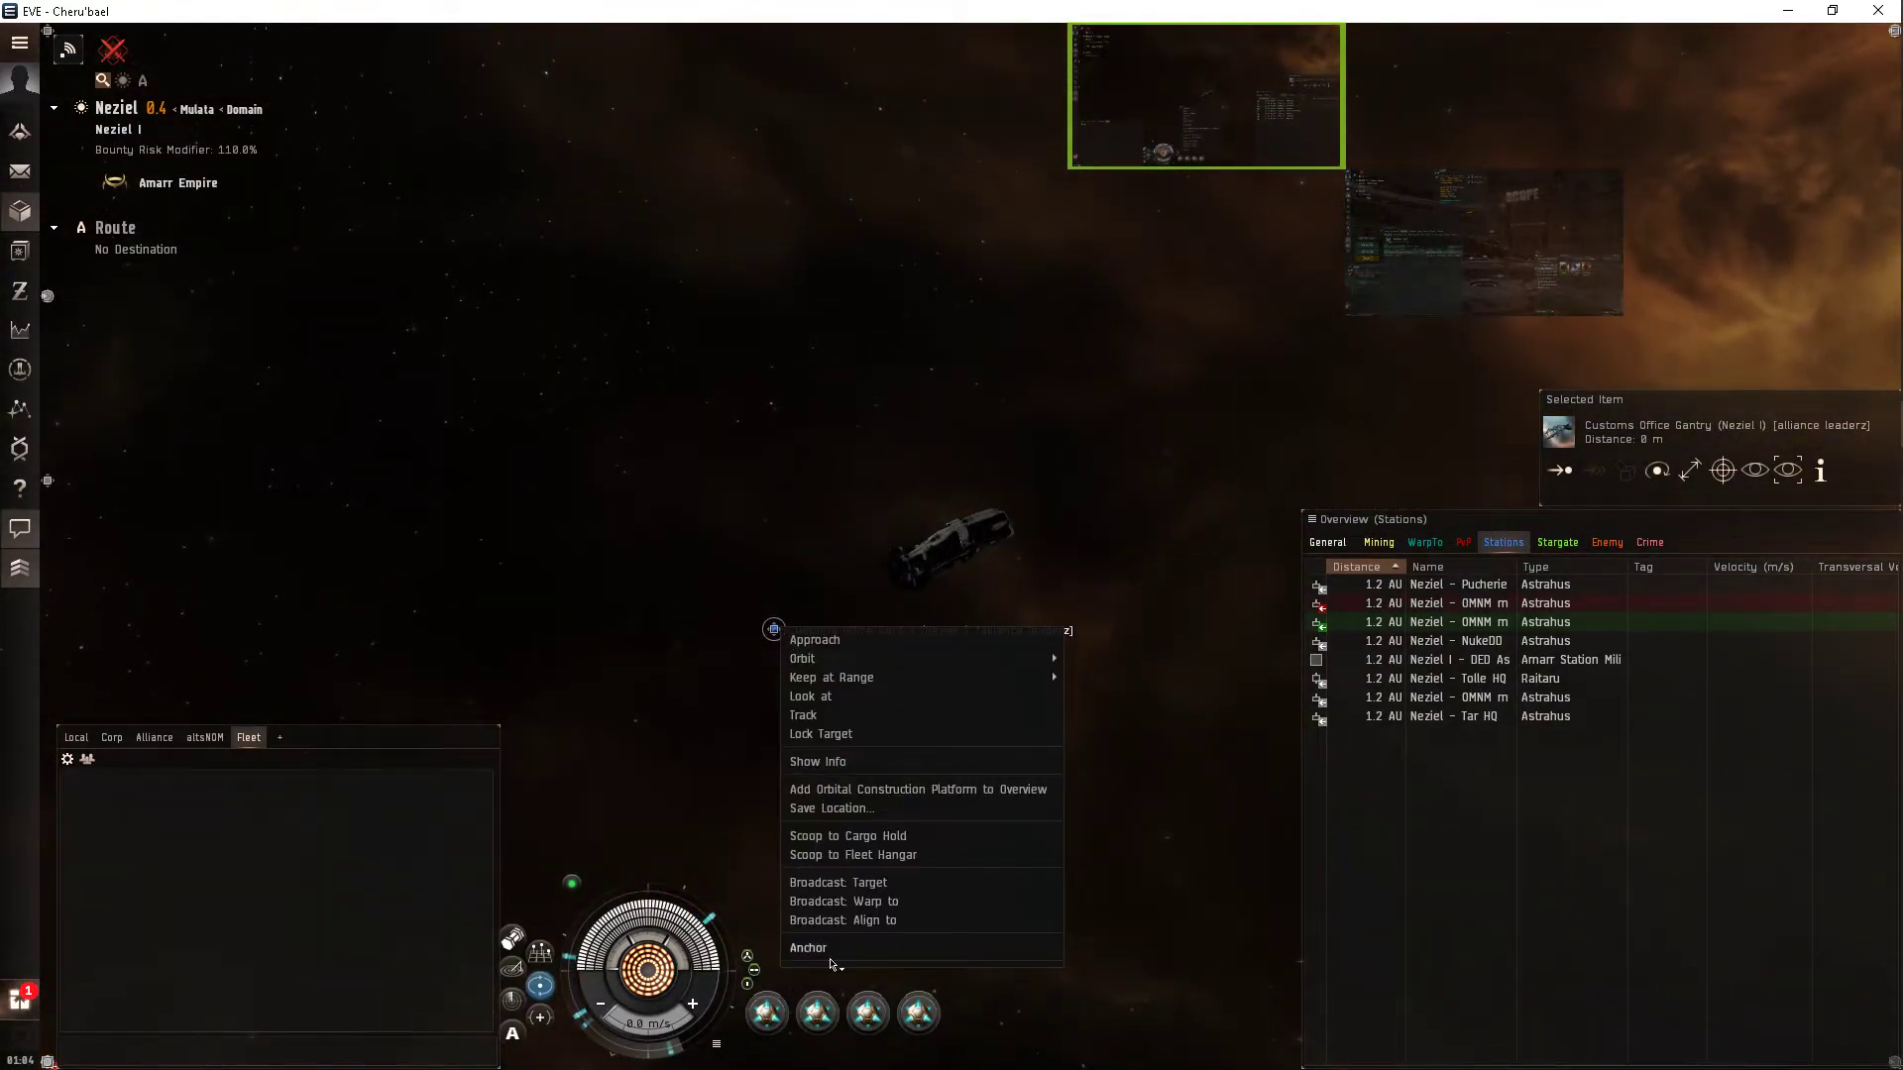
click(806, 948)
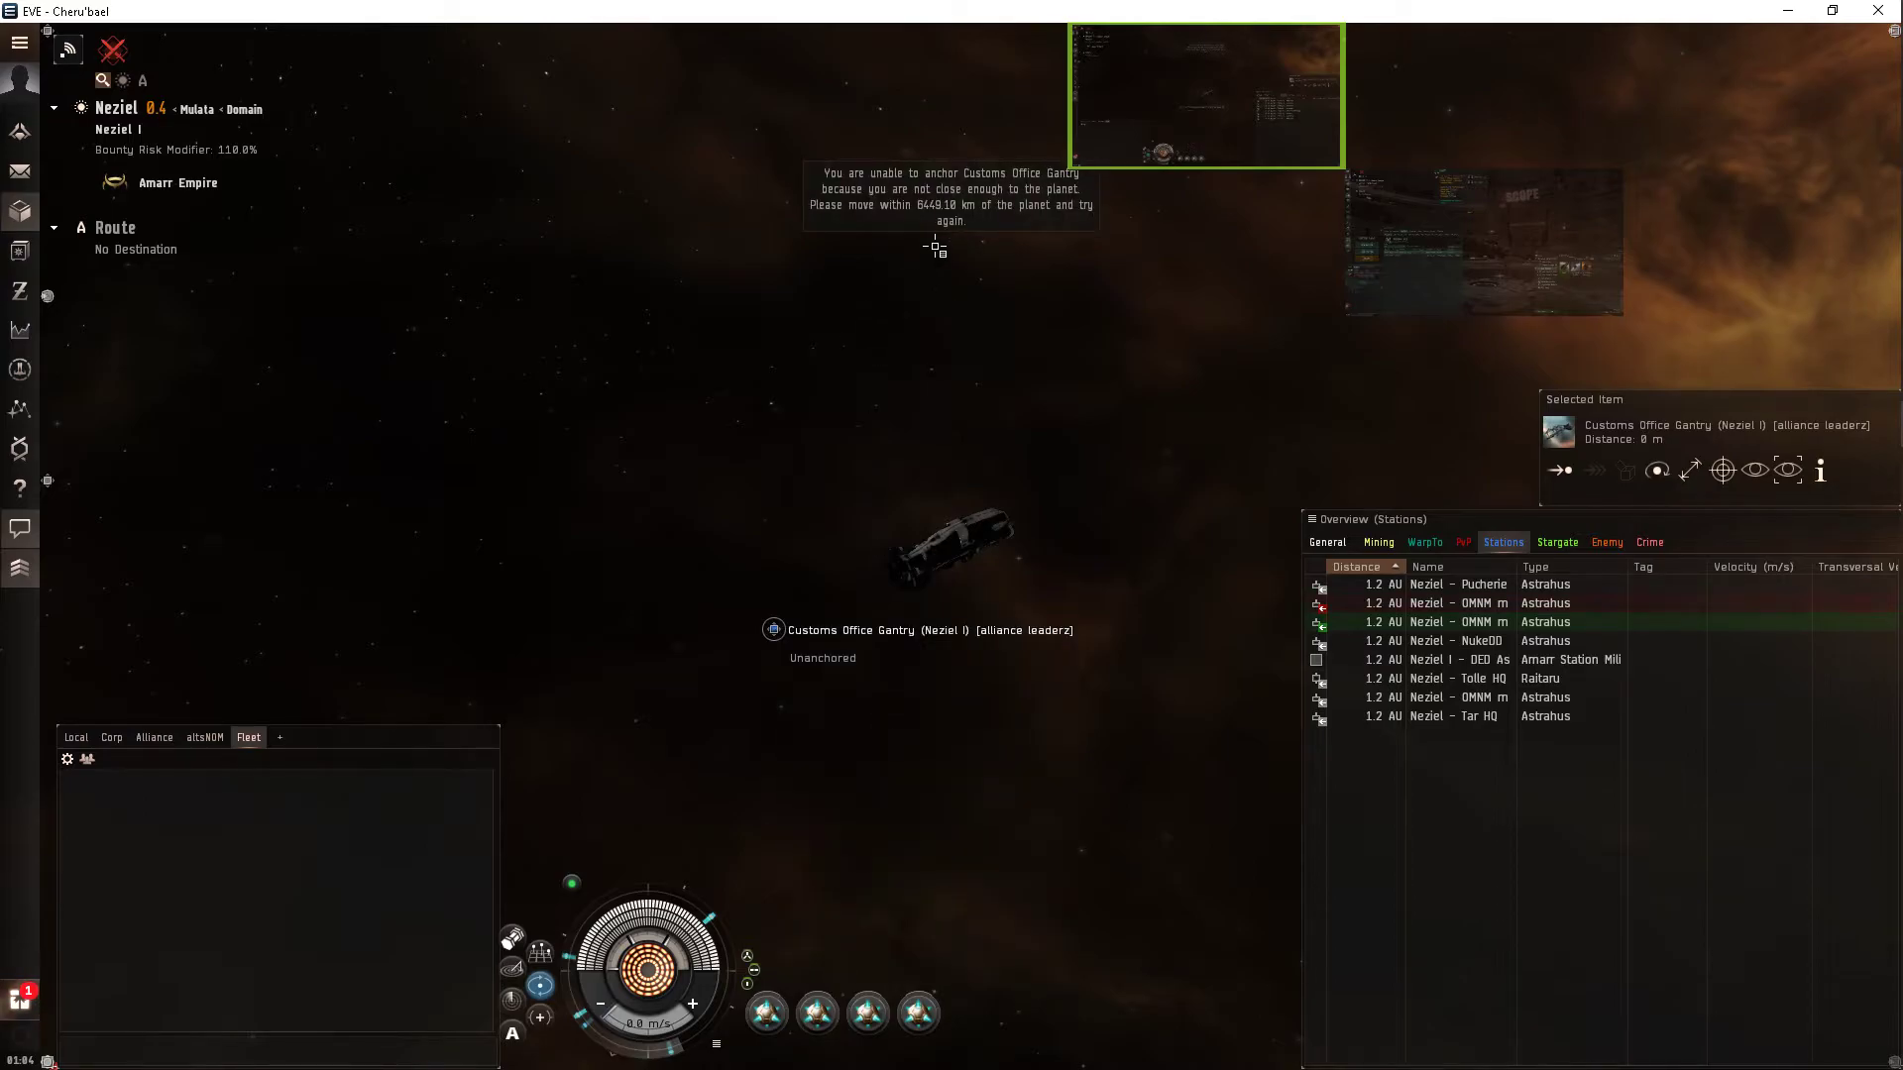
mouse_move(972, 231)
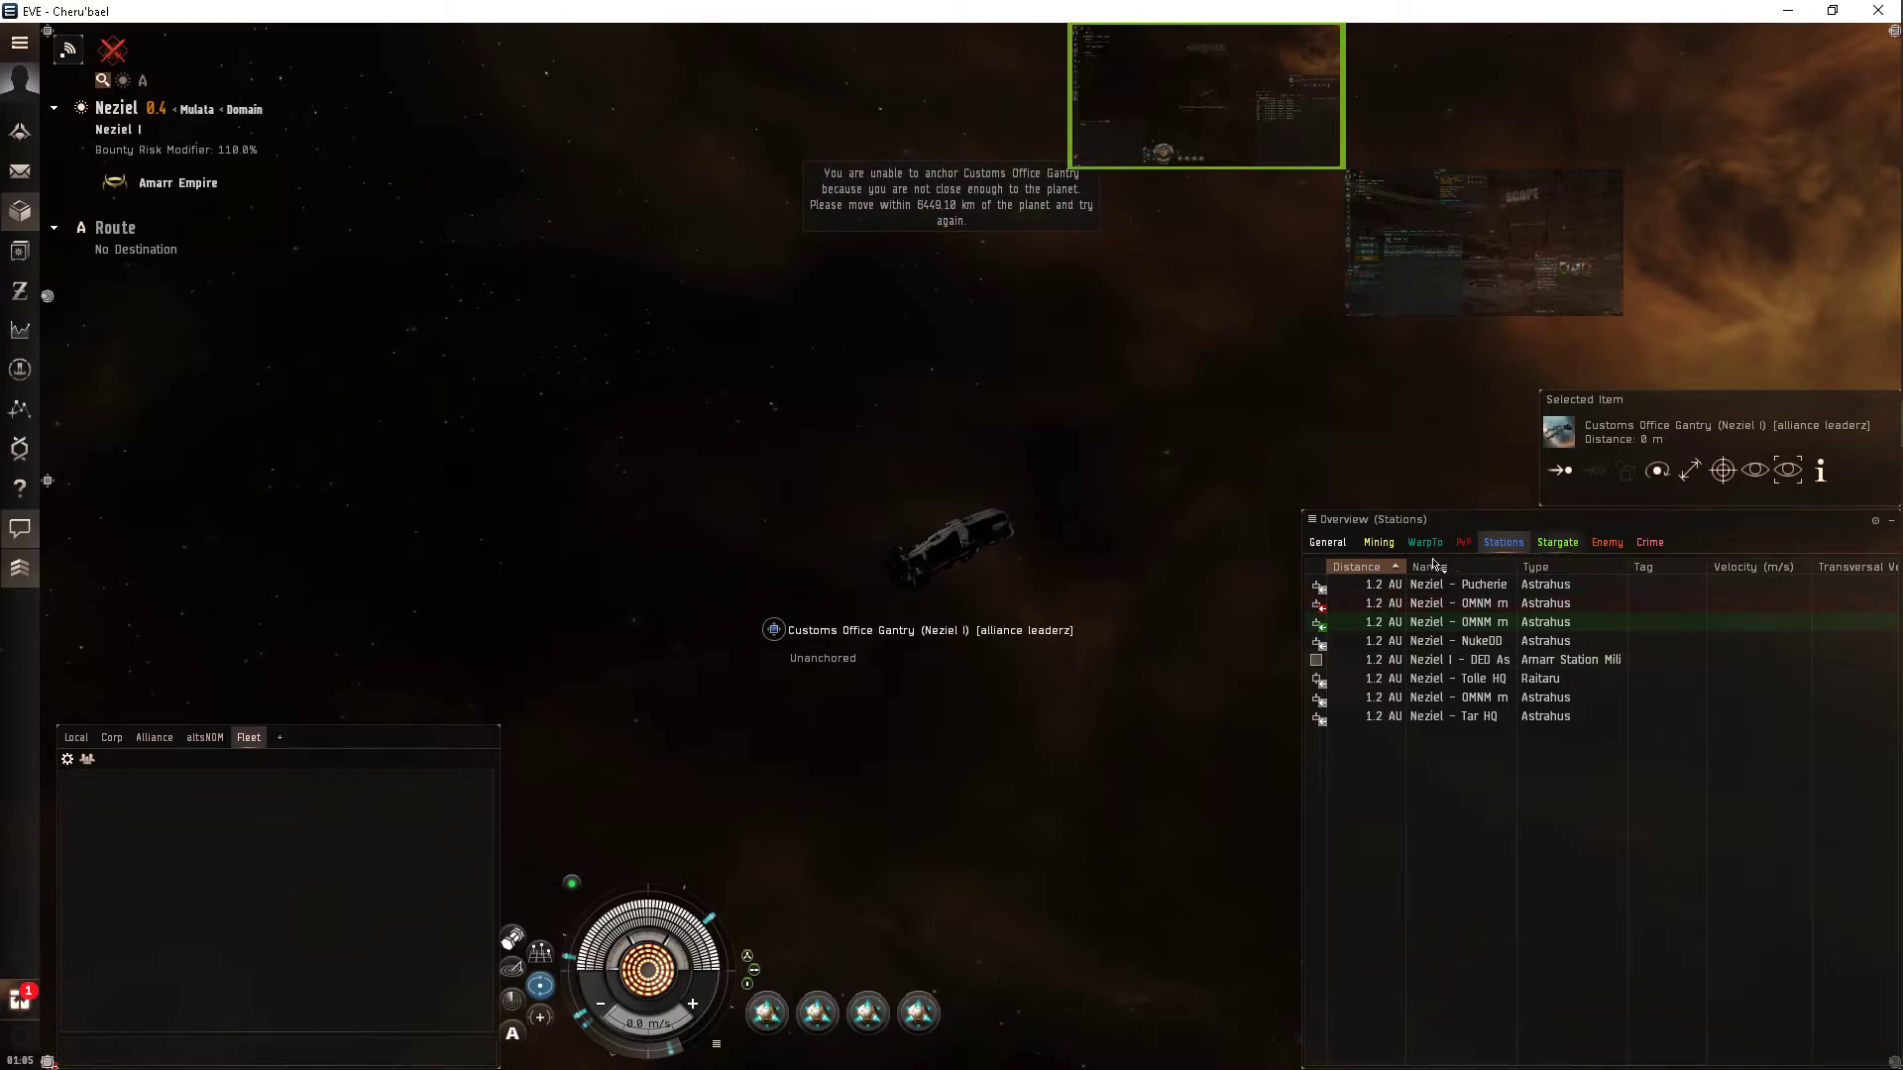
Show warpable destinations in the Overview and select planet Neziel I.
click(1326, 542)
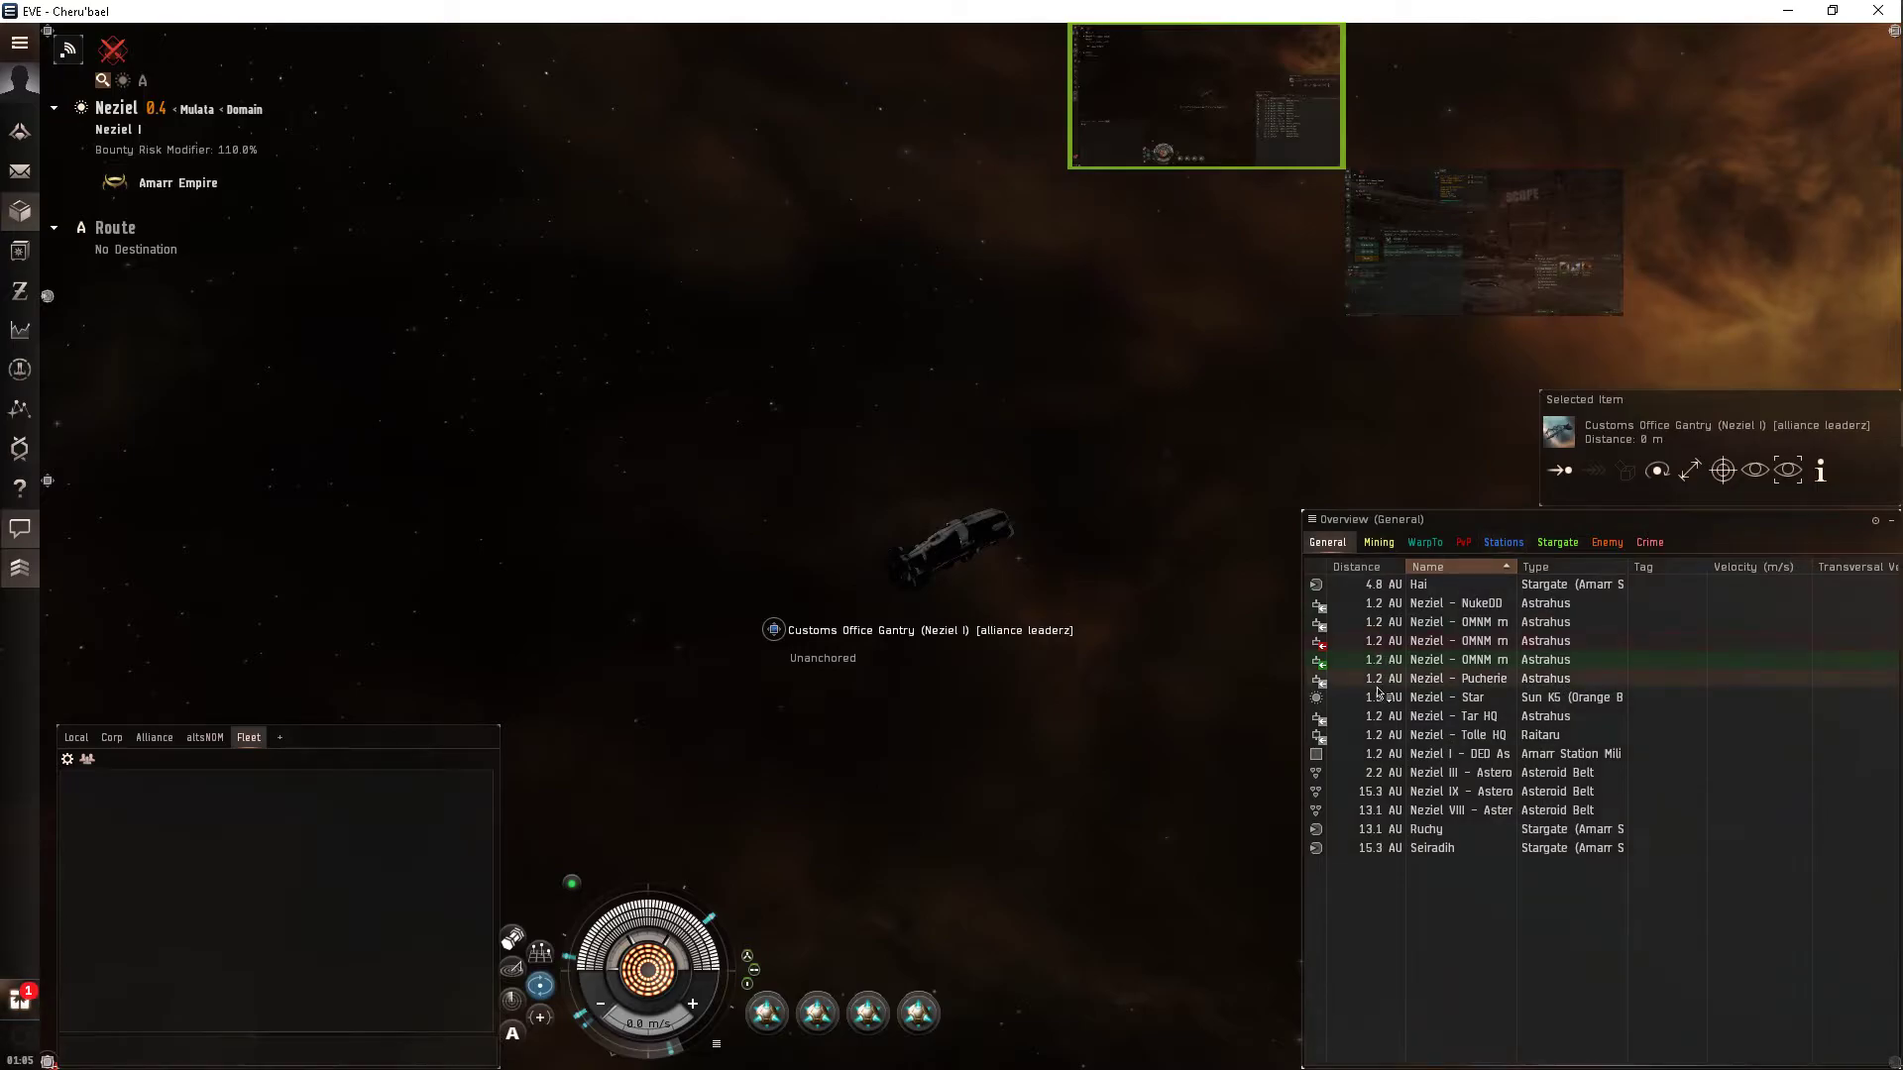
click(1423, 542)
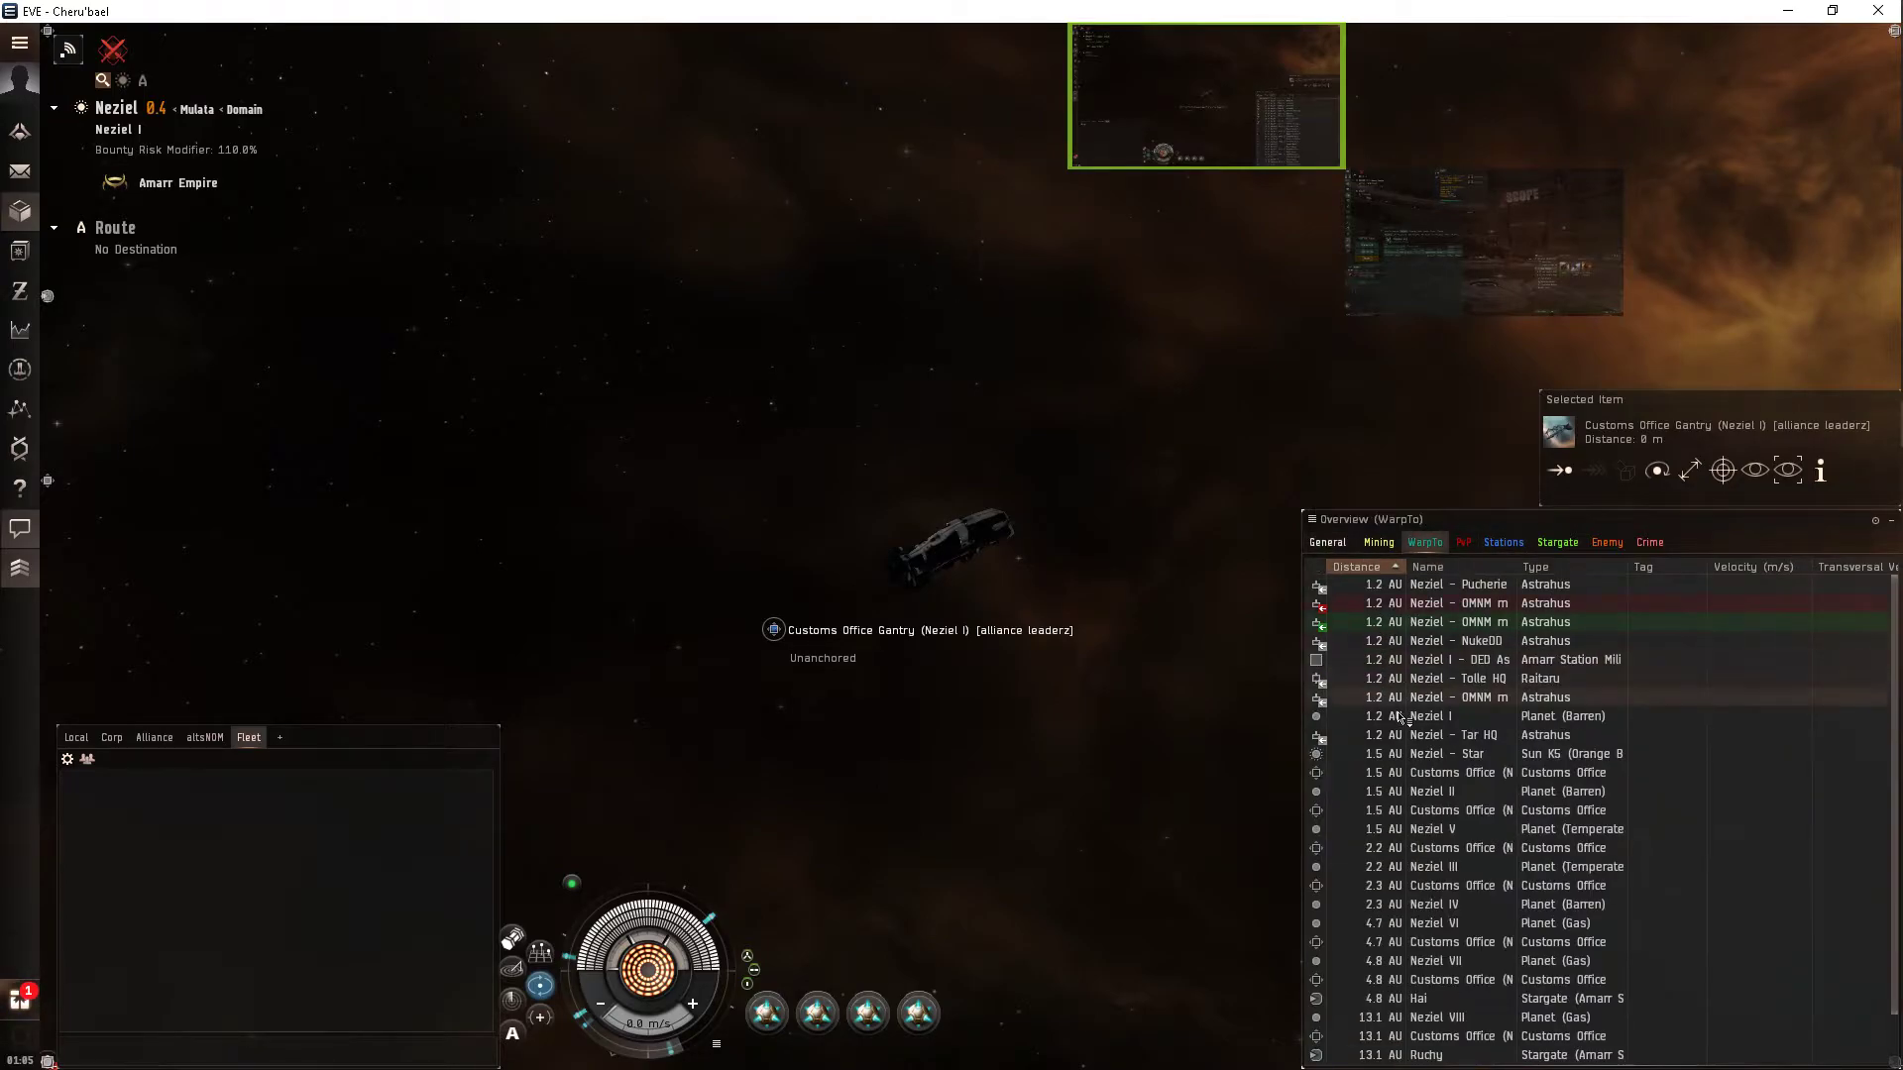
click(1429, 715)
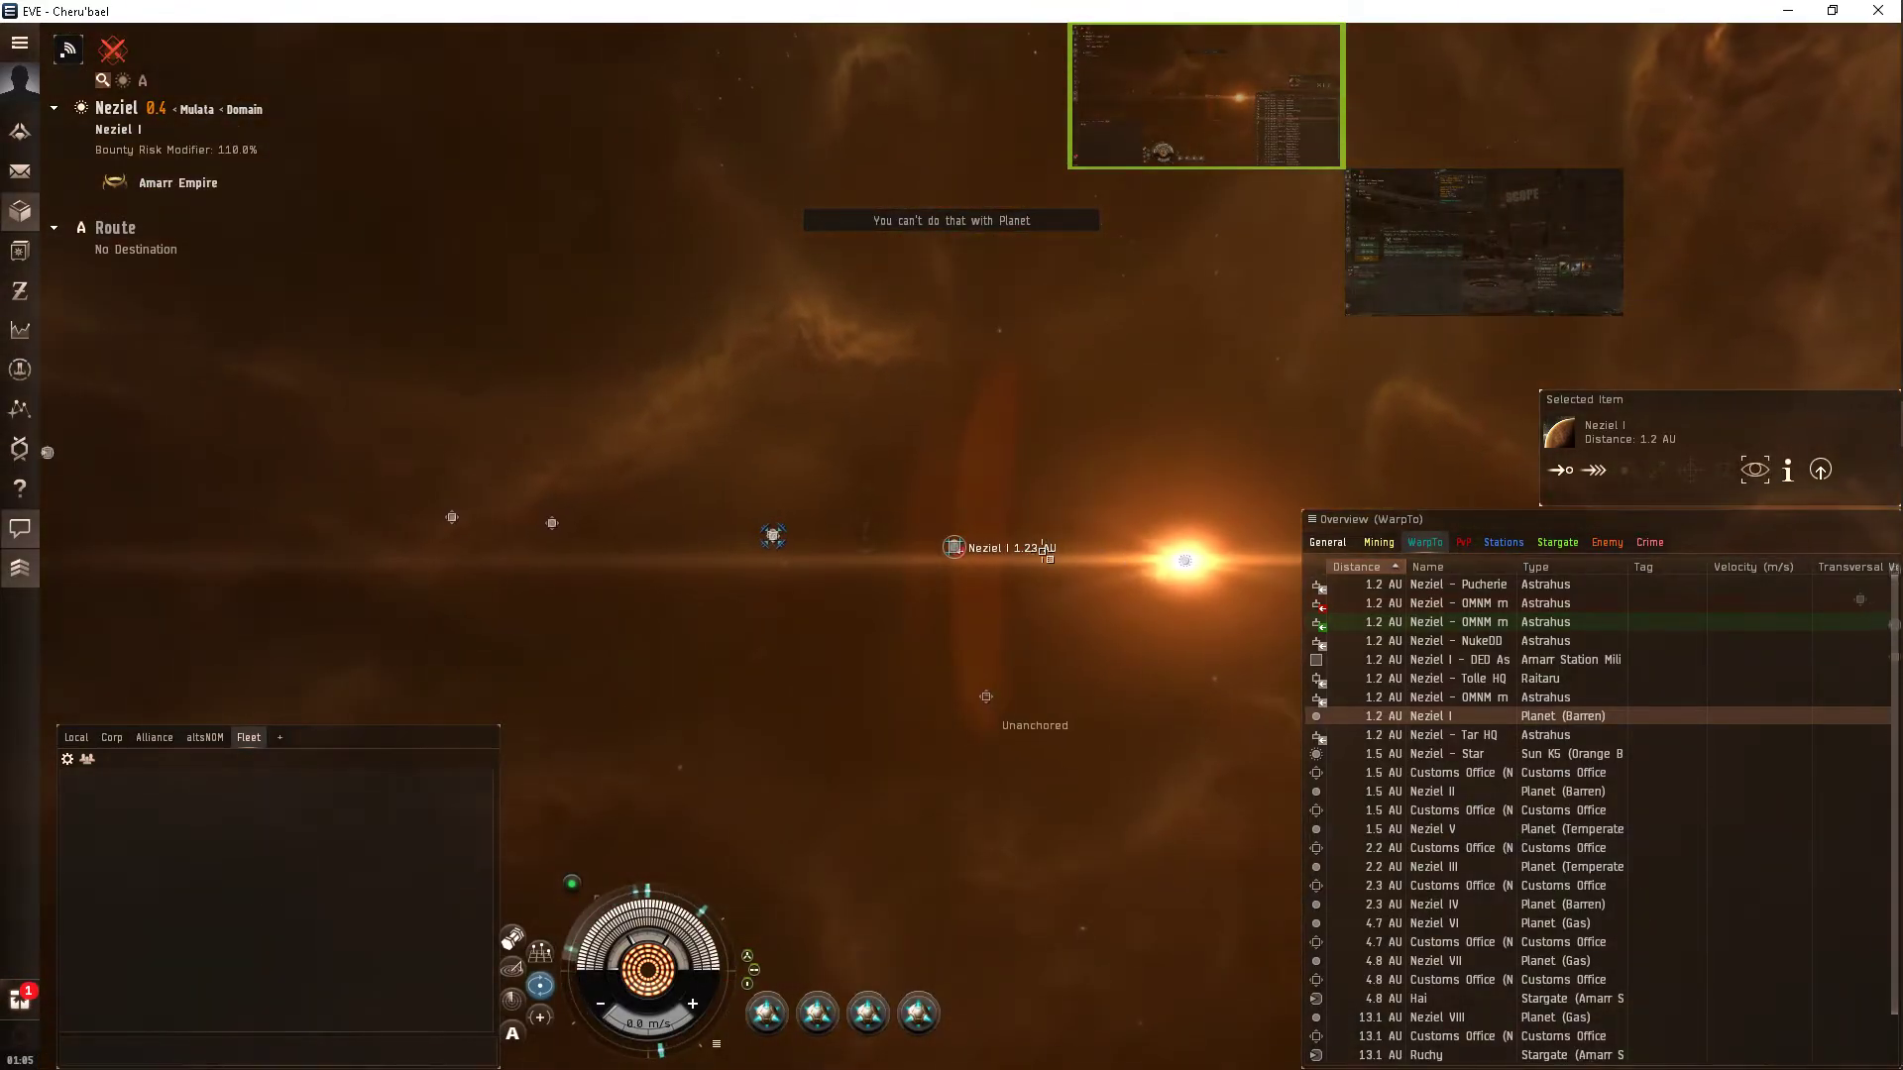
click(953, 547)
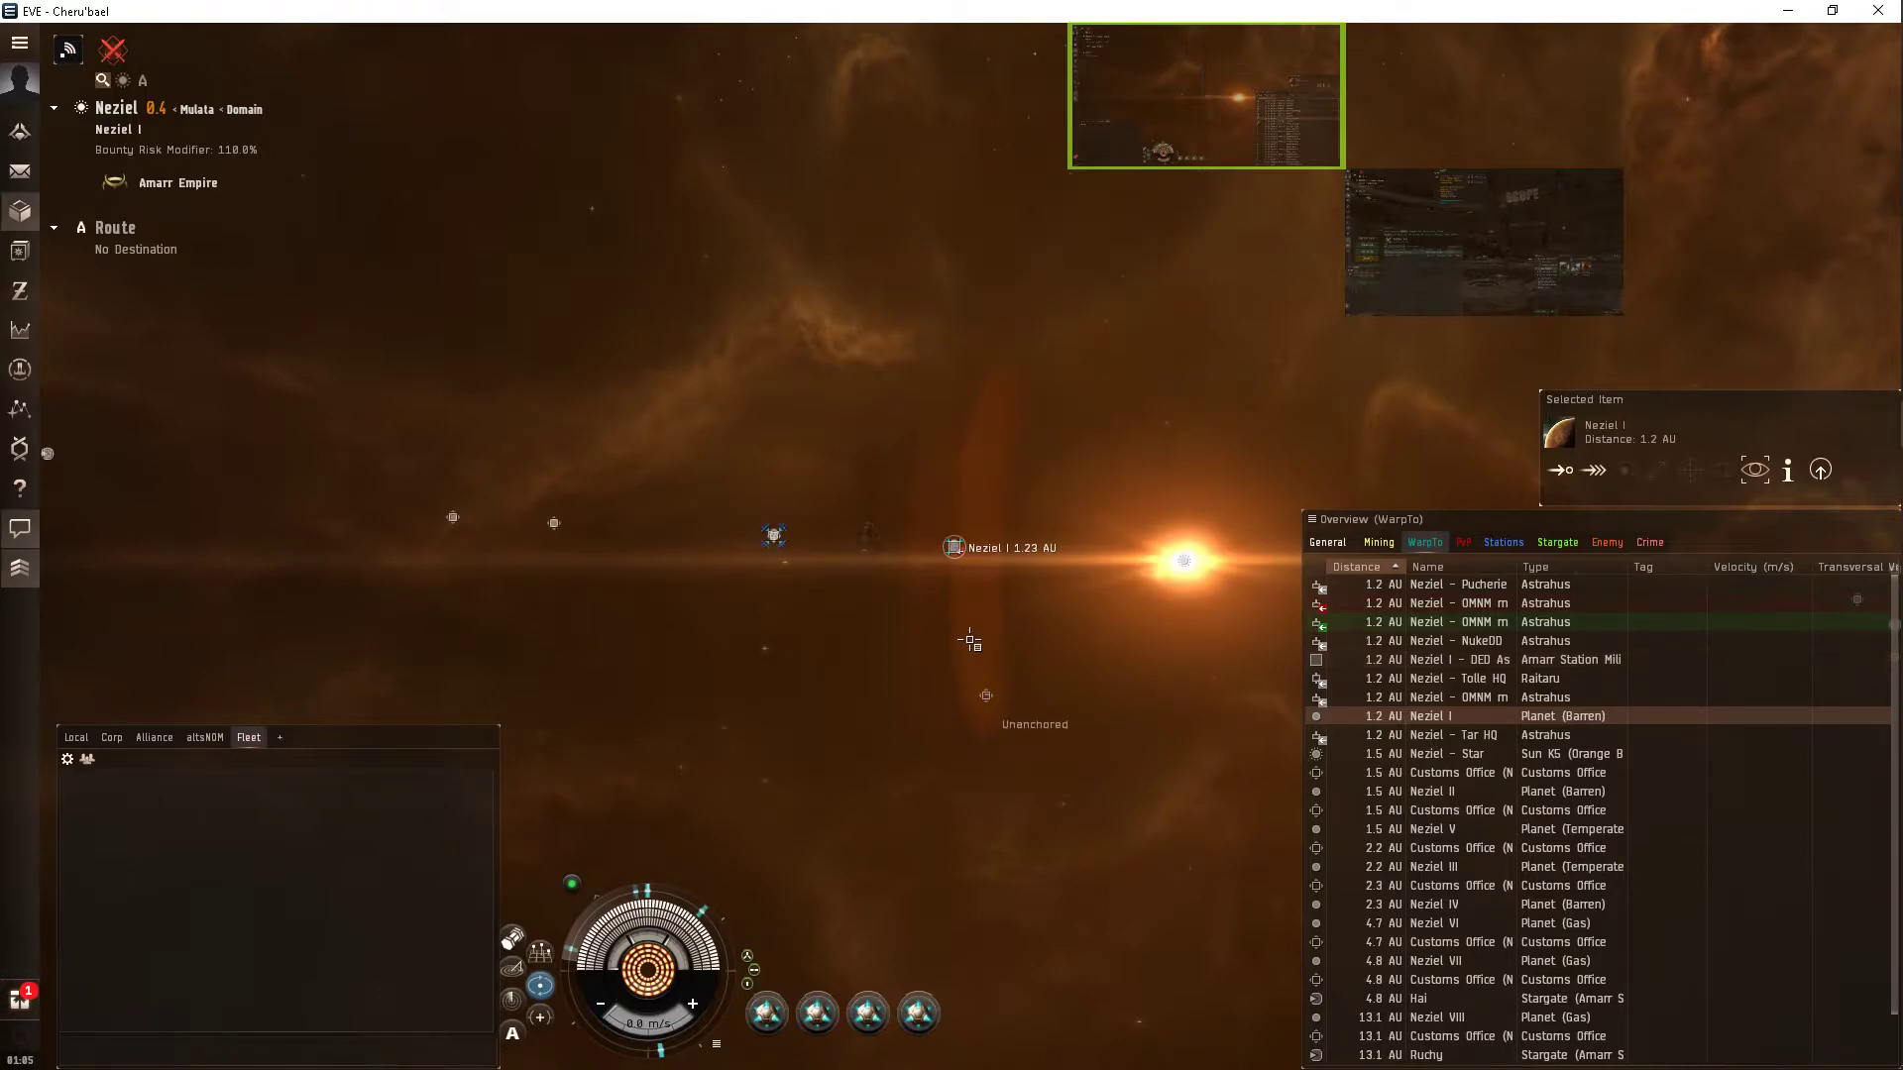
Retry anchoring the Customs Office Gantry, refused again for distance from the planet.
right_click(987, 694)
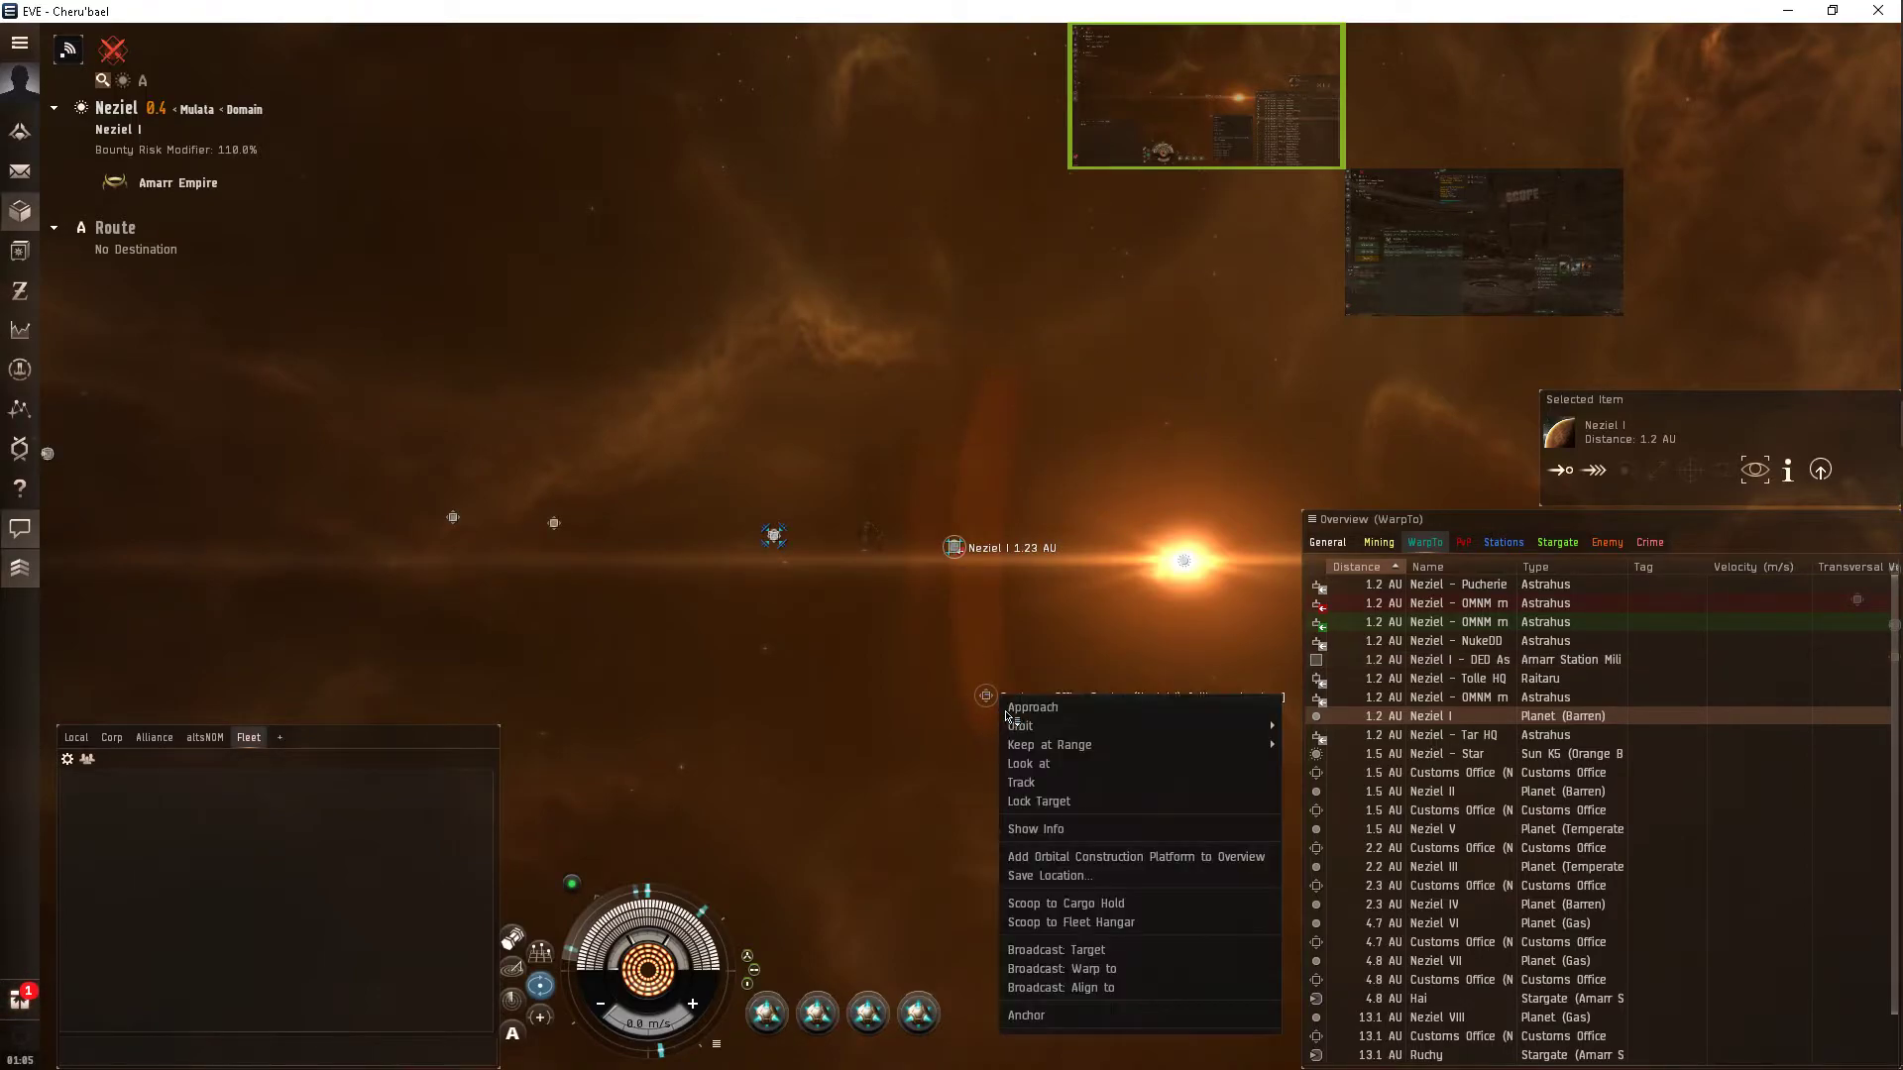
click(1023, 1014)
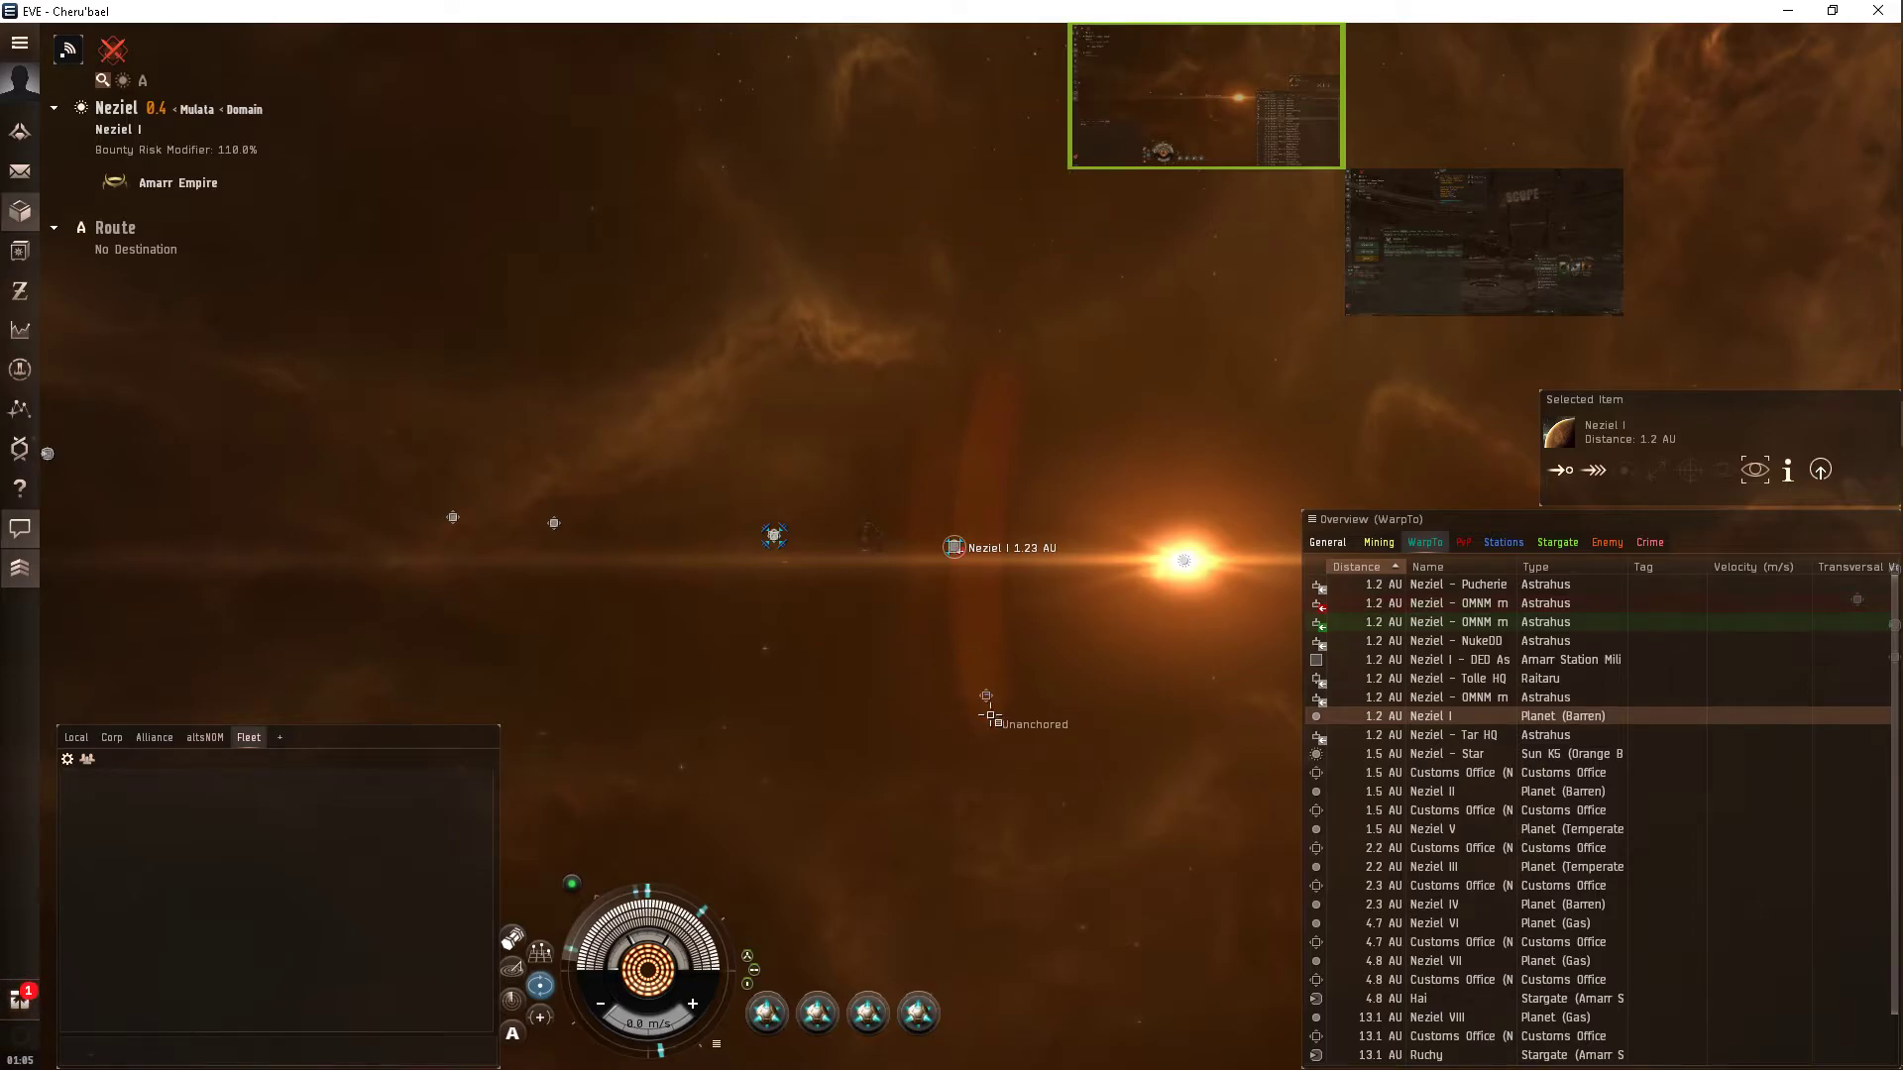
right_click(987, 715)
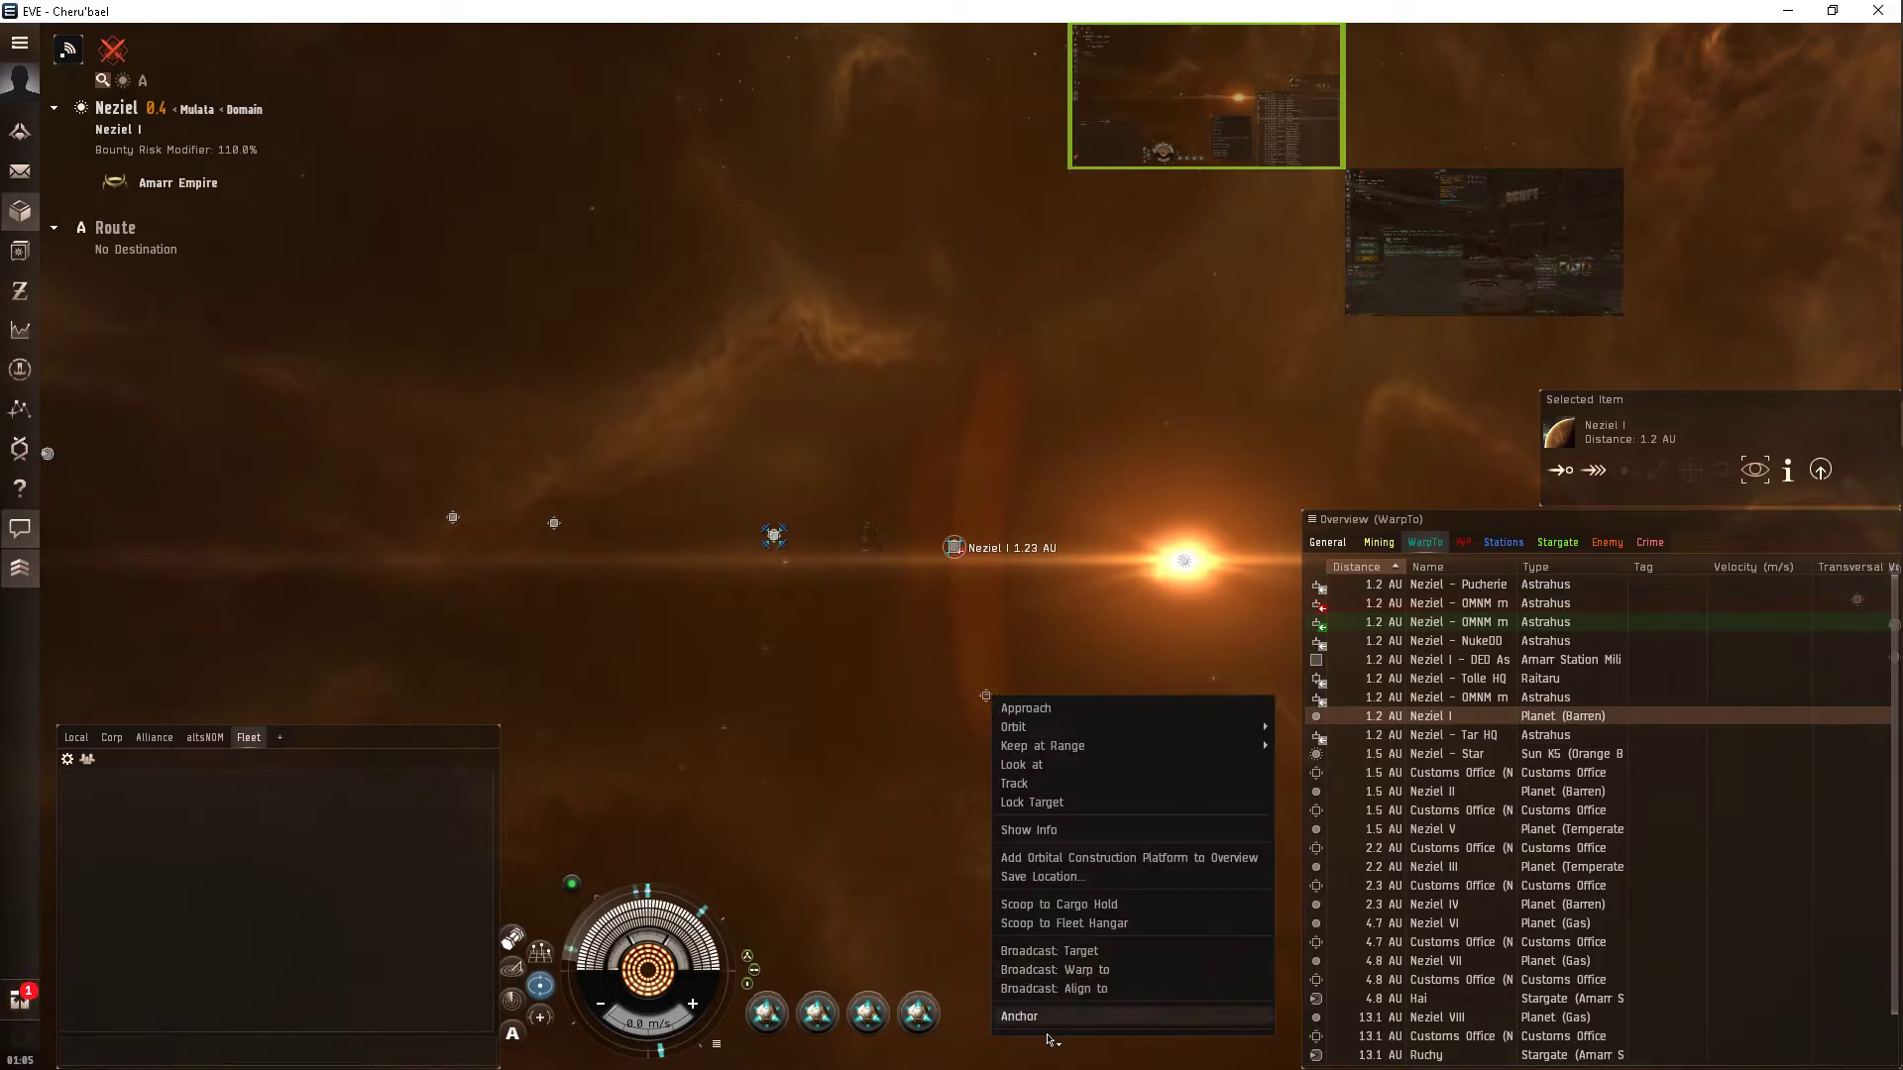
click(1018, 1016)
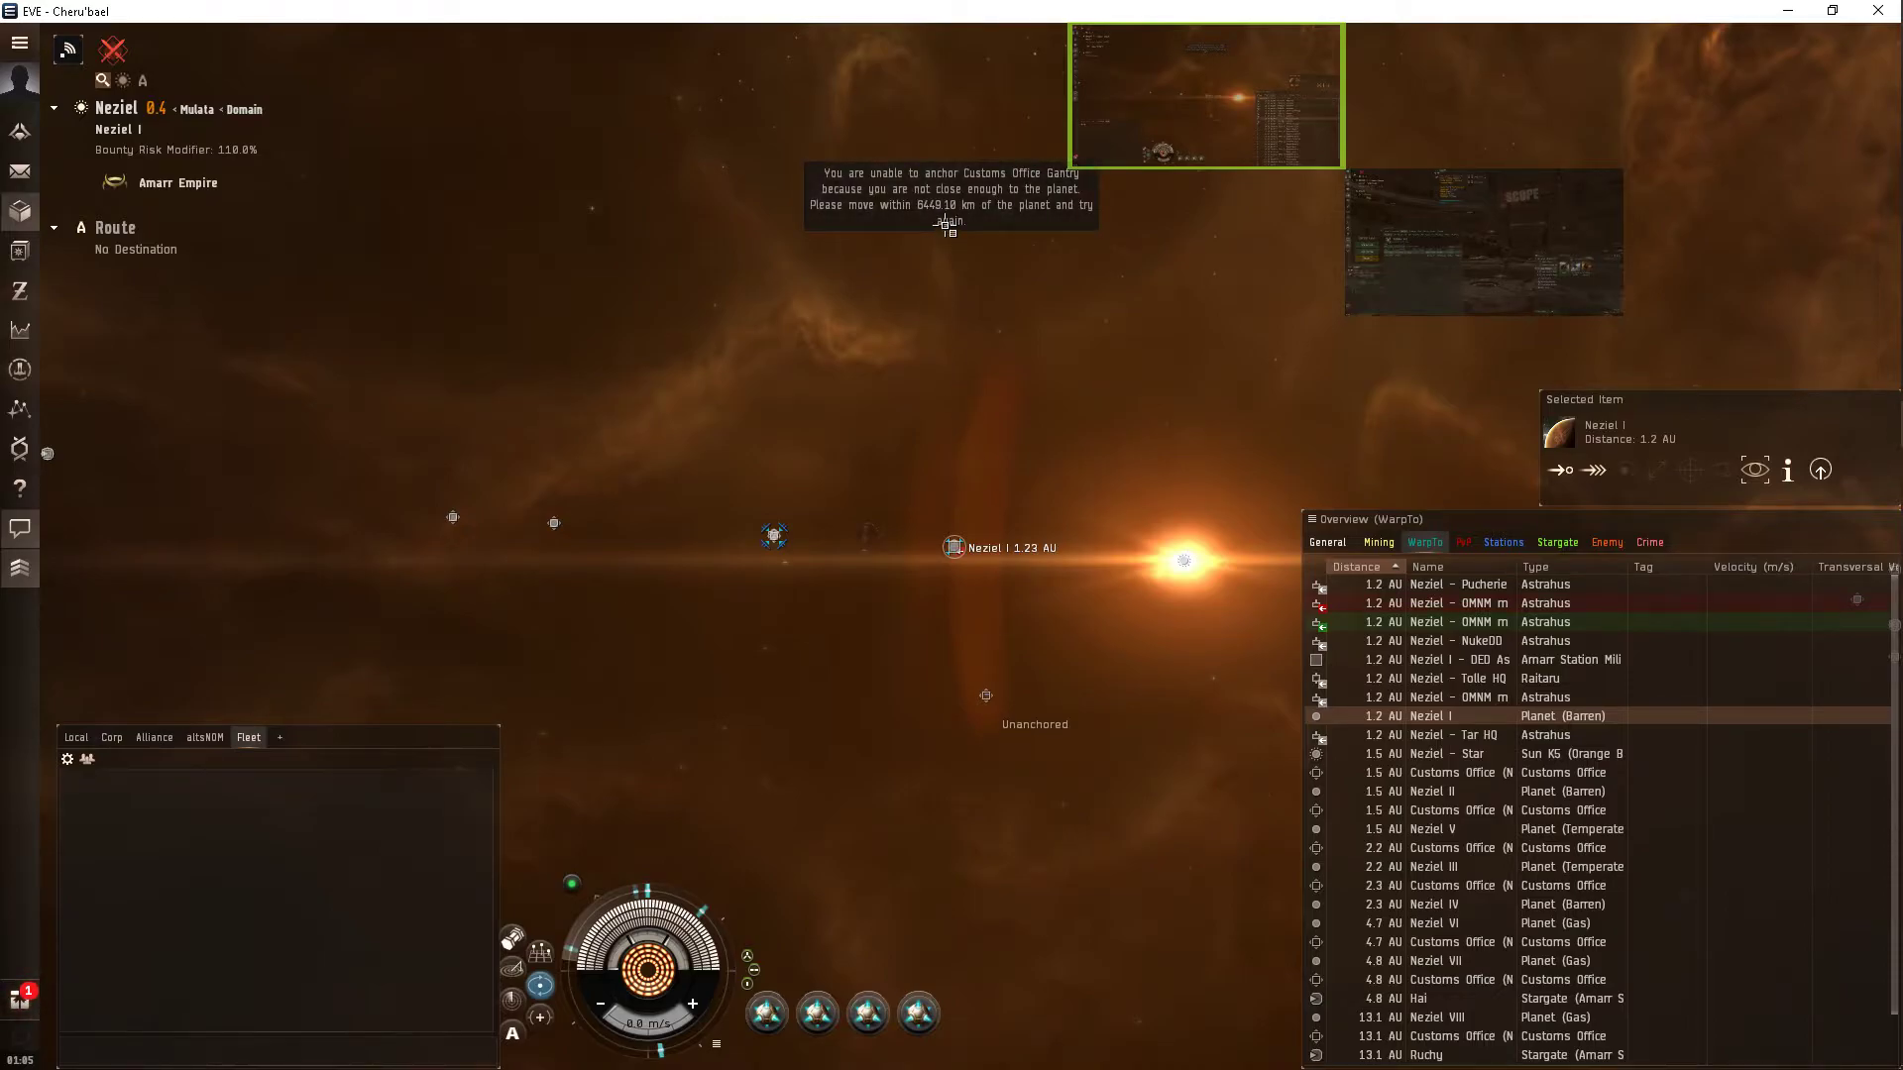
mouse_move(901, 434)
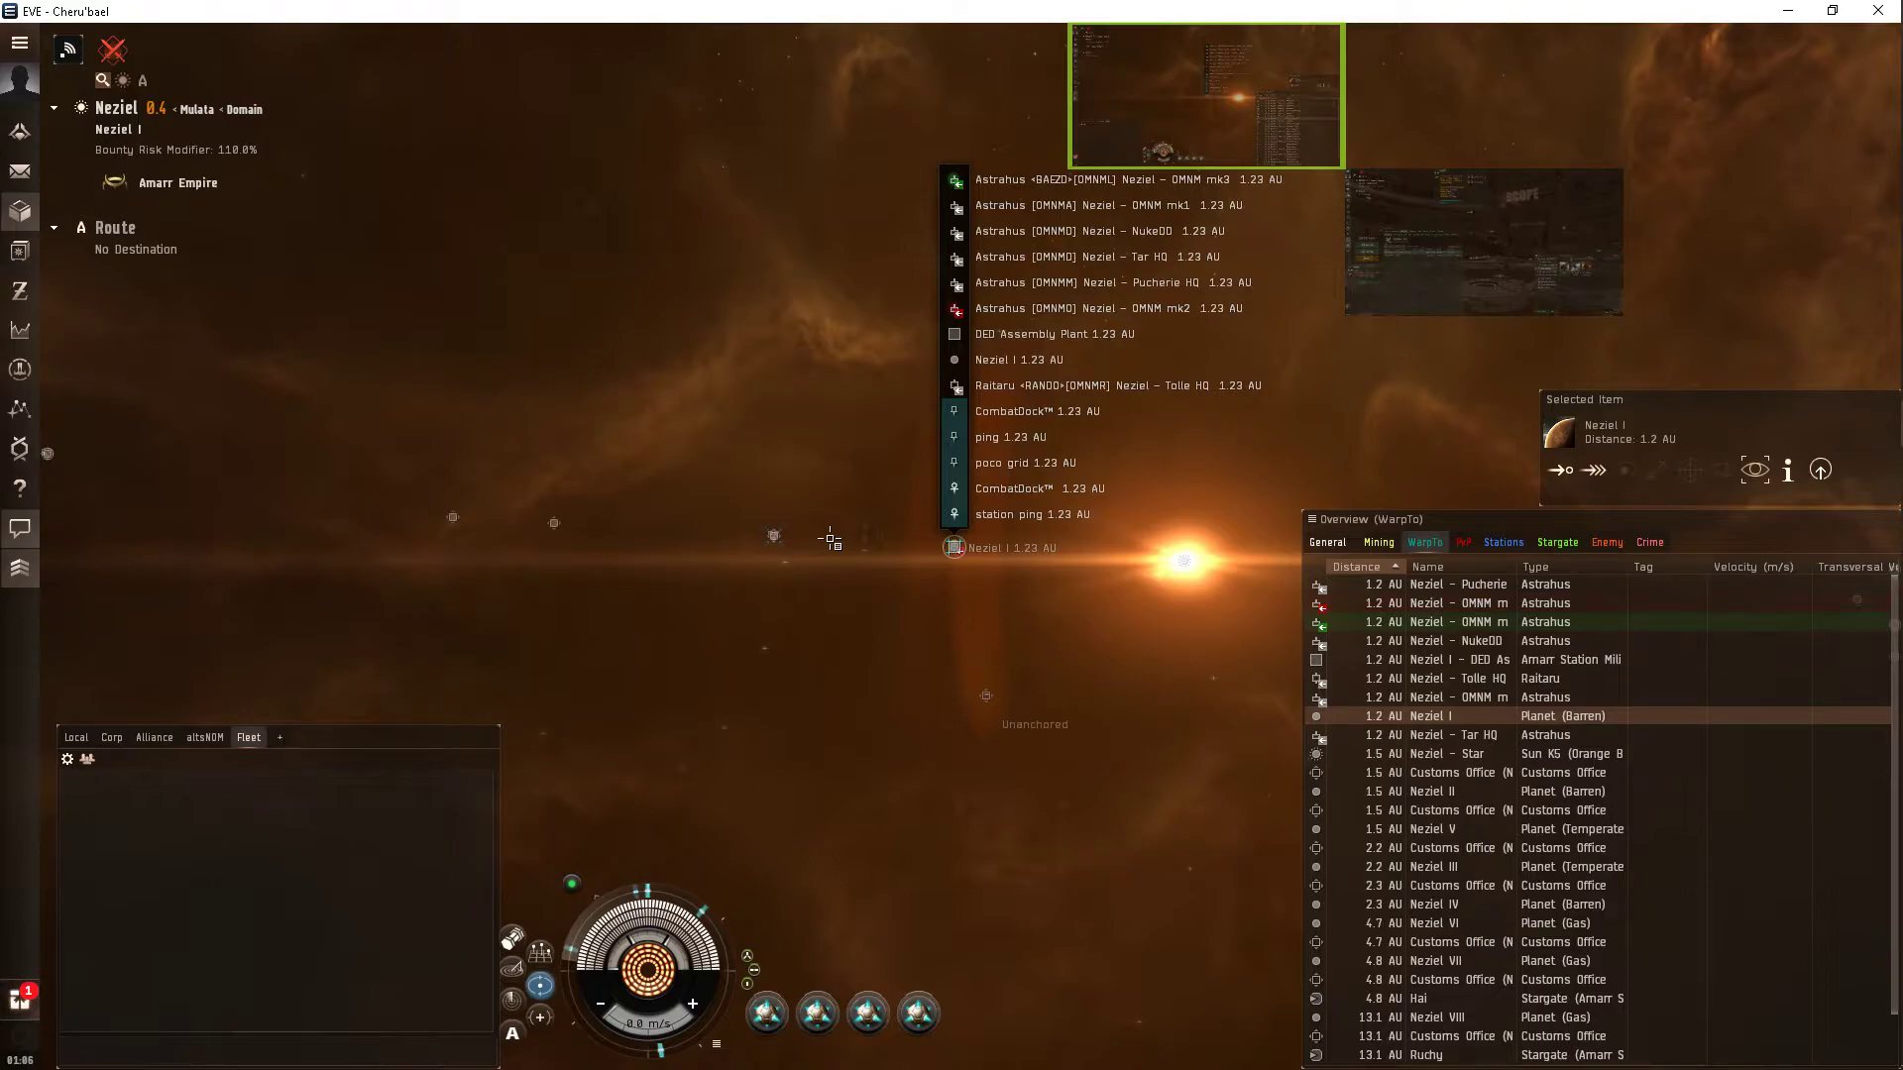
Pick the Neziel – OMNM mk2 Astrahus in the Overview as the next destination.
click(773, 536)
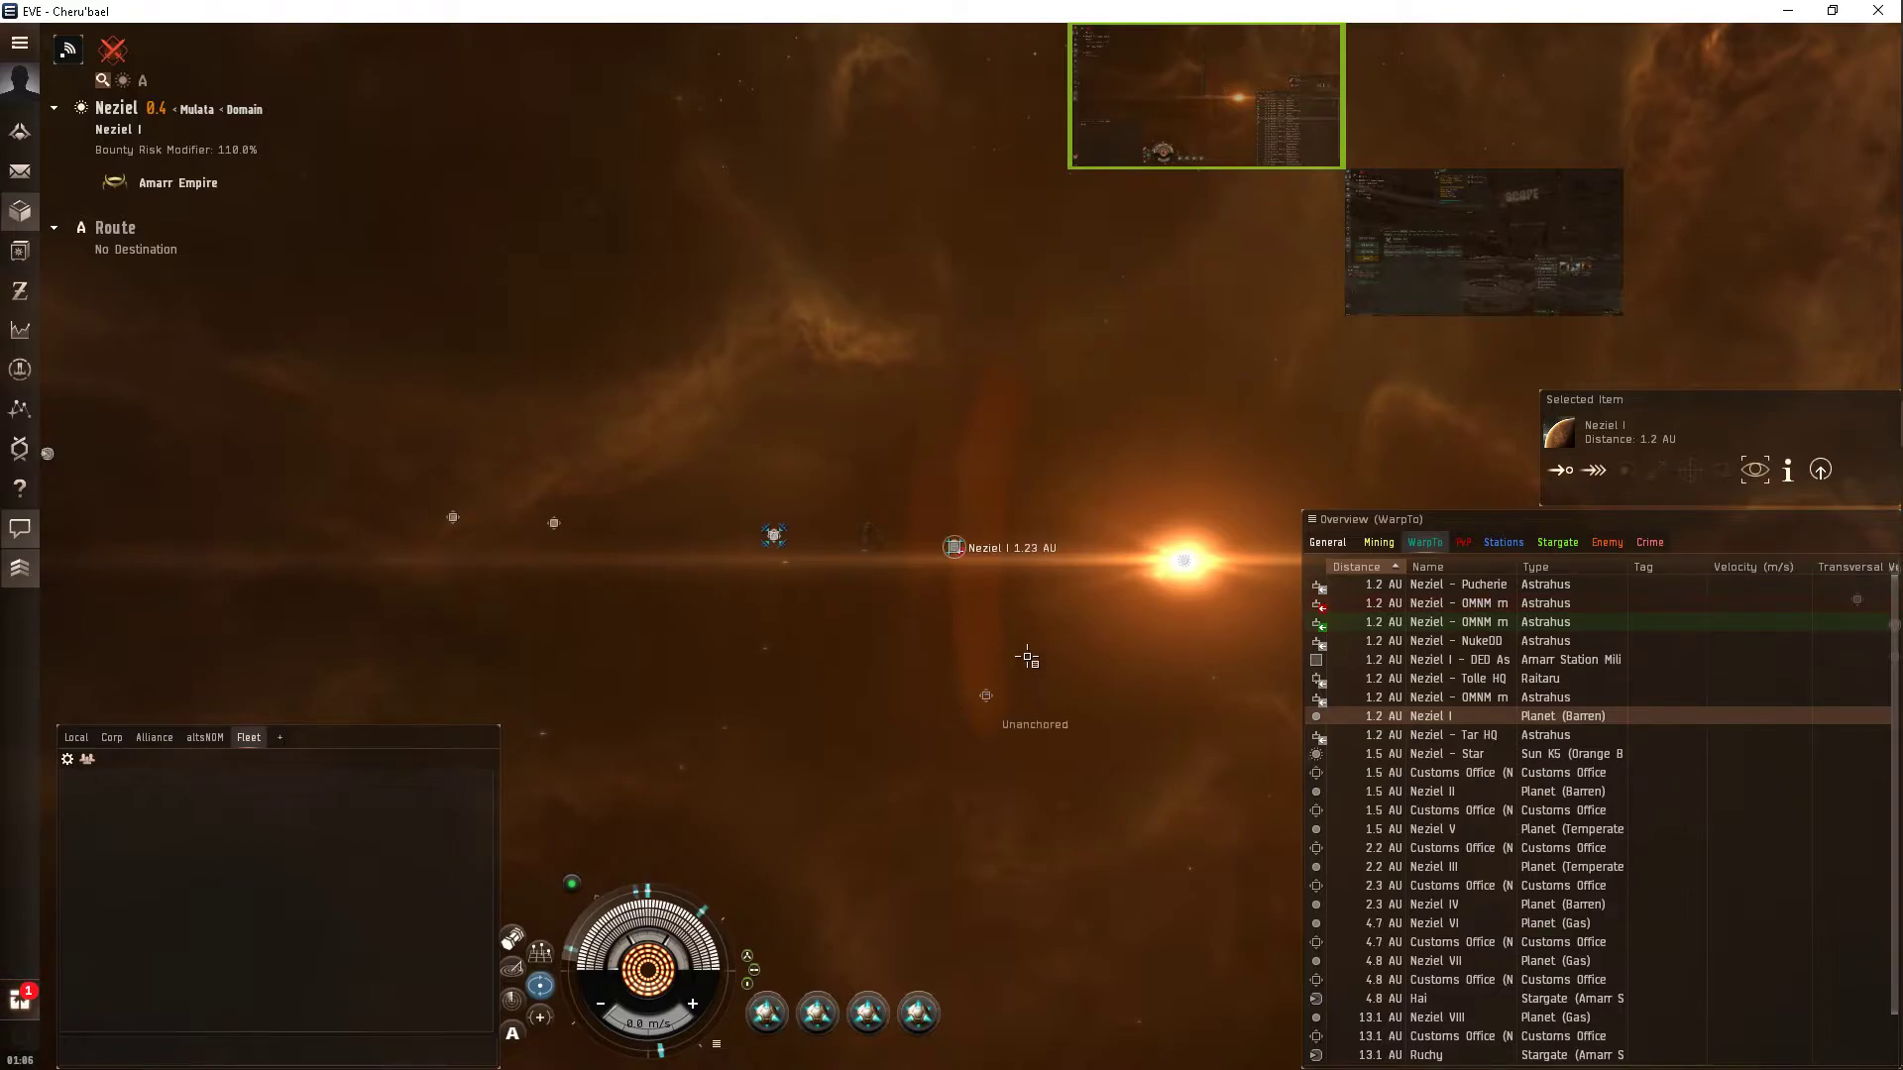
right_click(985, 695)
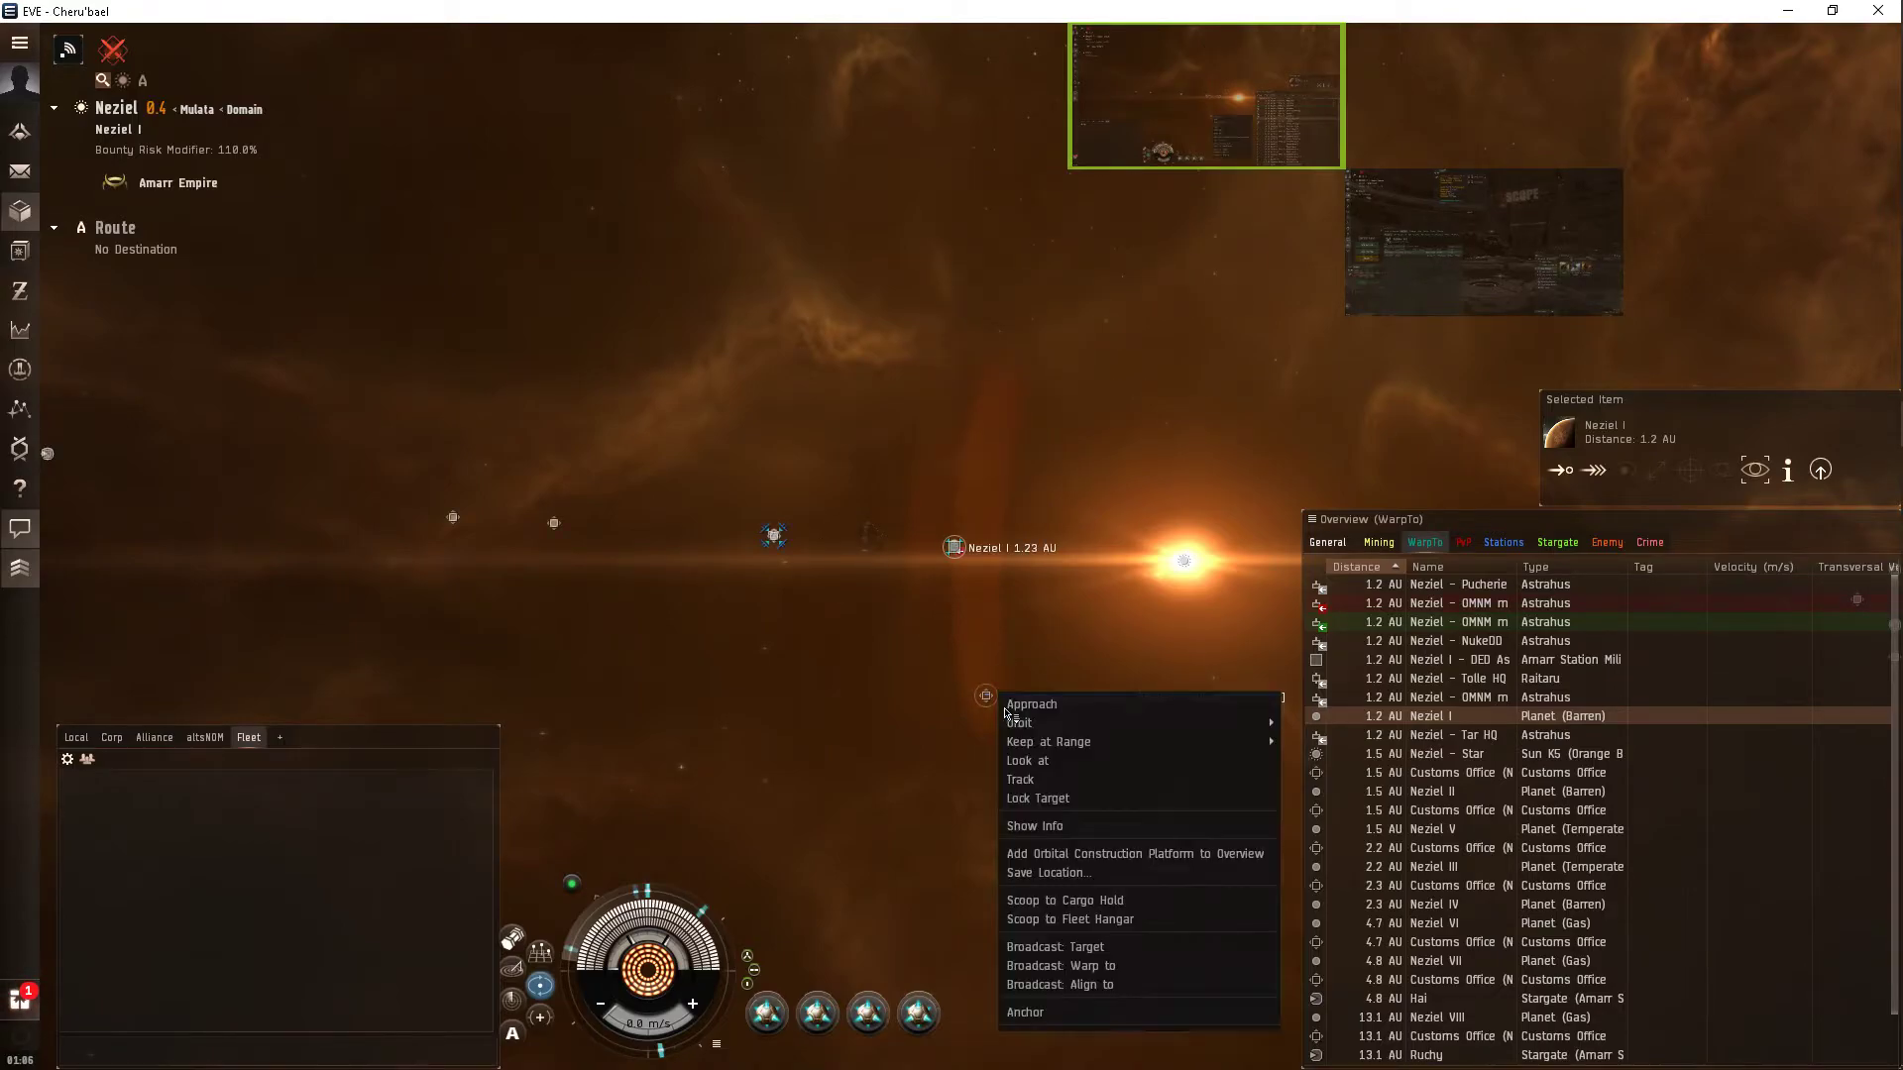
mouse_move(1046, 872)
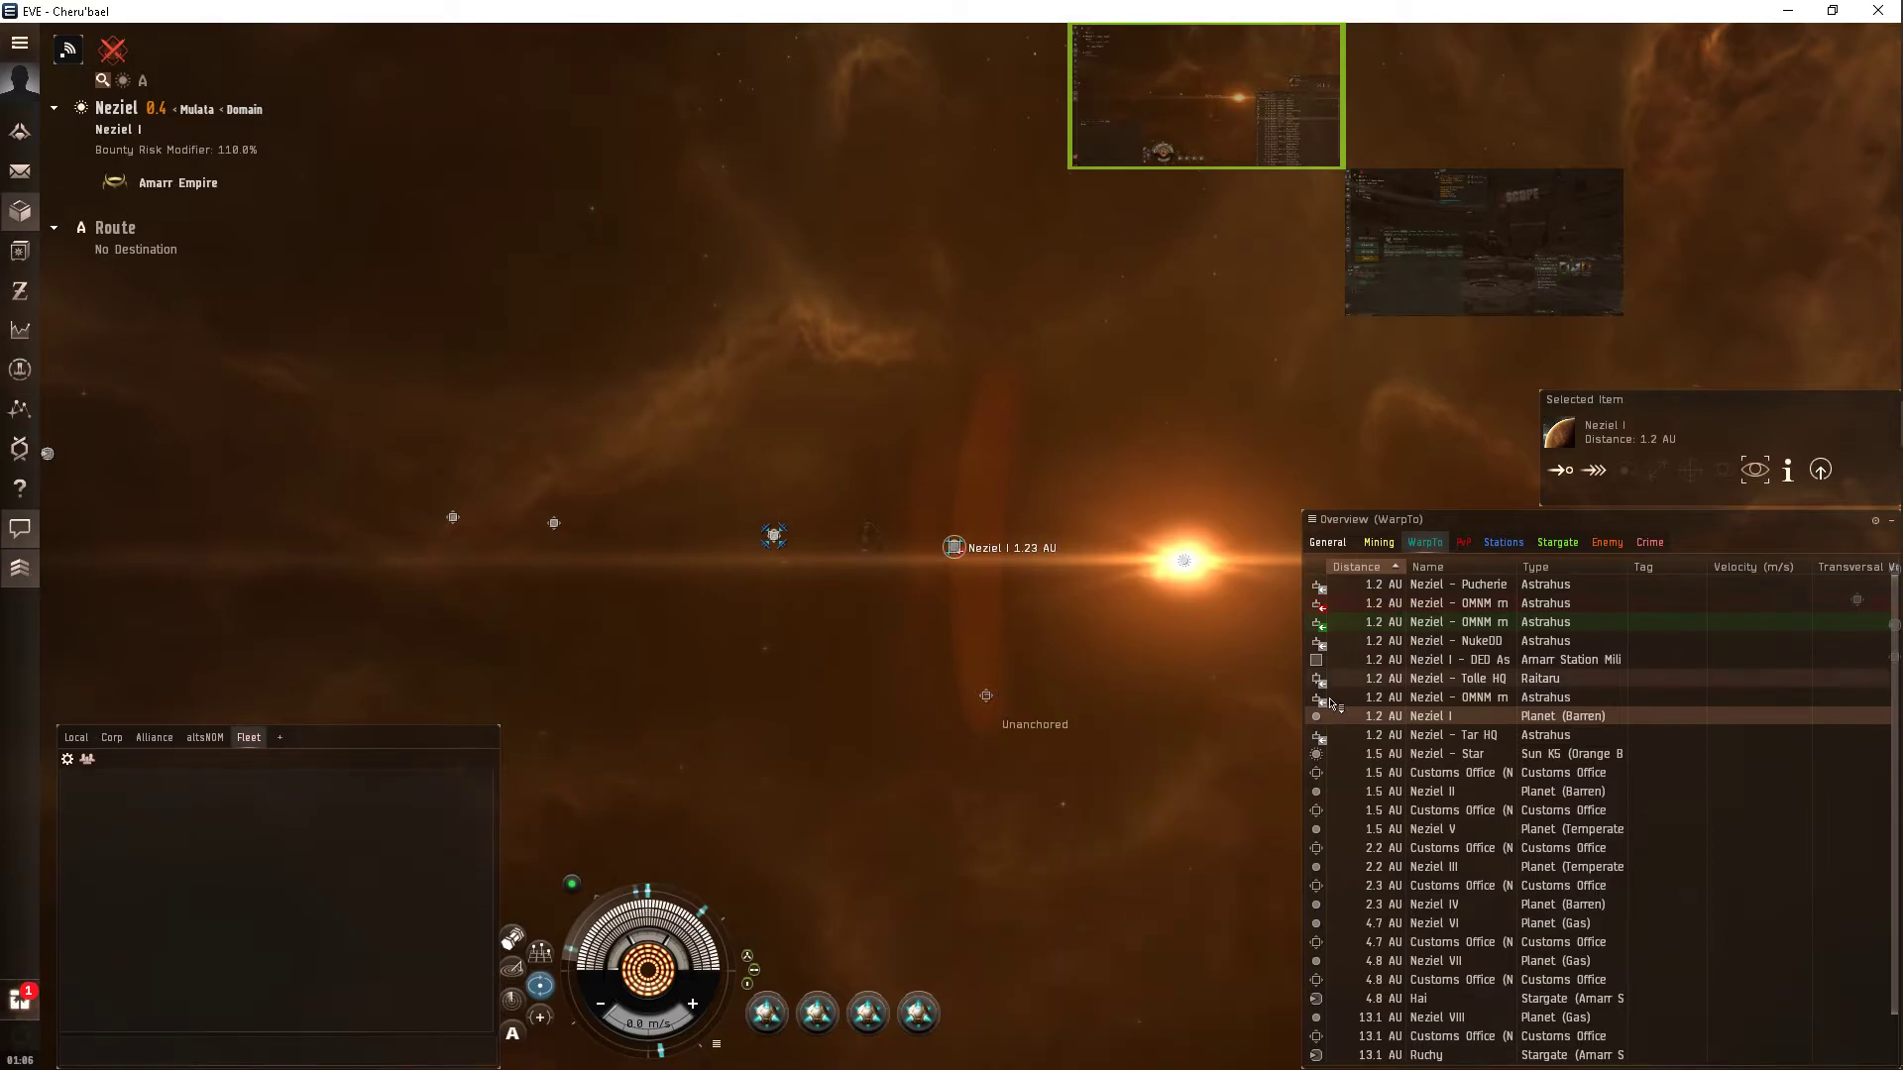
click(1437, 621)
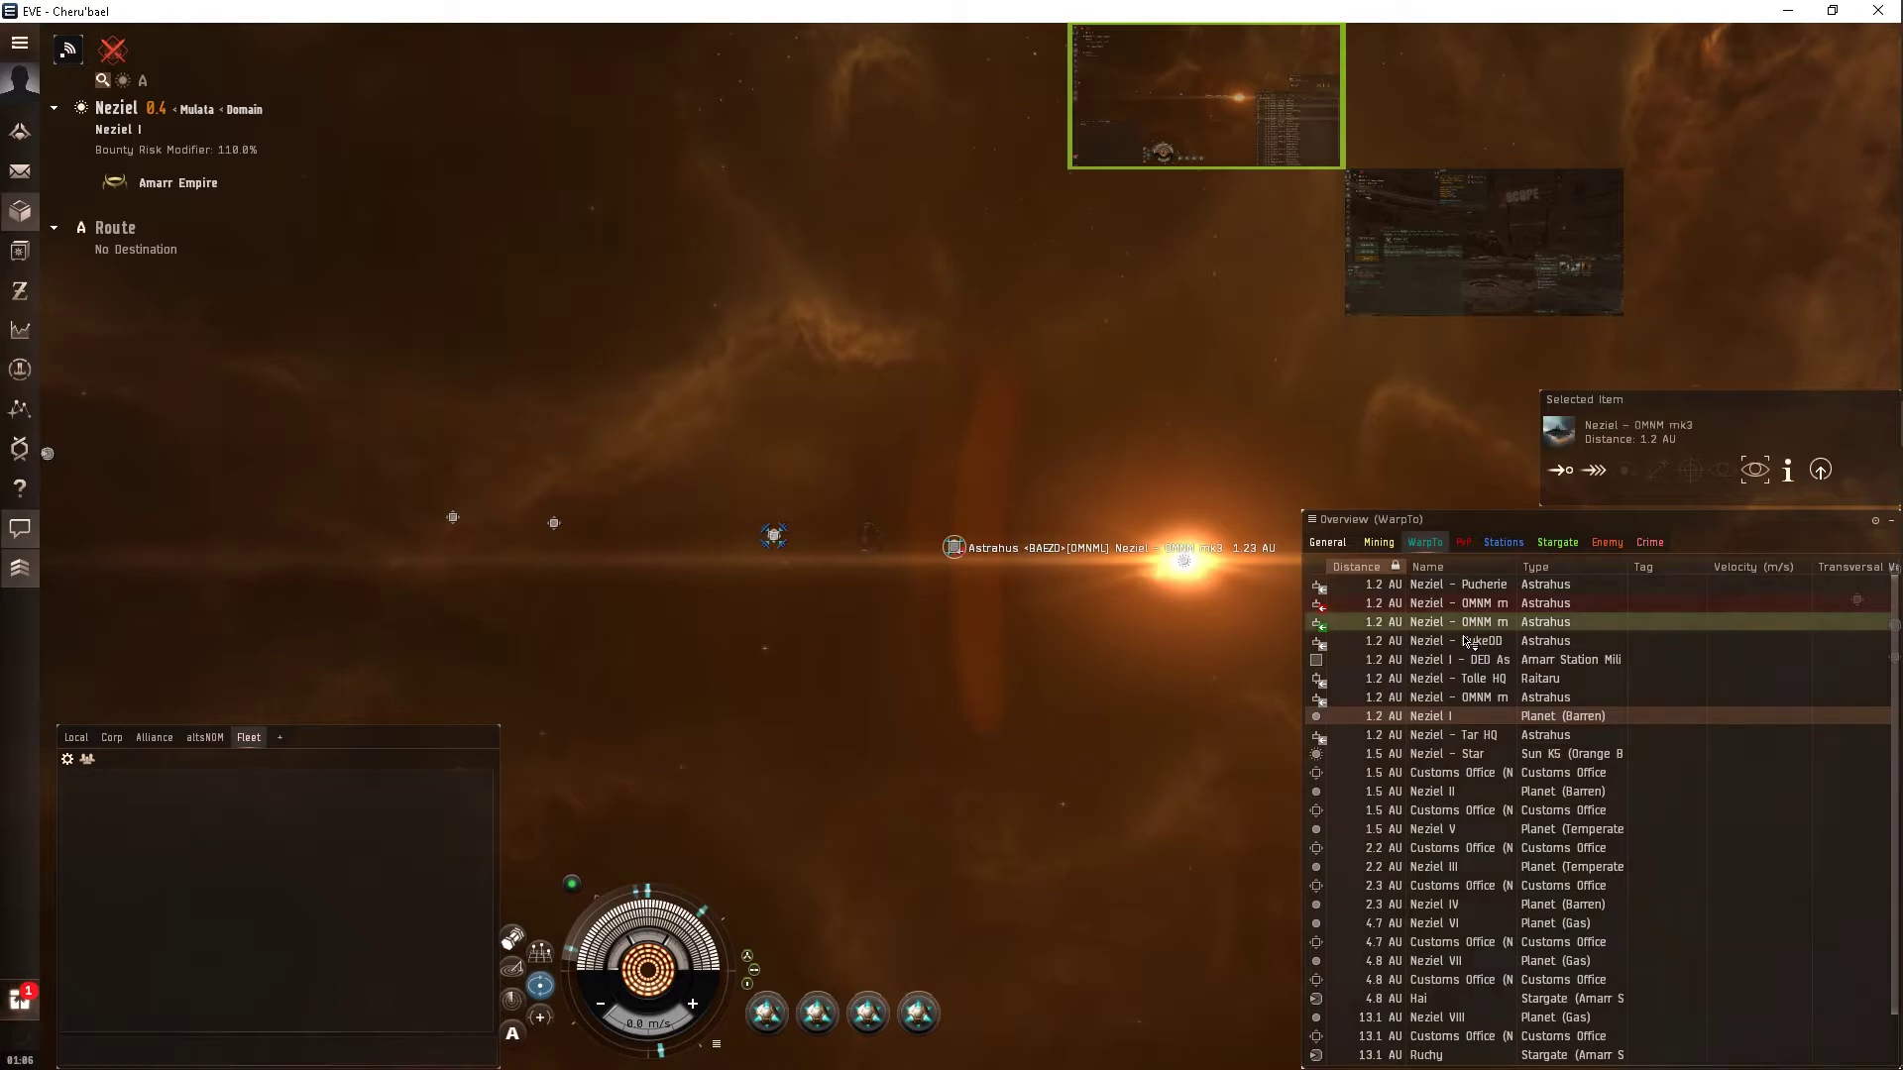
right_click(1438, 604)
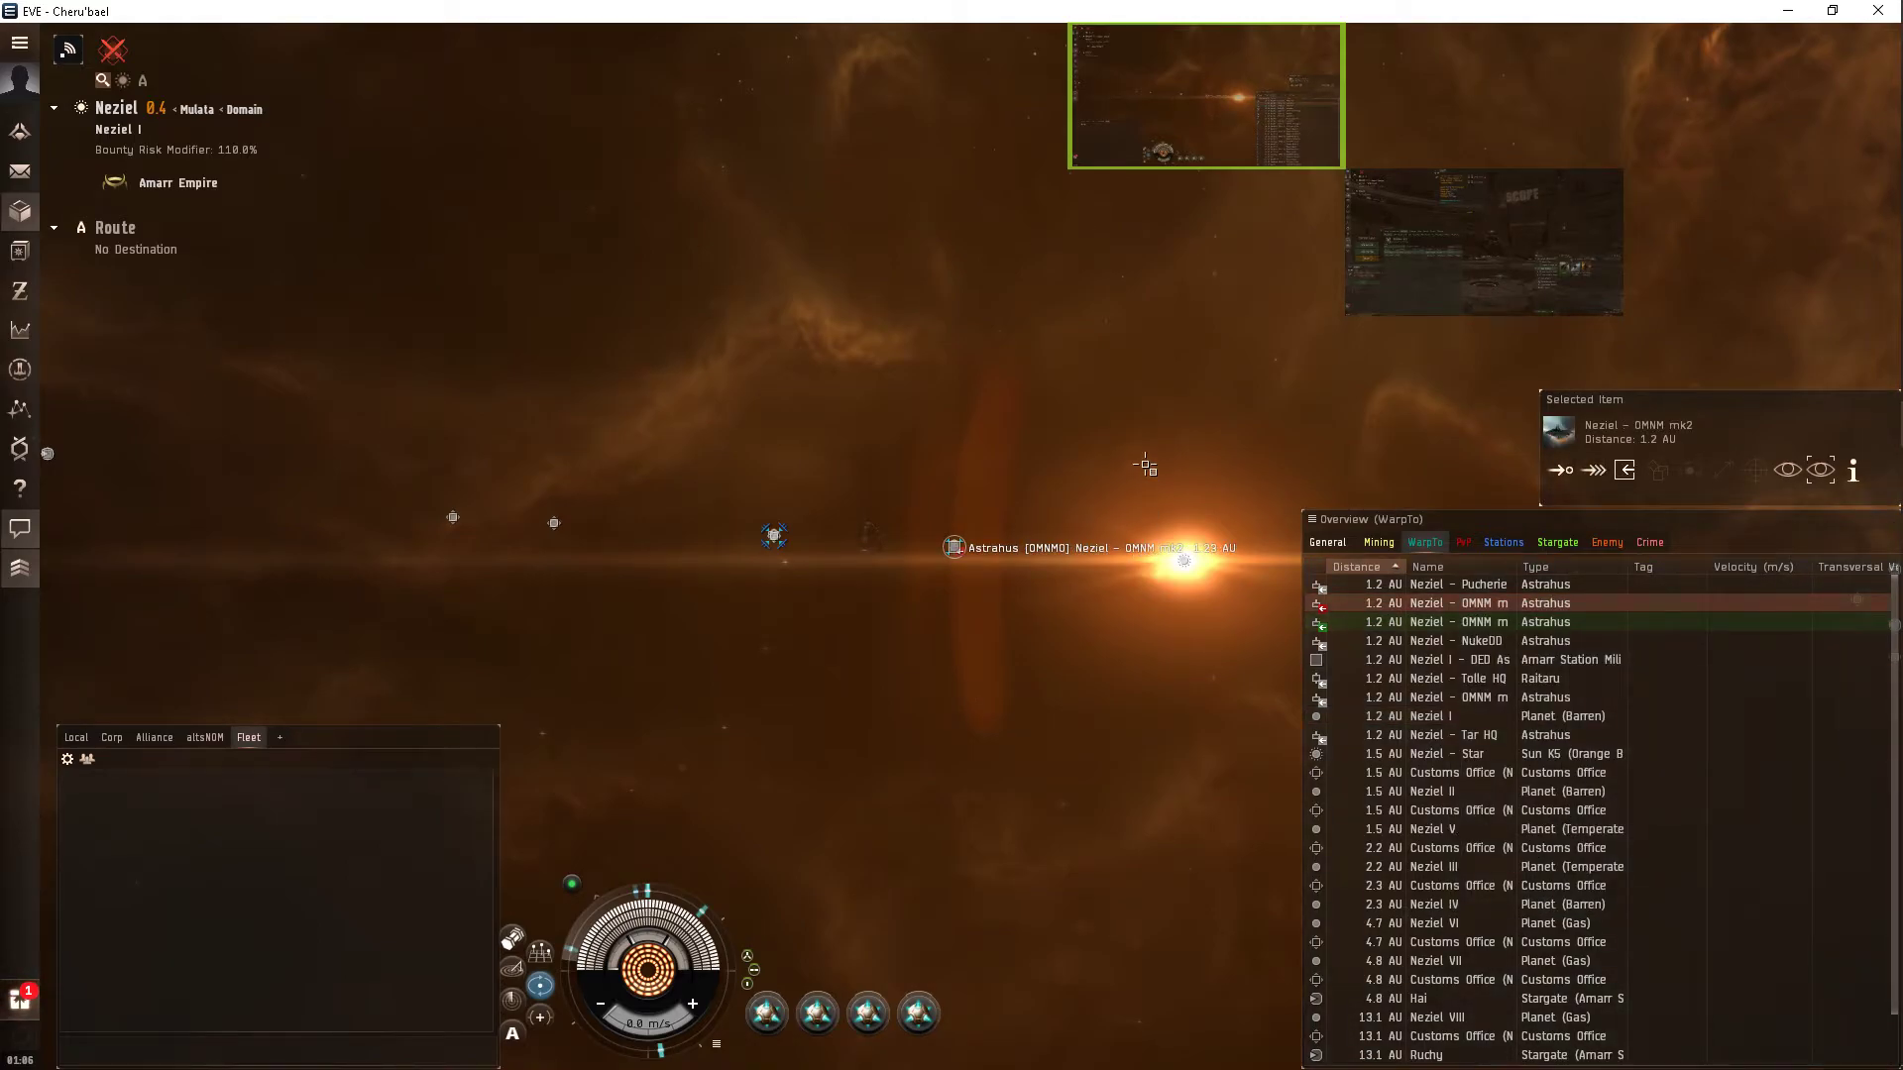
Warp to Neziel – OMNM mk2 and save a location labelled 'blah' mid-warp.
click(1595, 470)
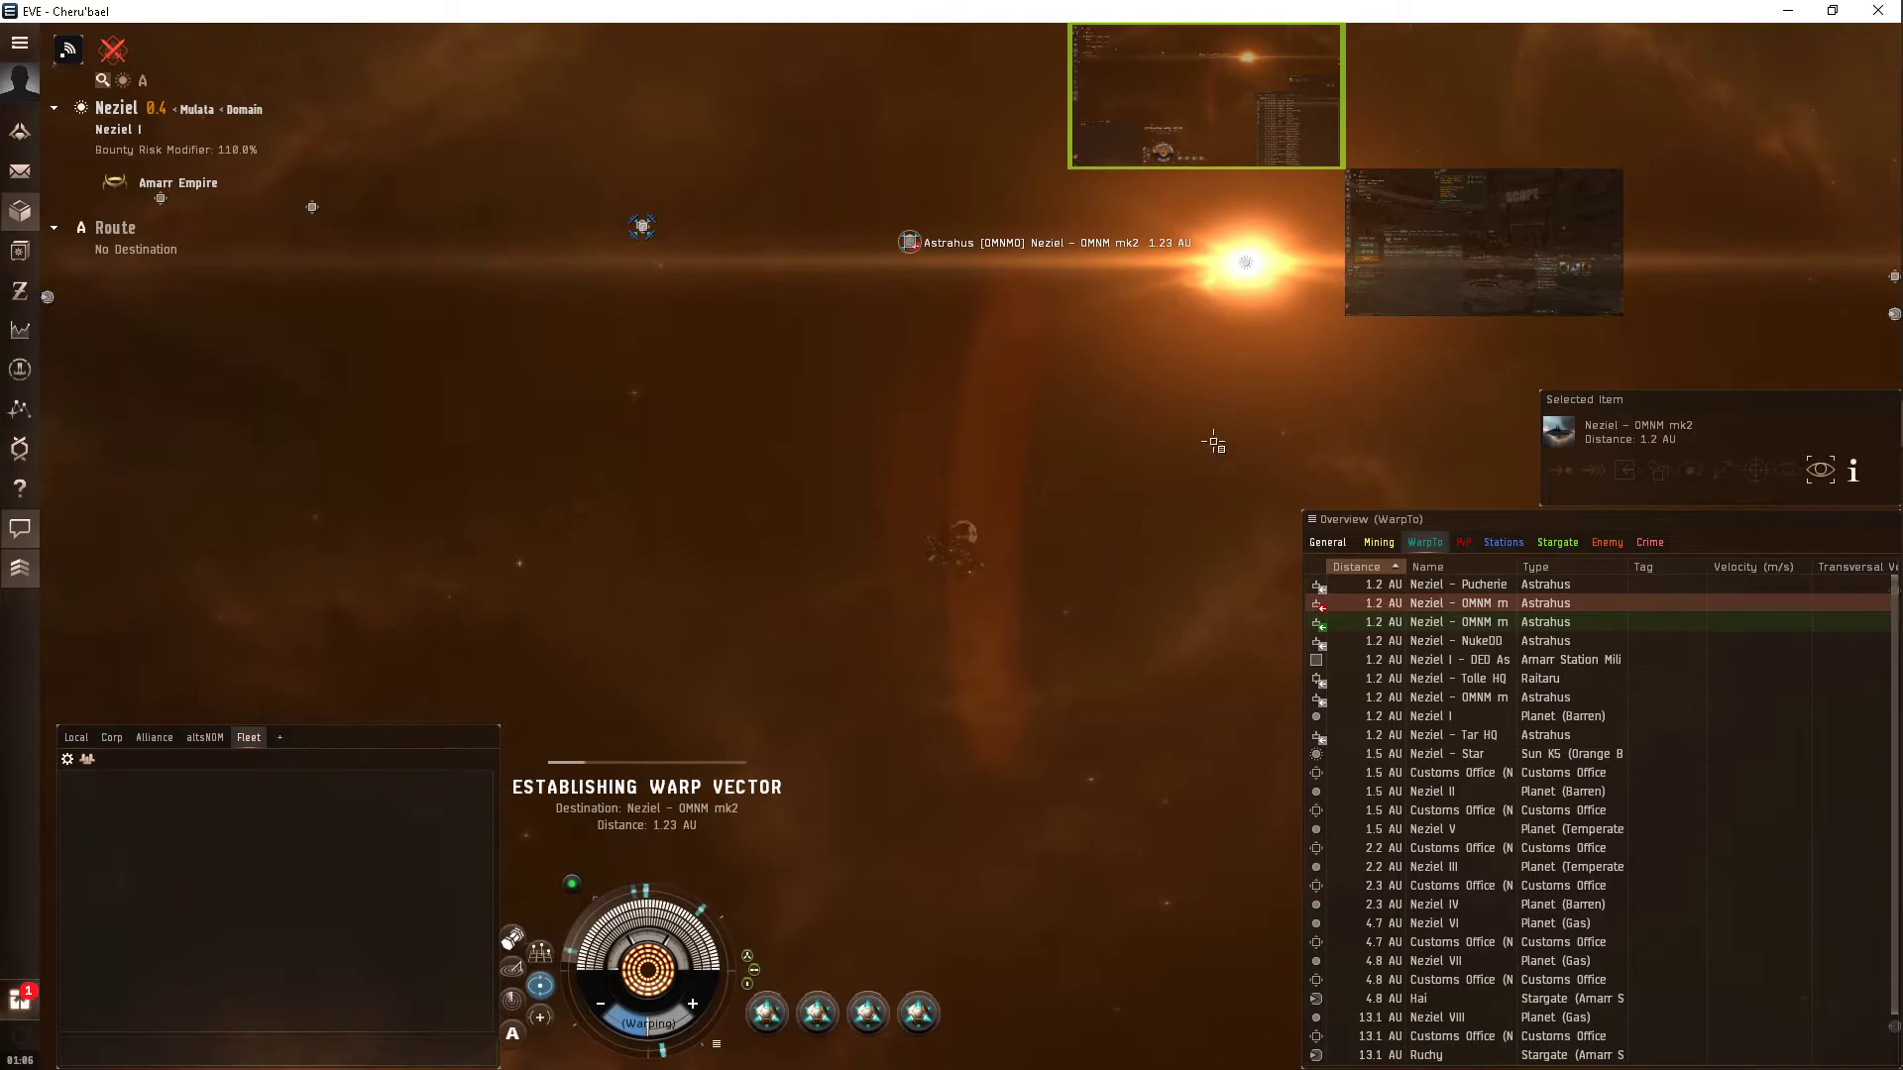
mouse_move(1078, 507)
text(blah)
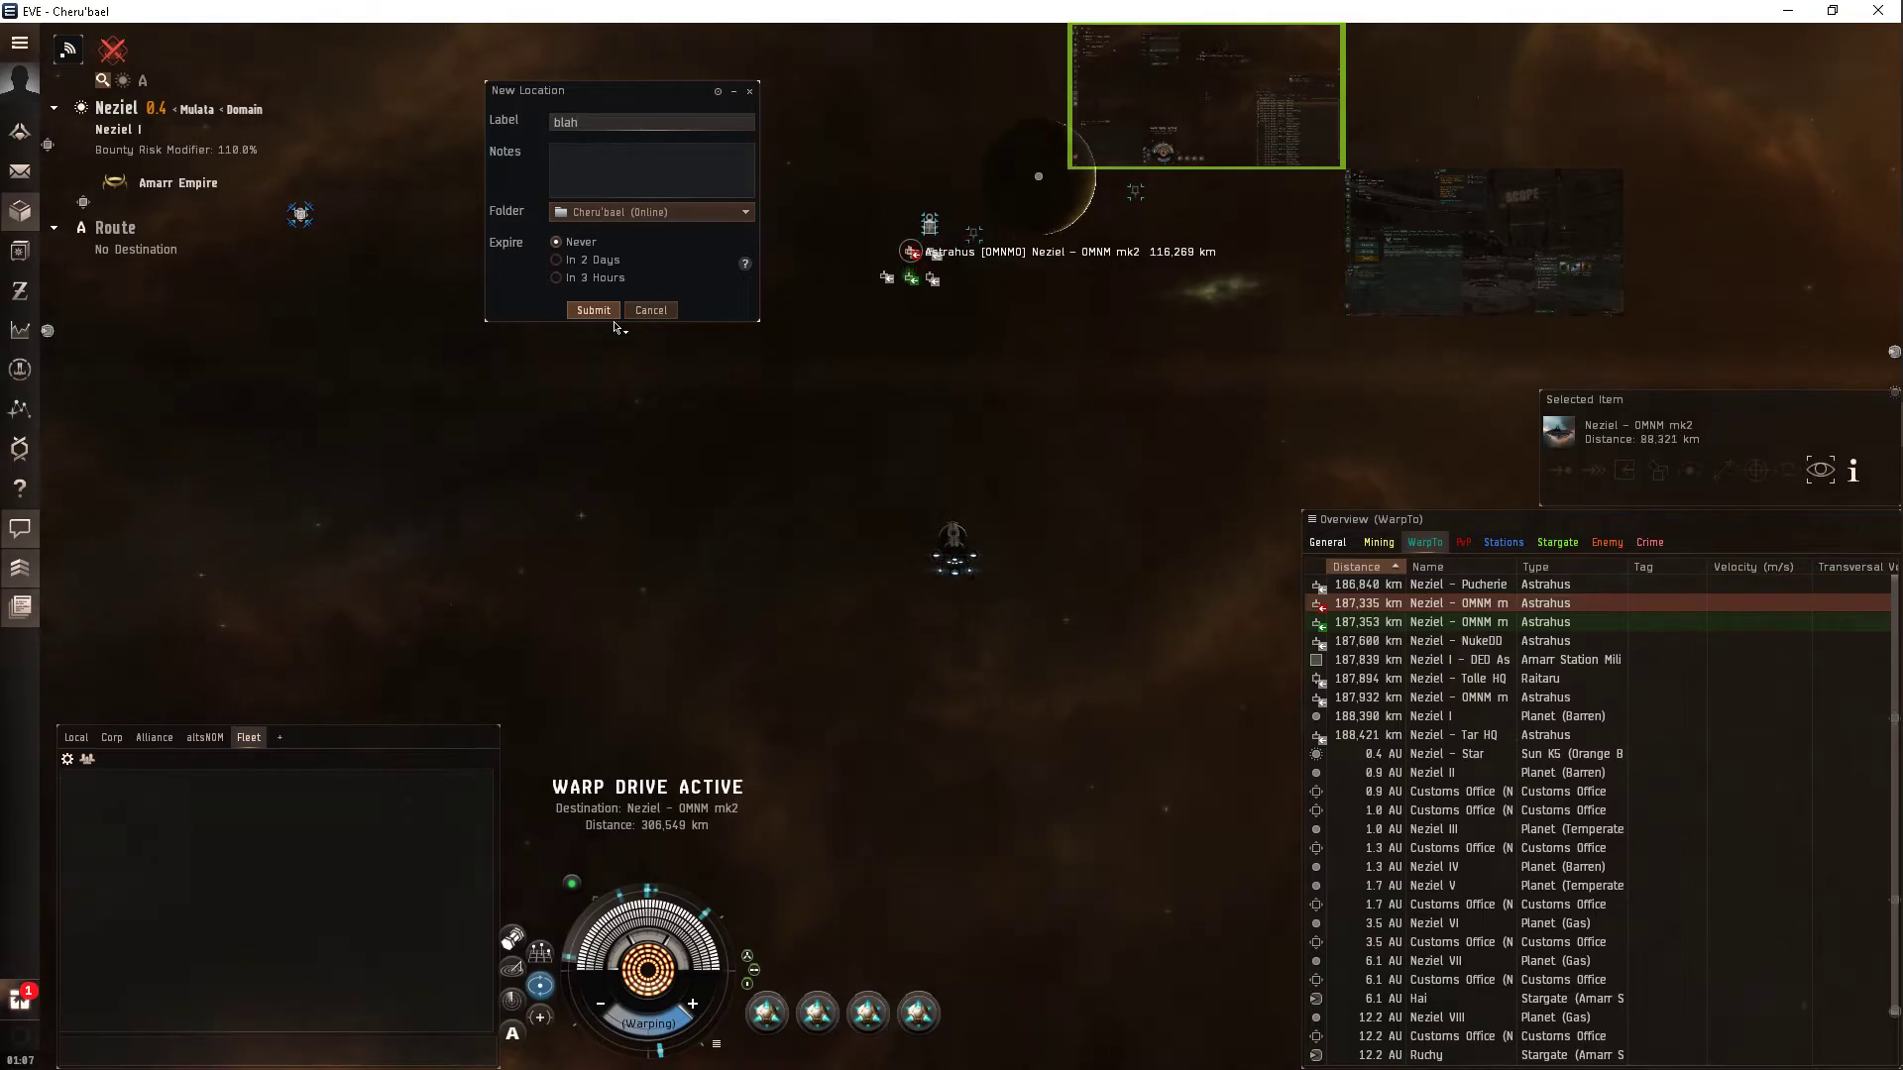
click(594, 309)
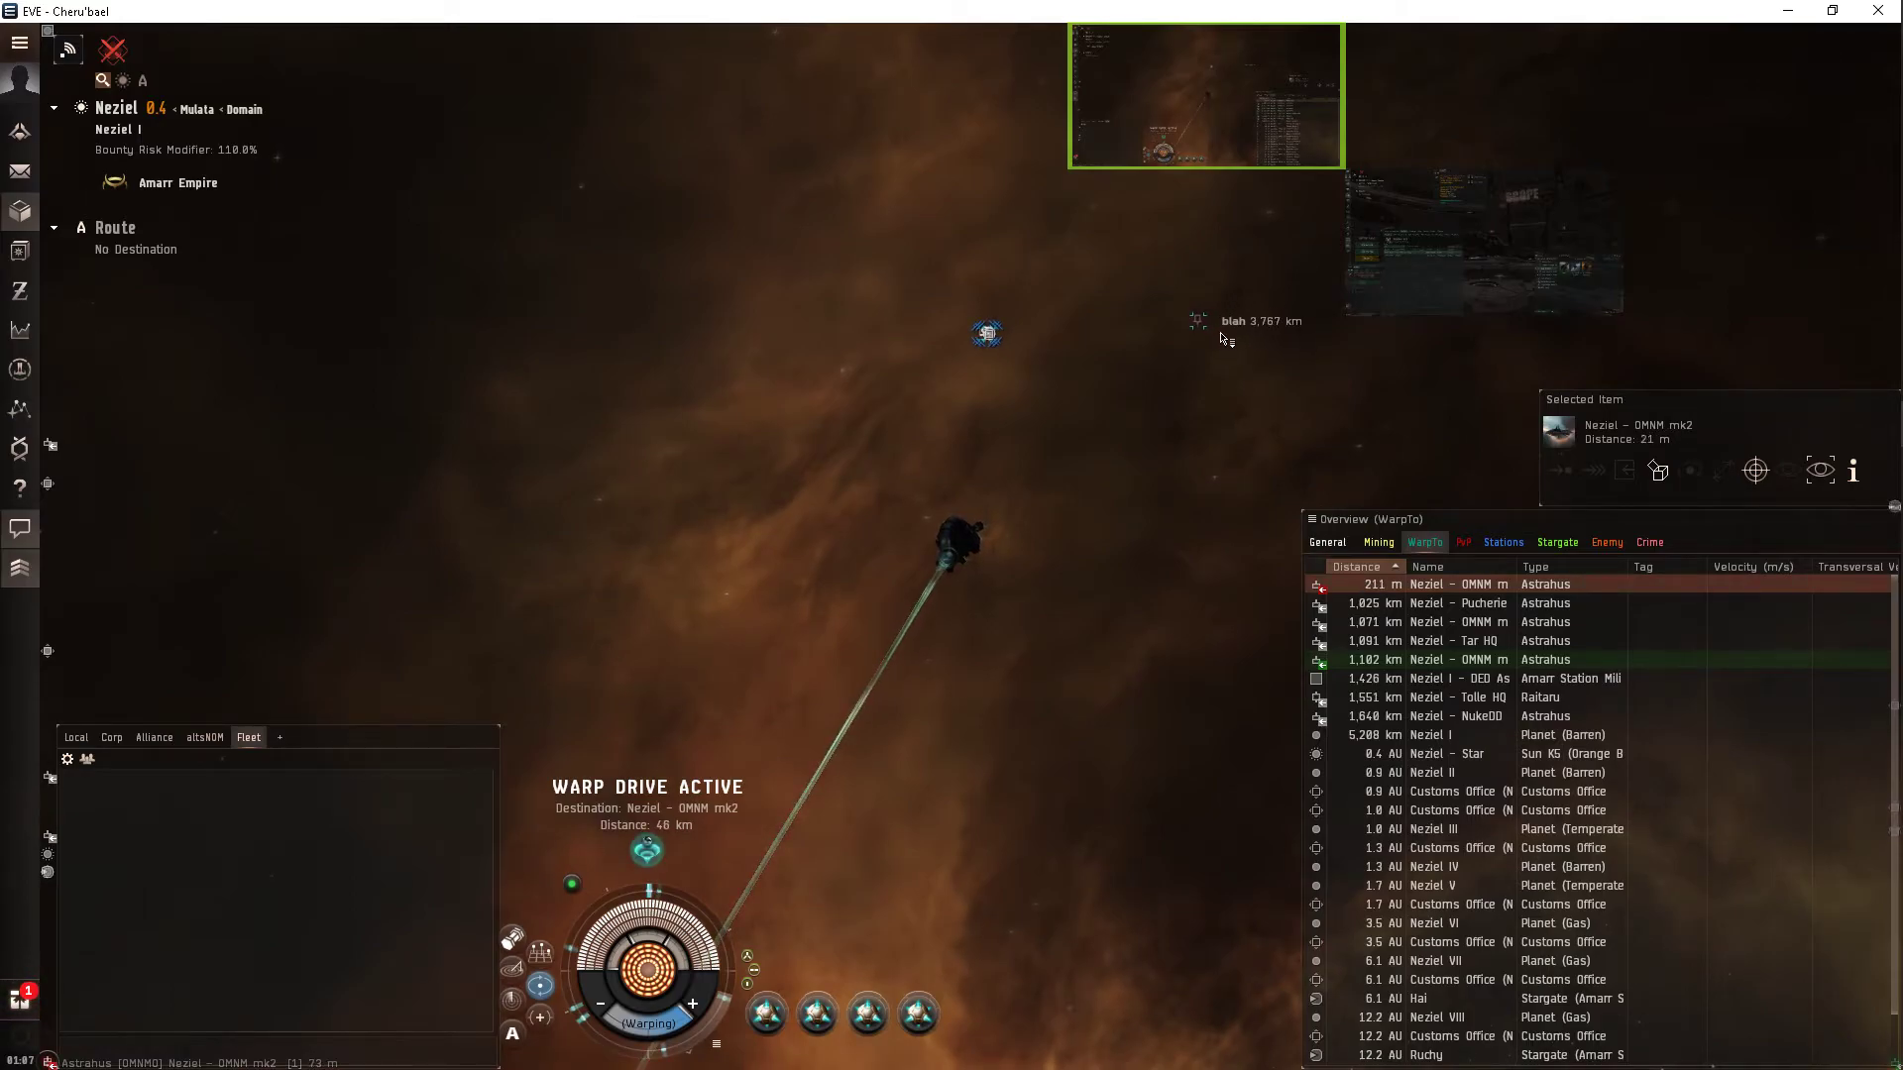
Travel to the 'blah' bookmark near Neziel I, about 3,767 km from the Astrahus.
right_click(1232, 320)
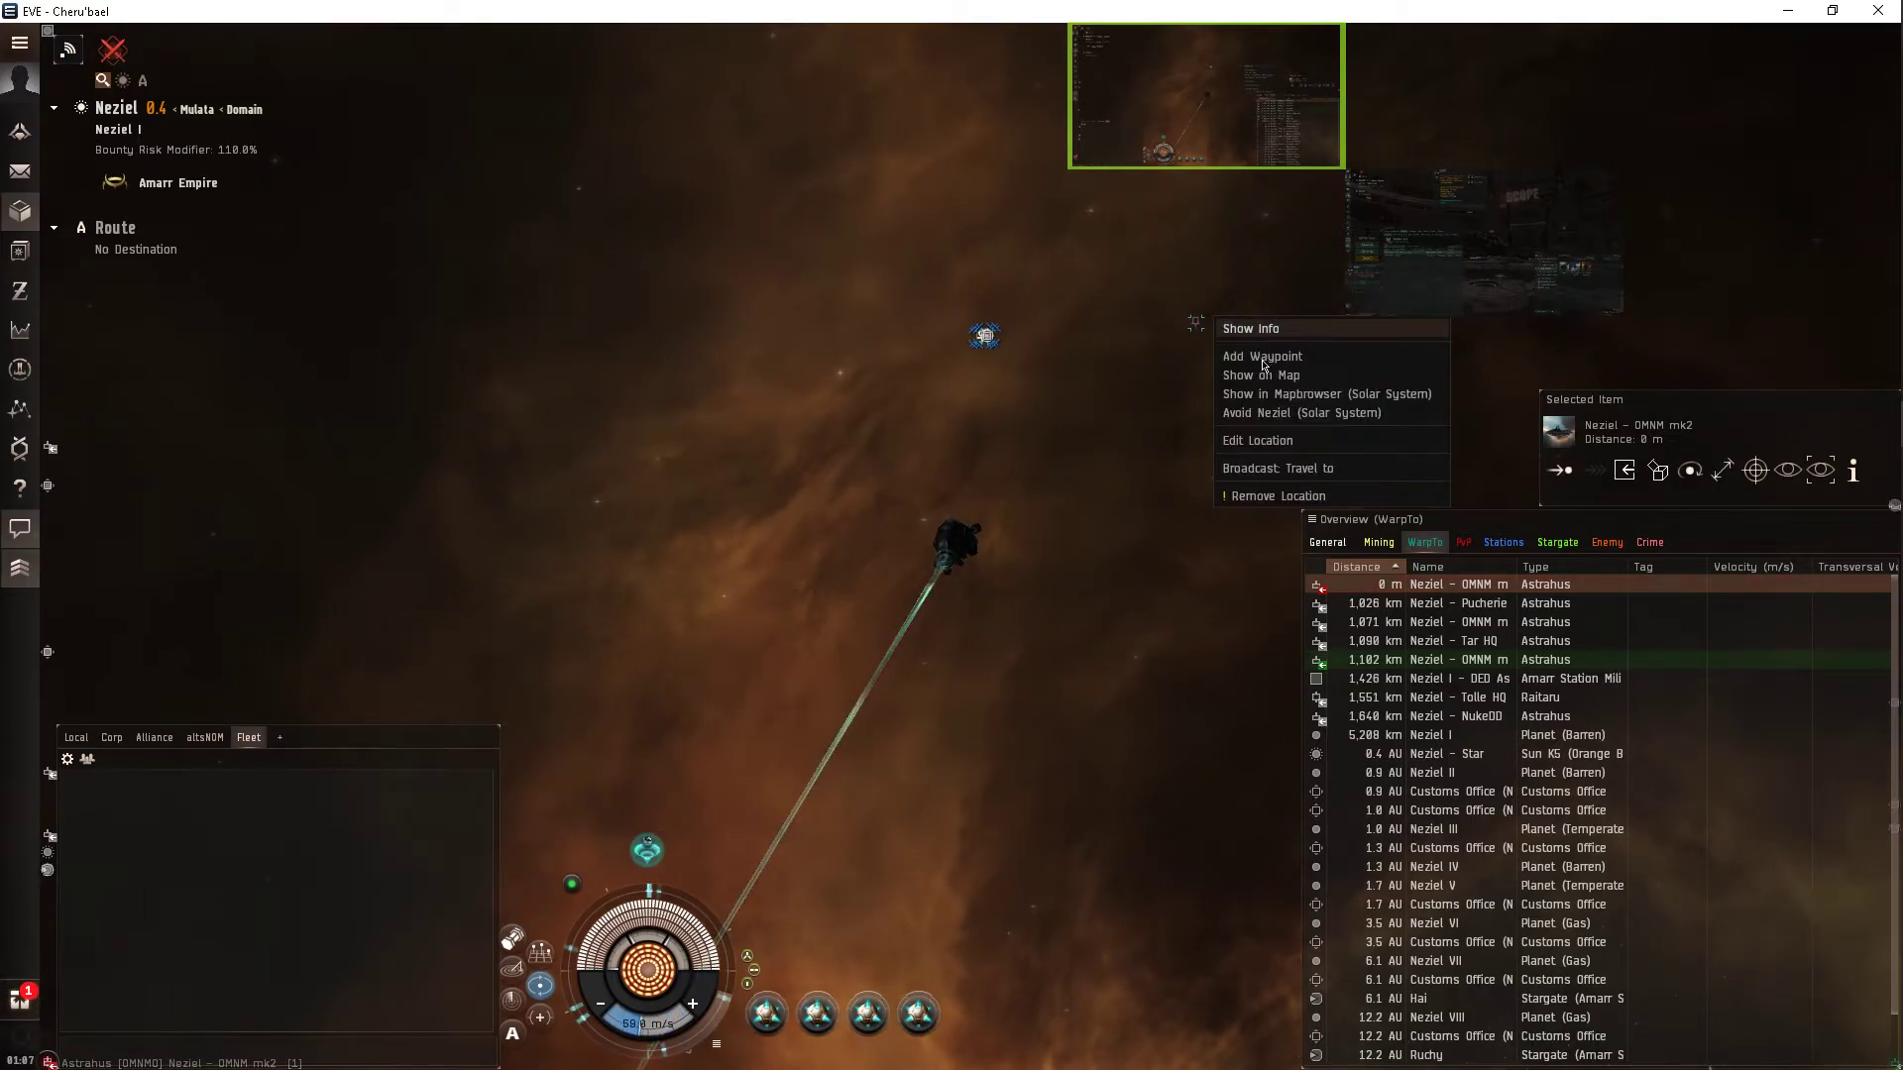
click(1255, 355)
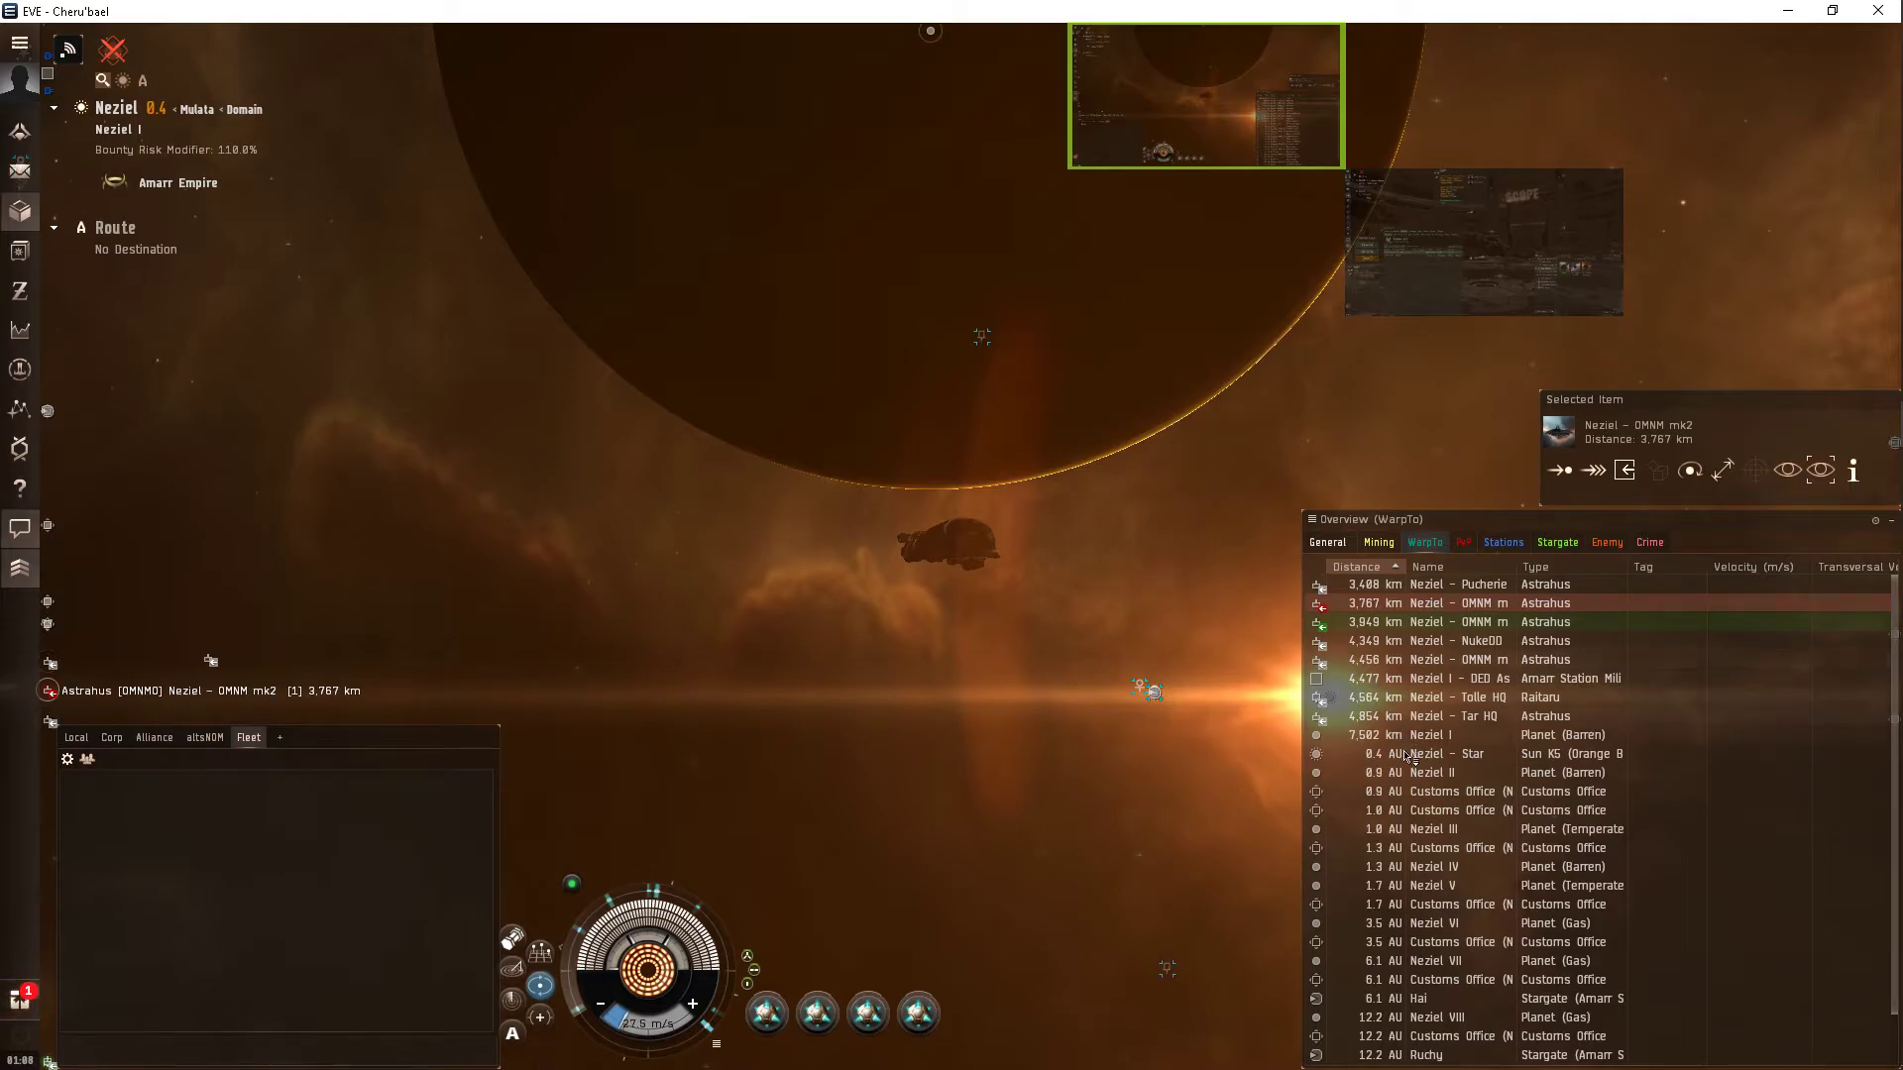
Launch a Customs Office for the corporation from the Fleet Hangar.
click(1432, 735)
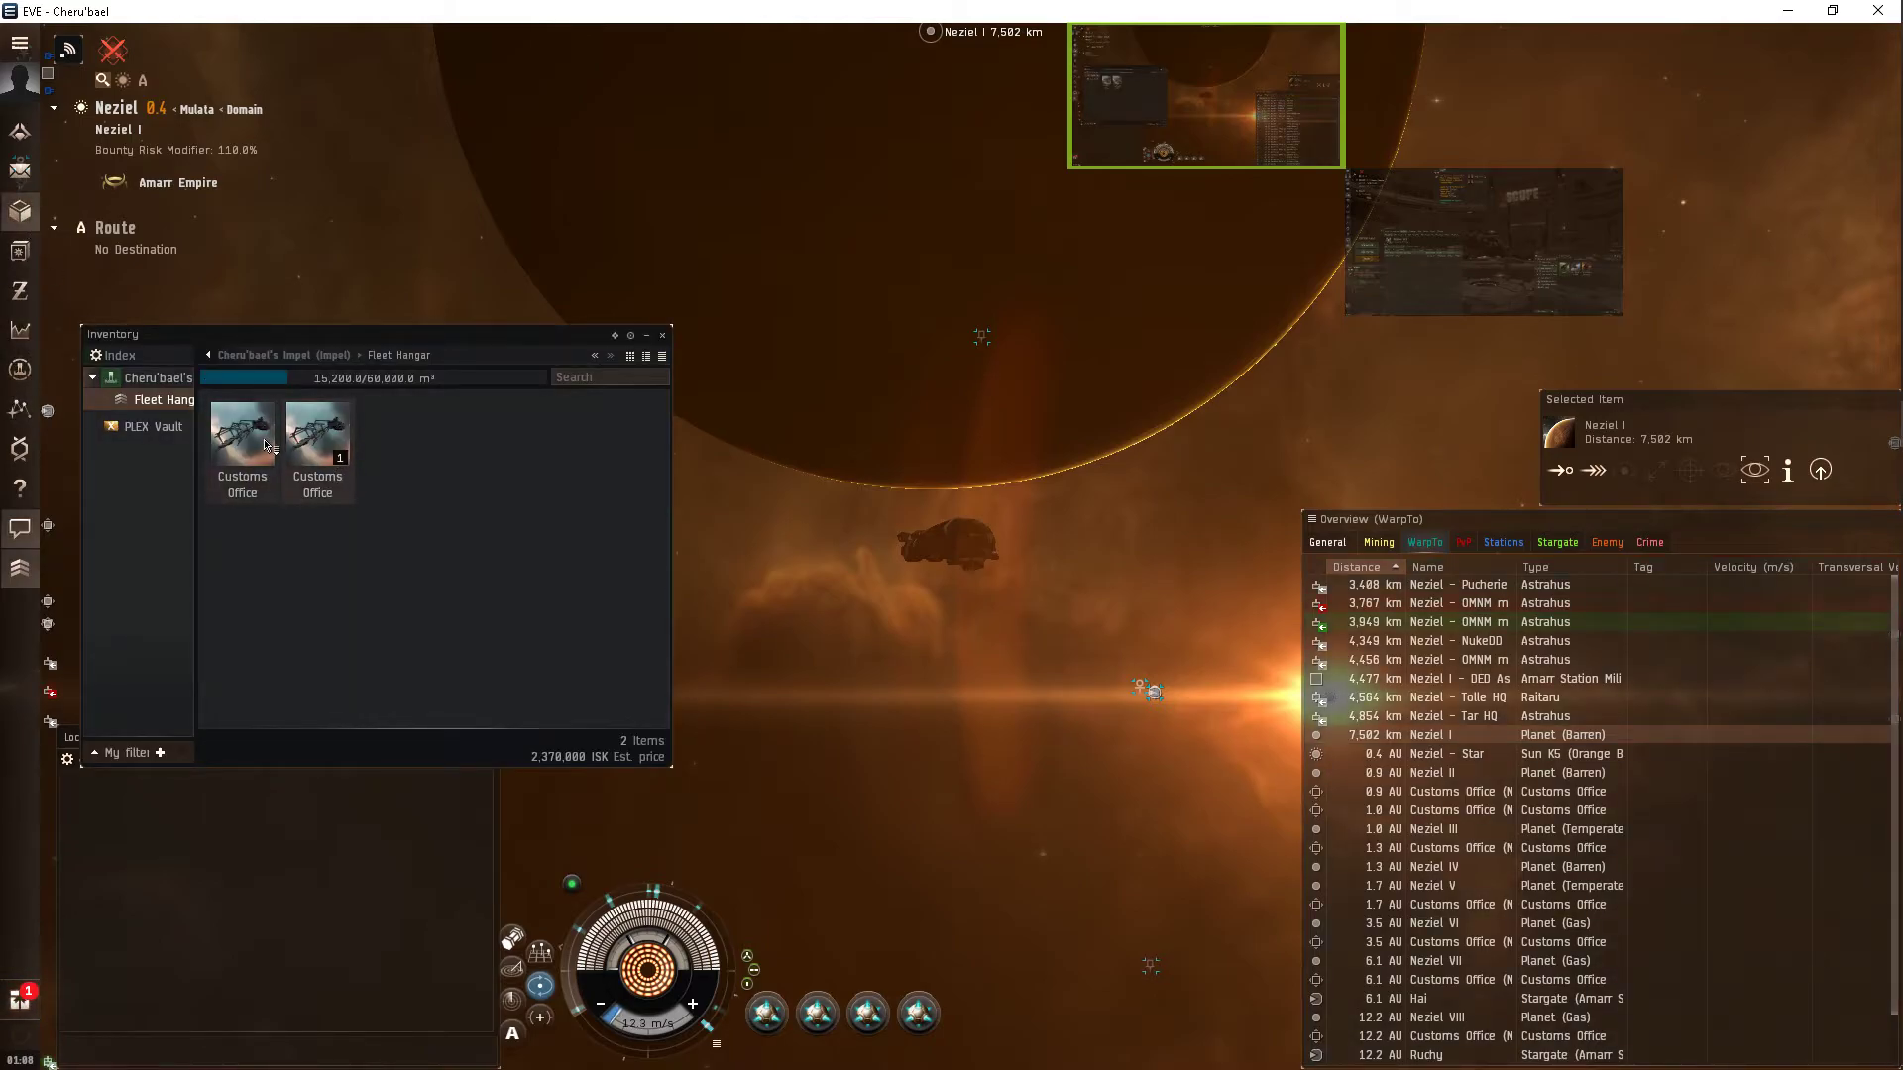
right_click(240, 437)
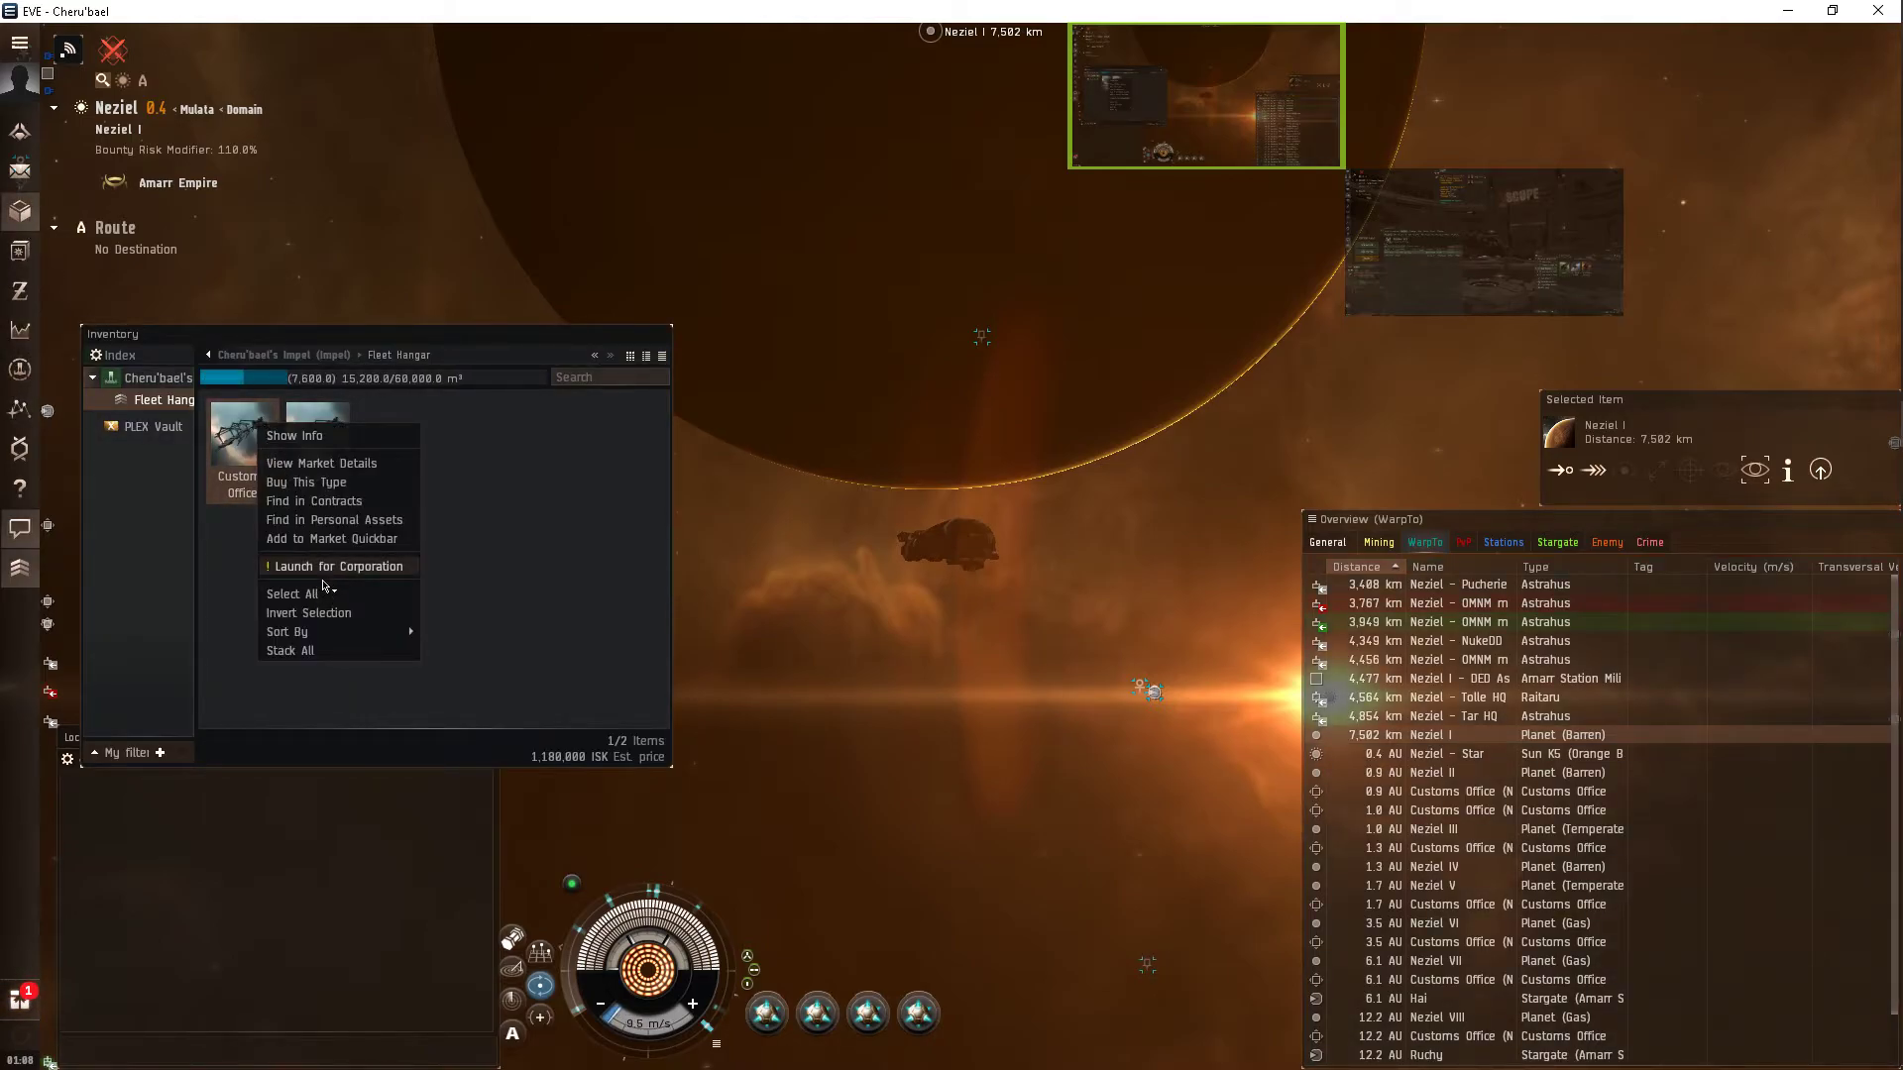
click(341, 567)
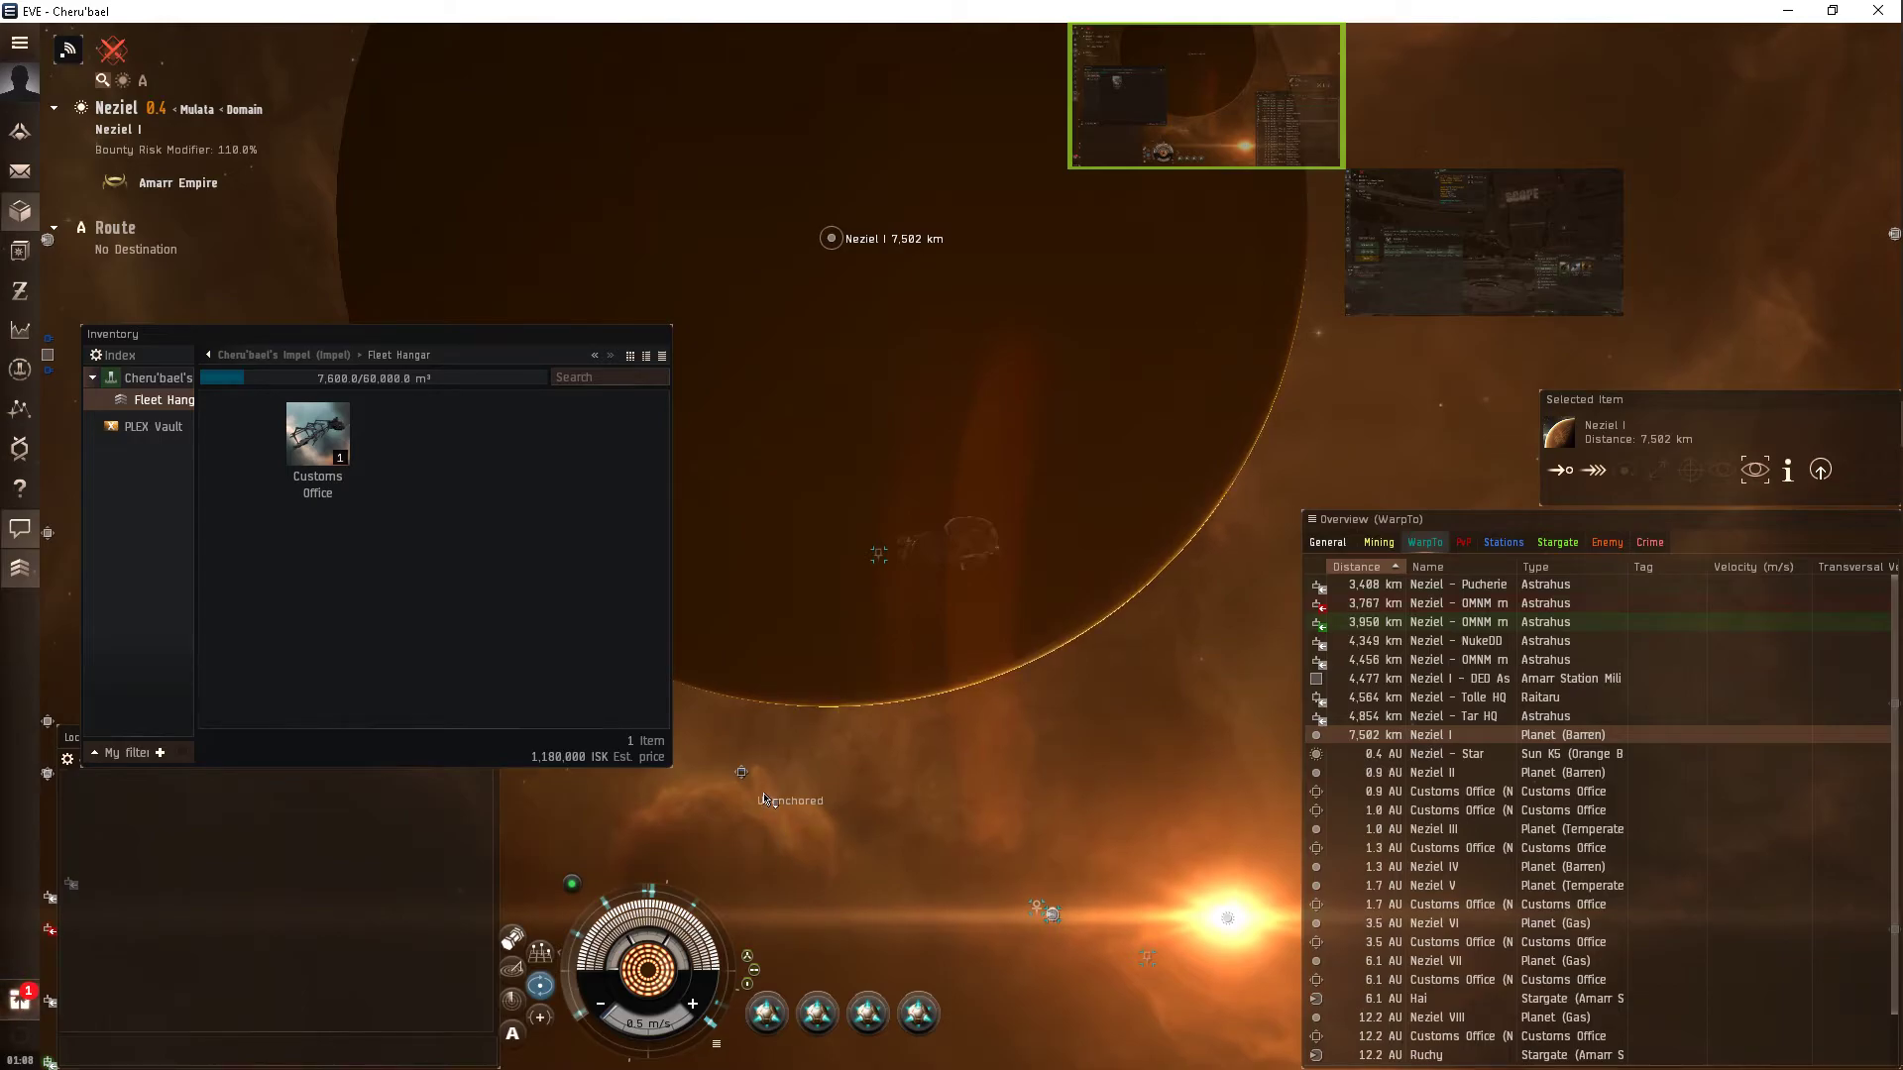
Scoop the unanchored structure back to the Fleet Hangar and approach the saved location.
right_click(789, 801)
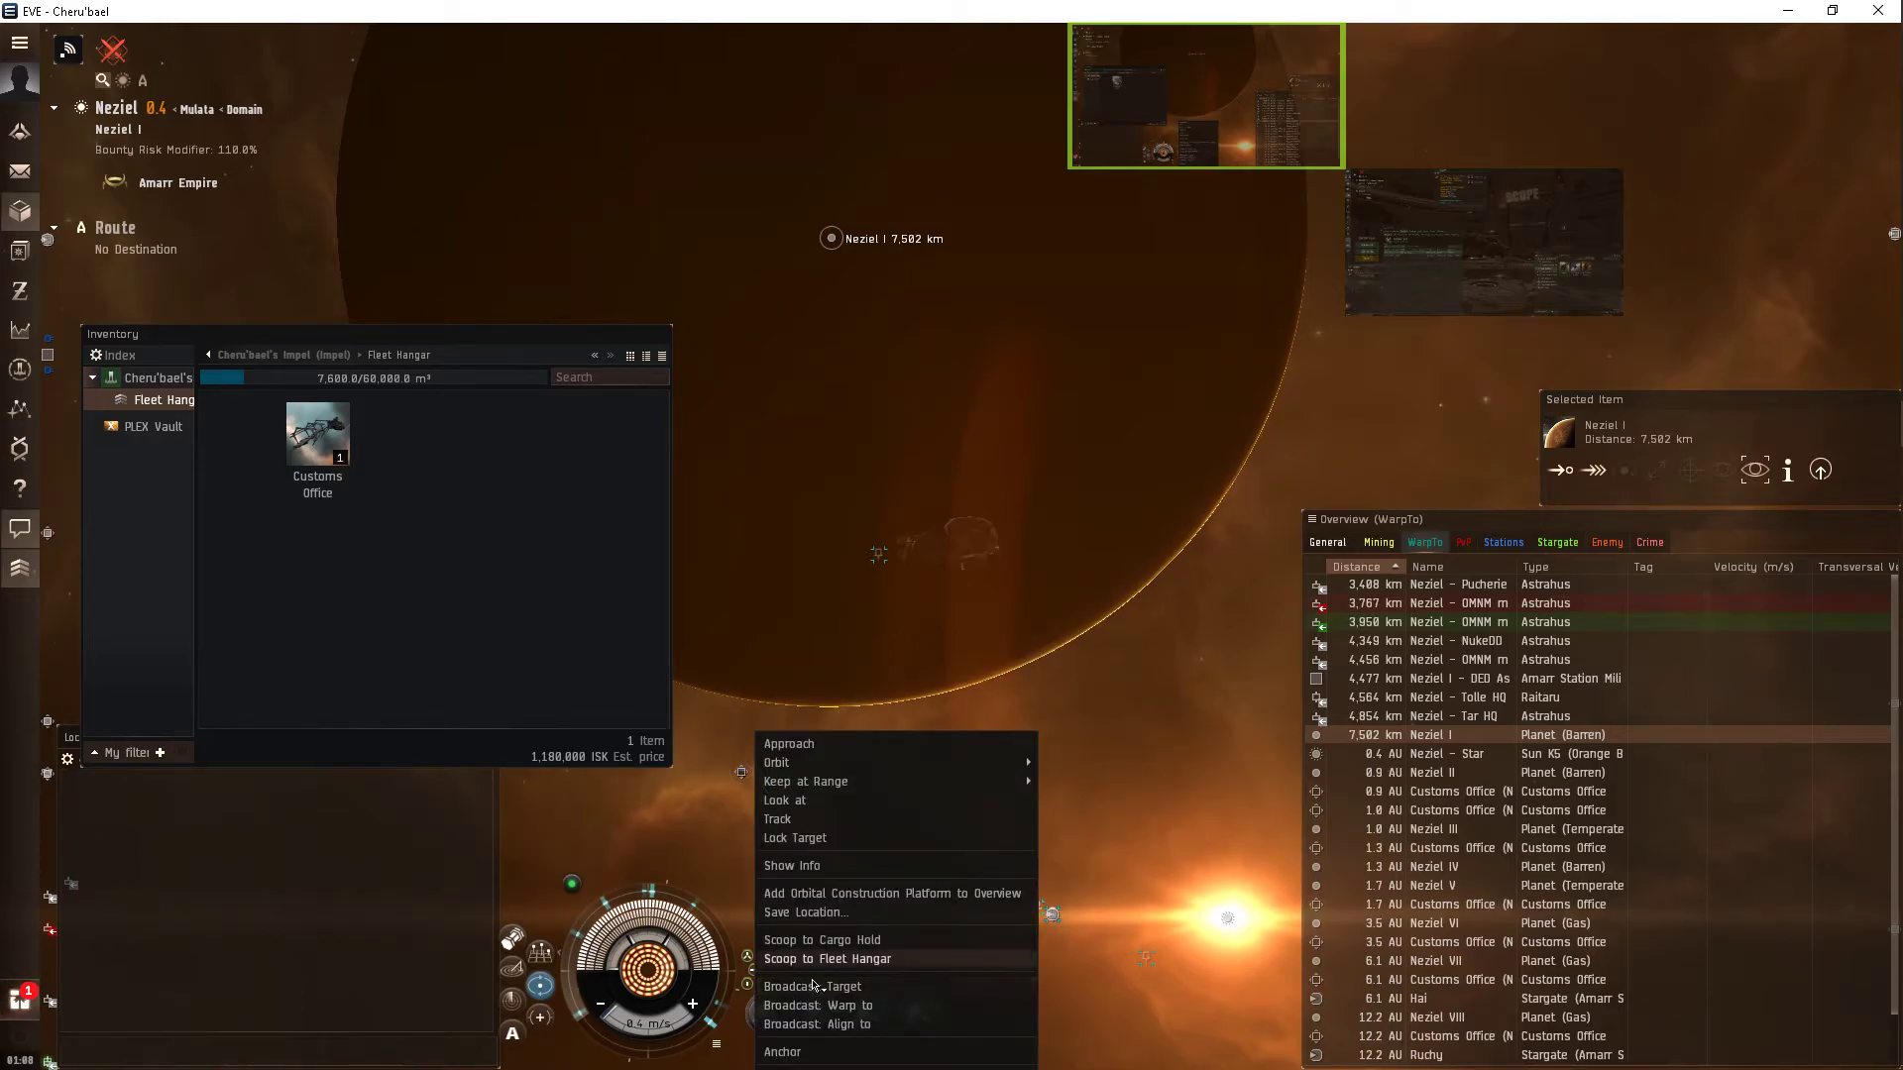
click(827, 958)
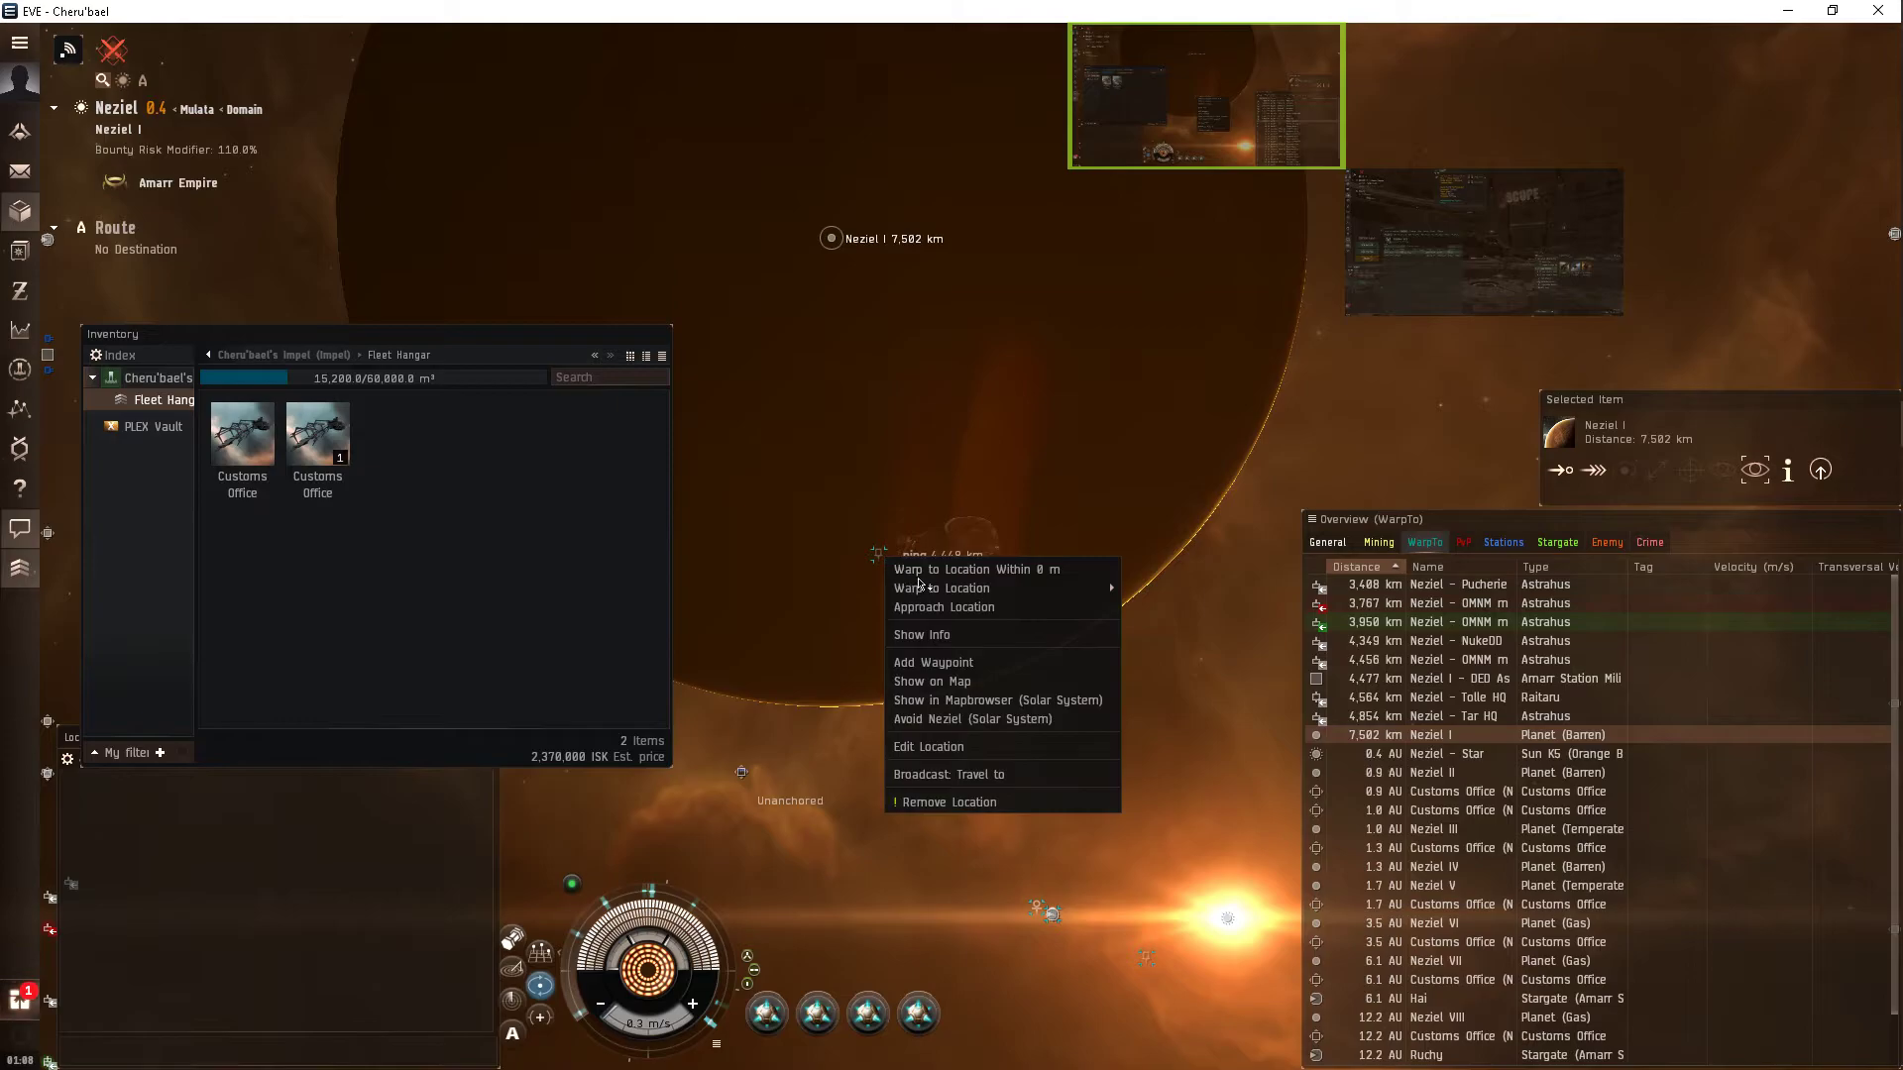
click(952, 389)
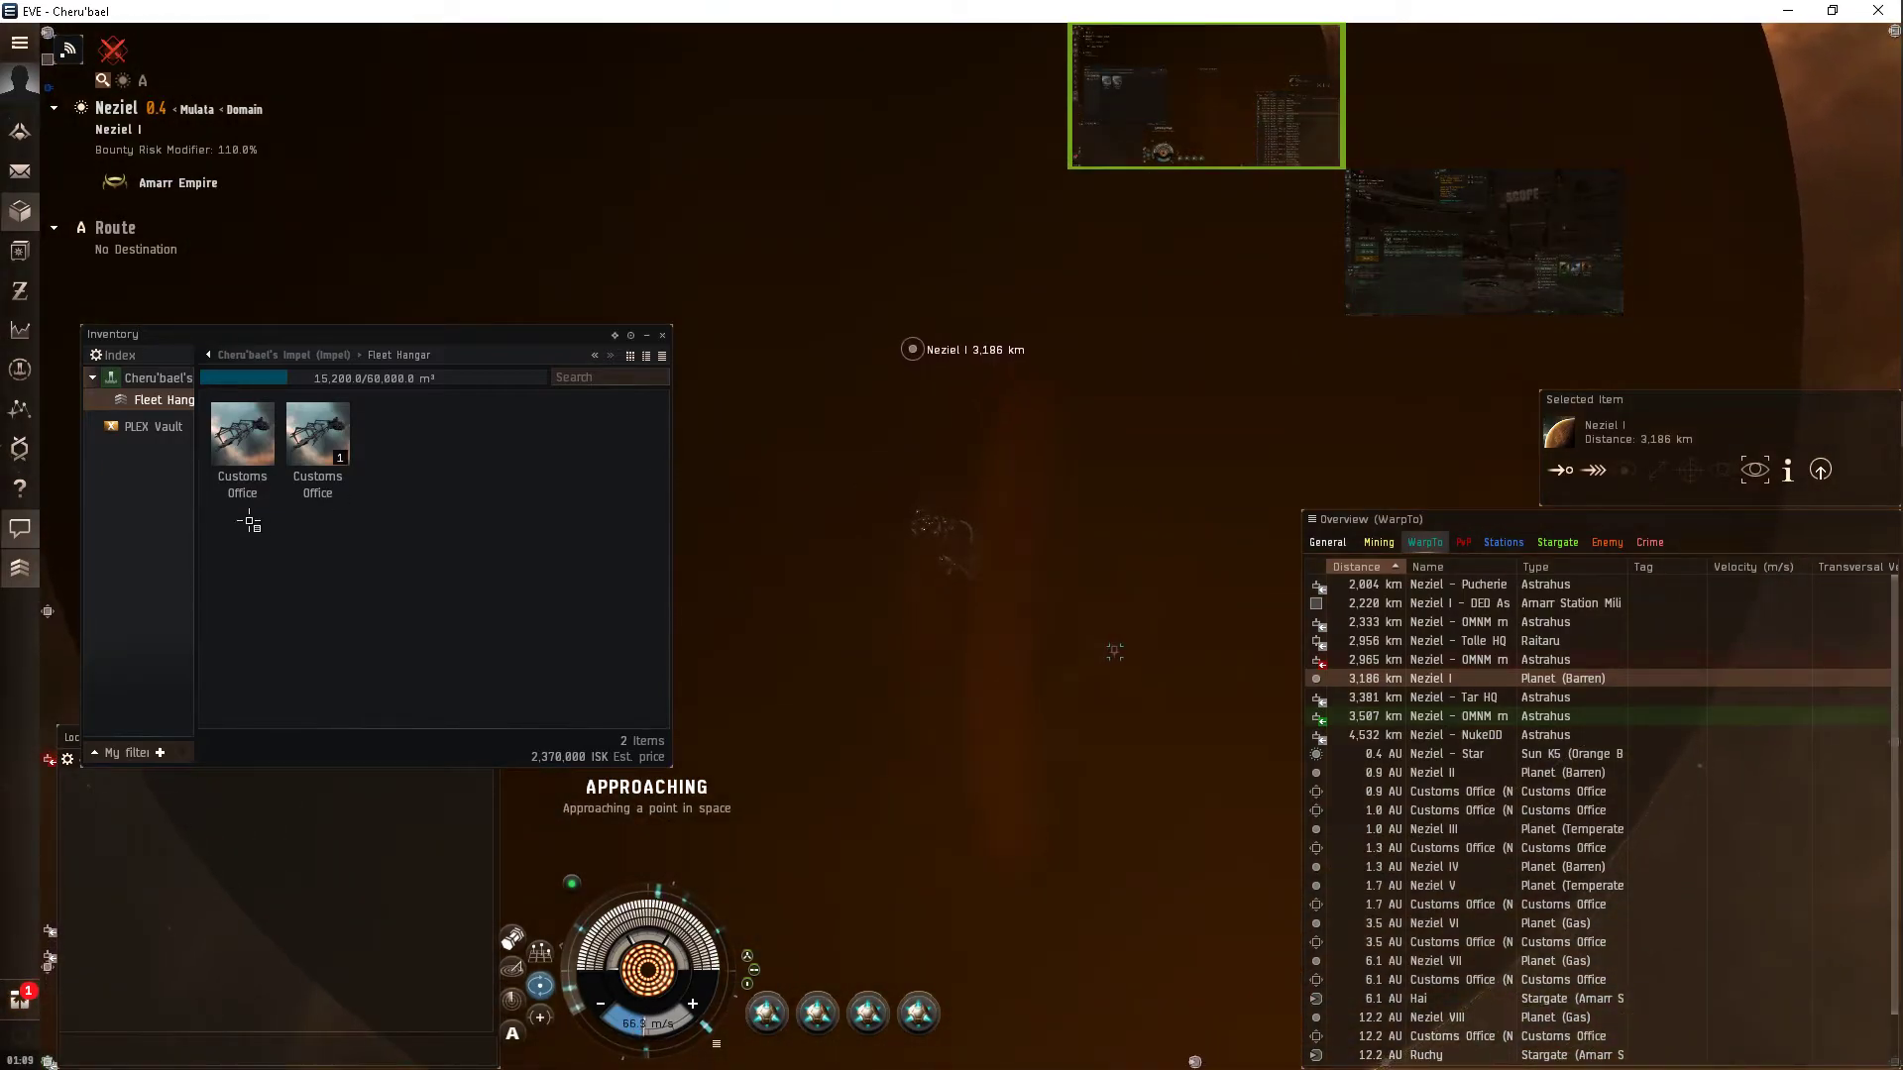
Launch a Customs Office for the corporation and anchor it about 3,184 km from Neziel I.
right_click(240, 439)
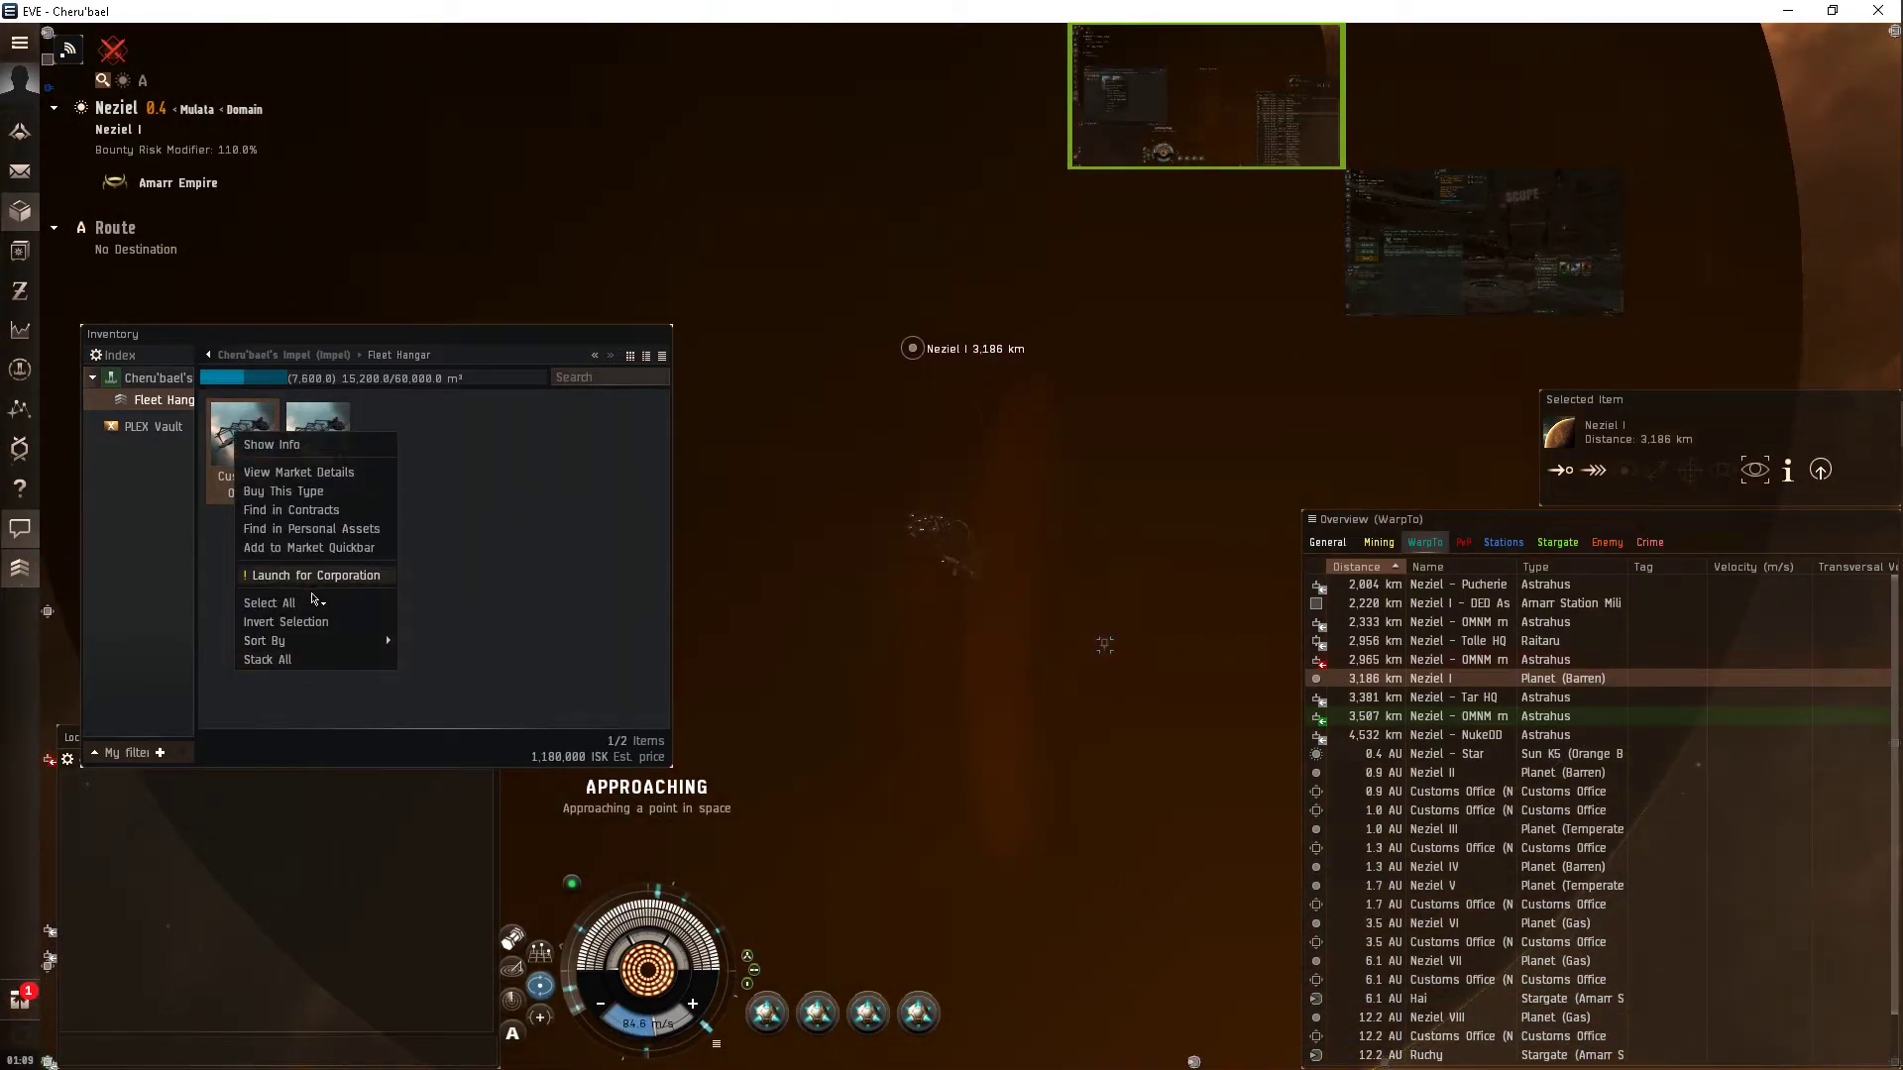
click(316, 574)
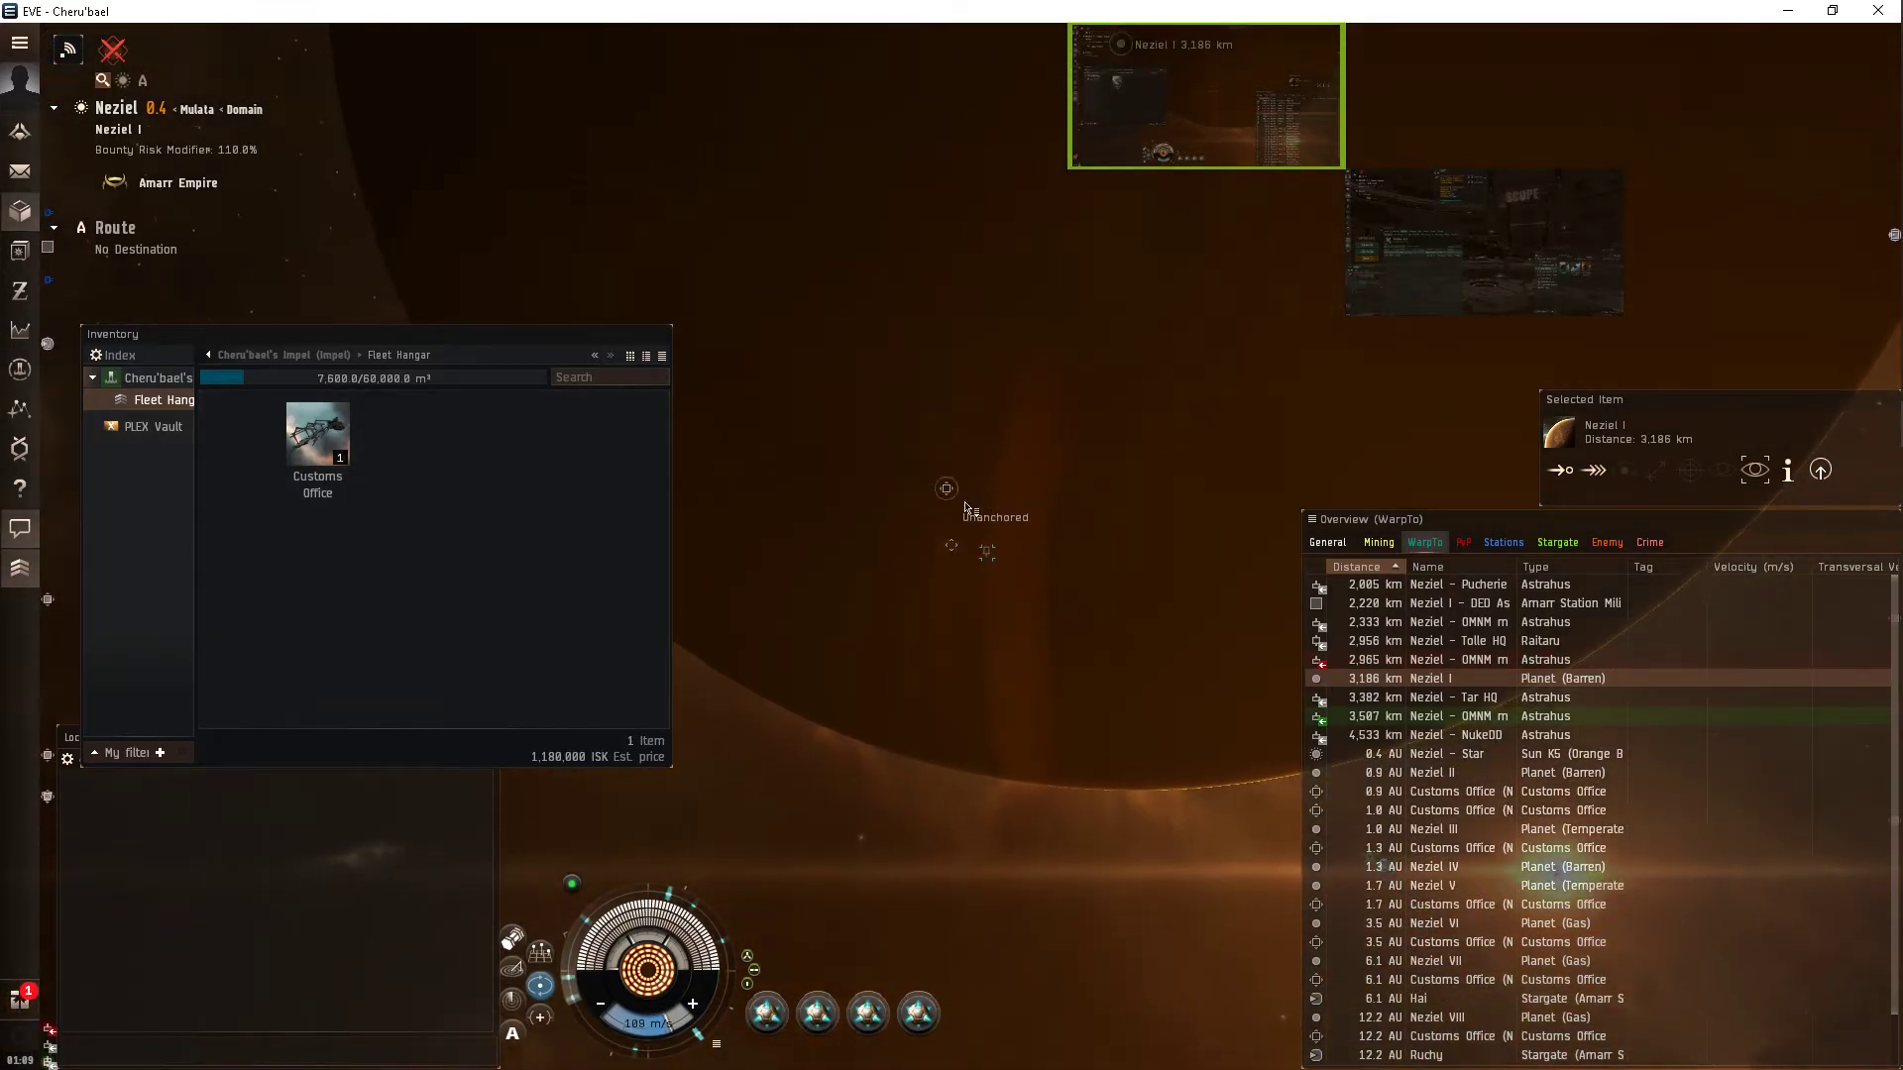
right_click(946, 488)
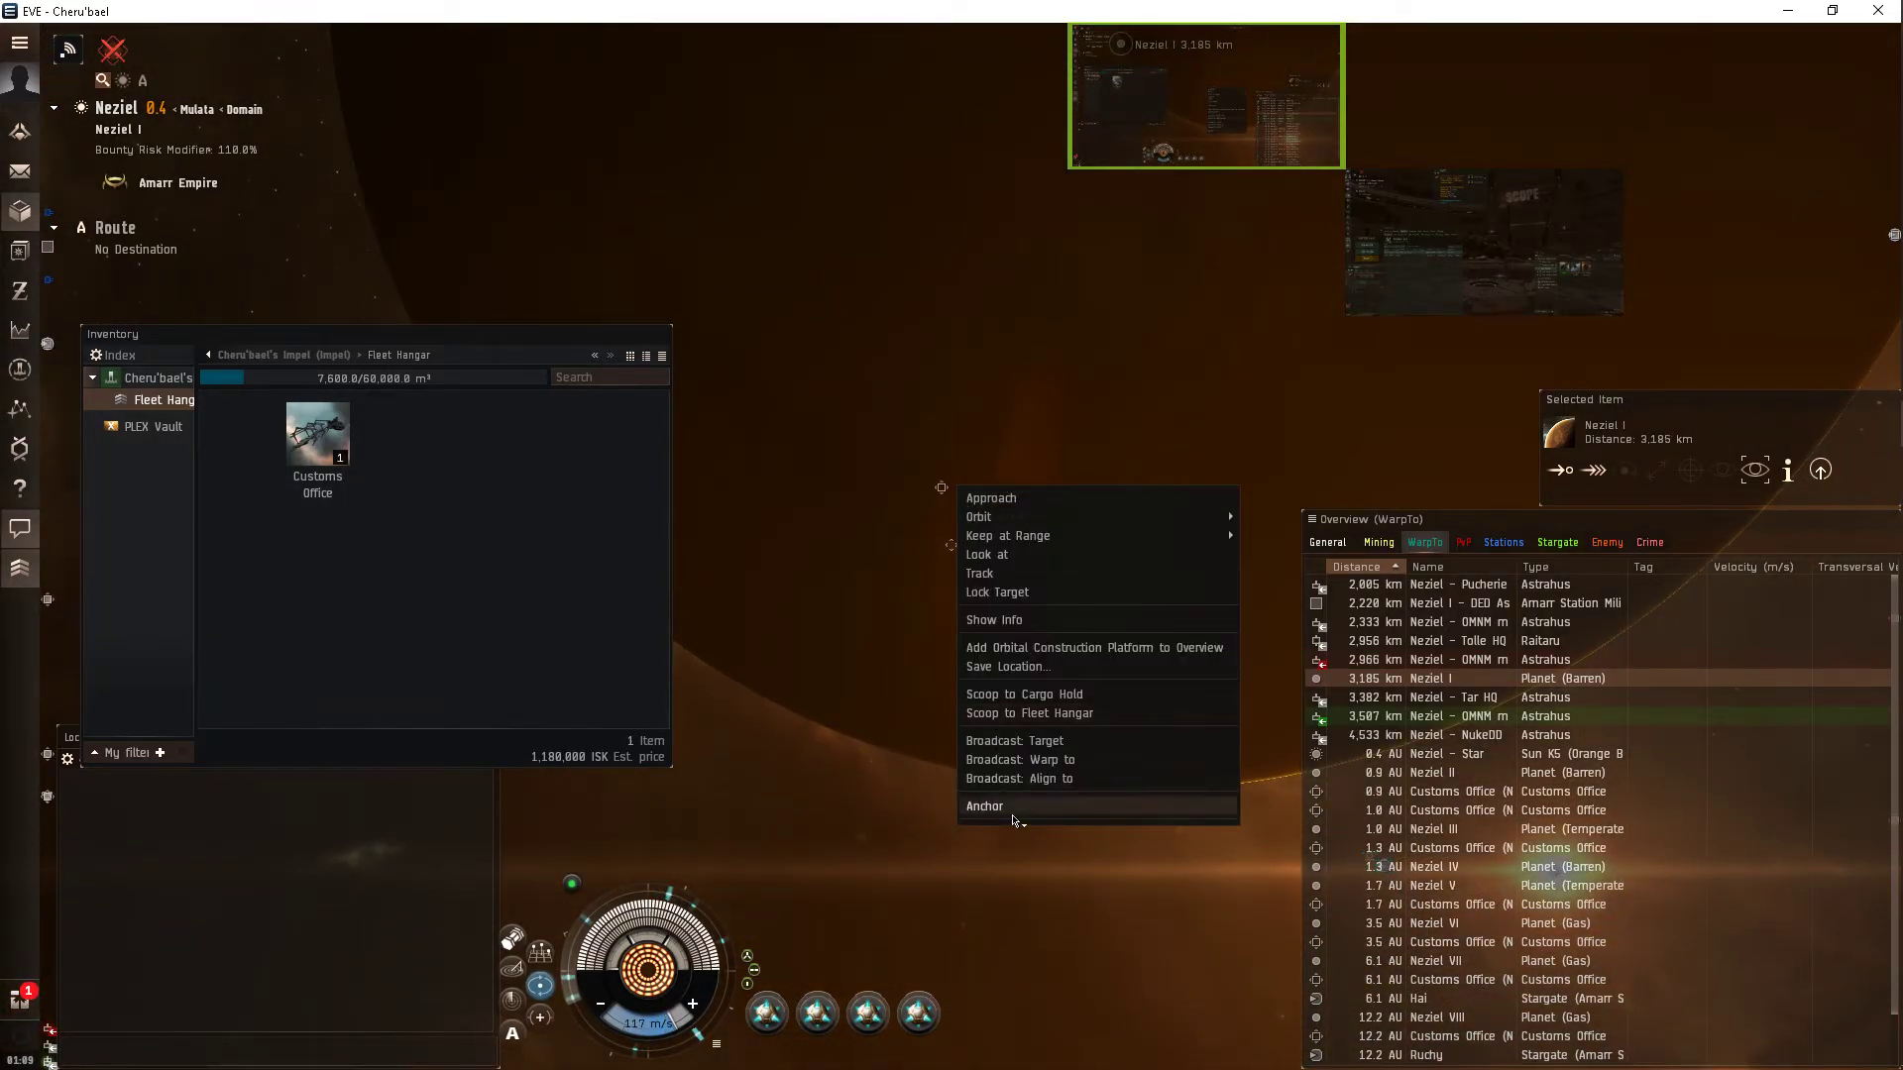
click(984, 806)
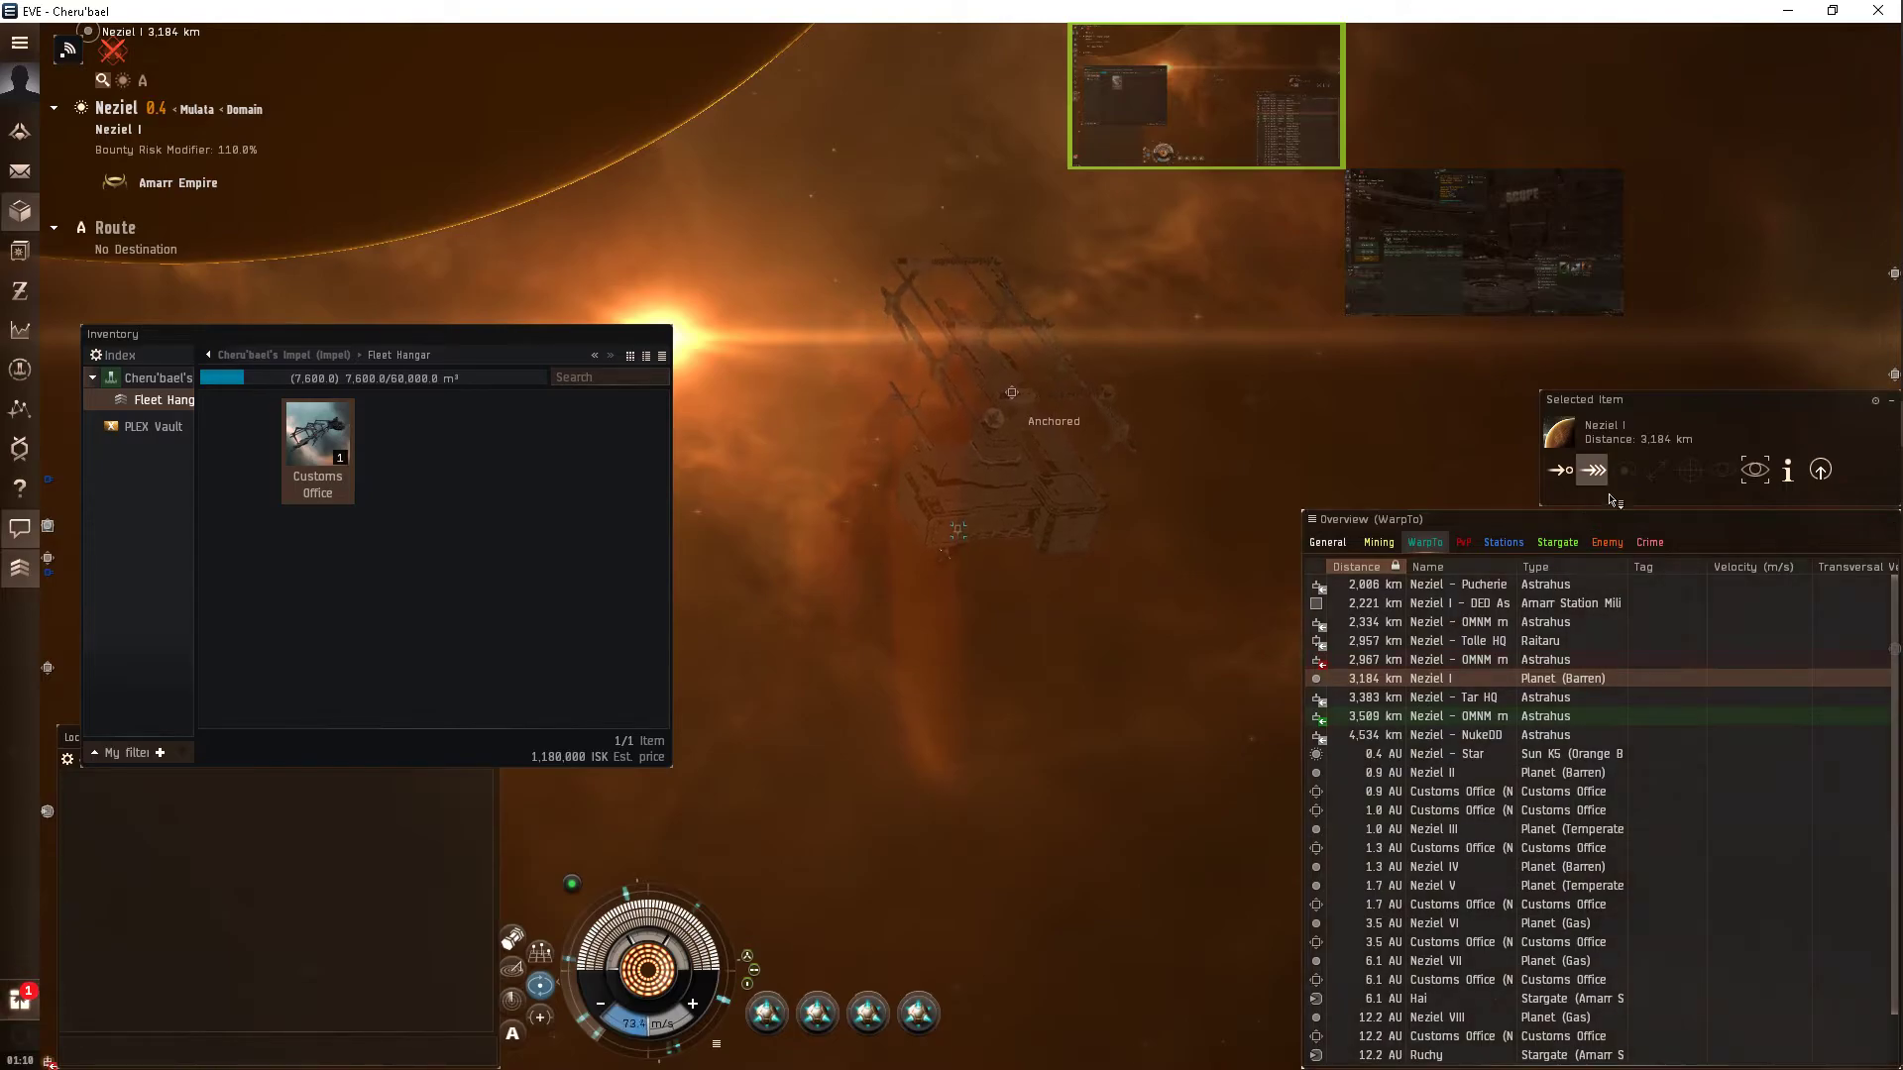
Move the ship away from the anchored office to about 5,440 km from Neziel I.
click(1590, 470)
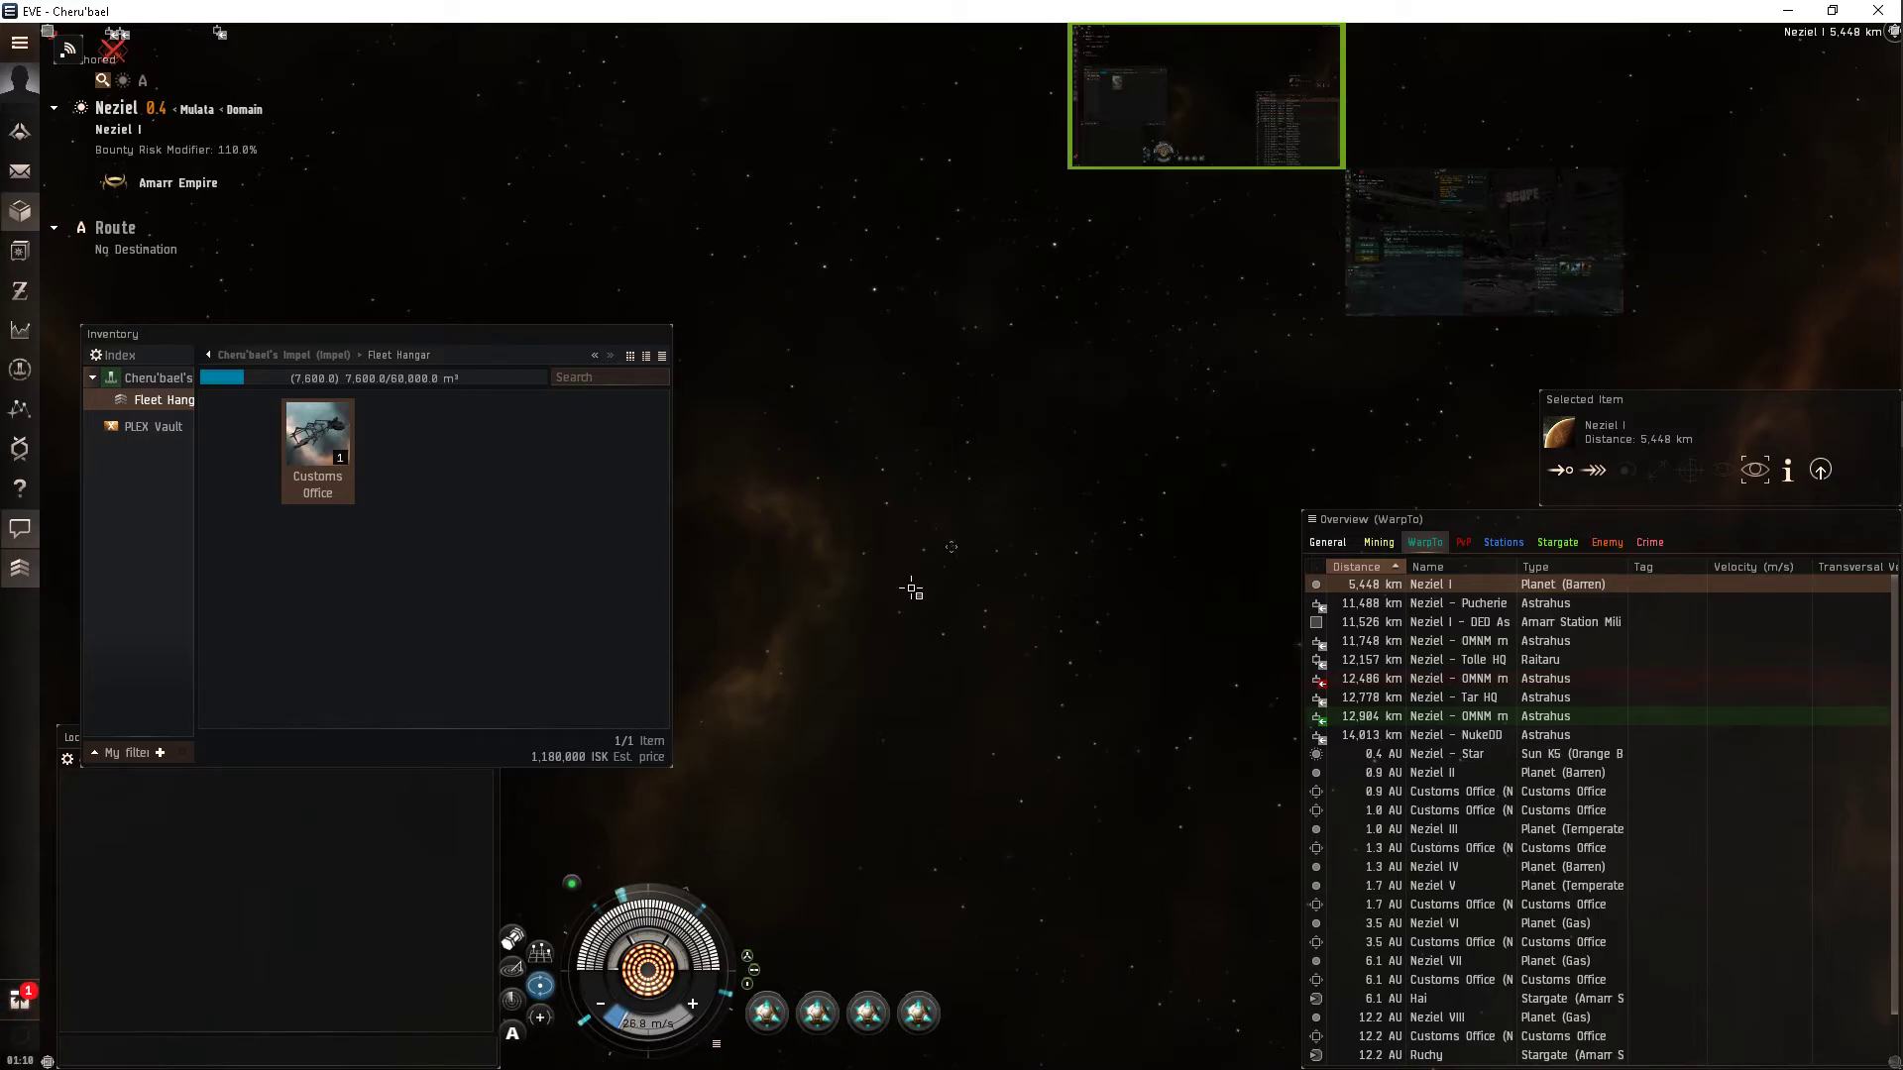
mouse_move(1039, 471)
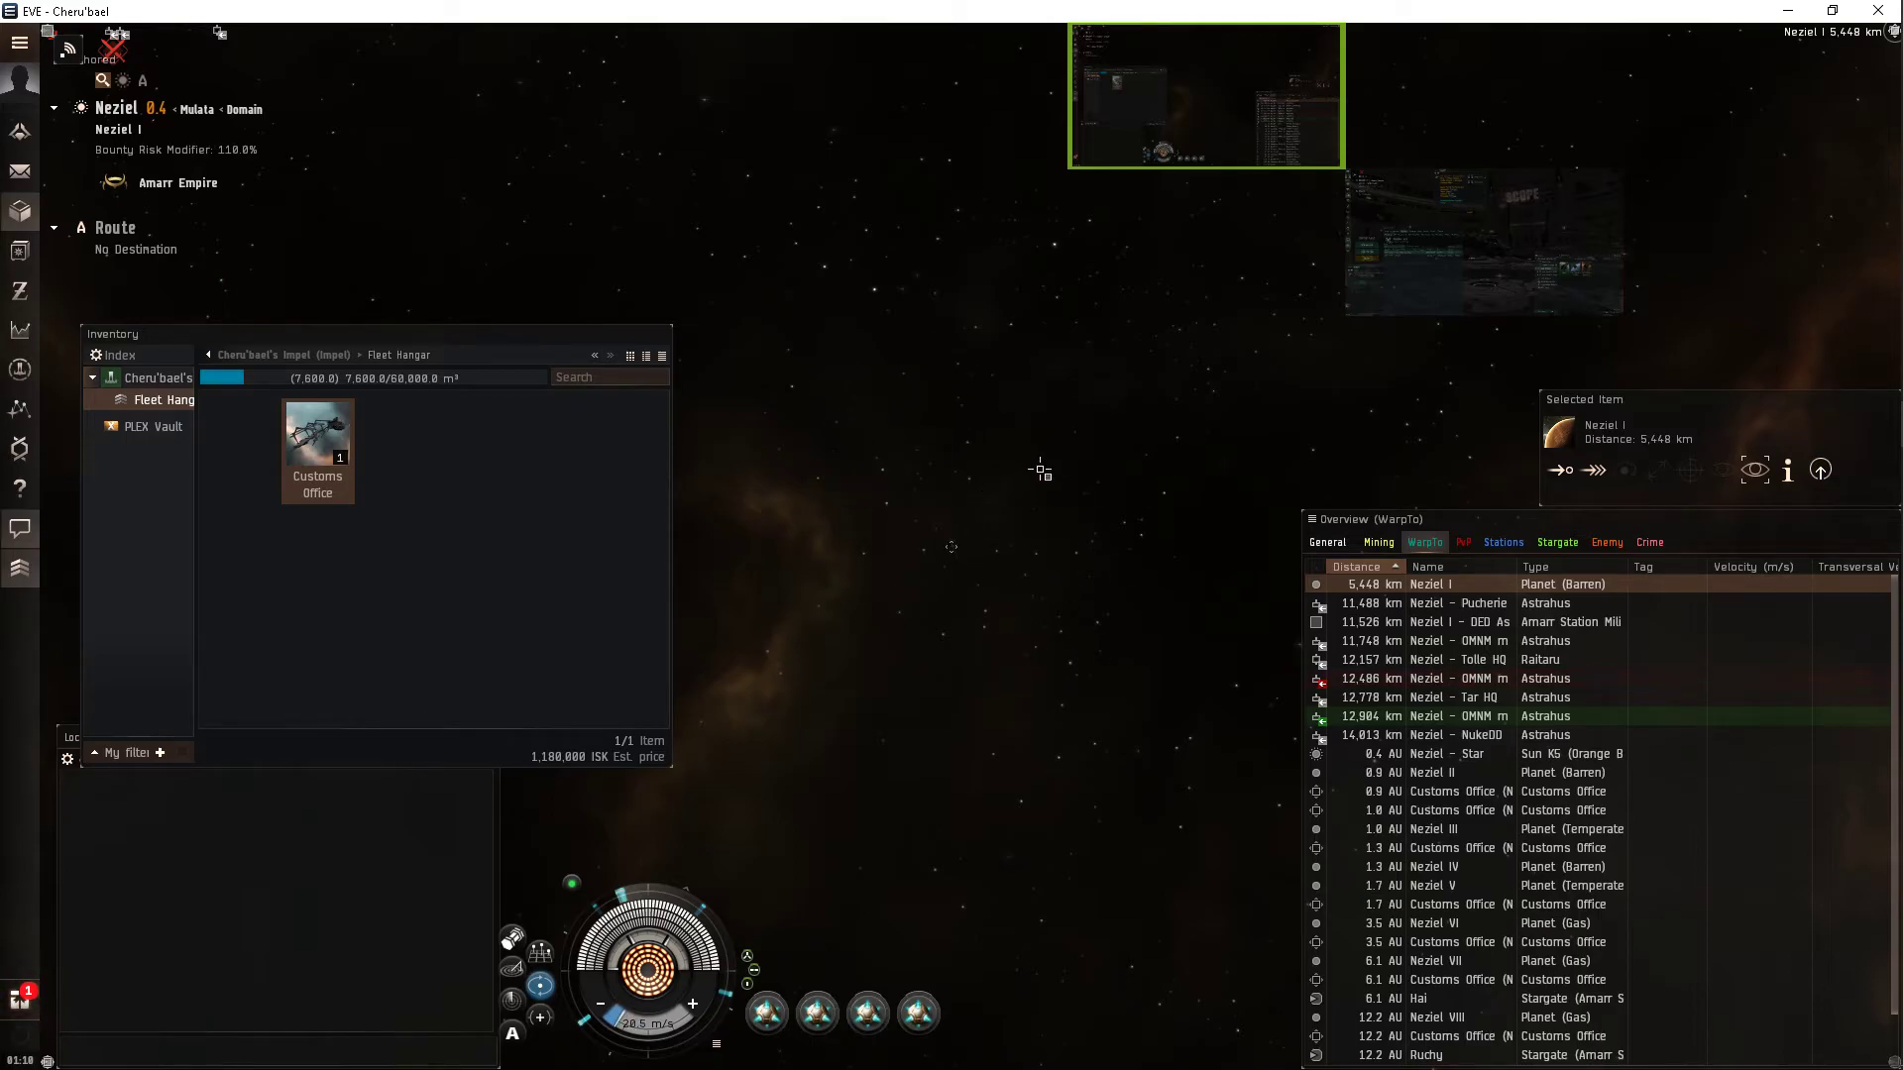
mouse_move(1086, 415)
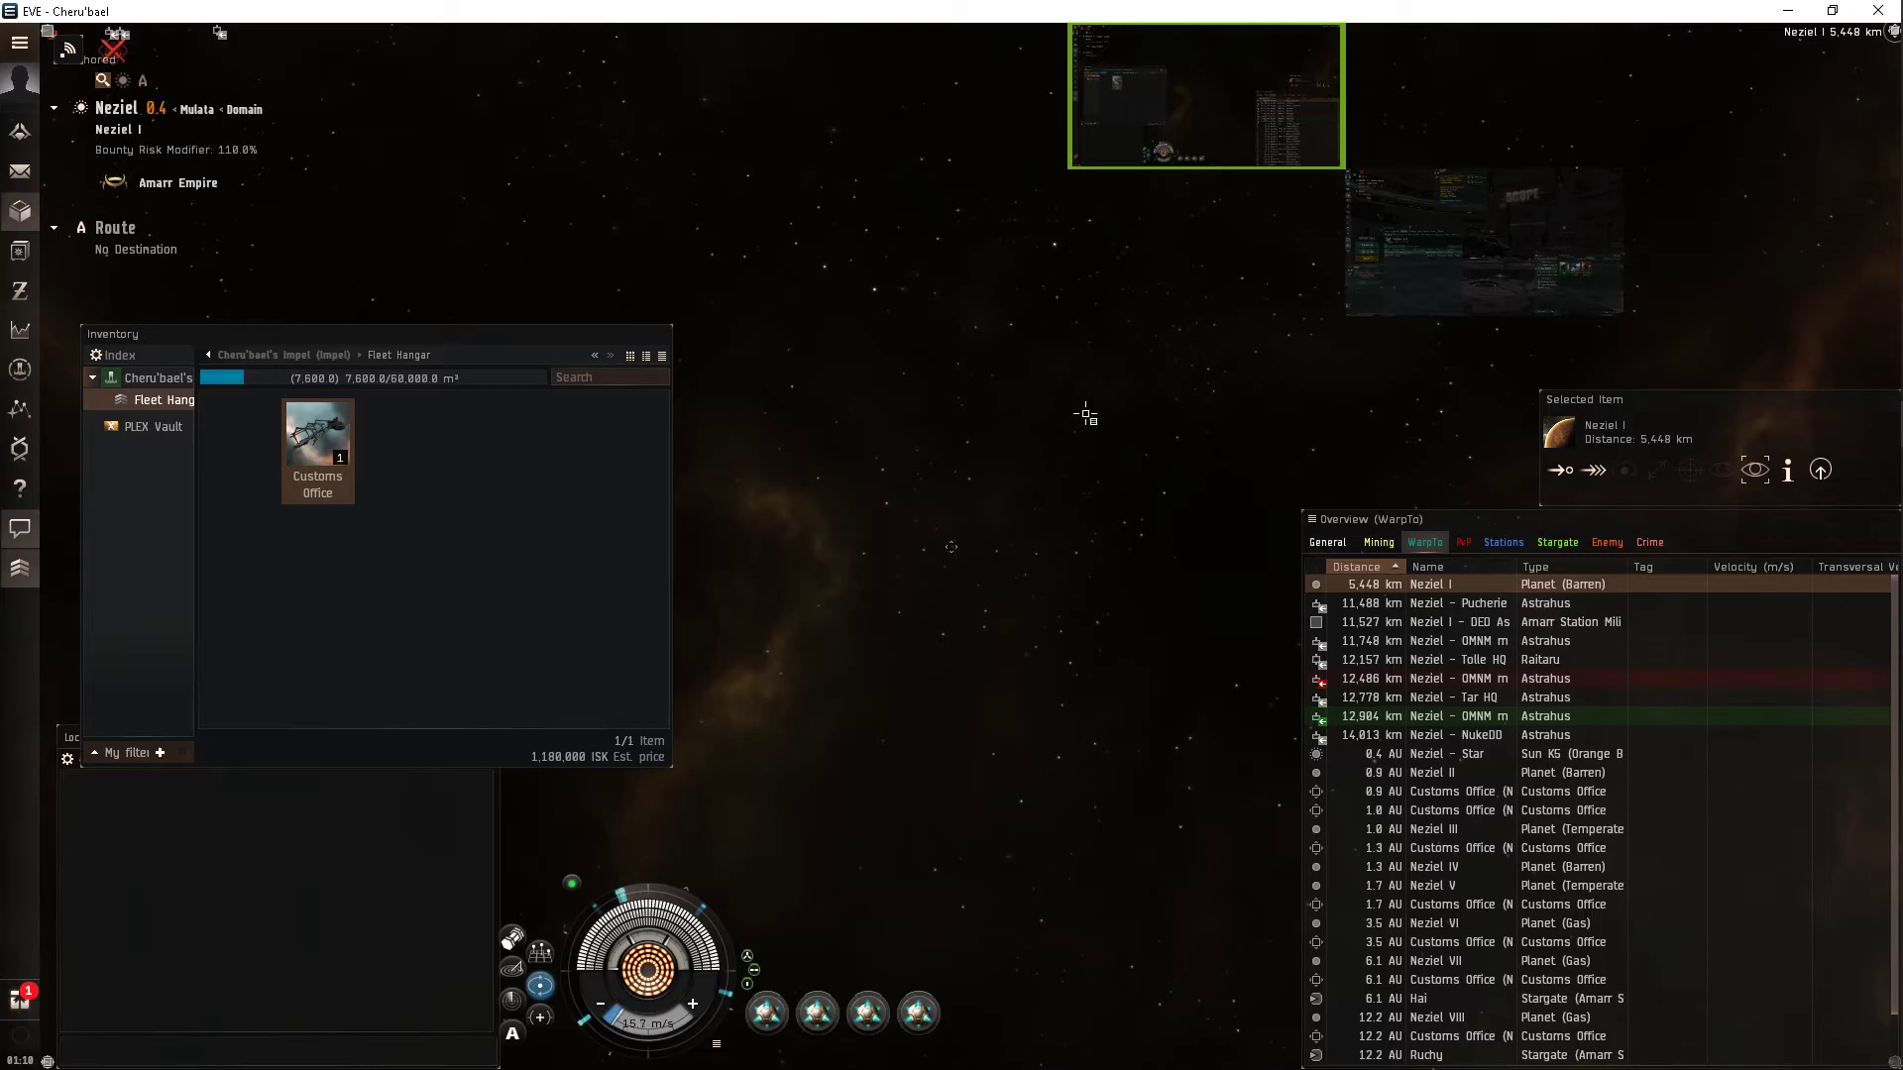
mouse_move(1026, 404)
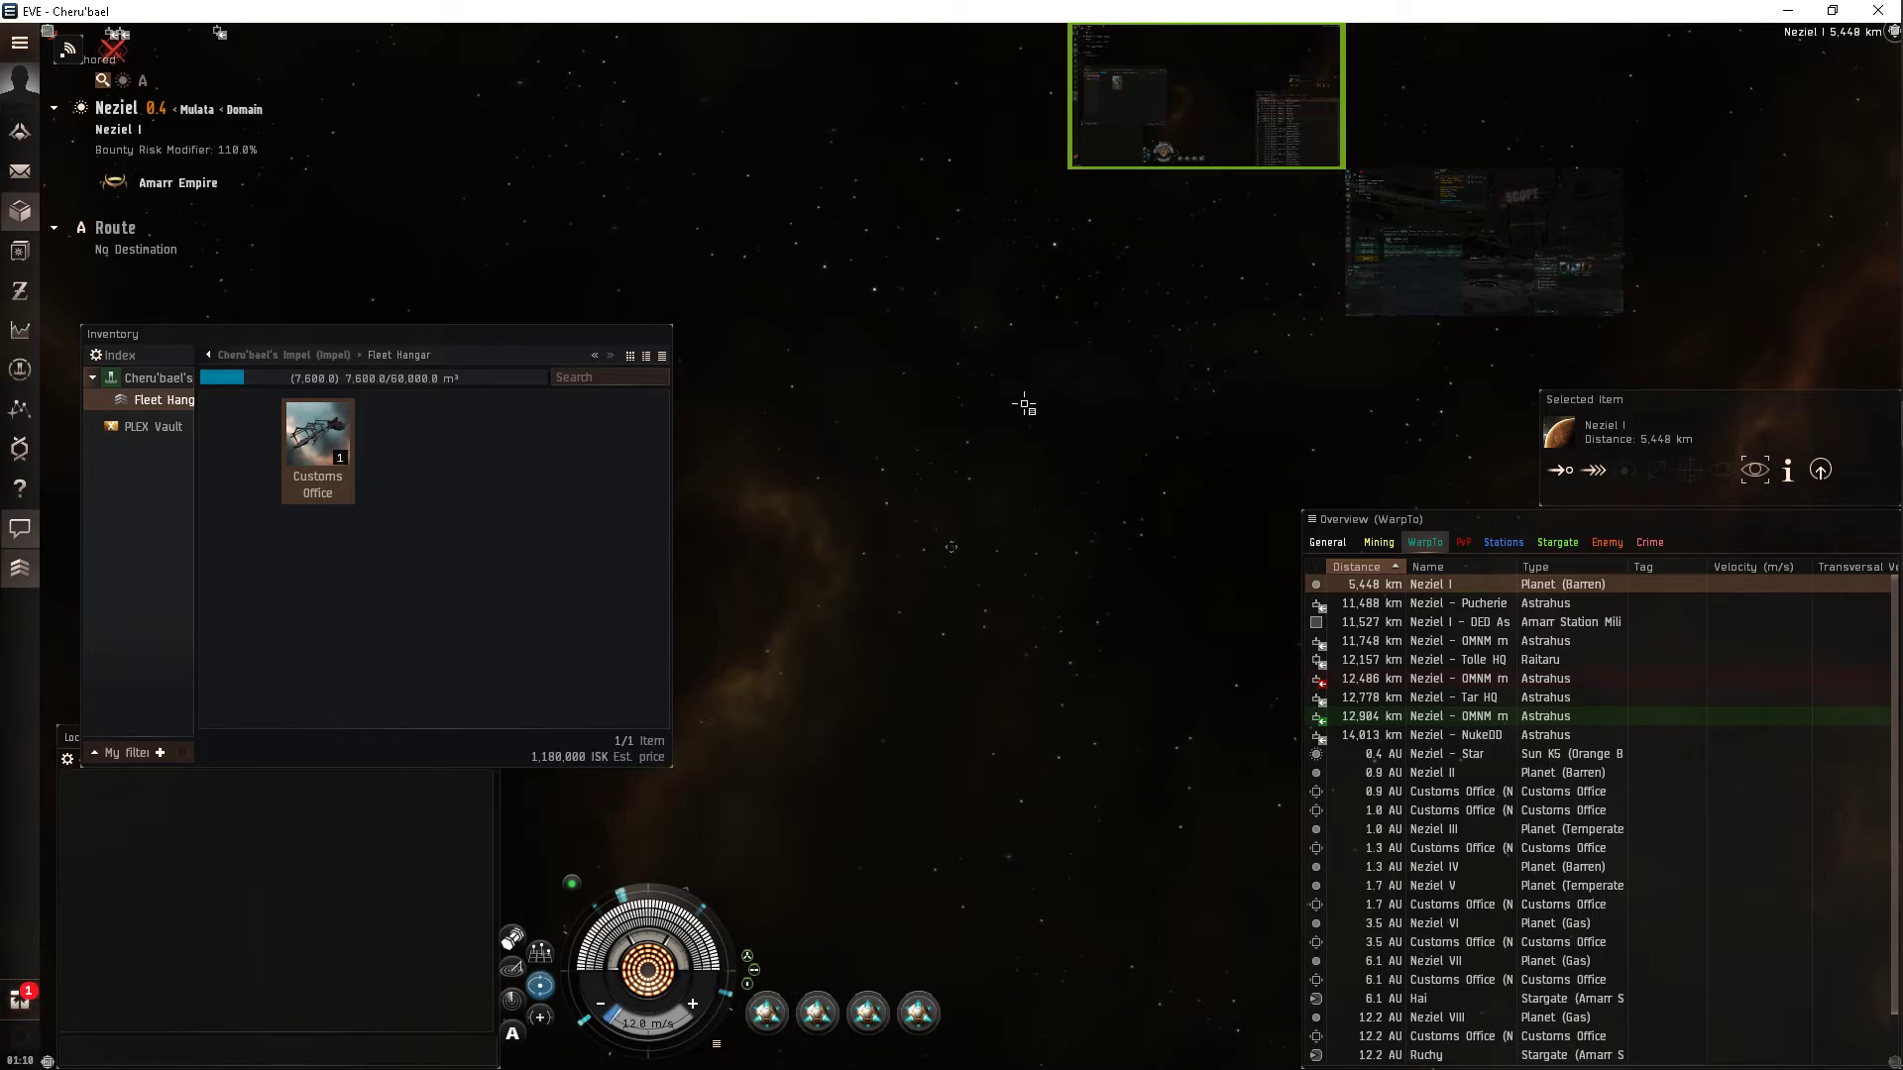
mouse_move(1034, 618)
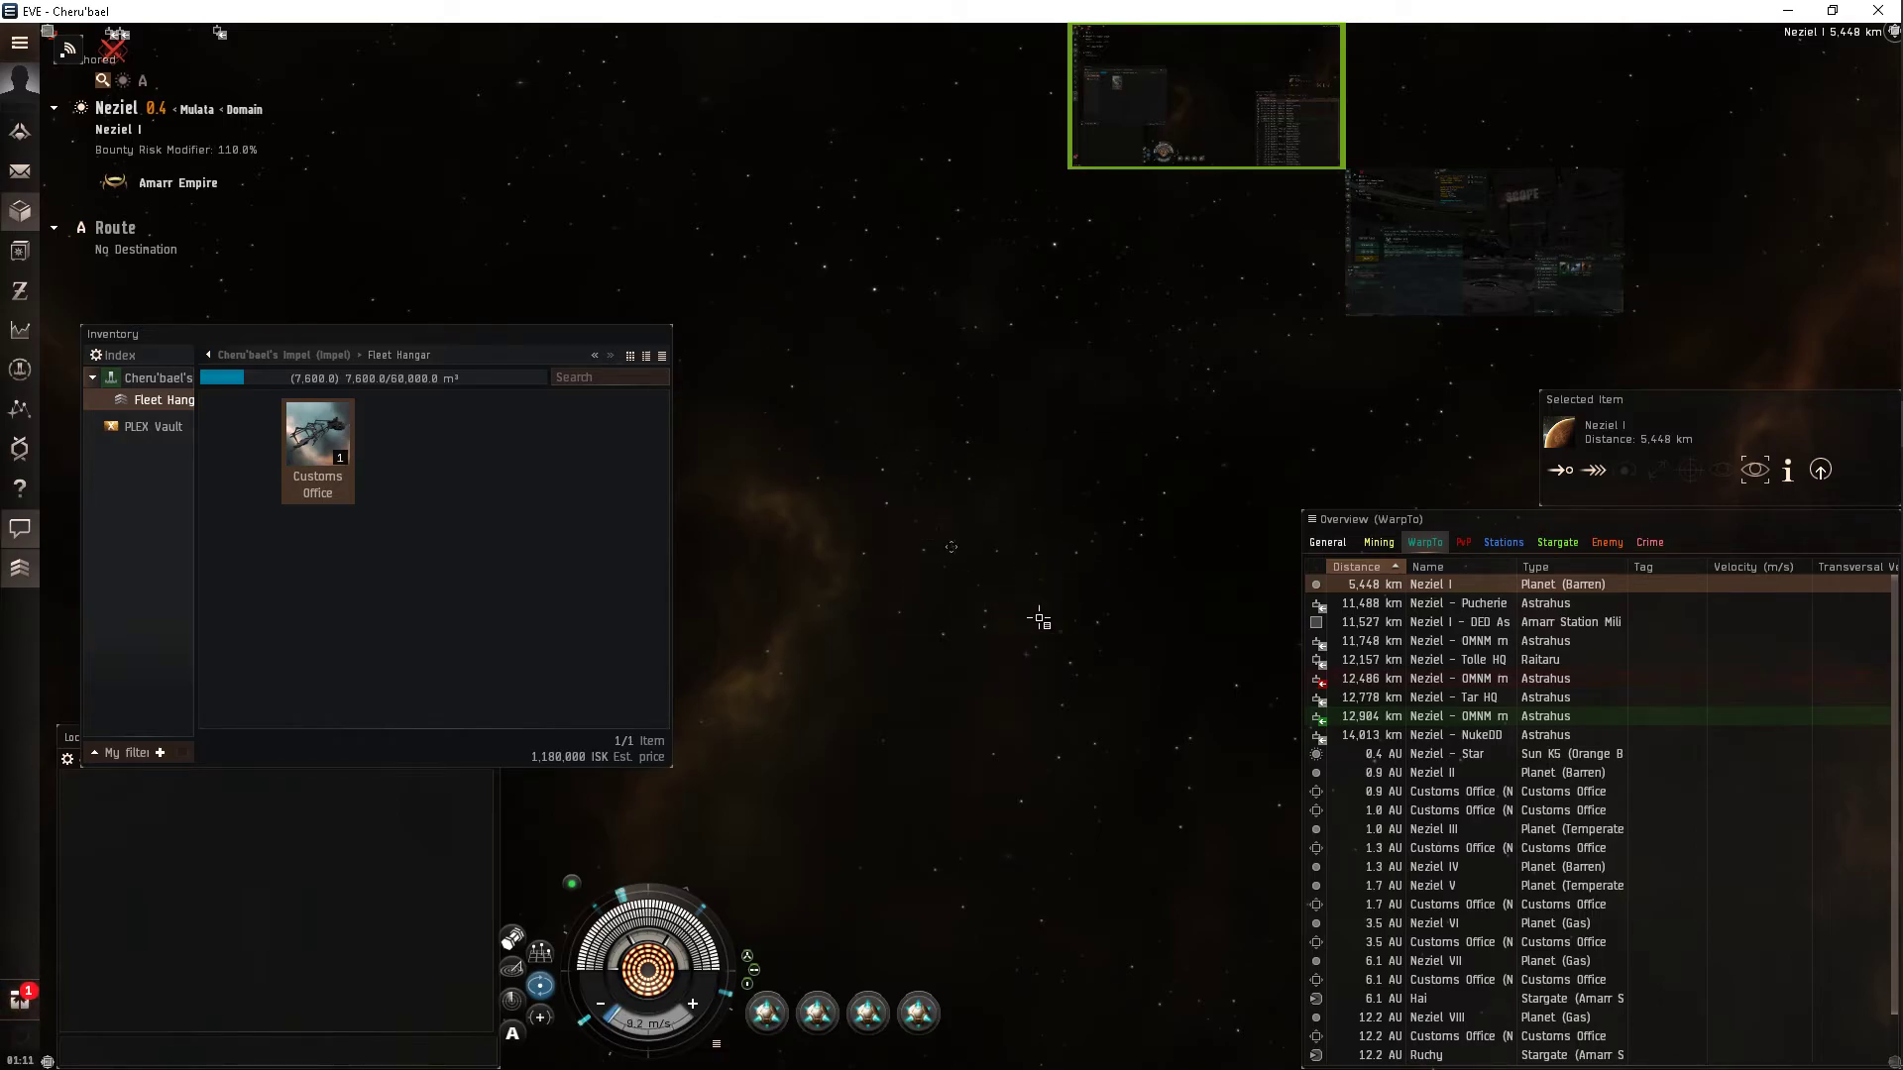
mouse_move(938, 513)
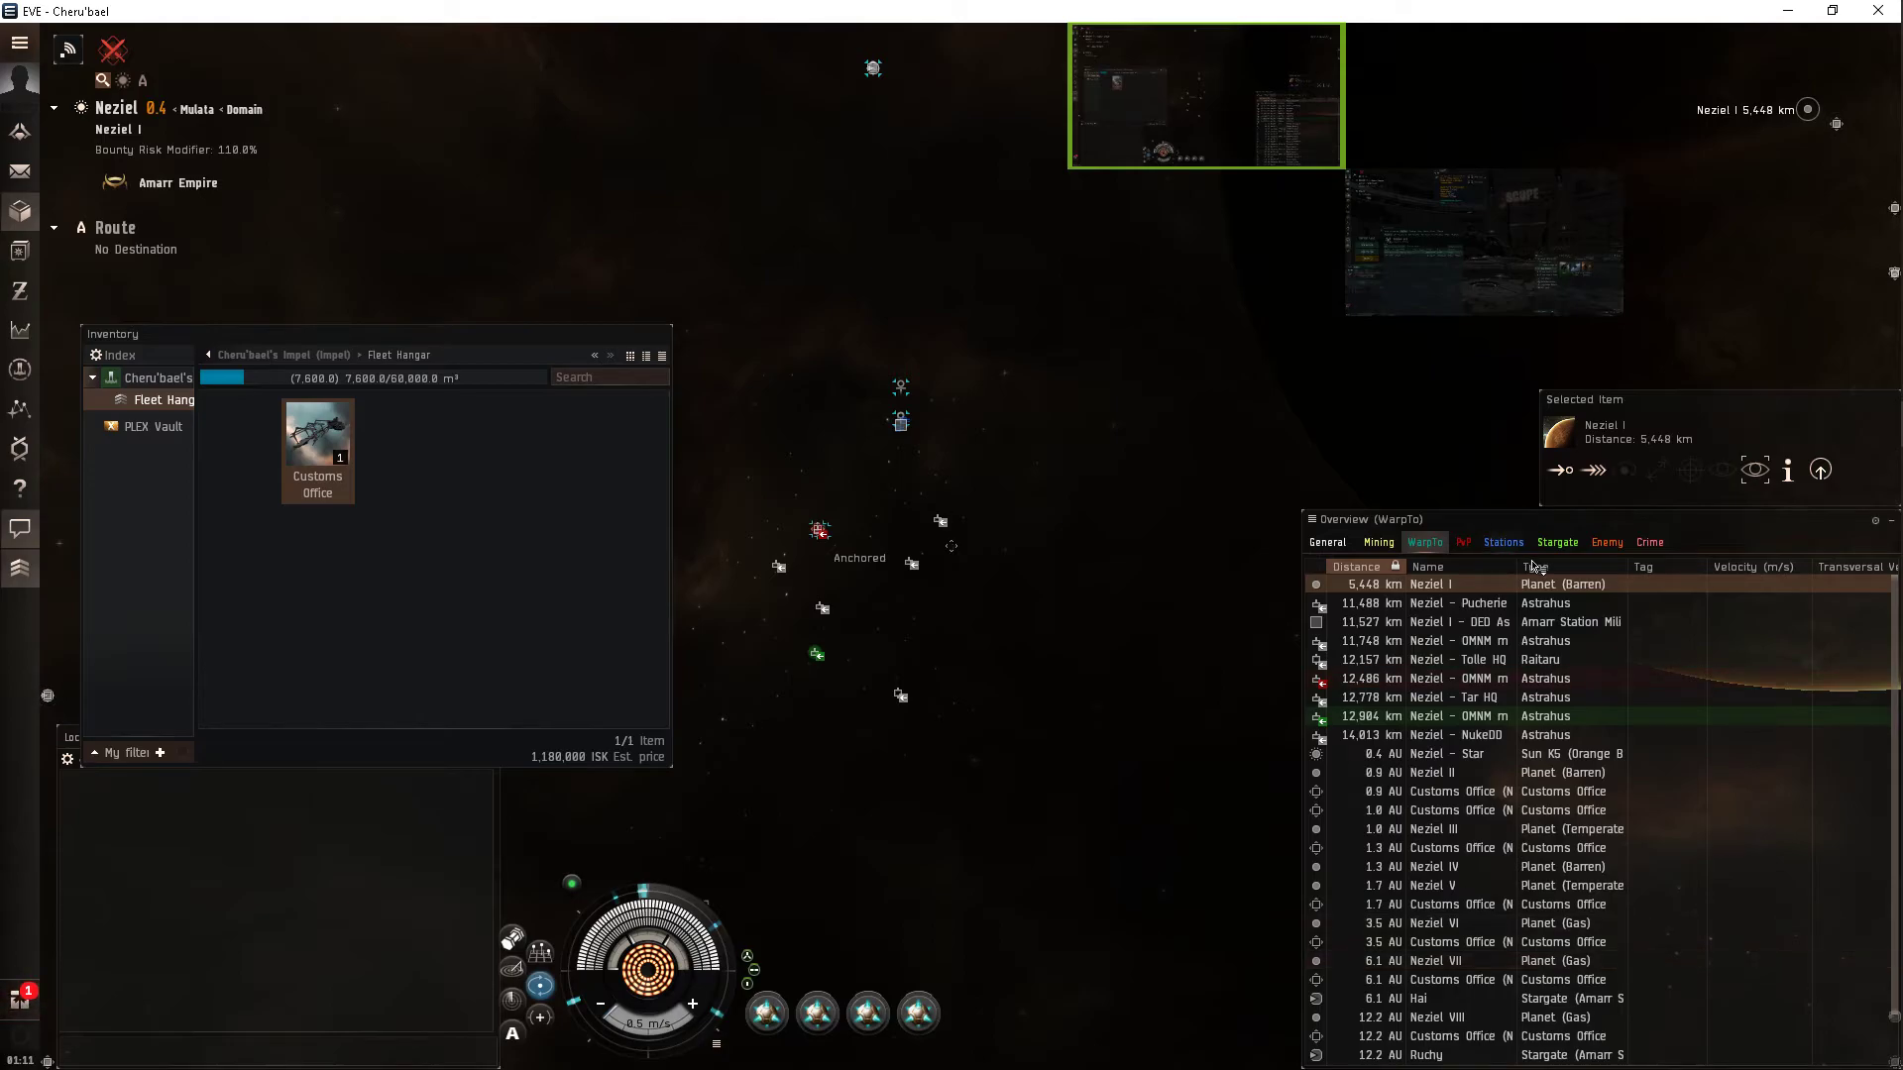
click(1557, 542)
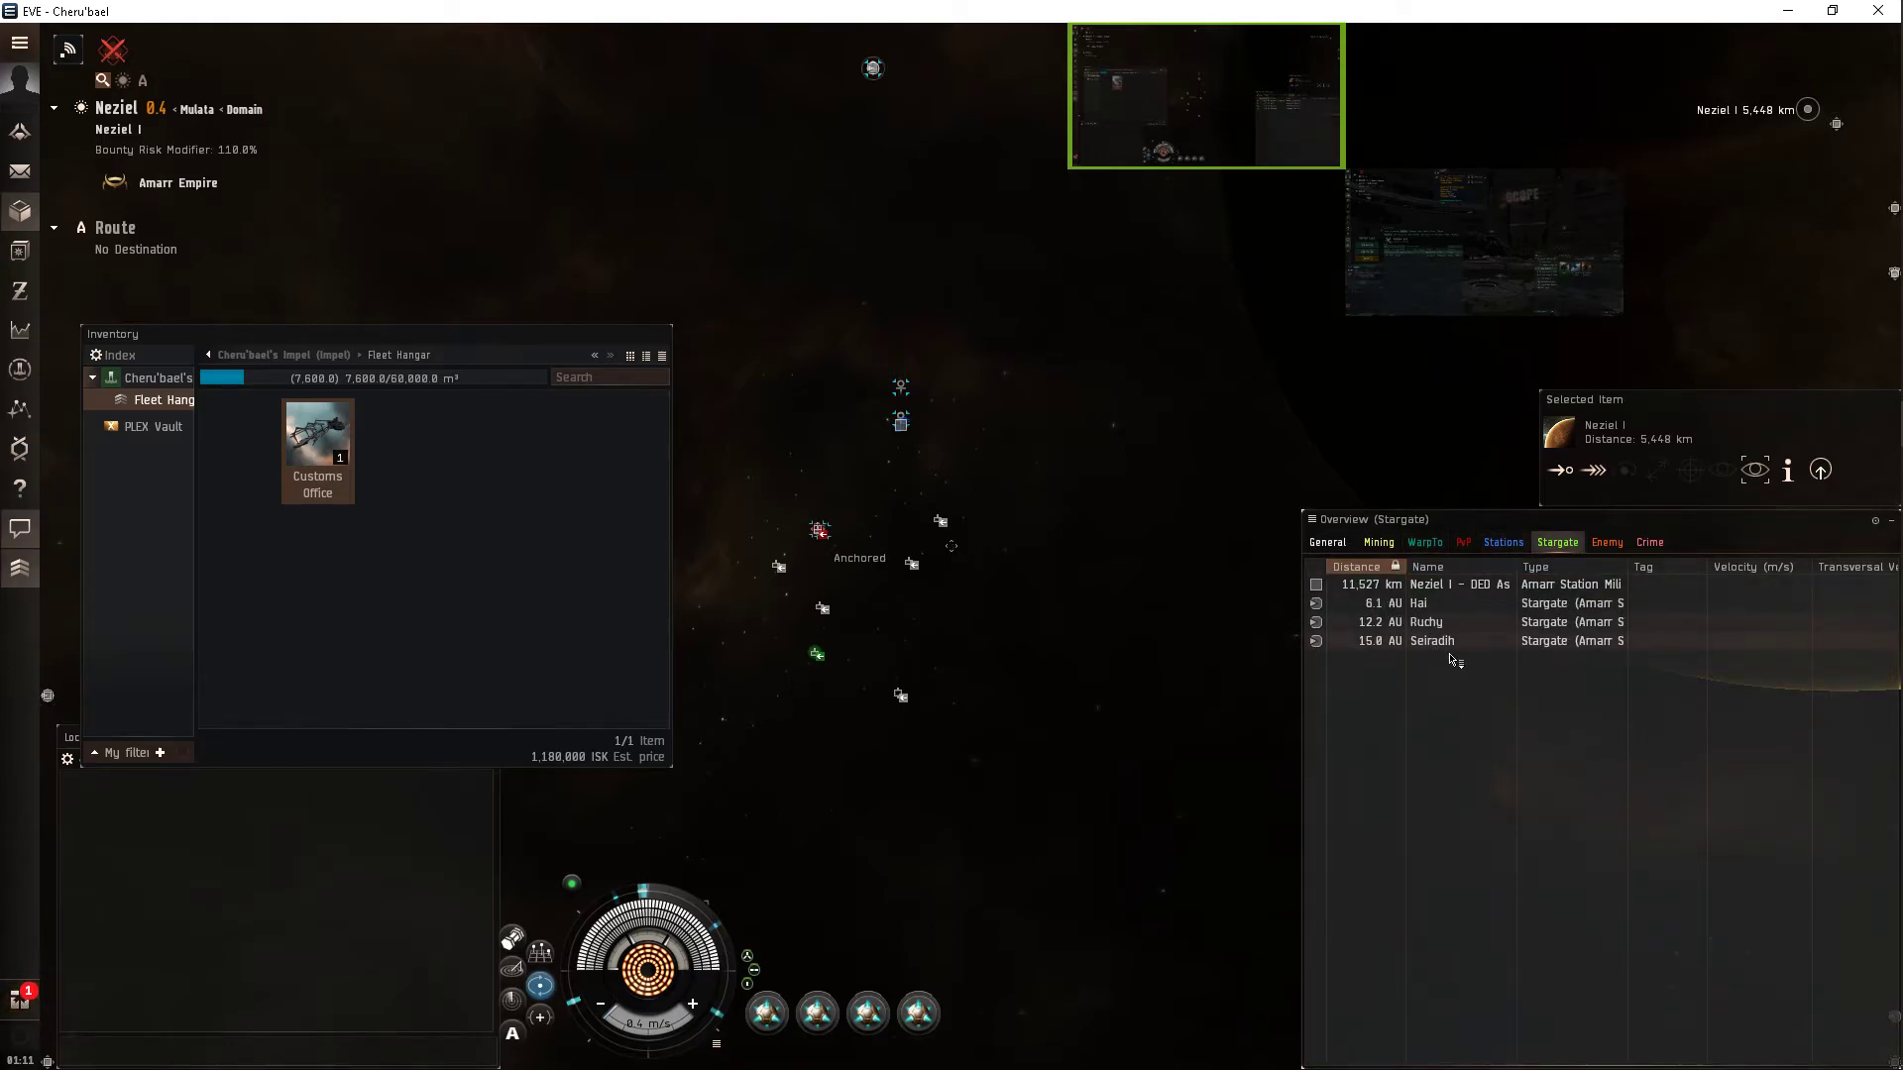
click(1432, 641)
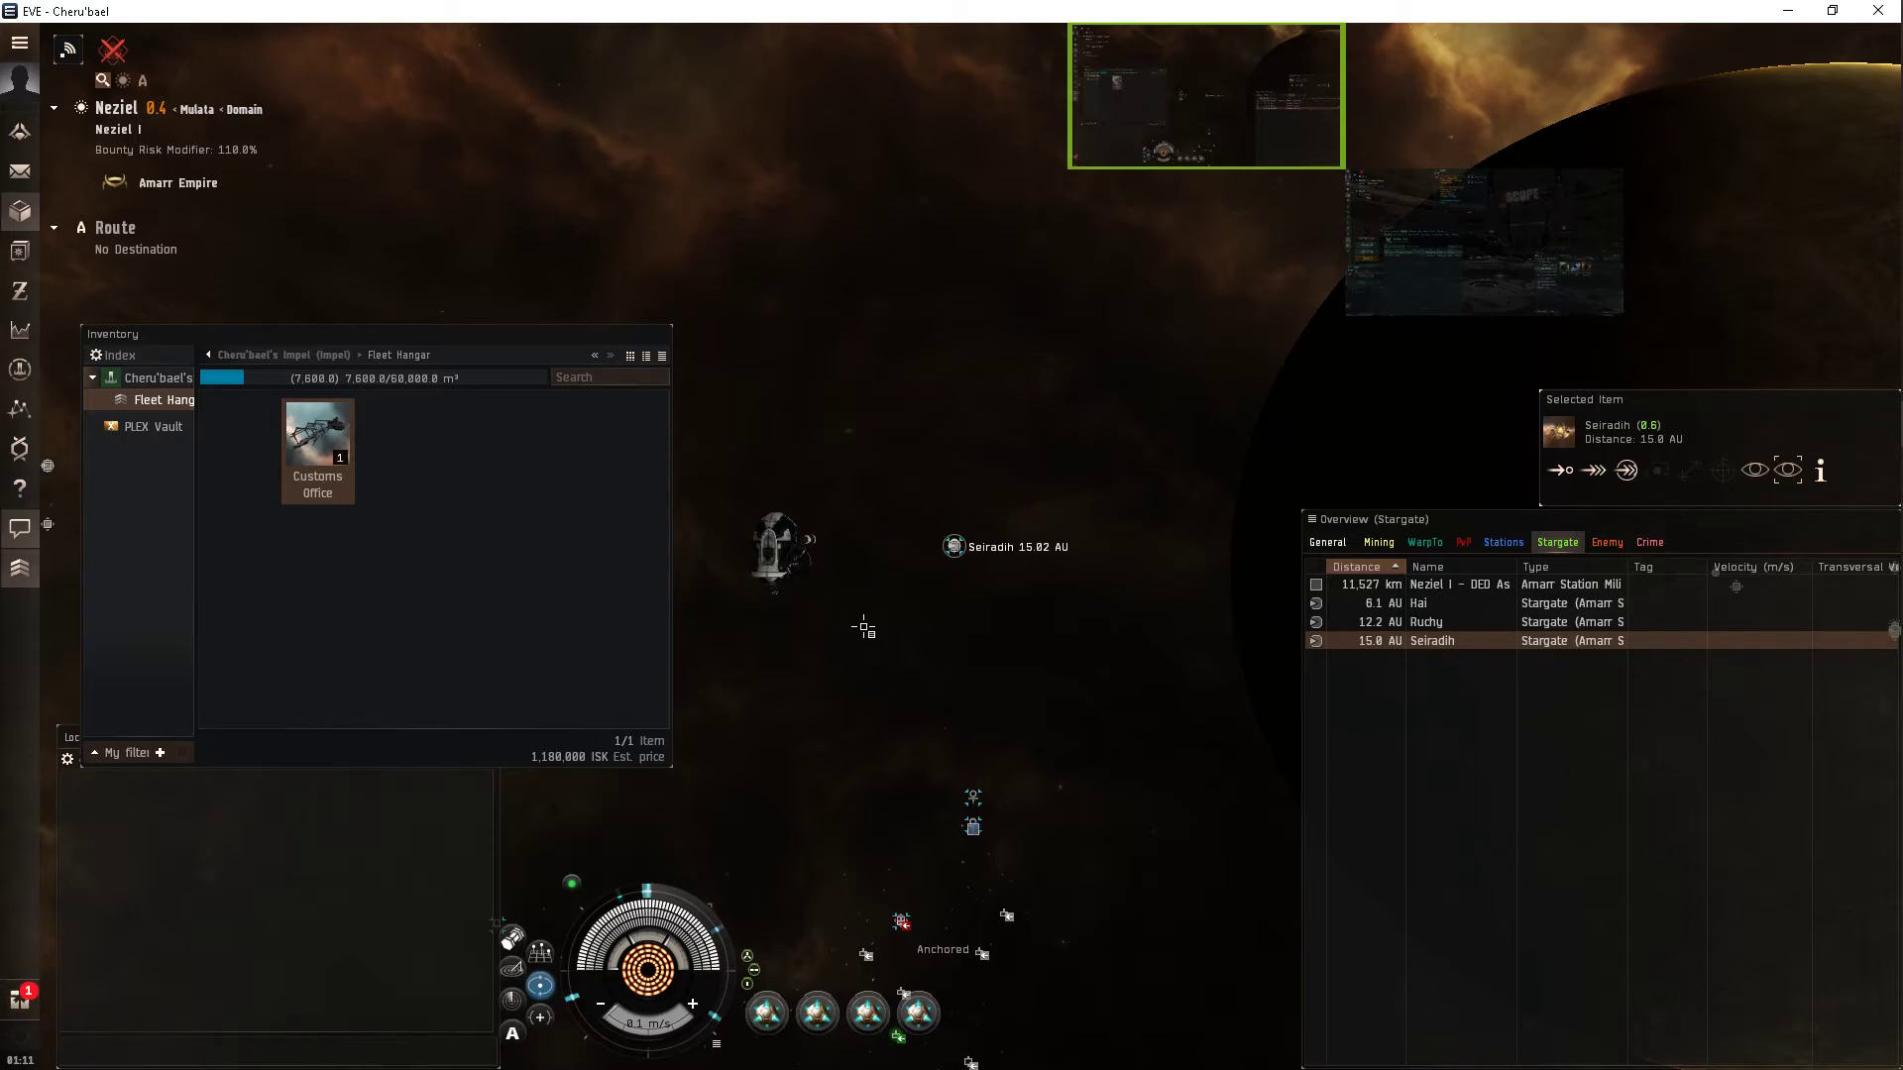
click(1420, 604)
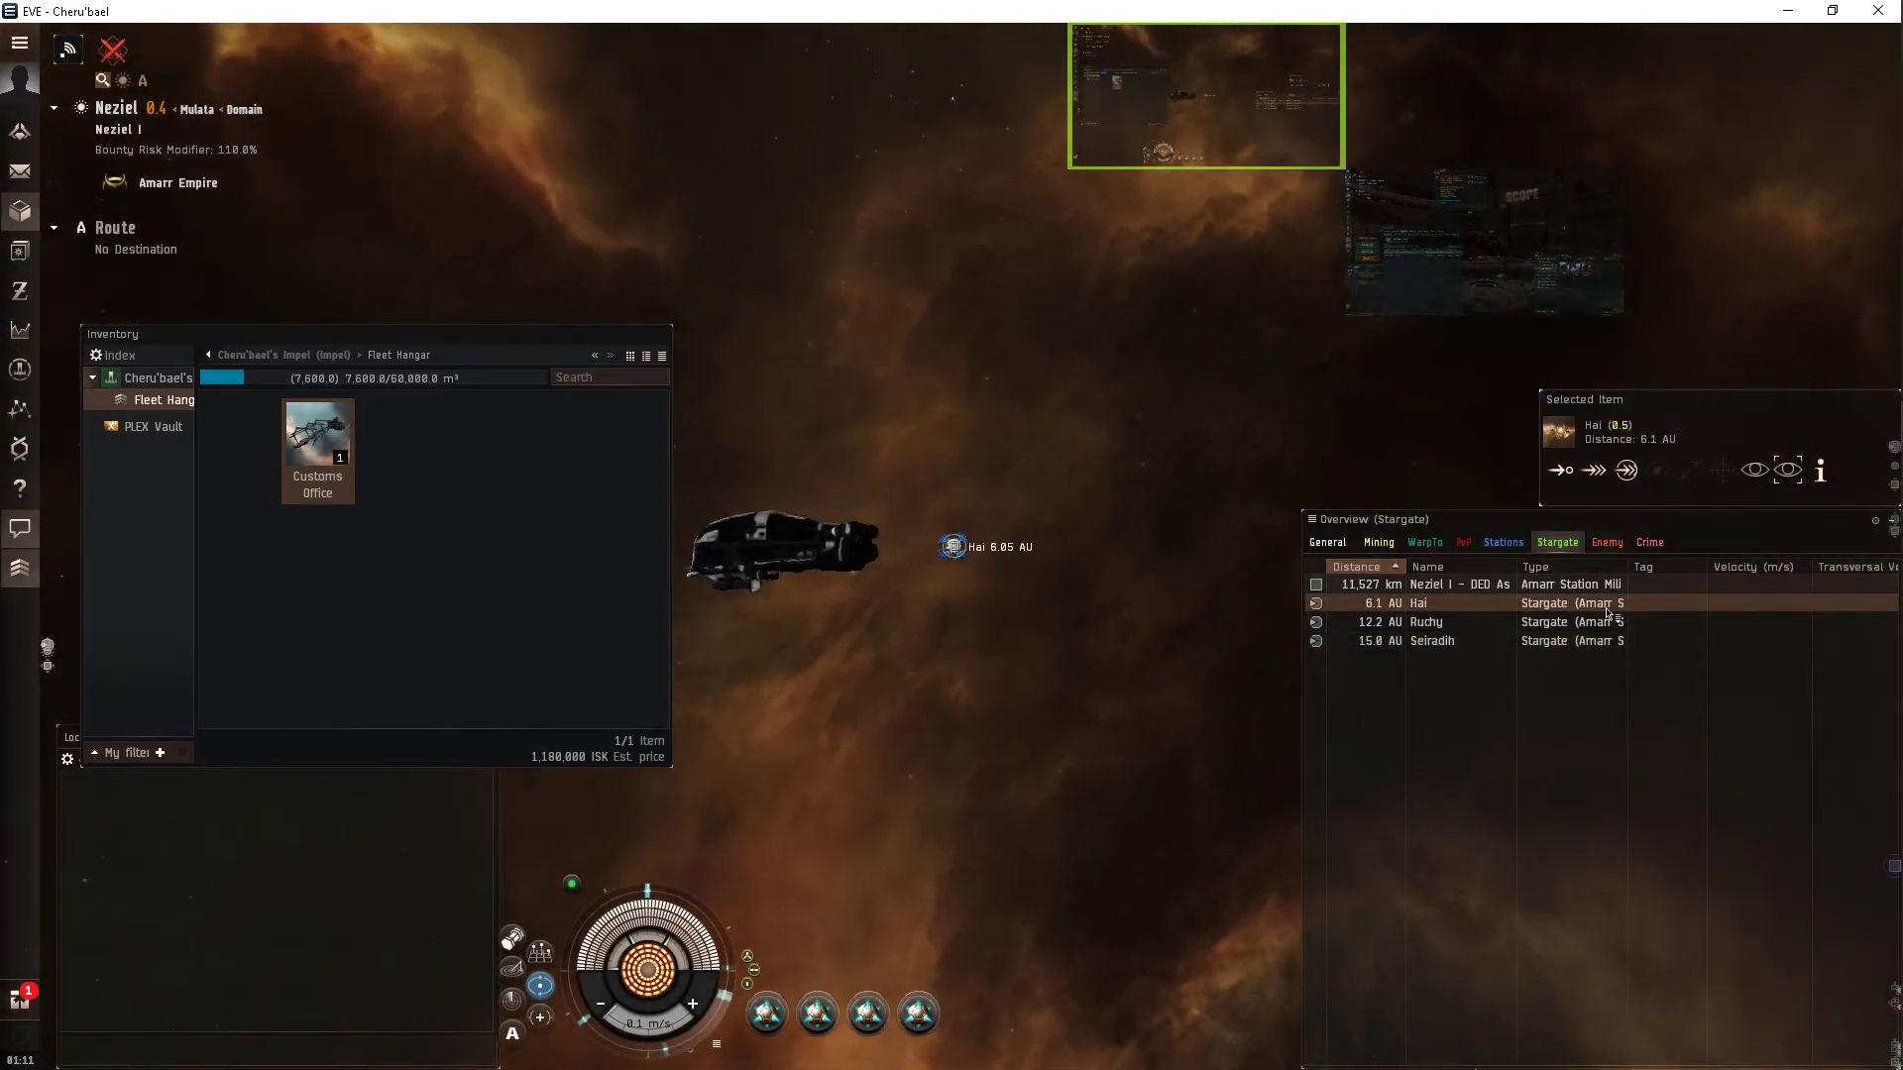
click(1432, 641)
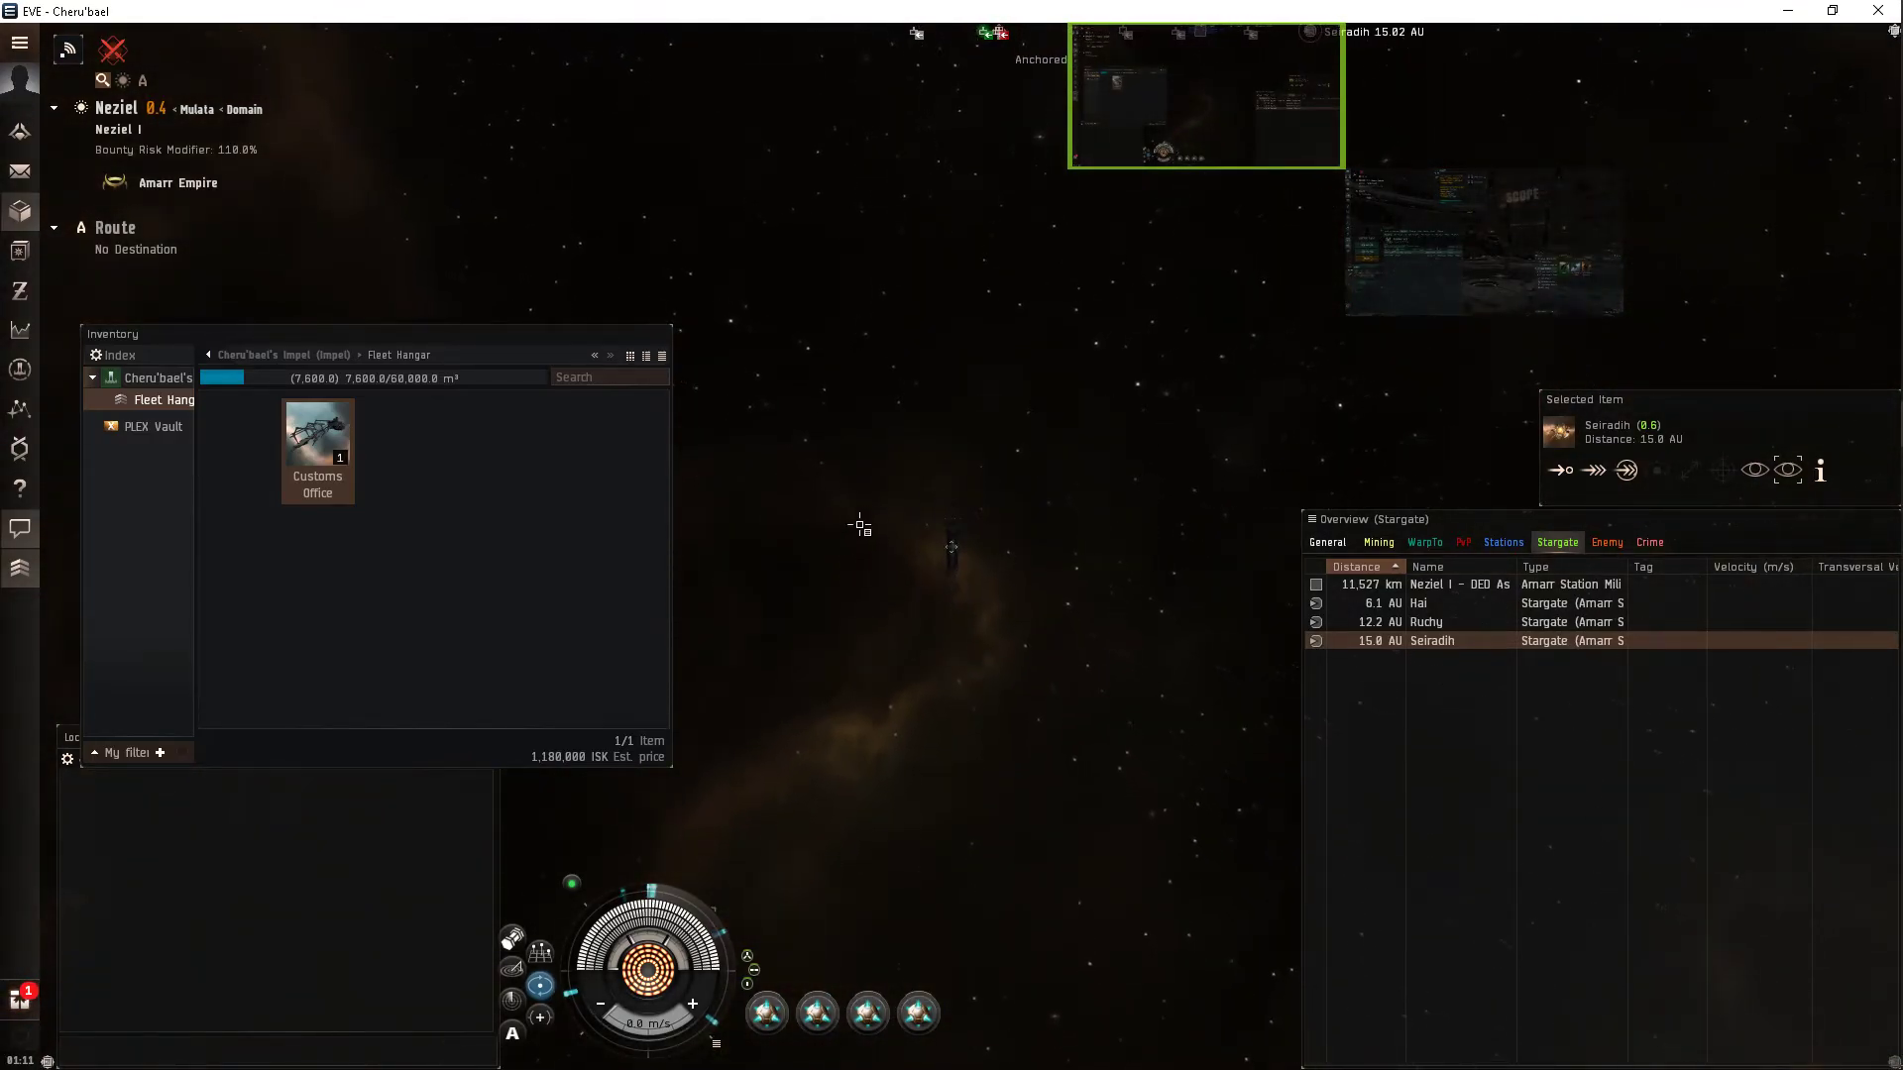
mouse_move(639, 474)
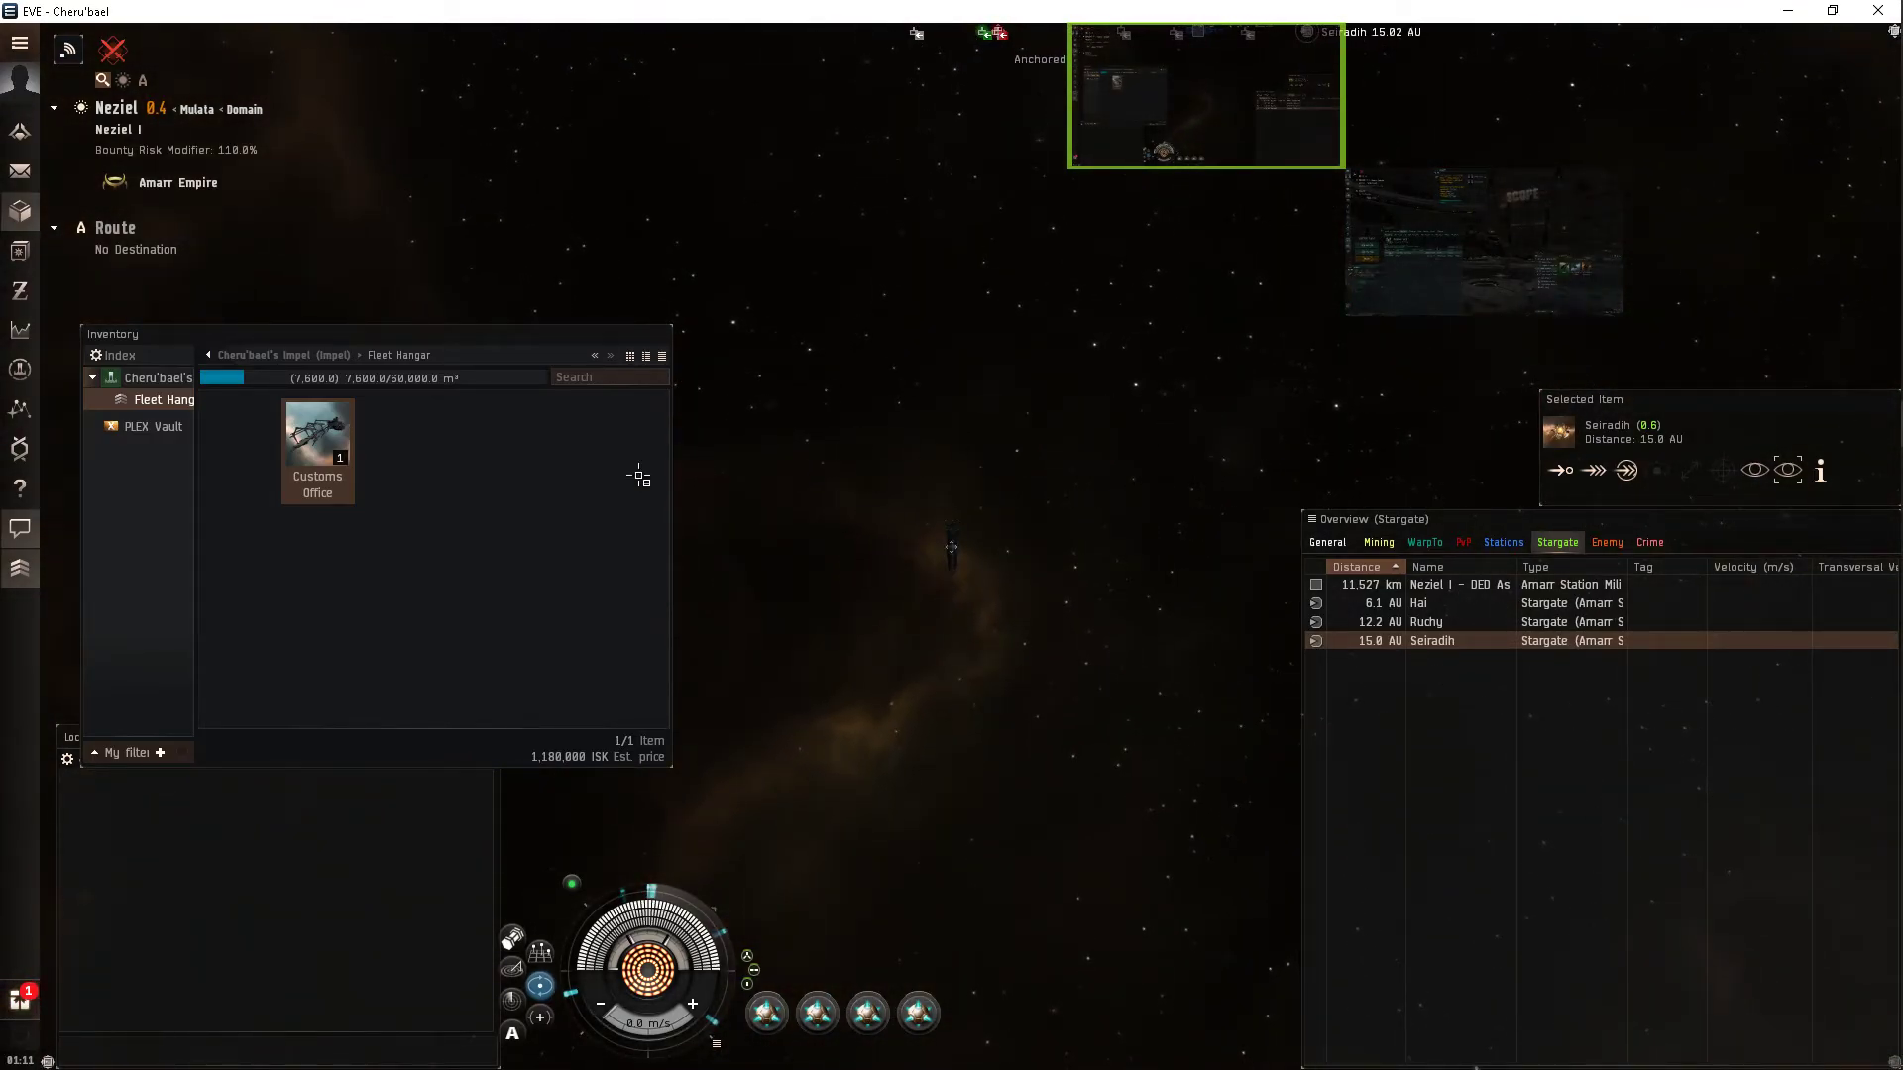
right_click(317, 437)
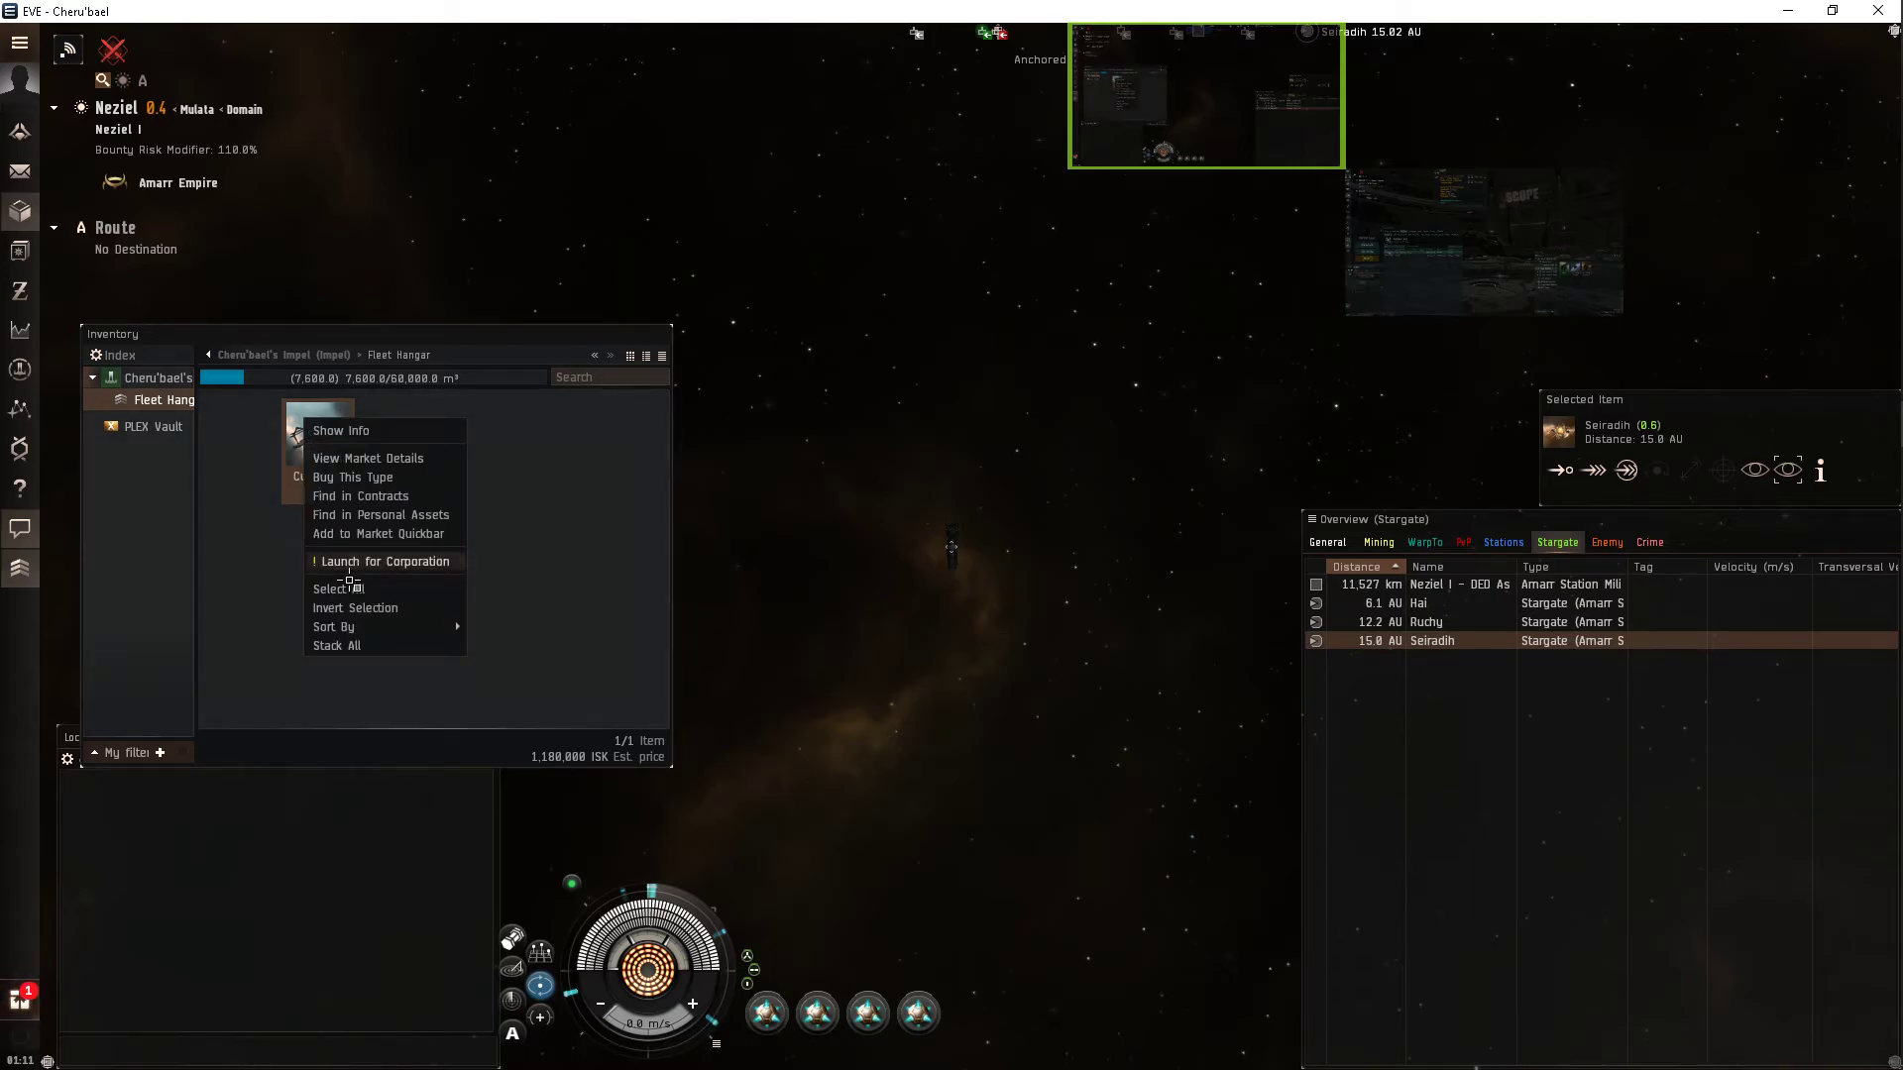
click(385, 561)
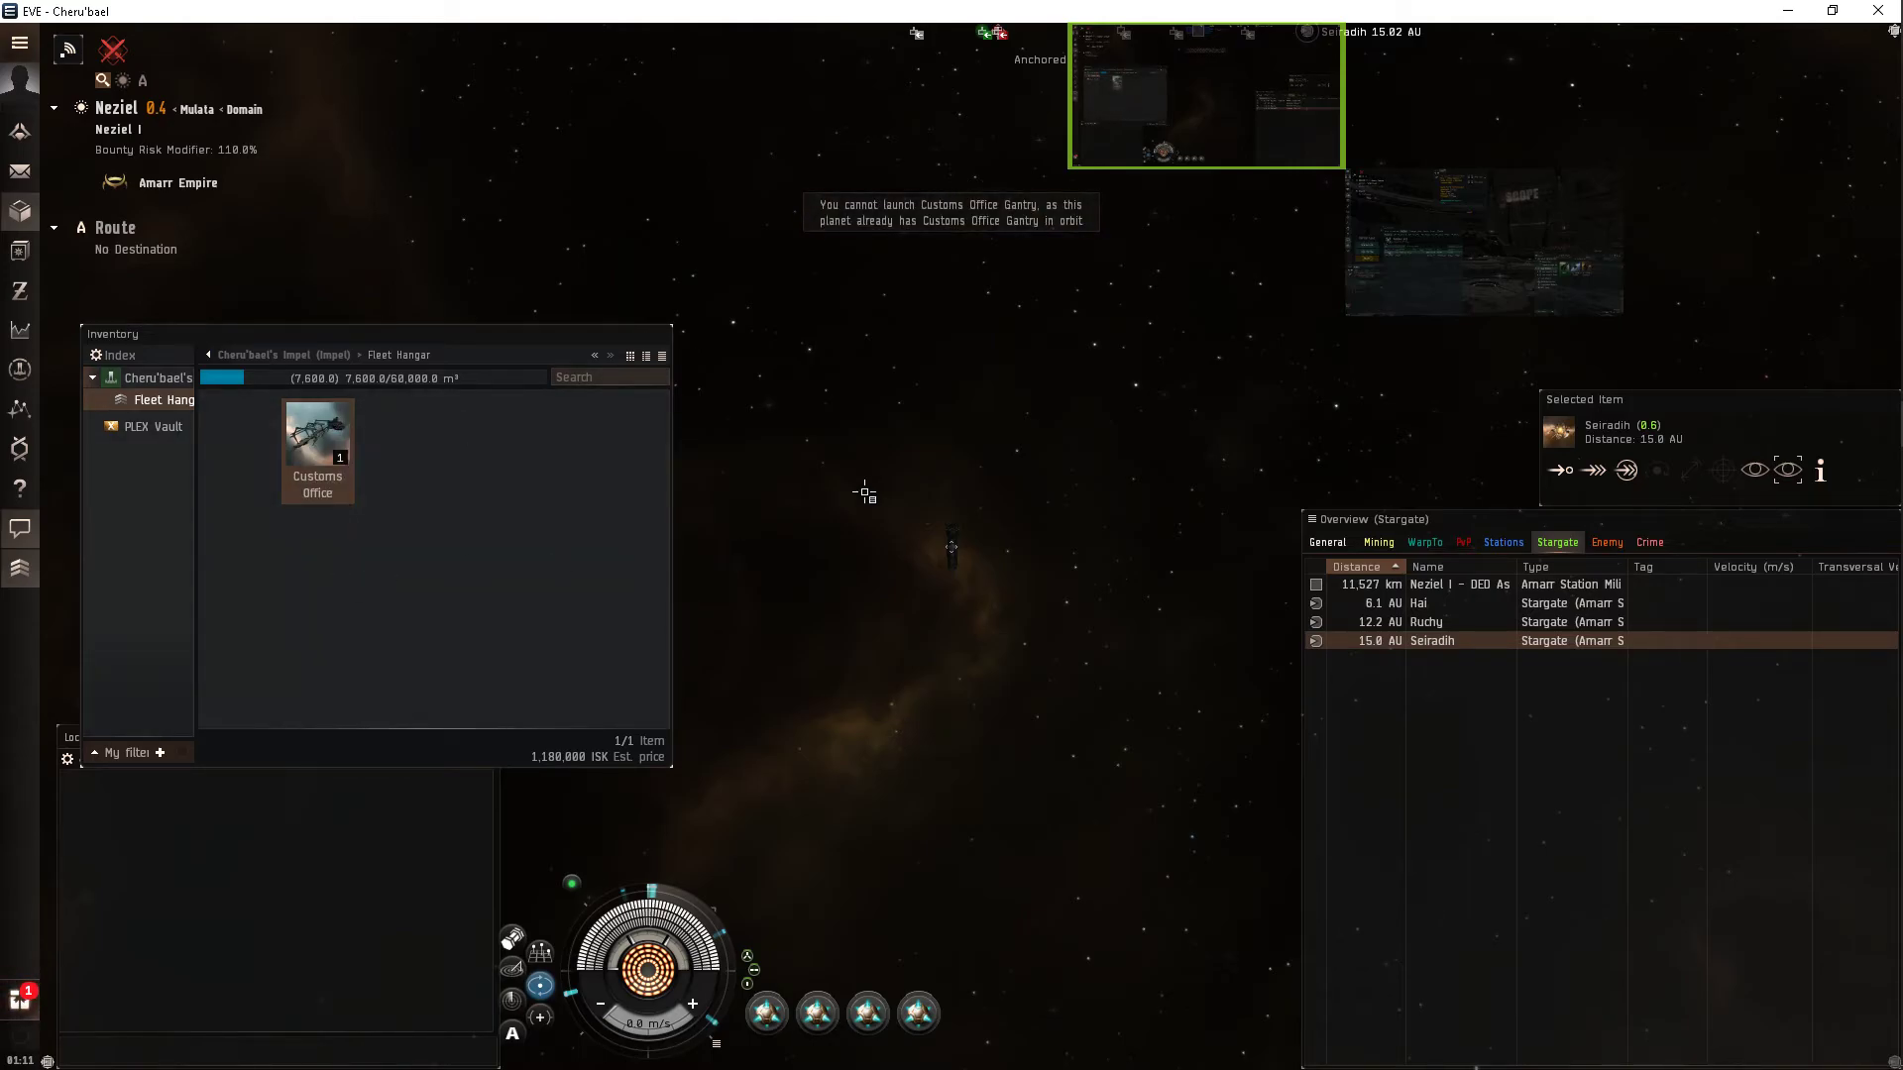
mouse_move(999, 612)
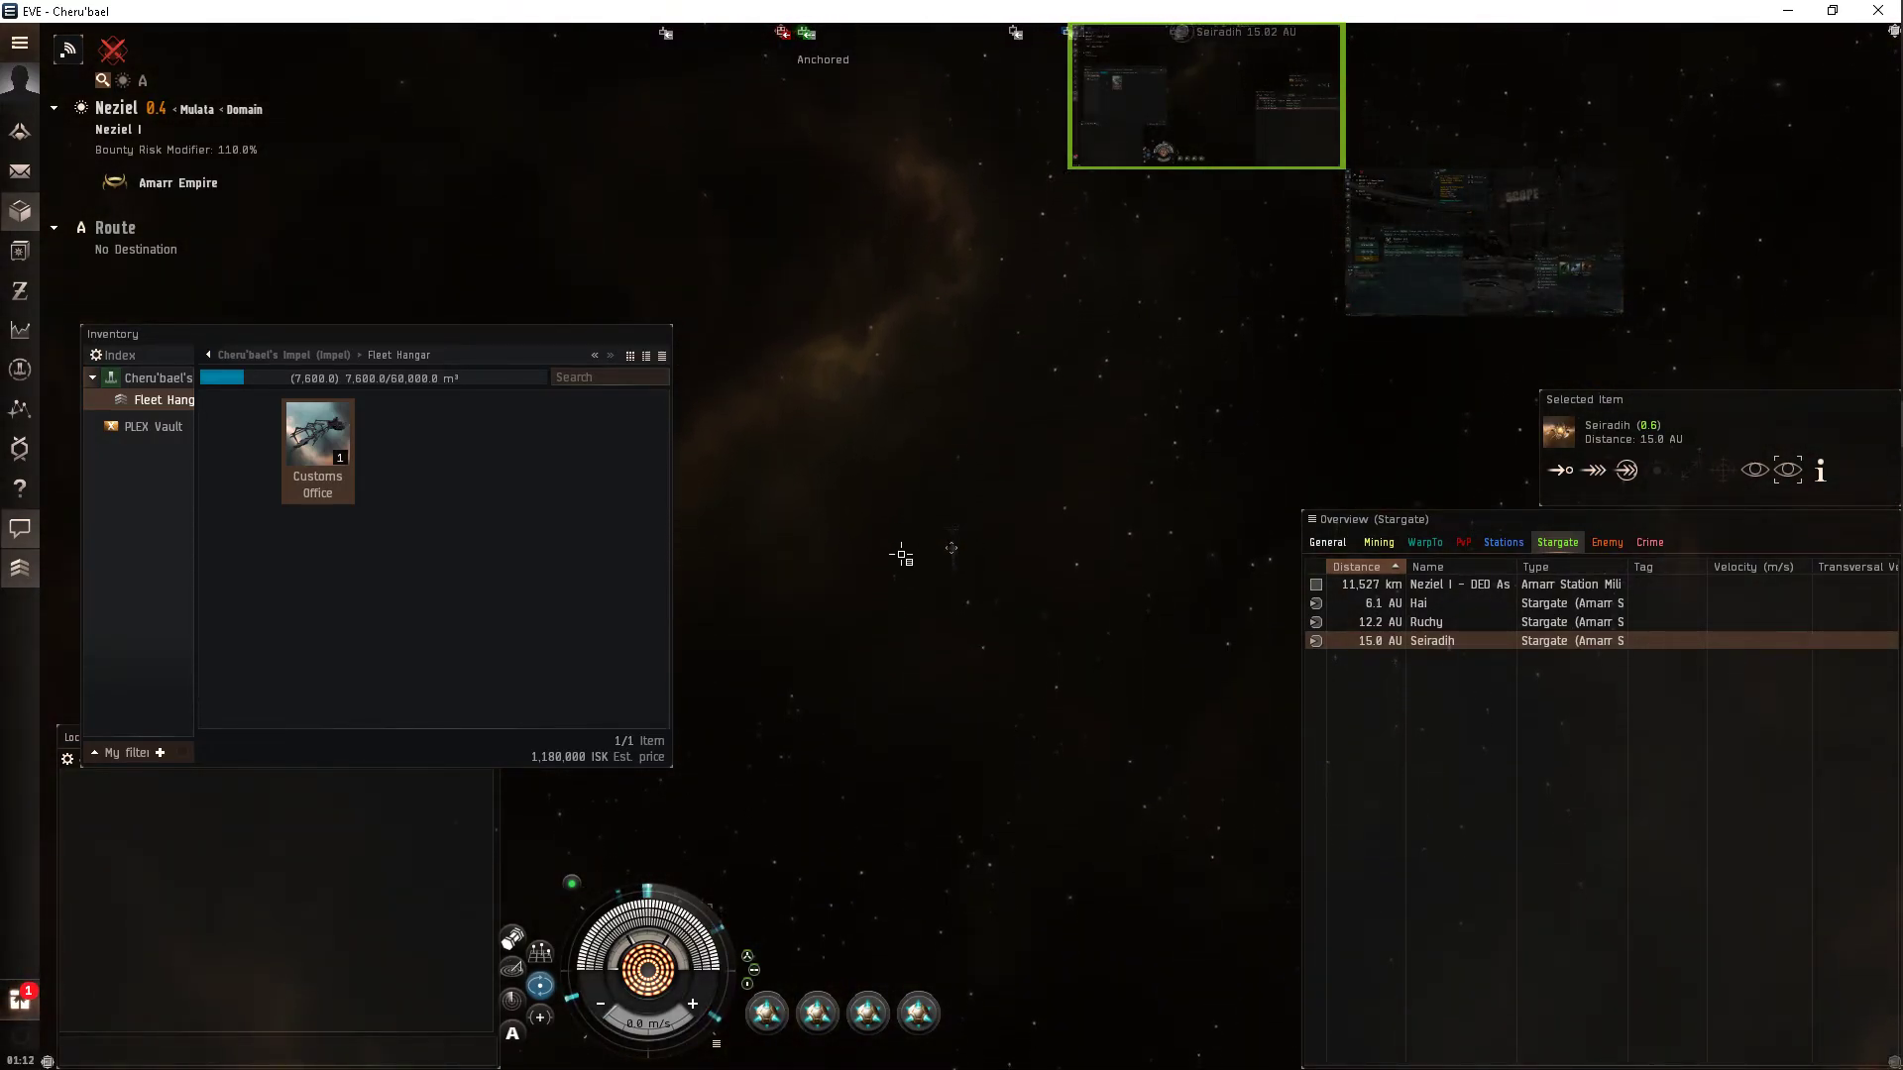
mouse_move(1007, 502)
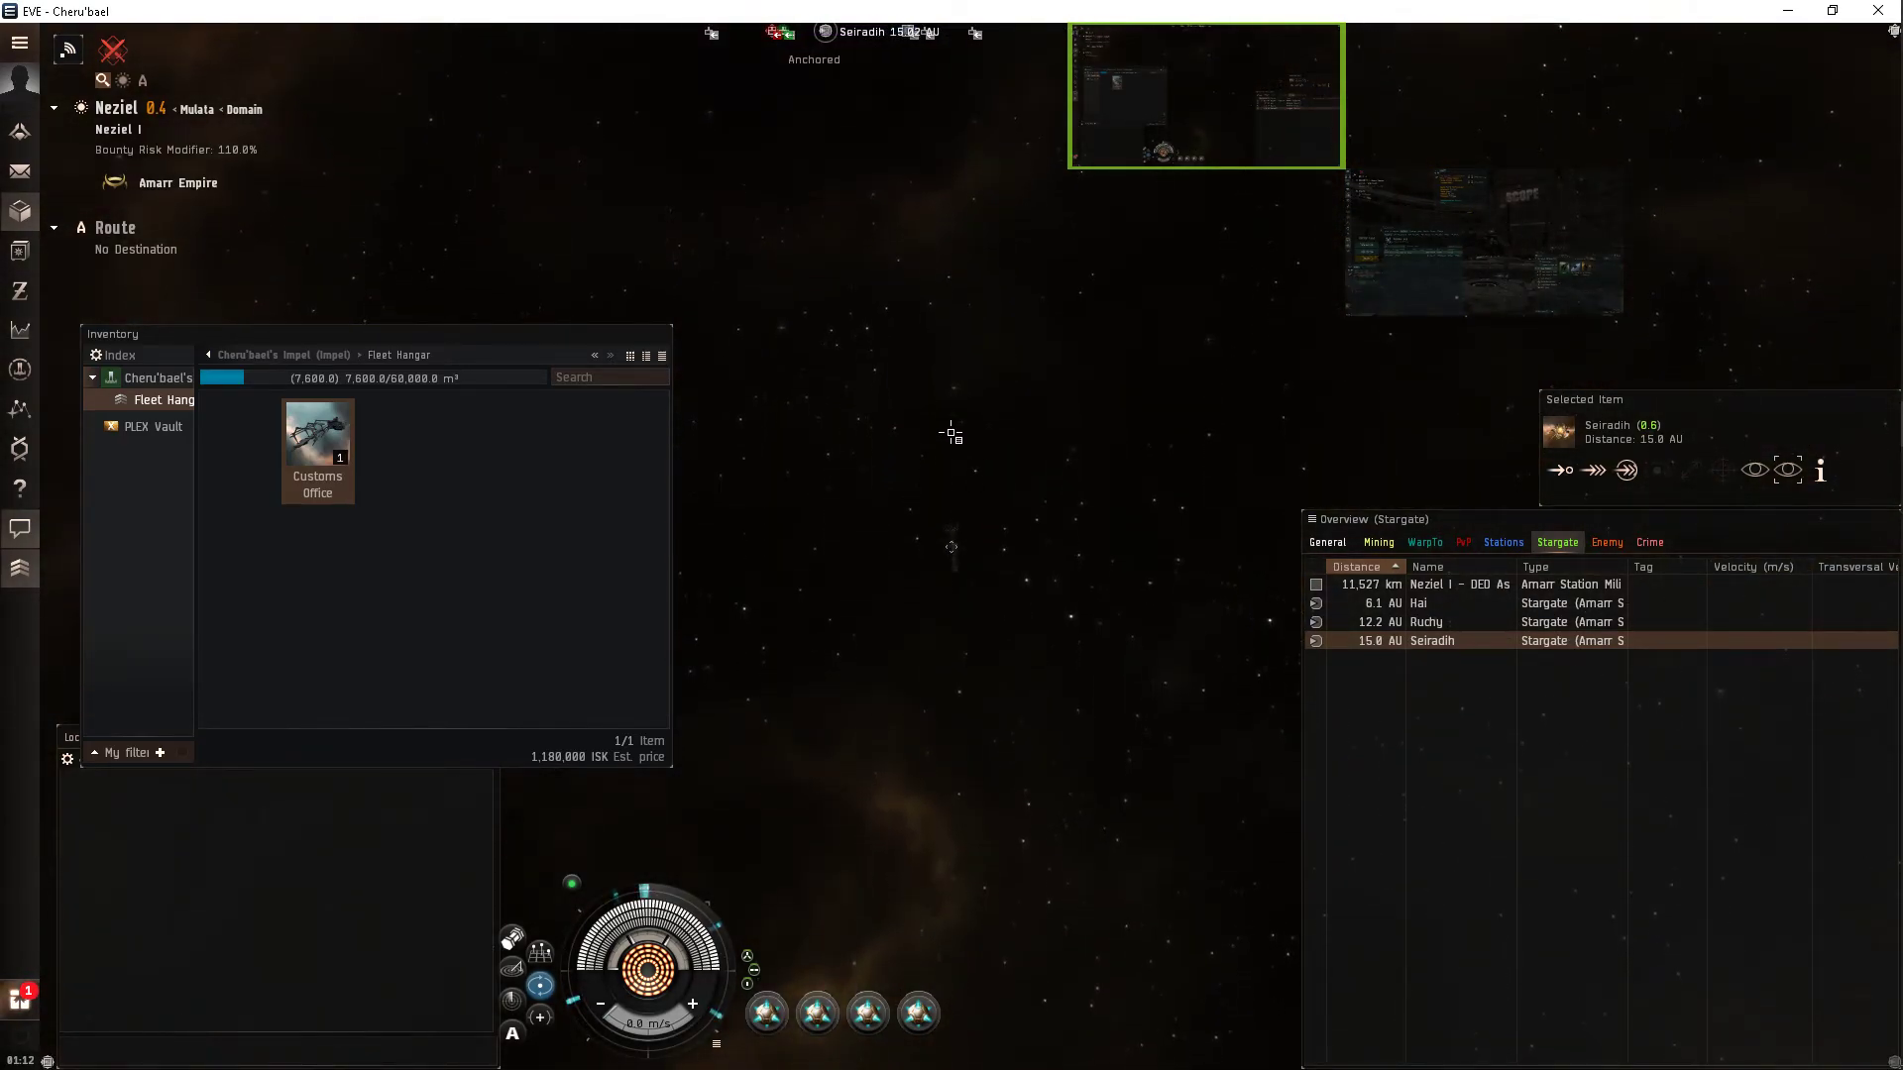
mouse_move(983, 373)
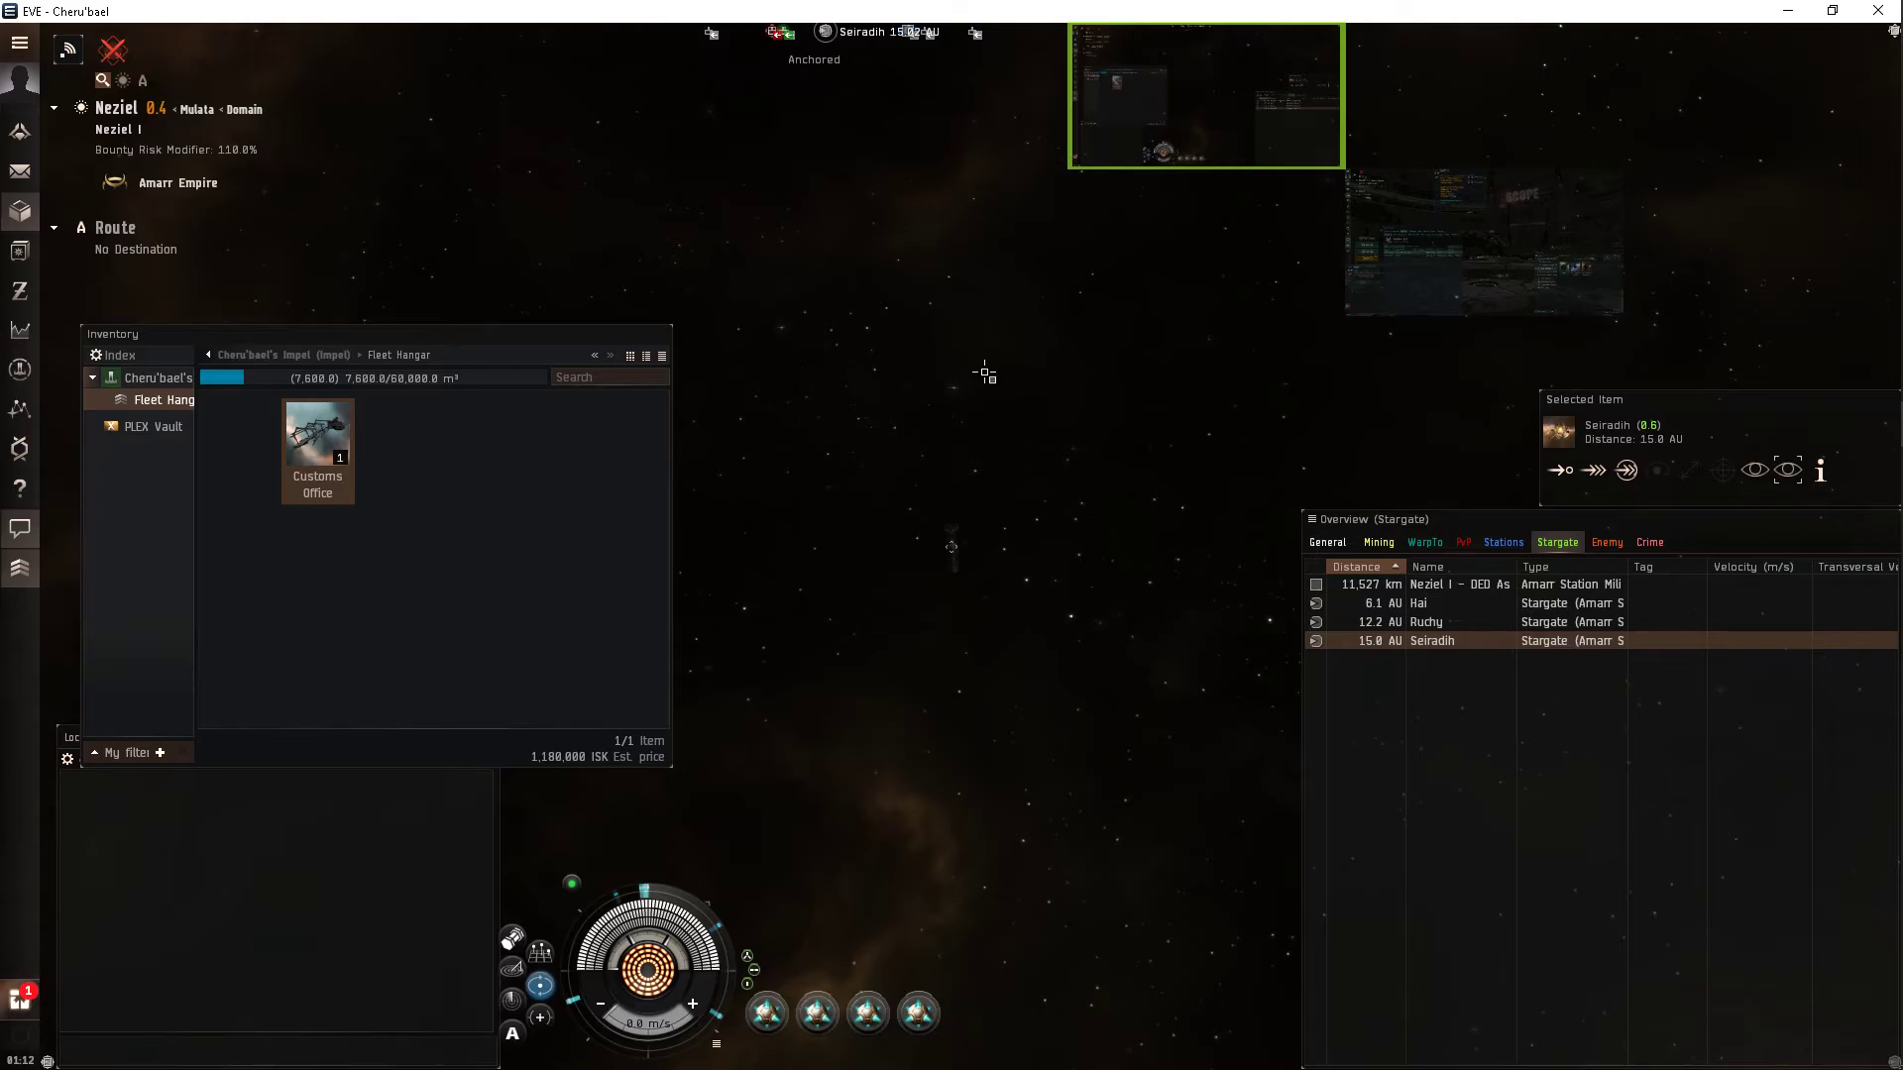
mouse_move(939, 469)
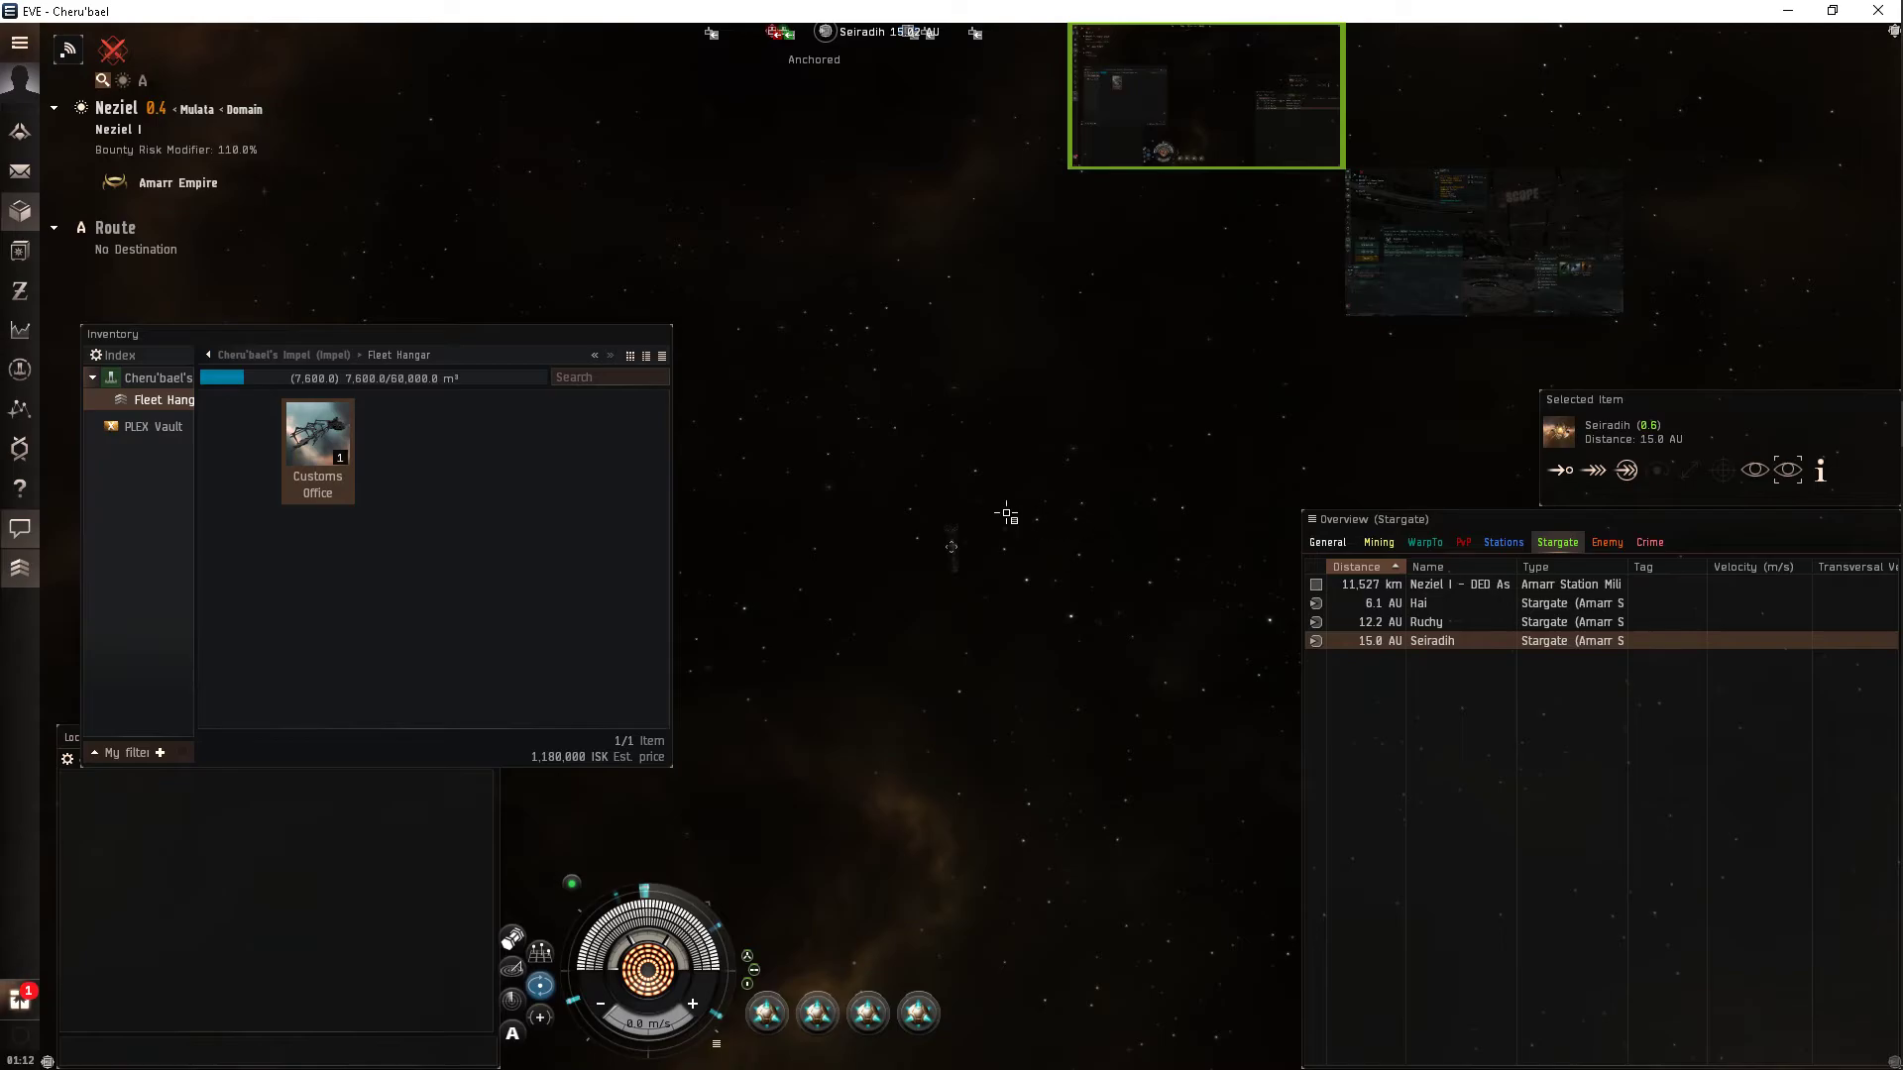
mouse_move(950, 489)
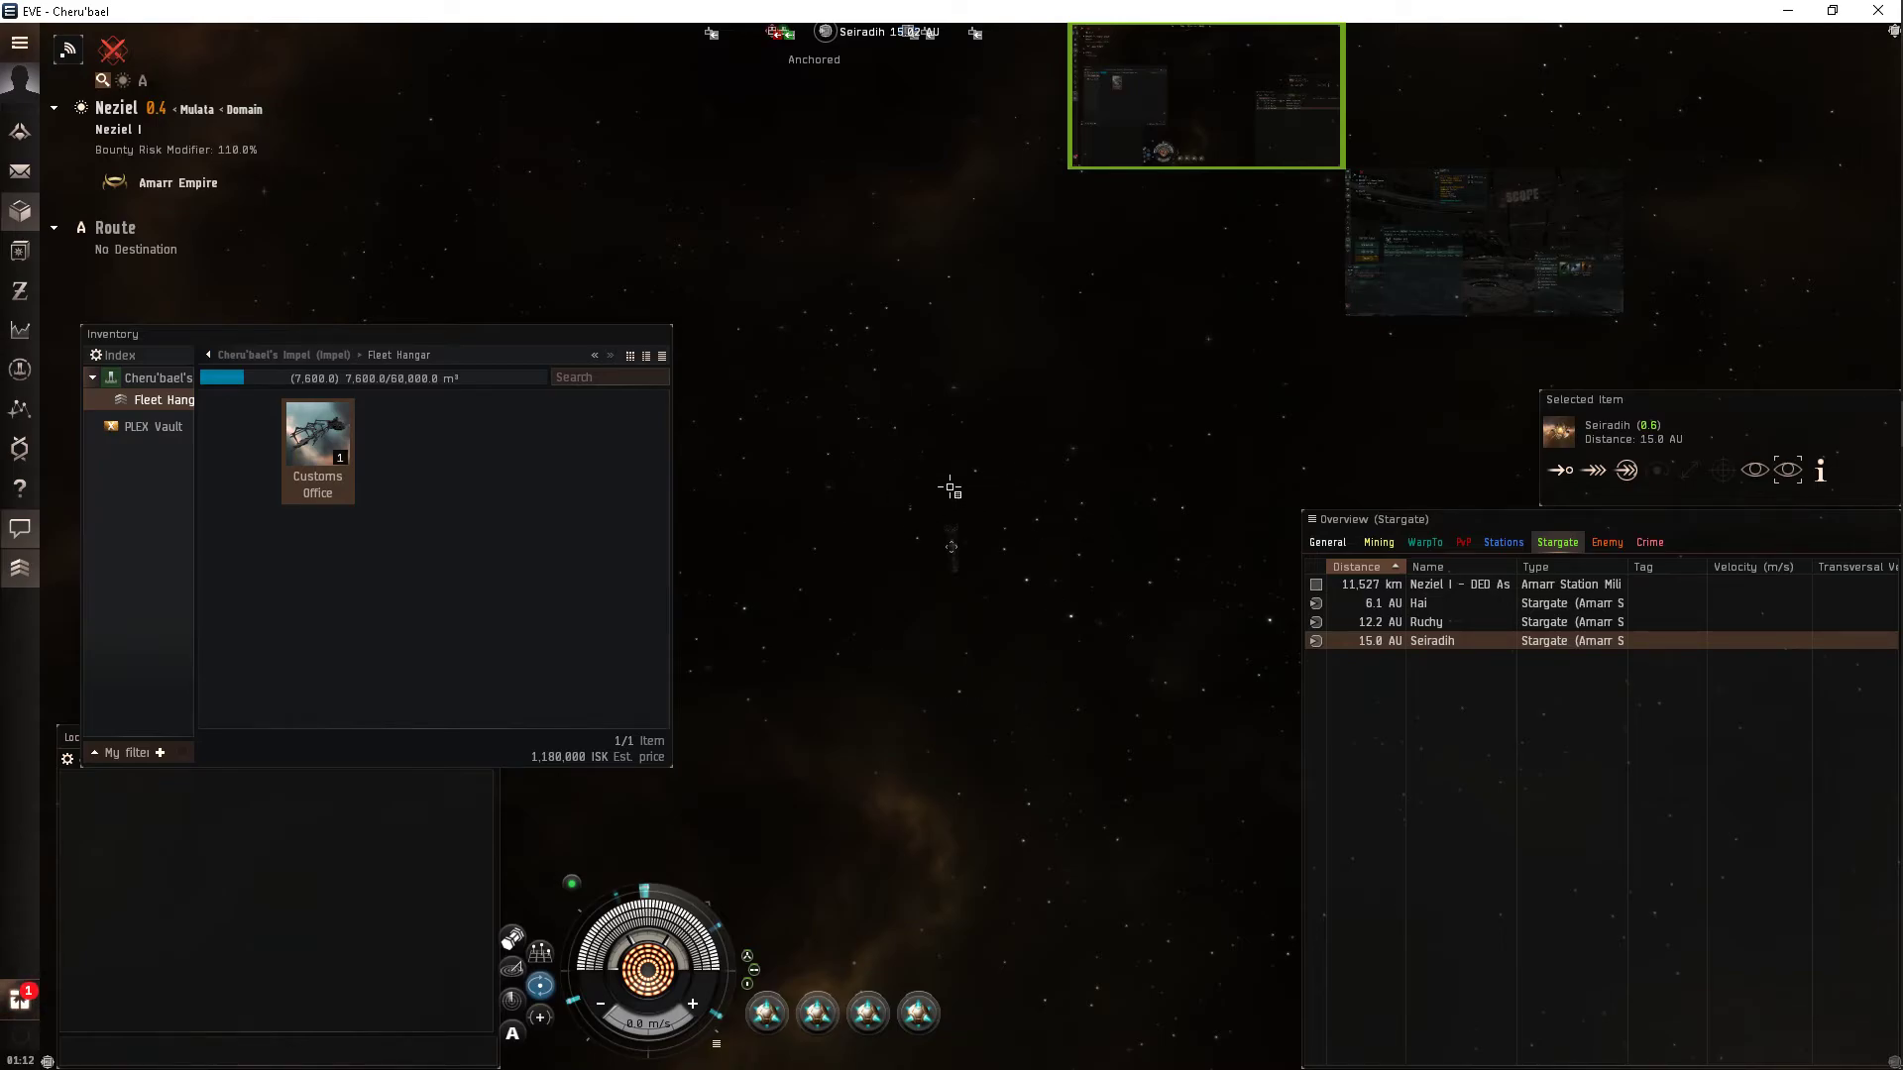
mouse_move(828, 631)
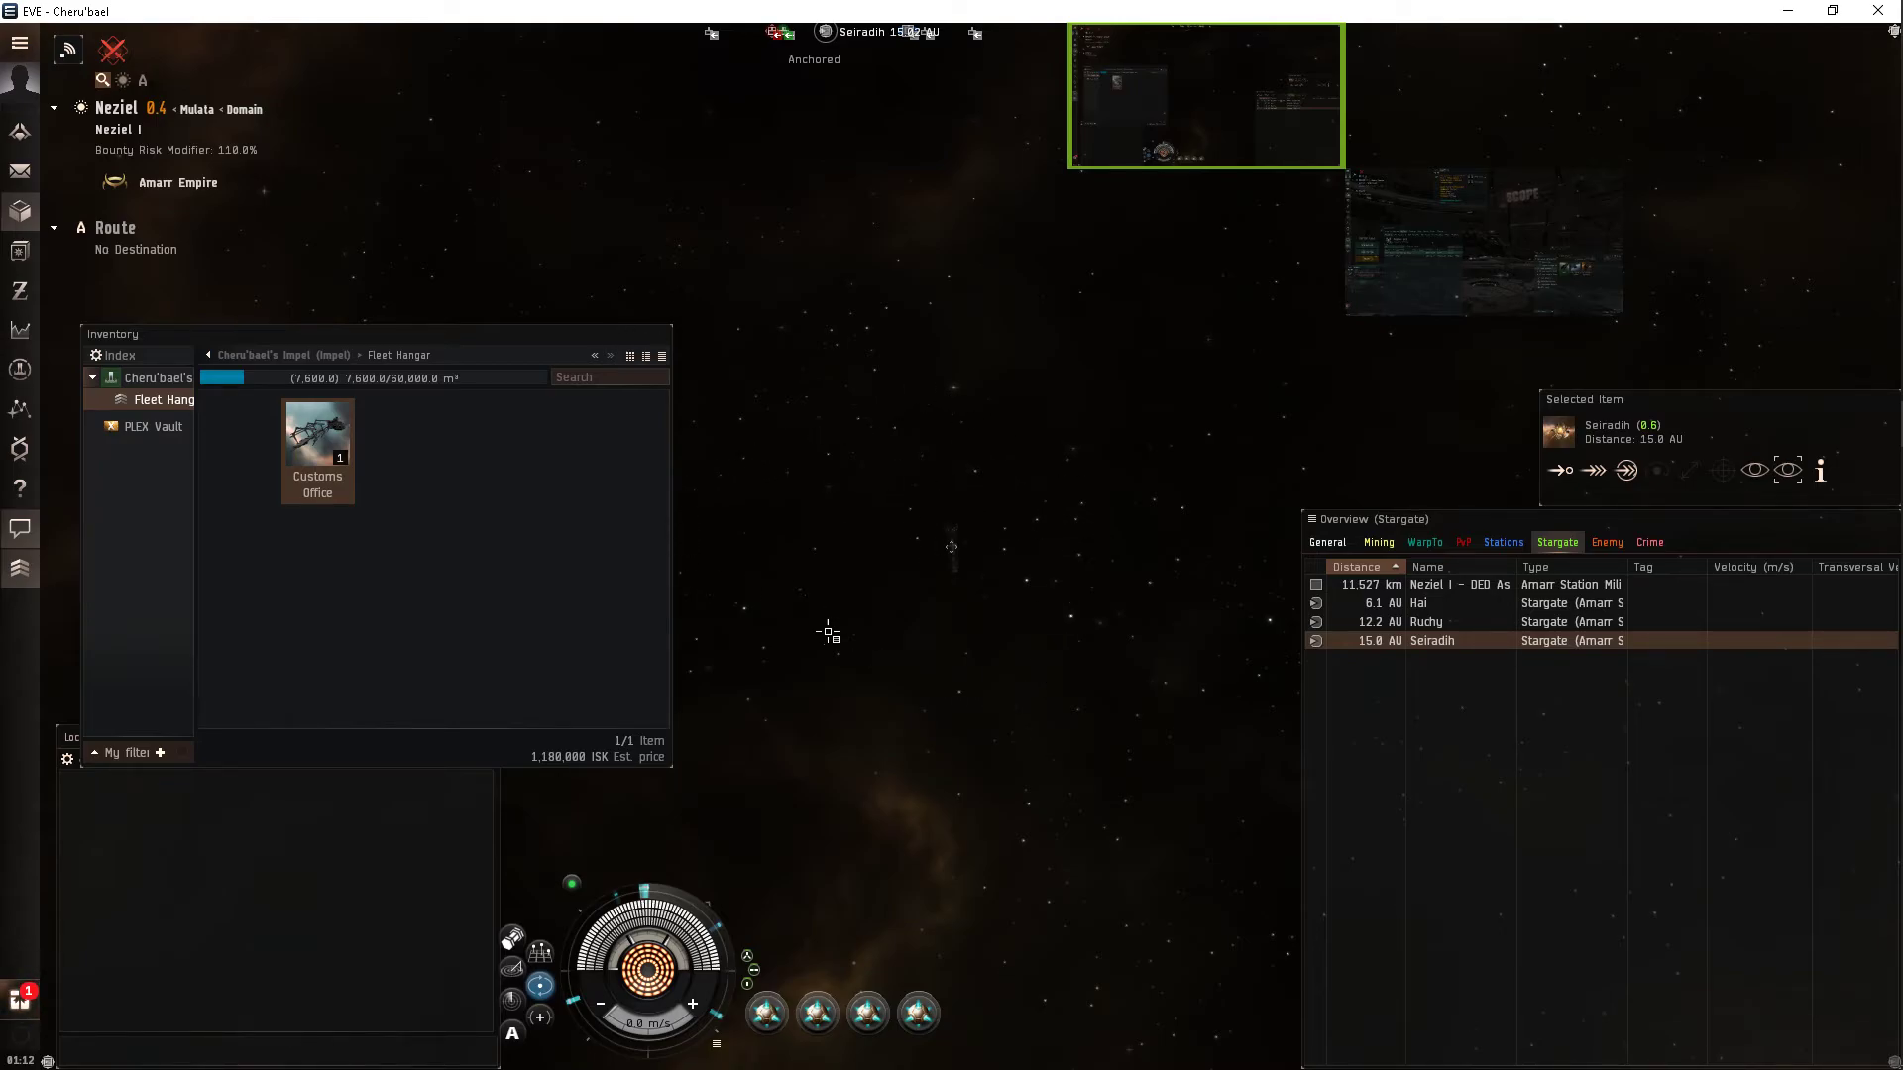
mouse_move(1068, 514)
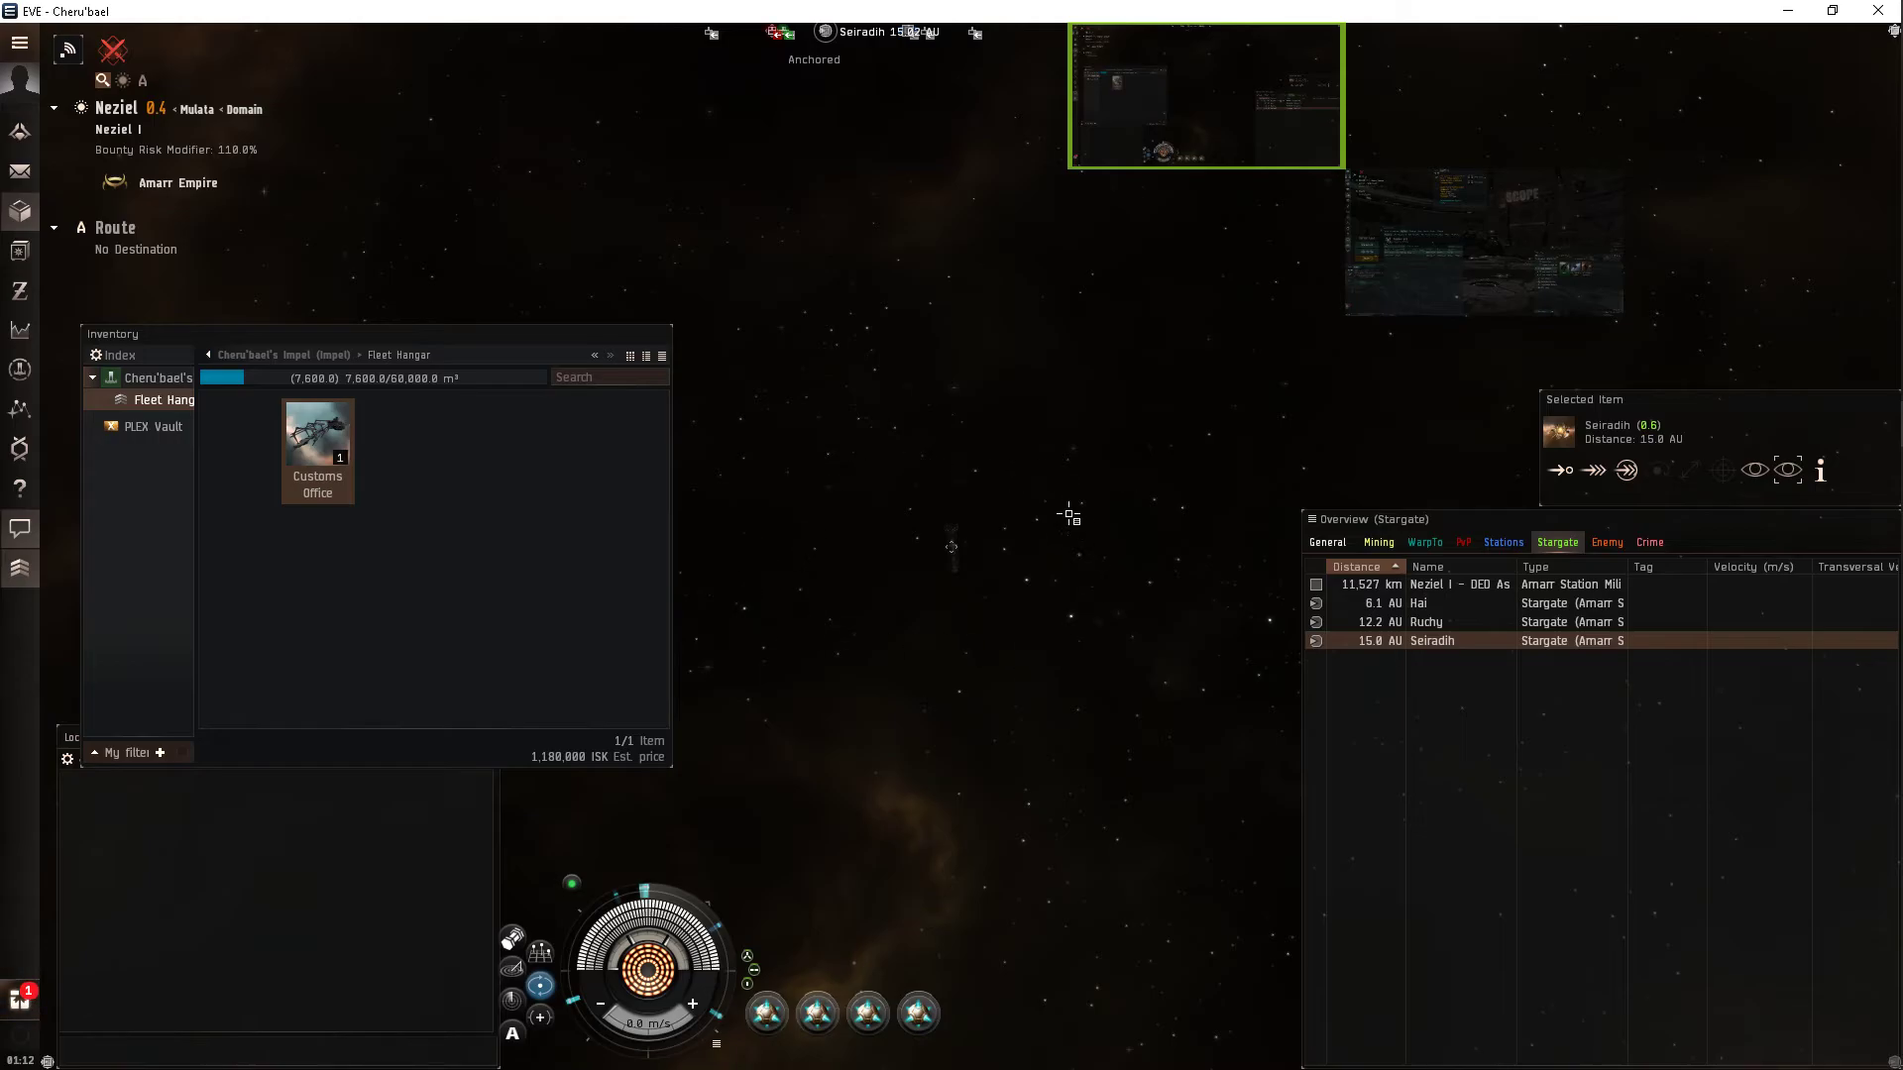
mouse_move(1011, 461)
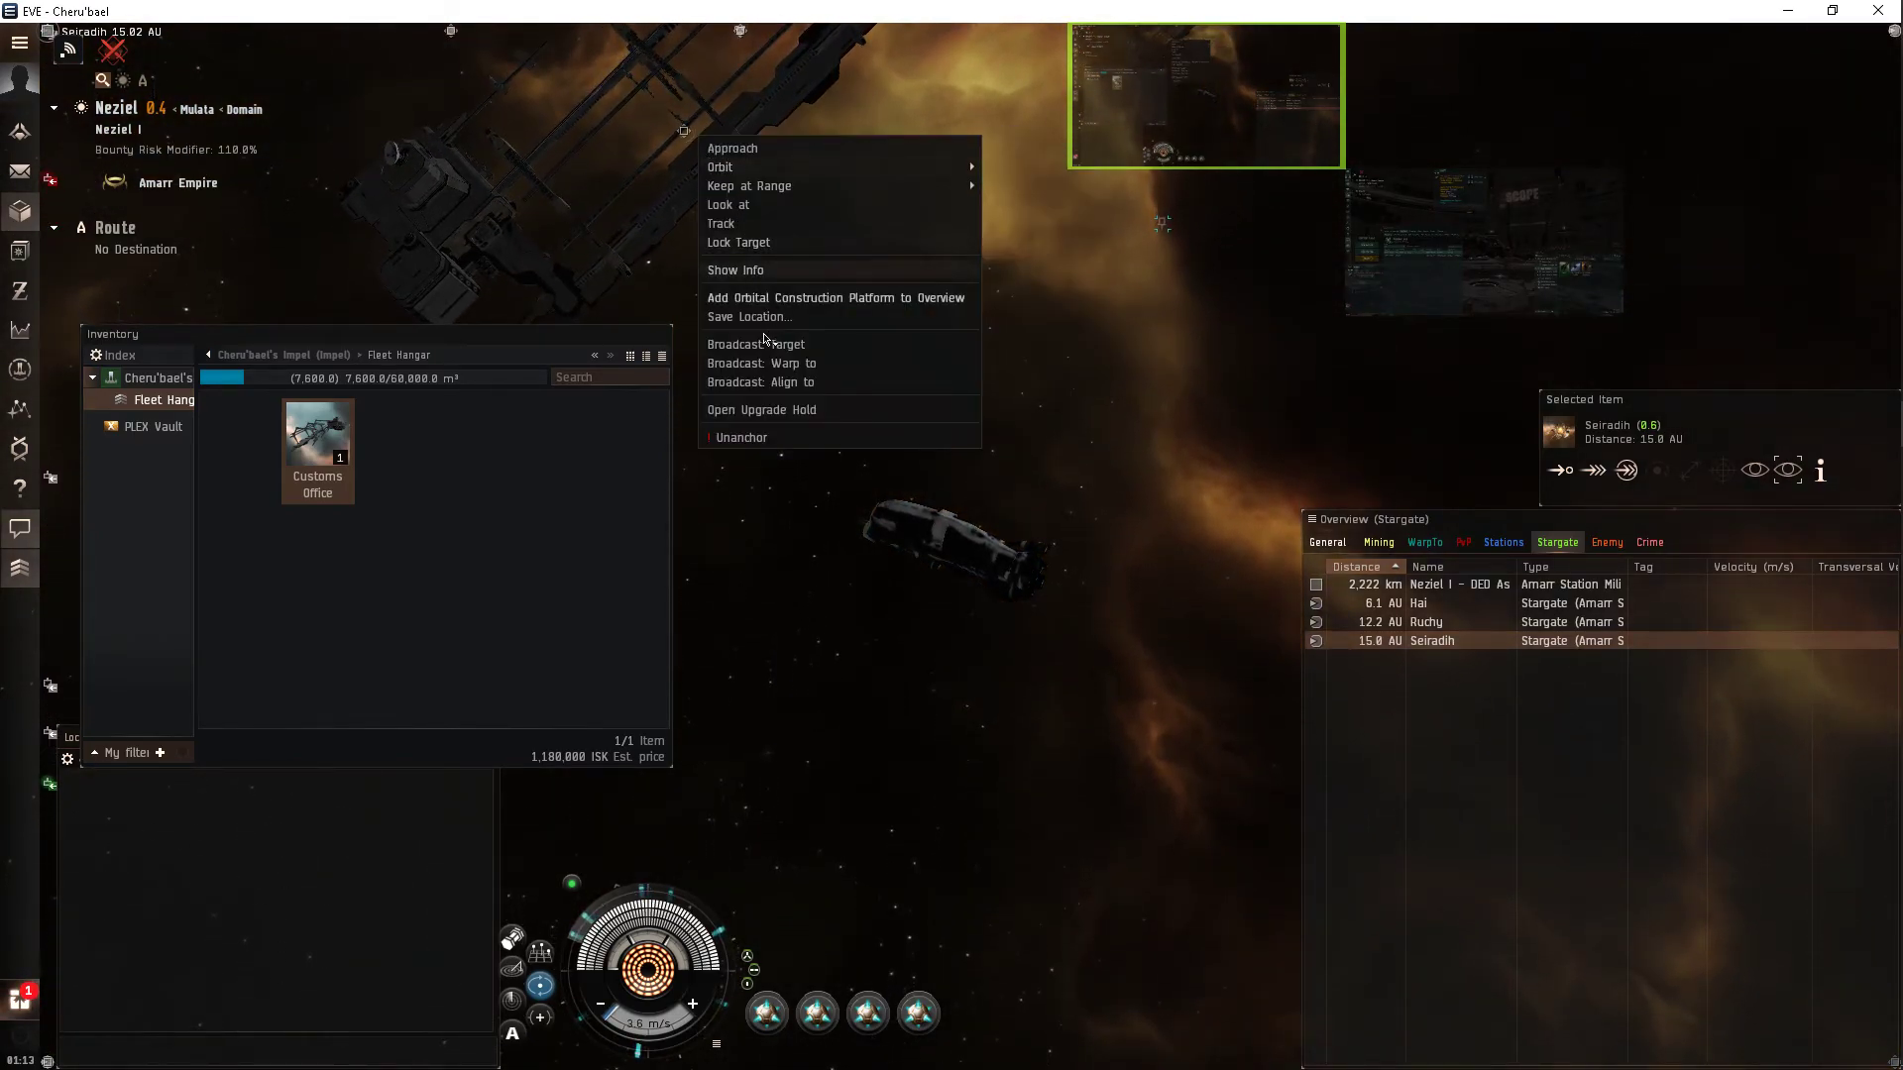
Save the Orbital Construction Platform's location as a bookmark, keeping its default label.
click(749, 317)
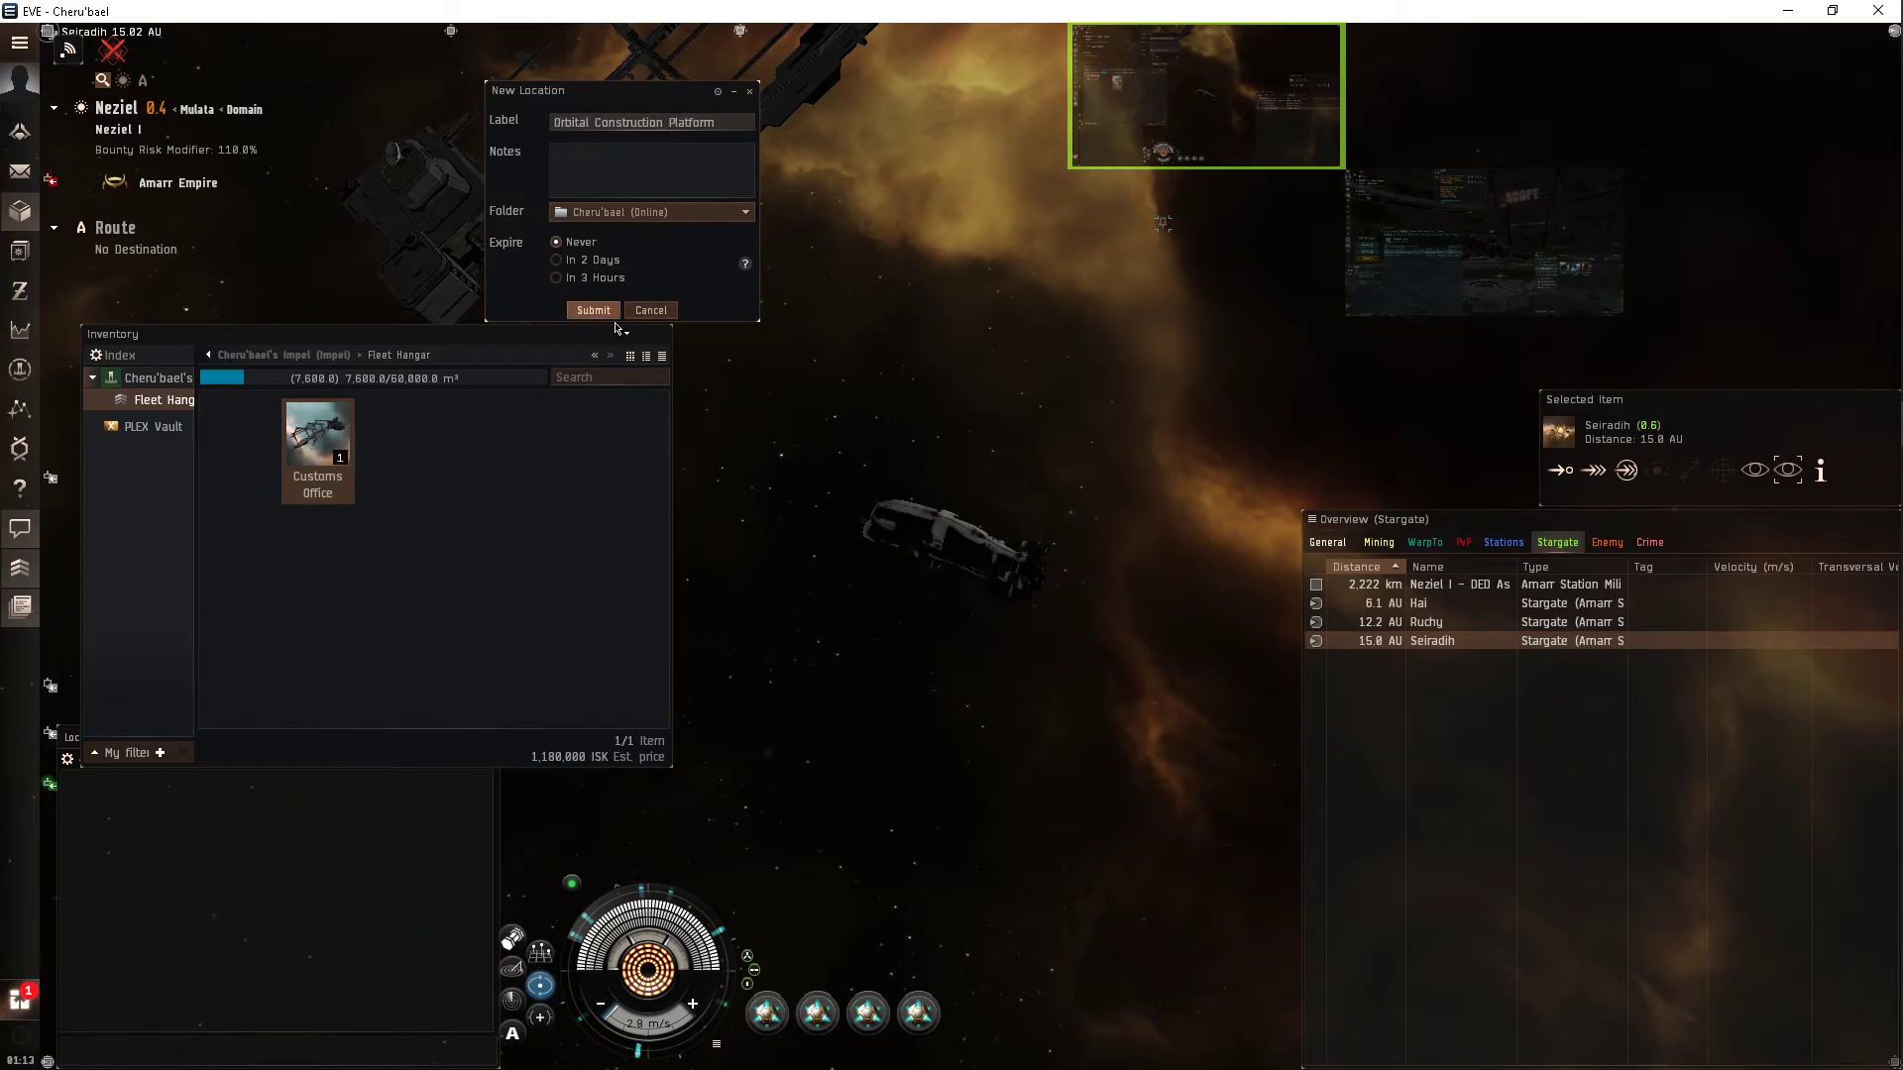
click(593, 309)
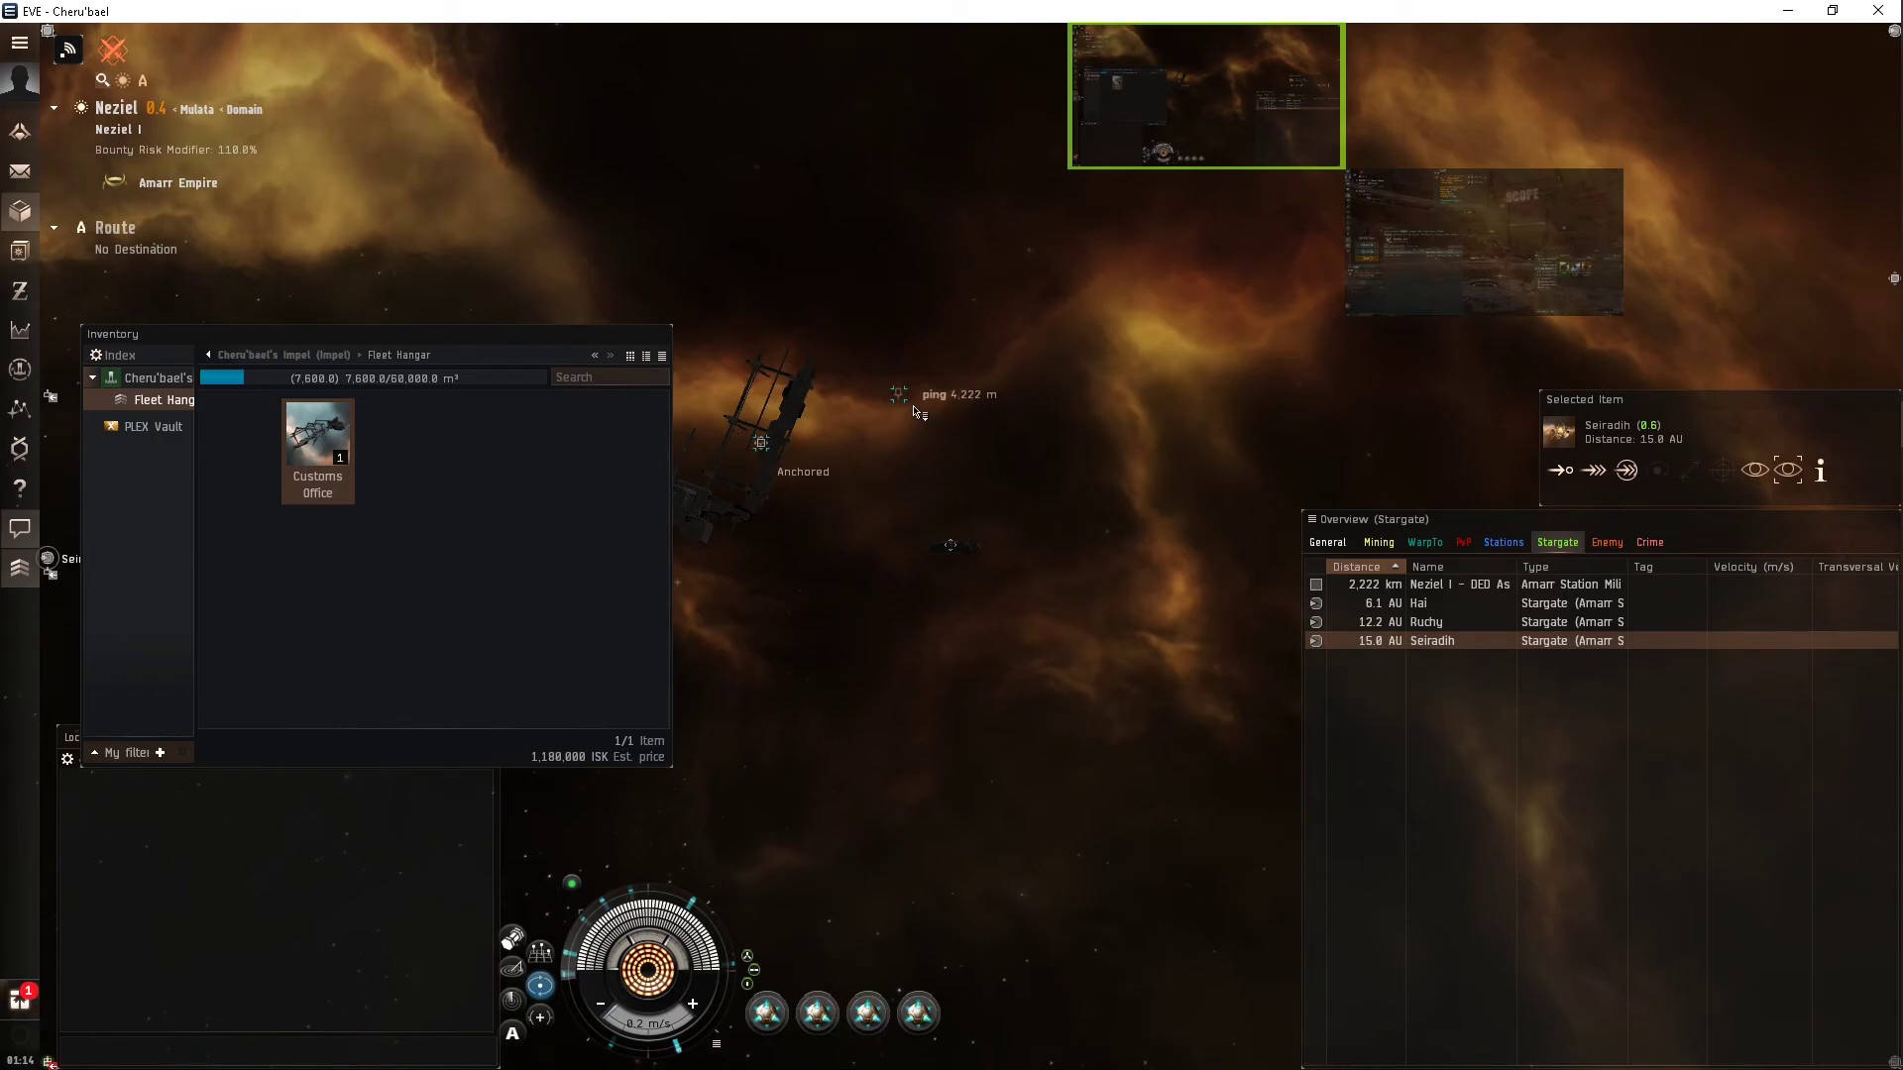
mouse_move(984, 599)
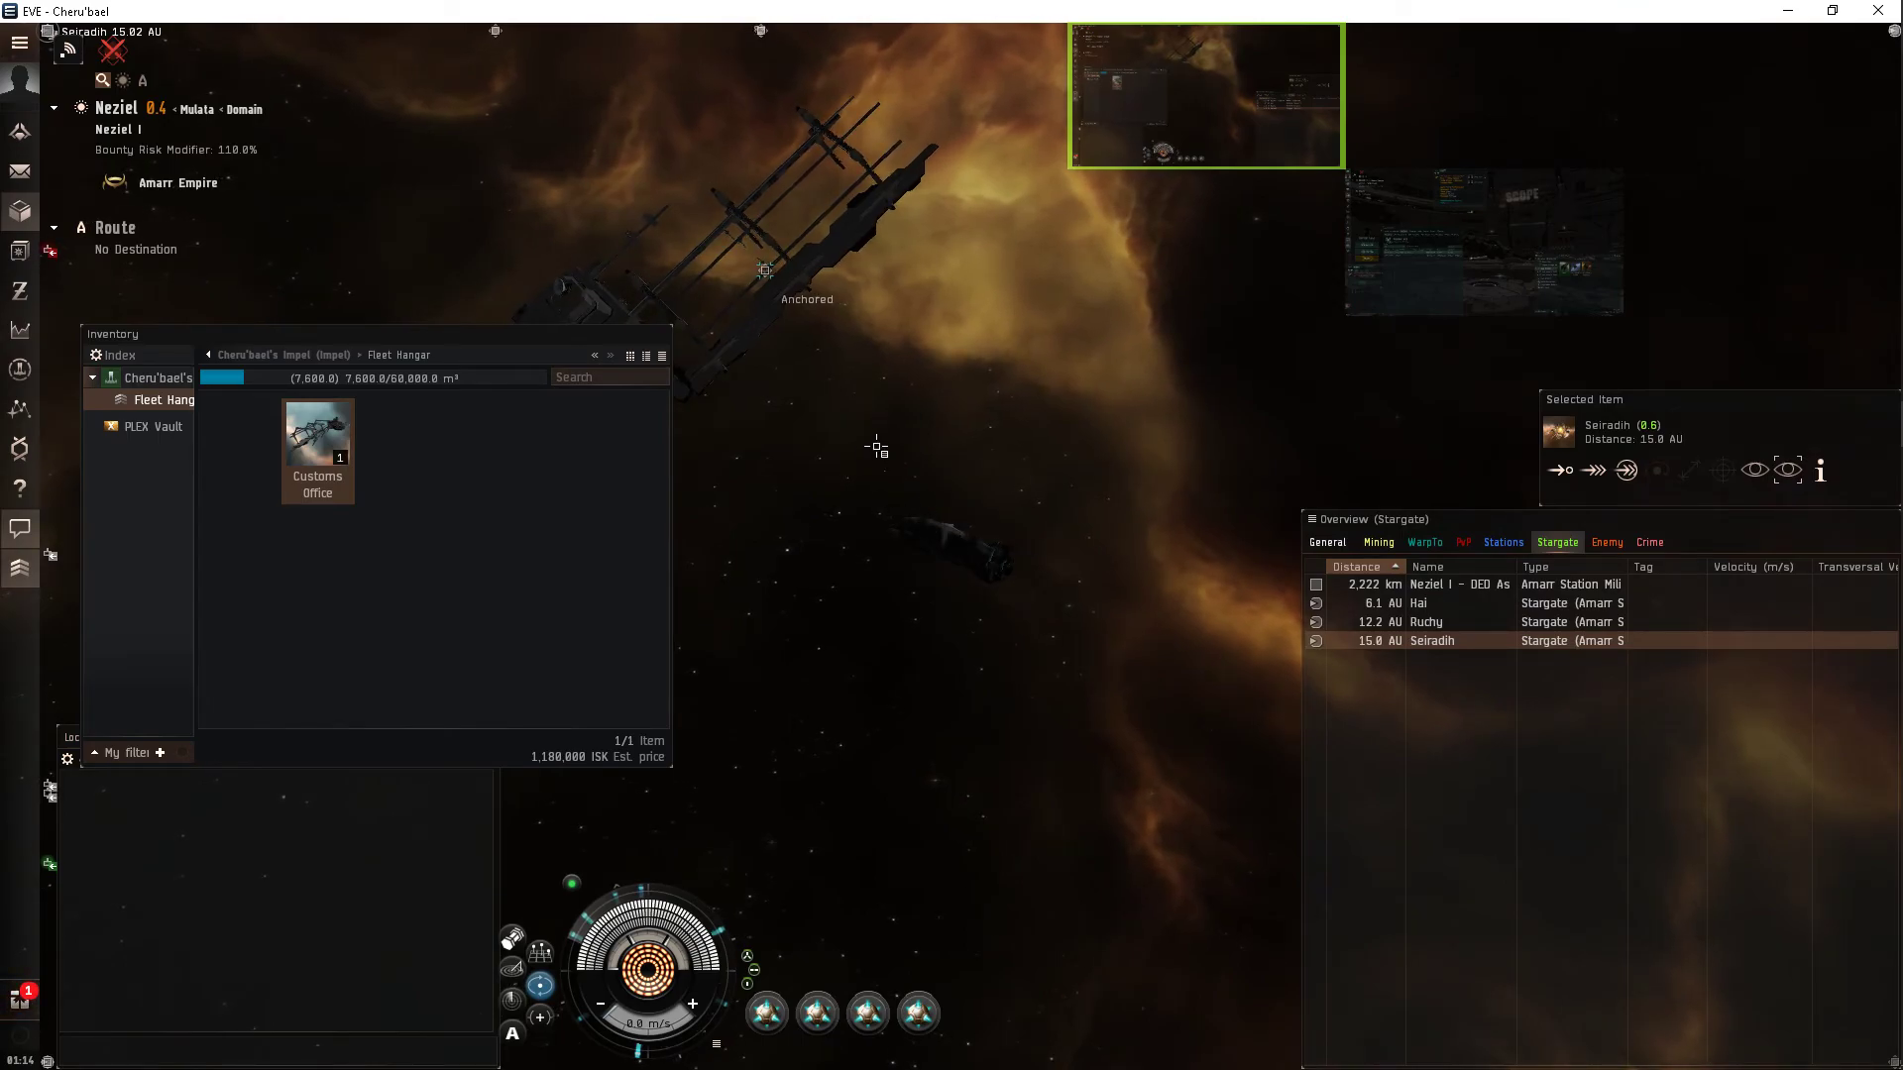
mouse_move(809, 552)
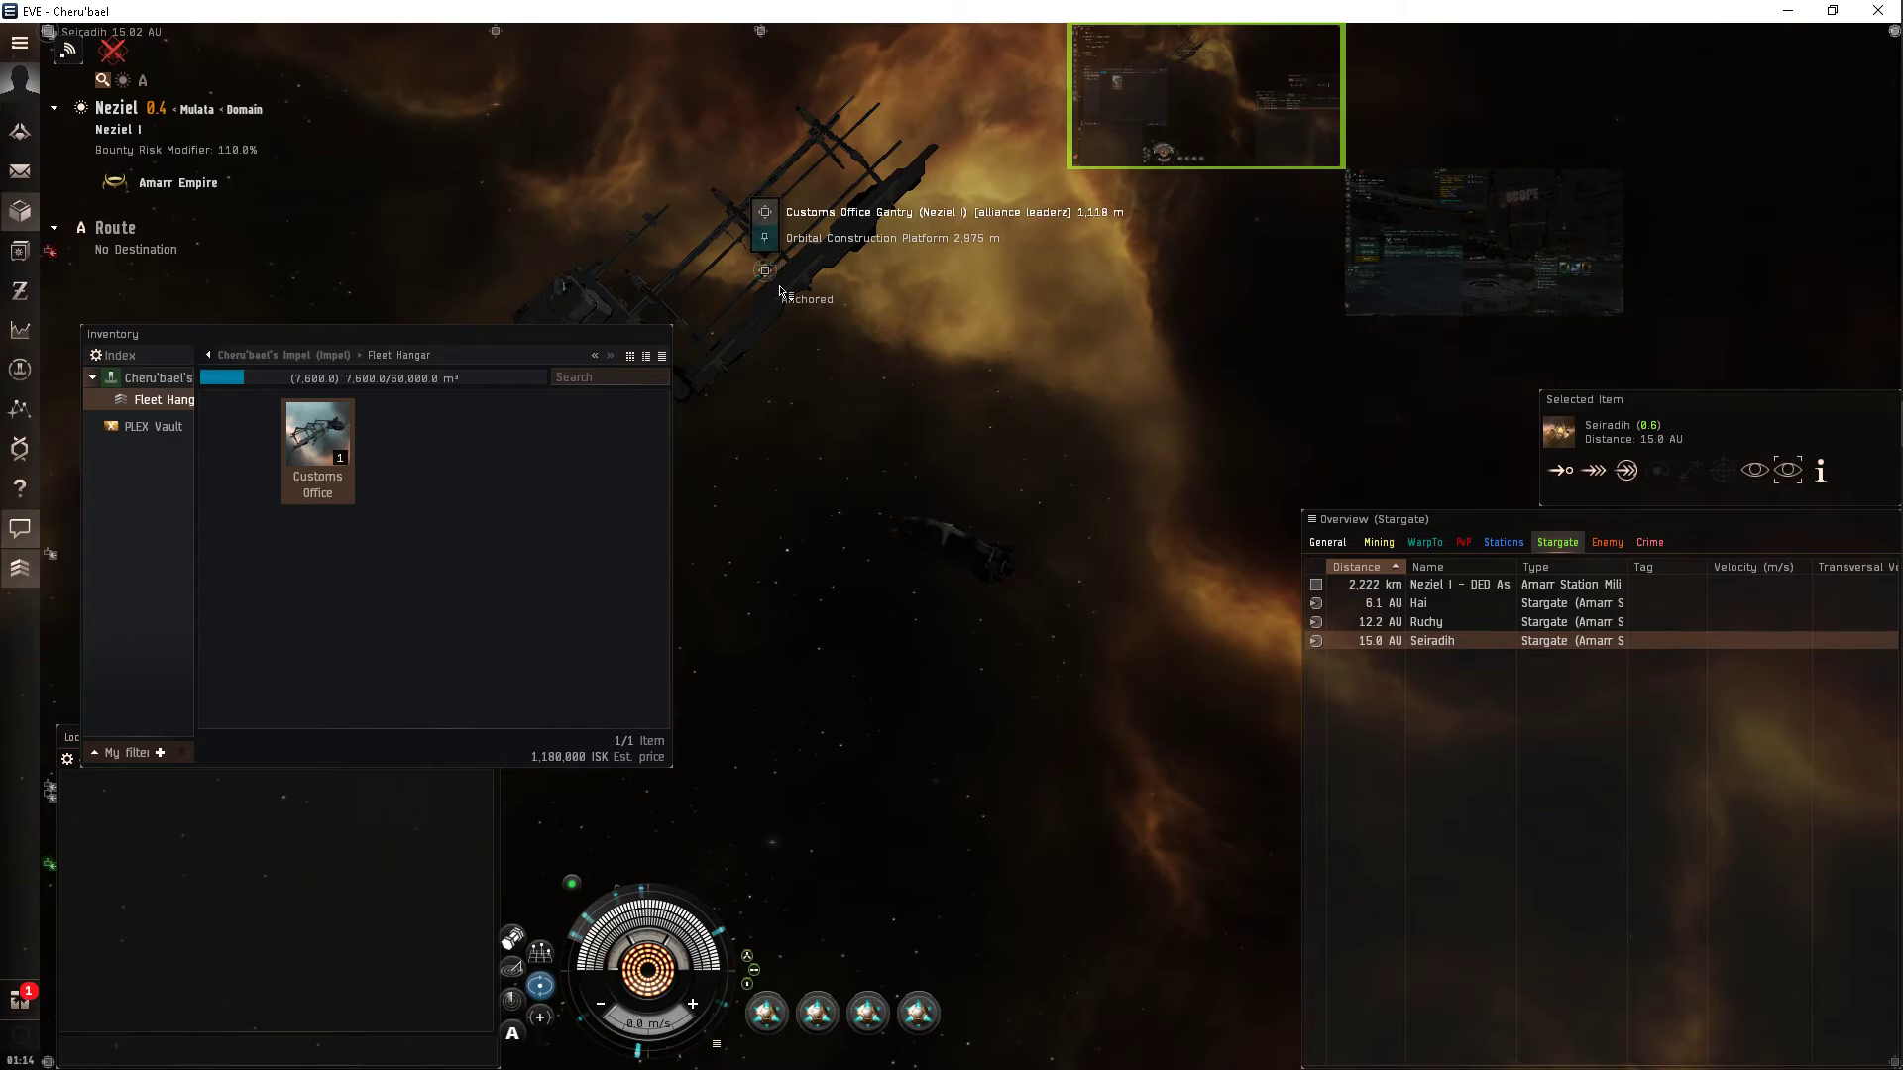
mouse_move(883, 477)
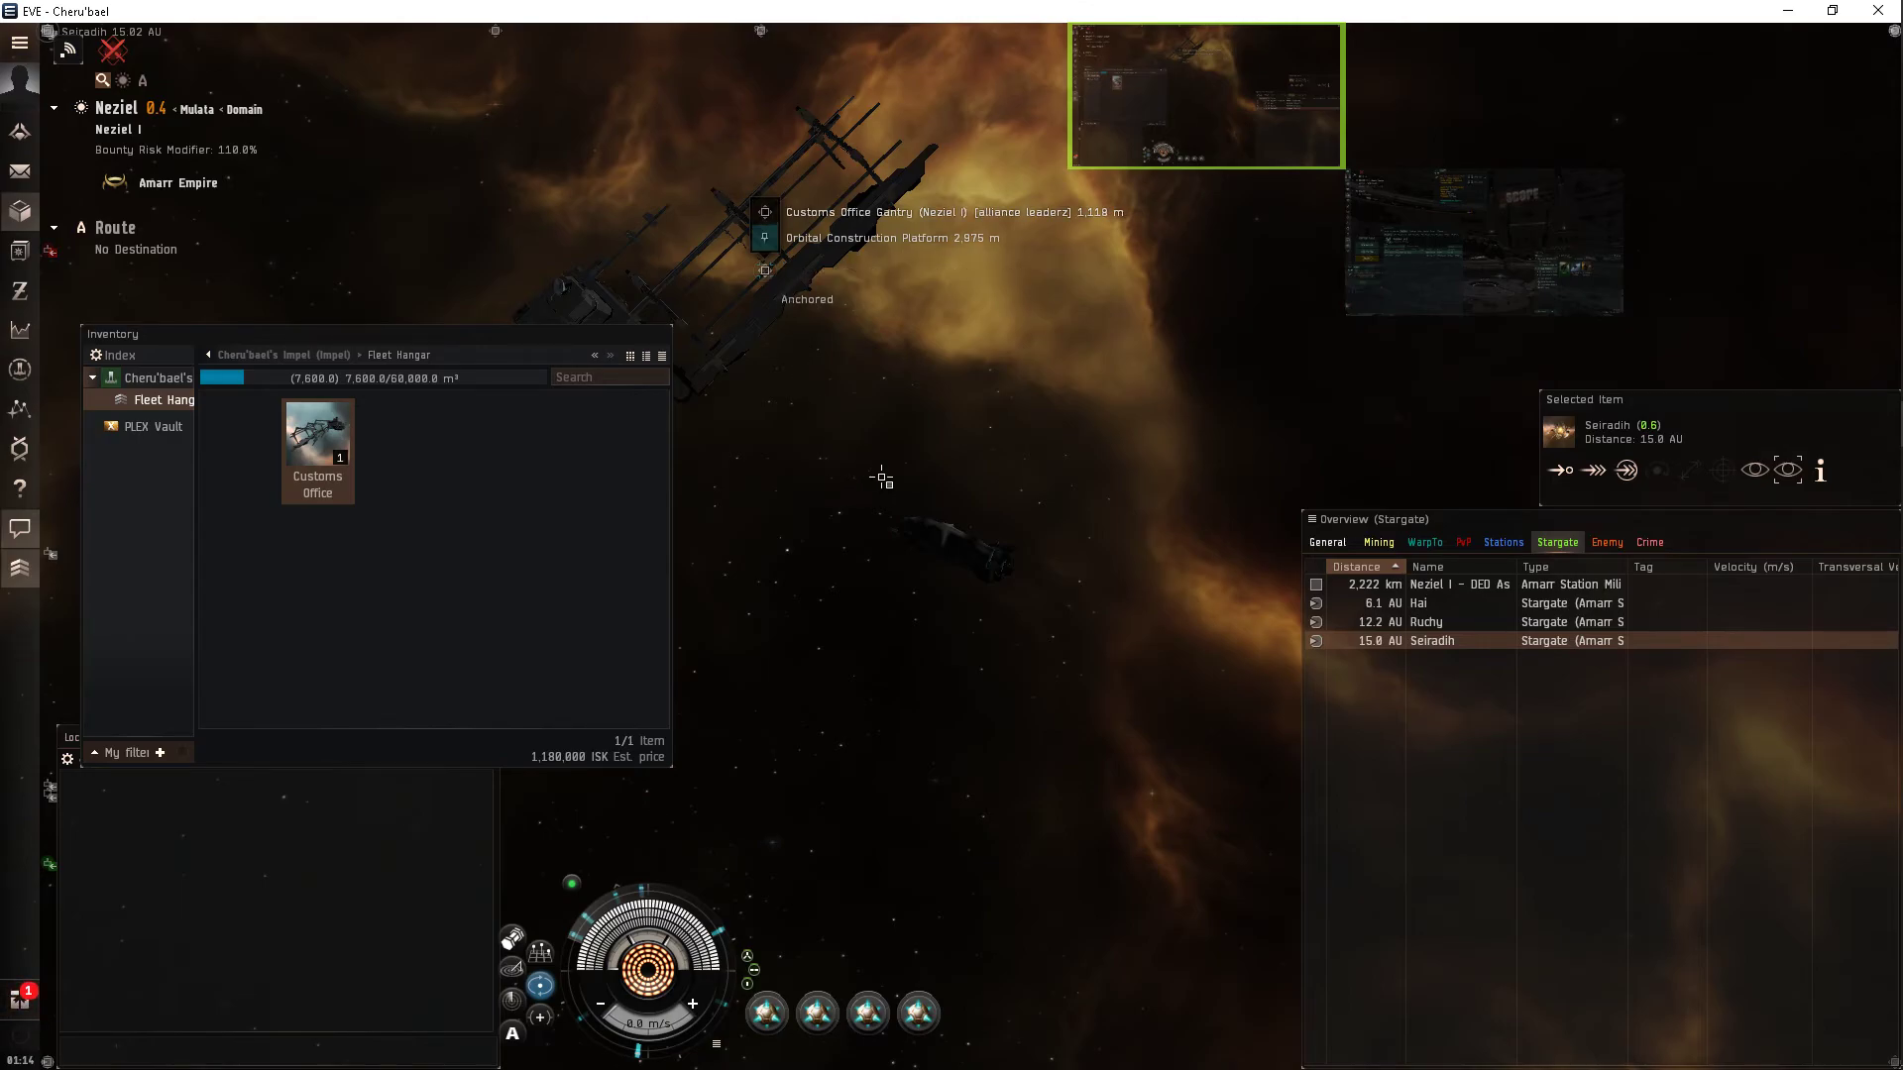
mouse_move(854, 454)
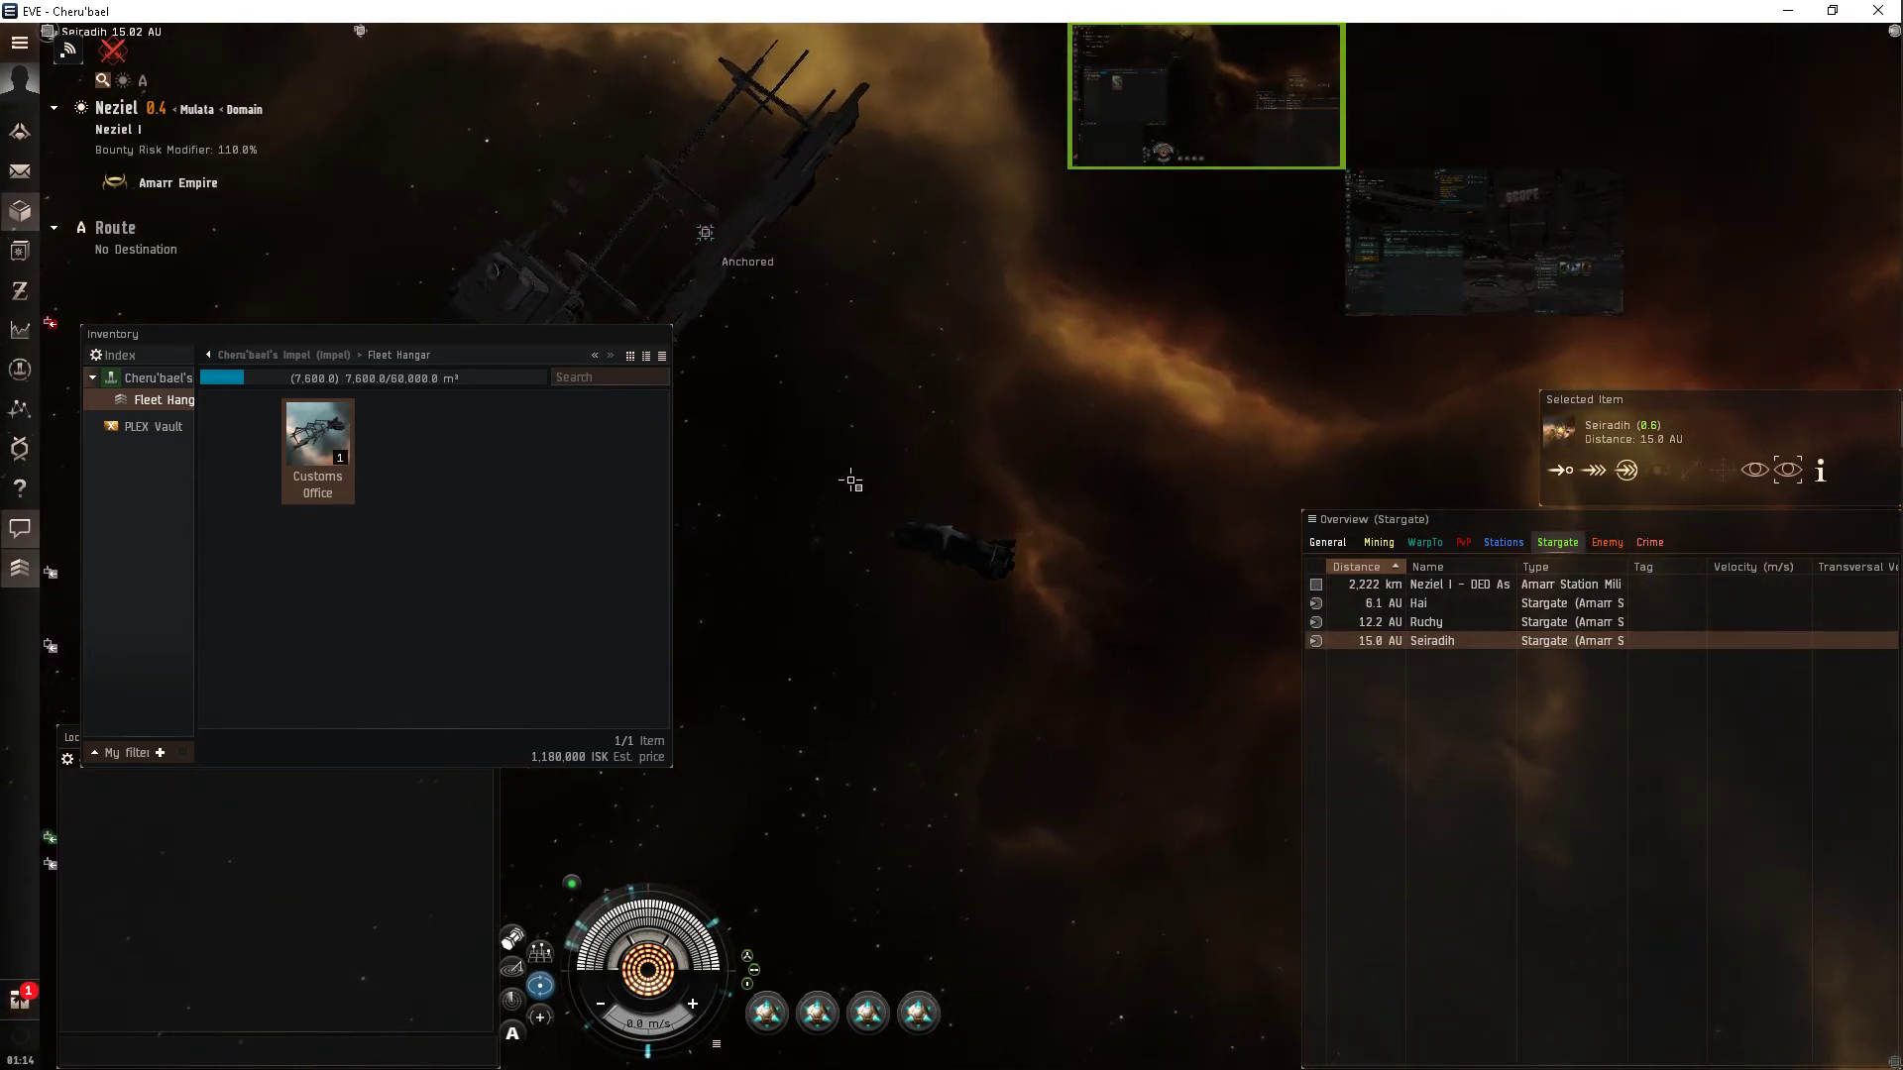
Select the anchored gantry and enable the tactical overlay to show range rings around the ship.
click(704, 233)
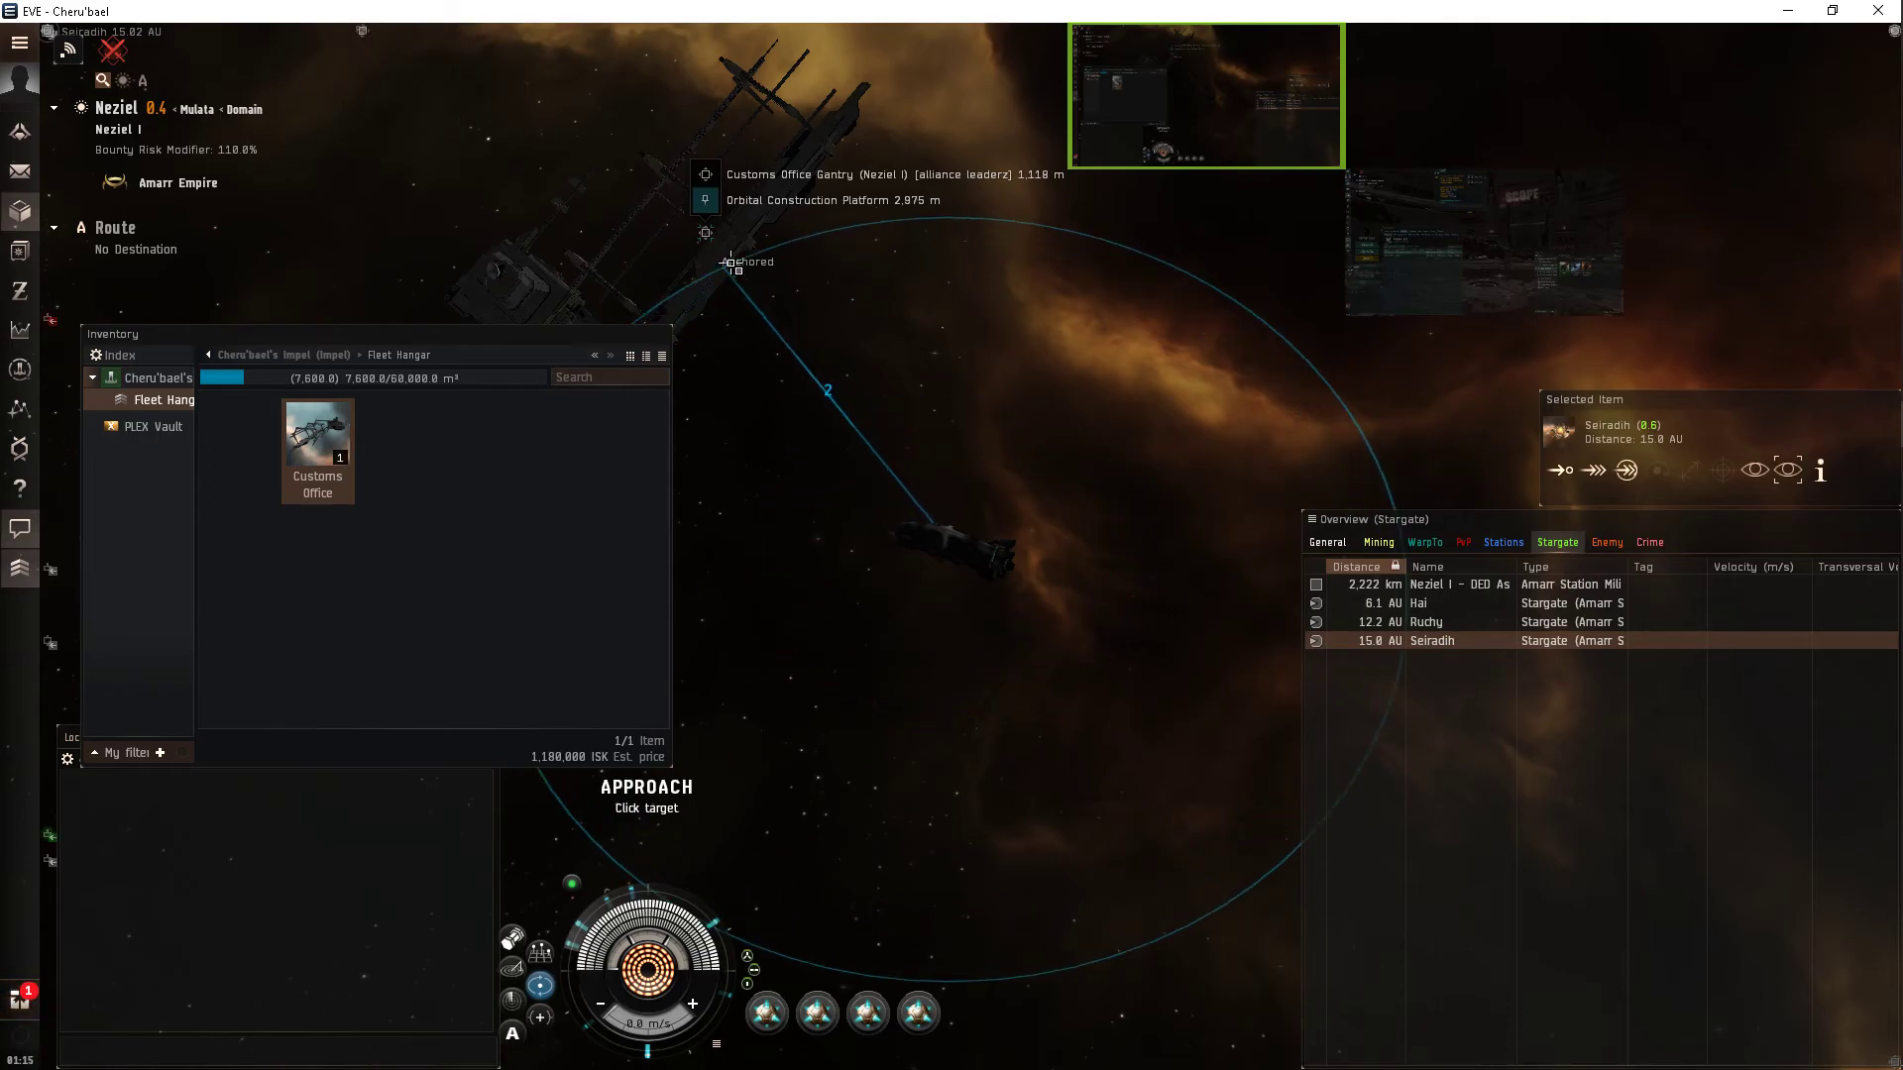
right_click(606, 886)
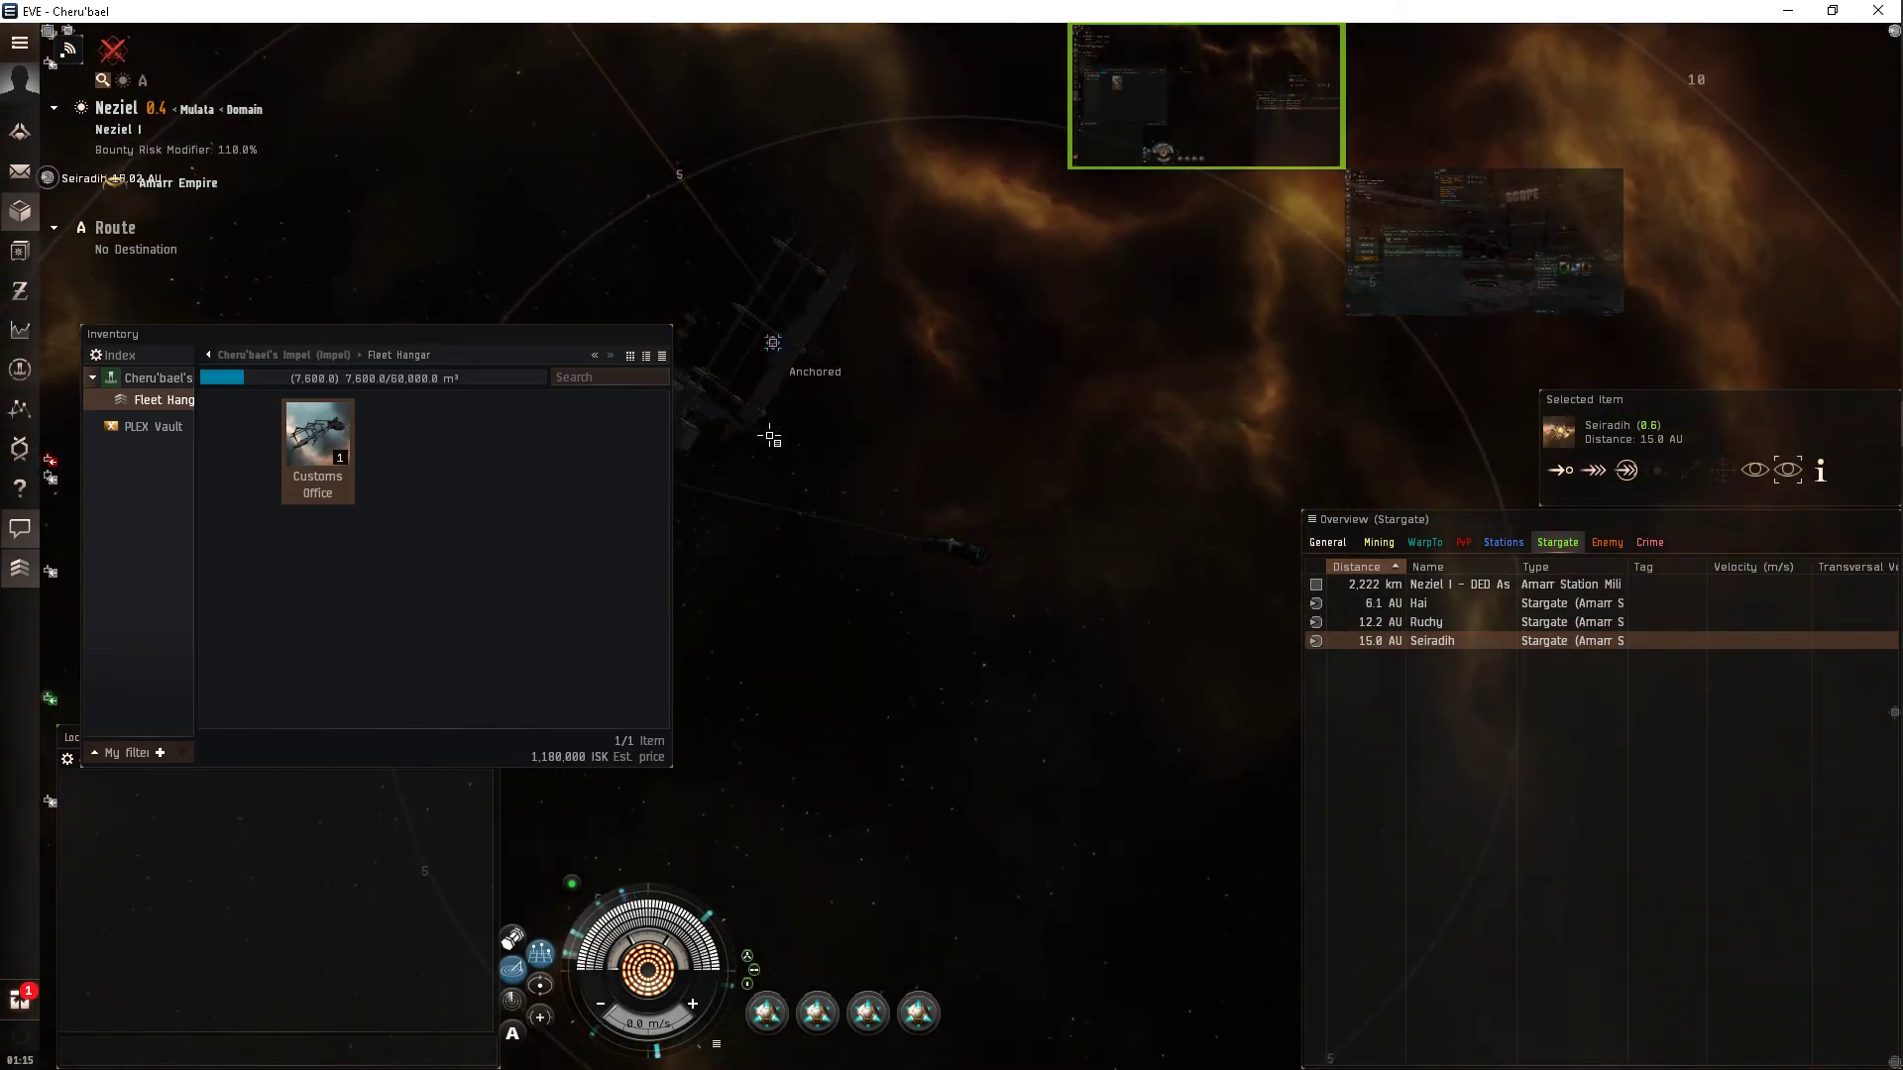
mouse_move(874, 499)
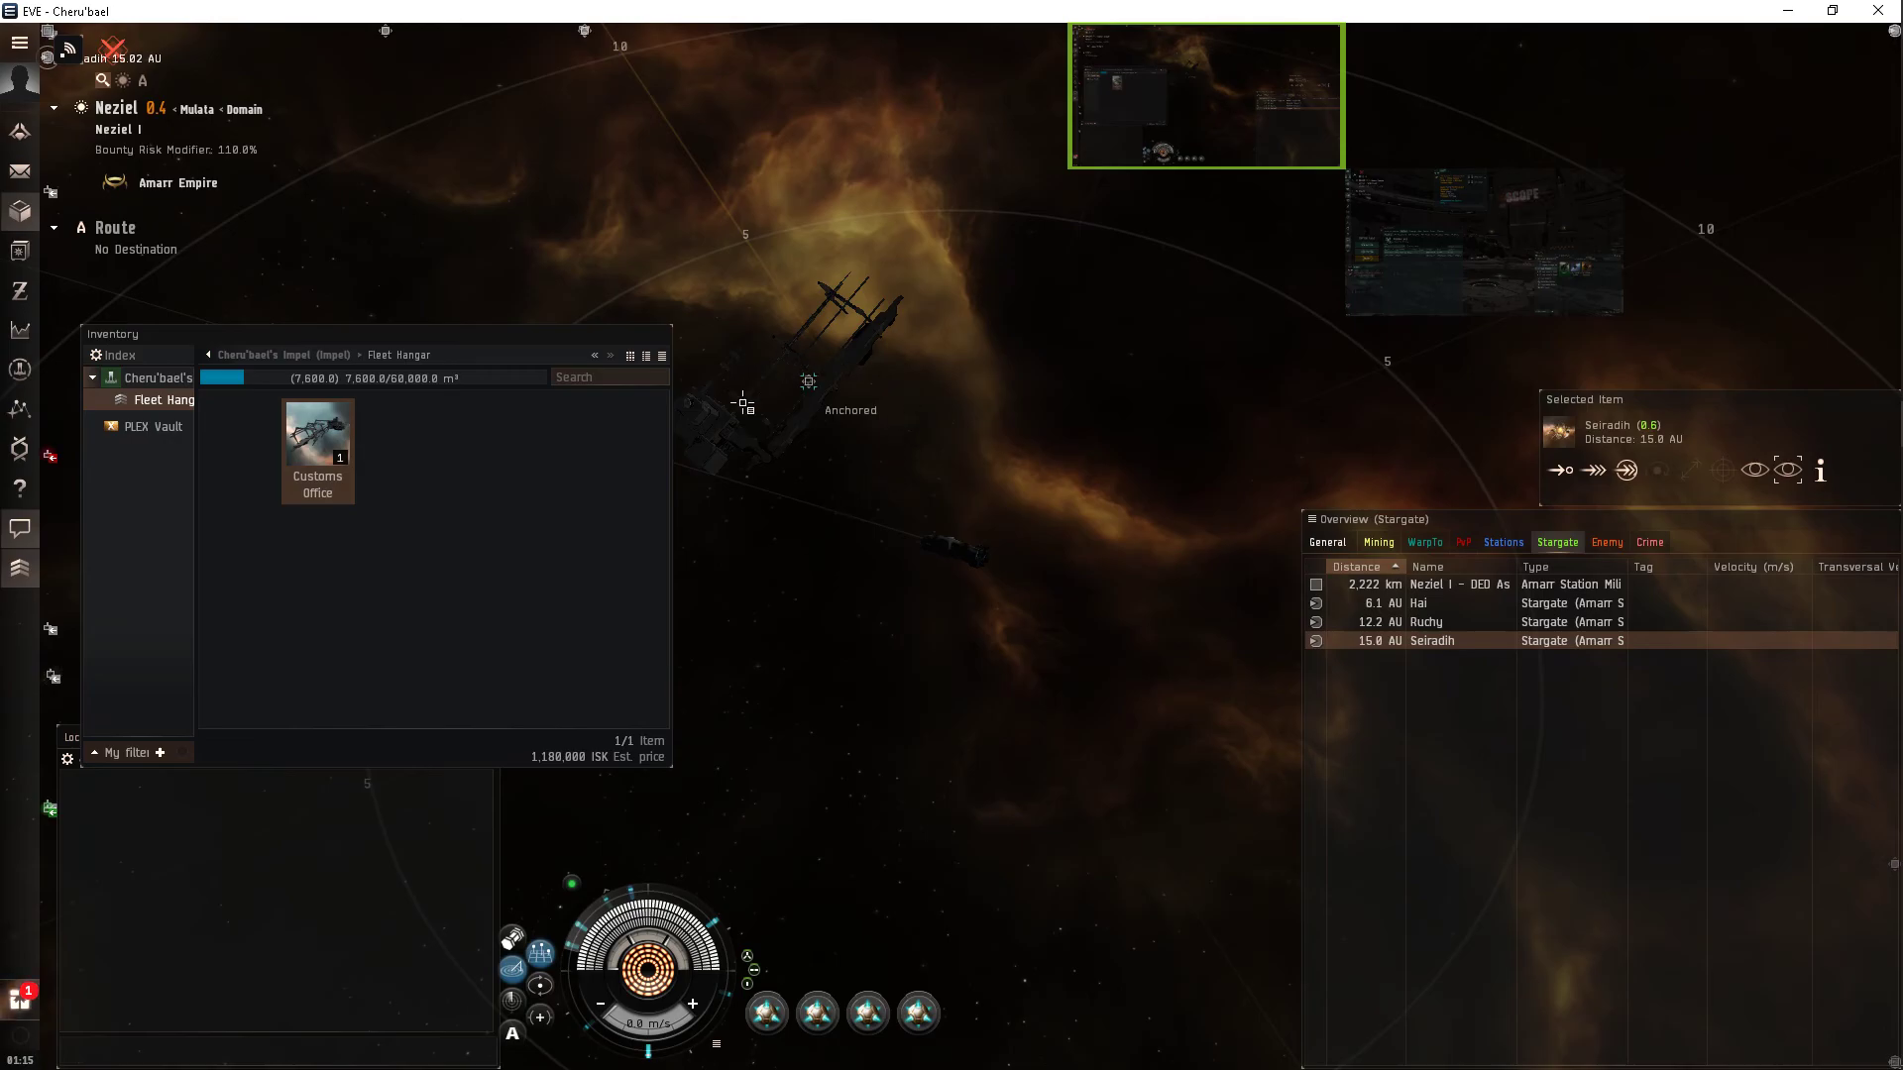
mouse_move(1056, 458)
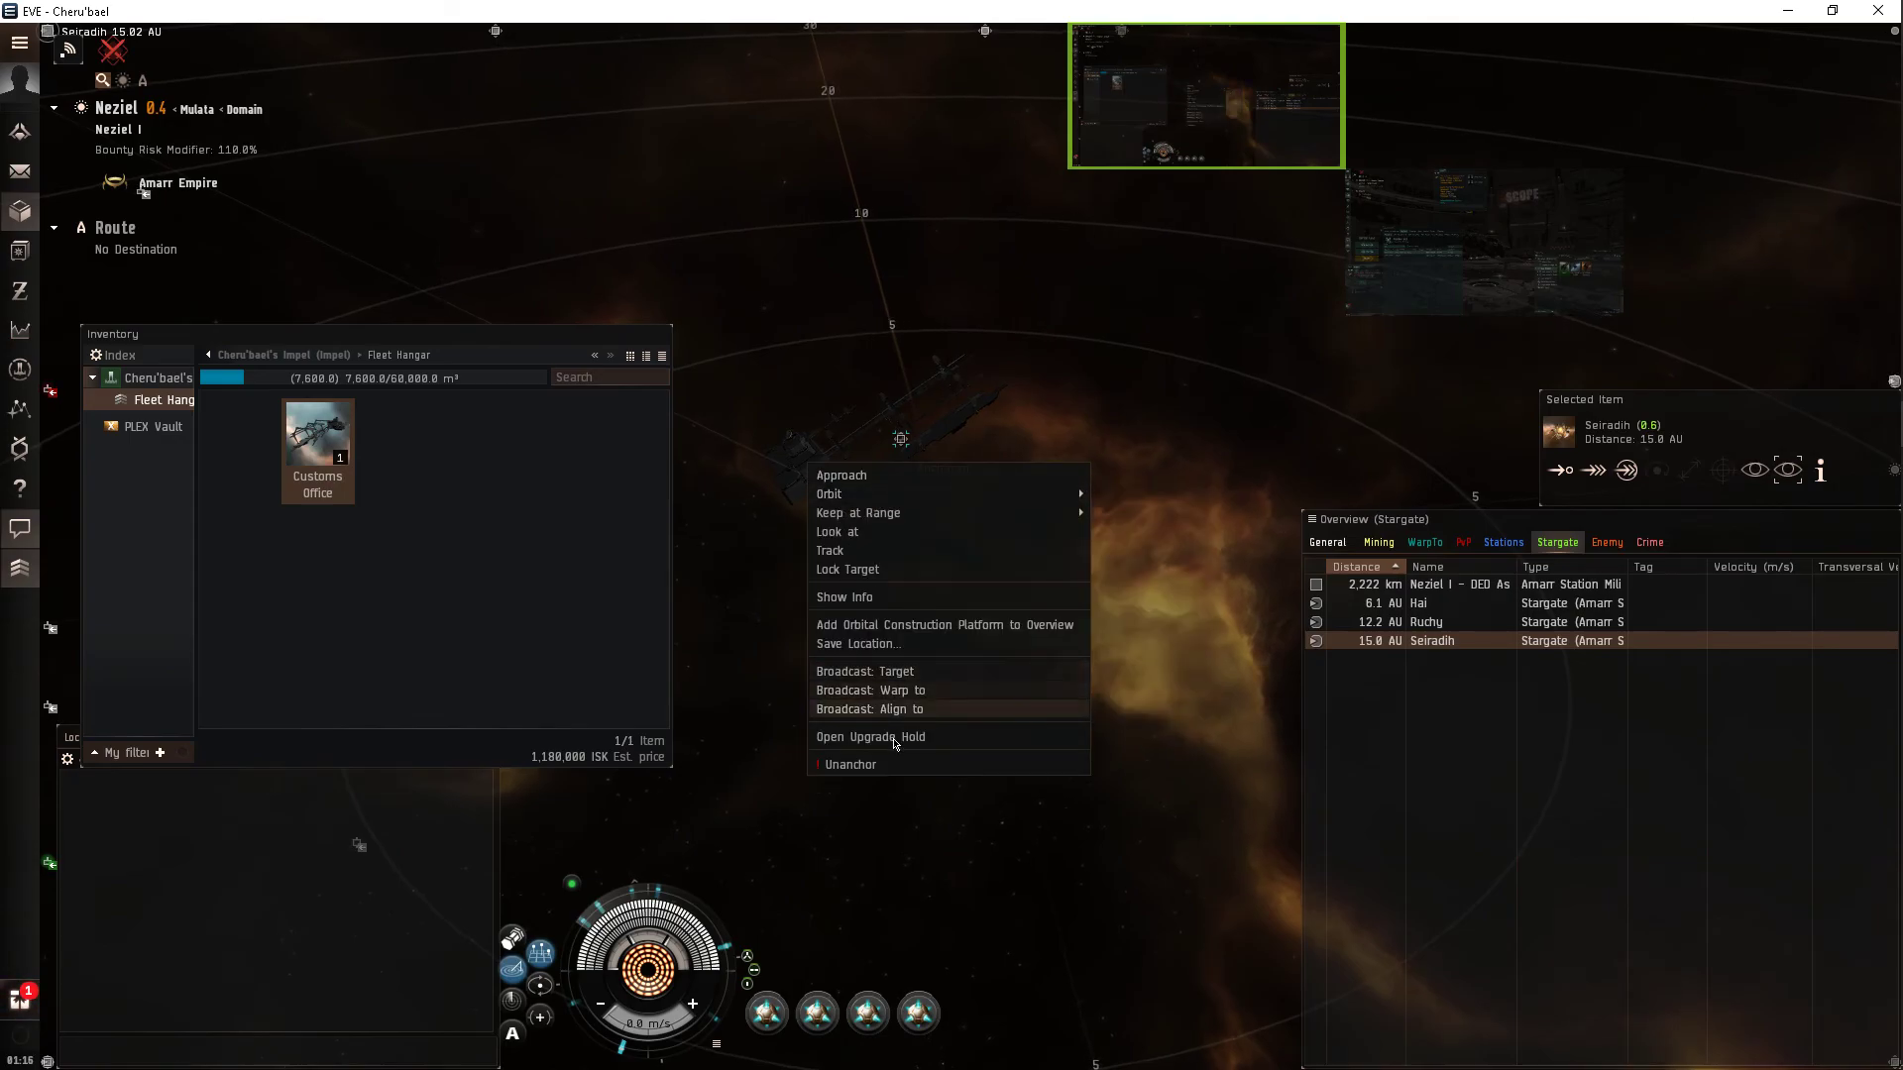
Open the Orbital Construction Platform's Upgrade Hold with its four empty component slots.
click(870, 736)
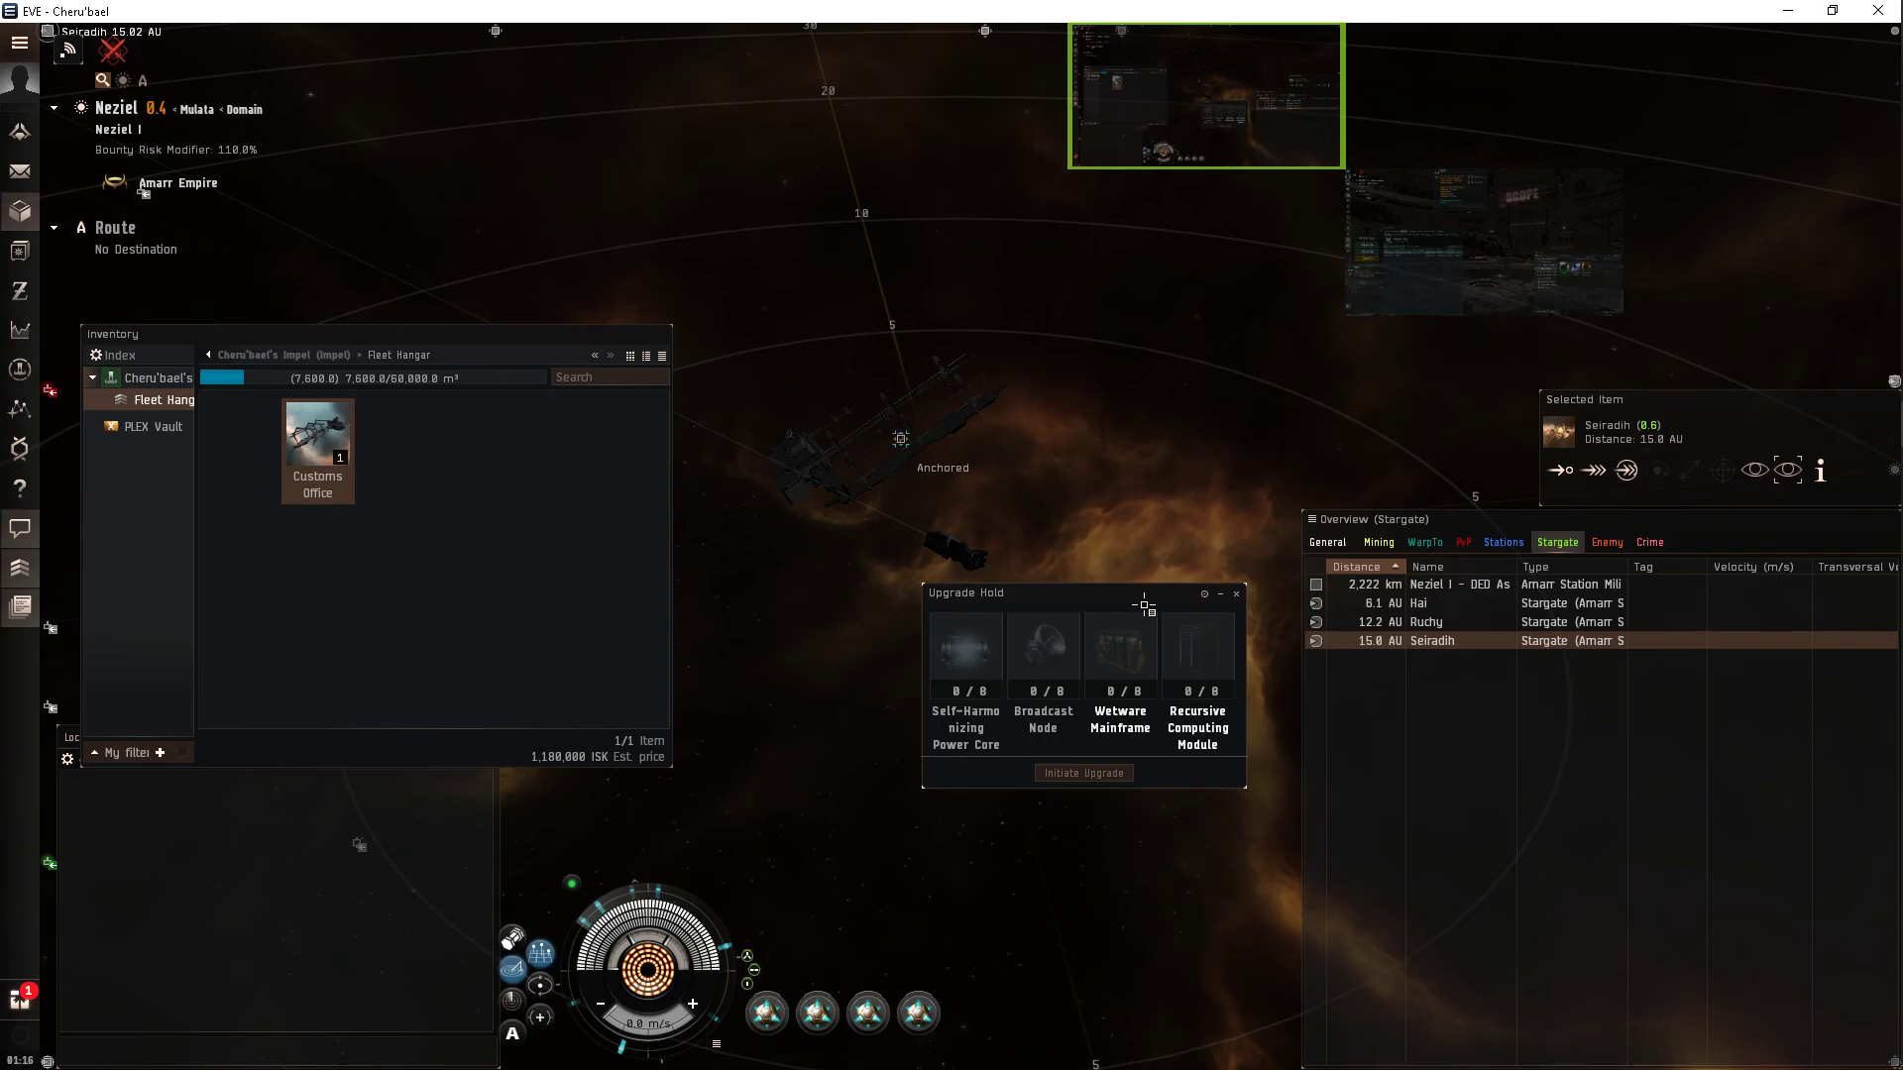
mouse_move(1092, 509)
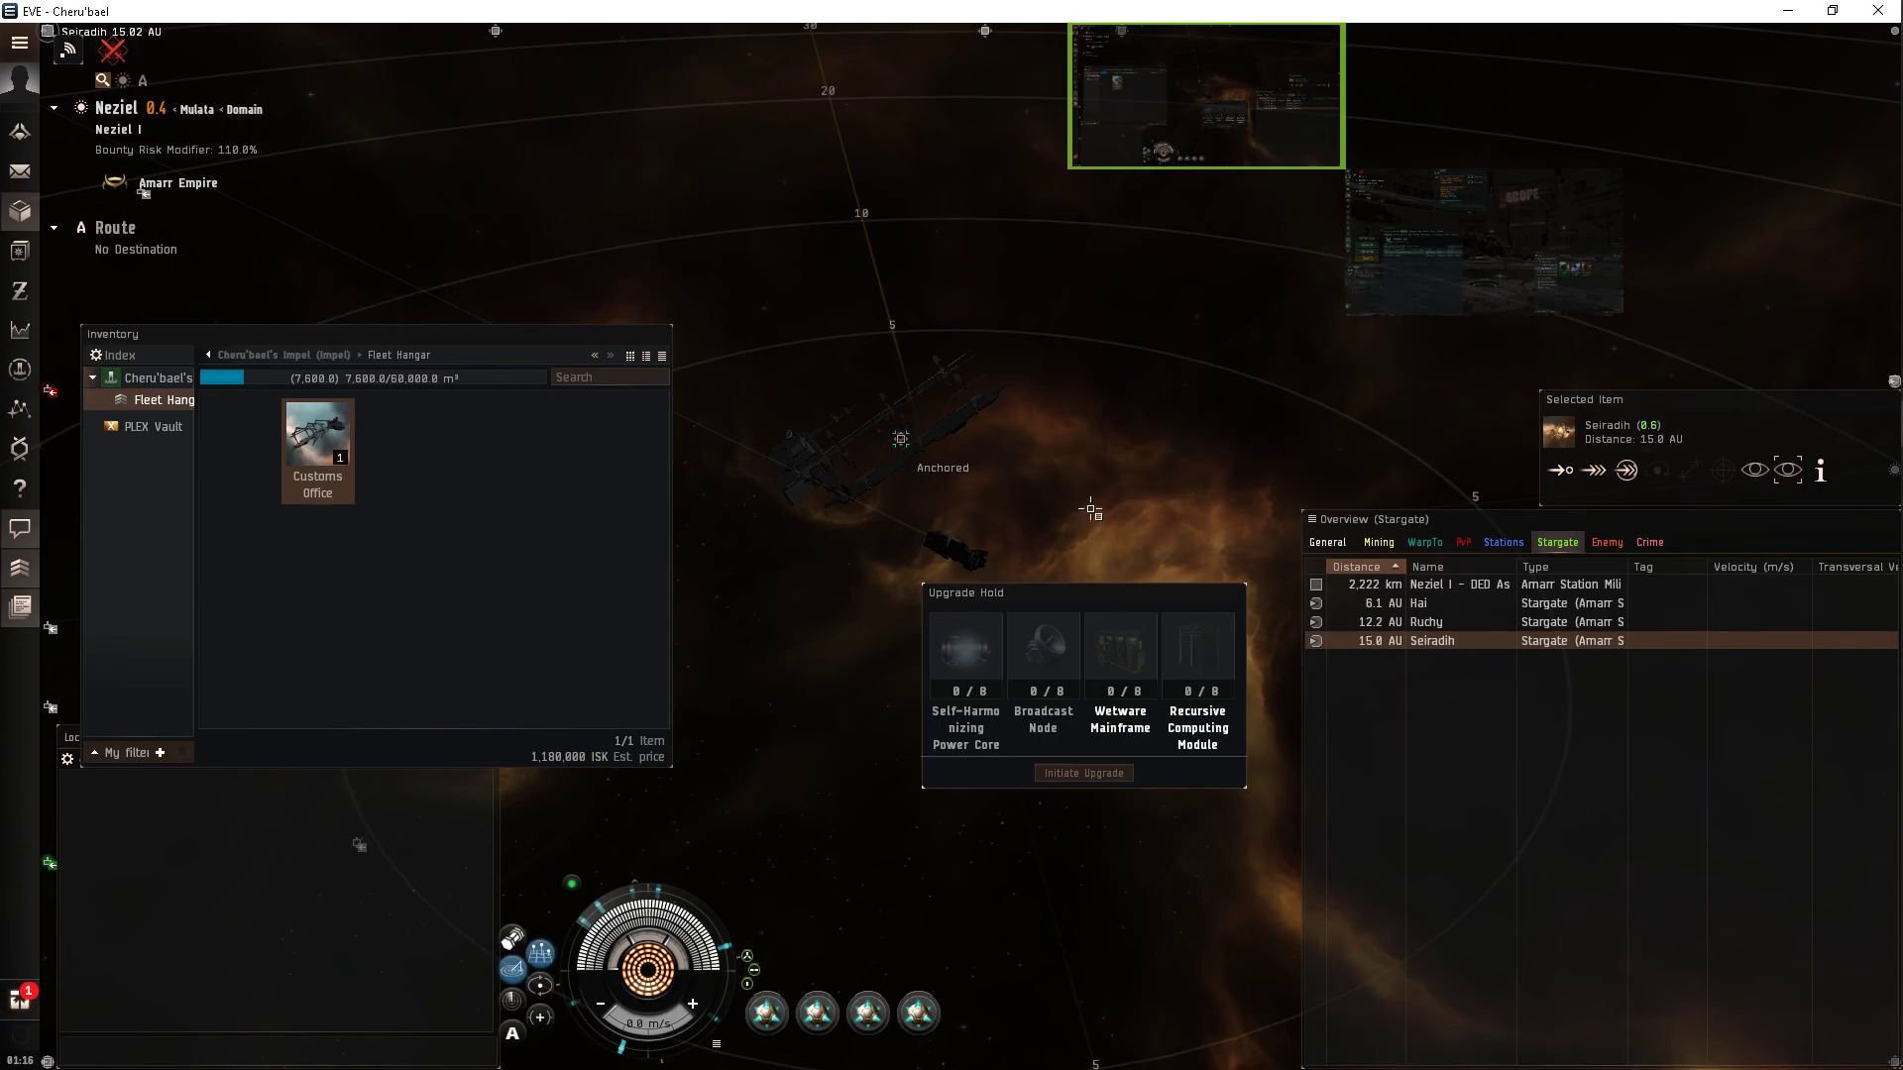
mouse_move(910, 452)
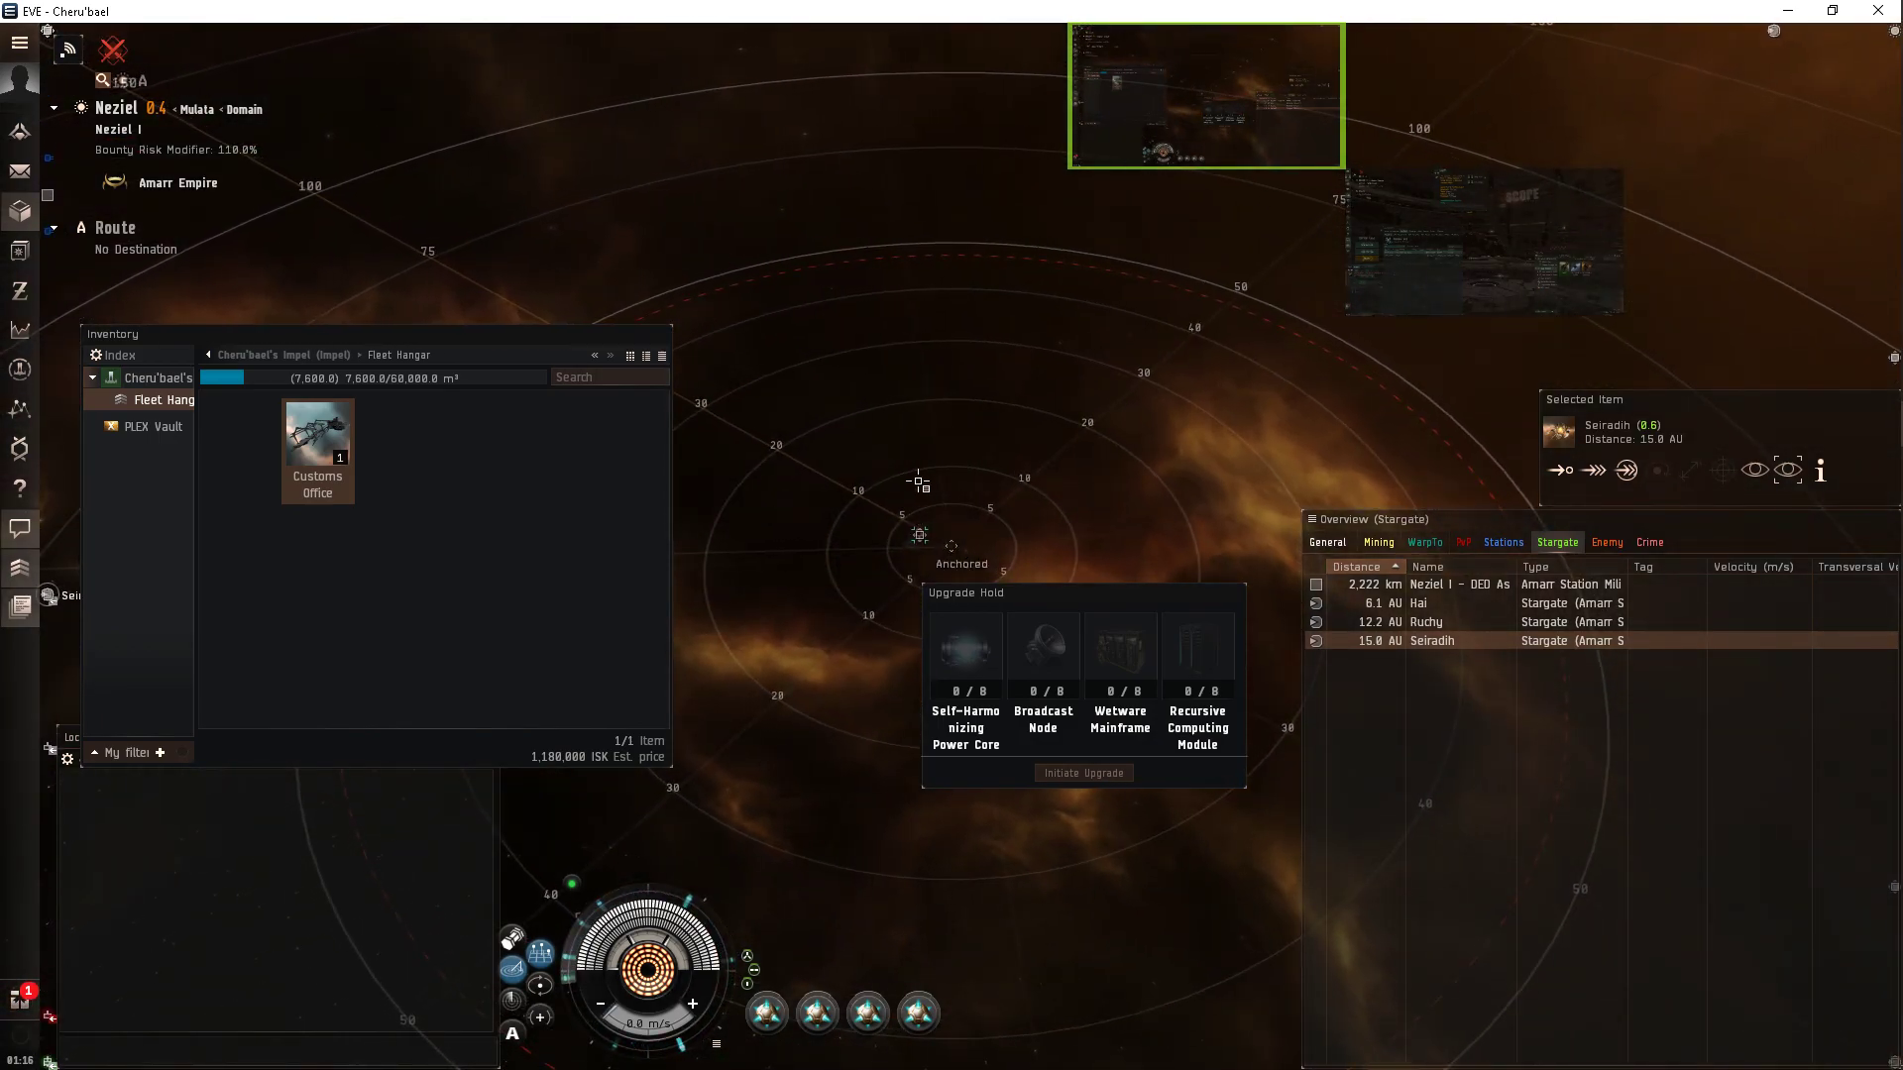
mouse_move(920, 534)
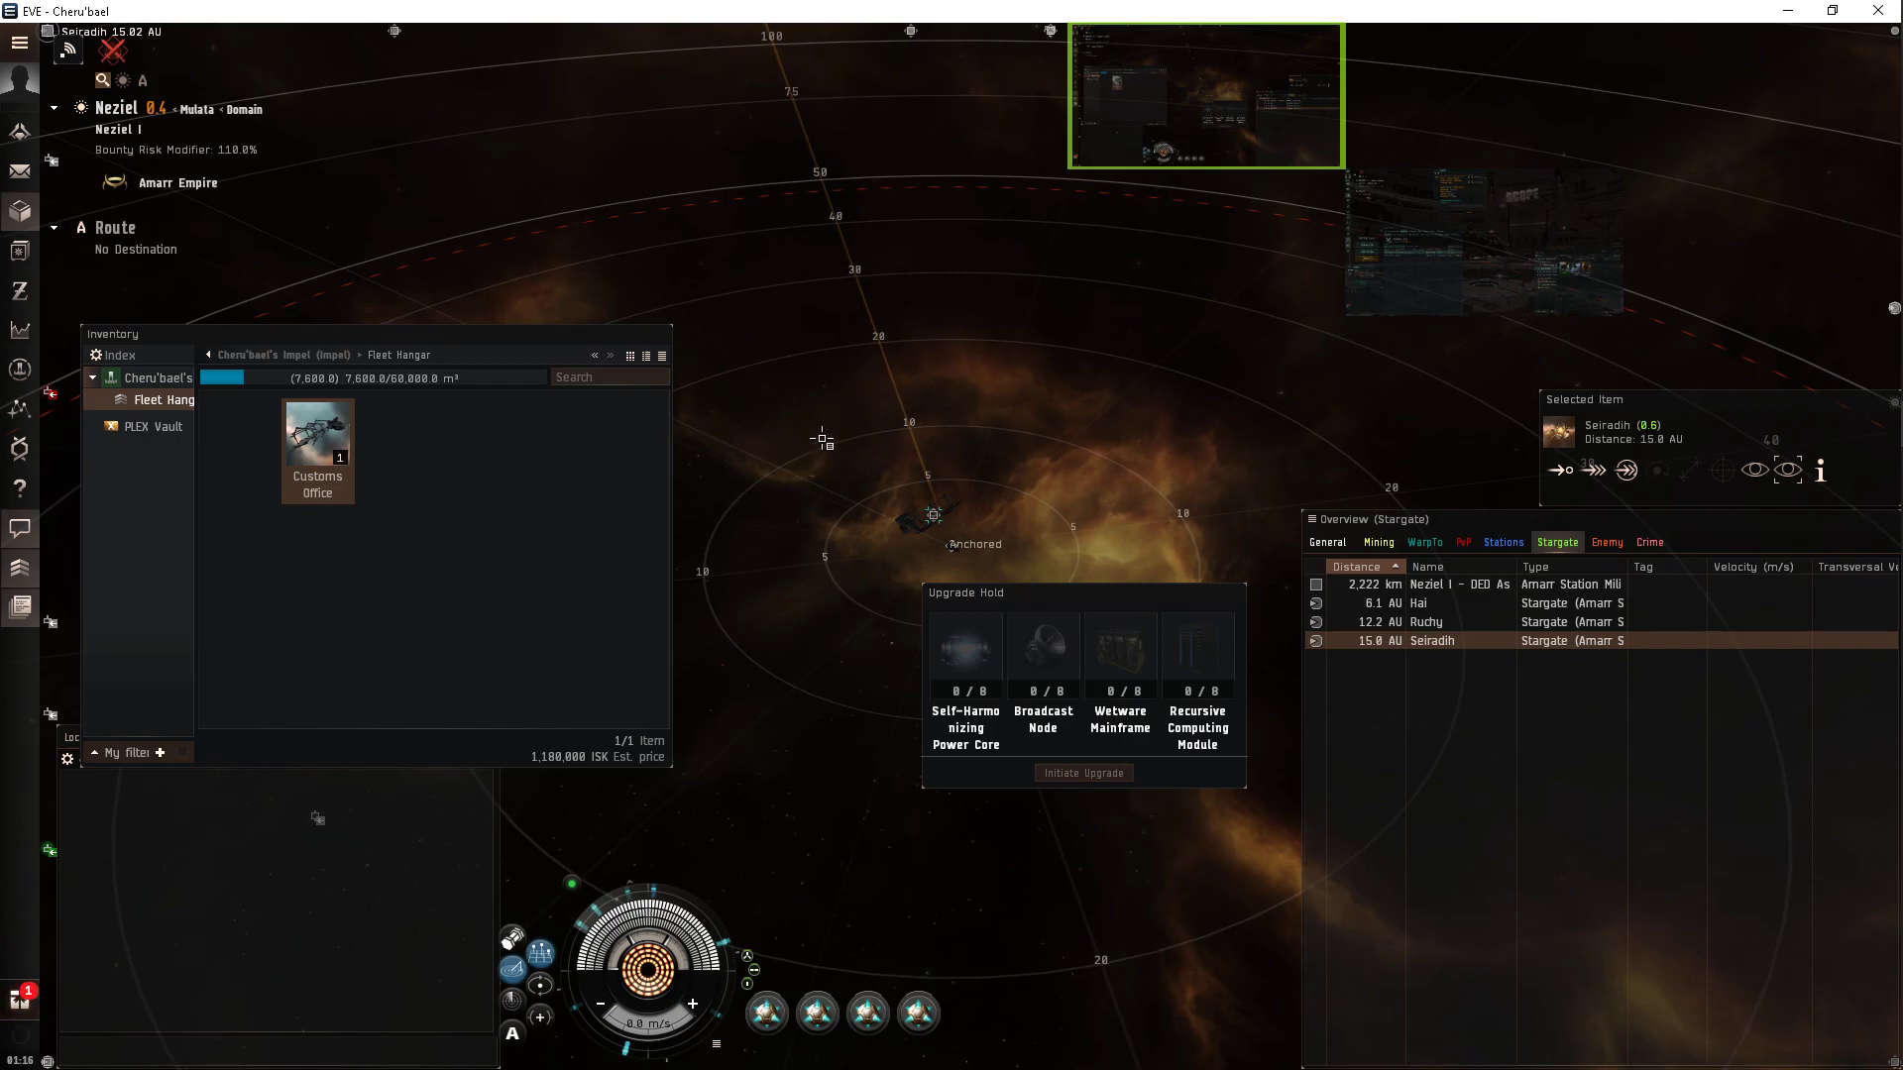
mouse_move(1134, 407)
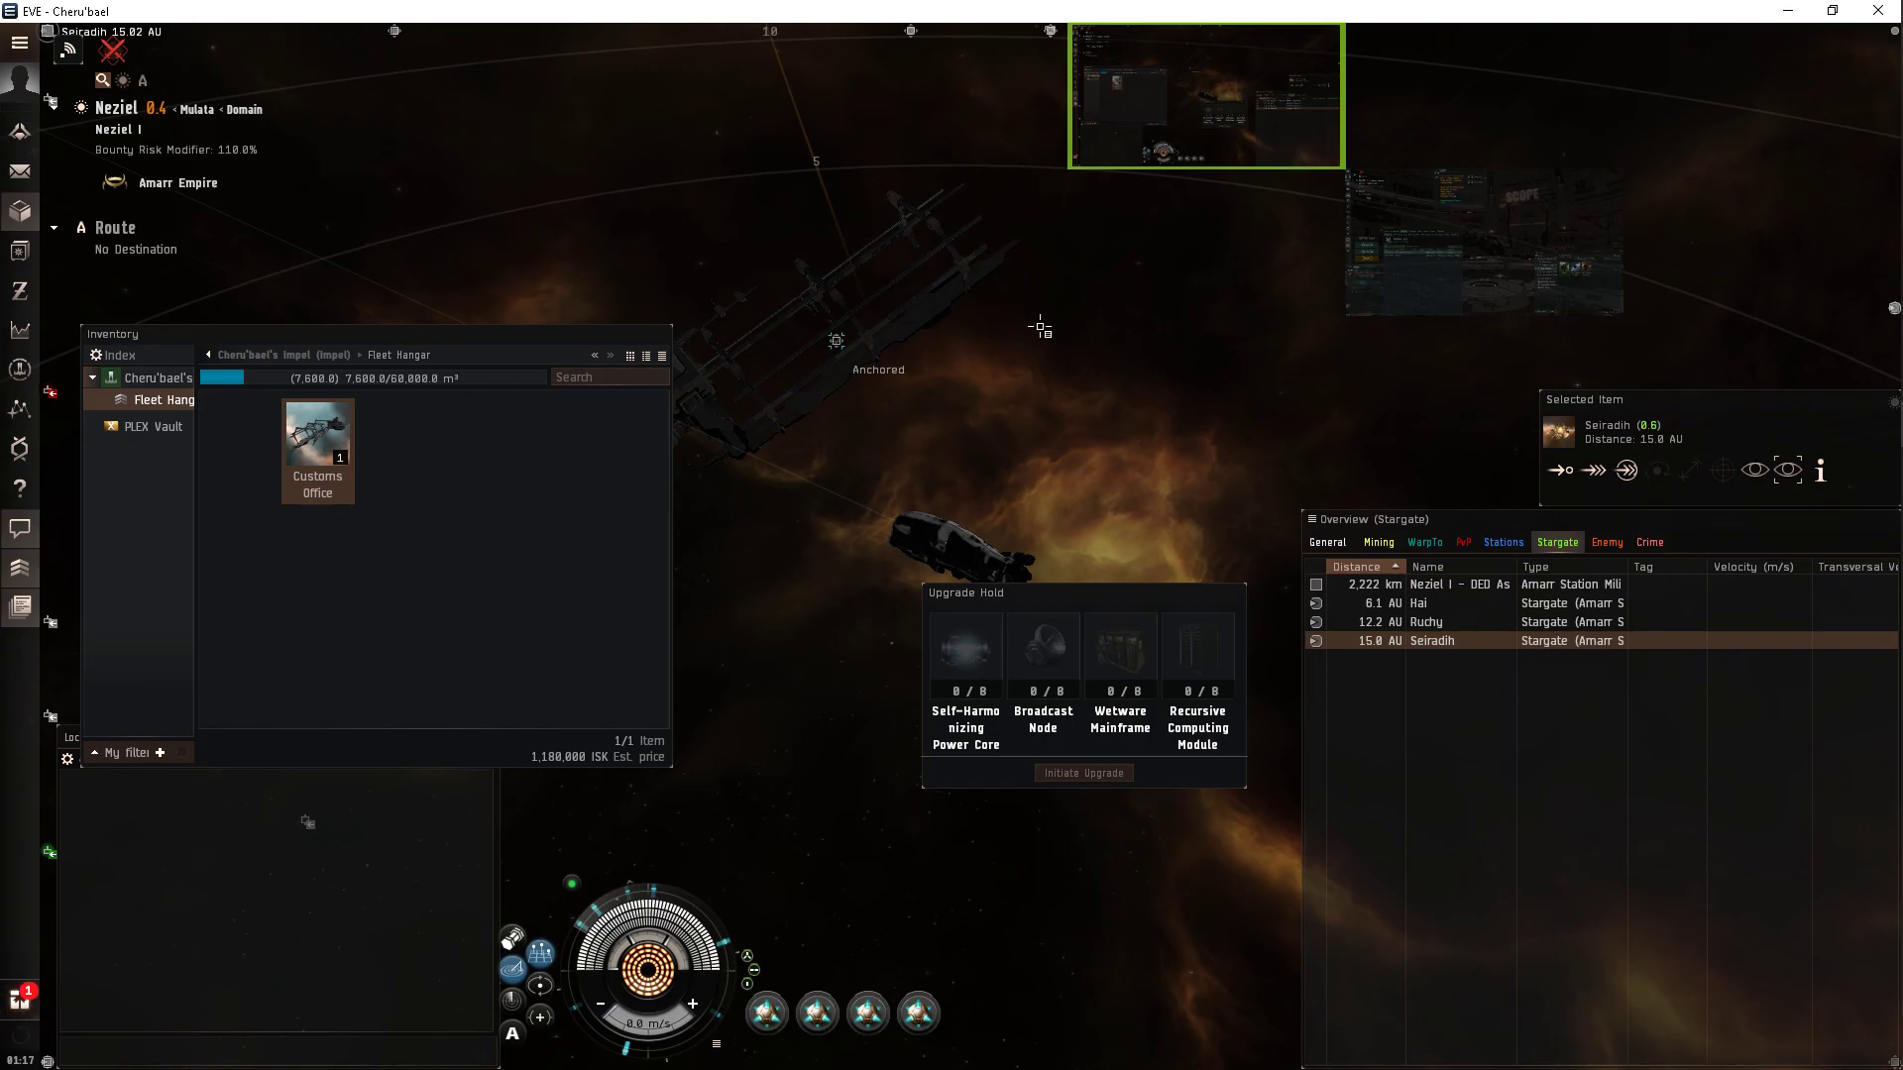
mouse_move(1266, 321)
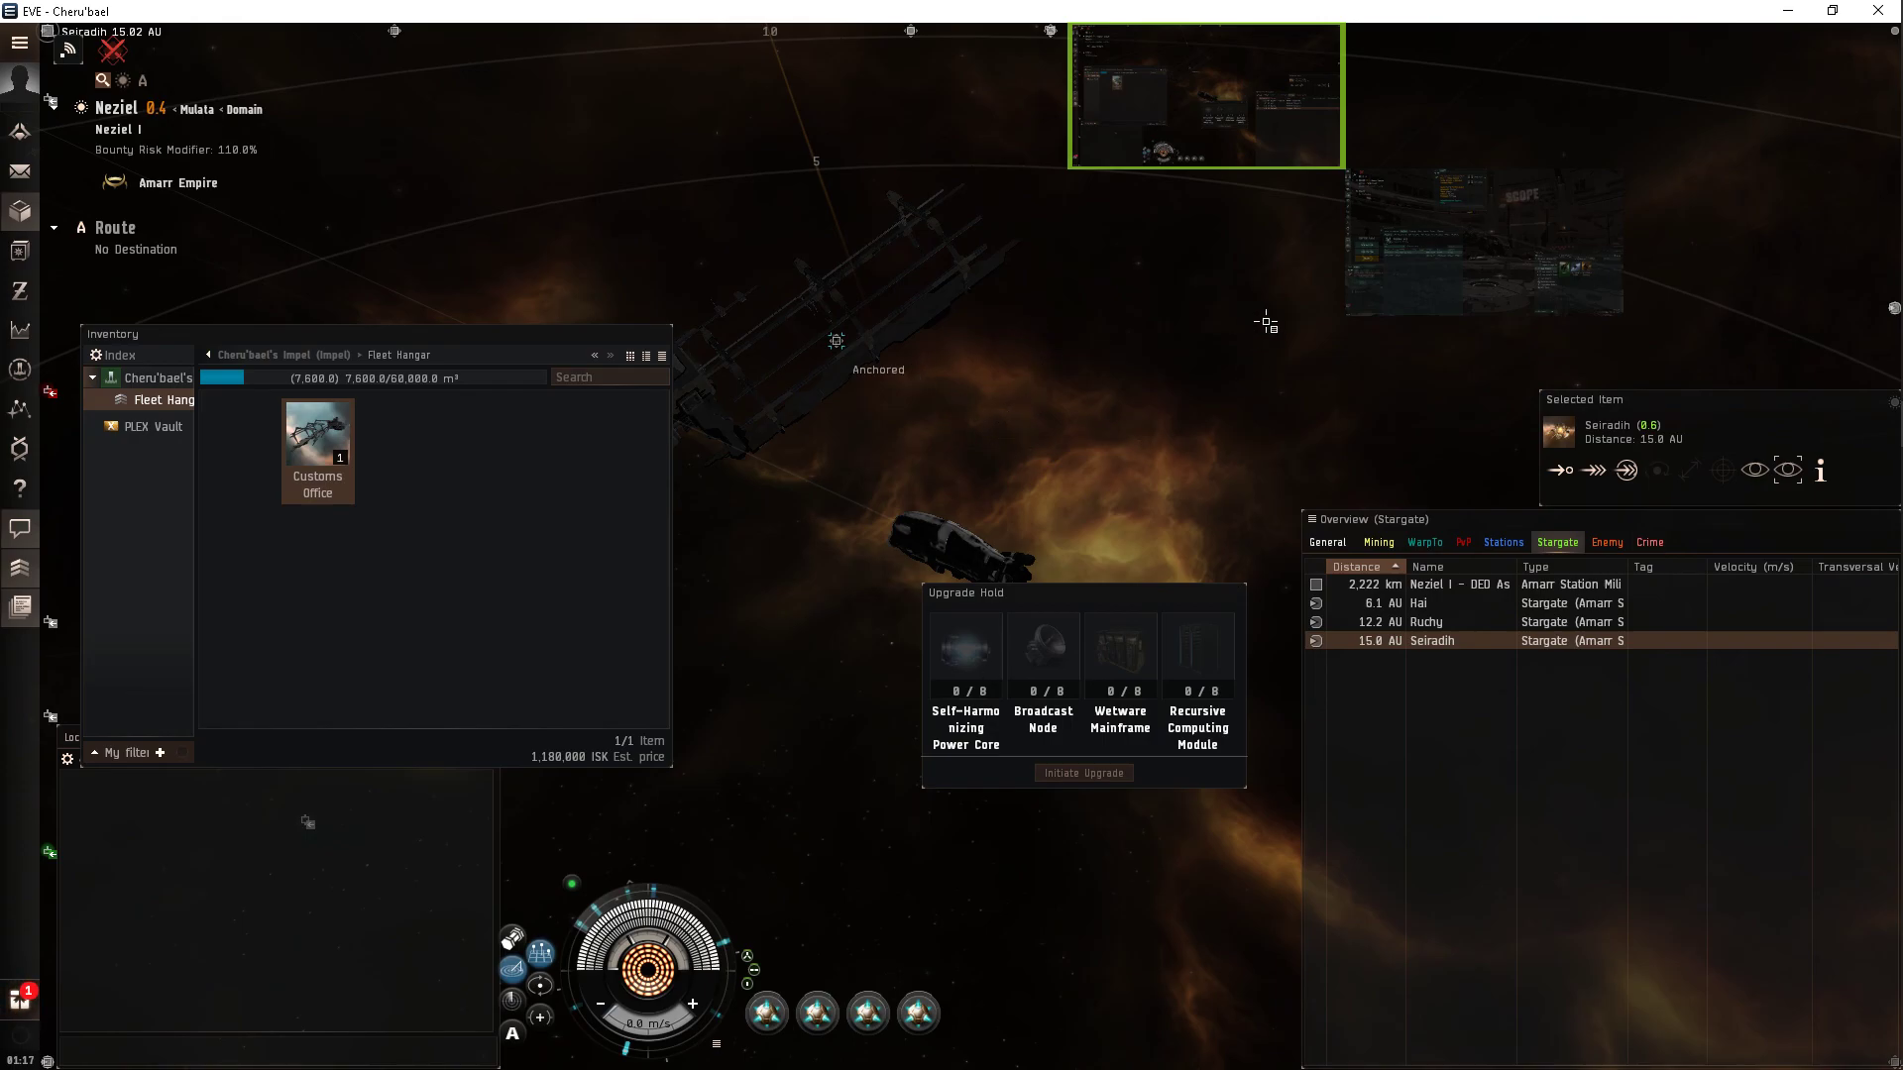